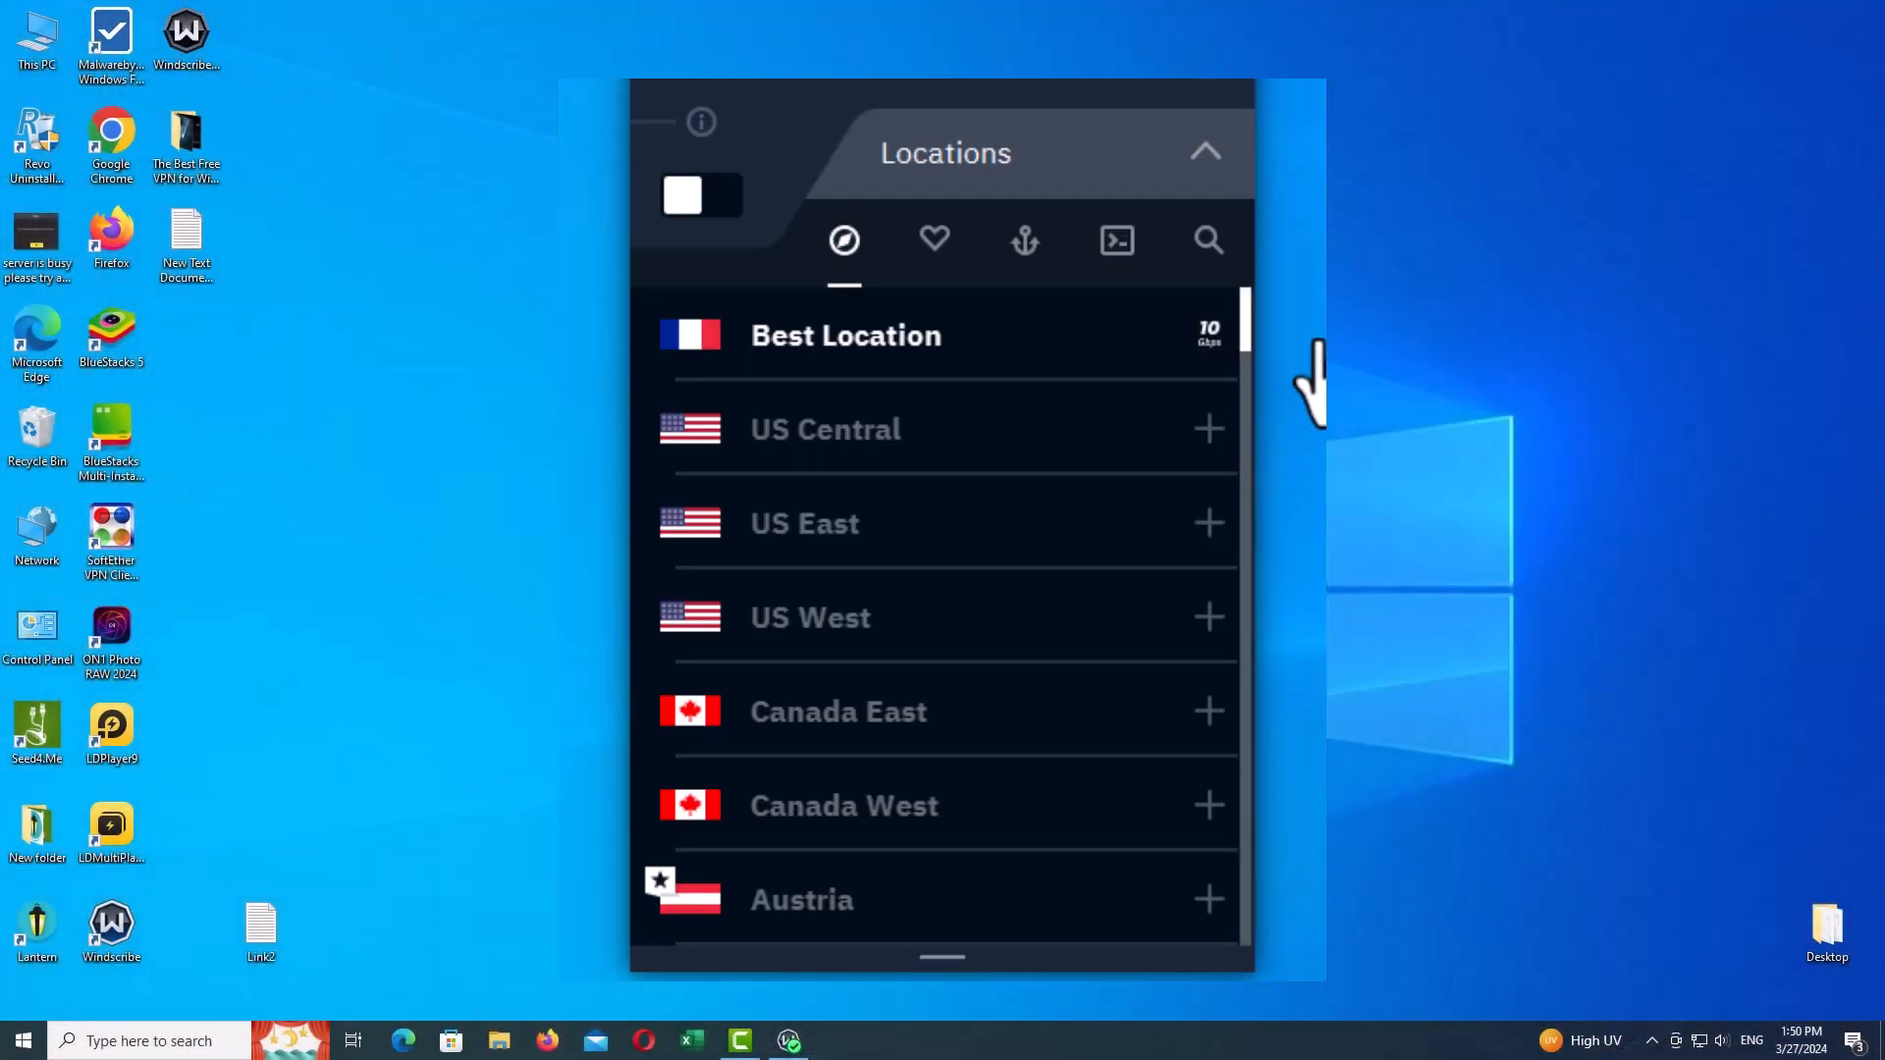
Step: Copy the Windscribe signup URL from the Link2 note, close Notepad, and ready a blank Firefox tab
scroll(down, 3)
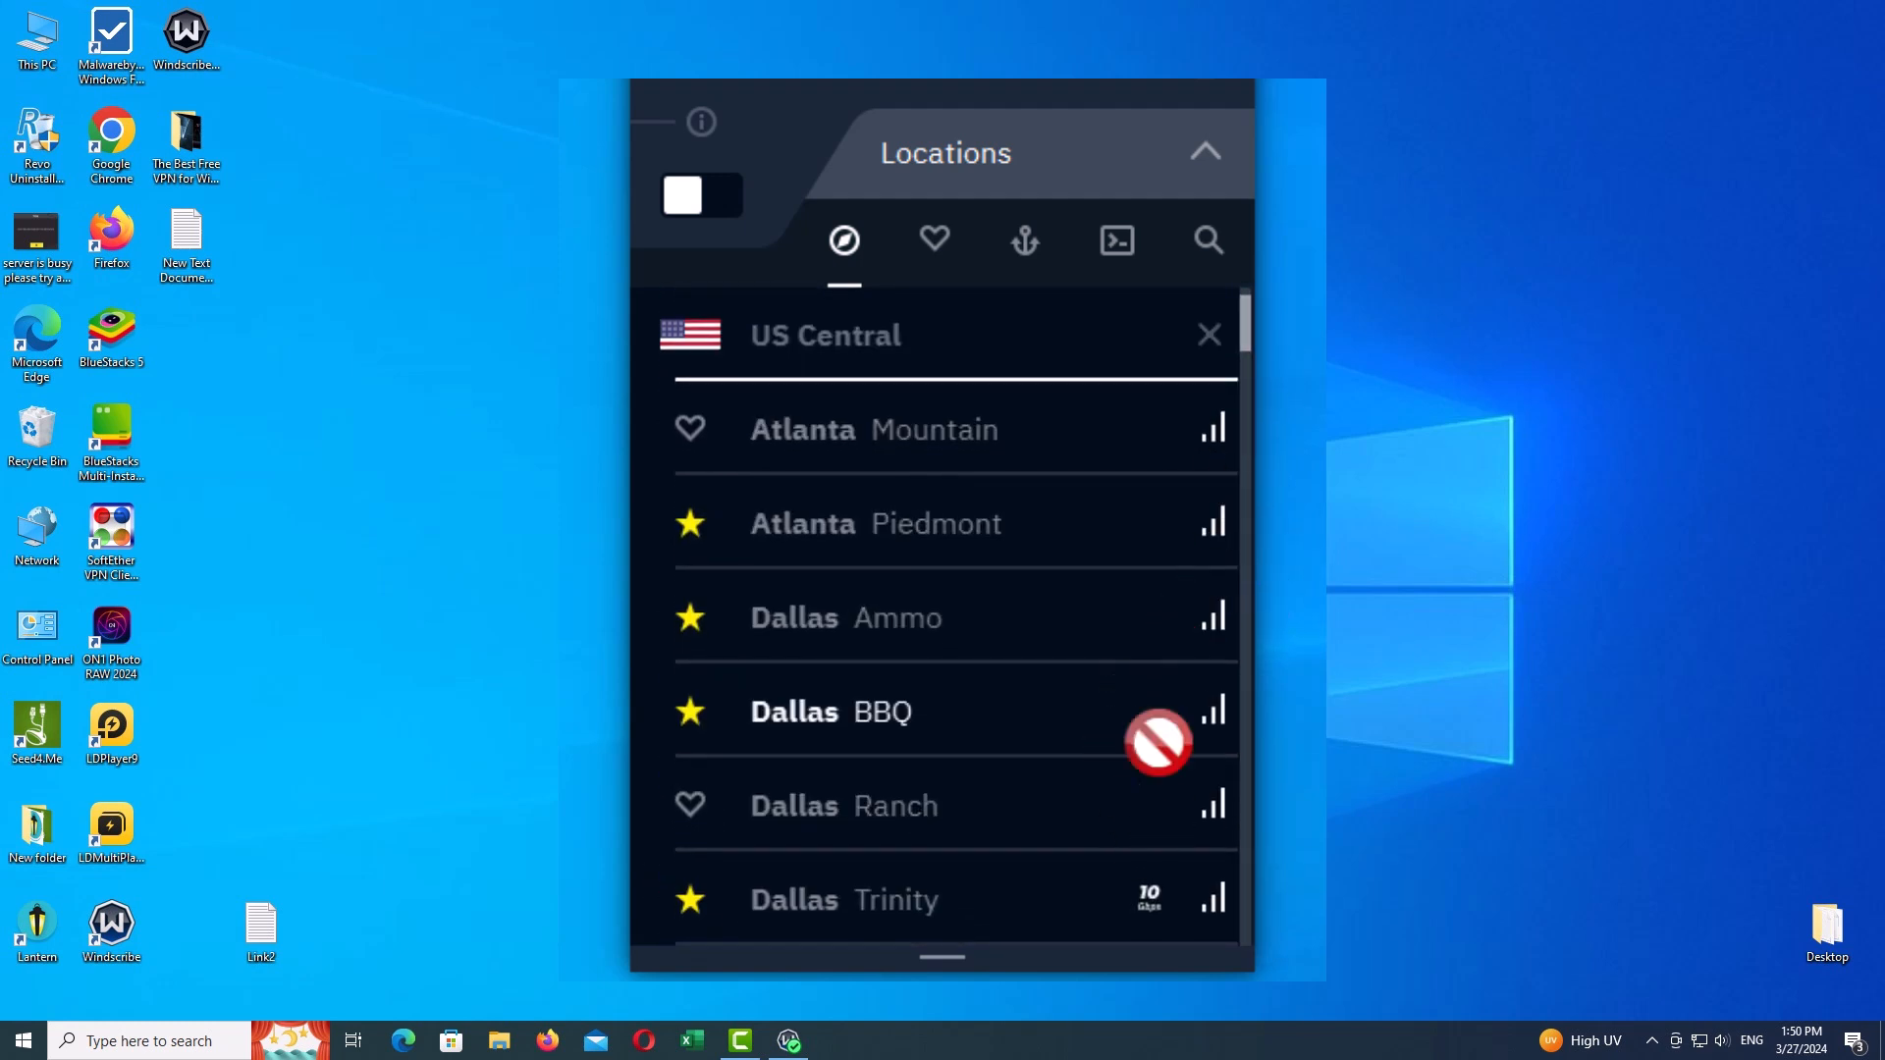
scroll(down, 3)
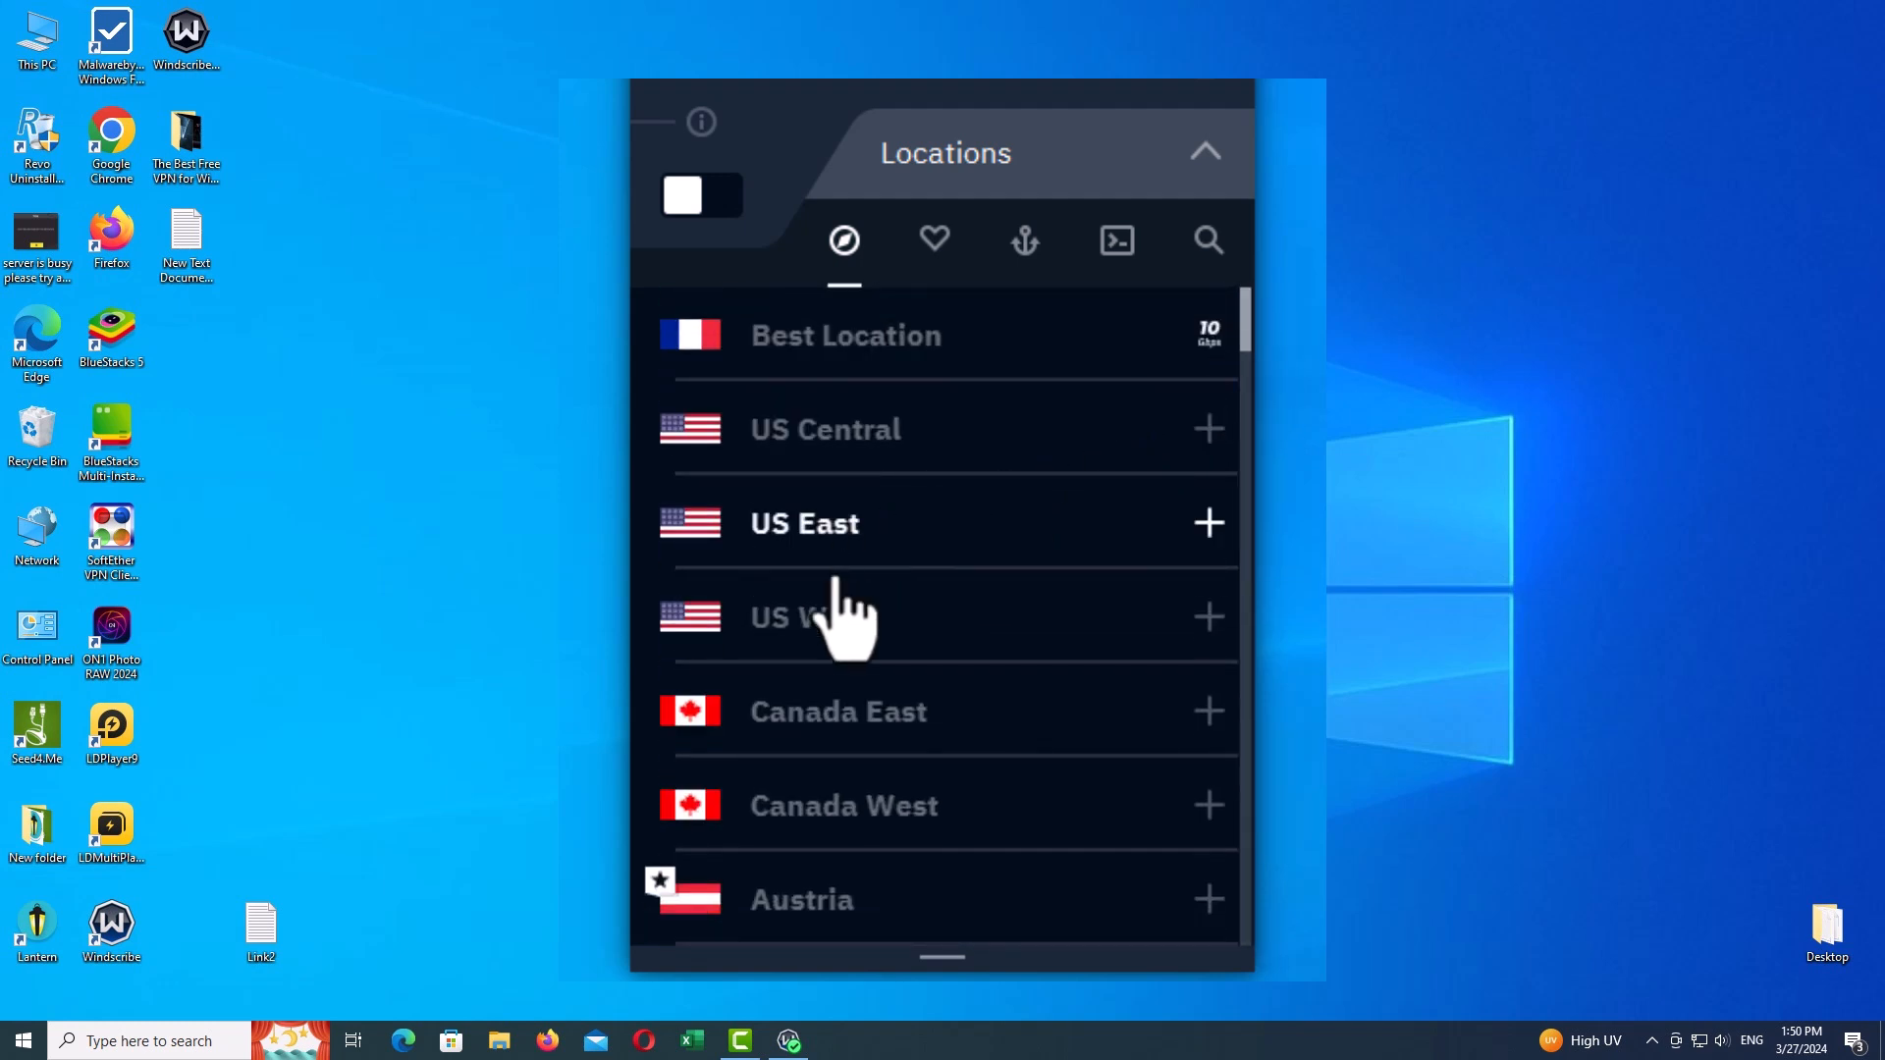
mouse_move(1256, 349)
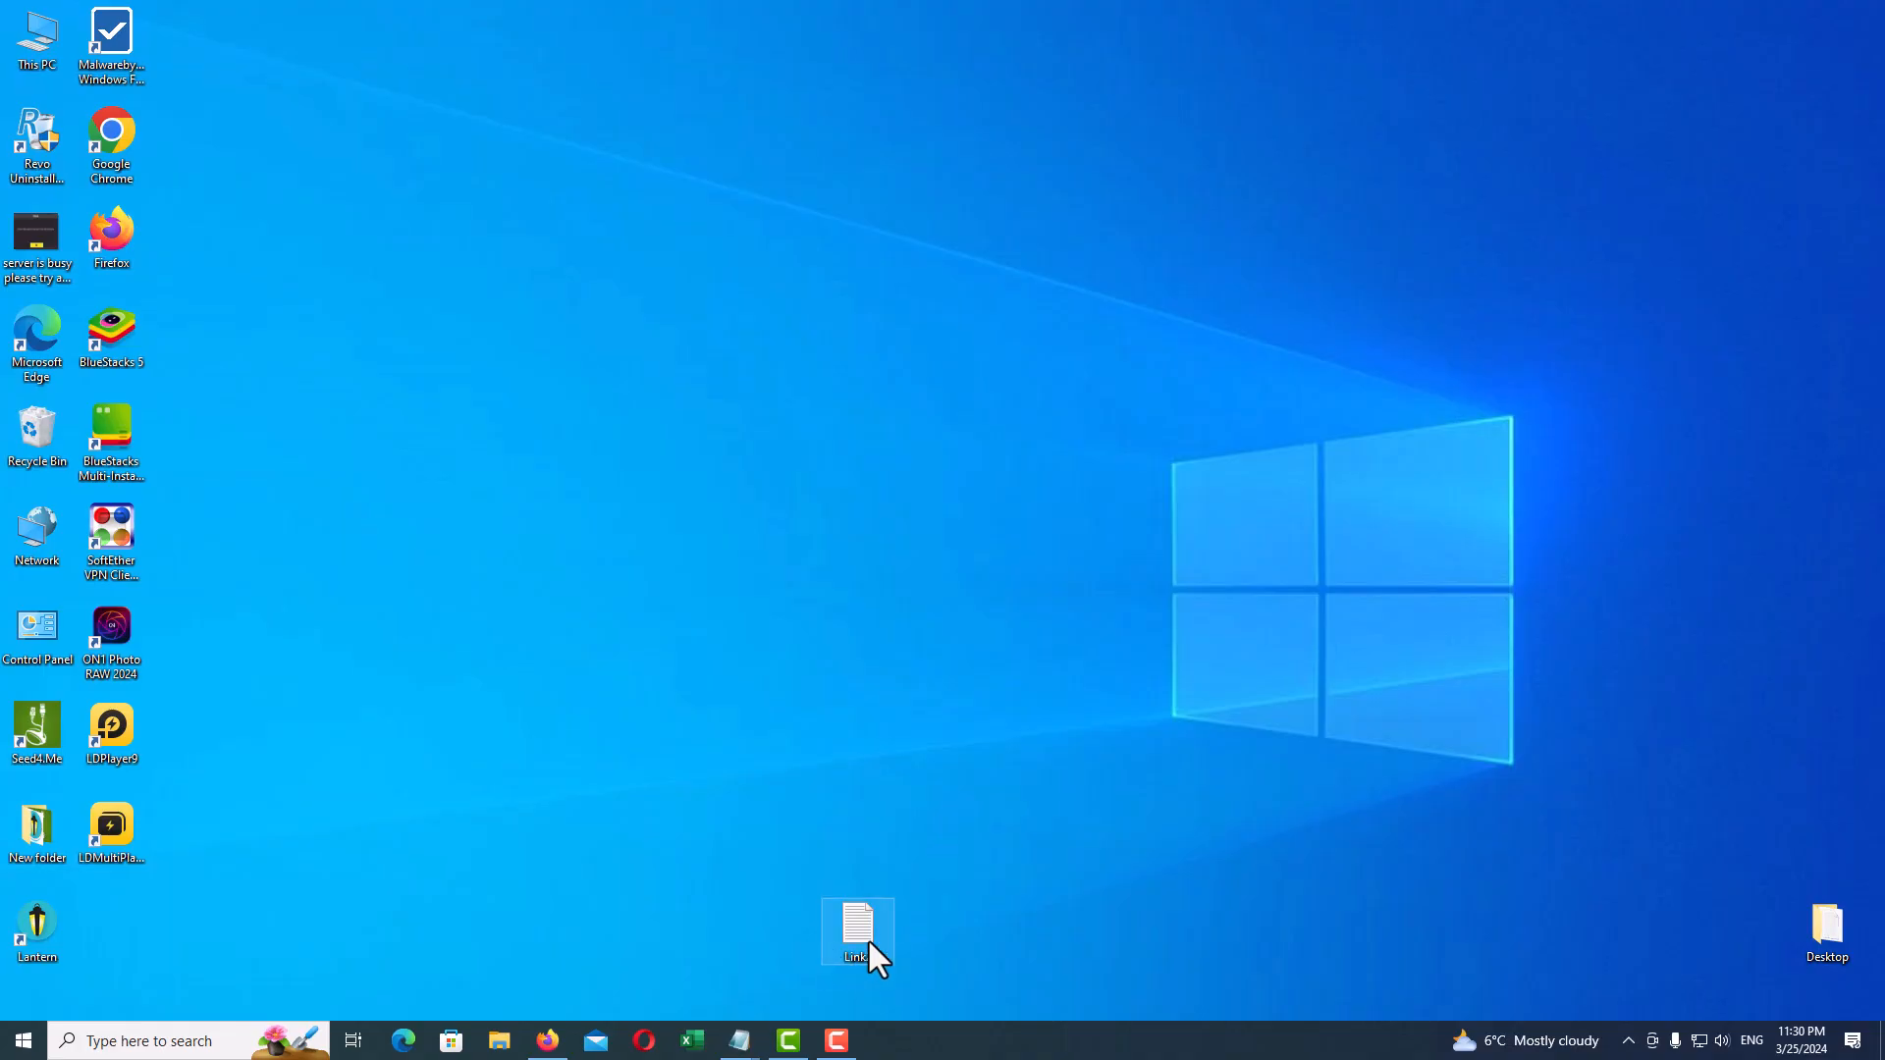
double_click(856, 931)
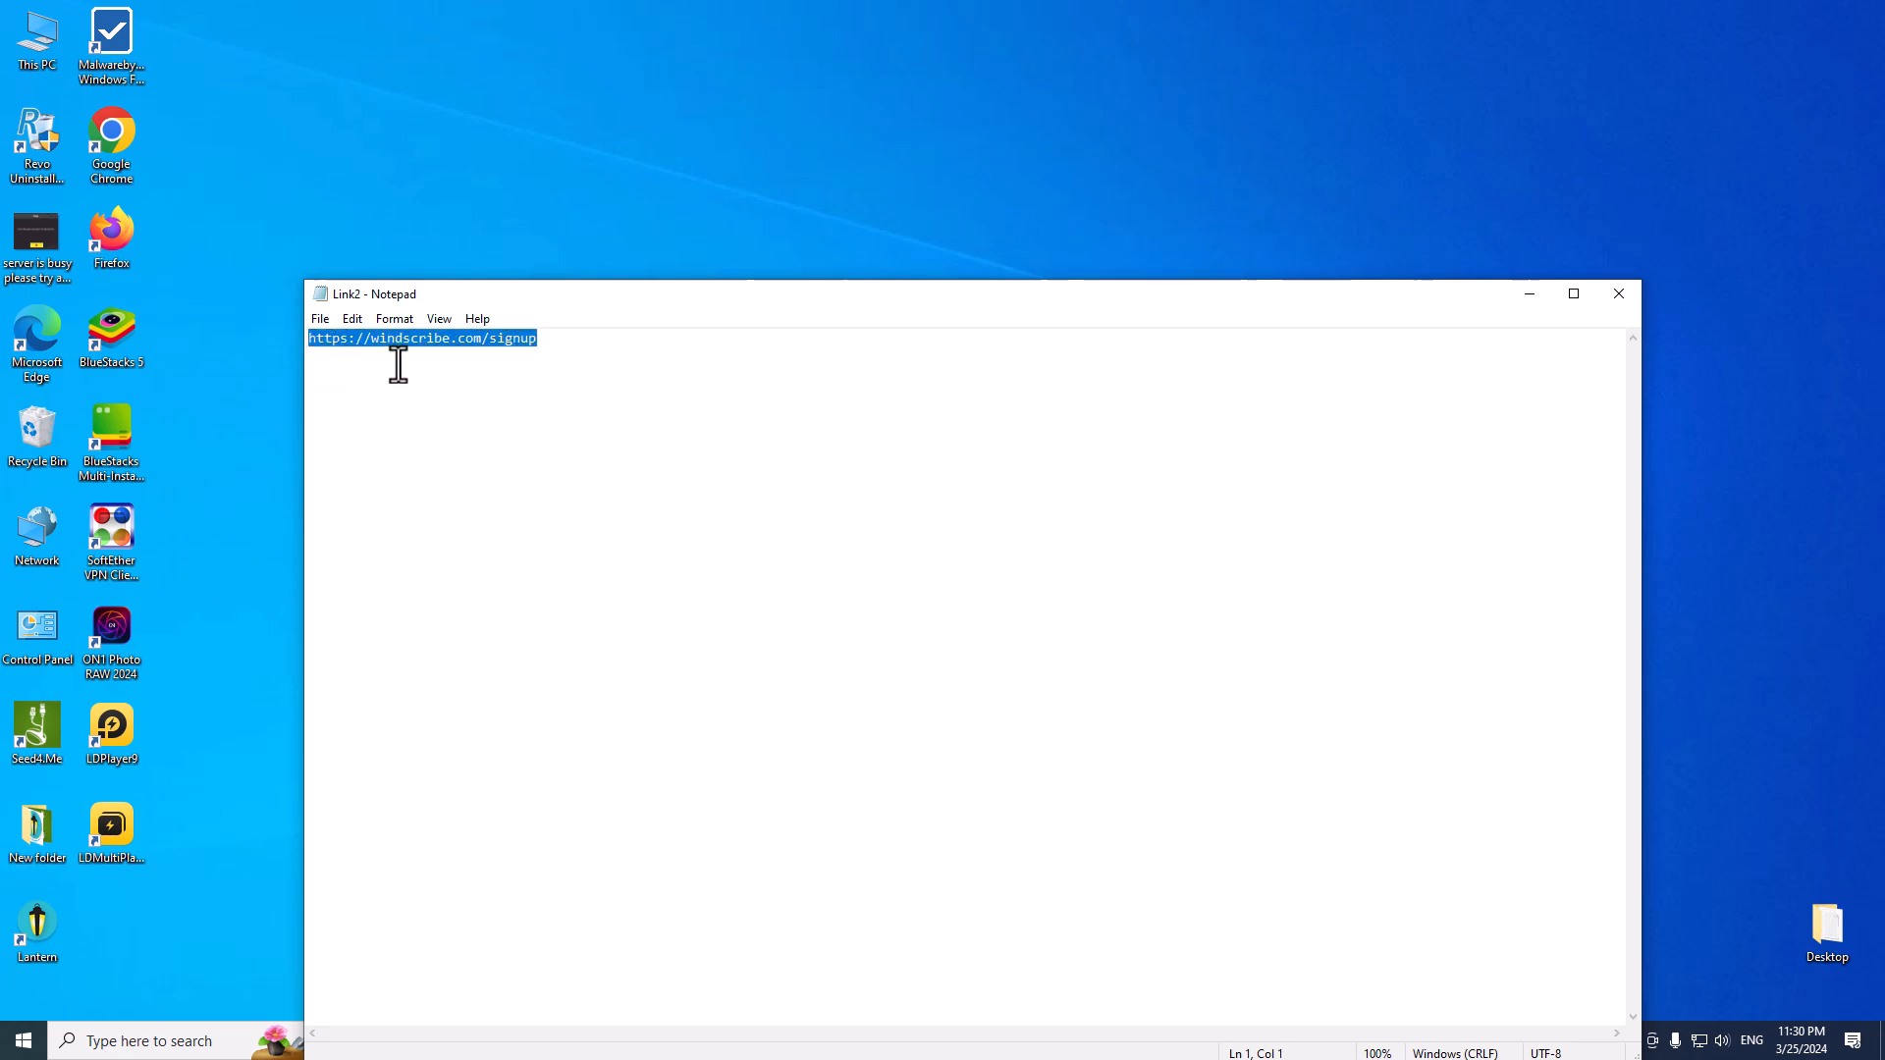
click(1617, 293)
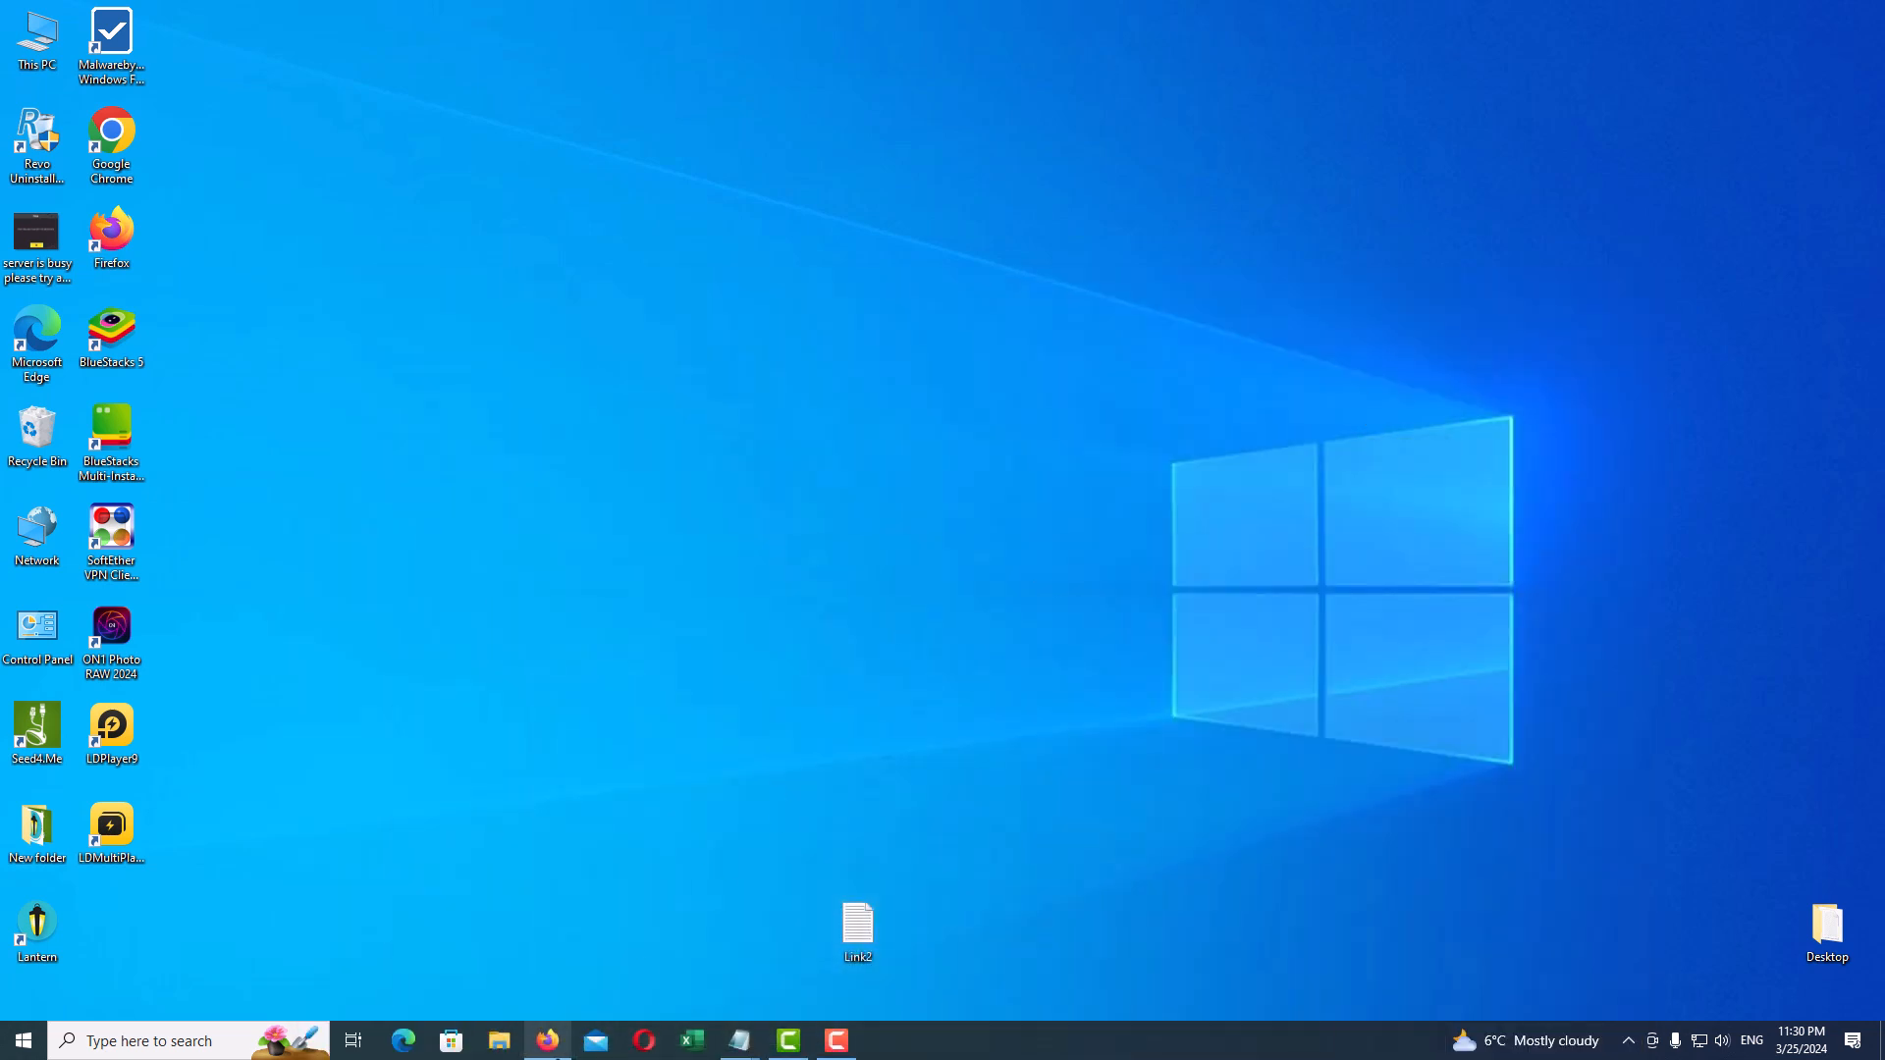
right_click(820, 123)
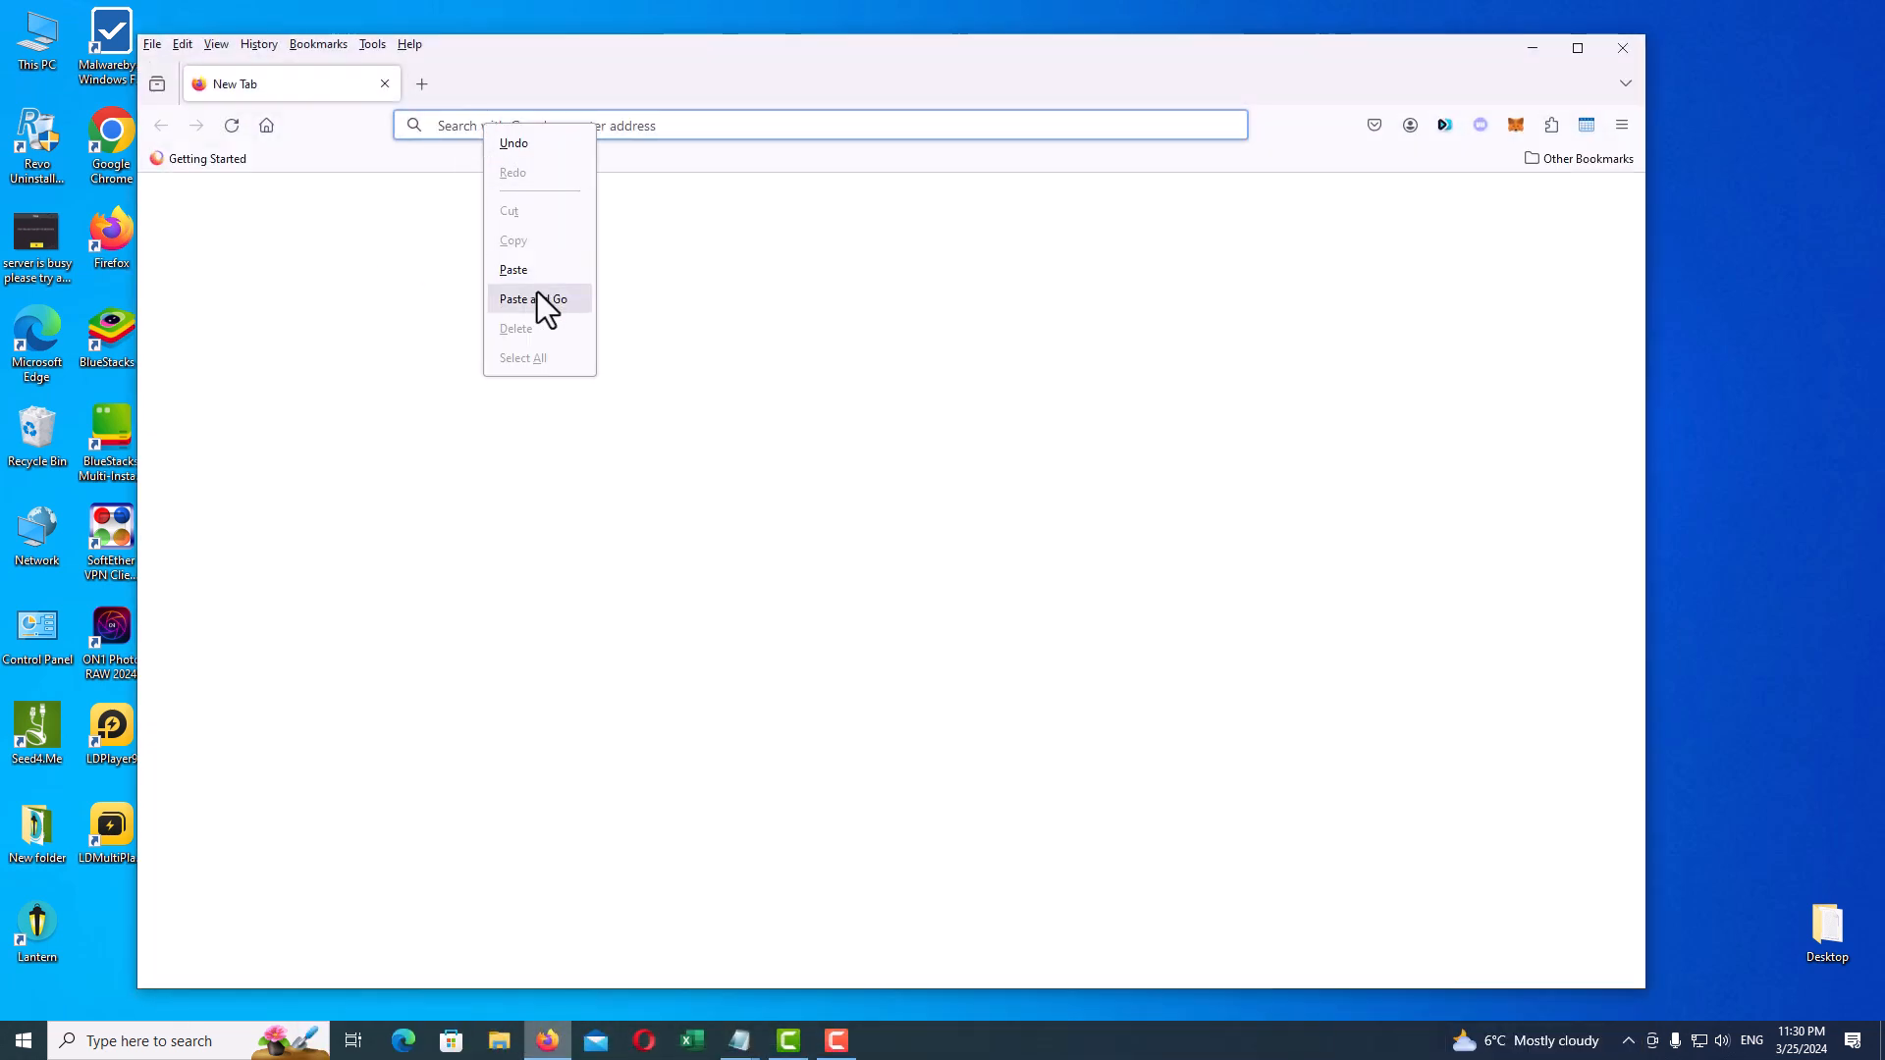
Step: Load windscribe.com/signup and enter a username plus the password in both password fields
click(532, 298)
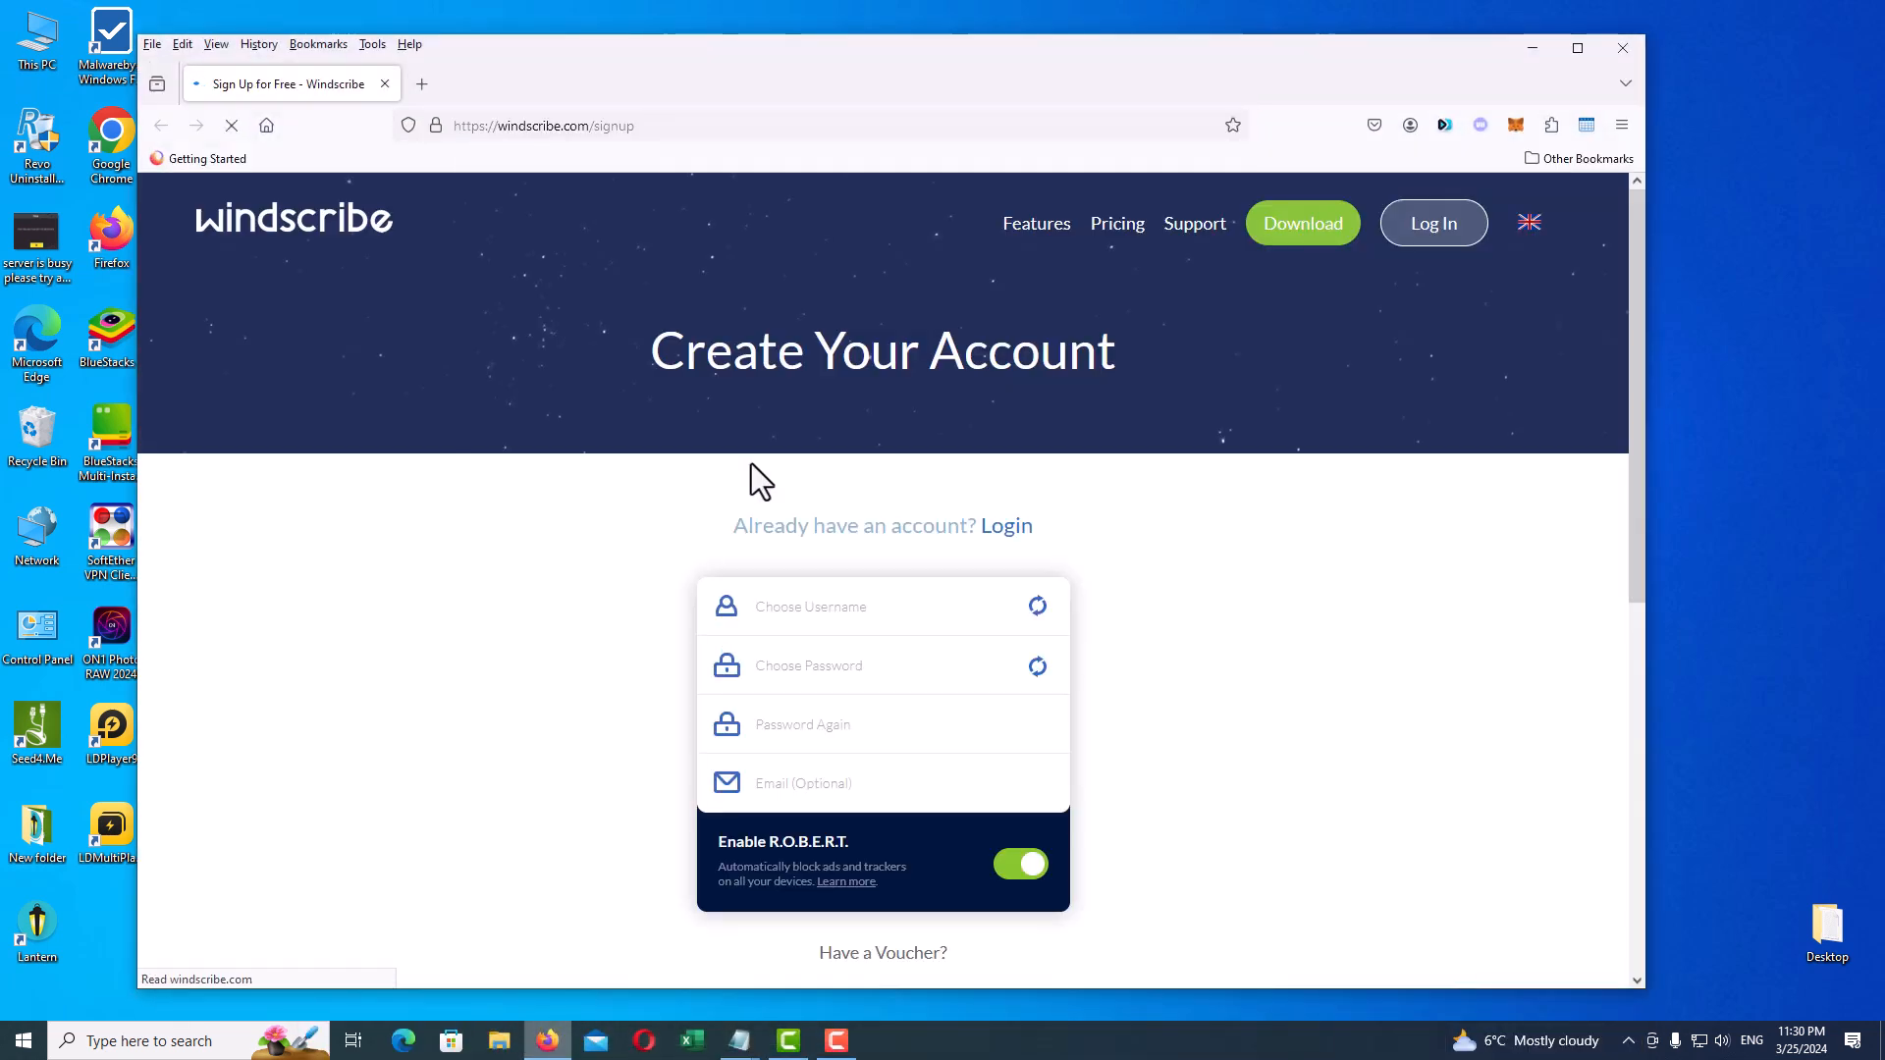
click(866, 606)
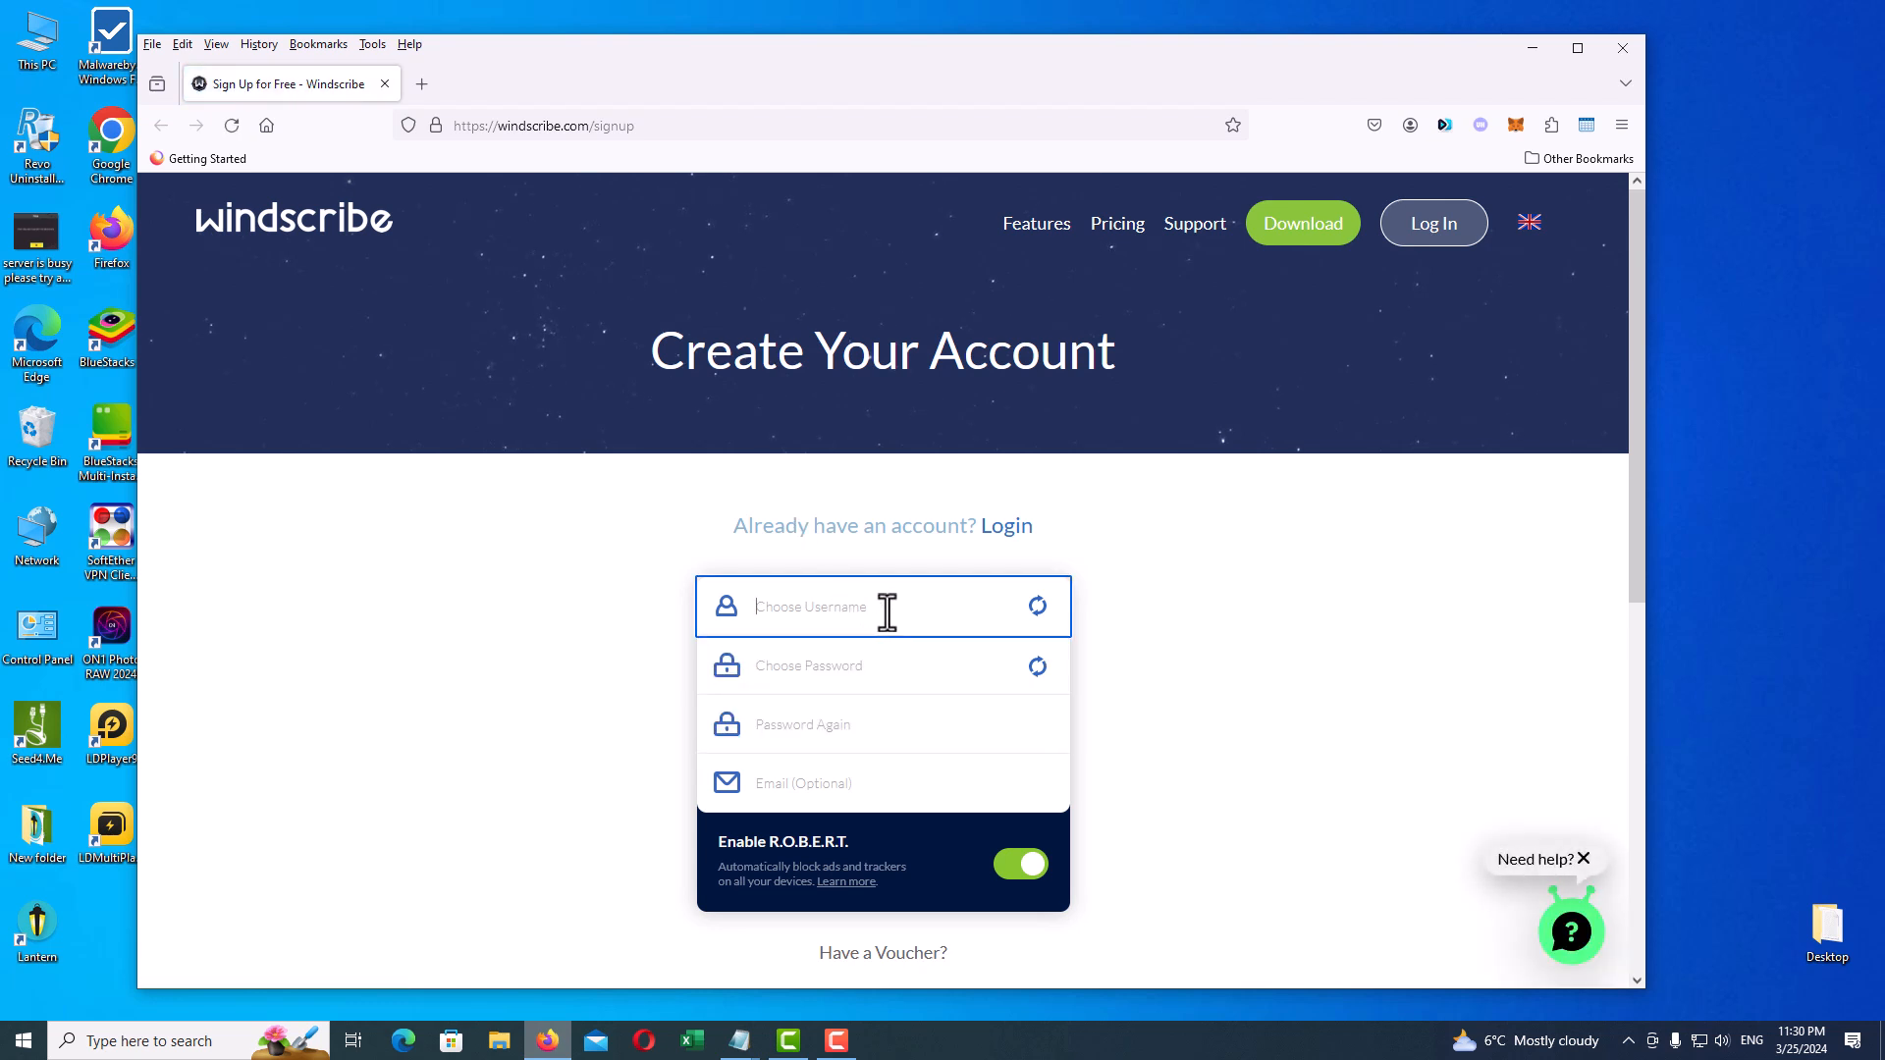
text(myide)
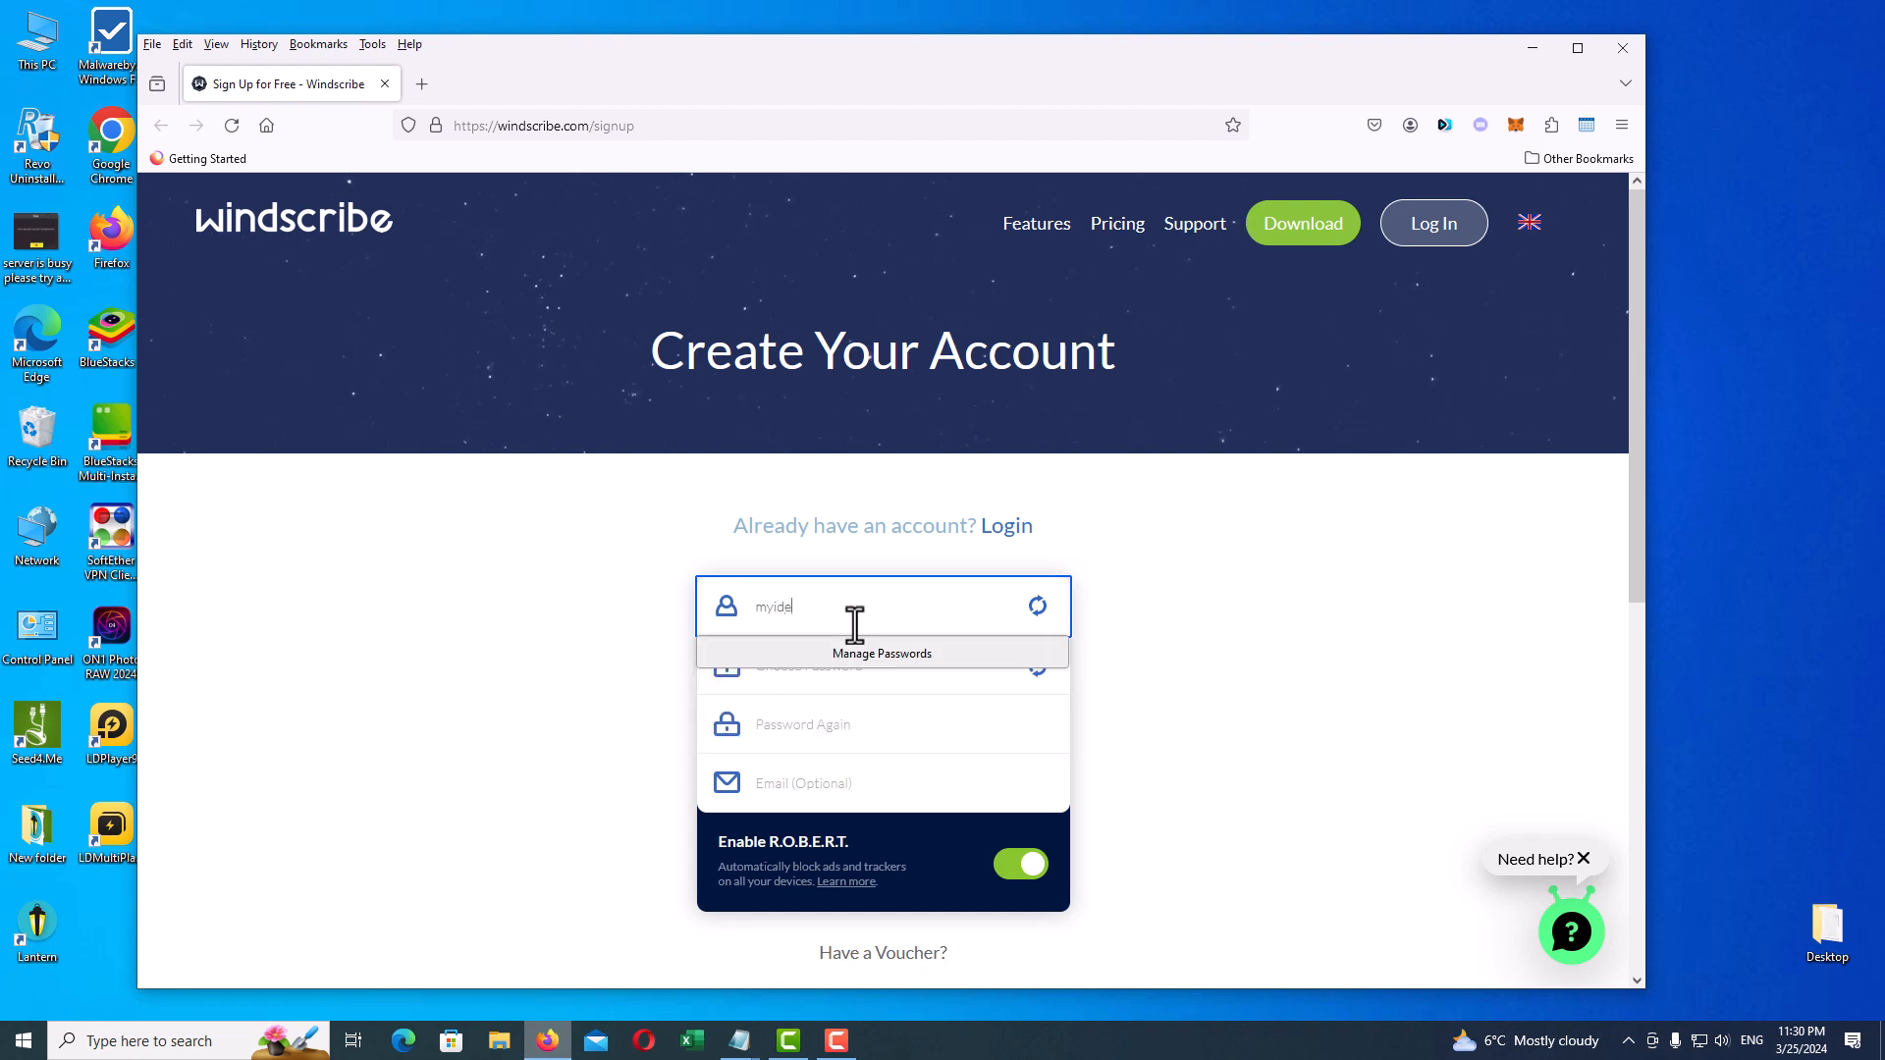
click(1036, 606)
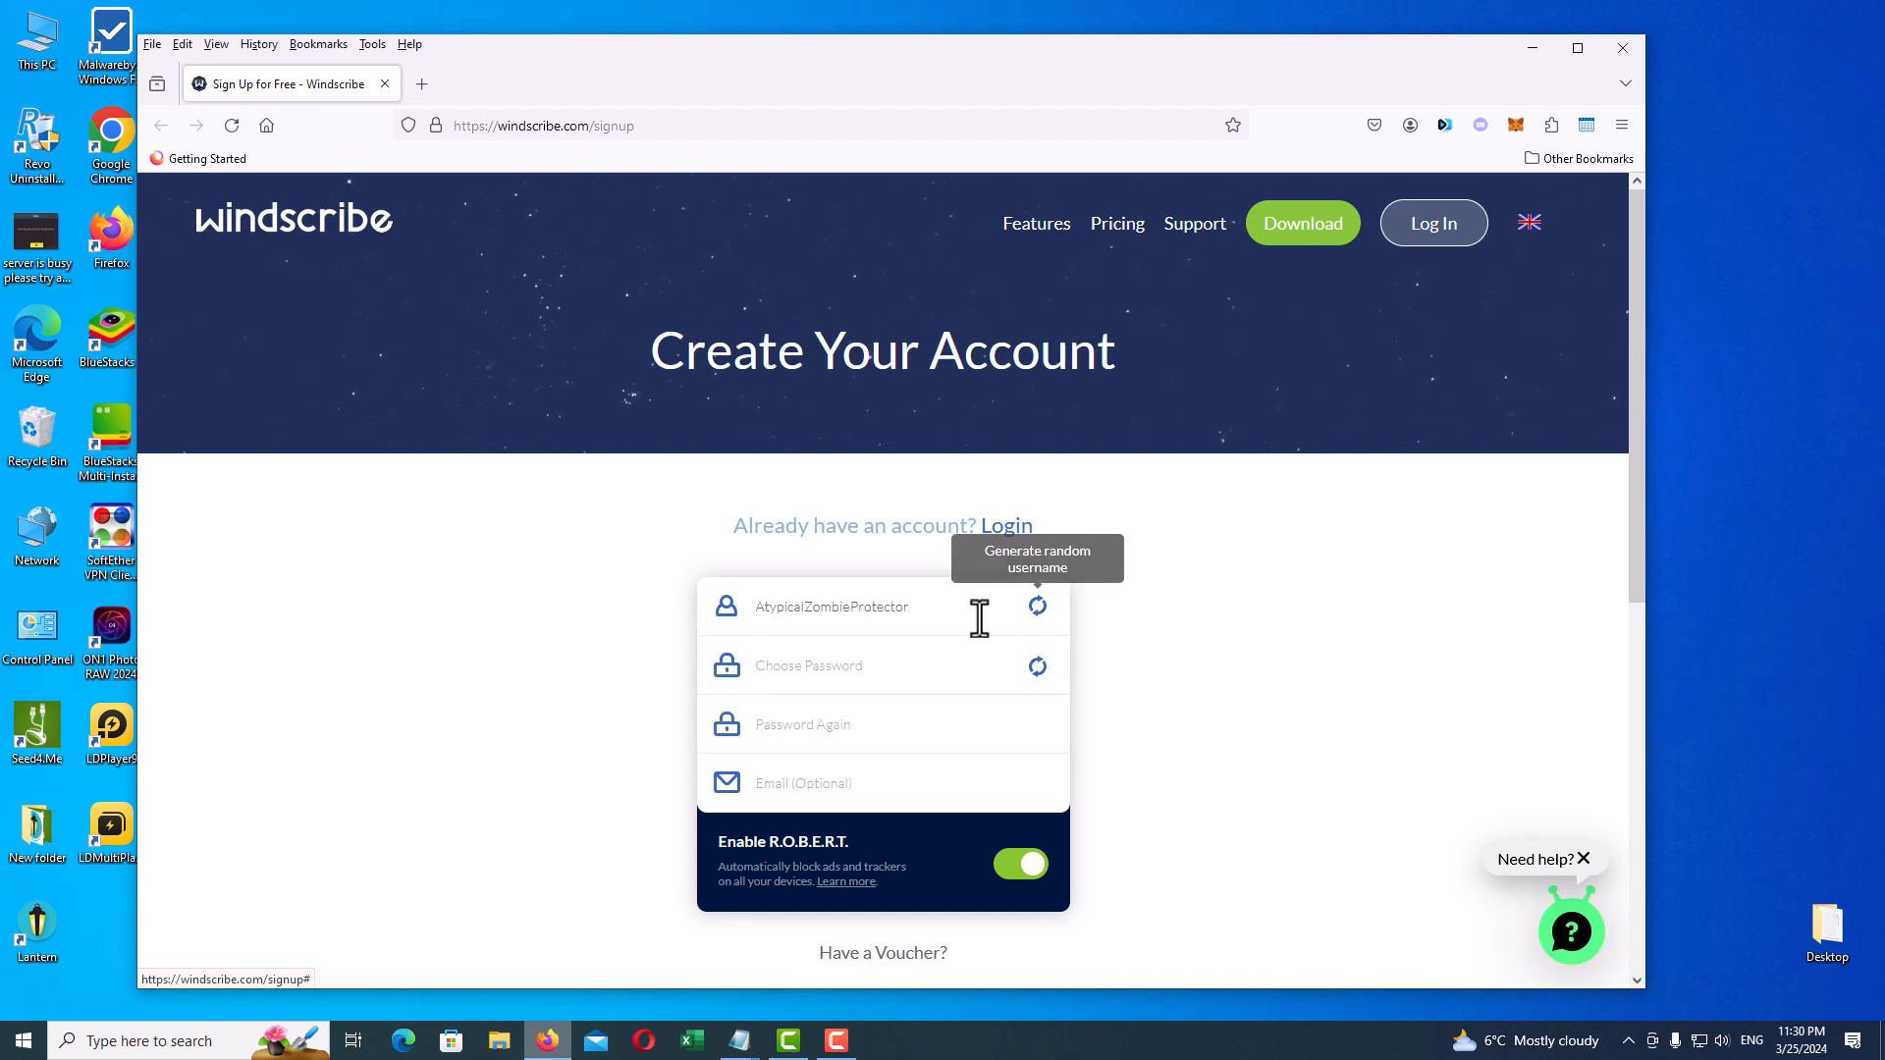
text(myidevice)
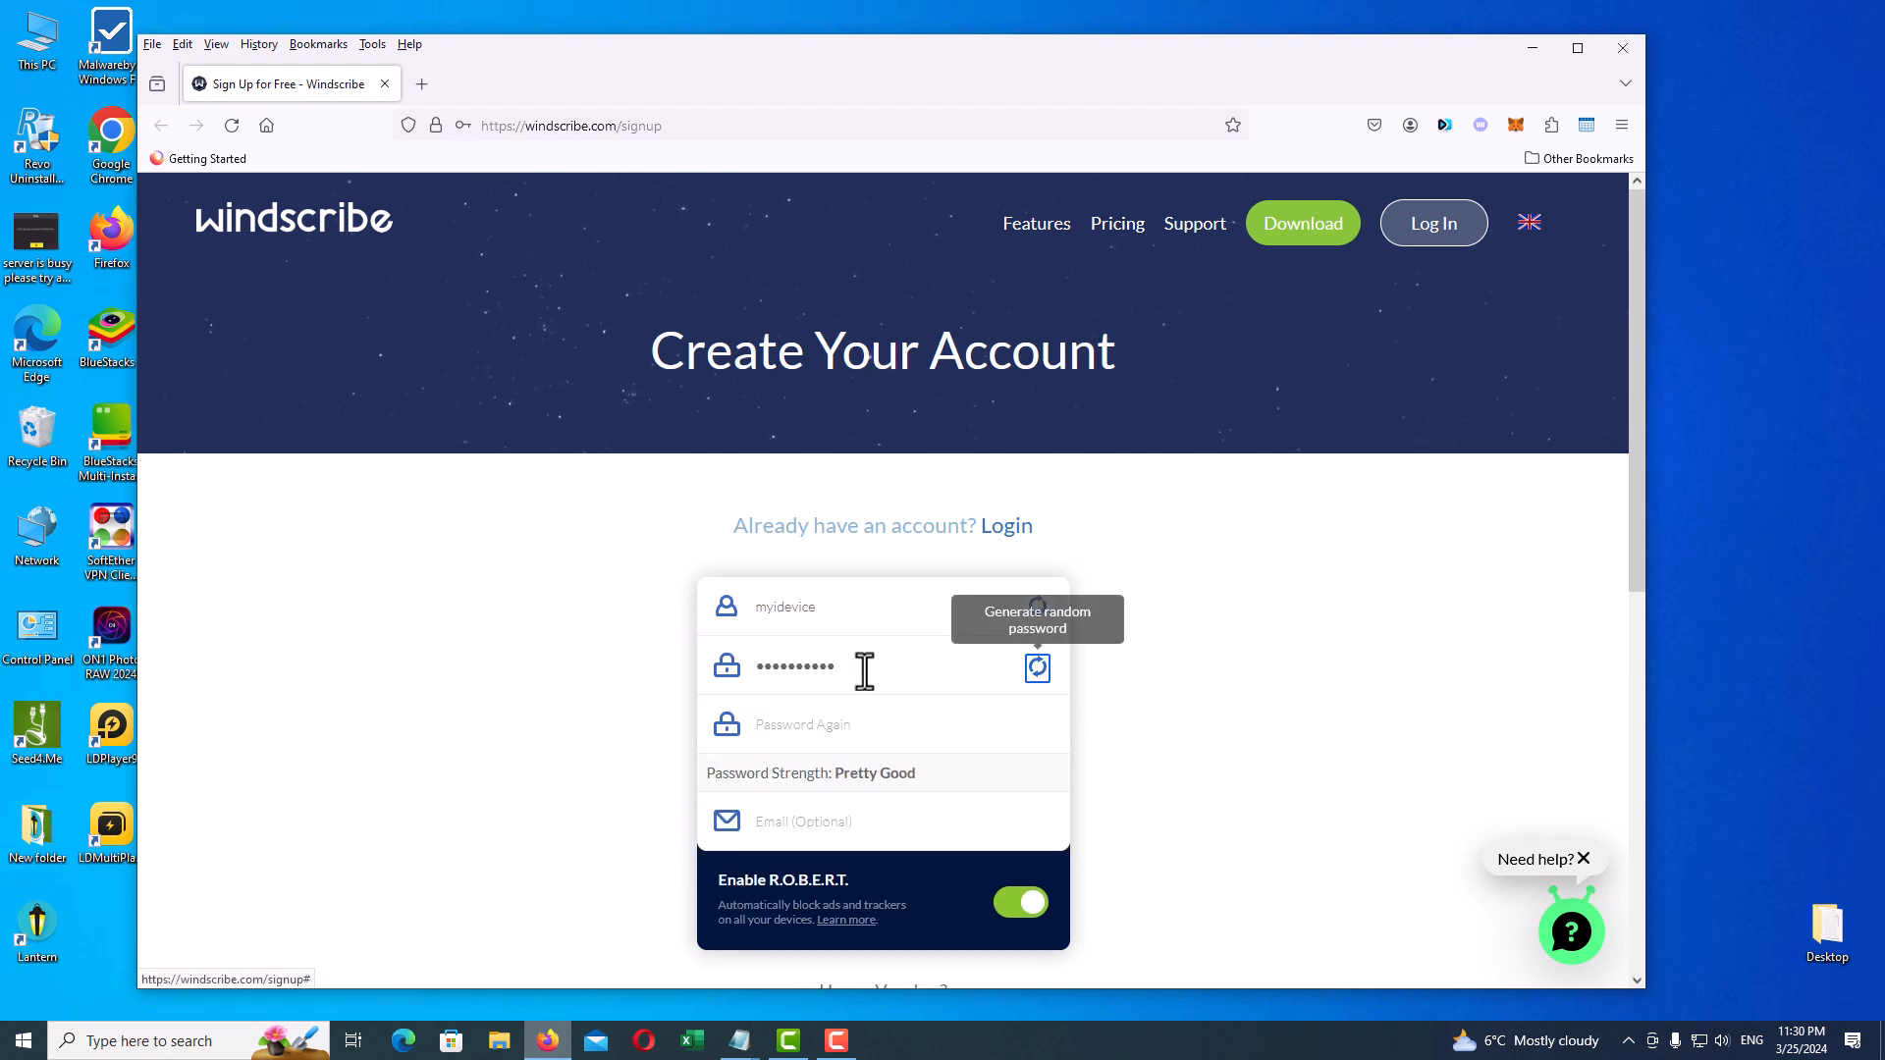
text(•••••)
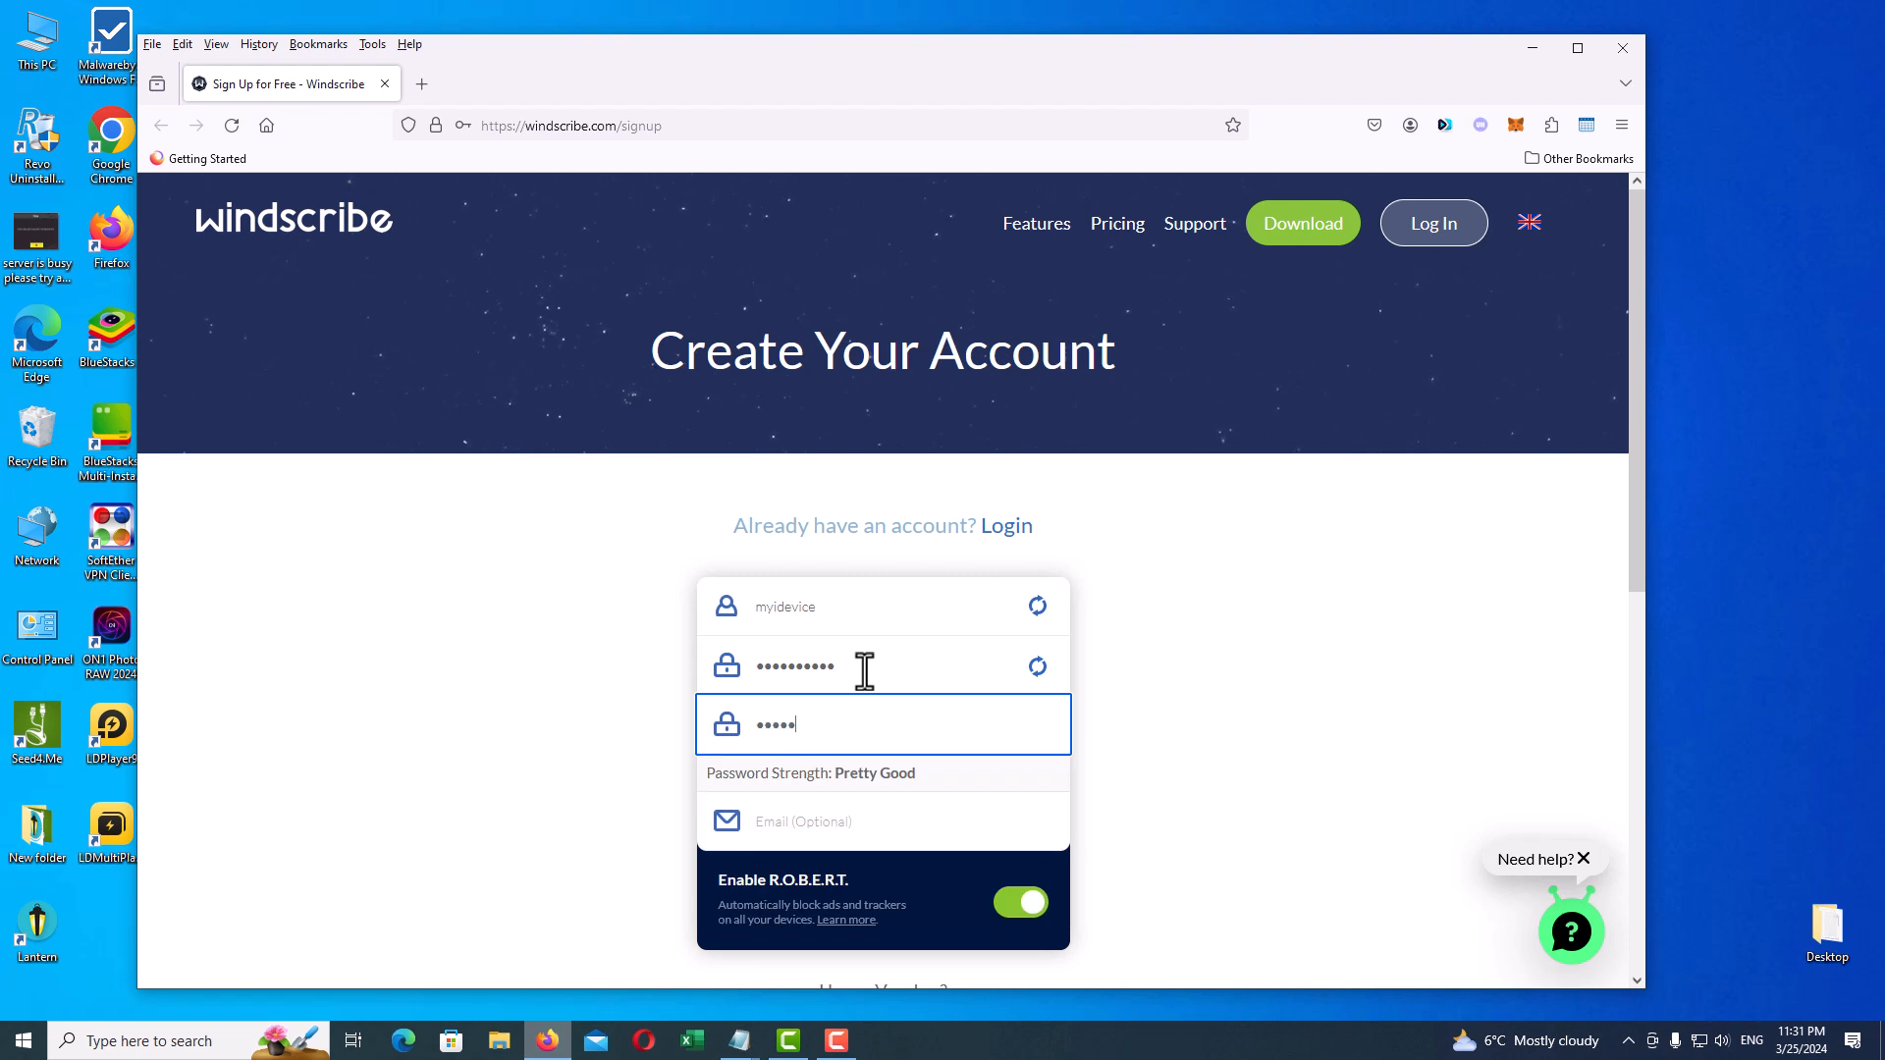
click(883, 820)
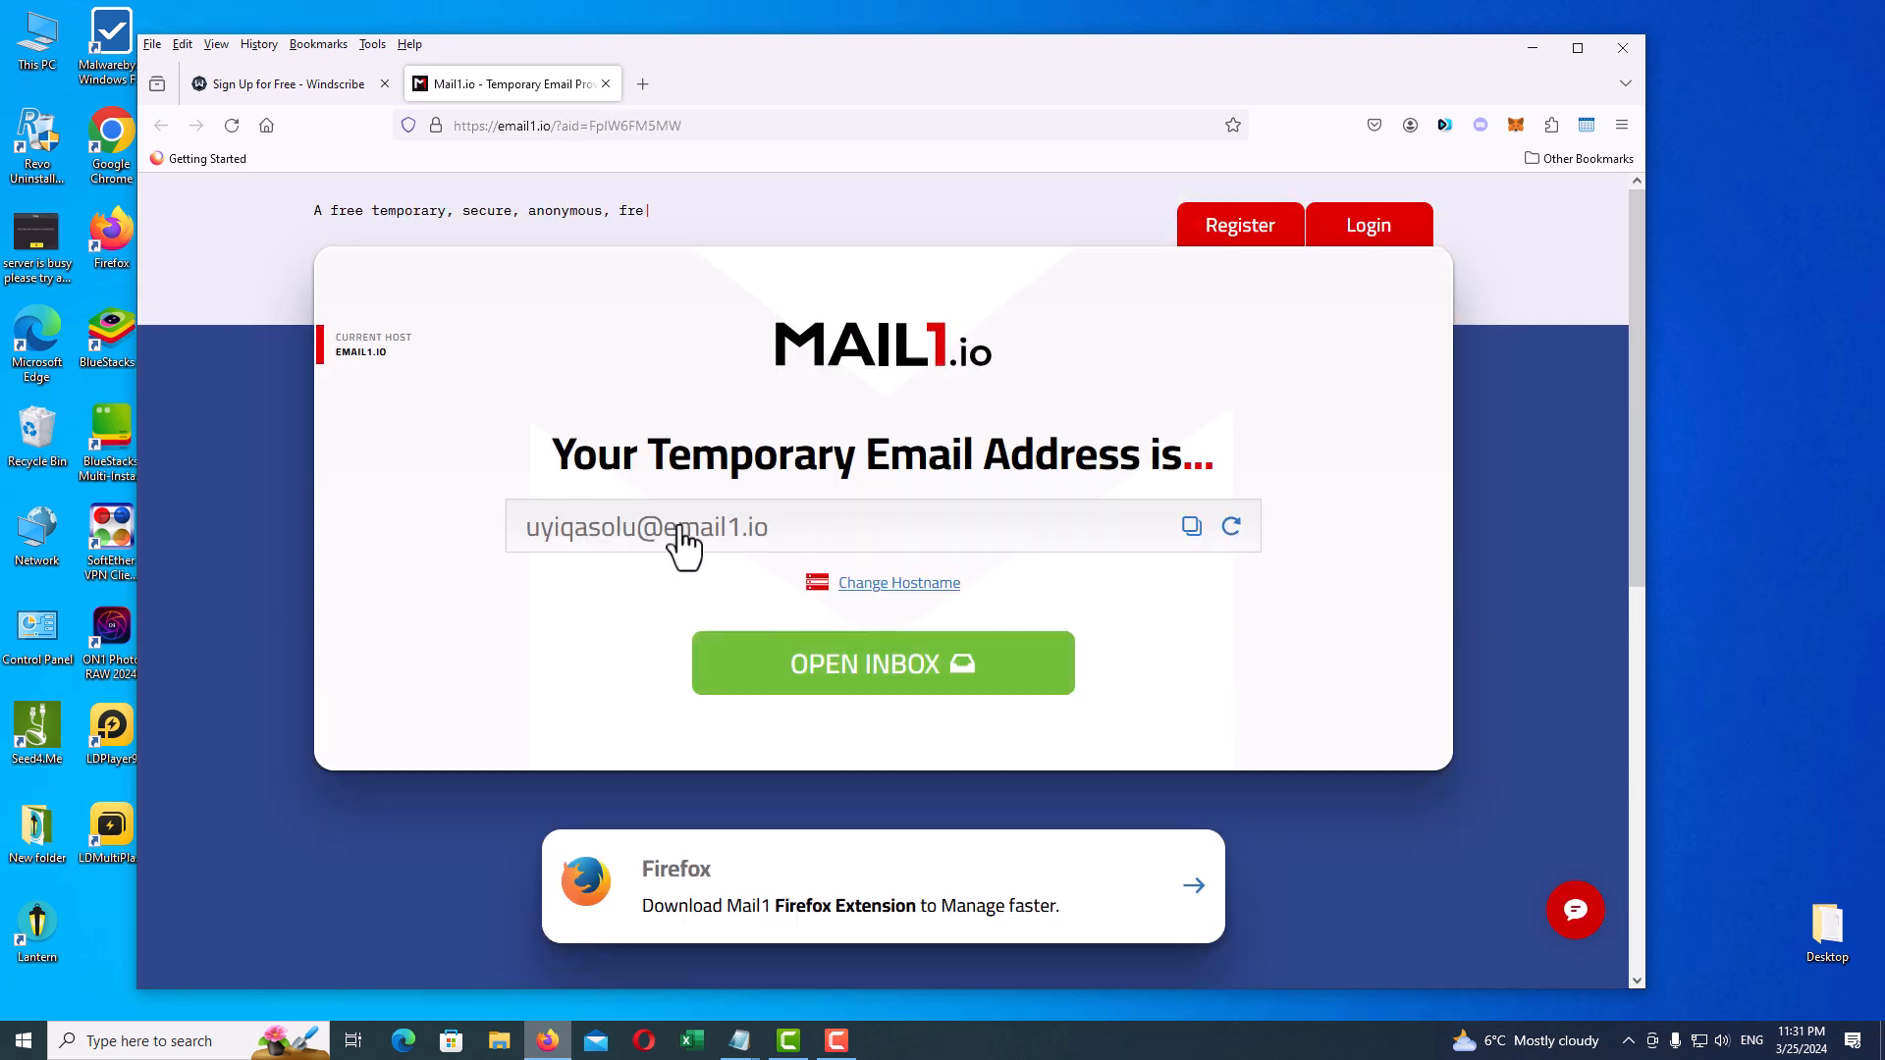
mouse_move(883, 663)
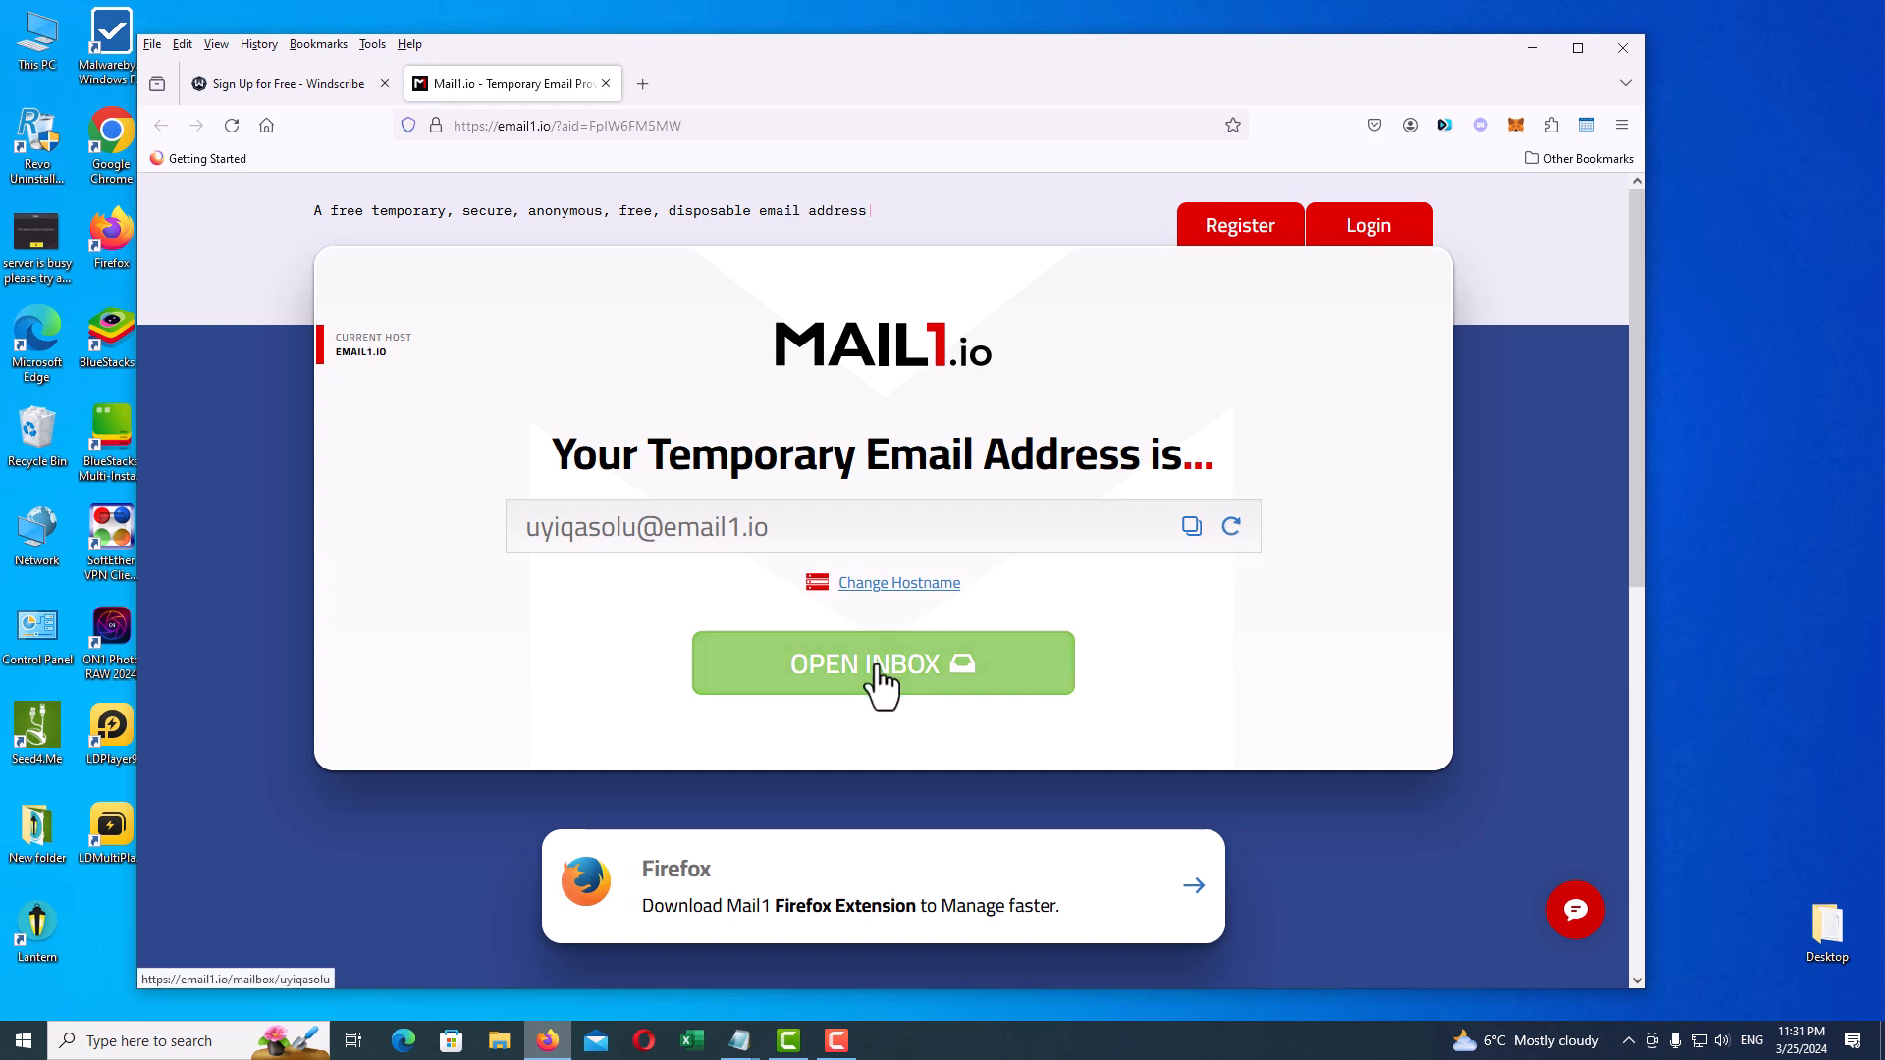
Step: Return to the Windscribe signup tab after taking the Mail1.io temporary address
click(882, 662)
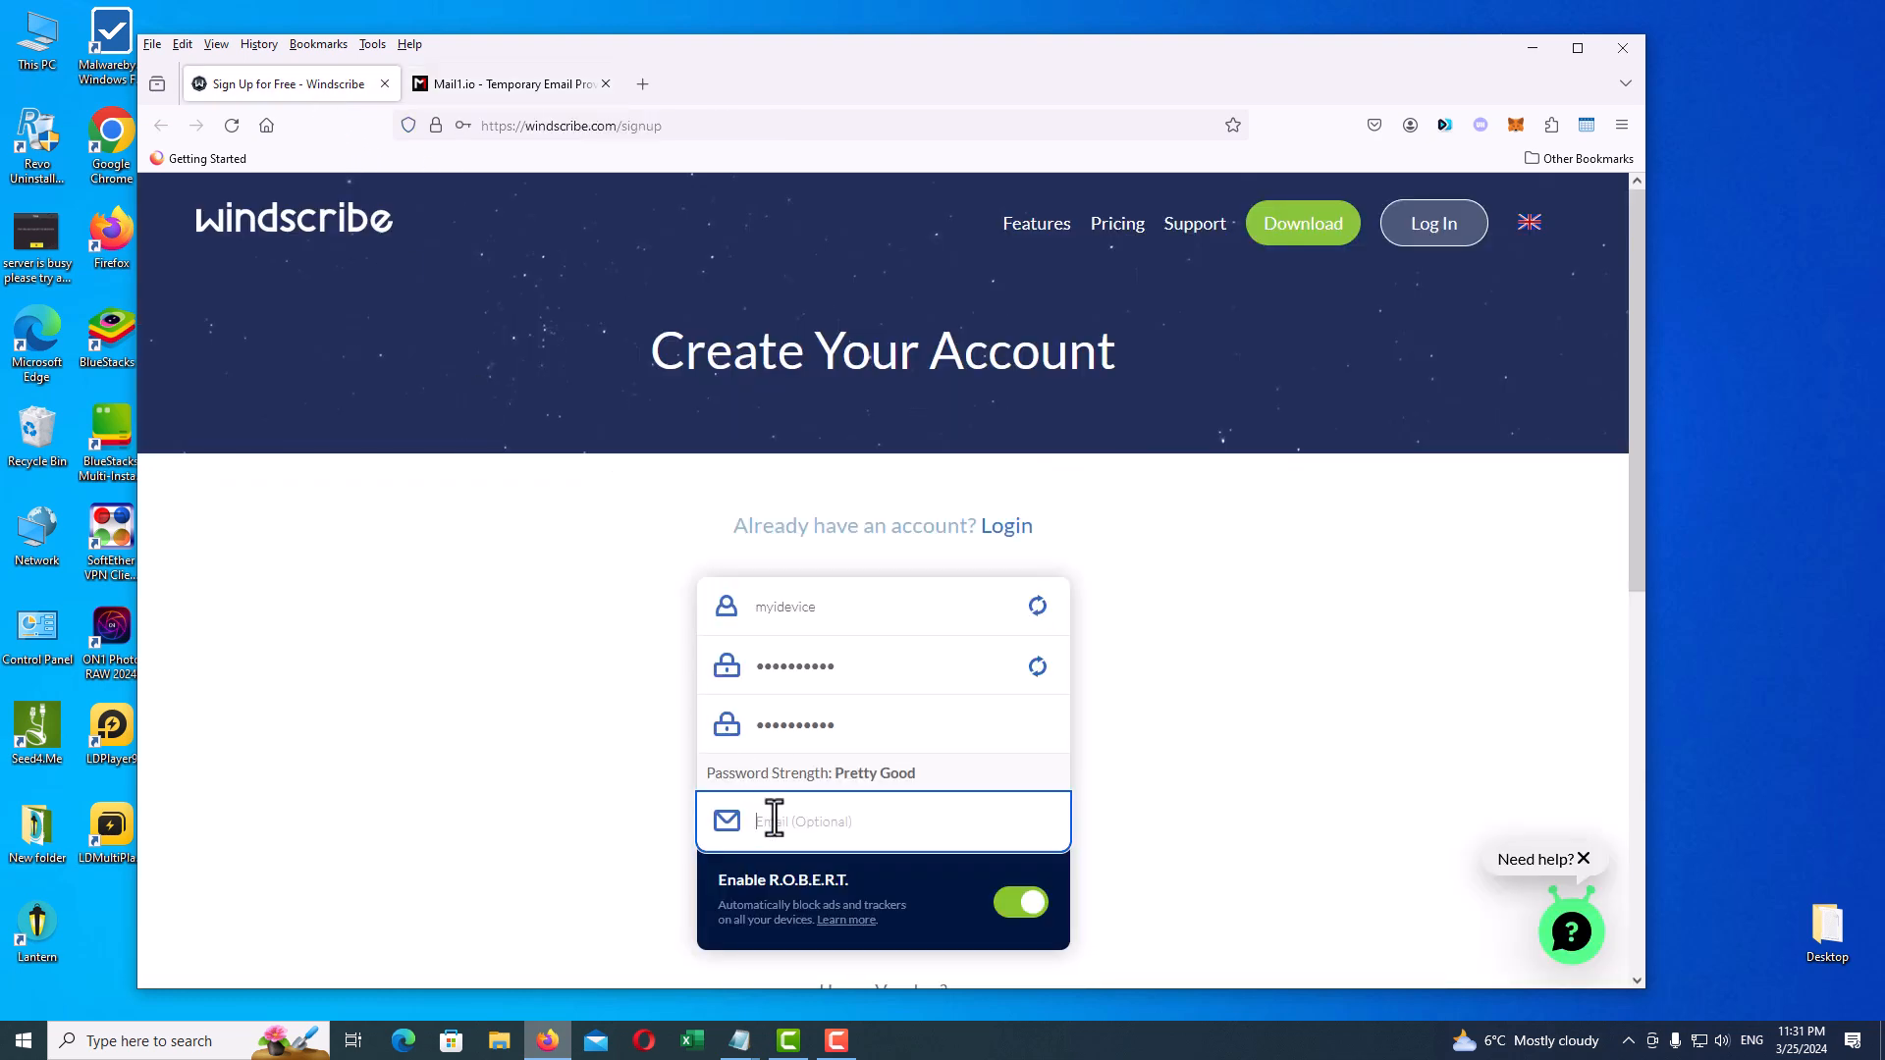
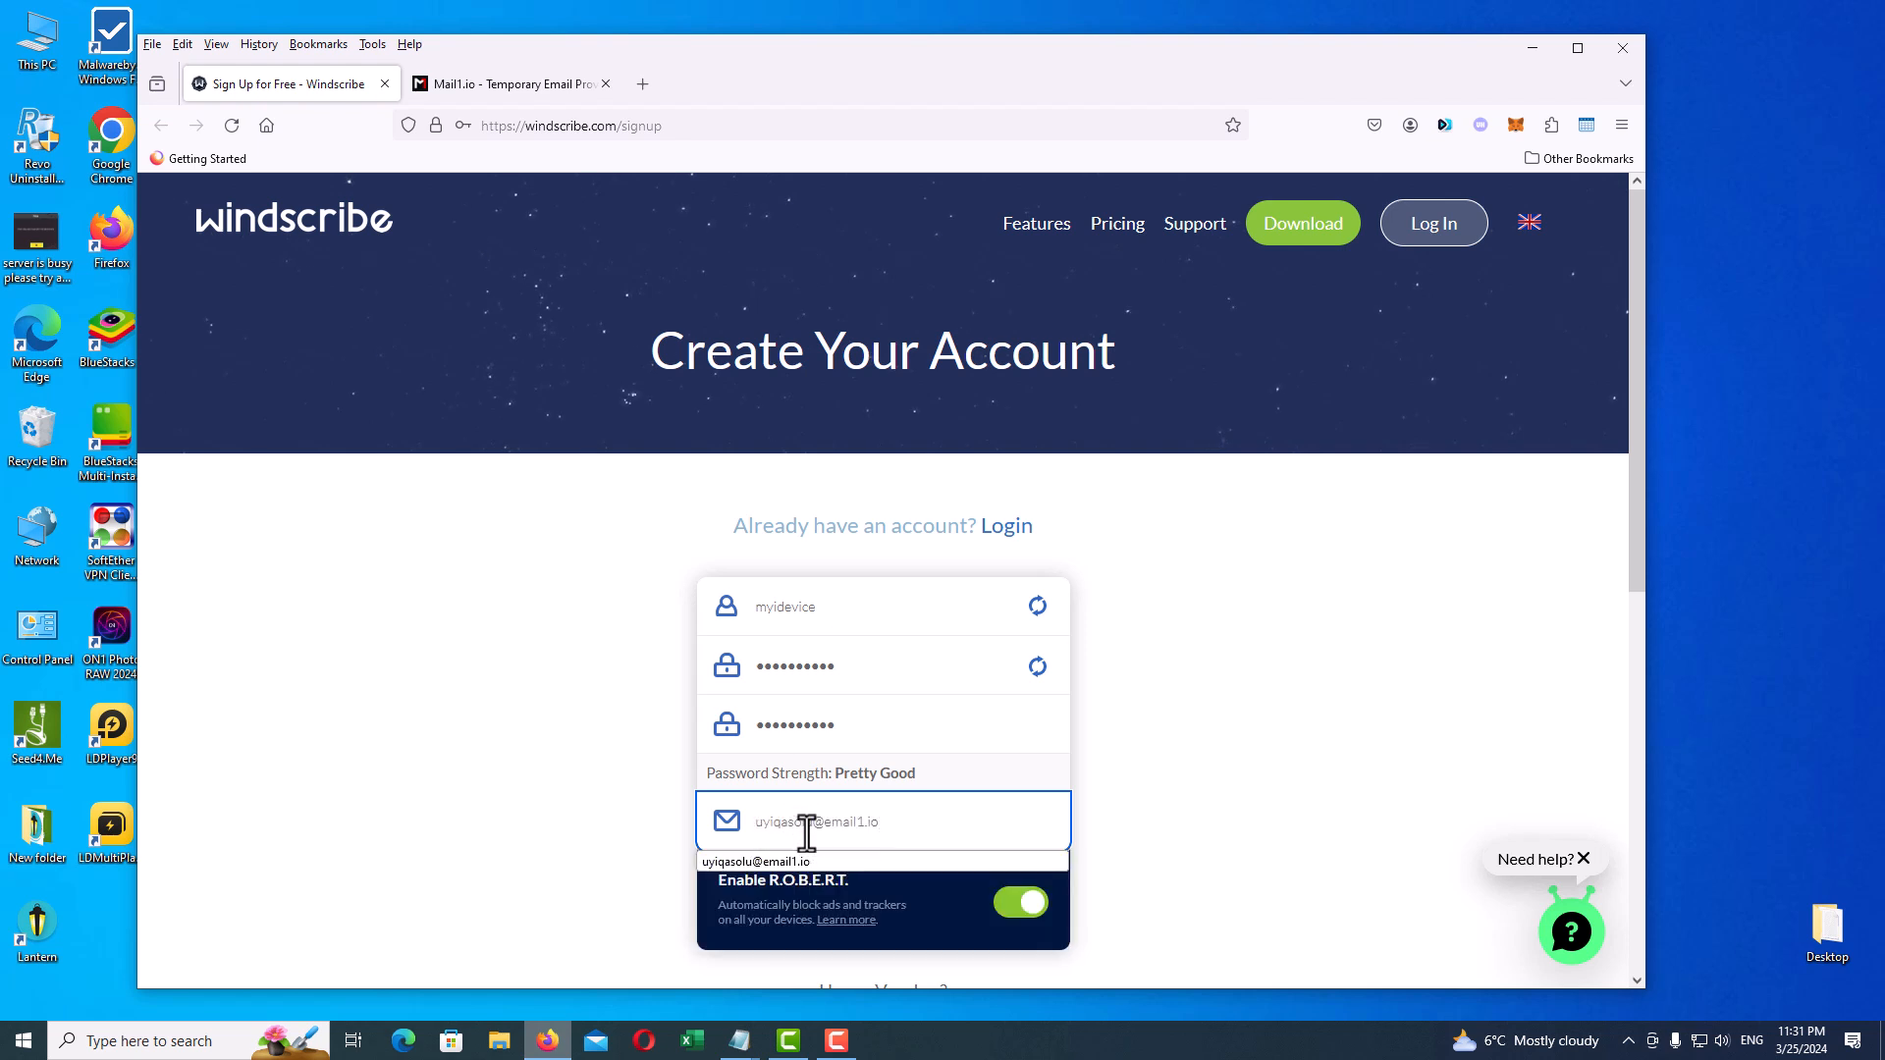
scroll(down, 3)
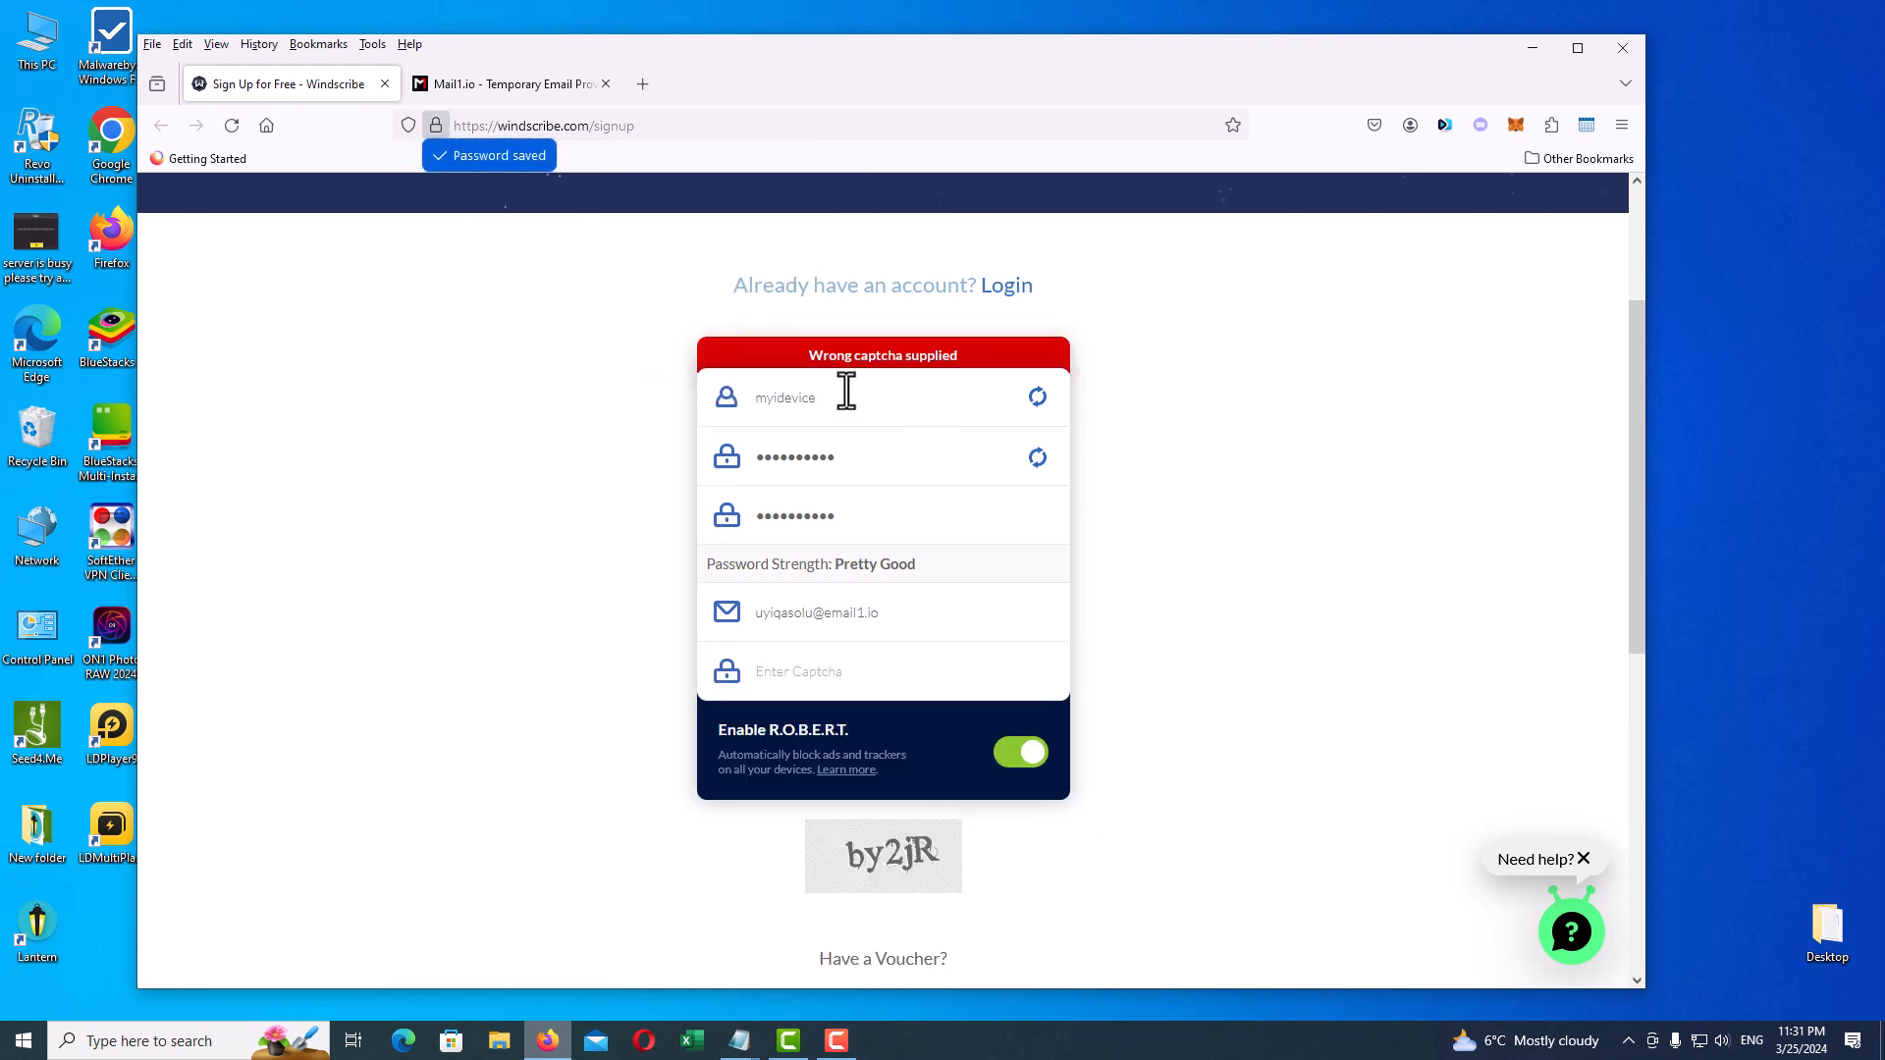
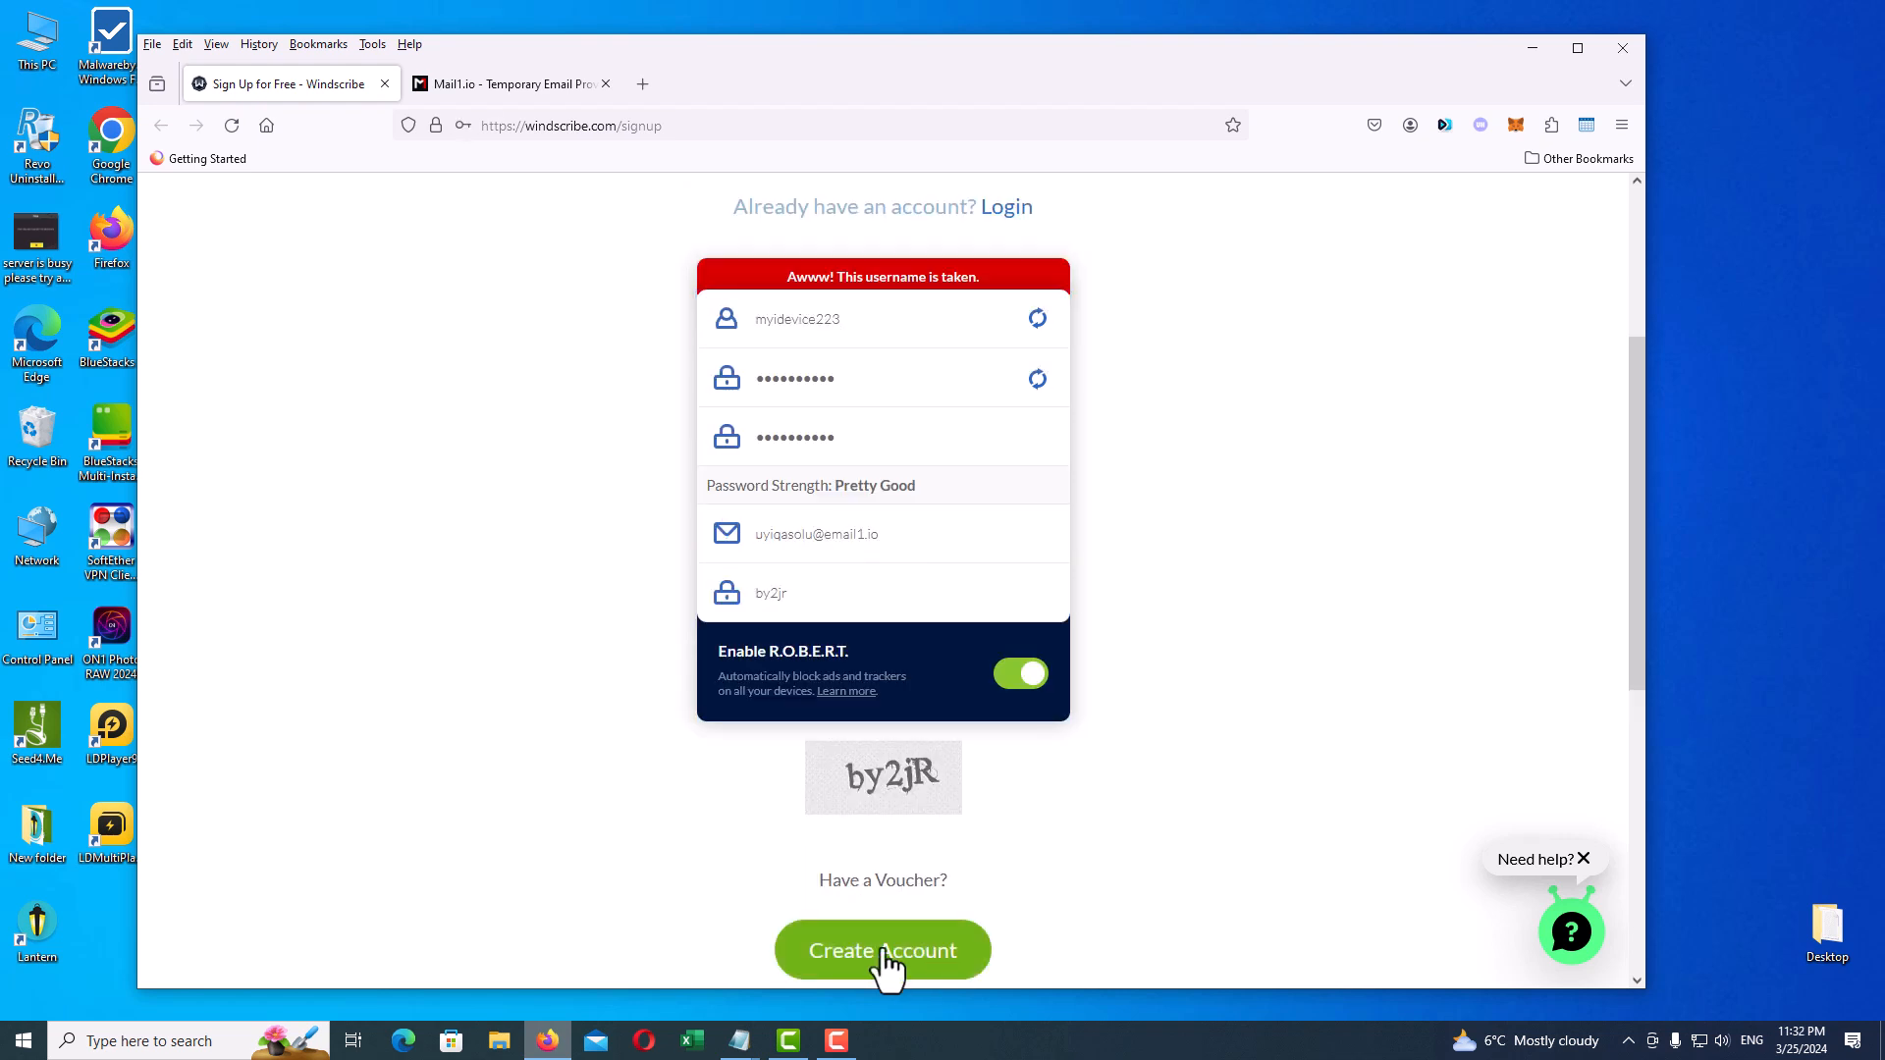
click(882, 949)
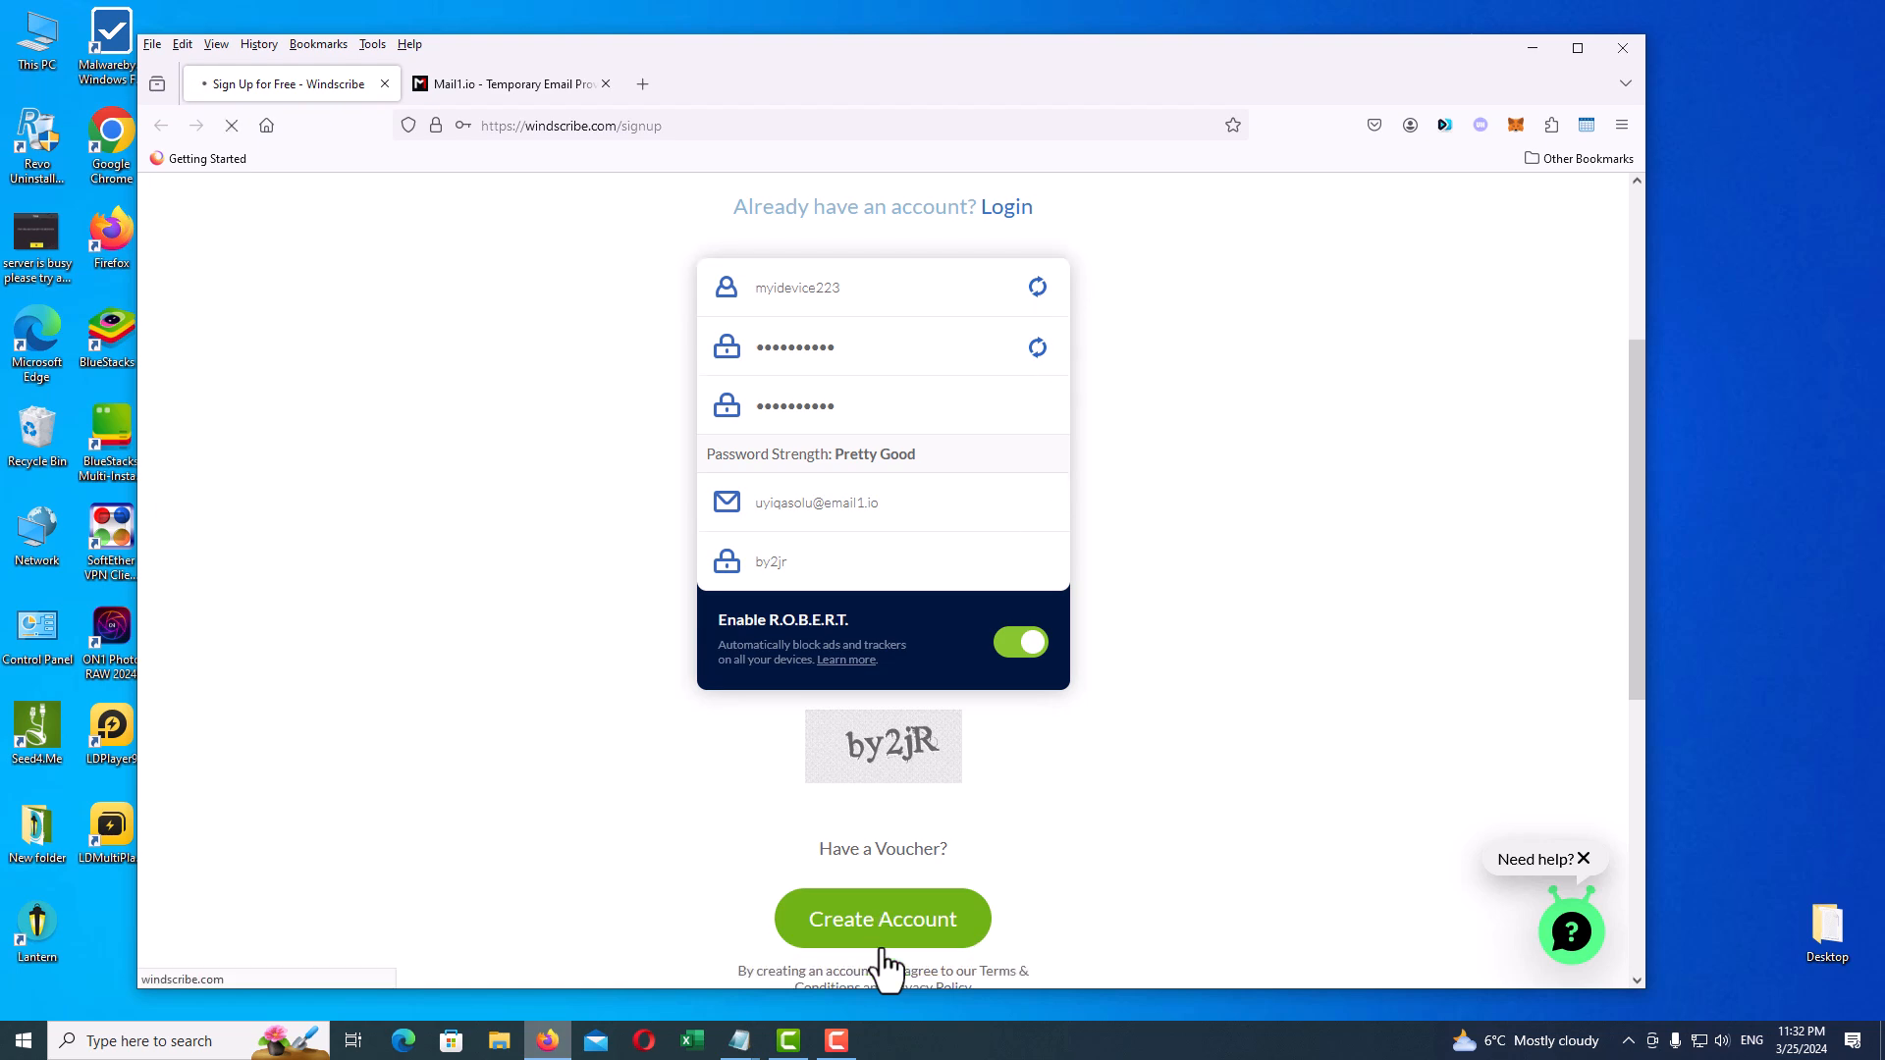
click(882, 919)
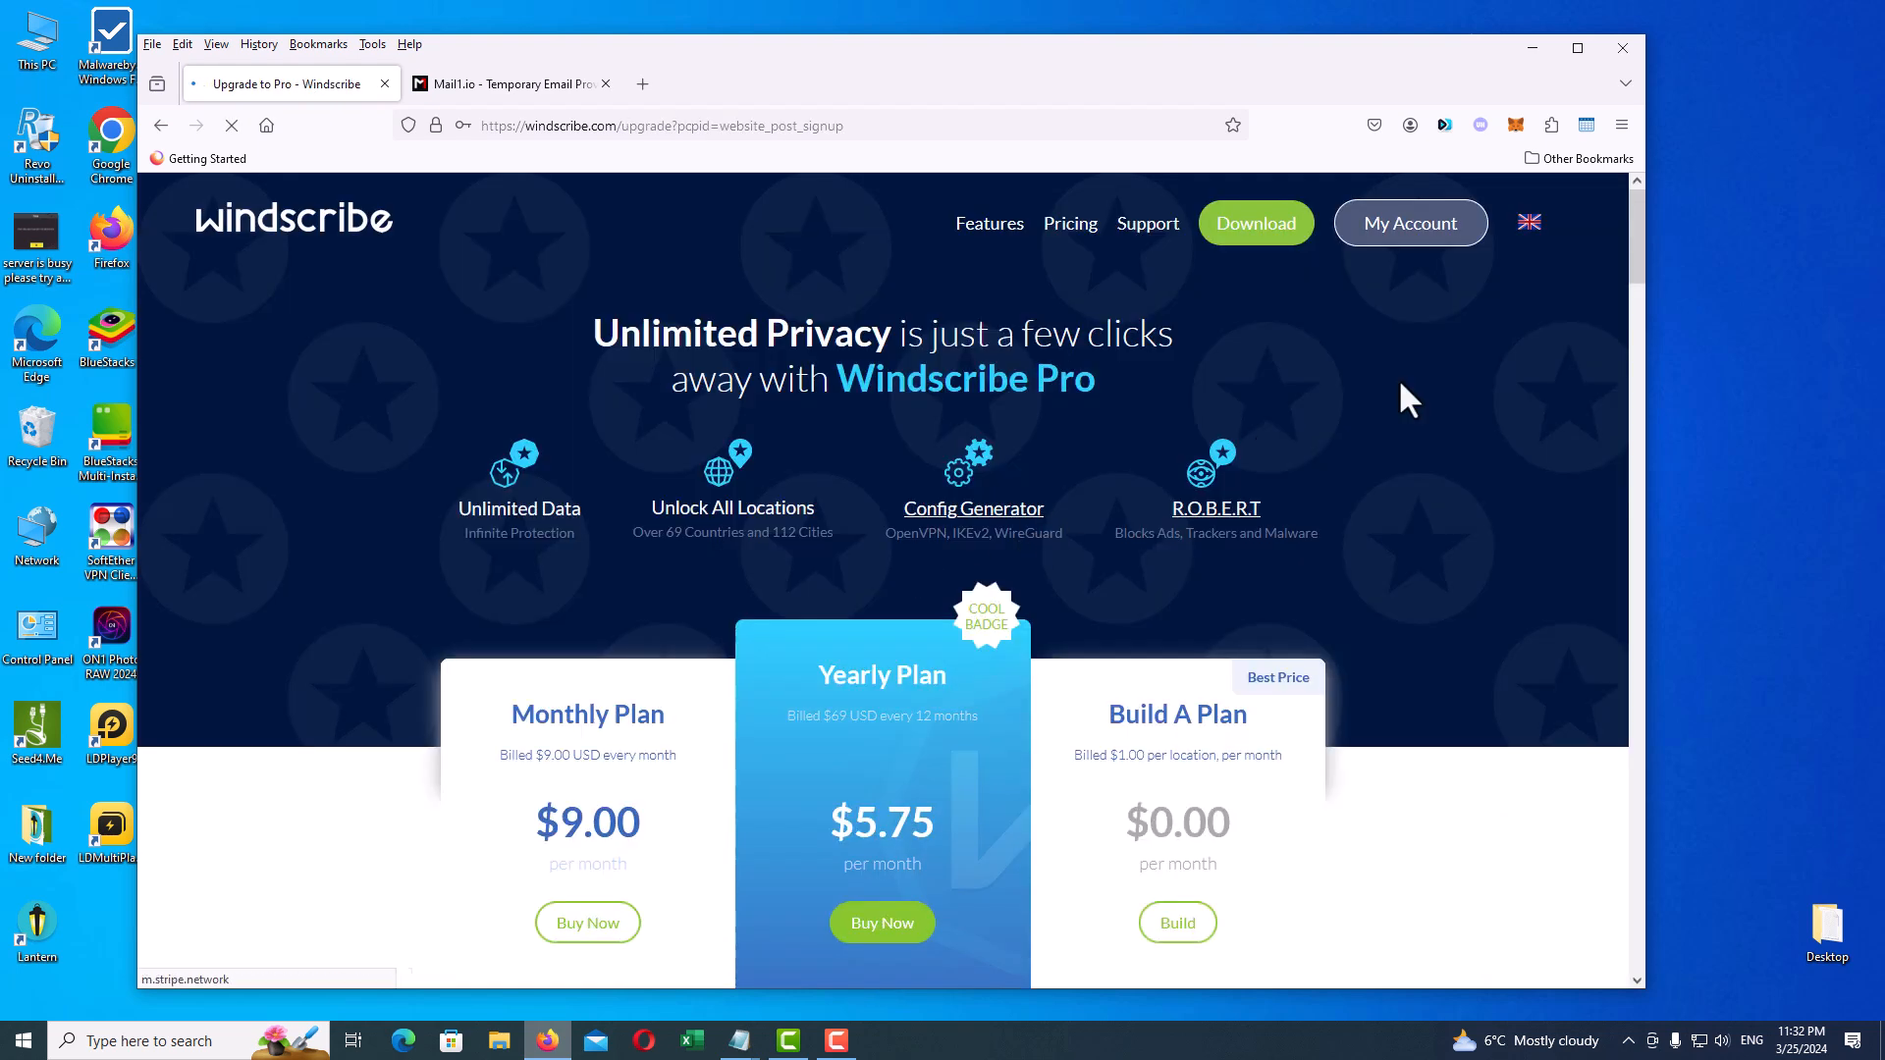
Step: Open the Windscribe Download page from the site header
scroll(down, 3)
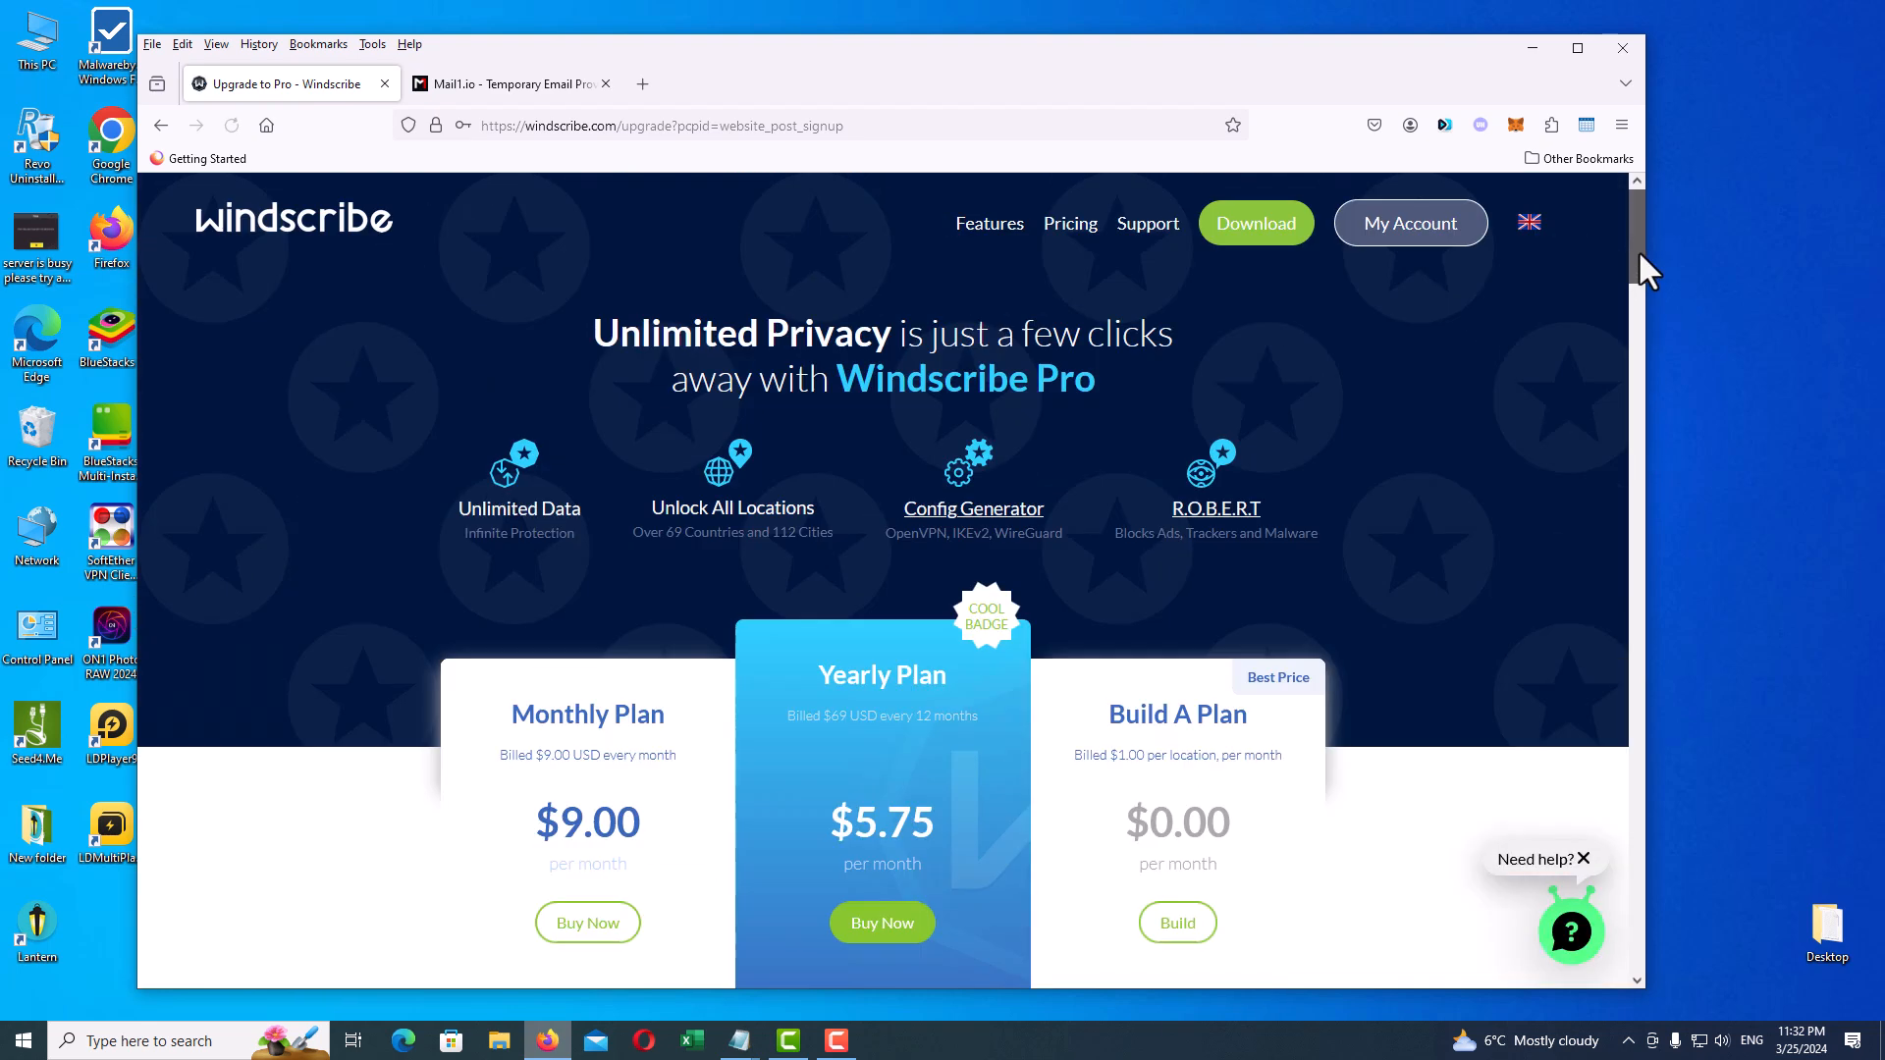
click(1255, 223)
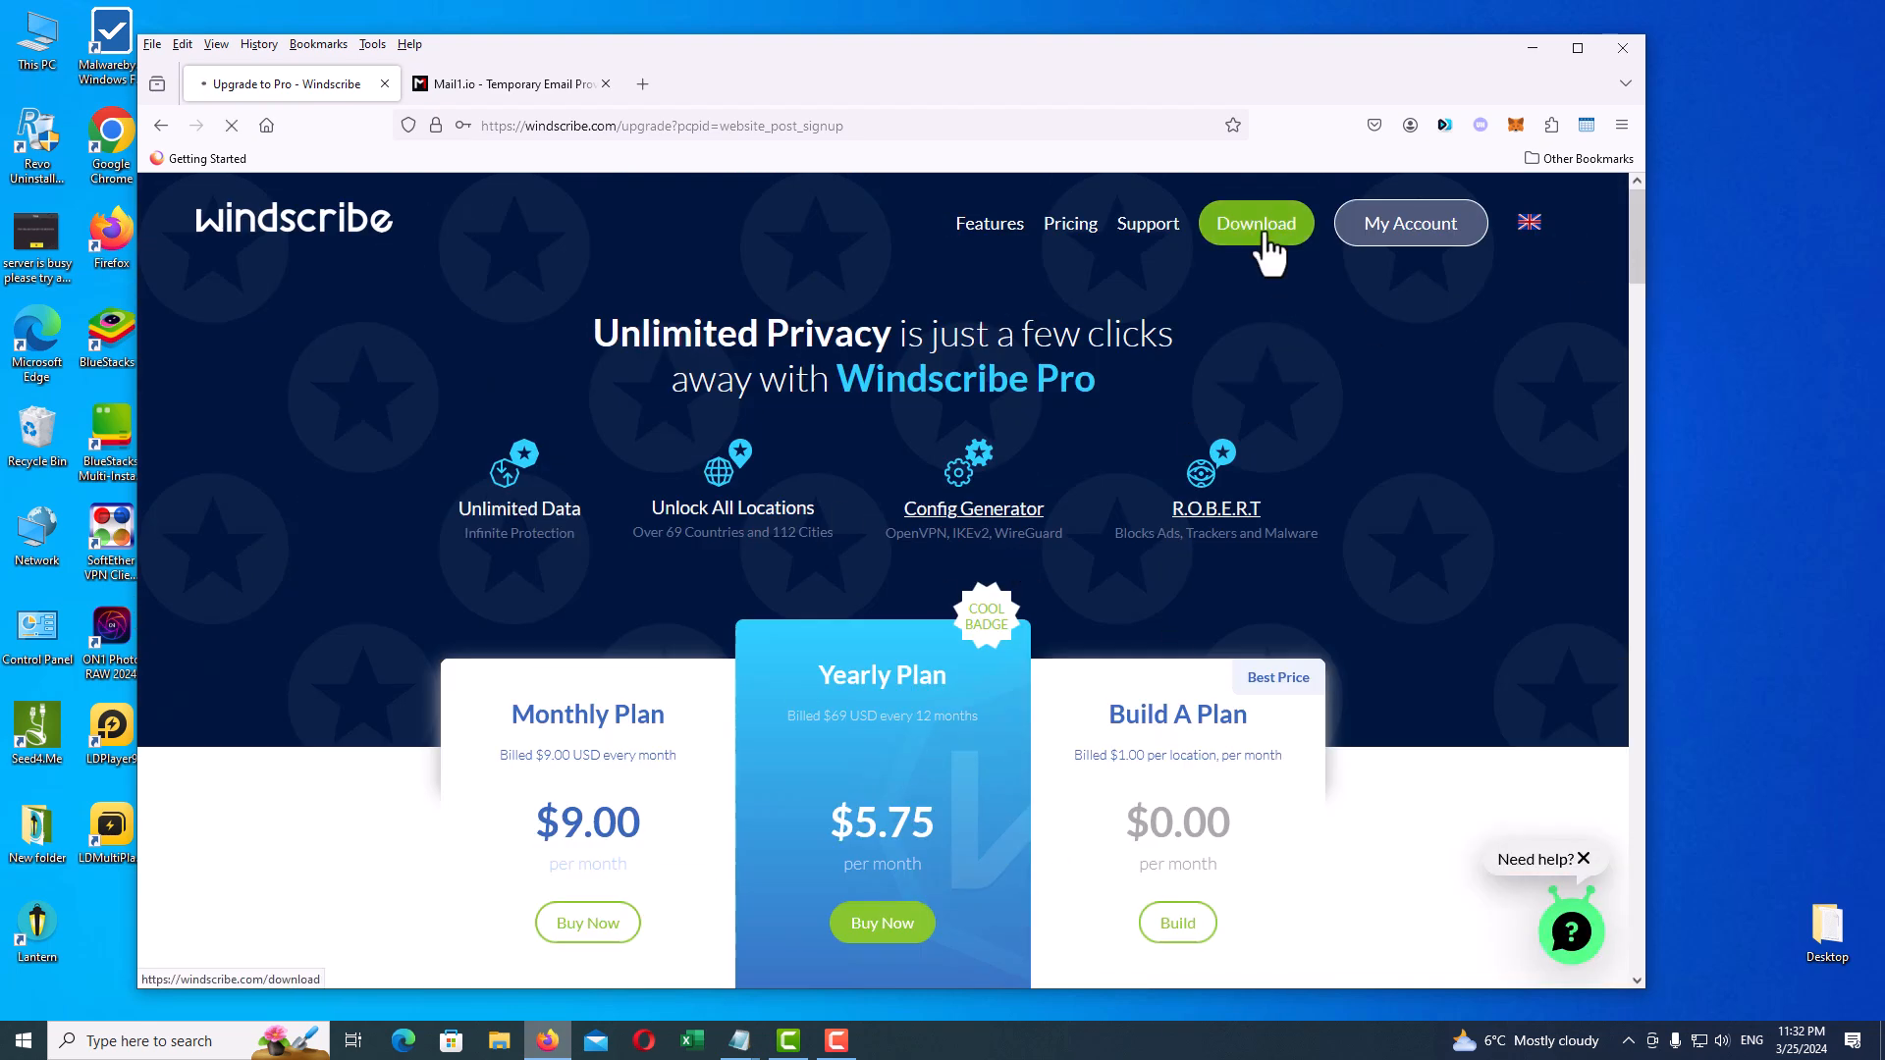
click(1254, 224)
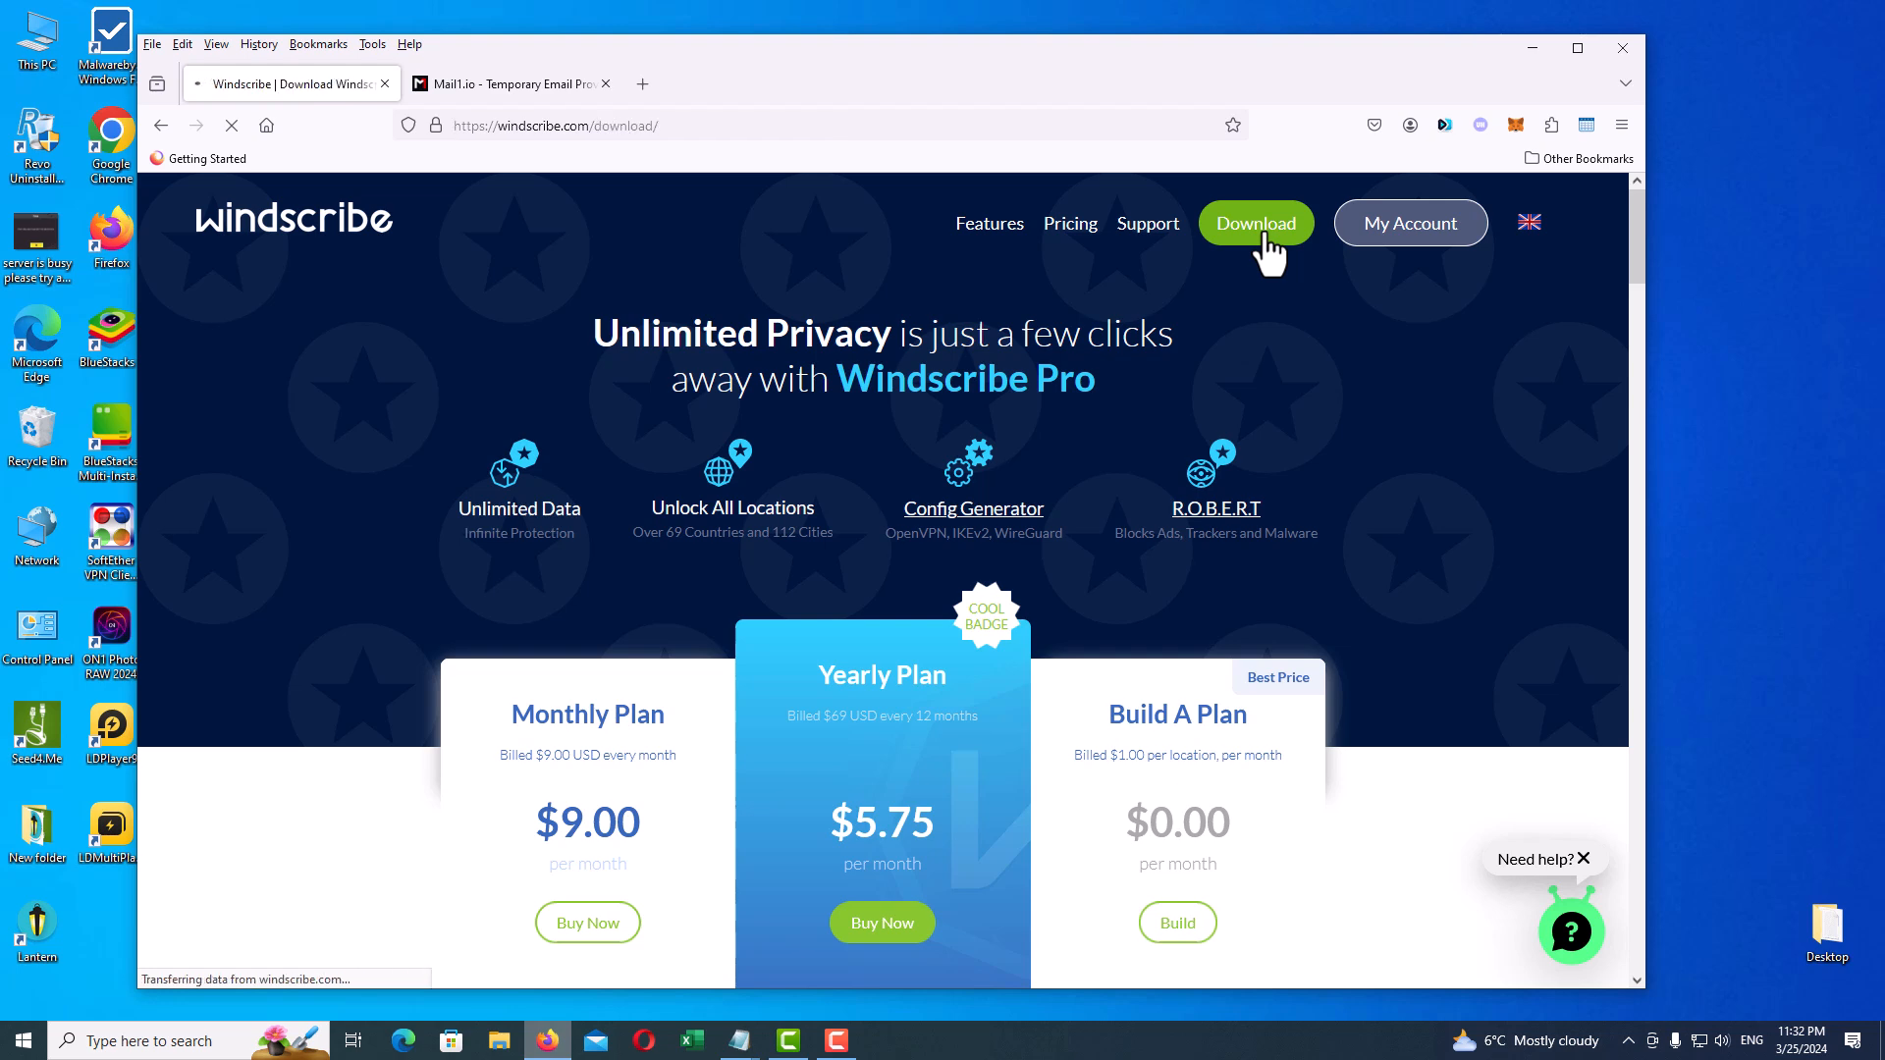
click(1254, 223)
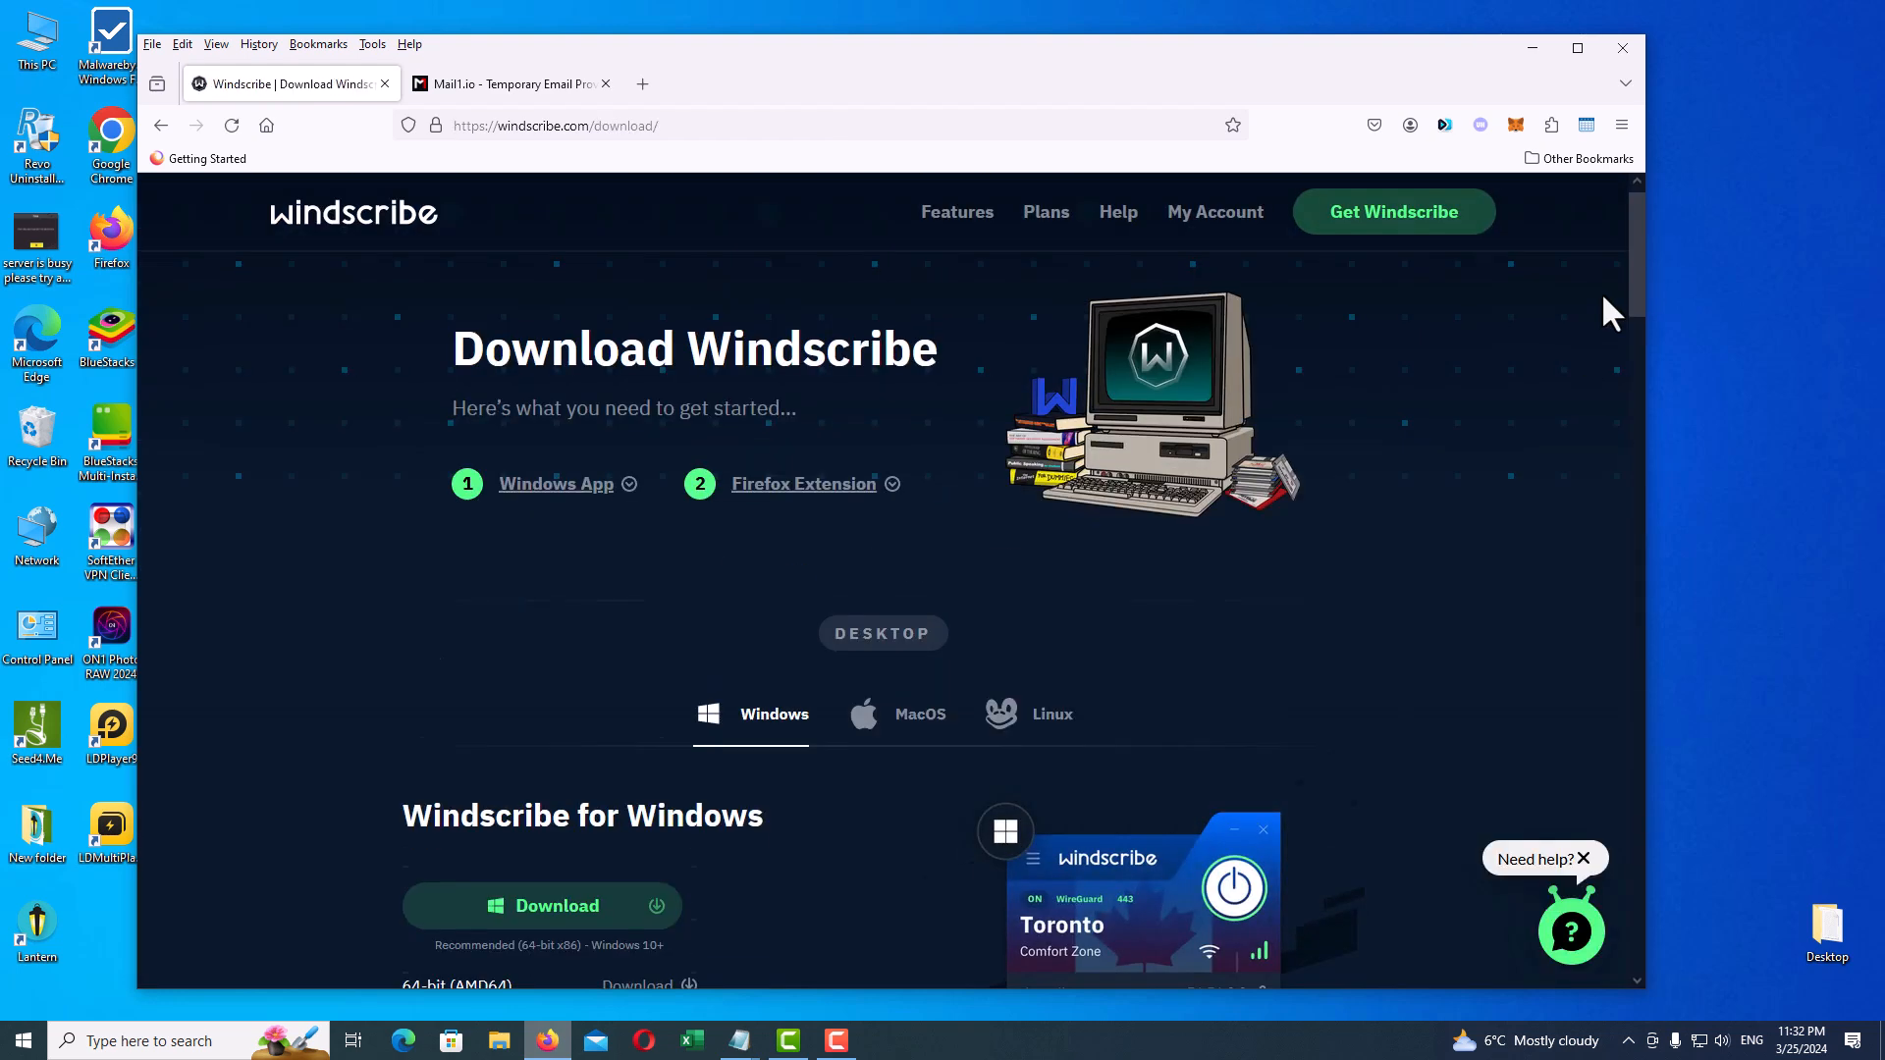
Step: Compare the macOS and Windows download tabs, then scroll through the extension and features sections
scroll(down, 3)
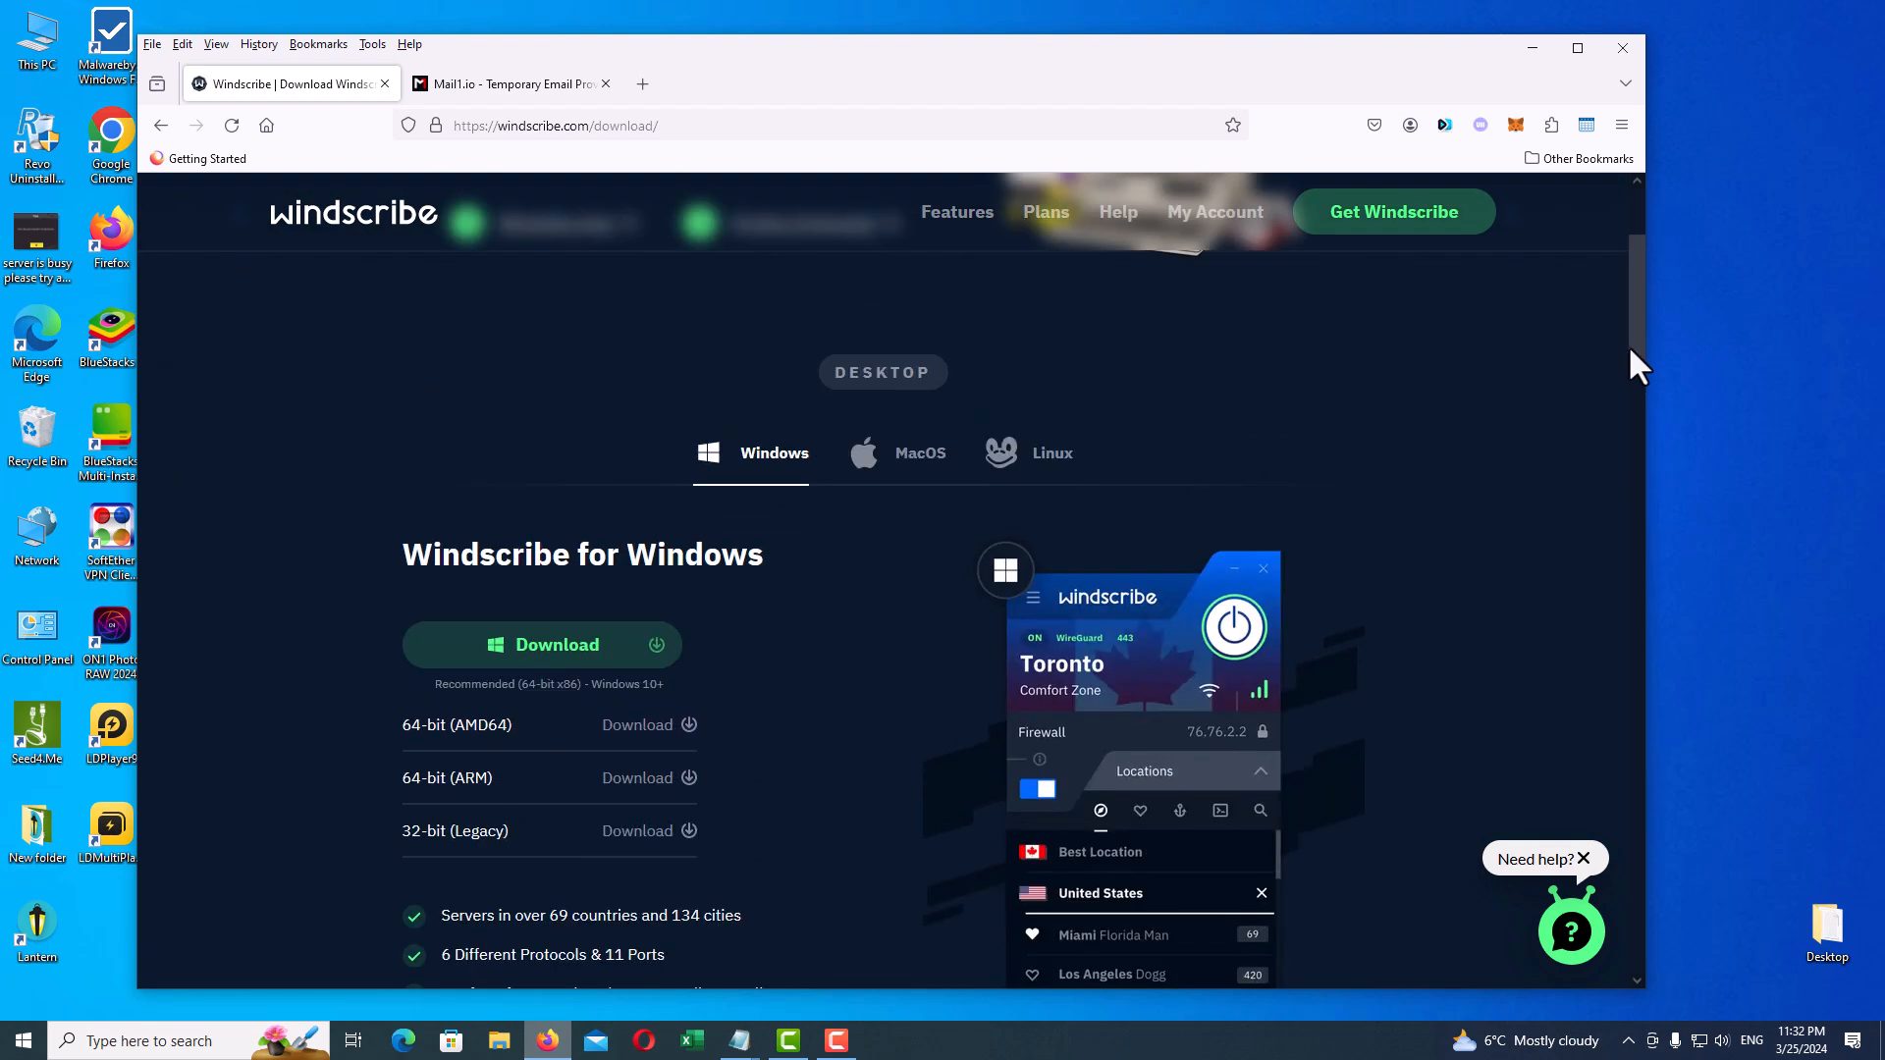
click(921, 454)
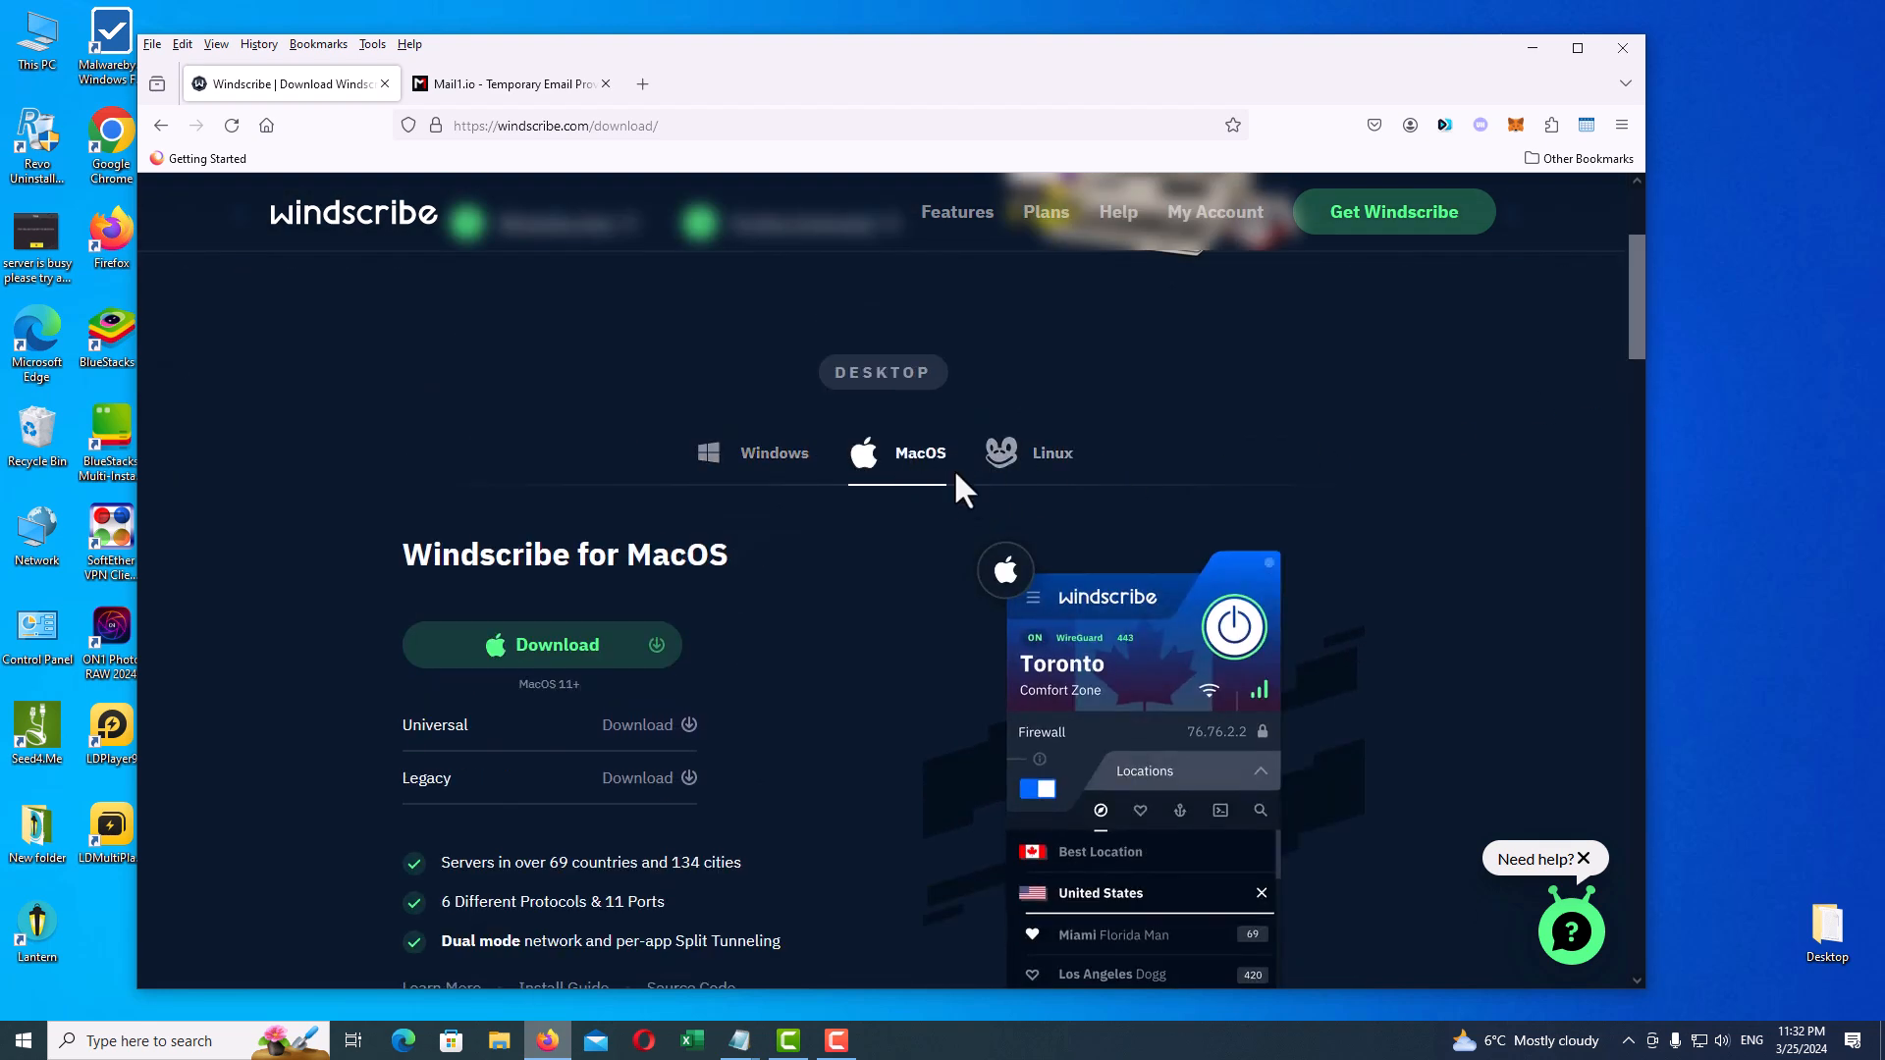
click(775, 453)
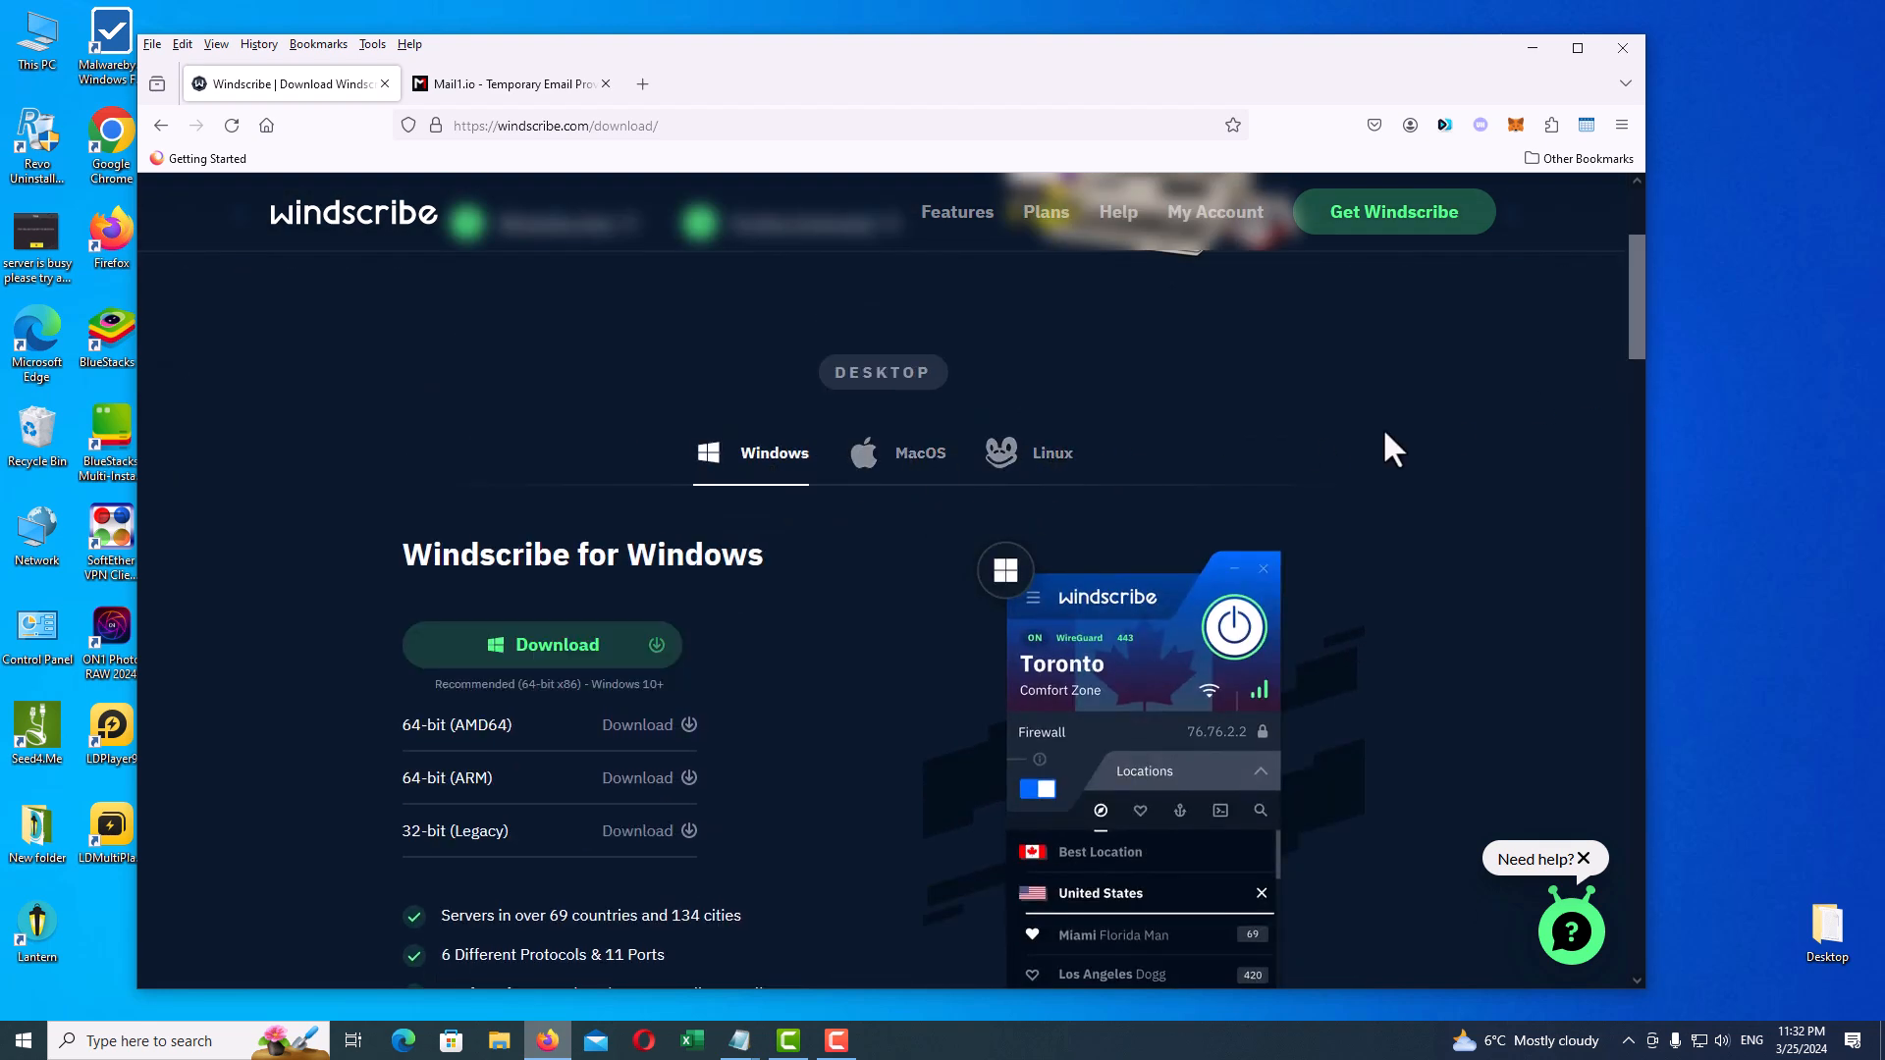
scroll(down, 3)
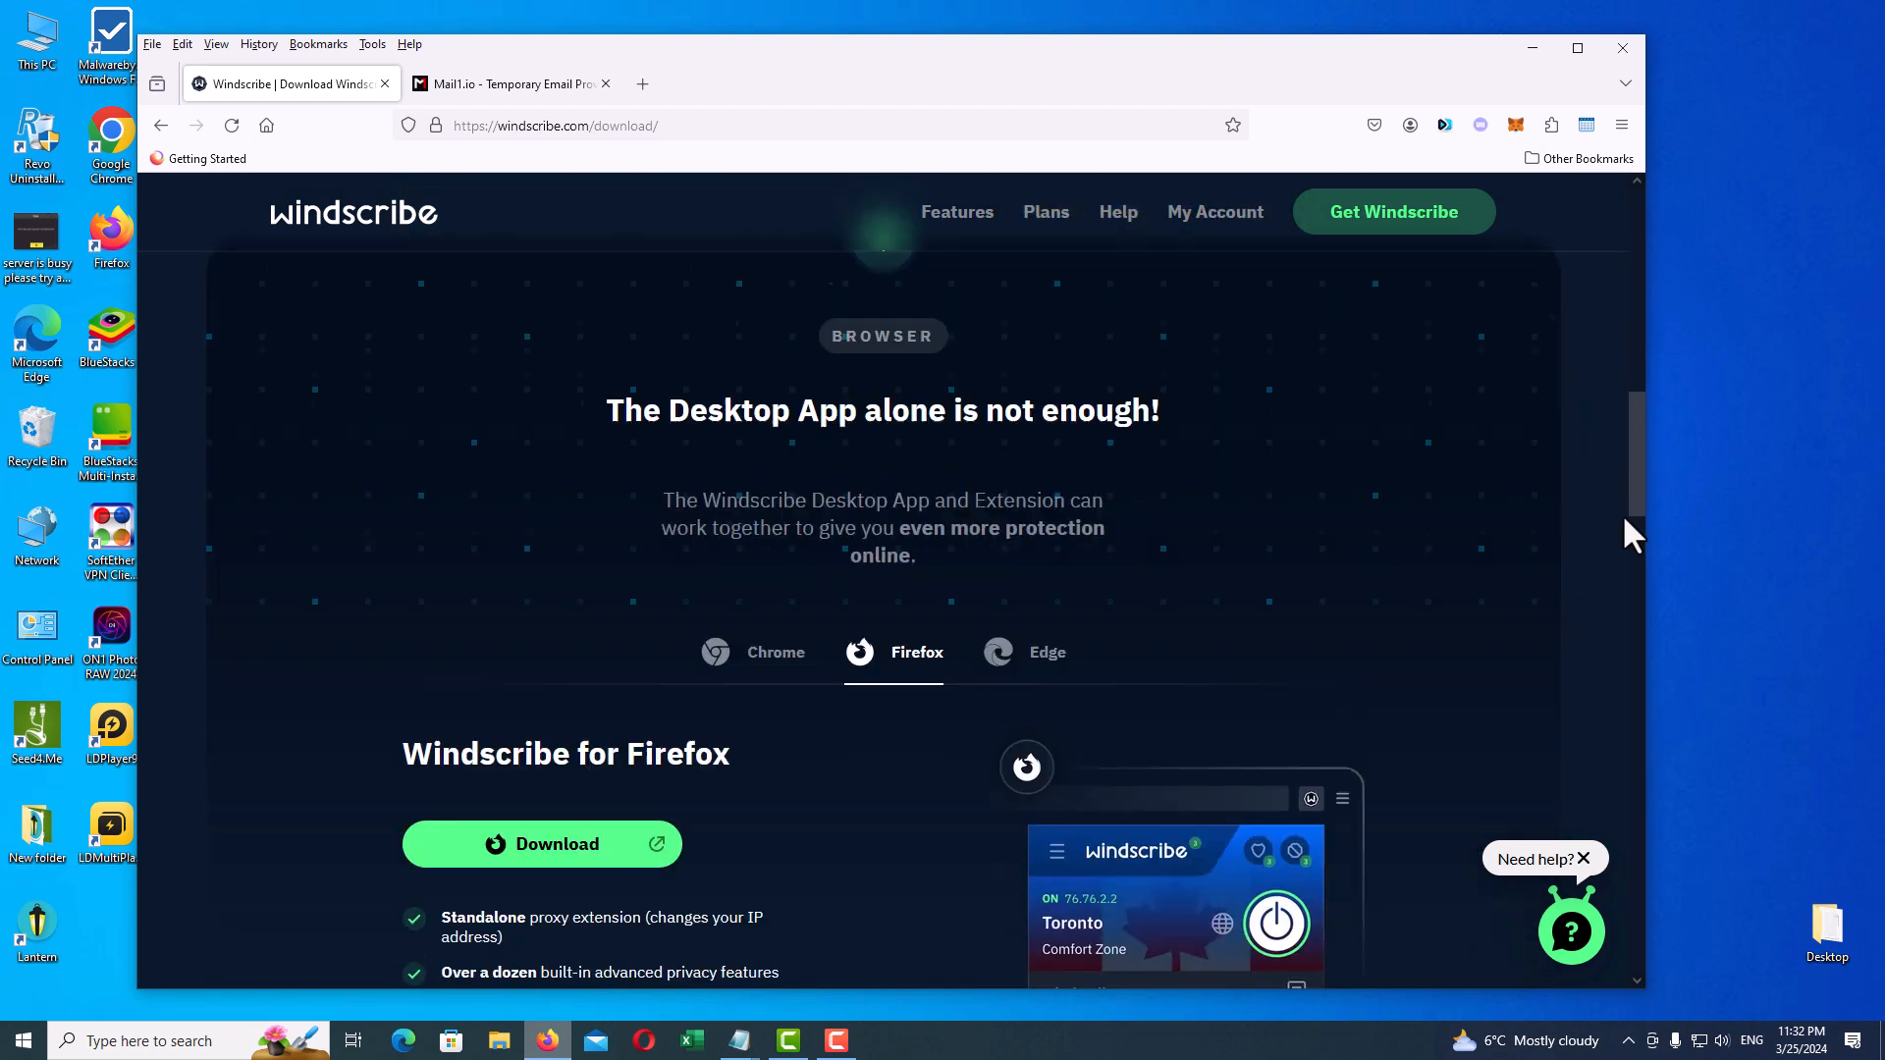
scroll(down, 3)
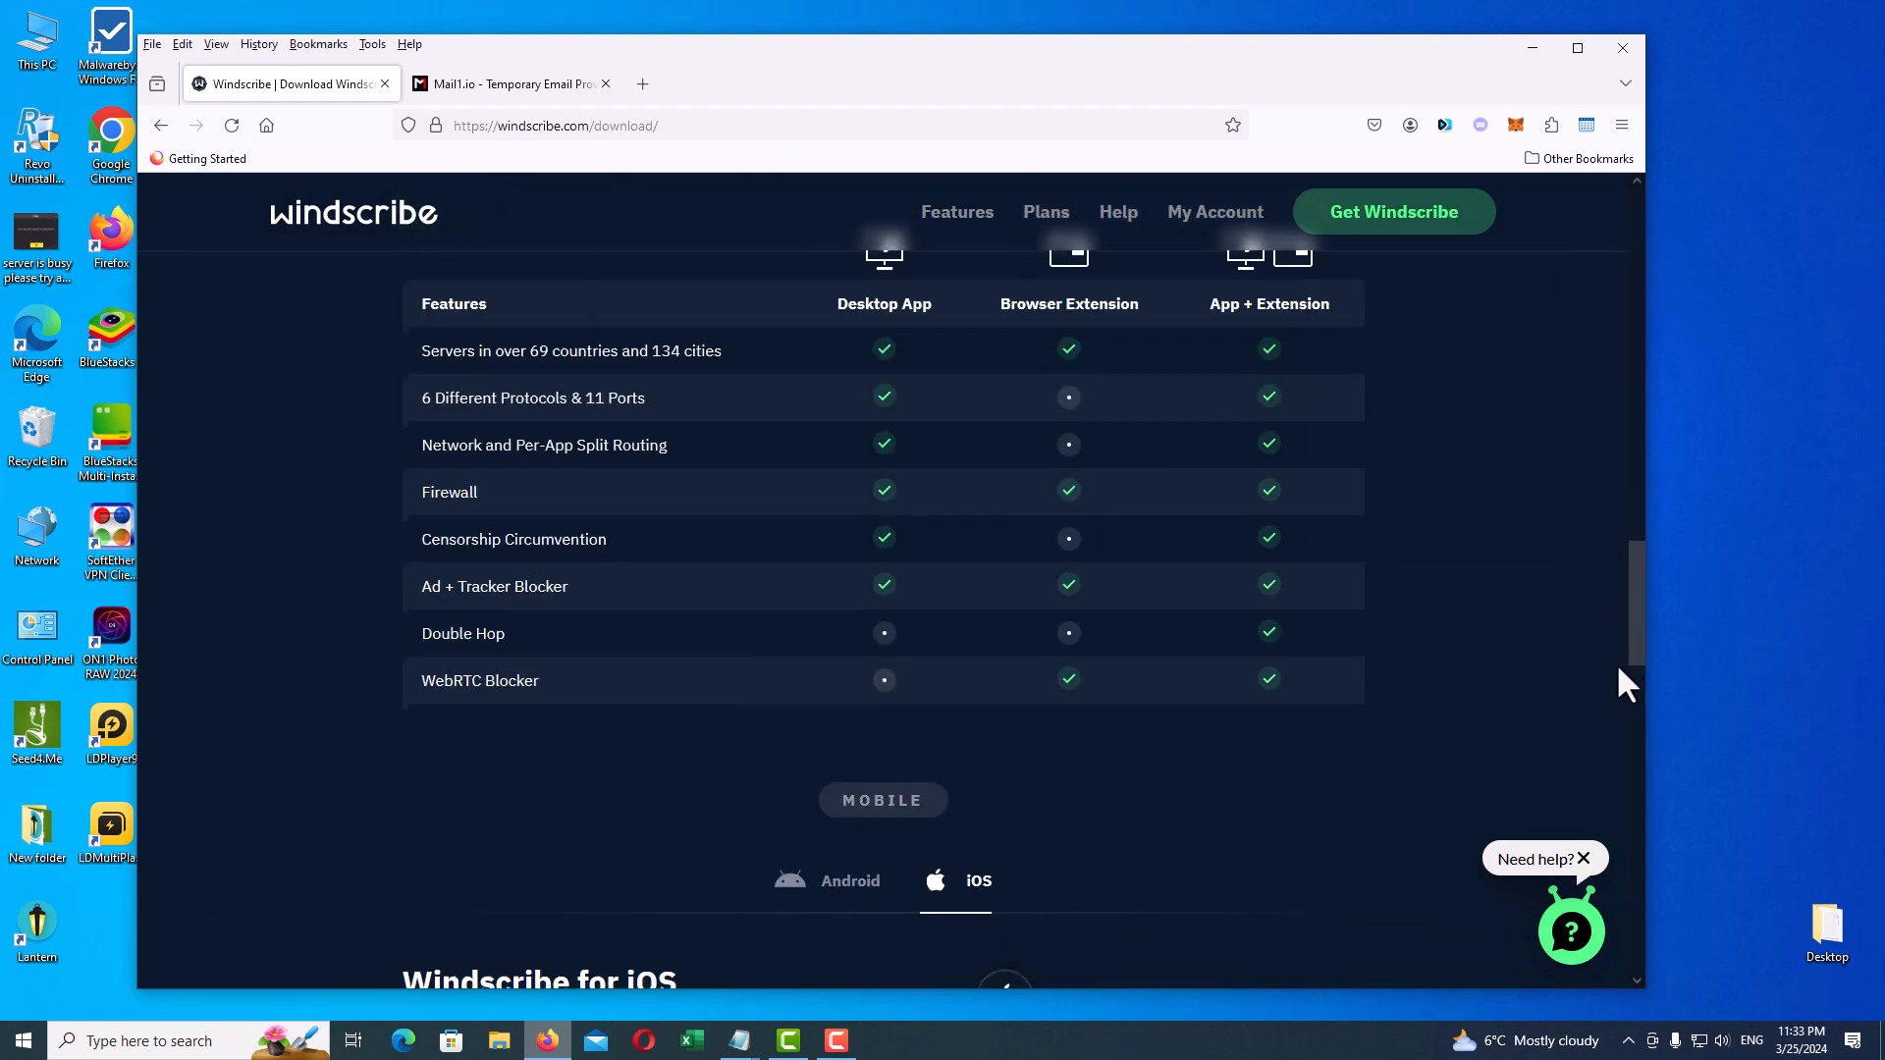
scroll(down, 3)
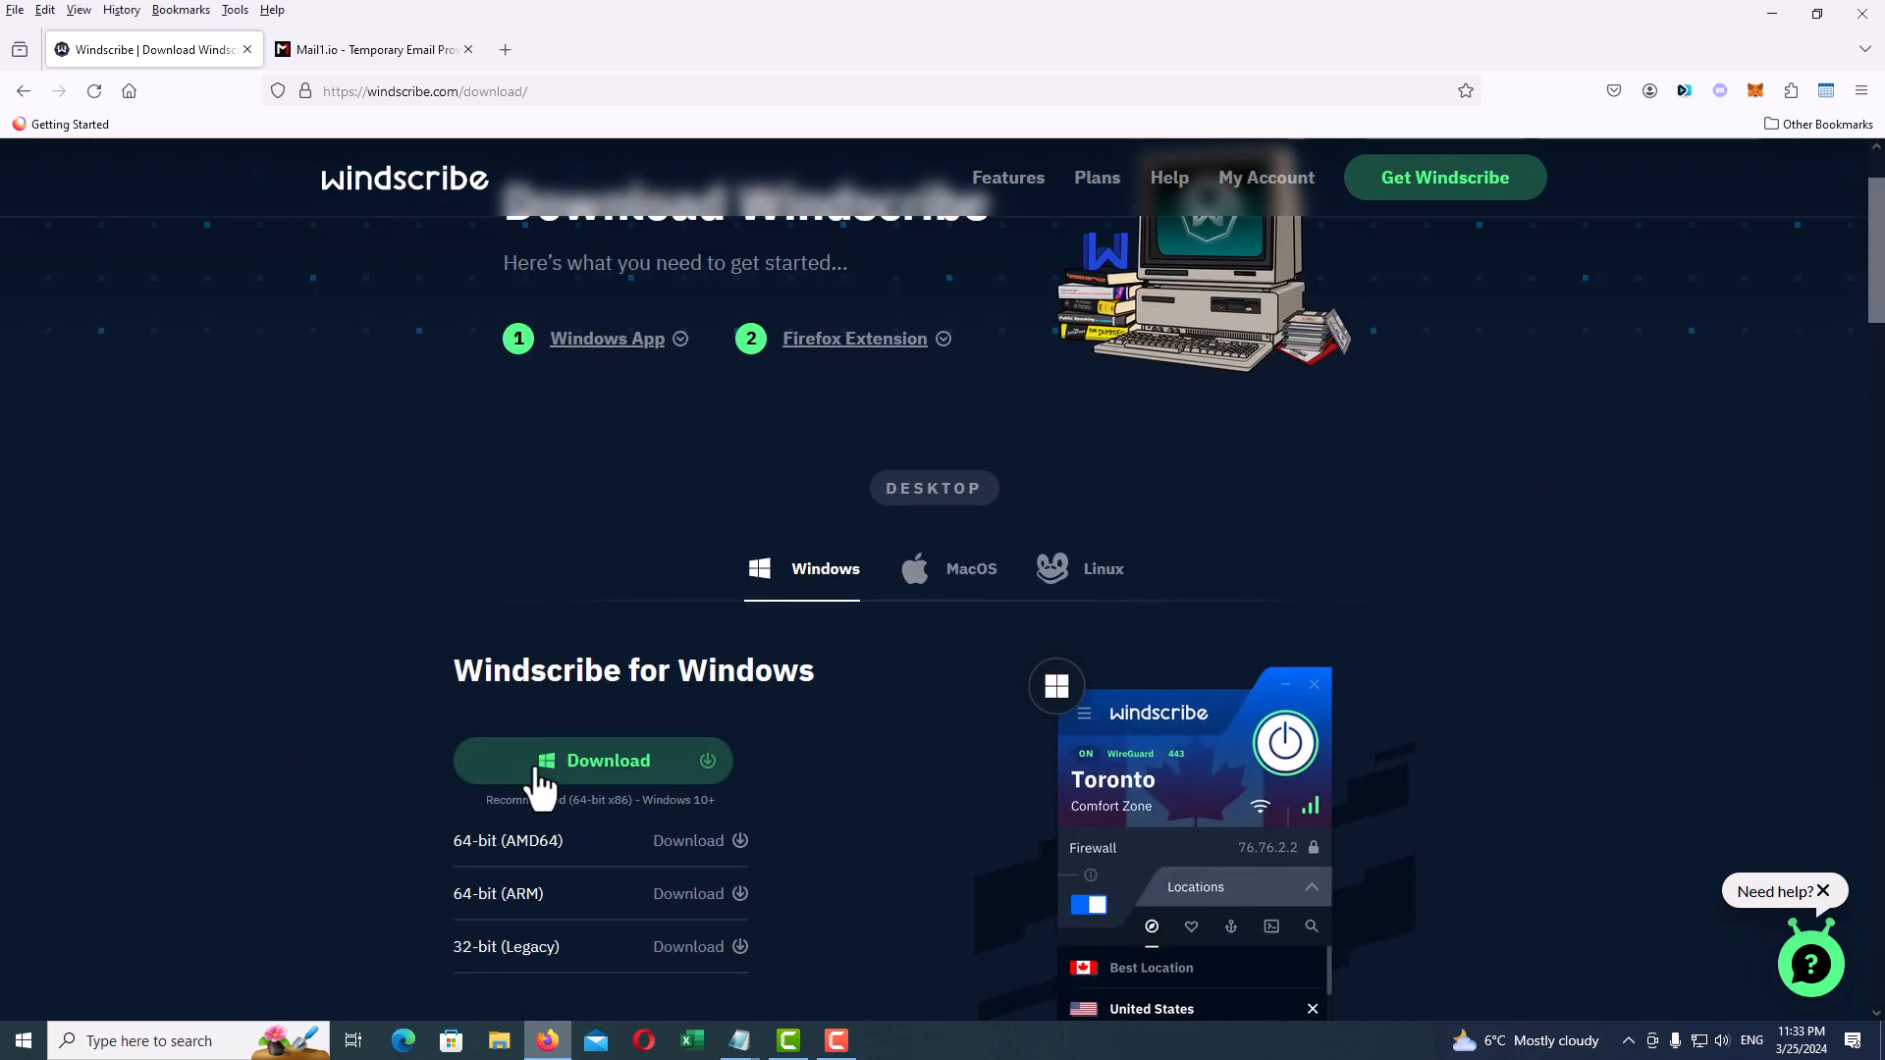
mouse_move(551, 901)
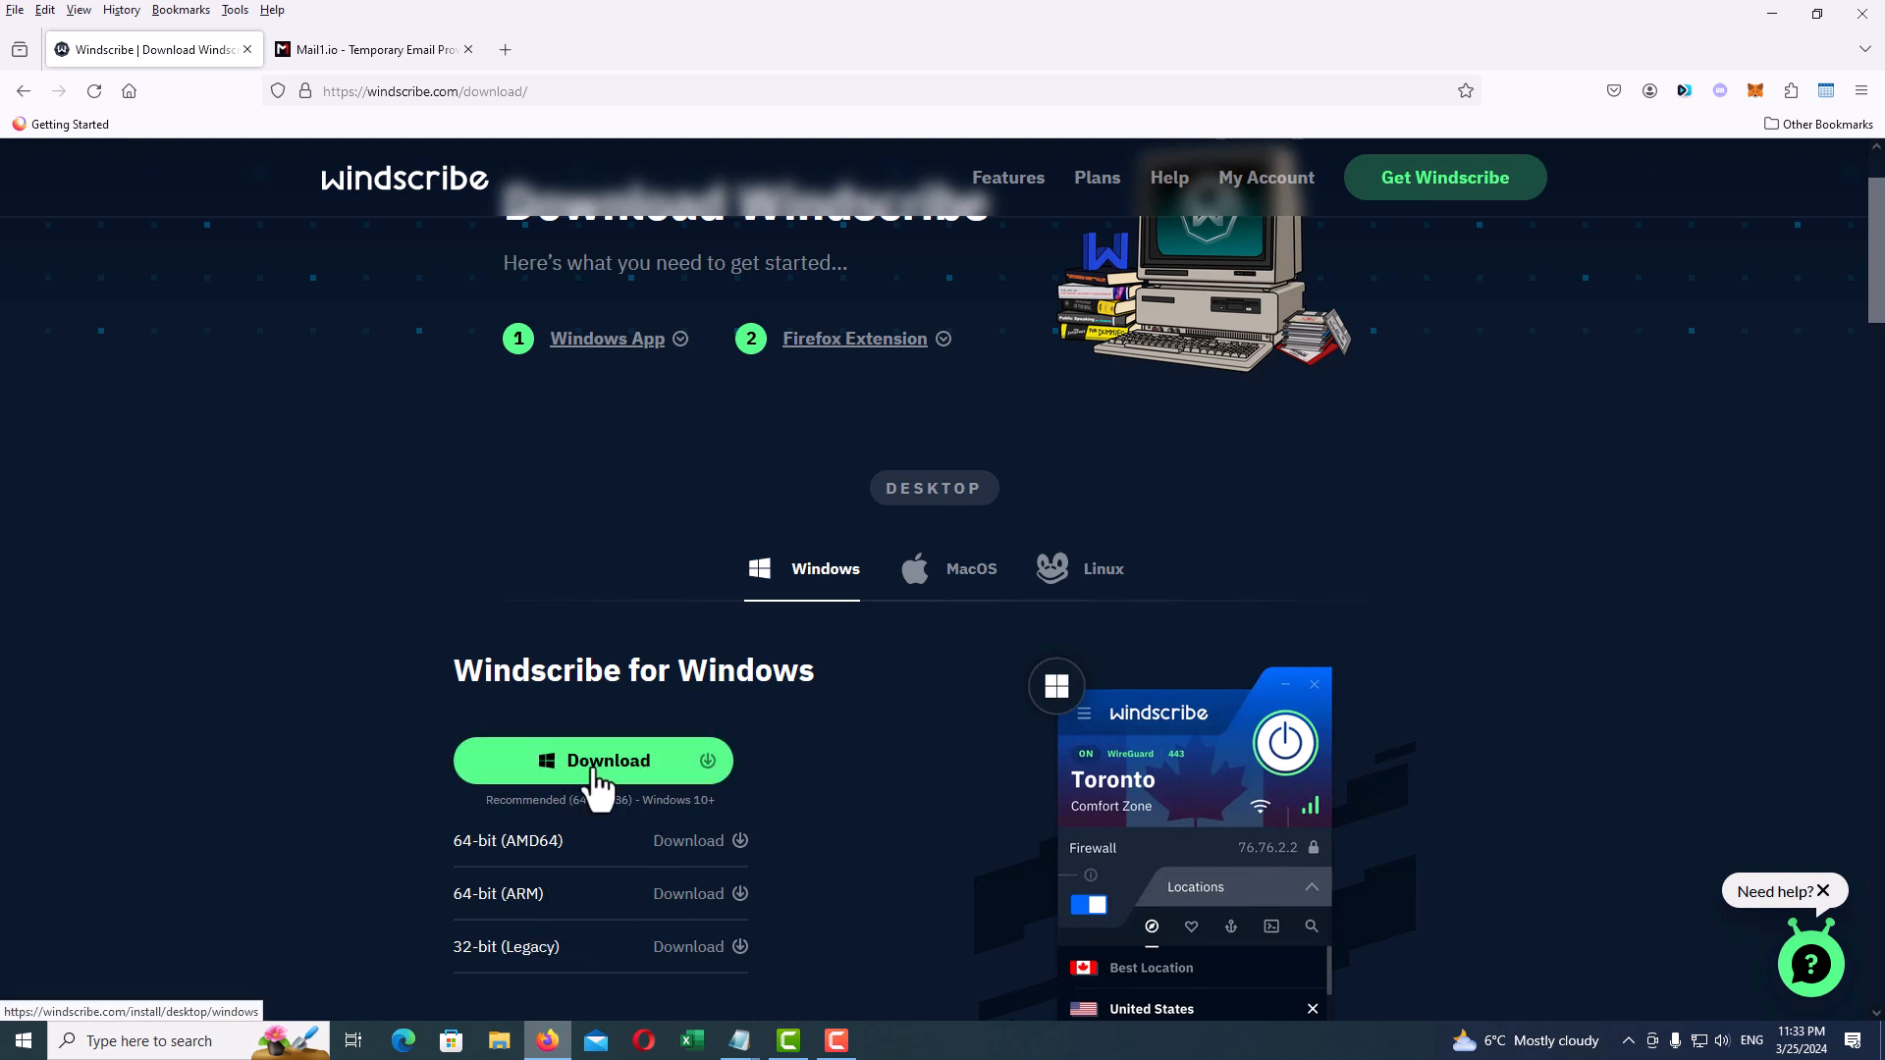
Step: Start downloading Windscribe_2.9.9.exe from the green Windows Download button
click(594, 759)
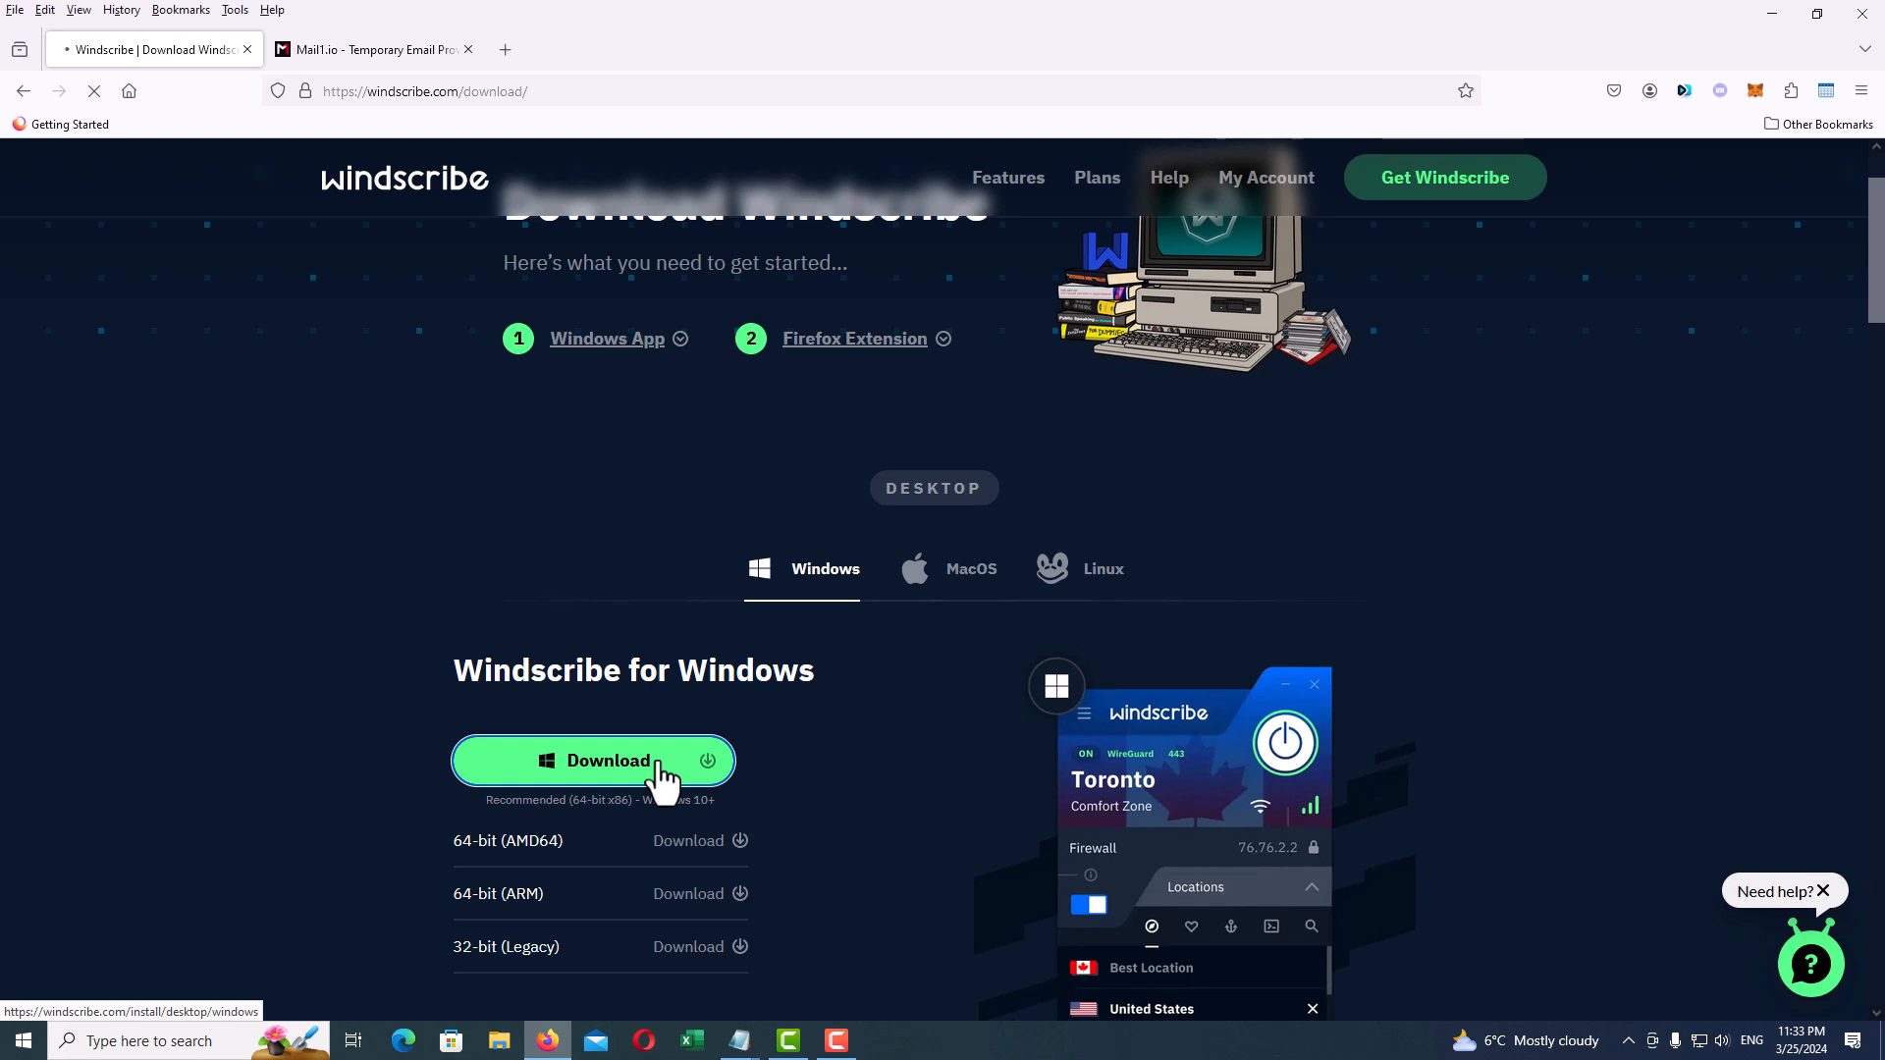
click(593, 760)
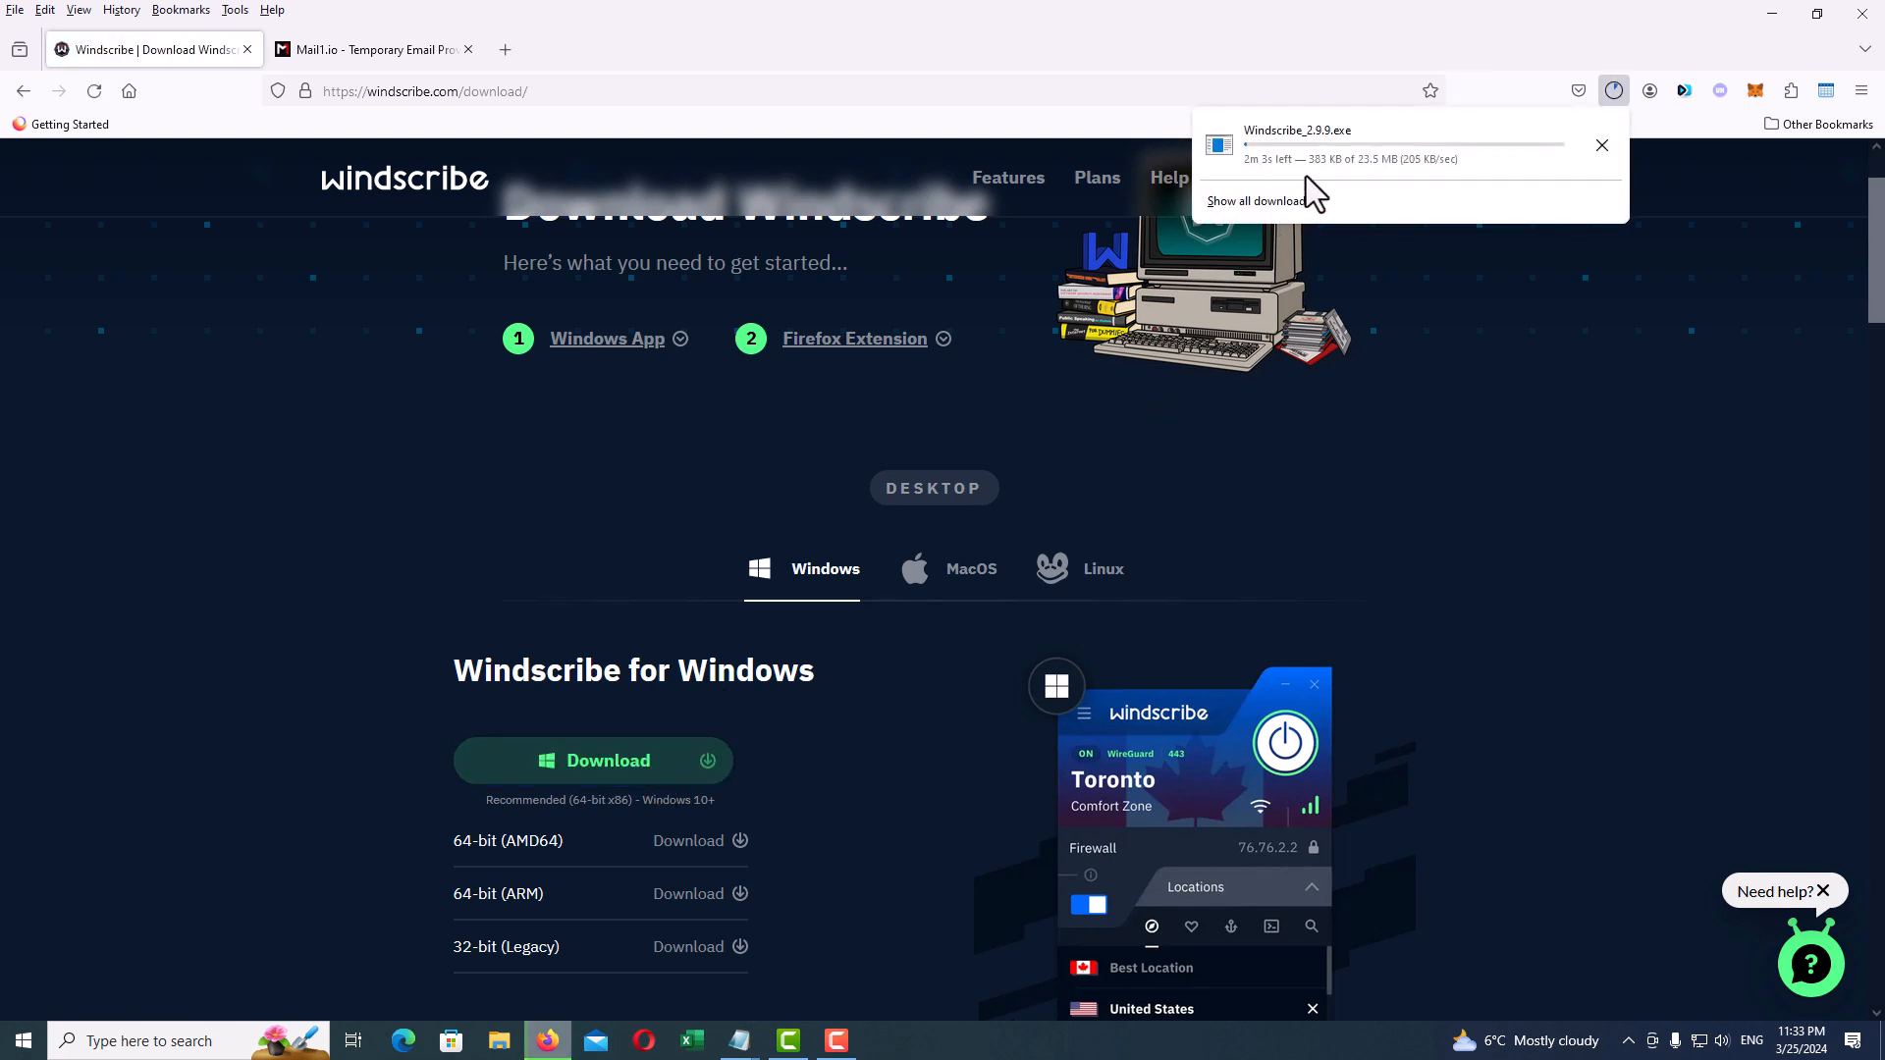
mouse_move(1429, 370)
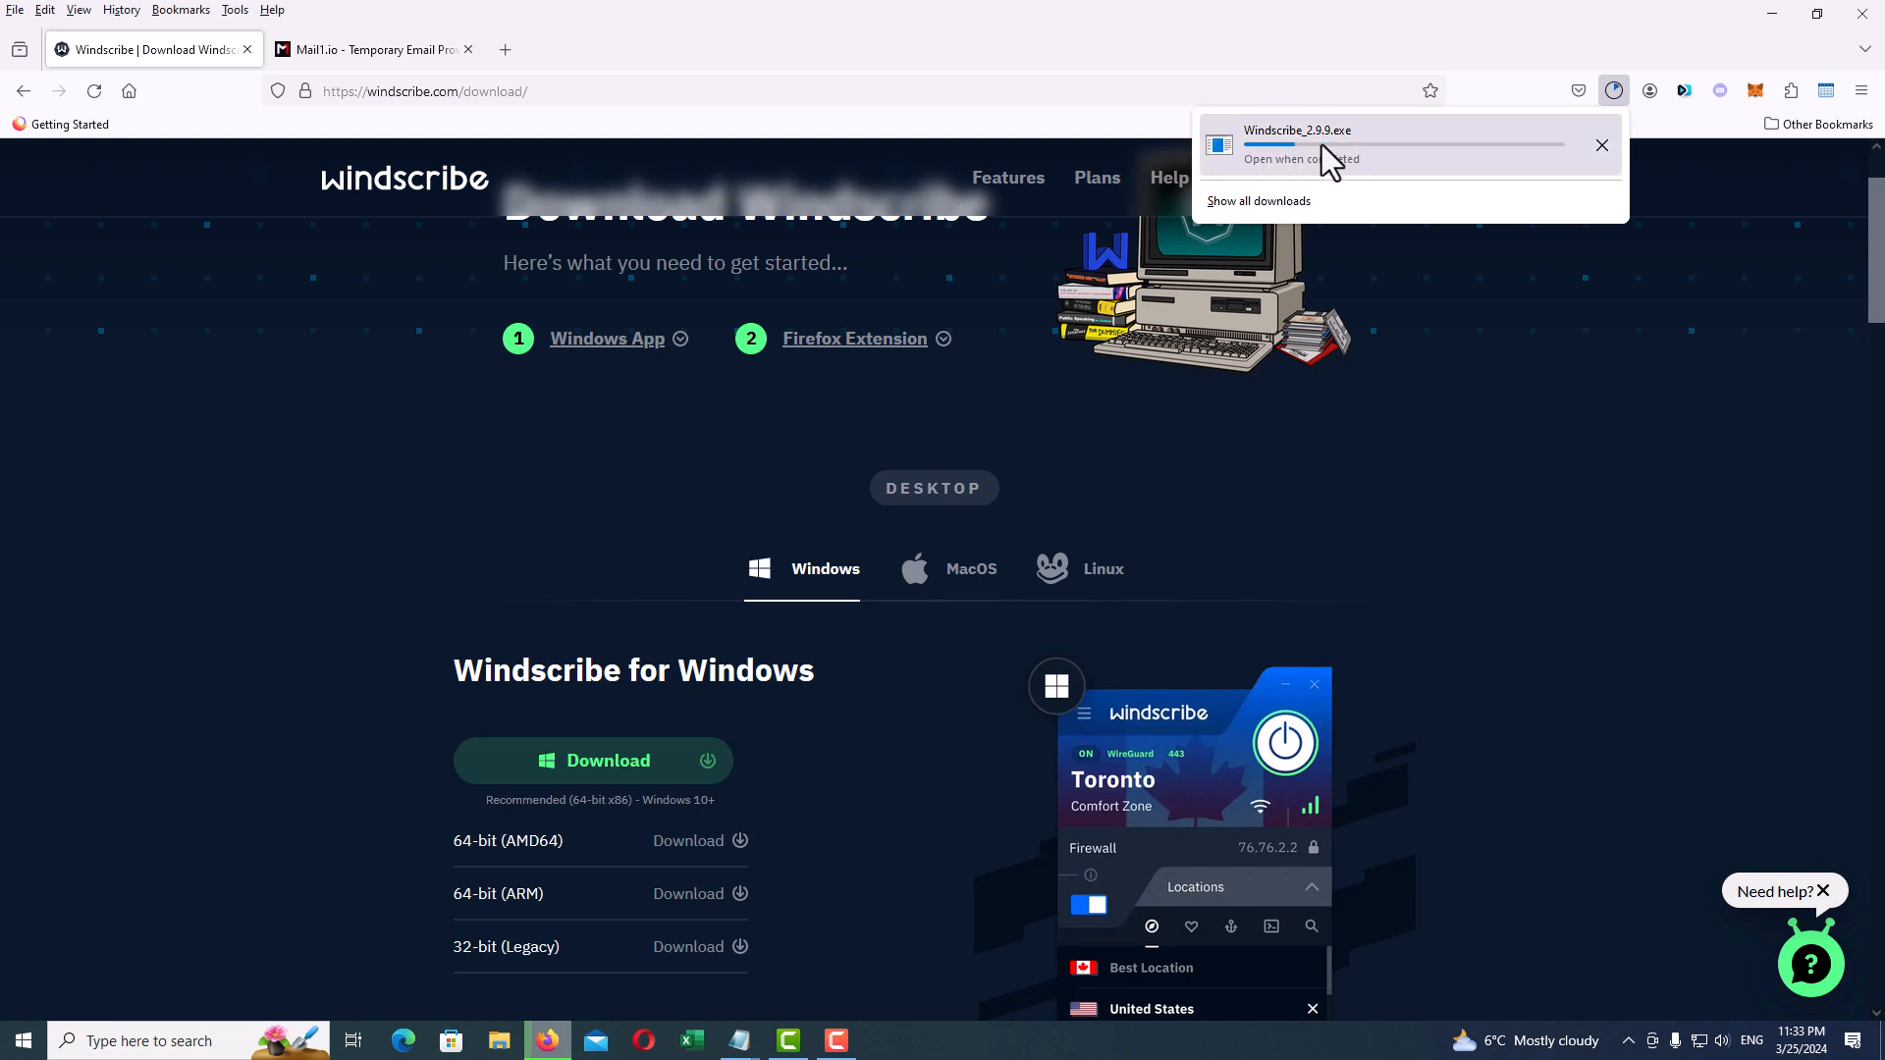
Step: Open the 'Welcome to Windscribe' email in Mail1.io and use its 'Confirm Email (for 10GB)' link
click(366, 49)
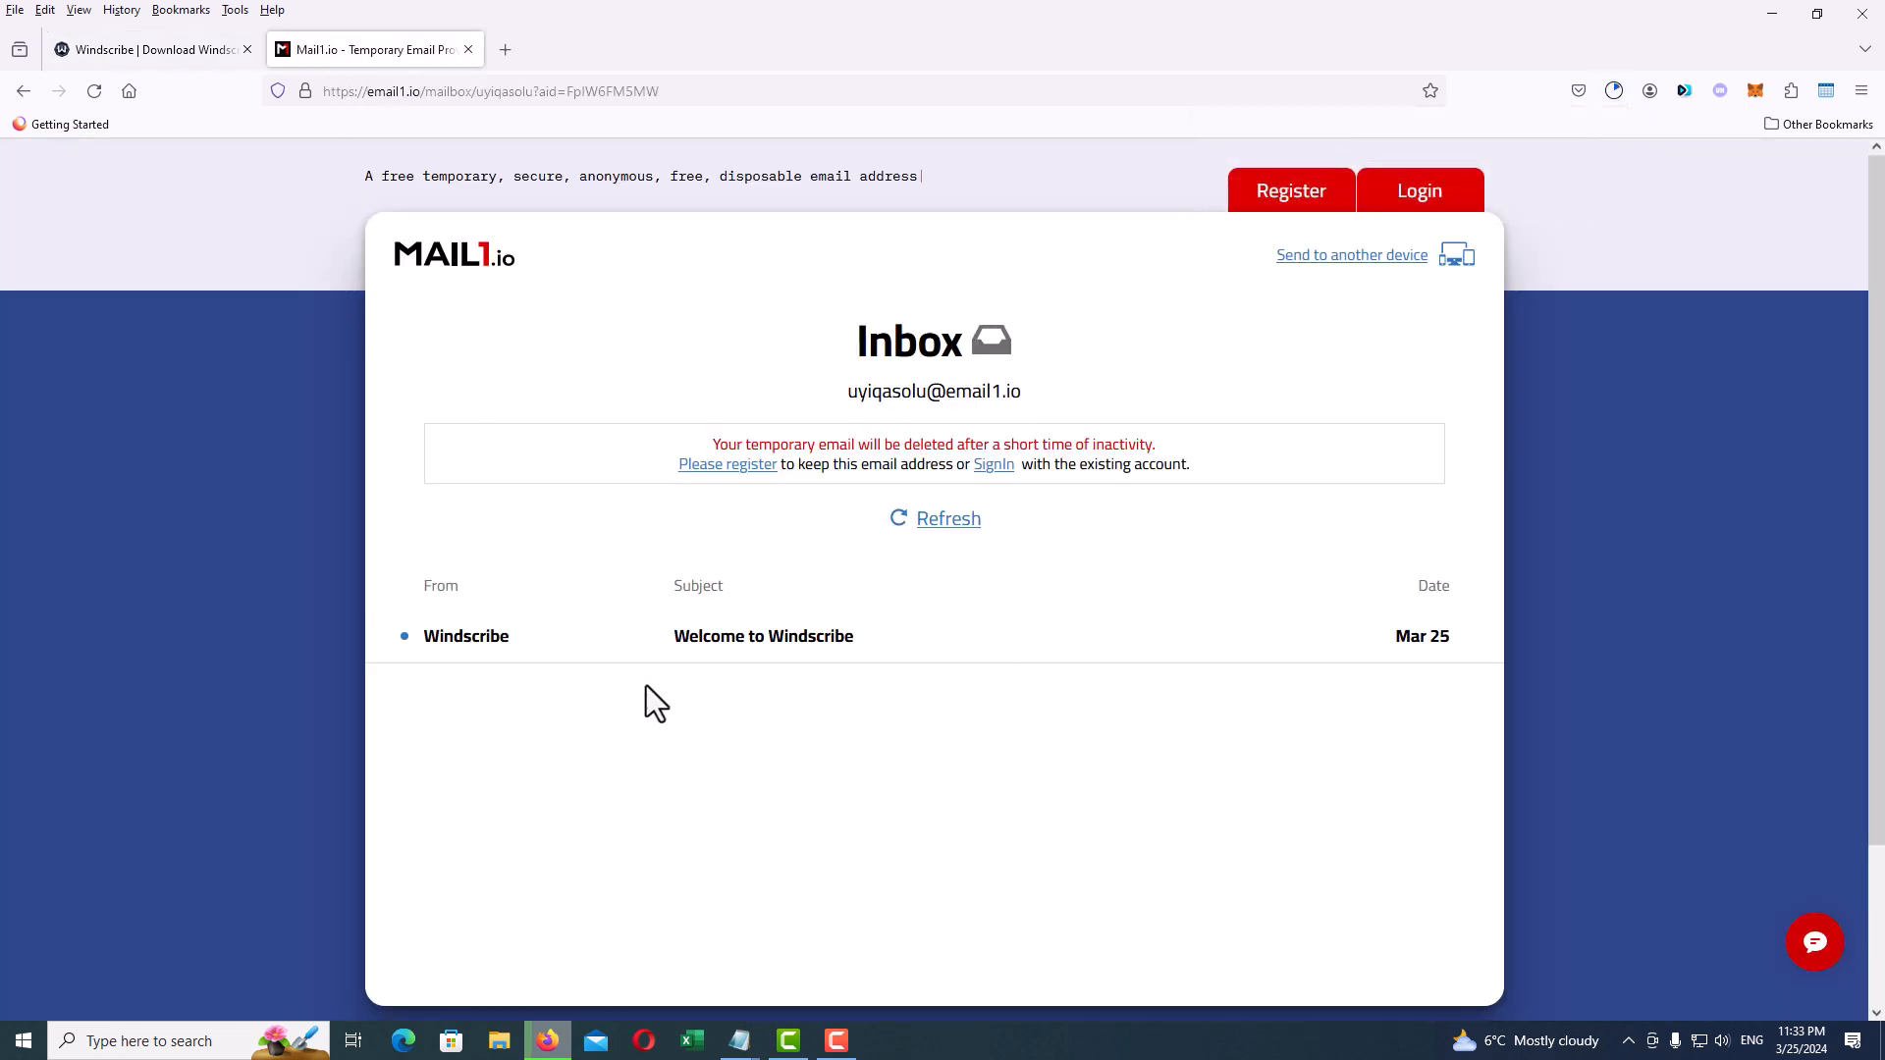
mouse_move(467, 637)
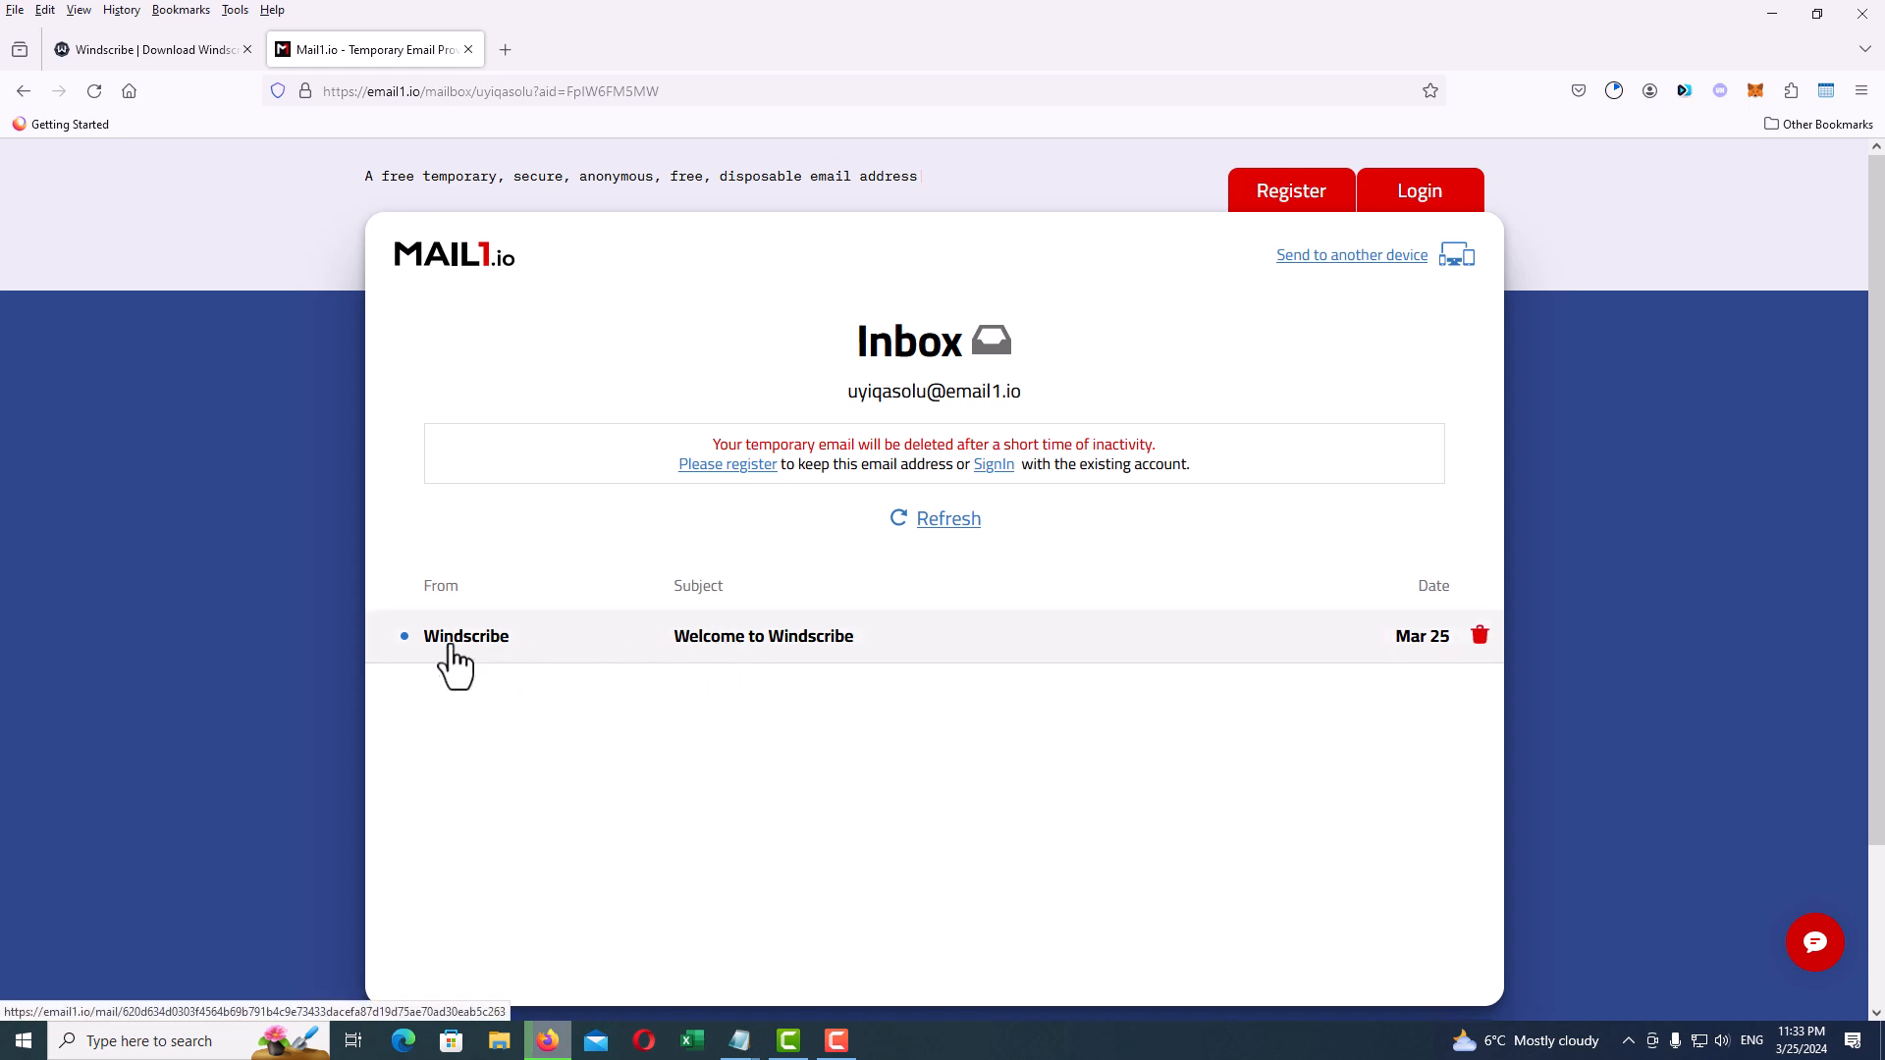
click(762, 636)
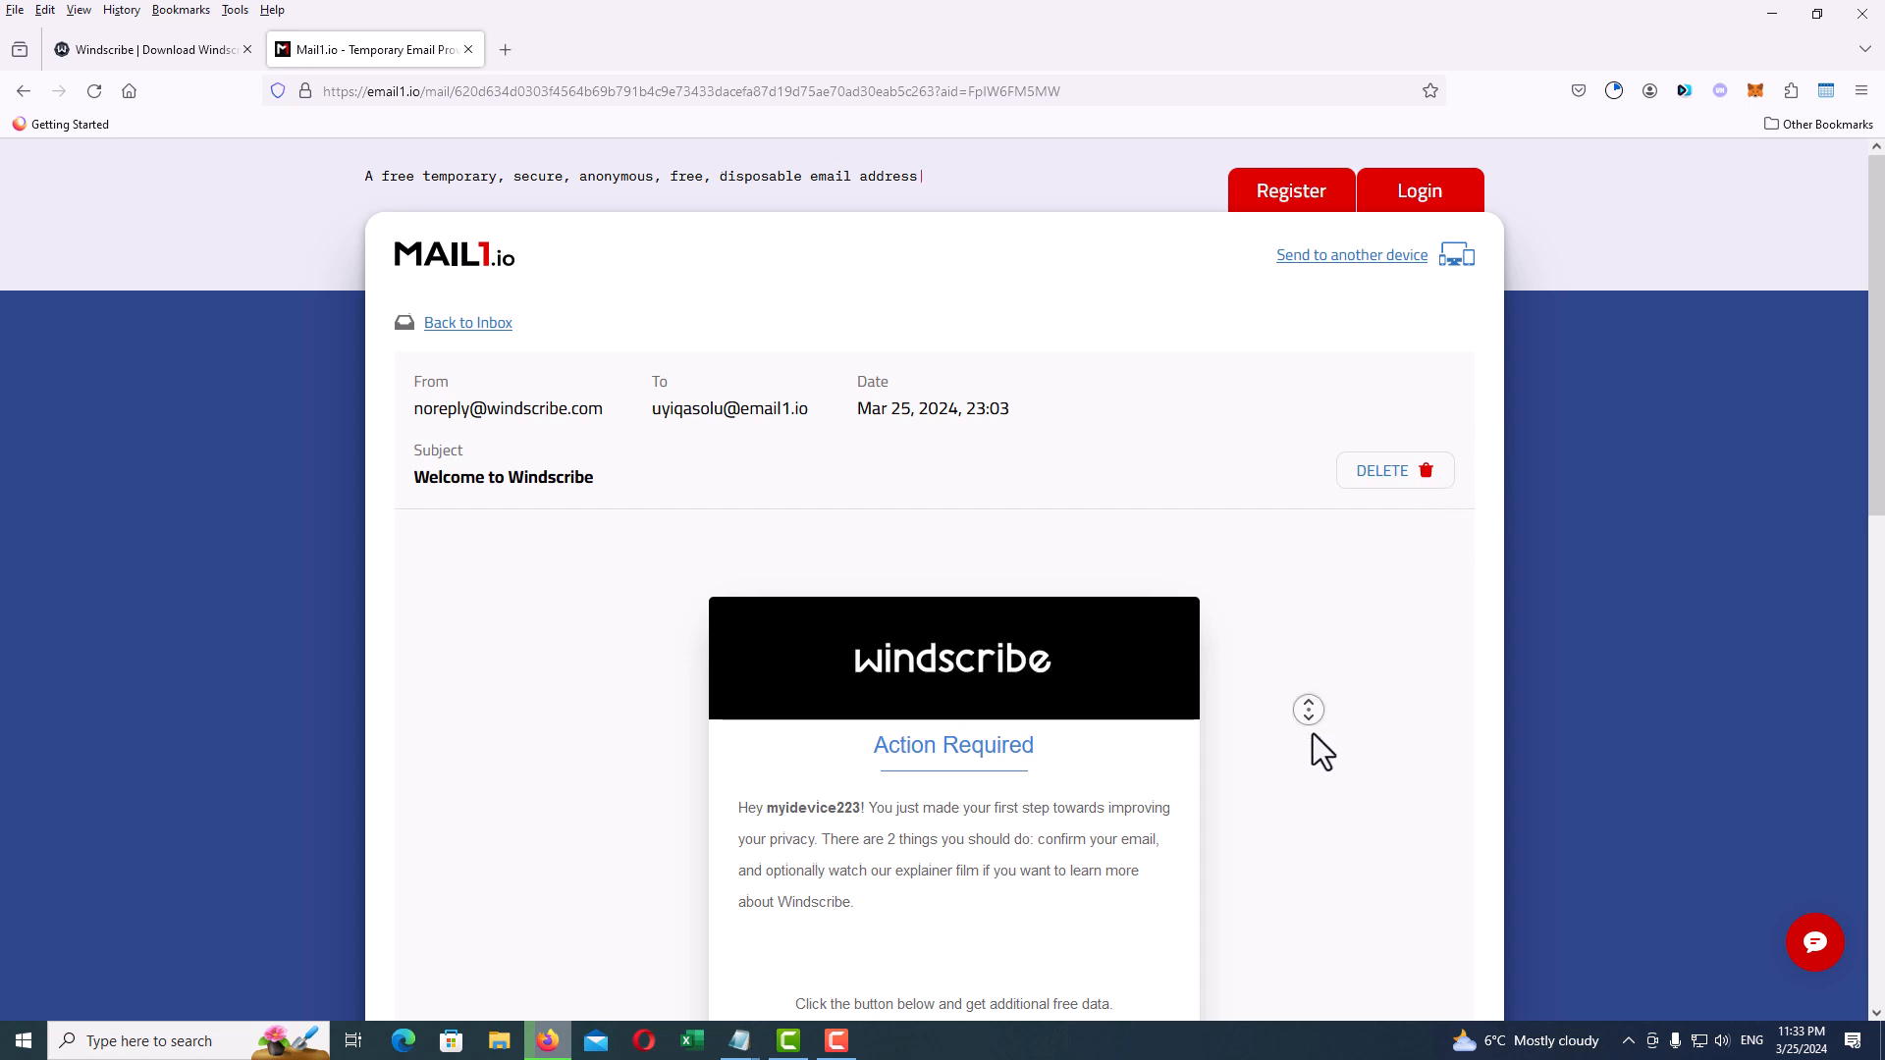
scroll(down, 3)
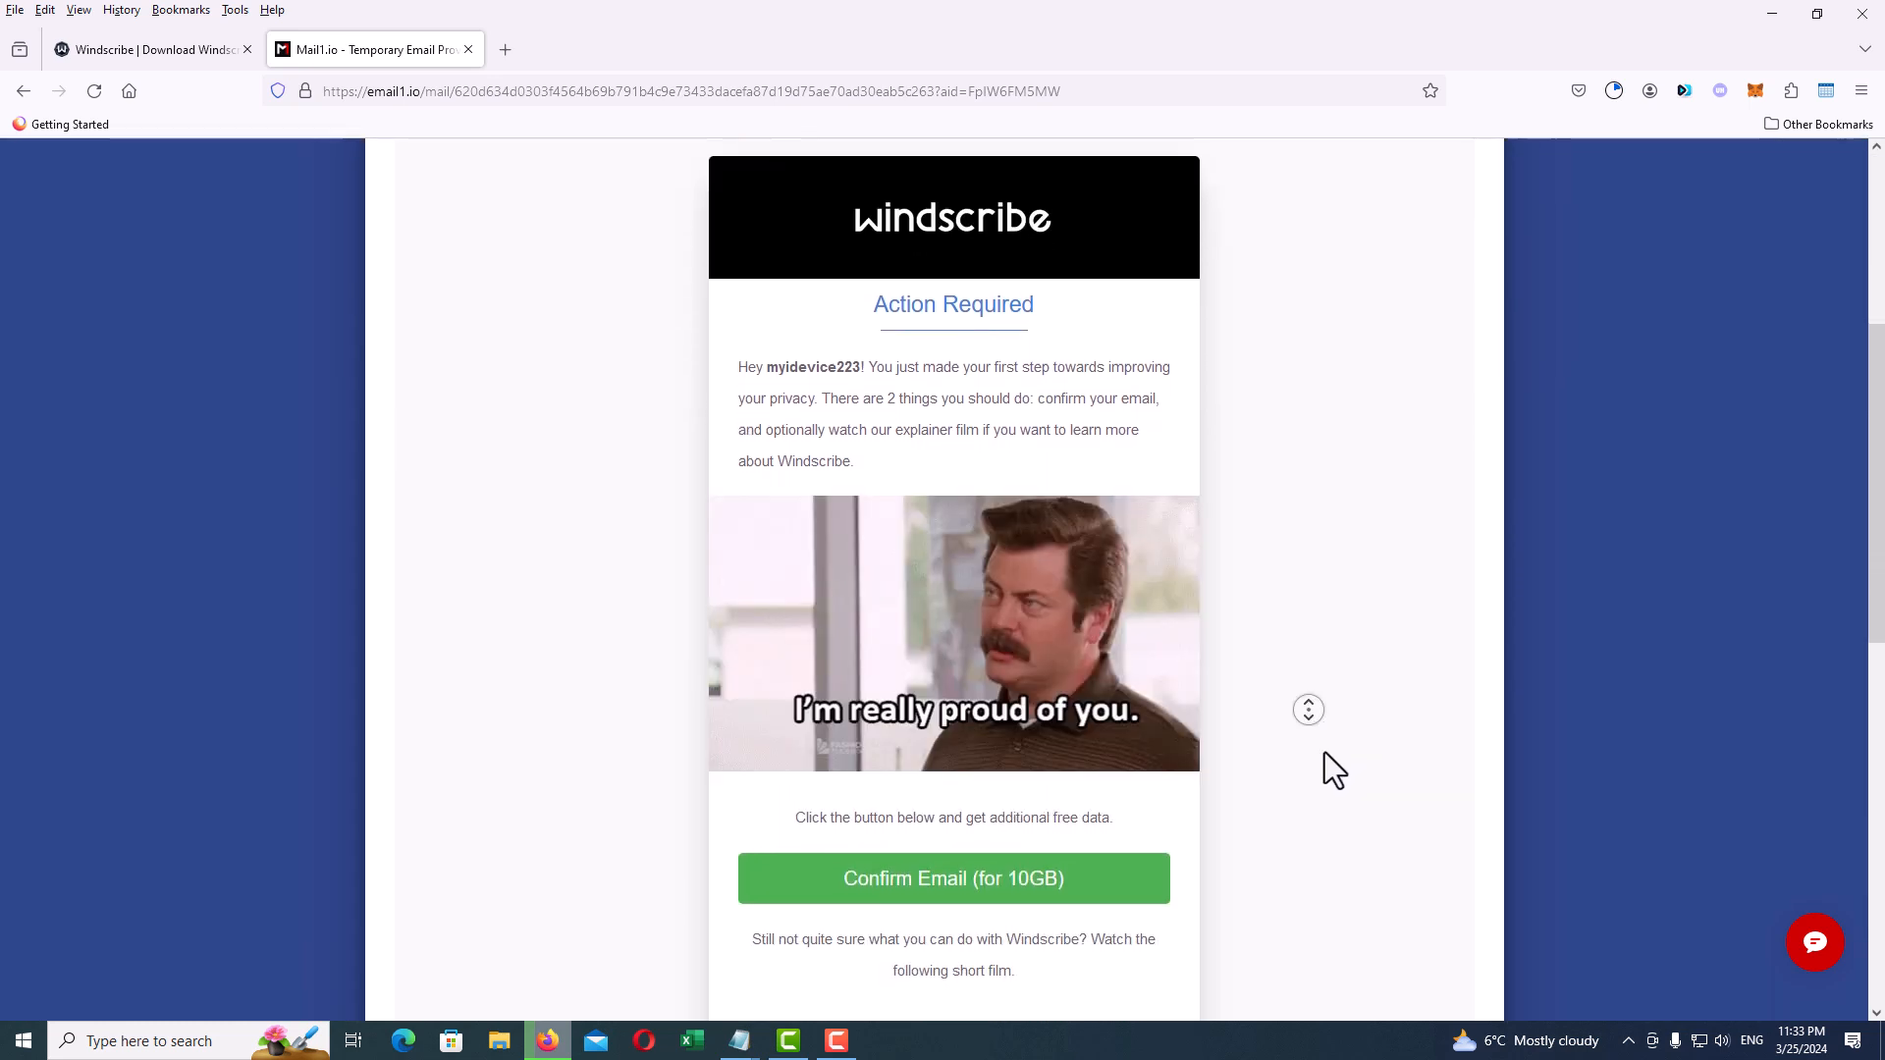
scroll(down, 3)
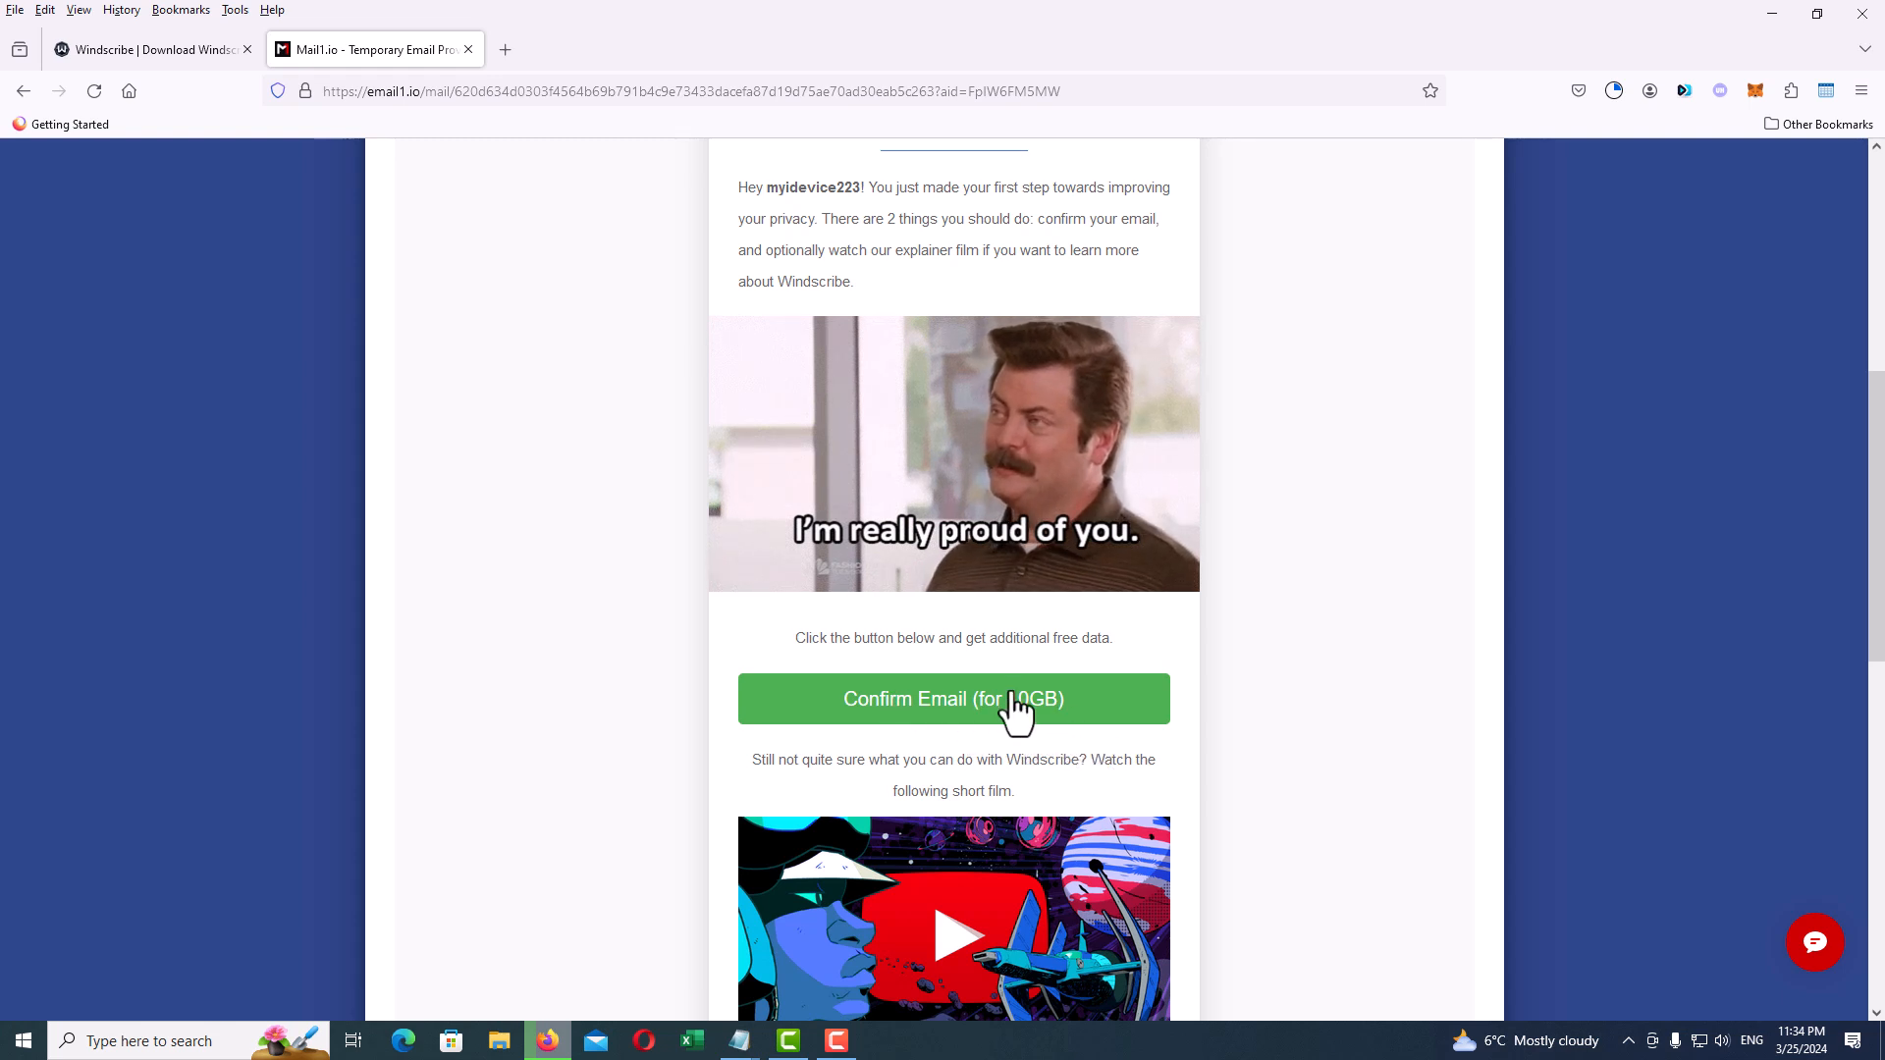
click(953, 698)
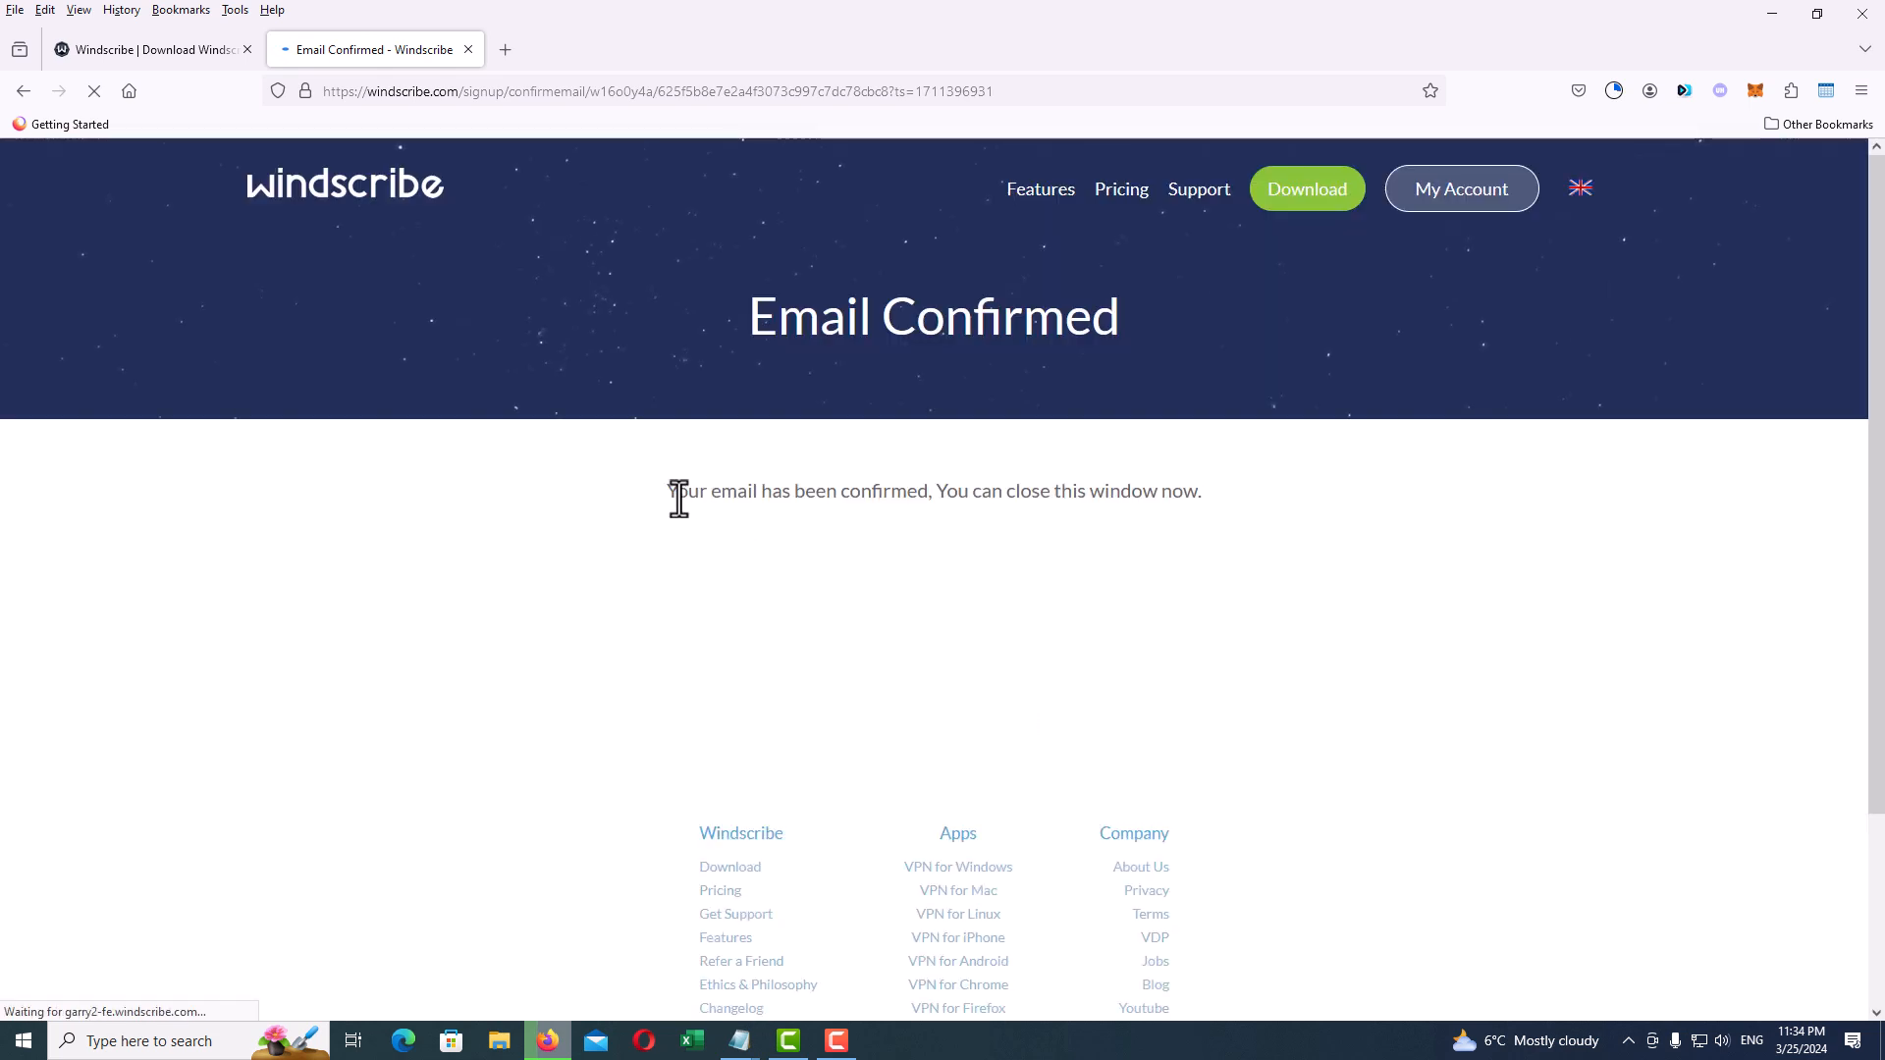
mouse_move(944, 491)
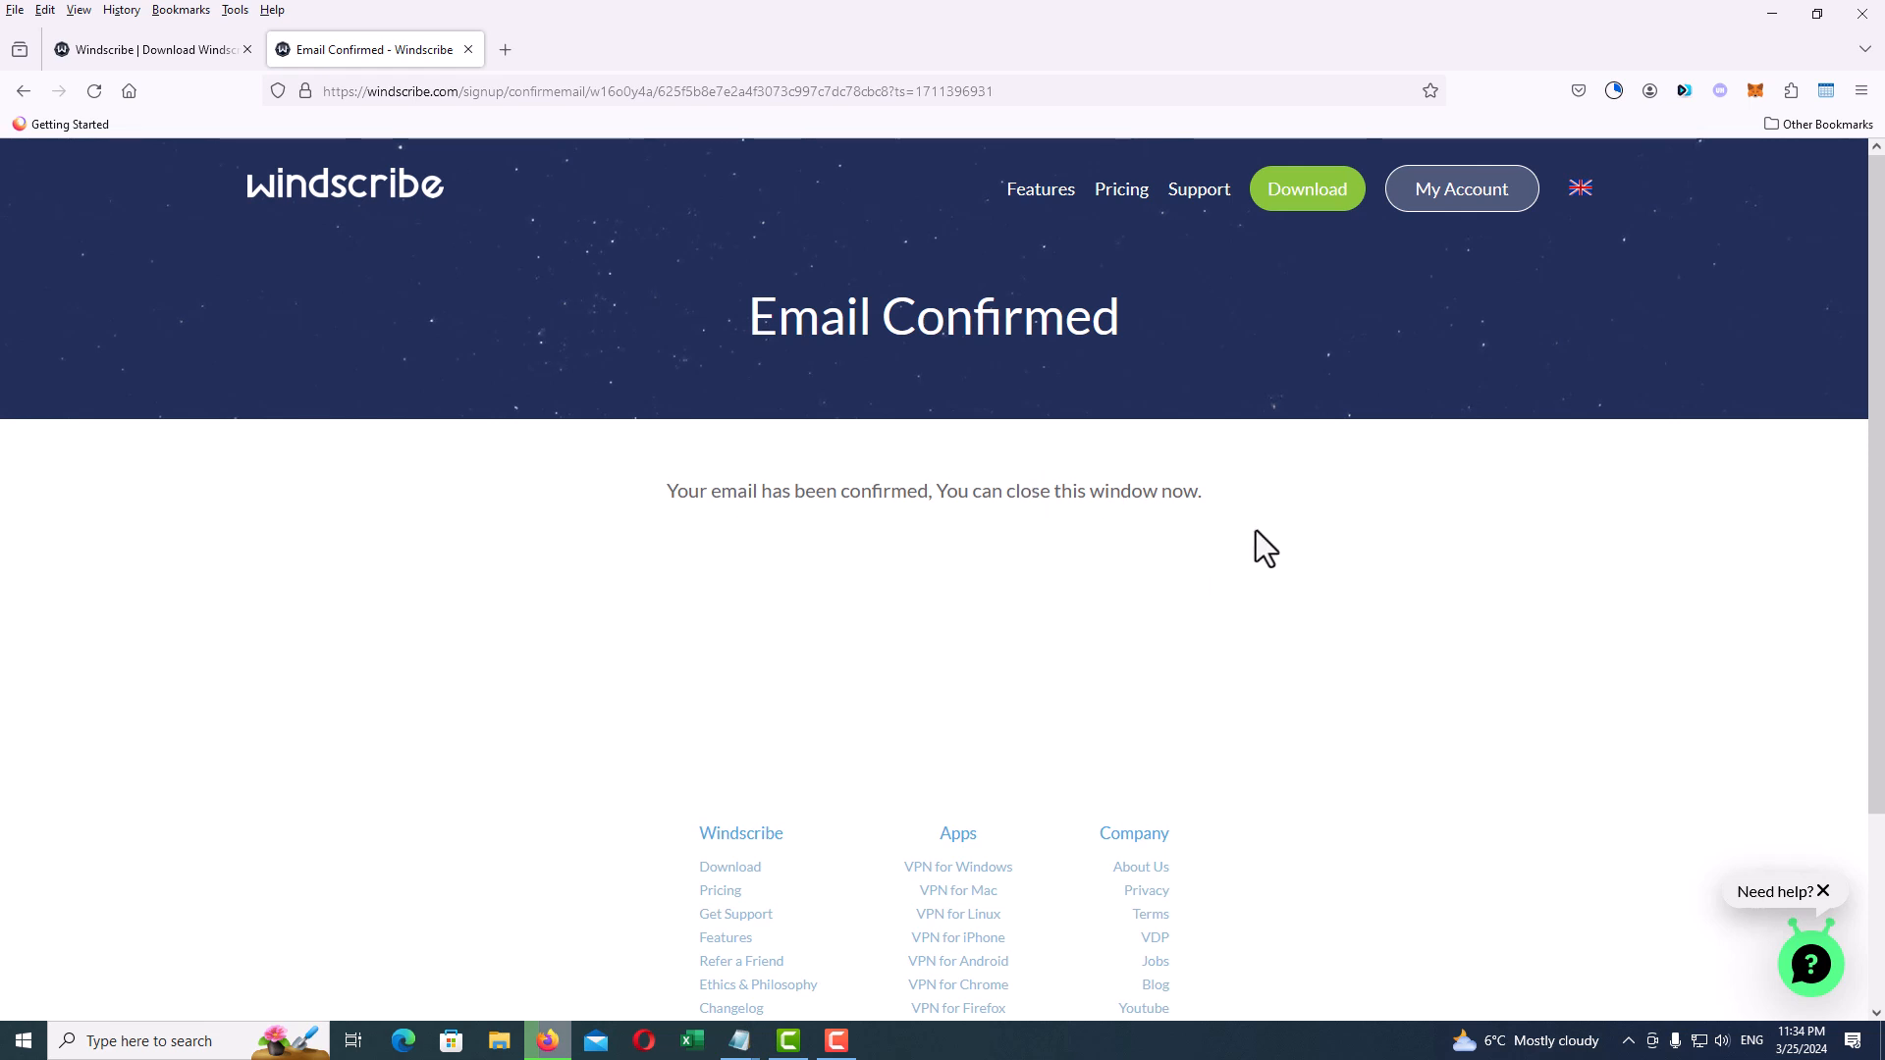
mouse_move(914, 606)
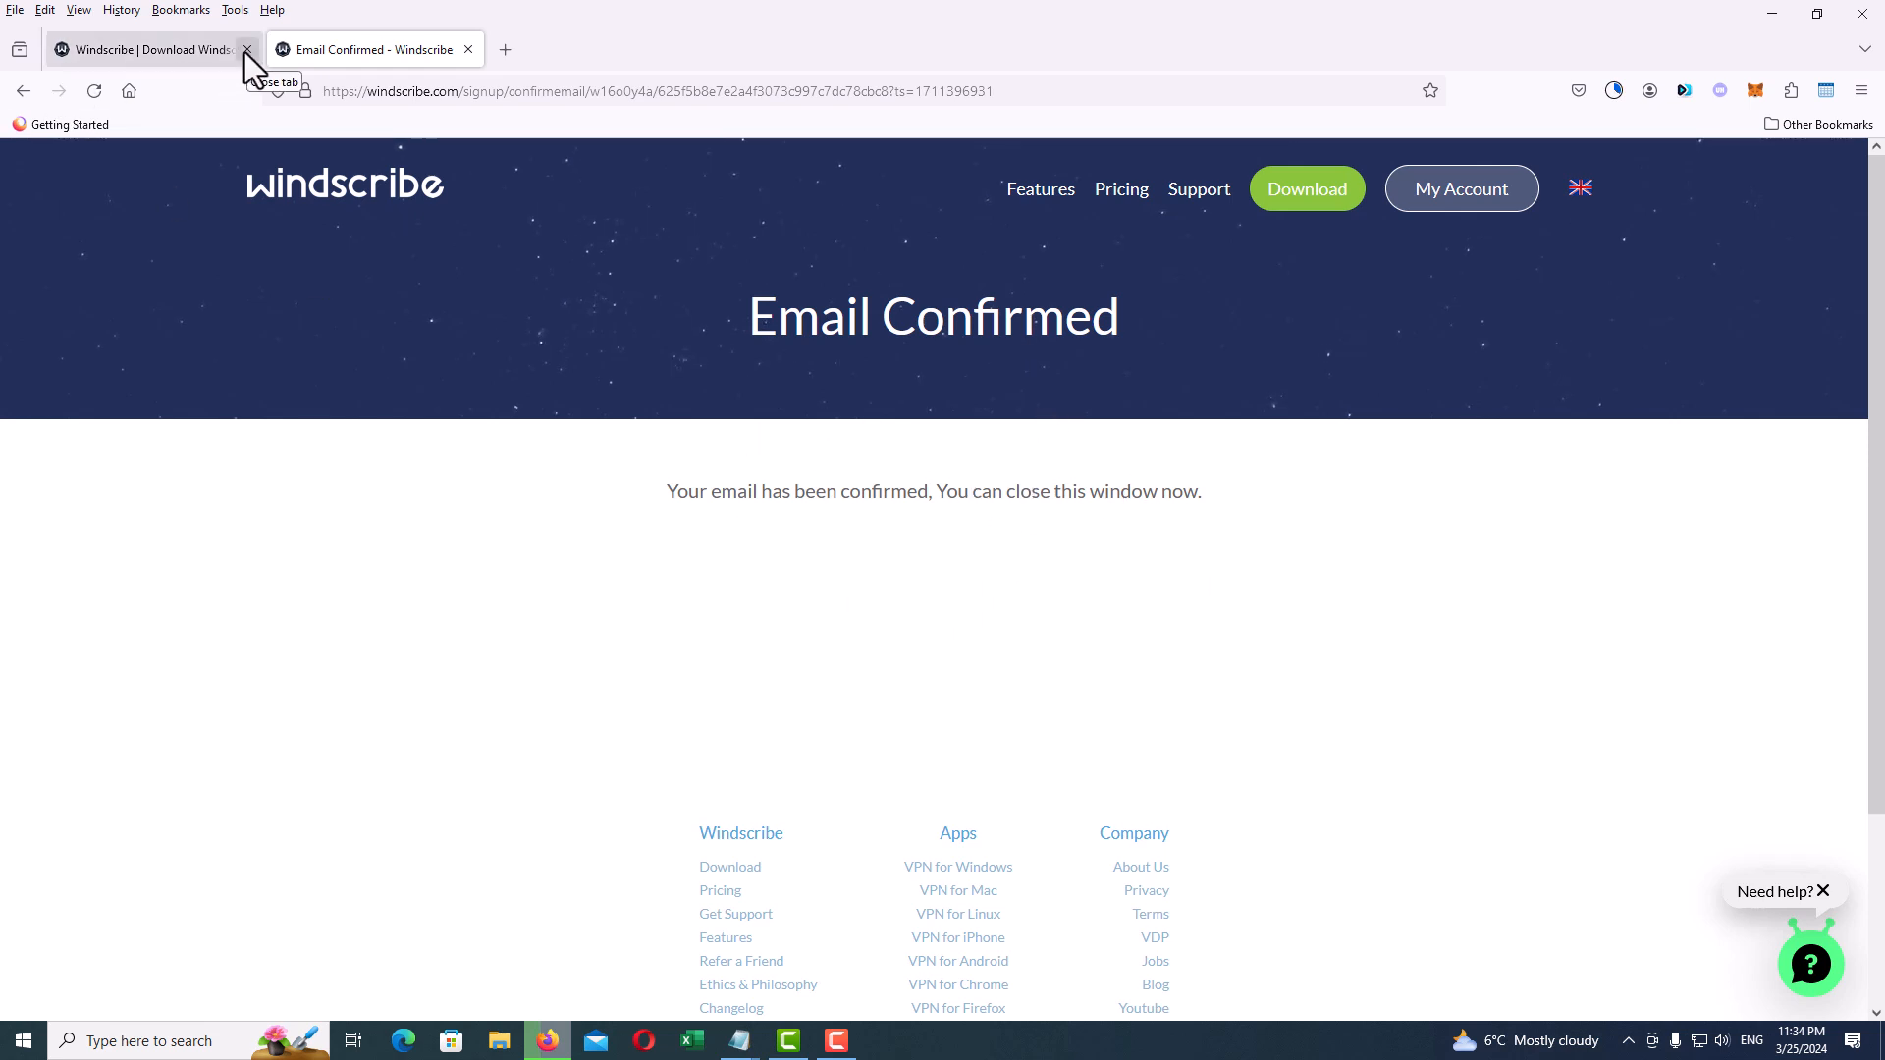
Step: Close the Download tab, then minimize and restore Firefox to check the installer's progress
click(248, 49)
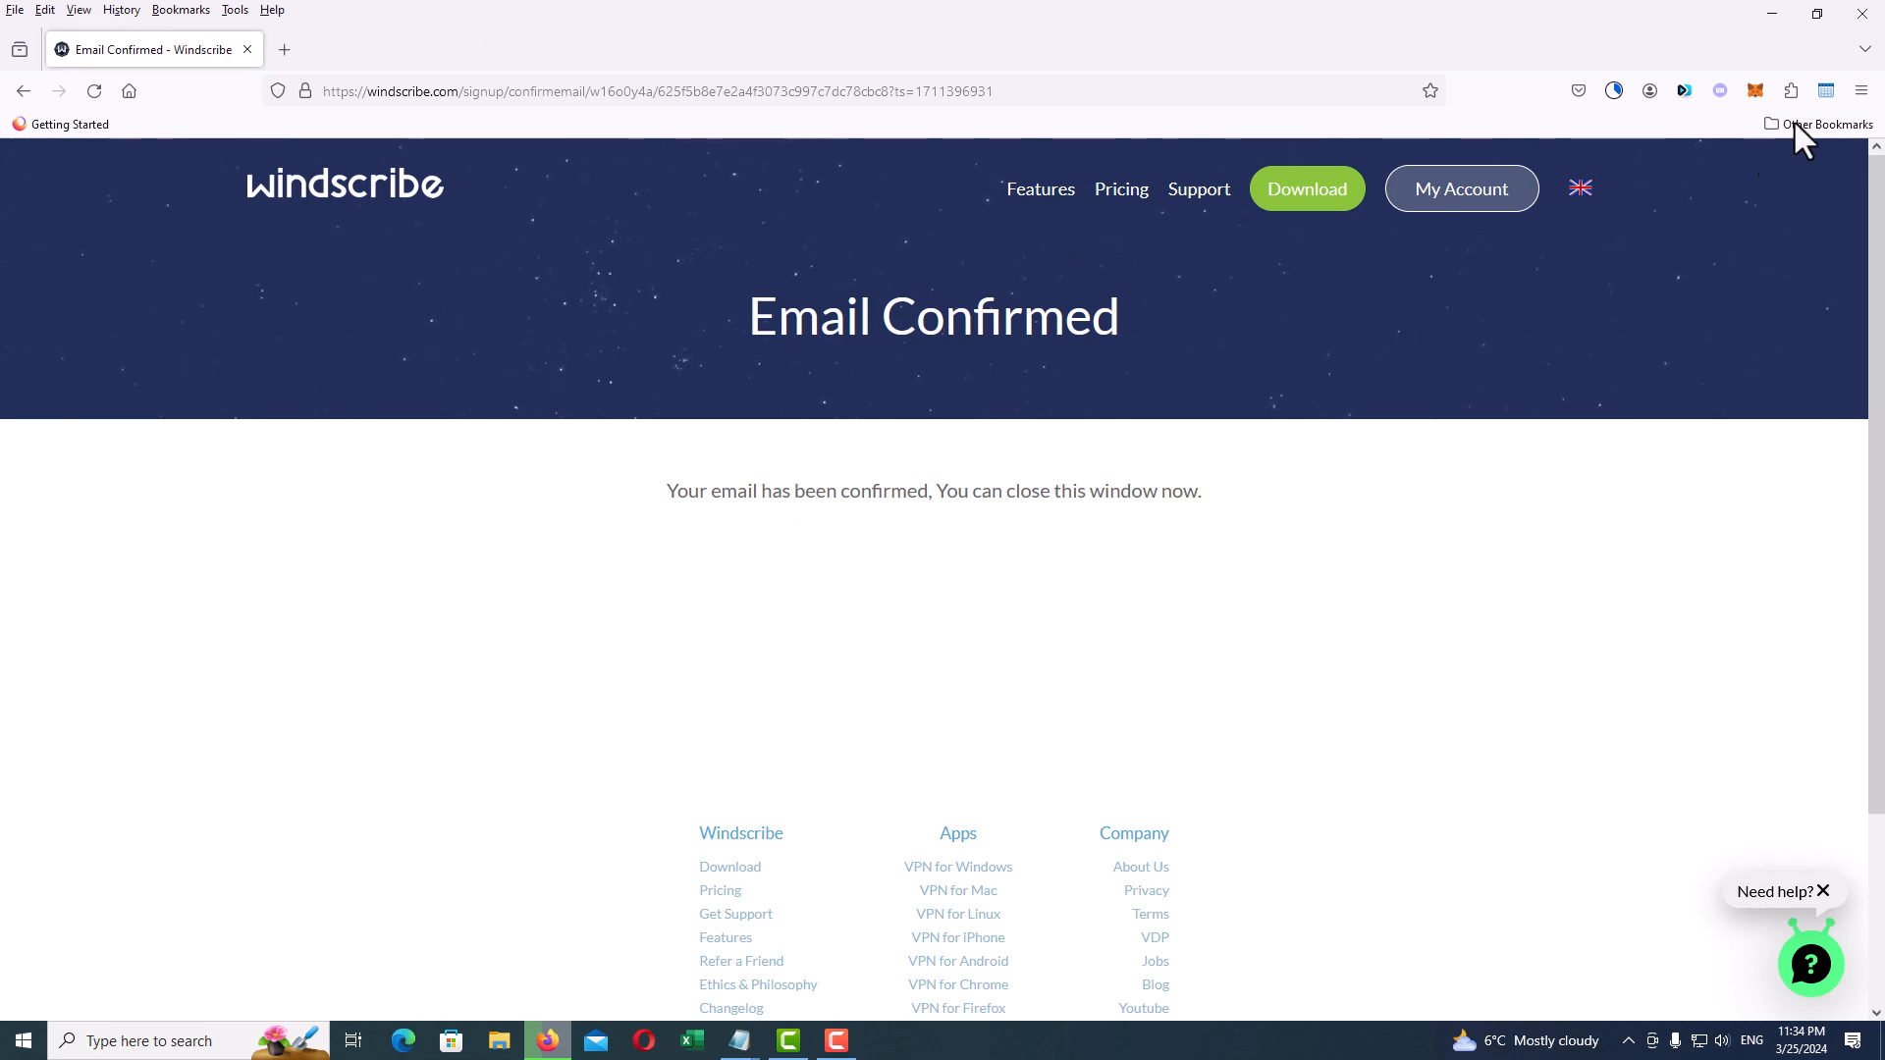
click(1772, 13)
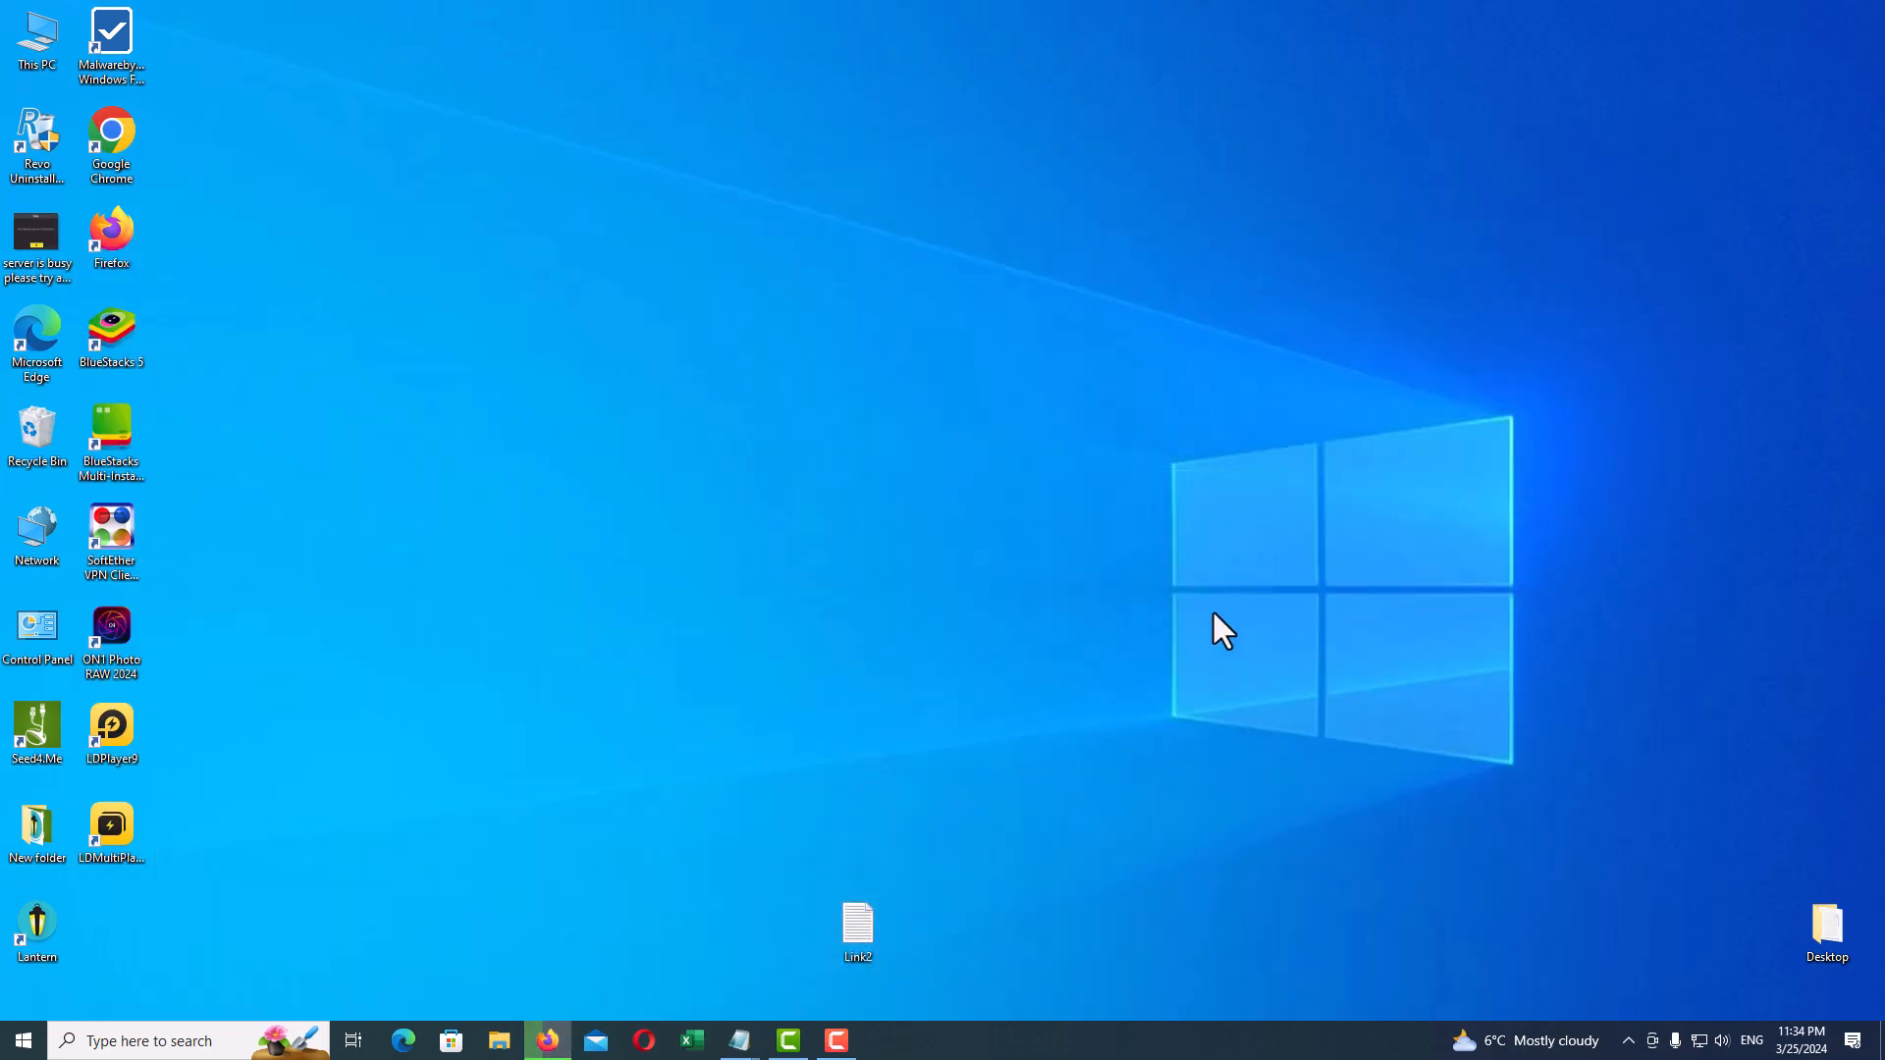
click(545, 1039)
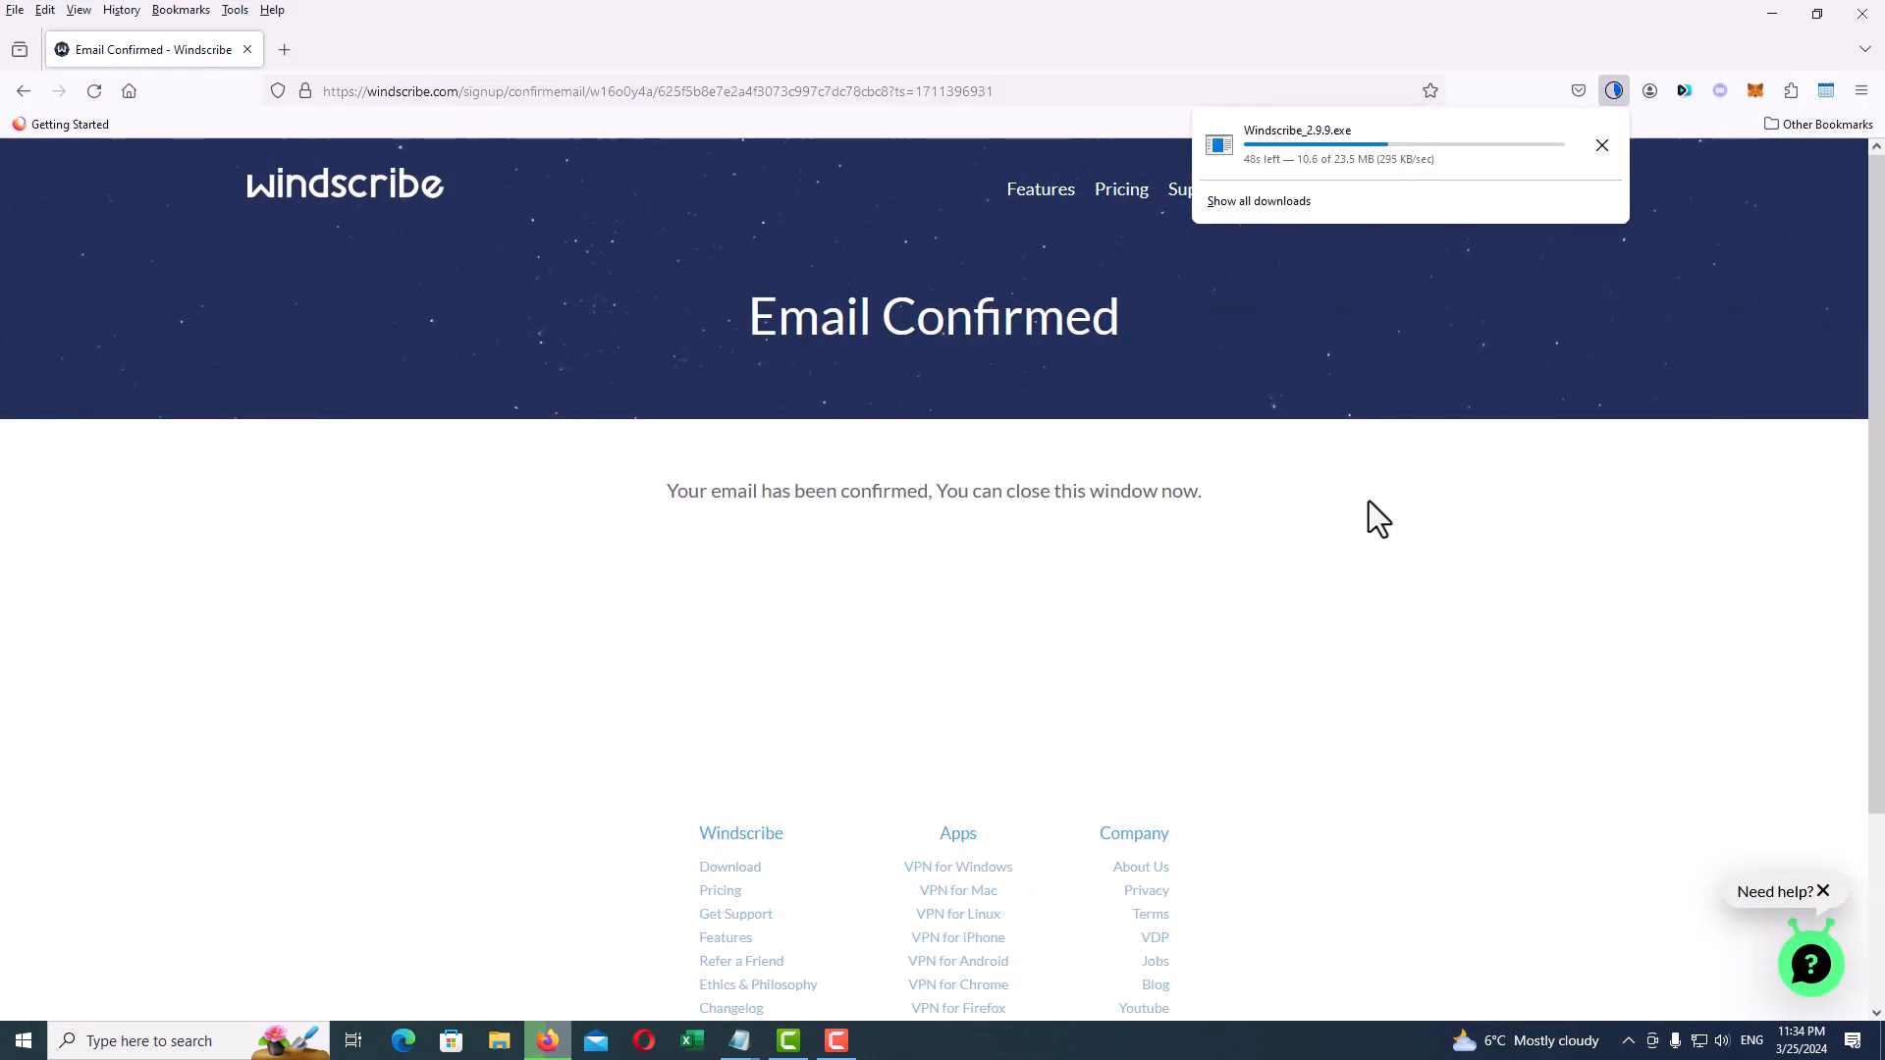
mouse_move(1581, 382)
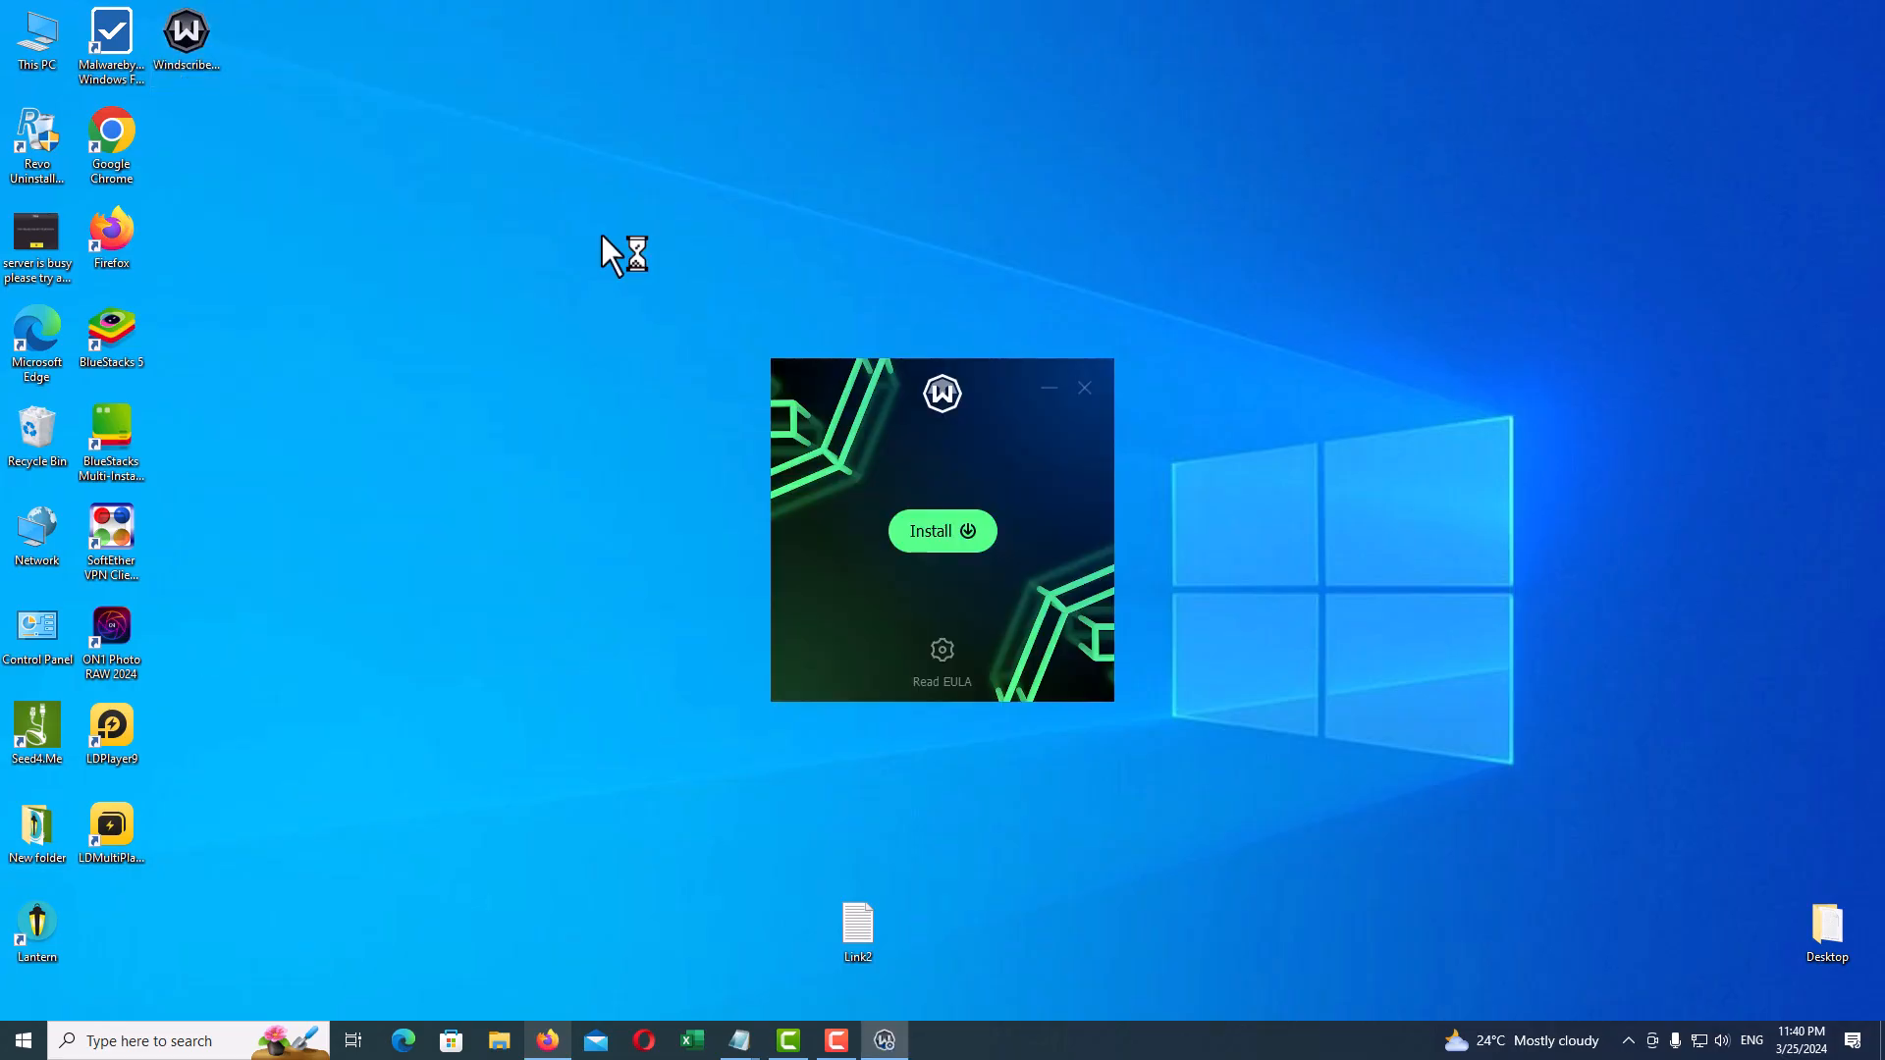
Step: Run the Windscribe_2.9.9.exe installer and click Install until the app launches
click(941, 649)
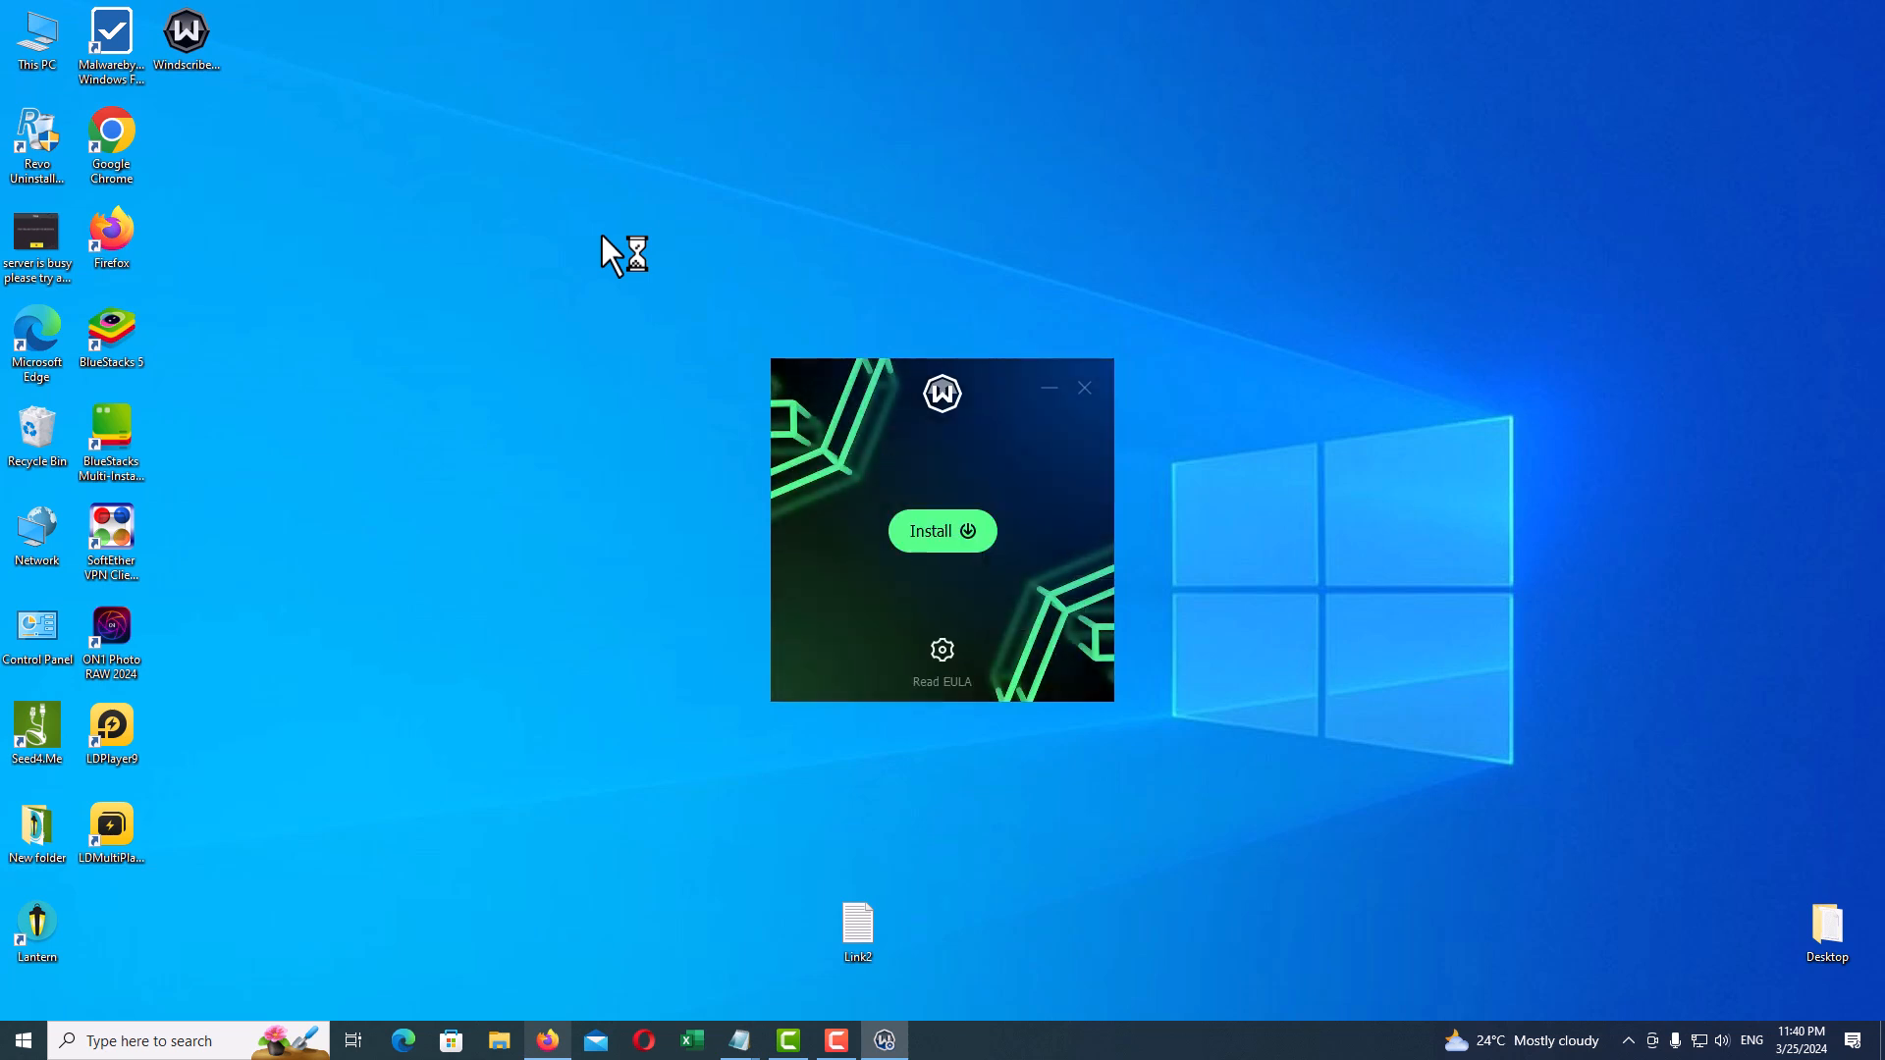
click(942, 531)
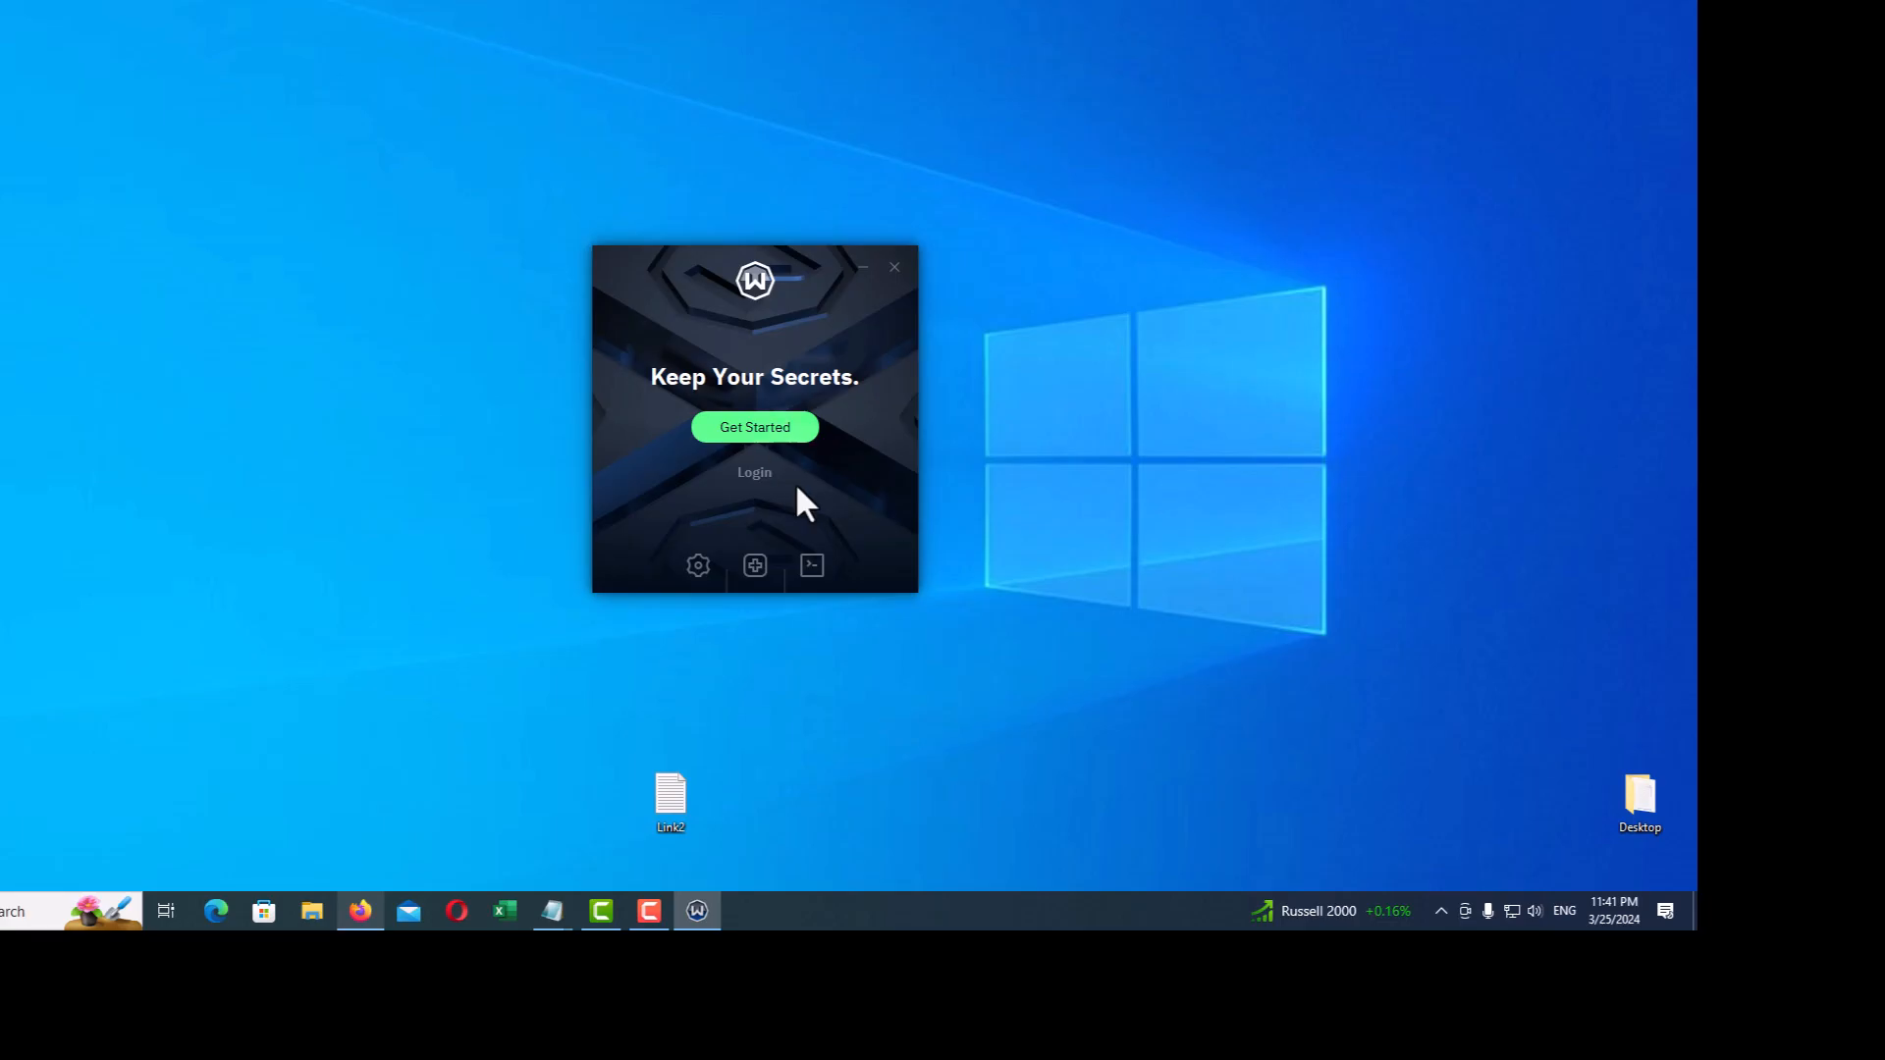
mouse_move(775, 582)
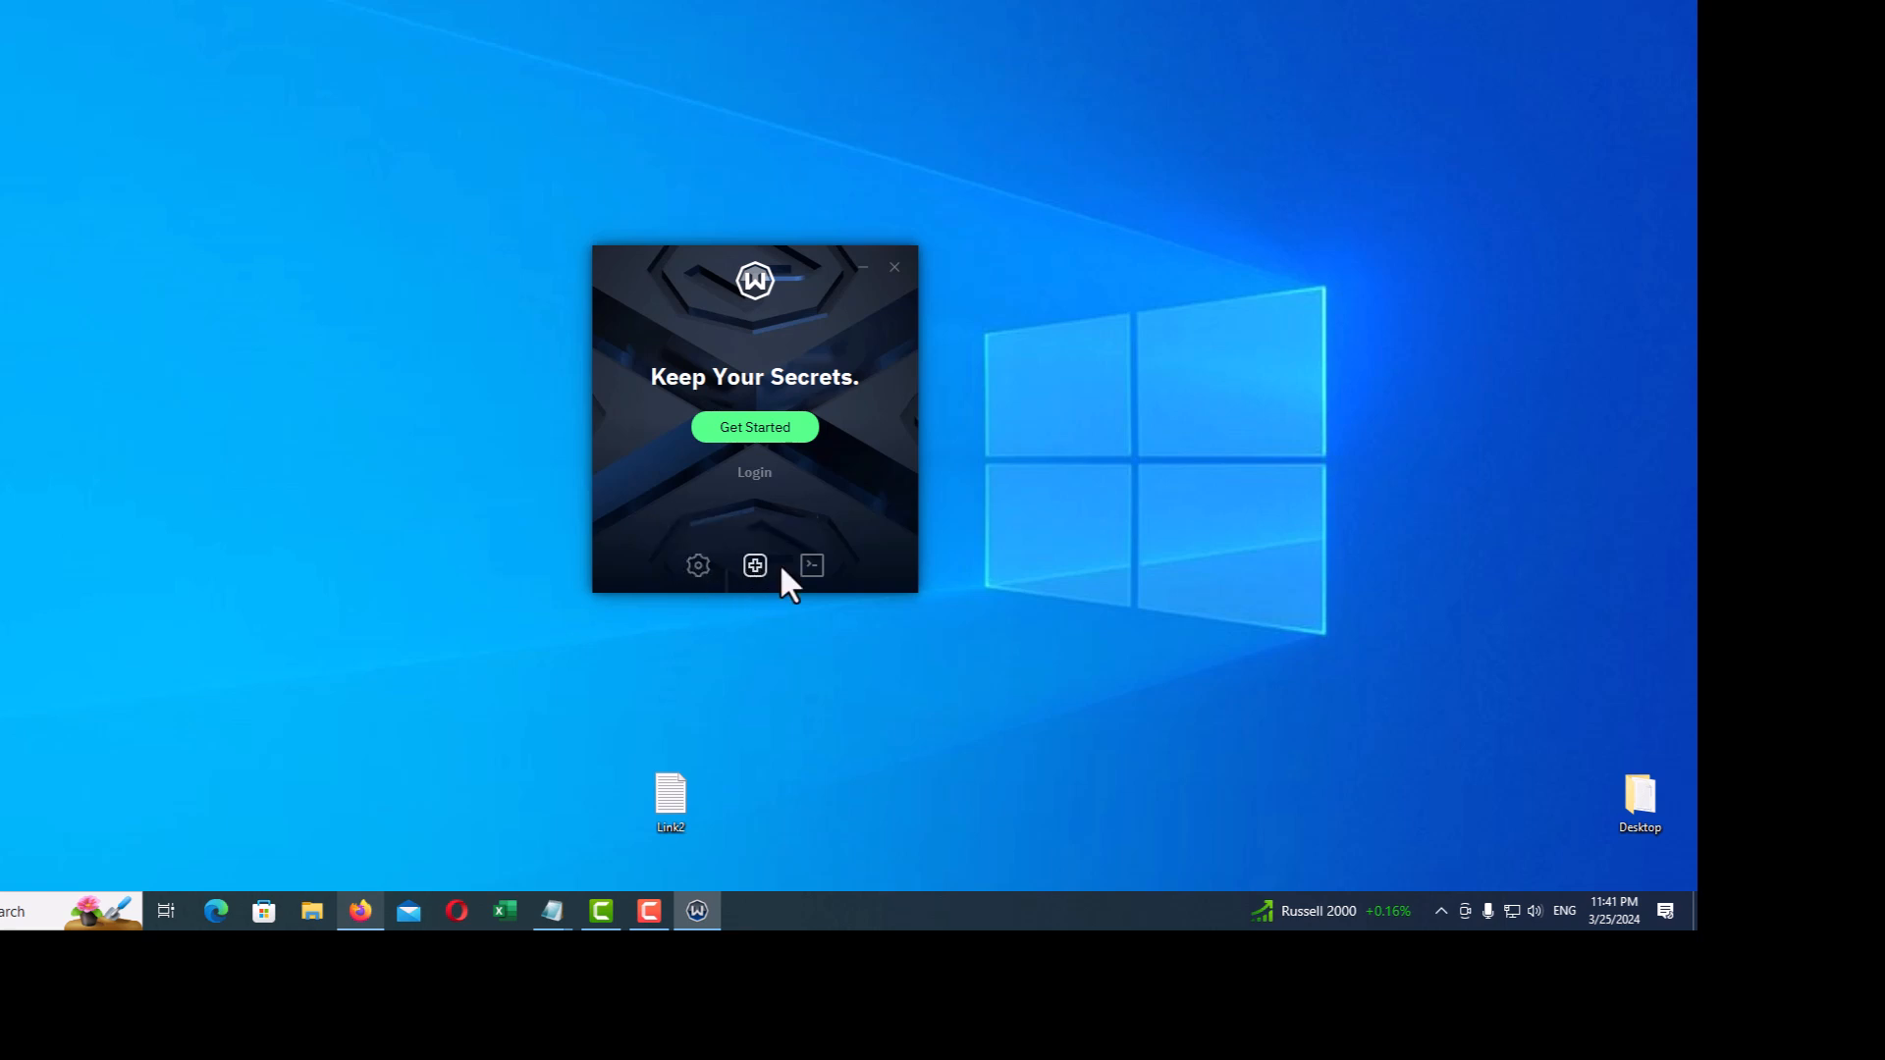
mouse_move(821, 523)
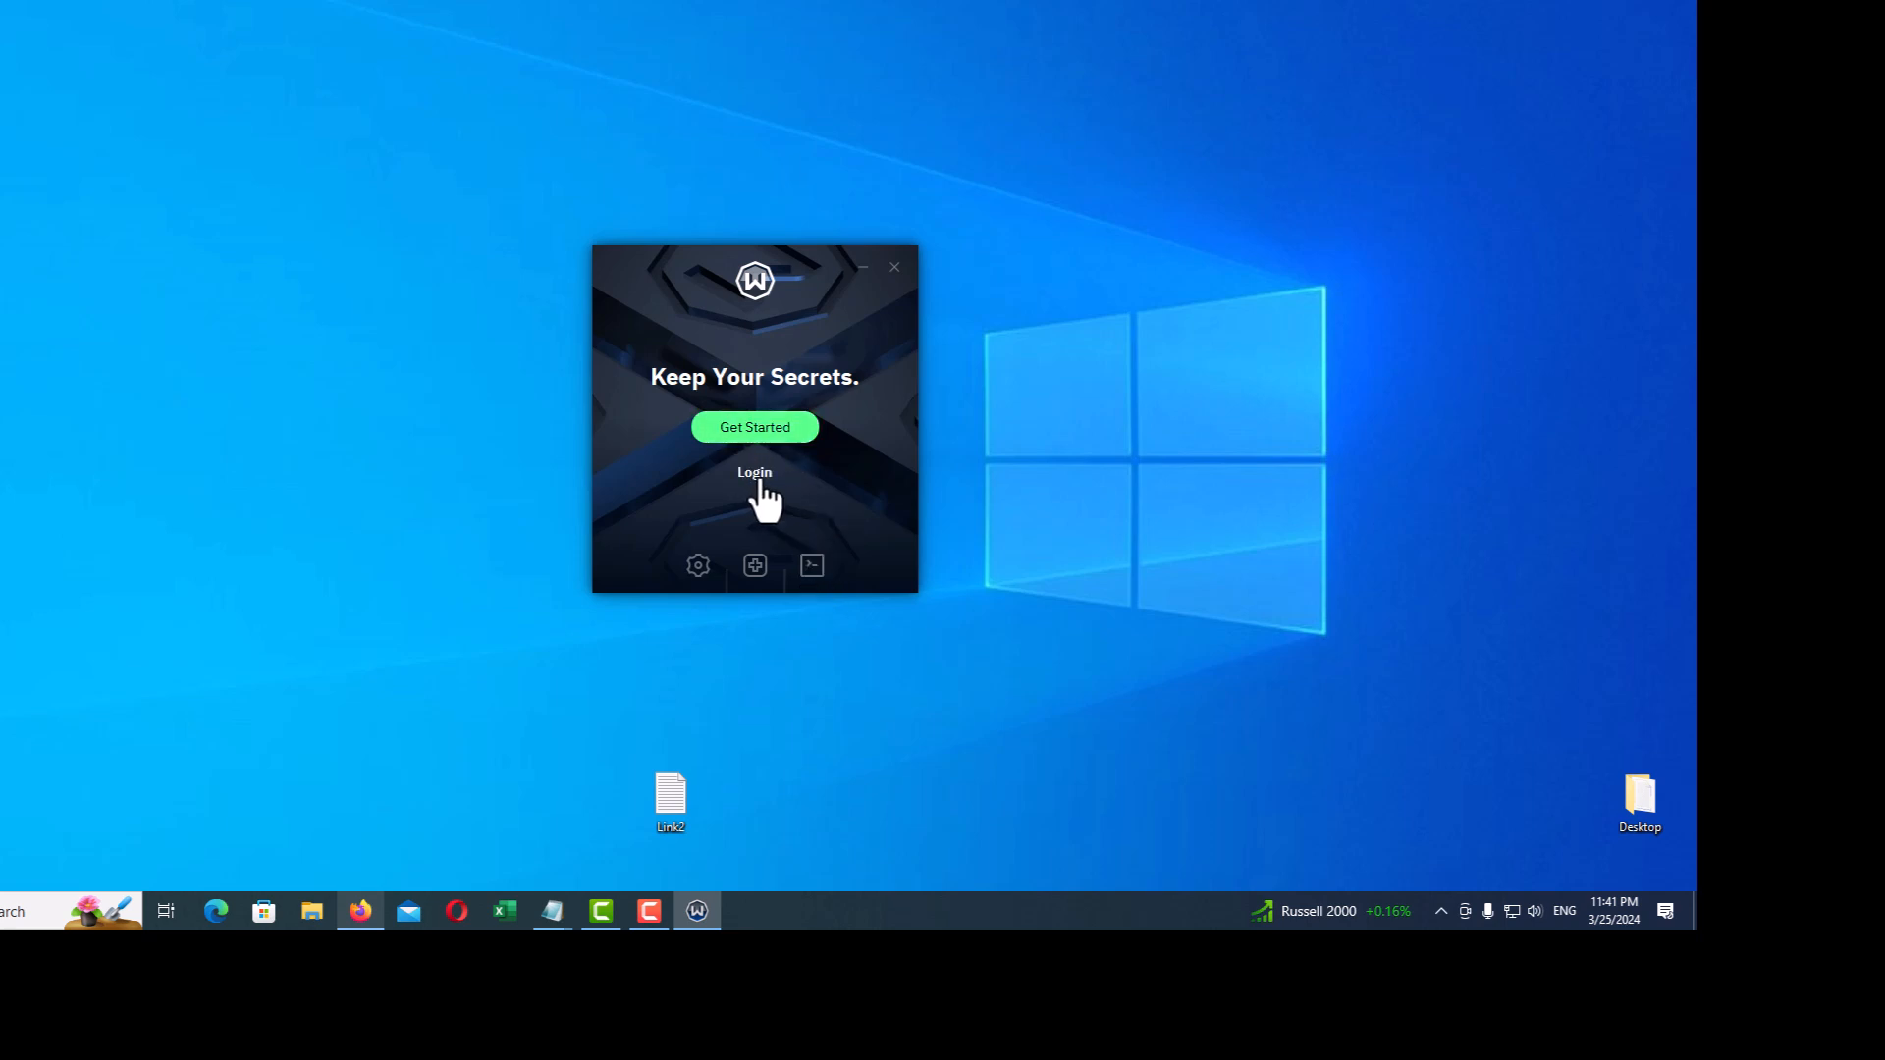
Step: Log in to the Windscribe app with the new account's username and password
click(754, 471)
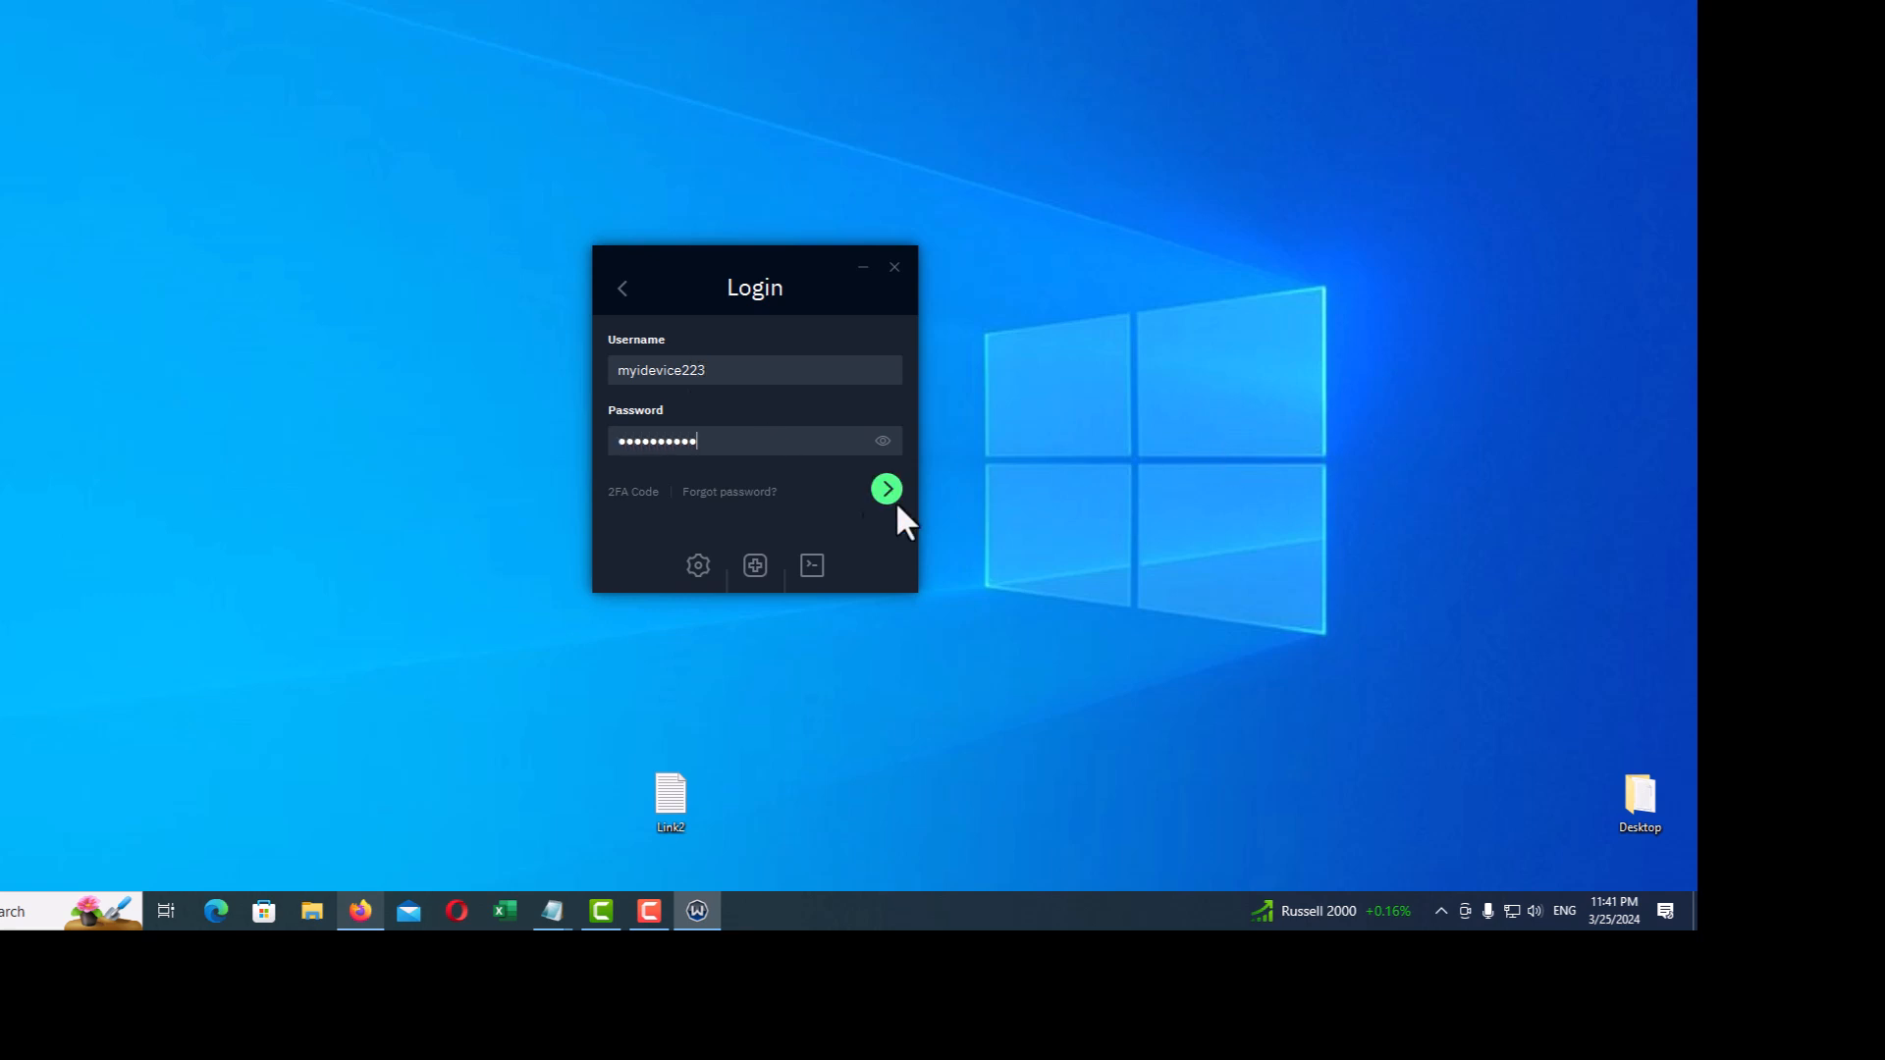
click(886, 489)
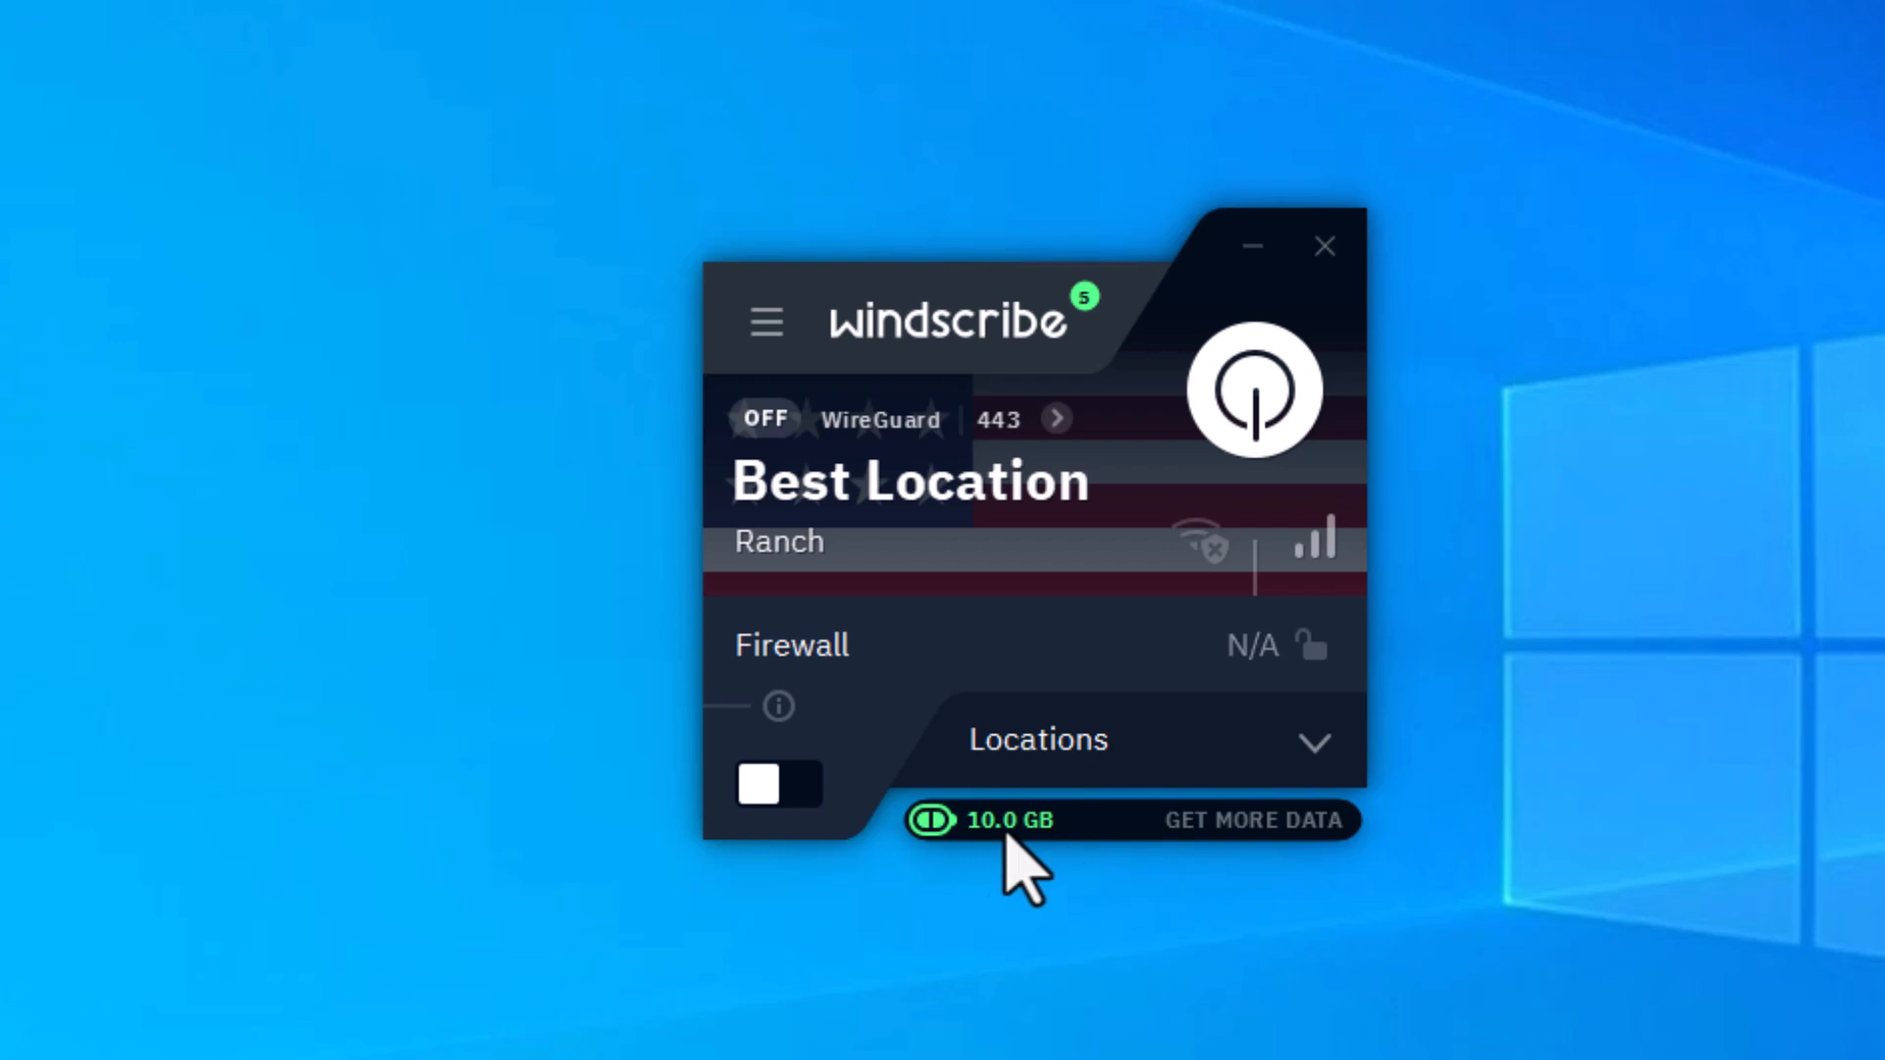
mouse_move(1016, 860)
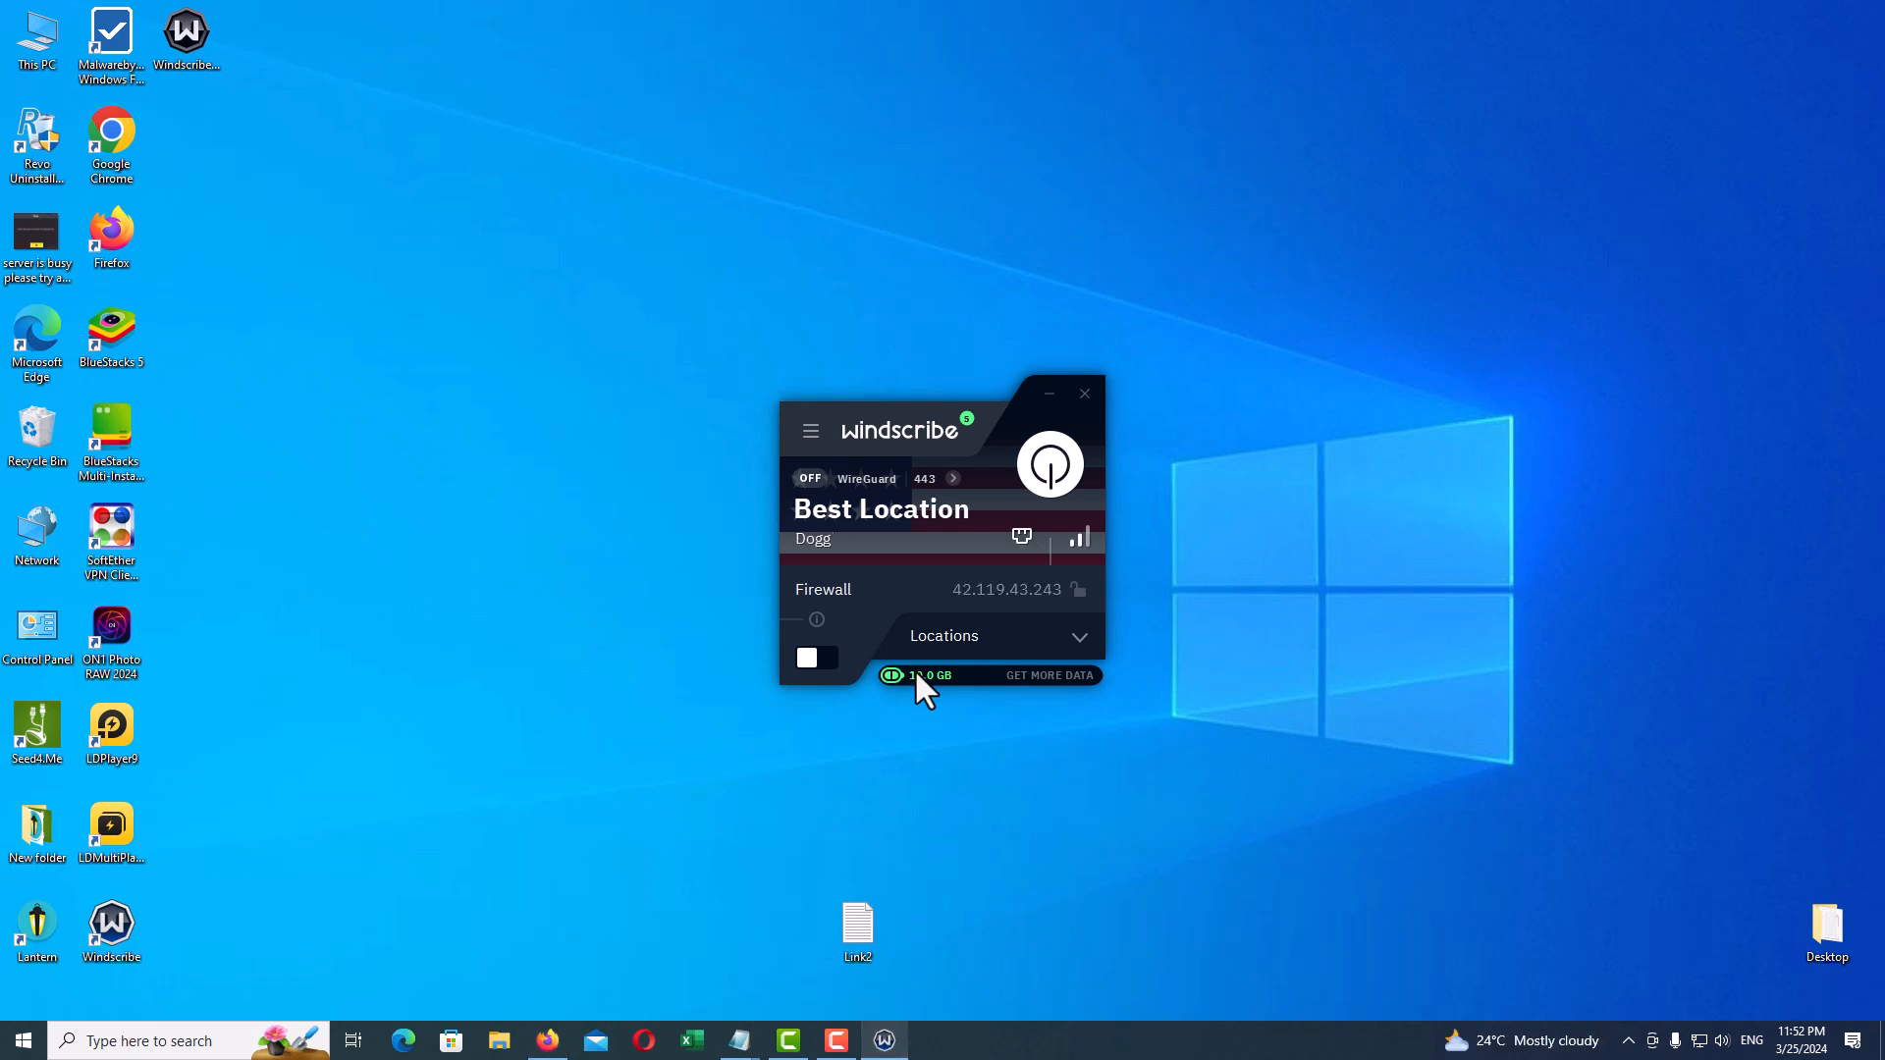
mouse_move(808, 447)
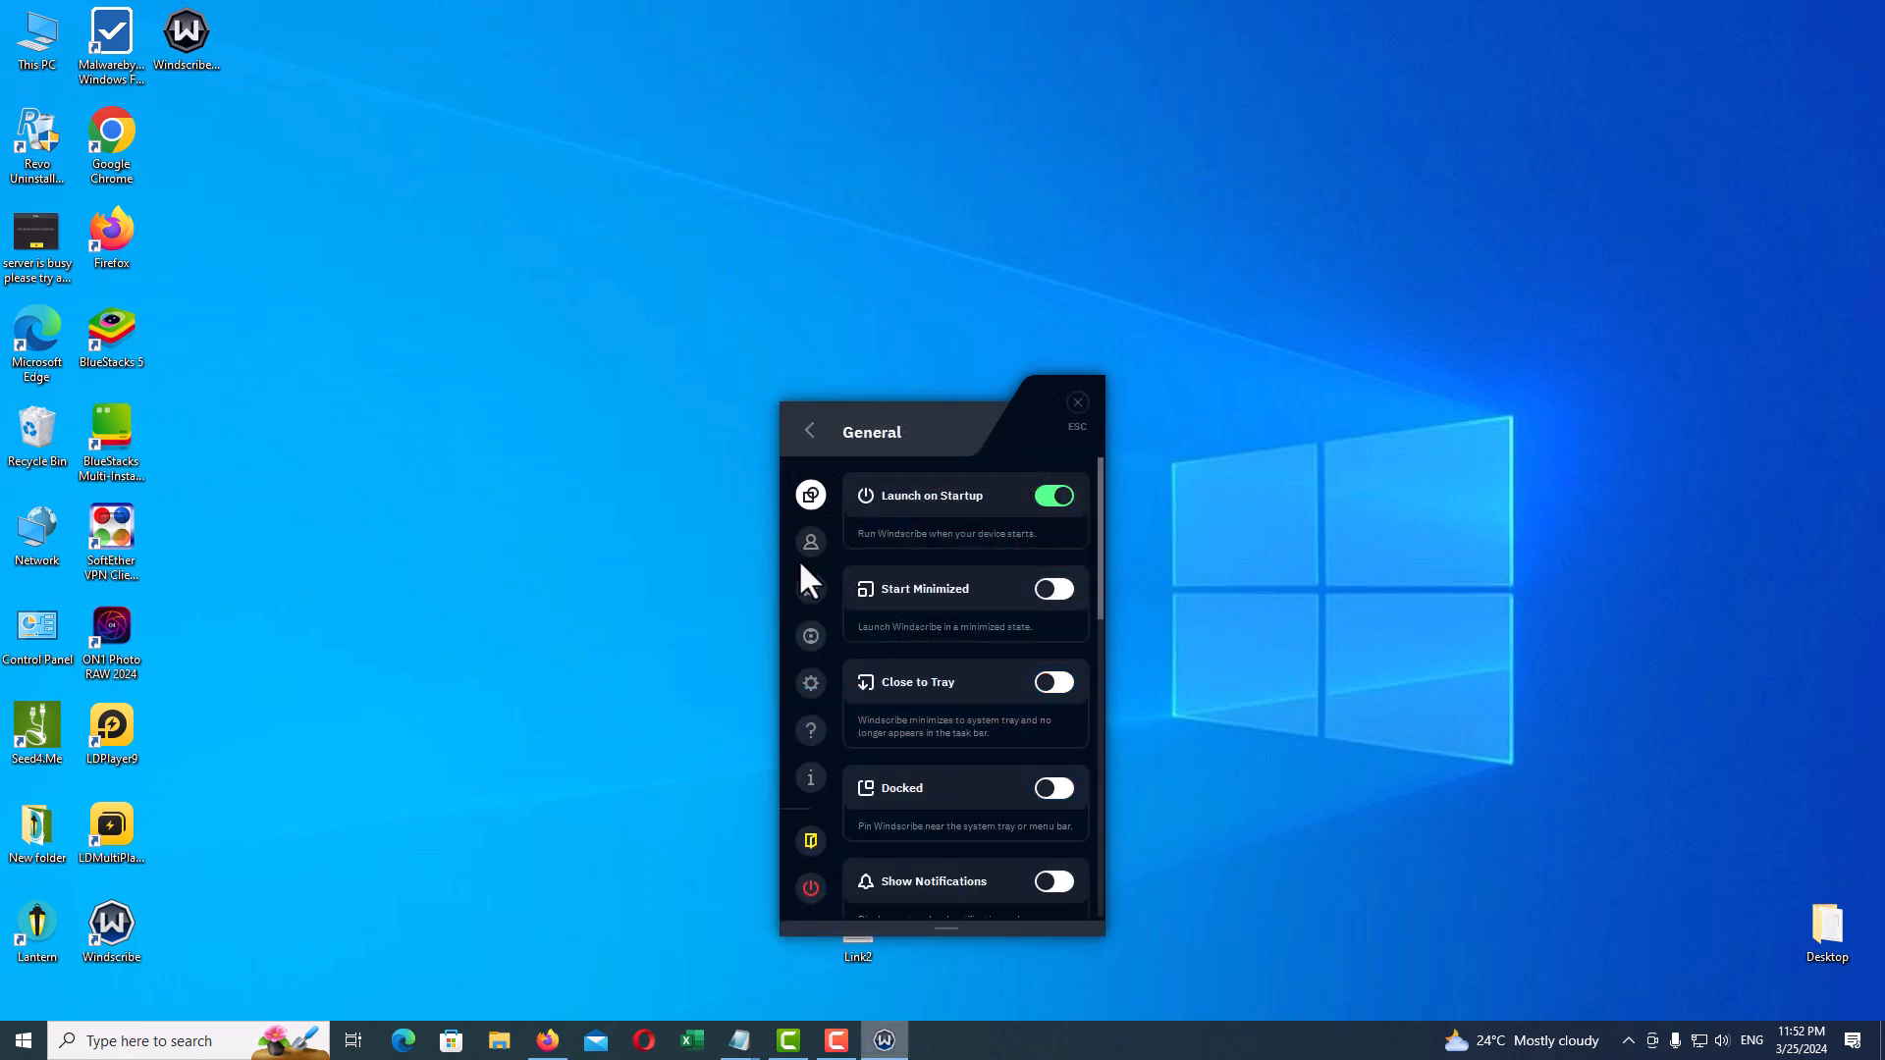
mouse_move(812, 541)
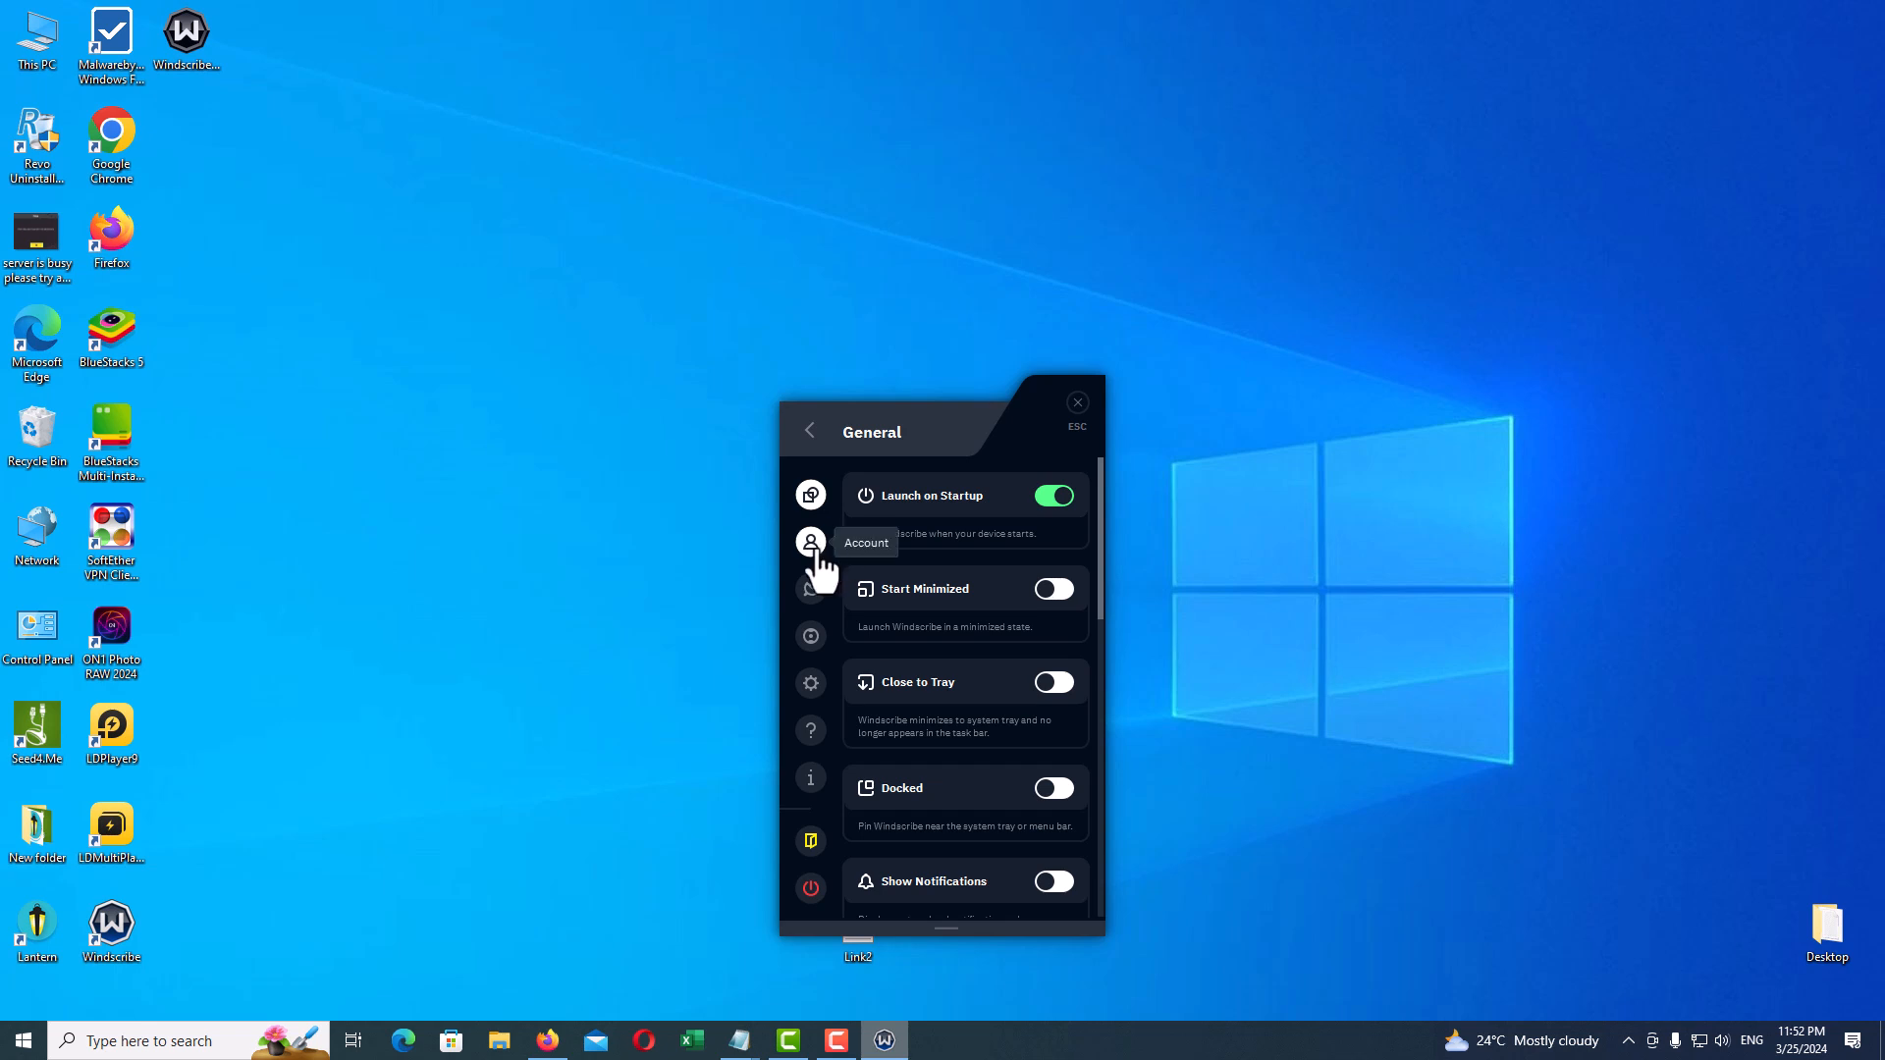
Step: Open the Account page showing the 10 GB/Month plan, 2024-04-25 reset and 10.00 GB left
click(810, 541)
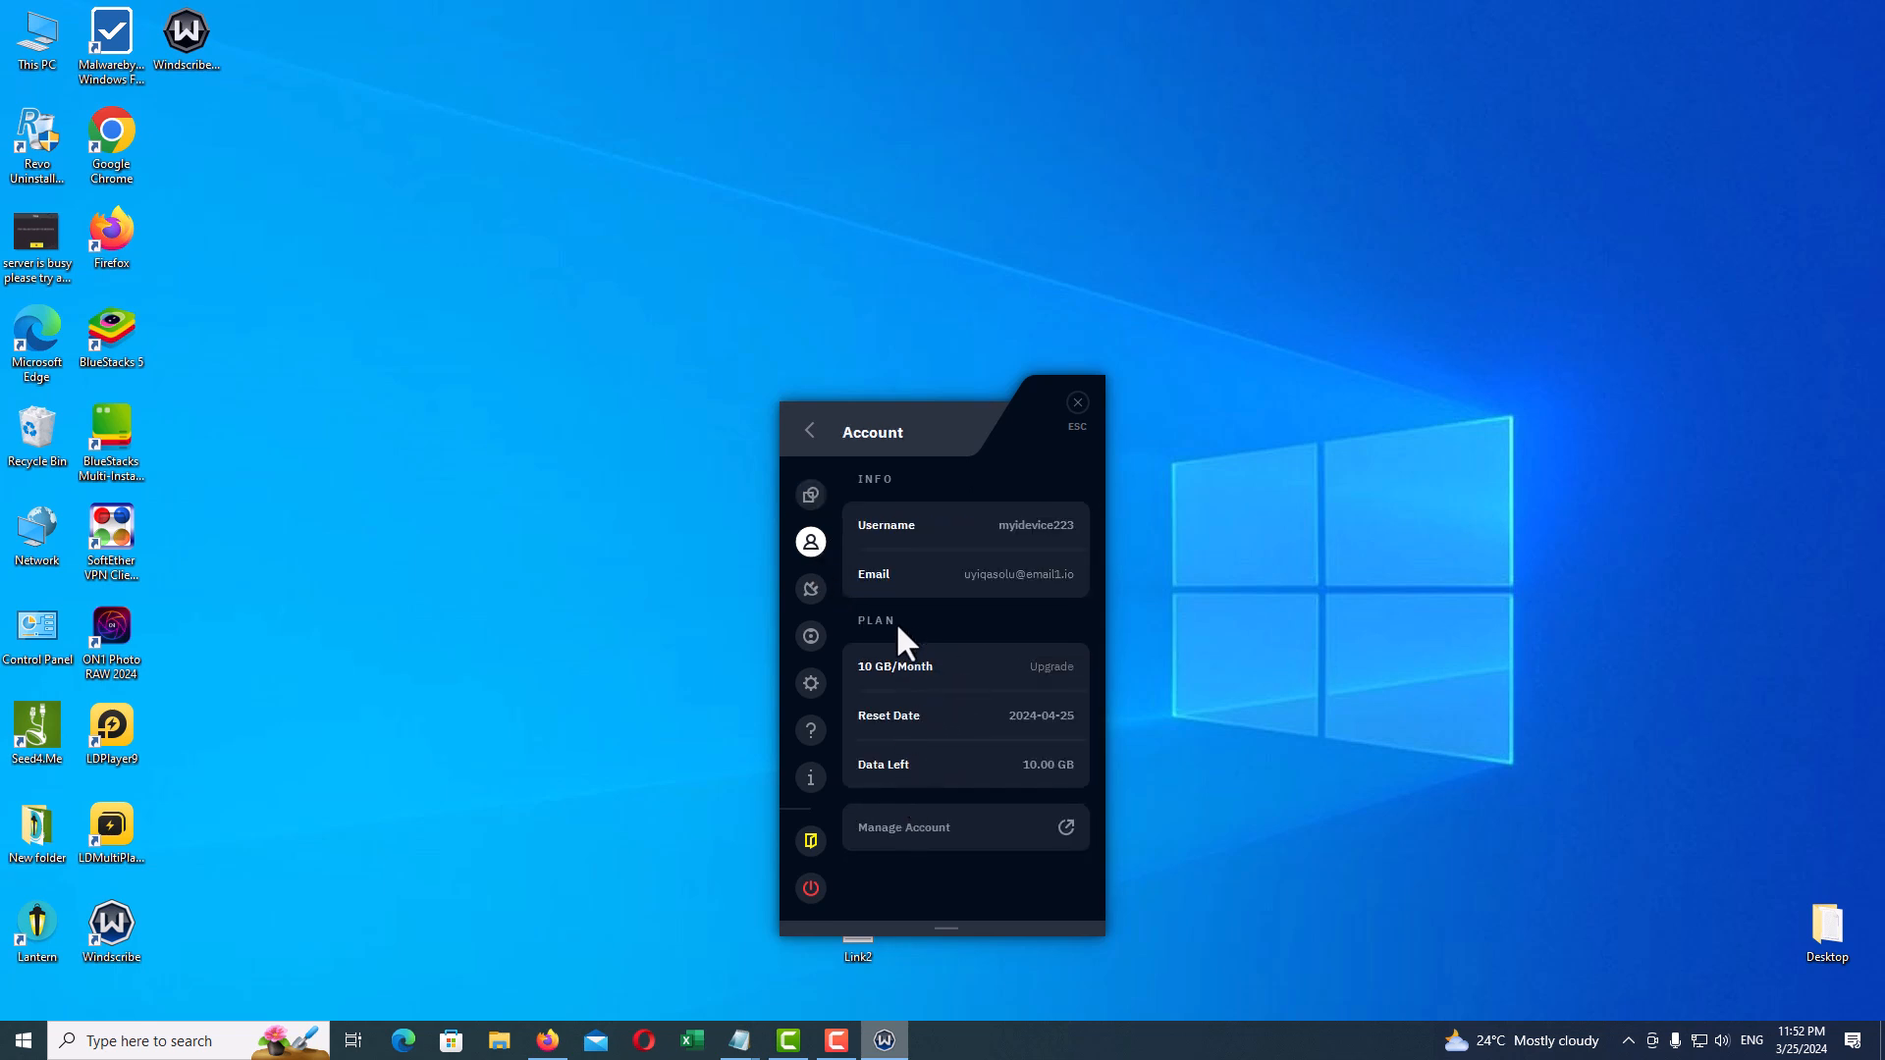
mouse_move(875, 788)
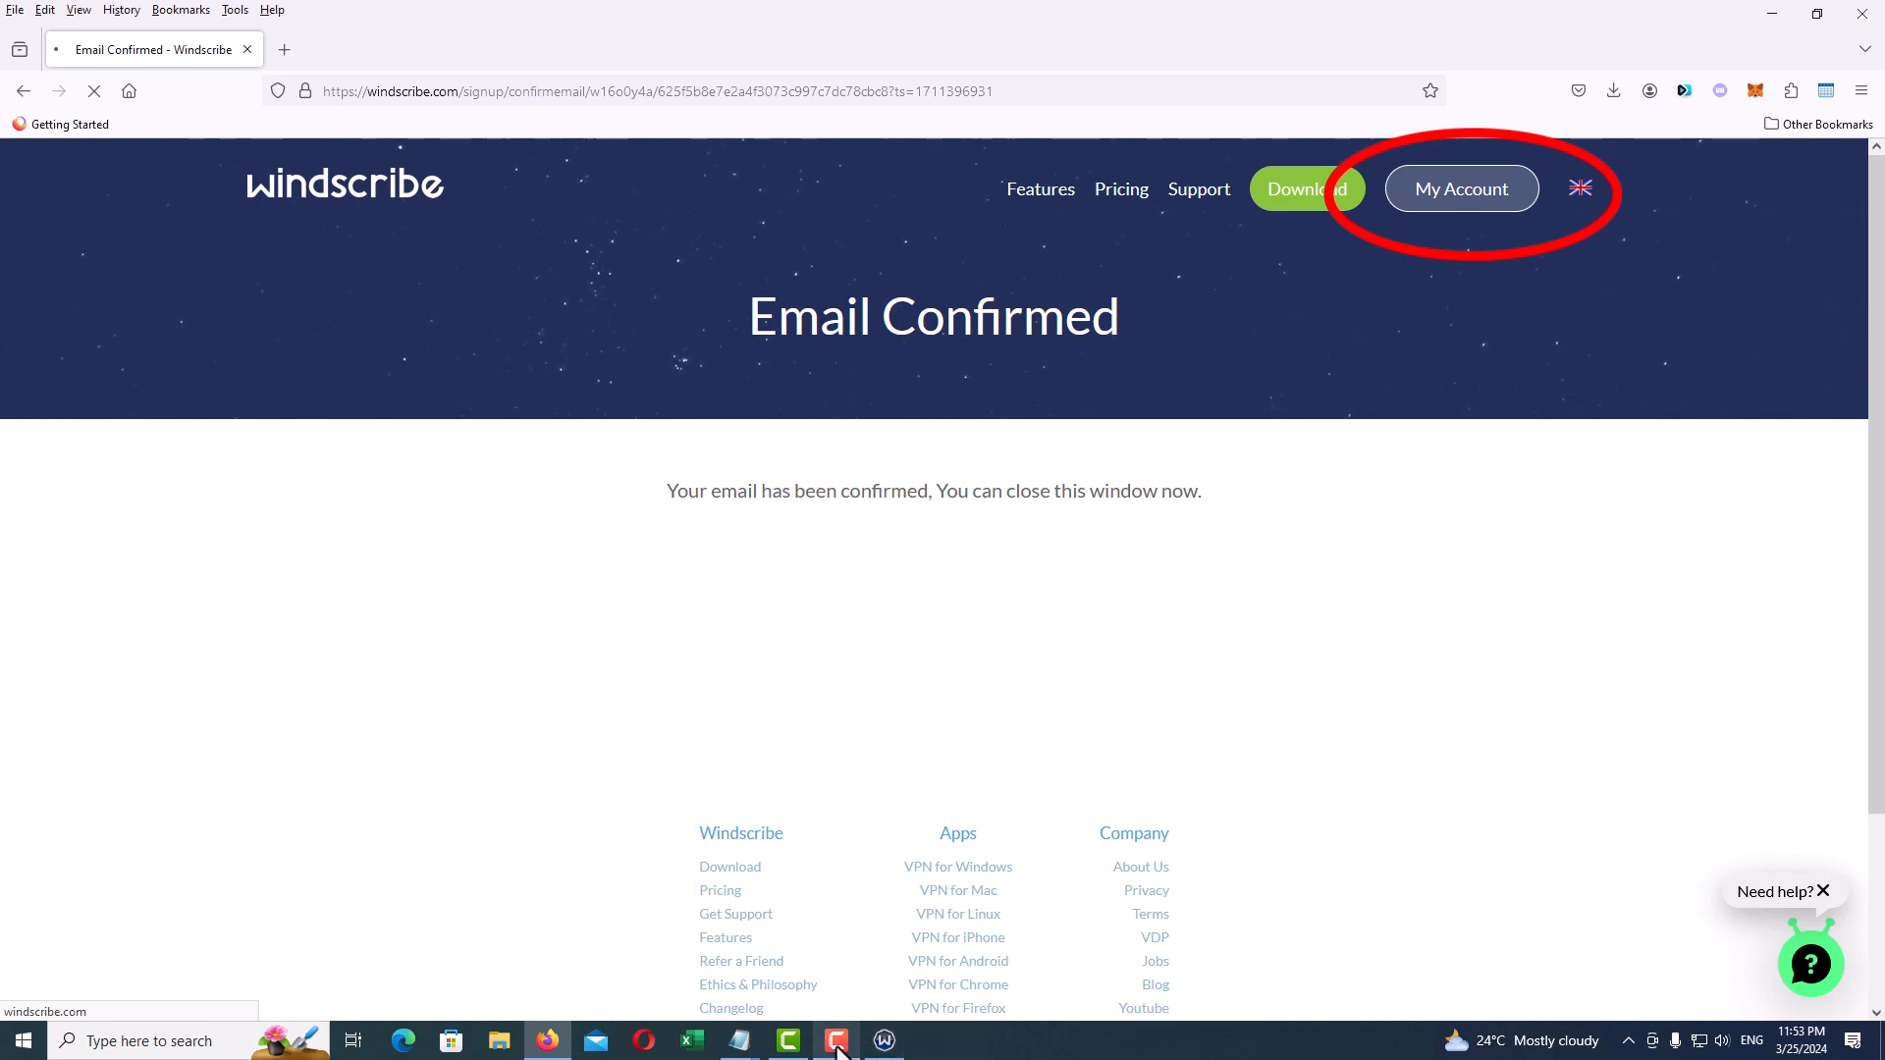
click(1461, 188)
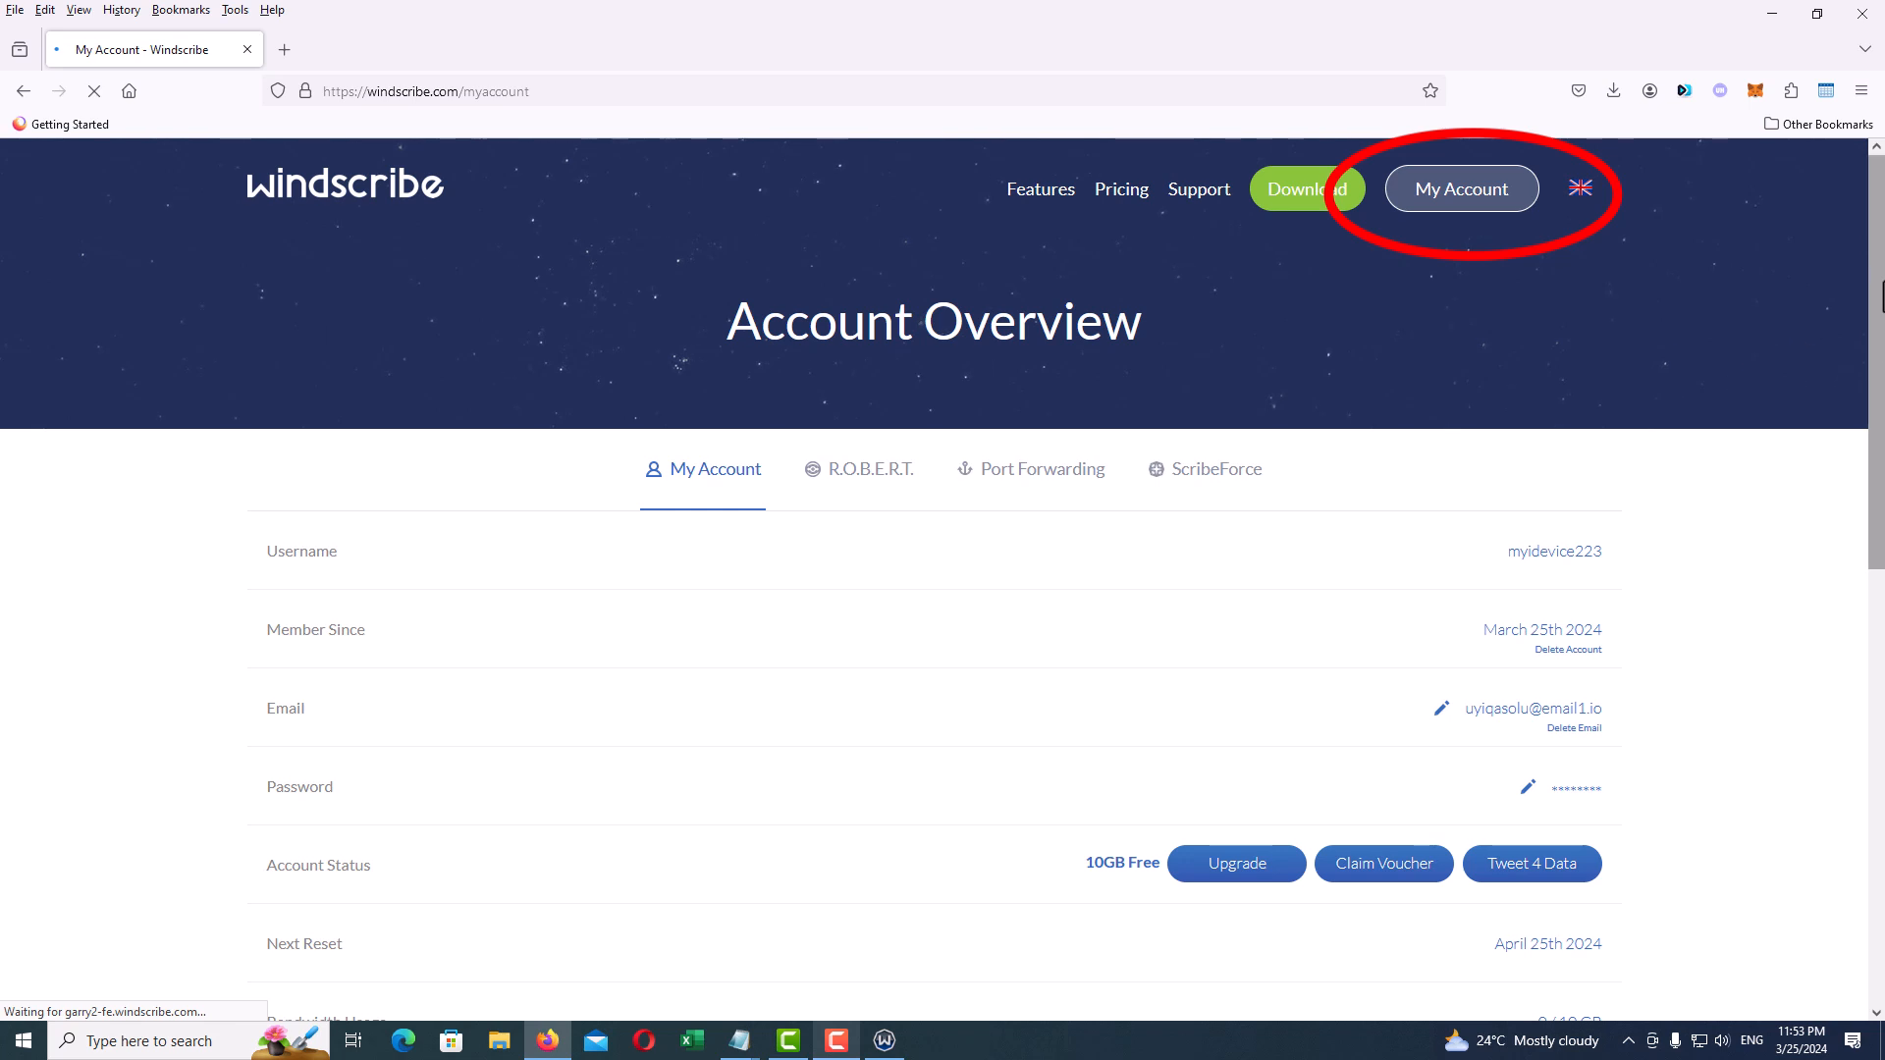
scroll(down, 3)
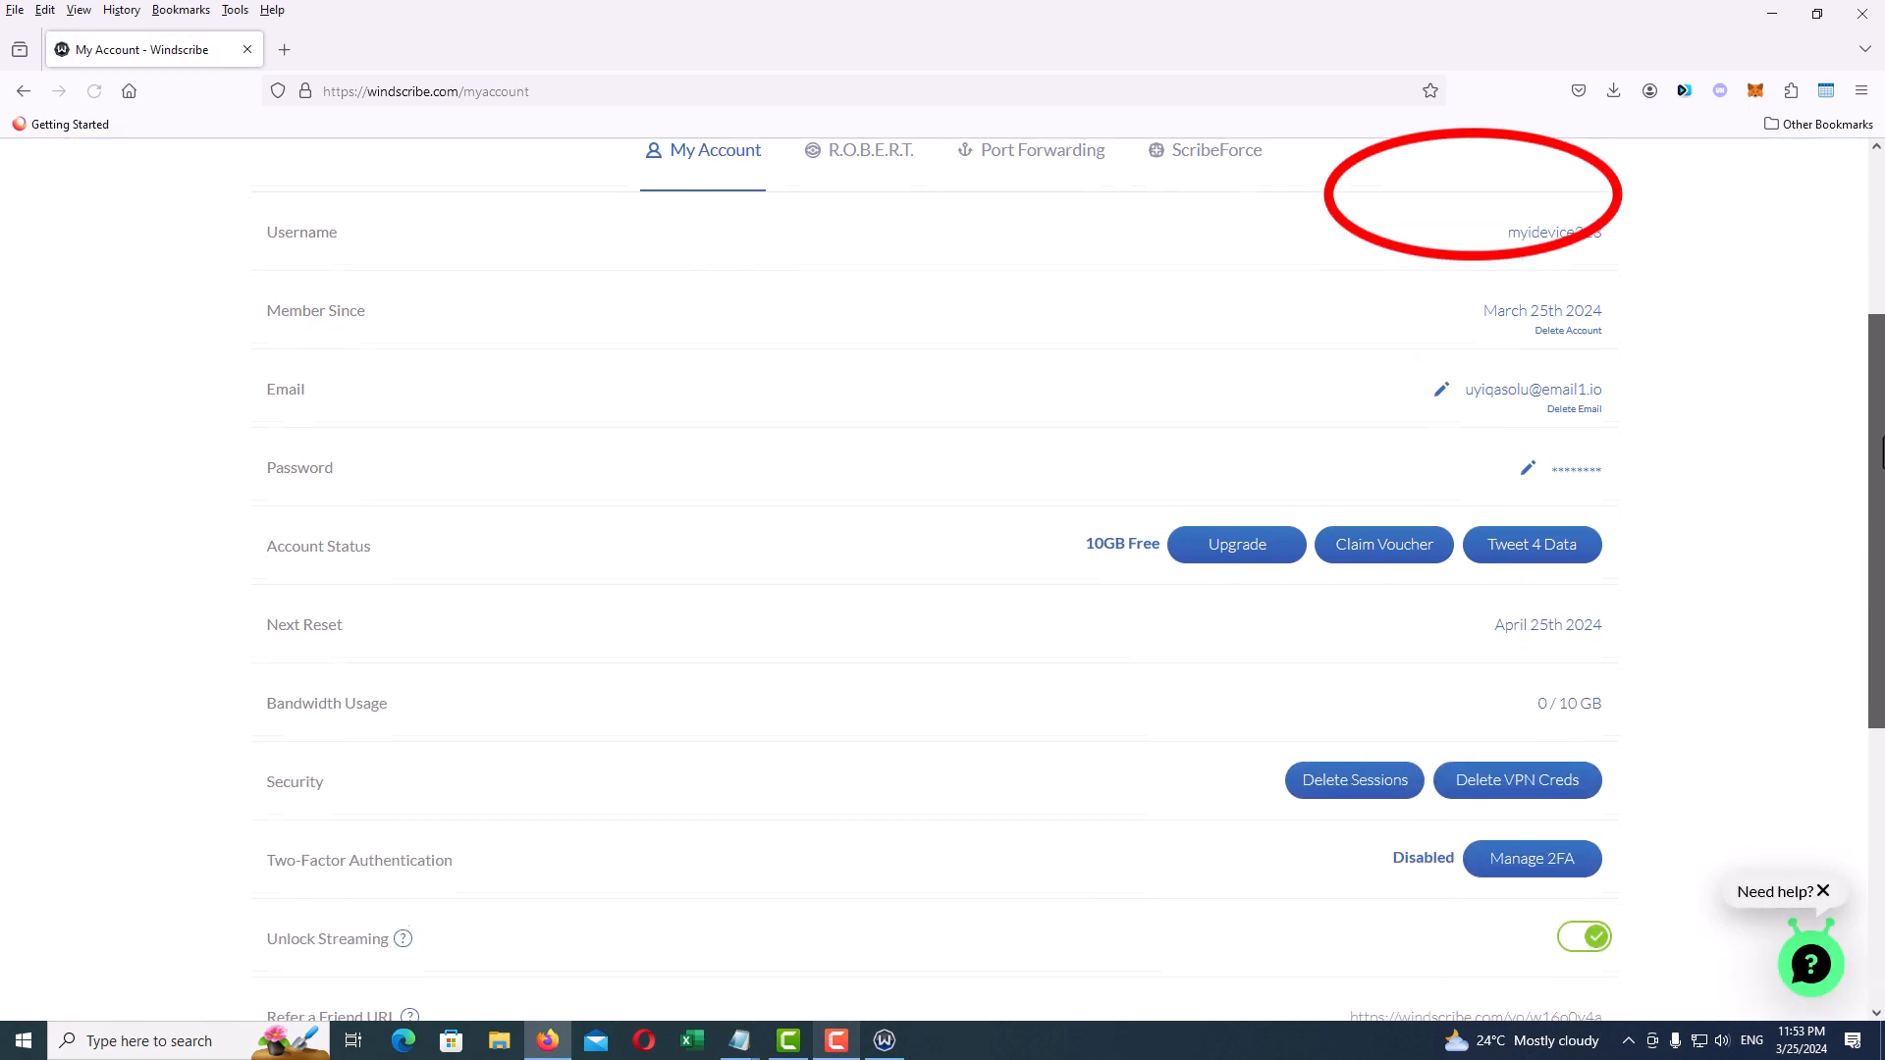
scroll(down, 3)
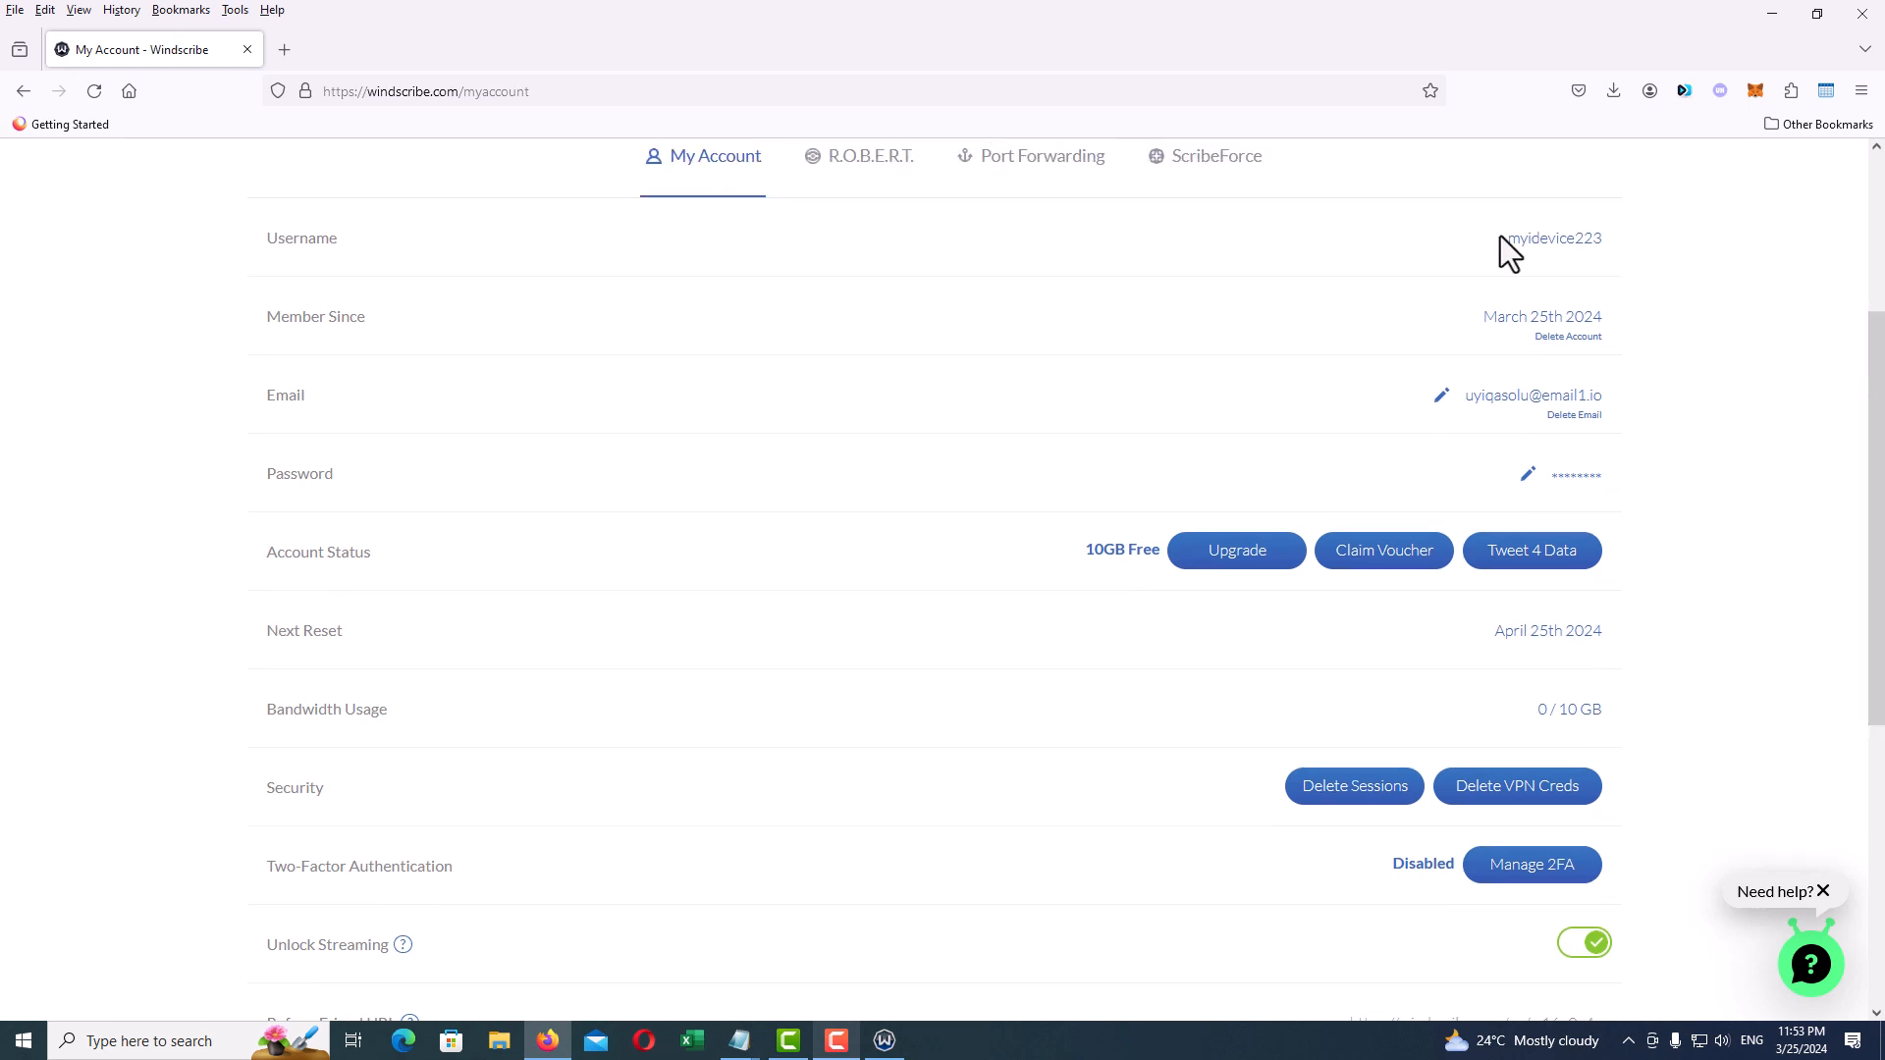
mouse_move(1490, 393)
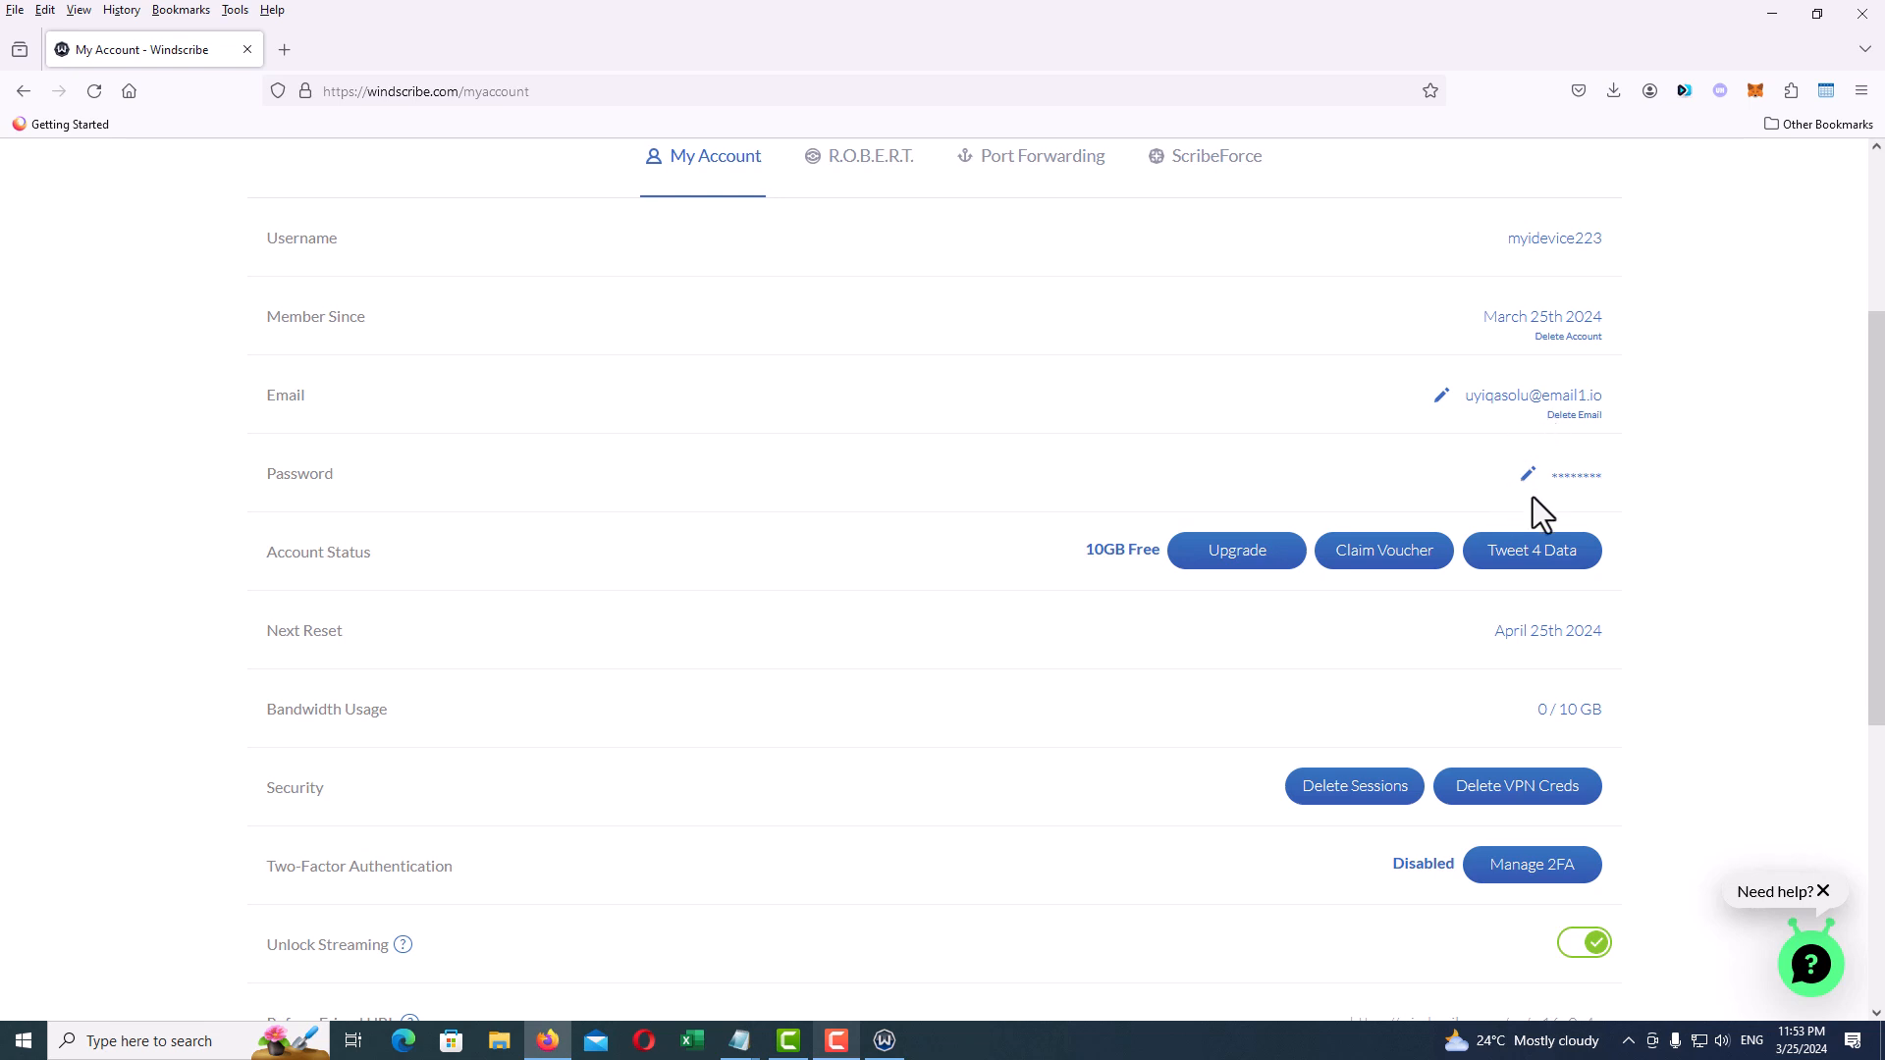
scroll(down, 3)
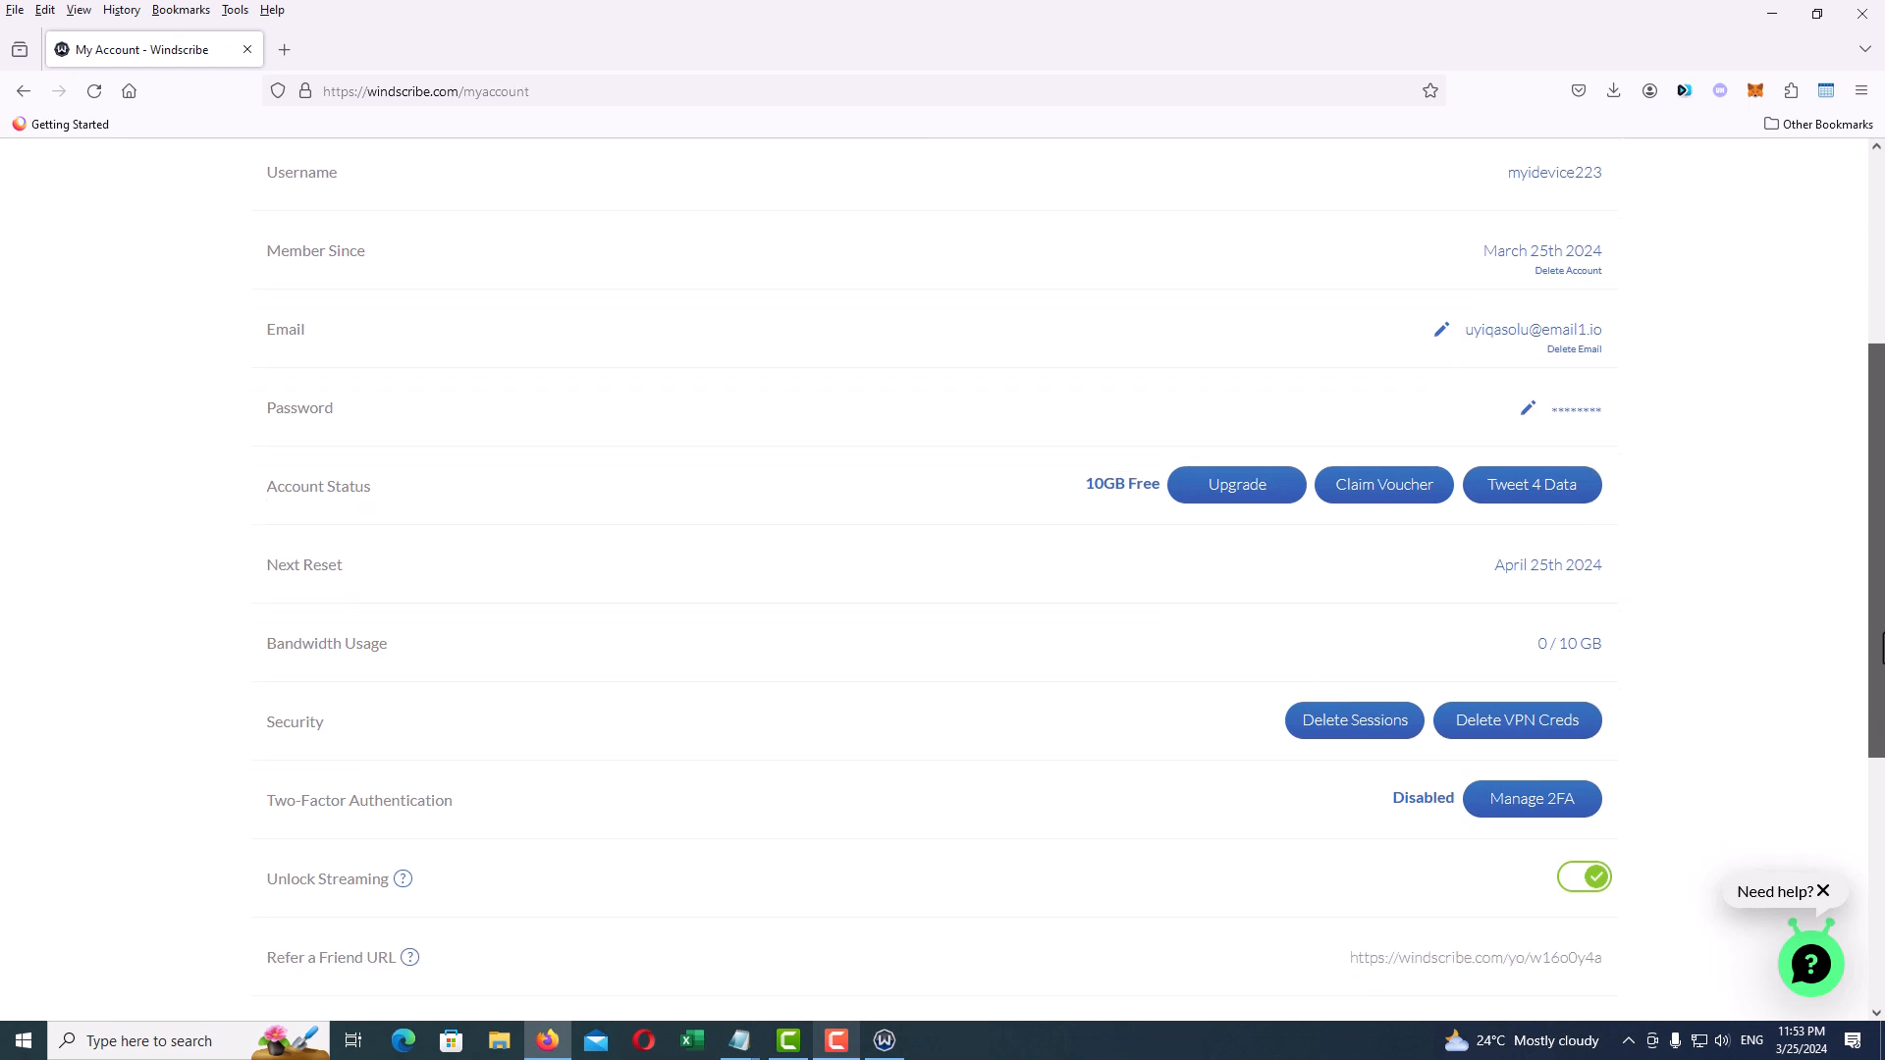
double_click(303, 642)
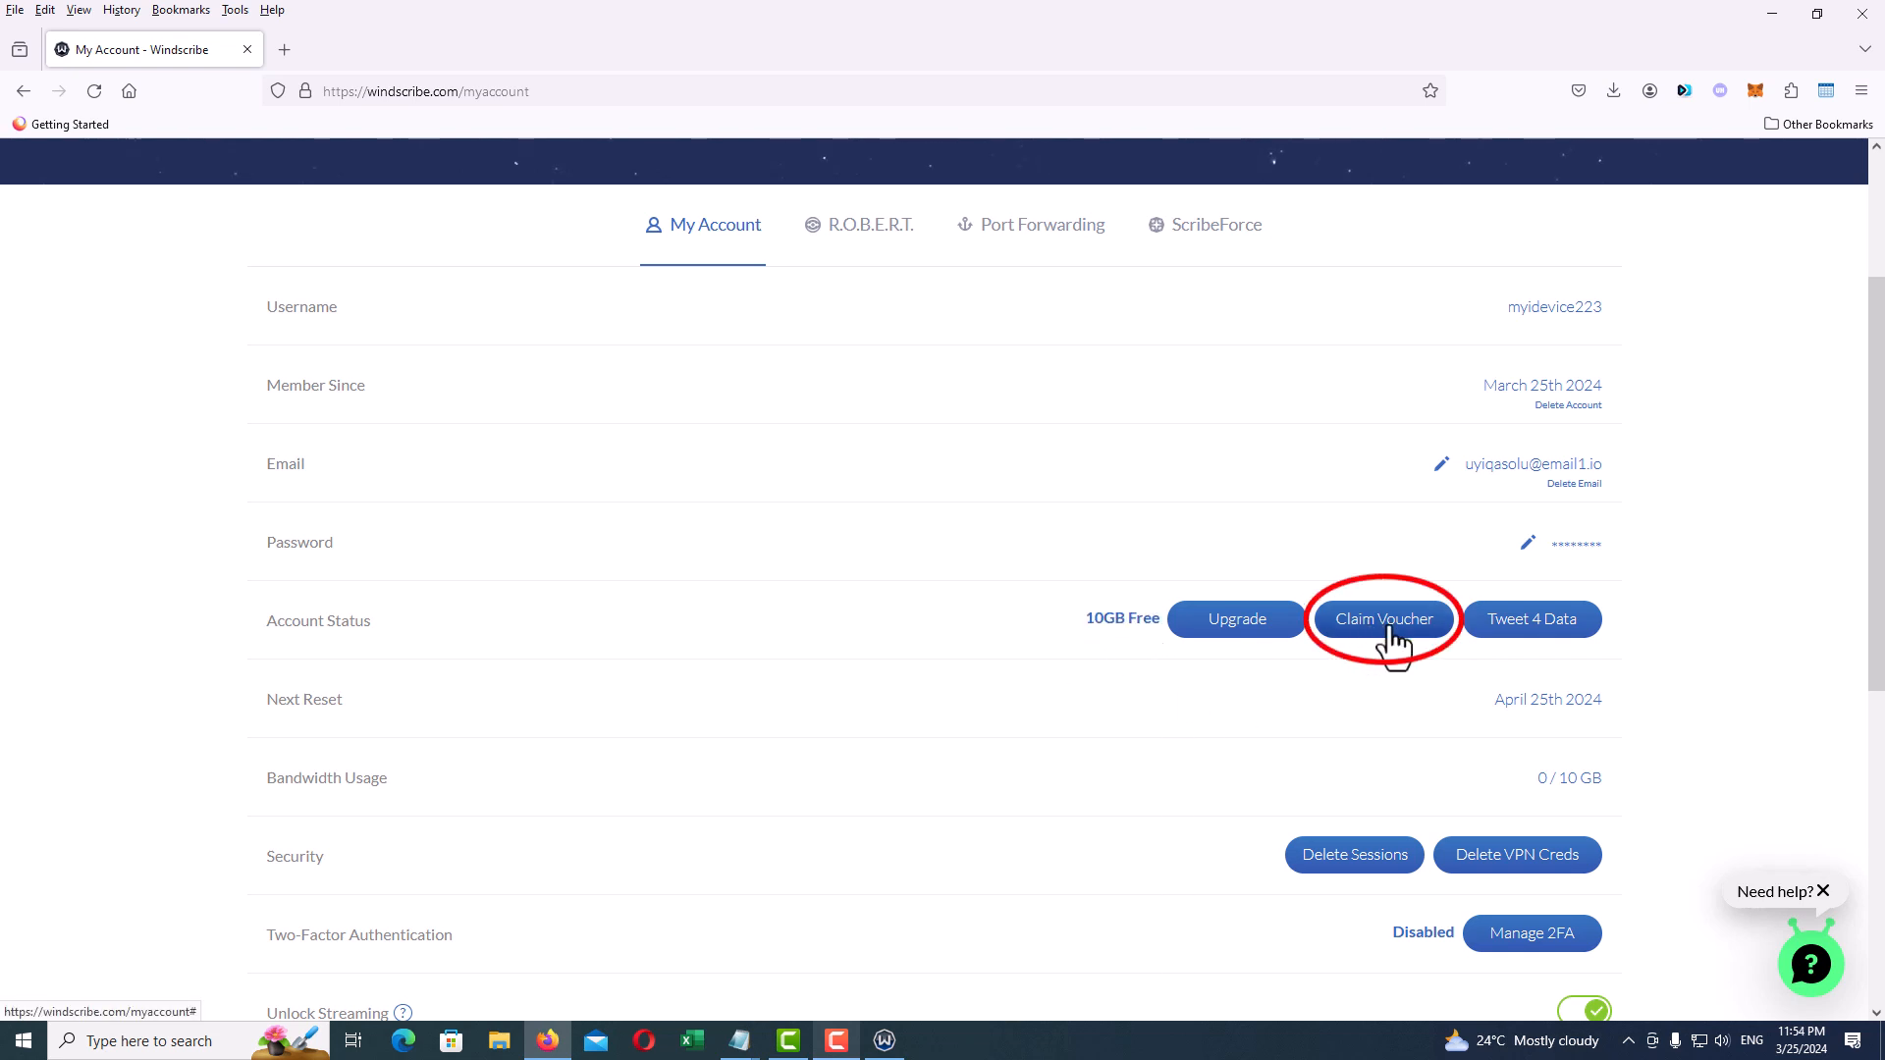
Step: Claim voucher code IRAN2021 for the 30GB Temp Relief Plan and dismiss the confirmation
click(1383, 619)
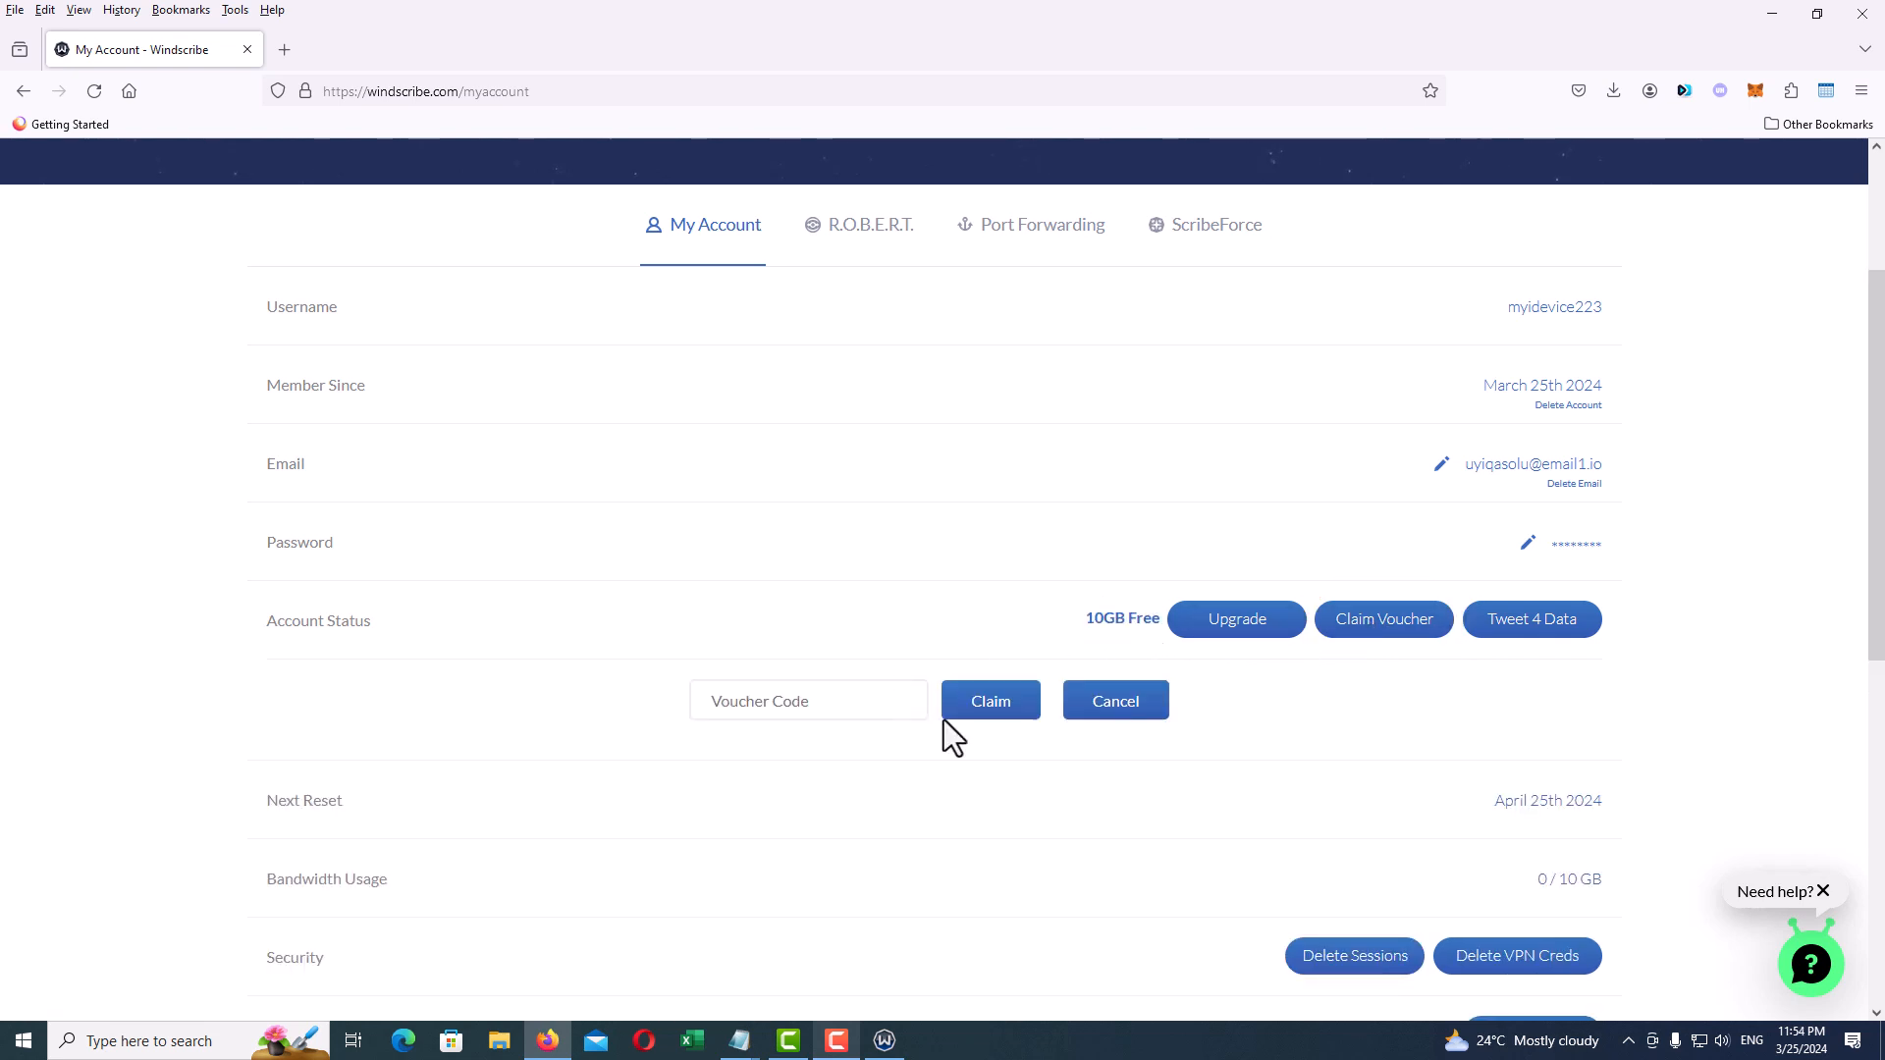
click(808, 700)
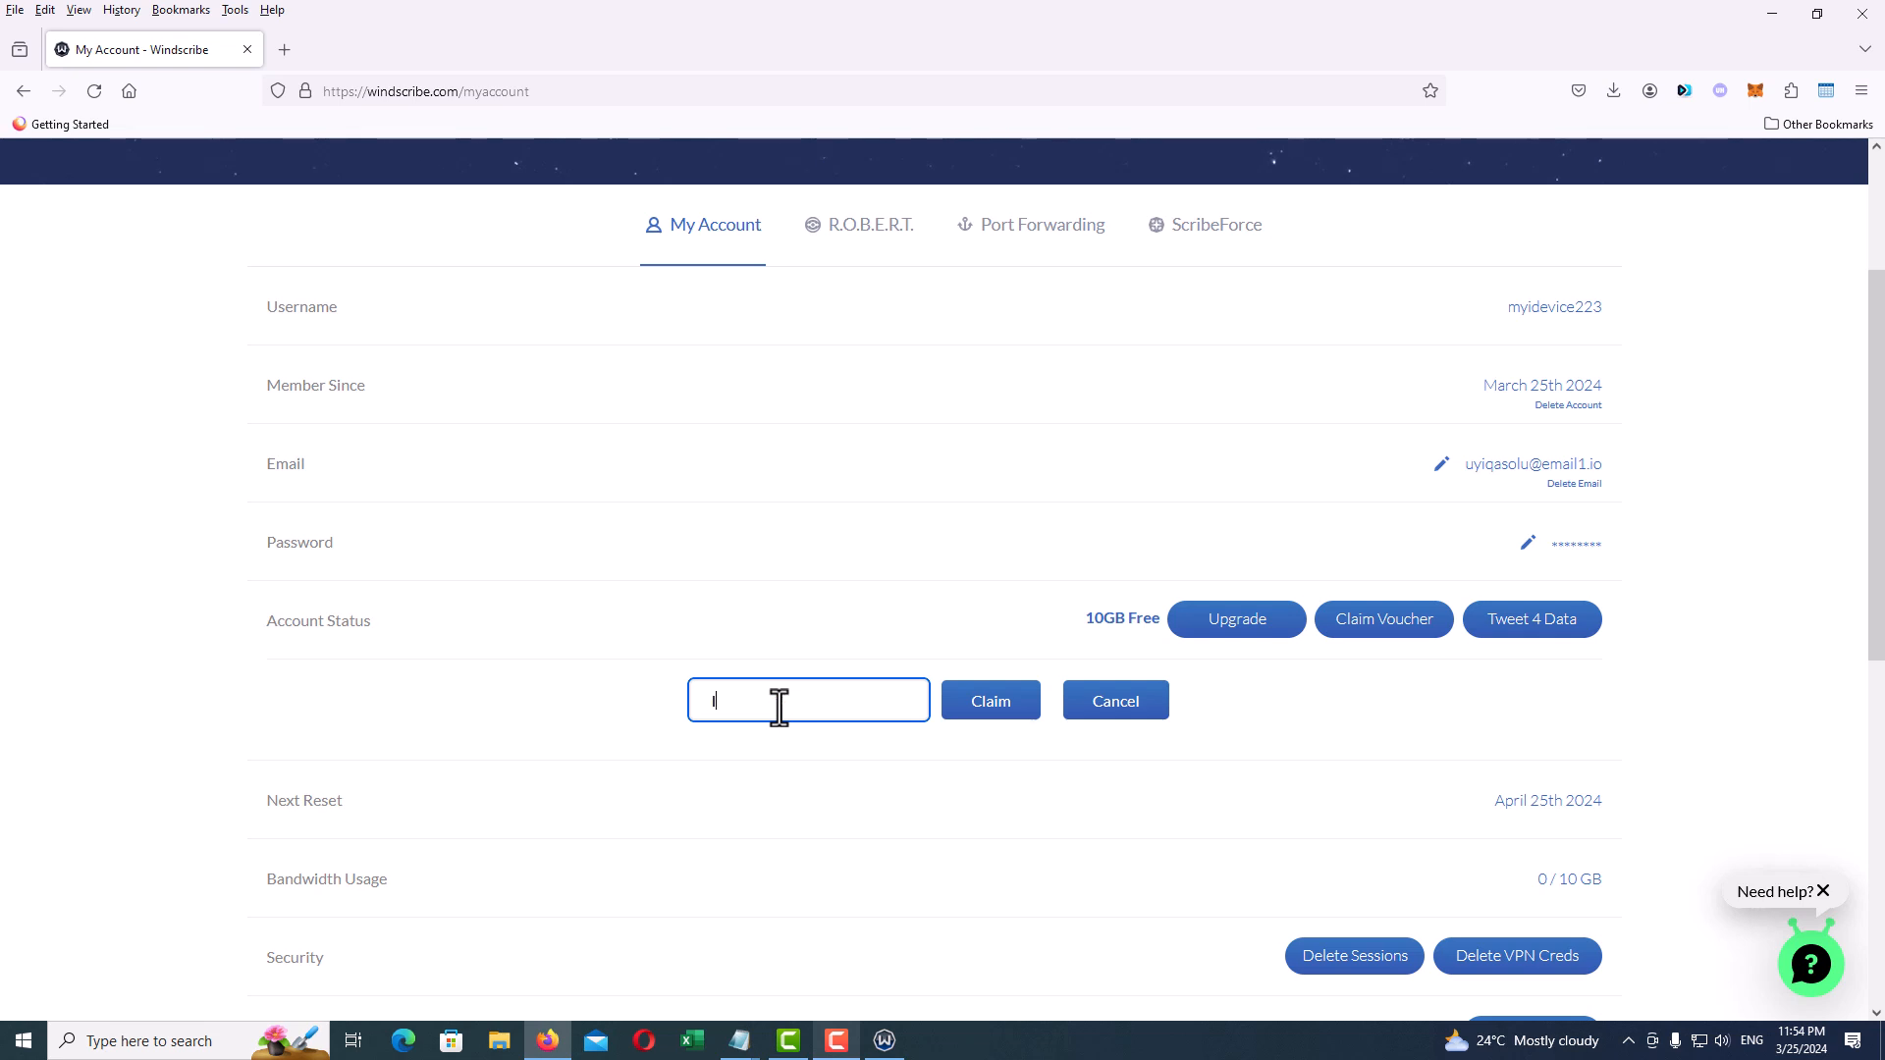
text(IRAN)
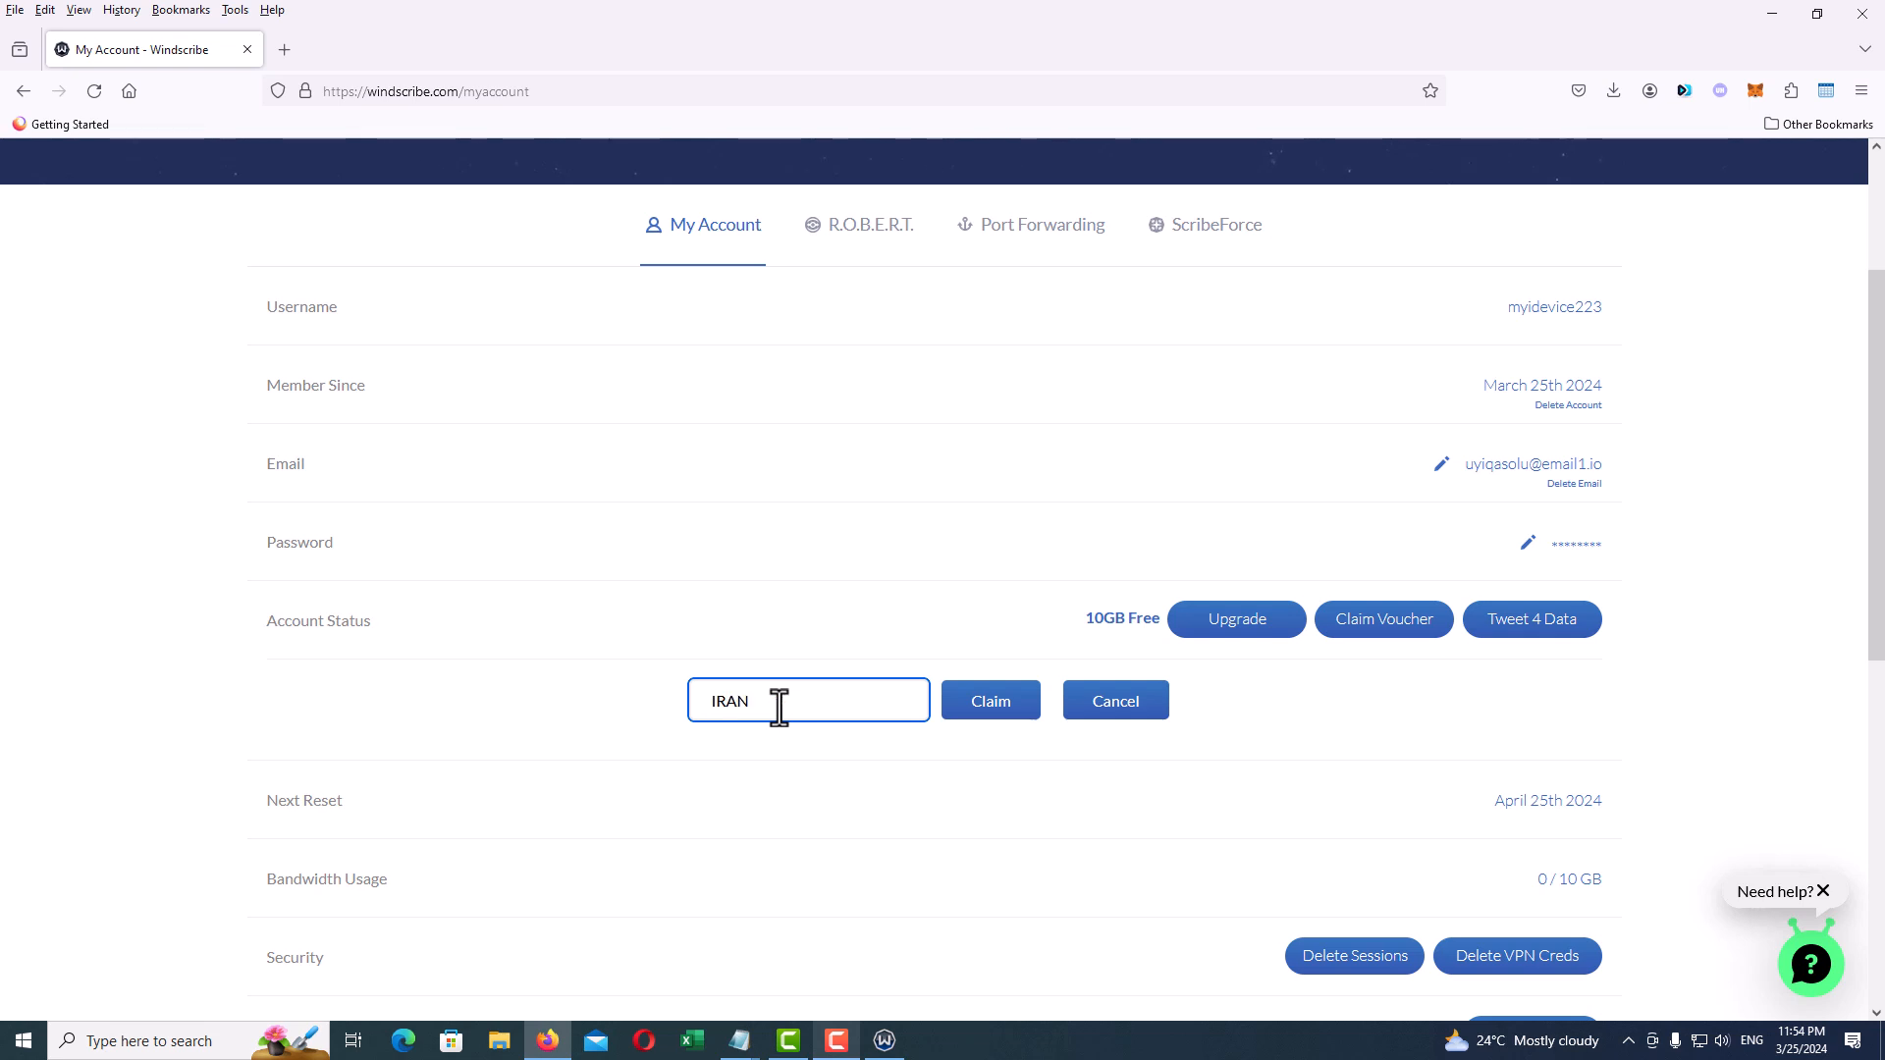
text(20)
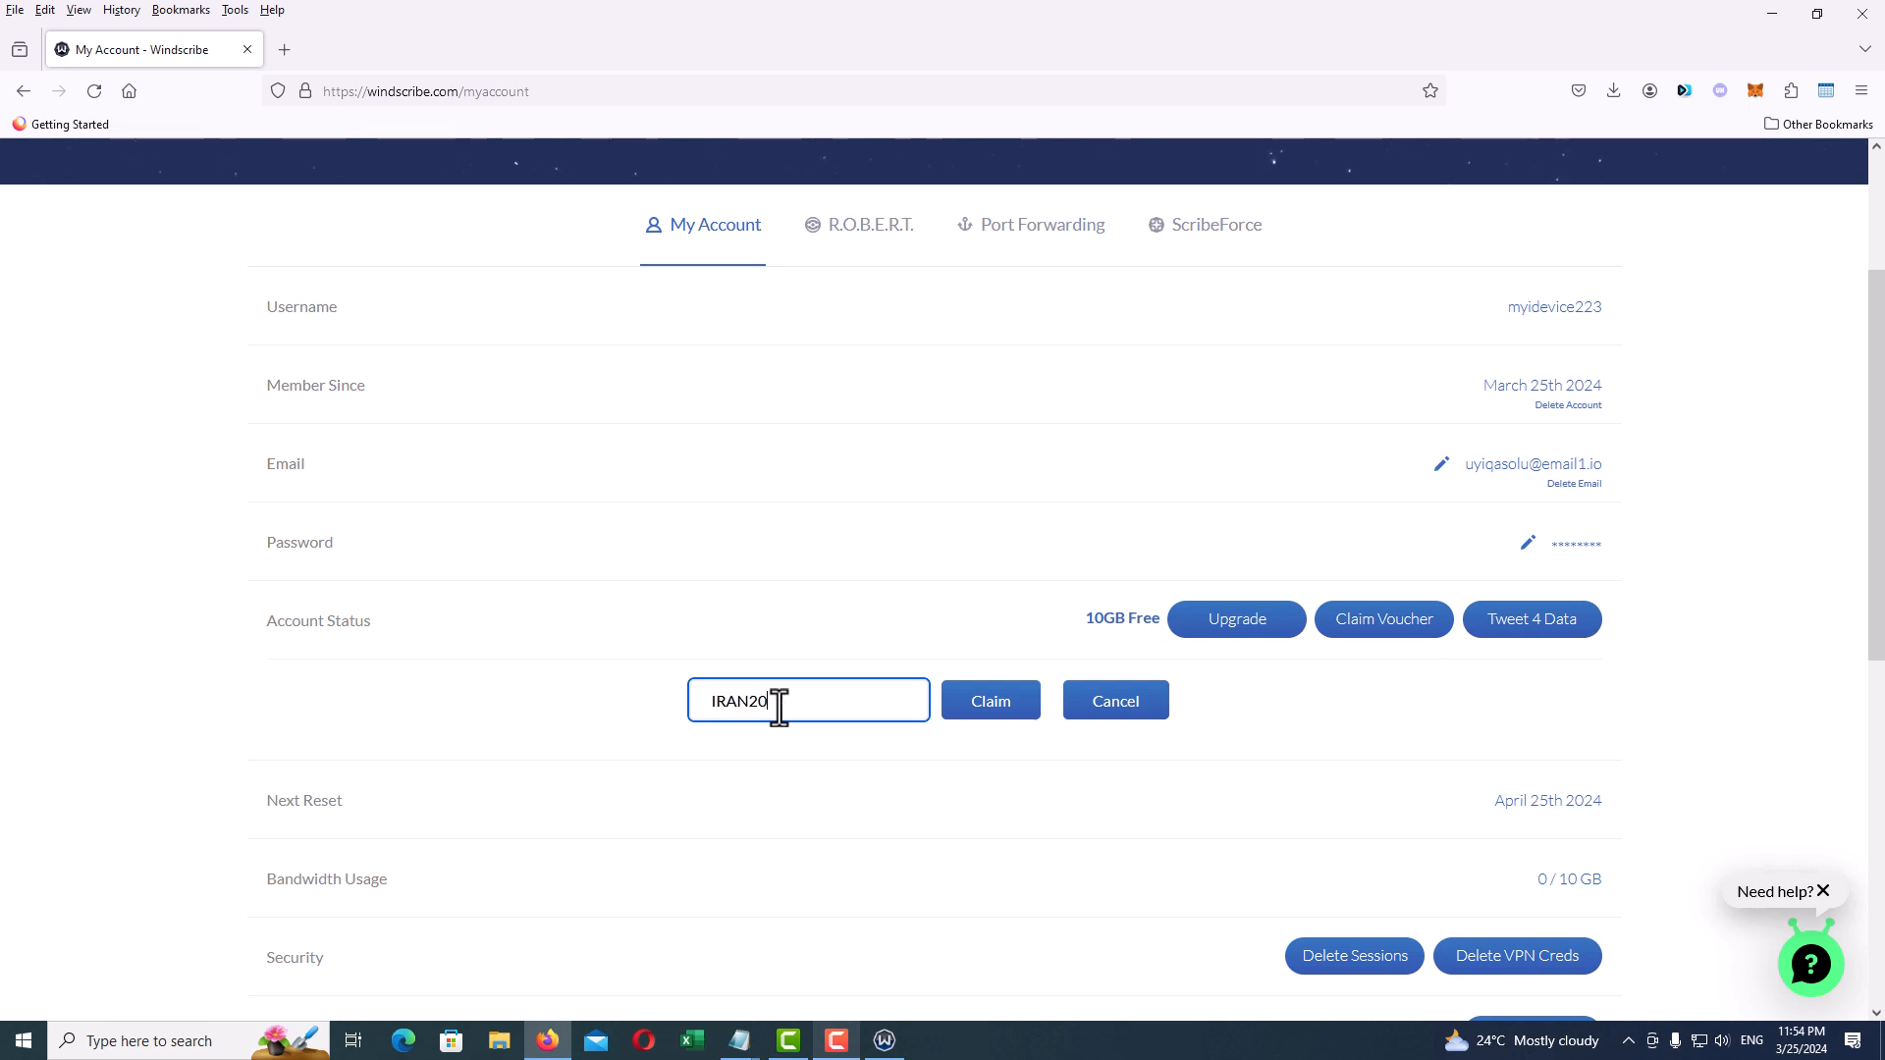
text(21)
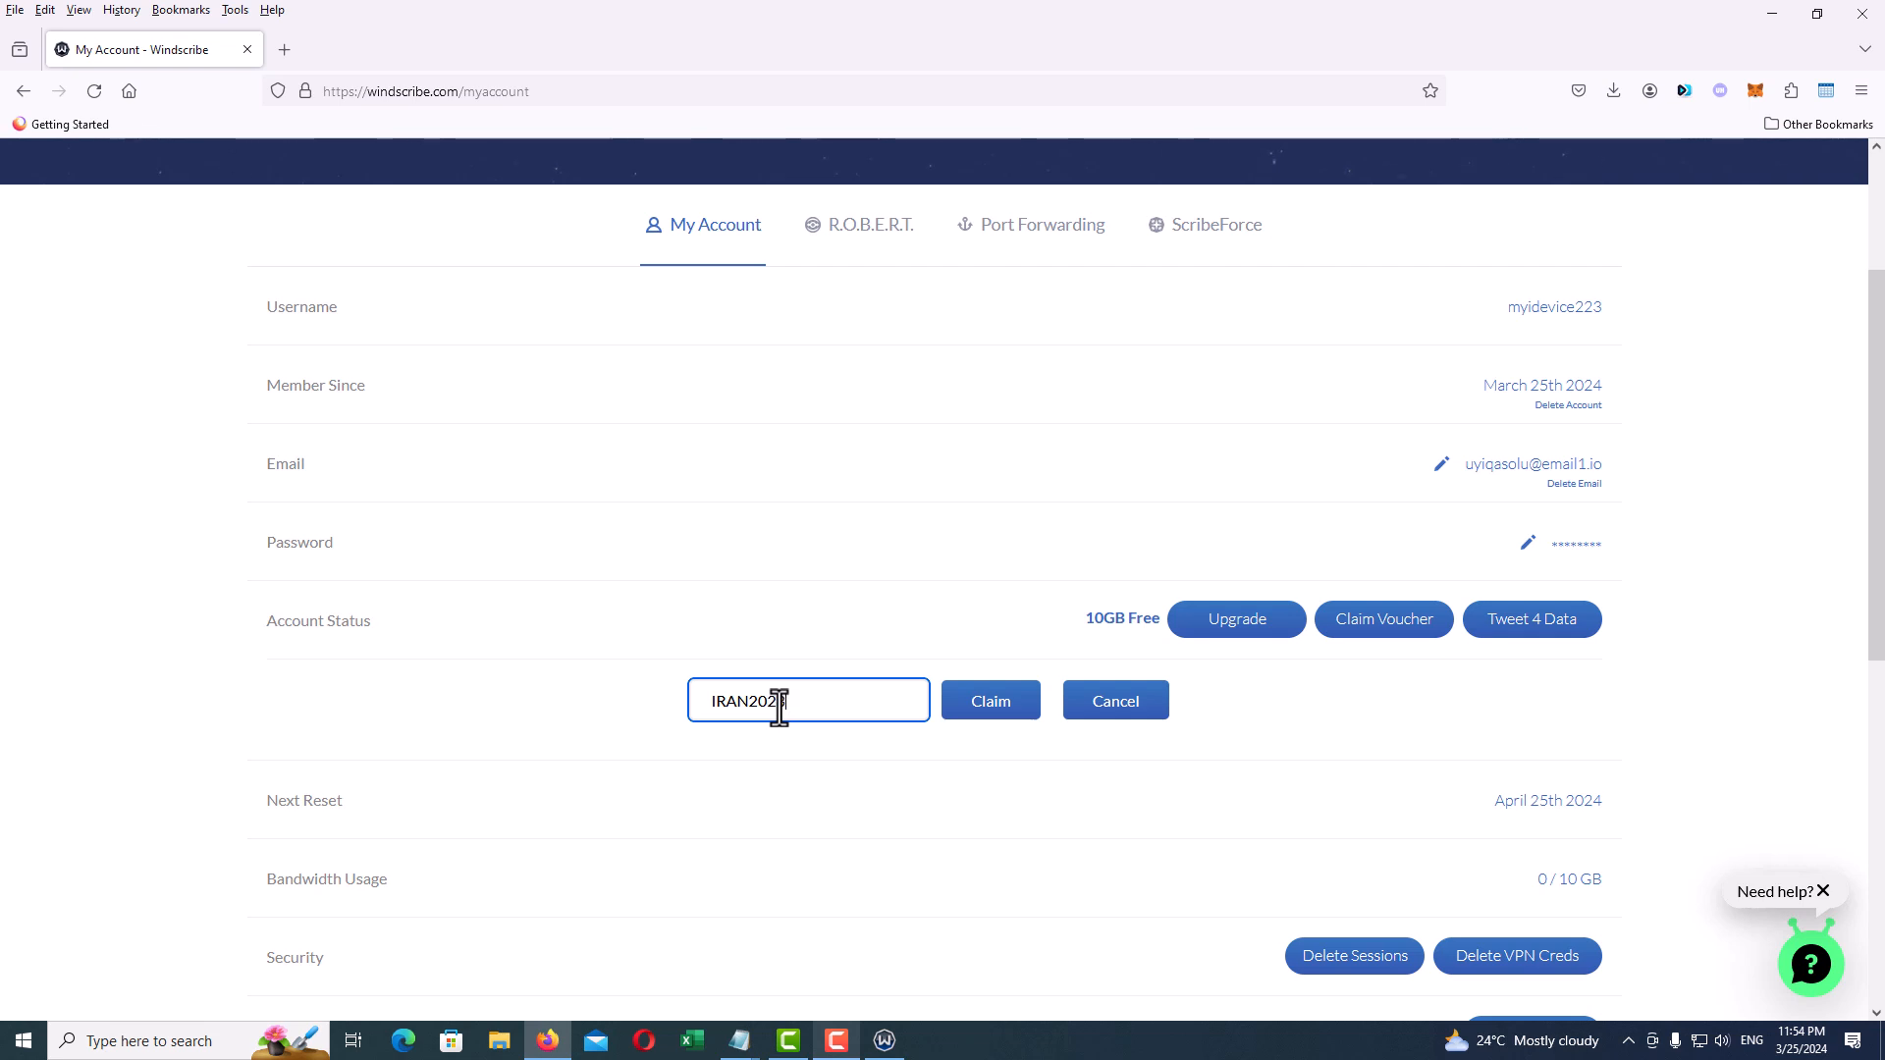
click(990, 700)
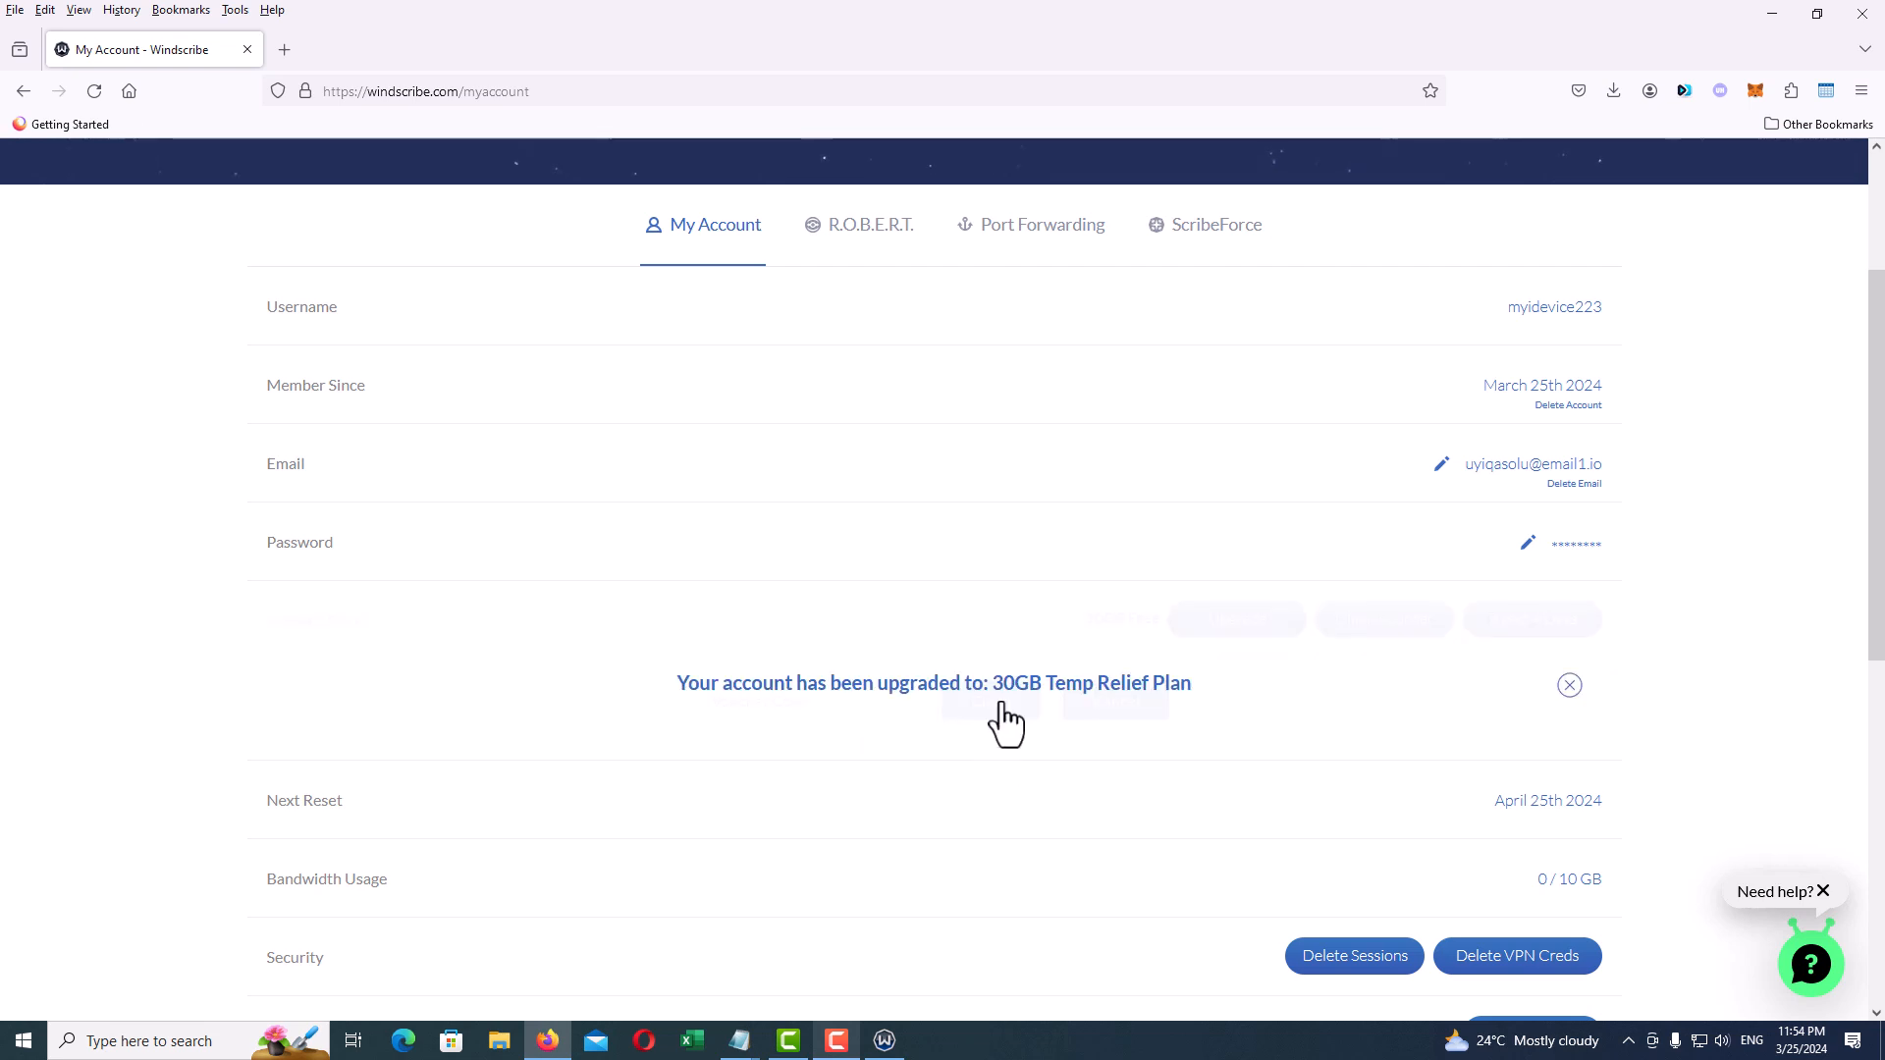
mouse_move(985, 695)
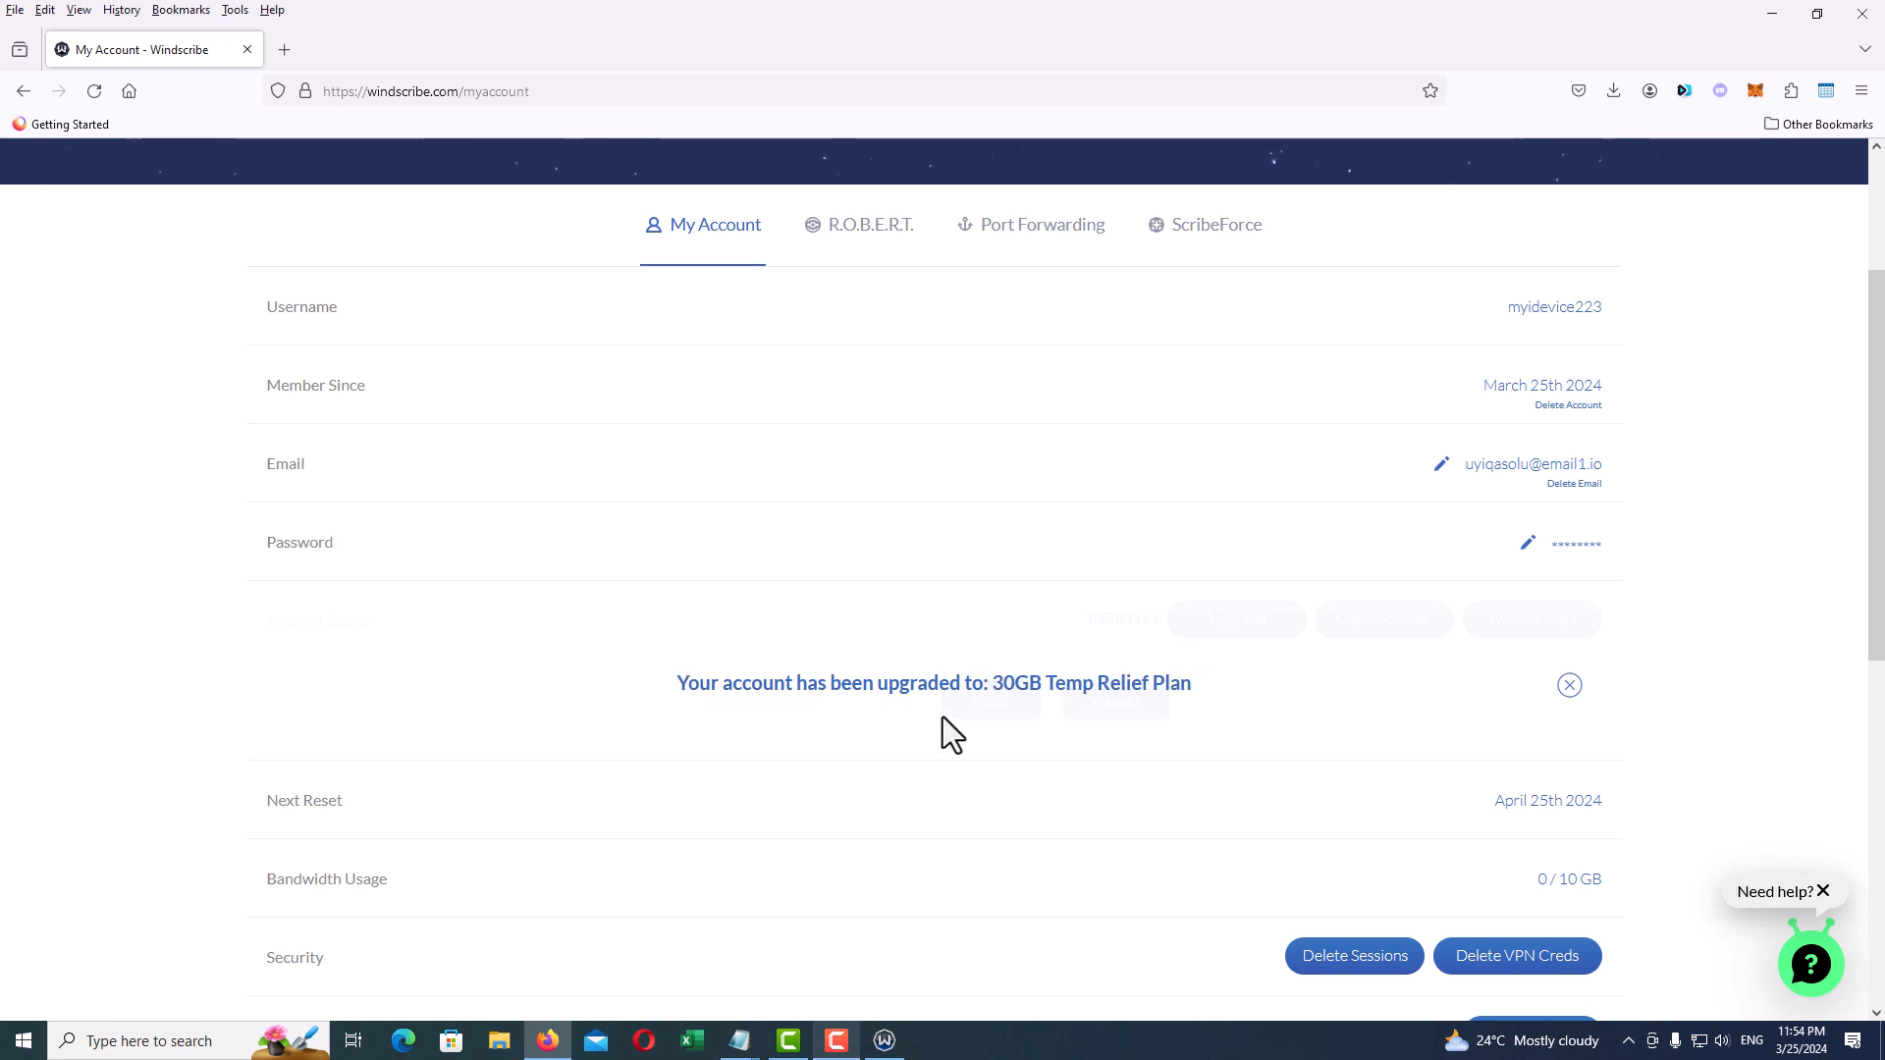
click(1569, 685)
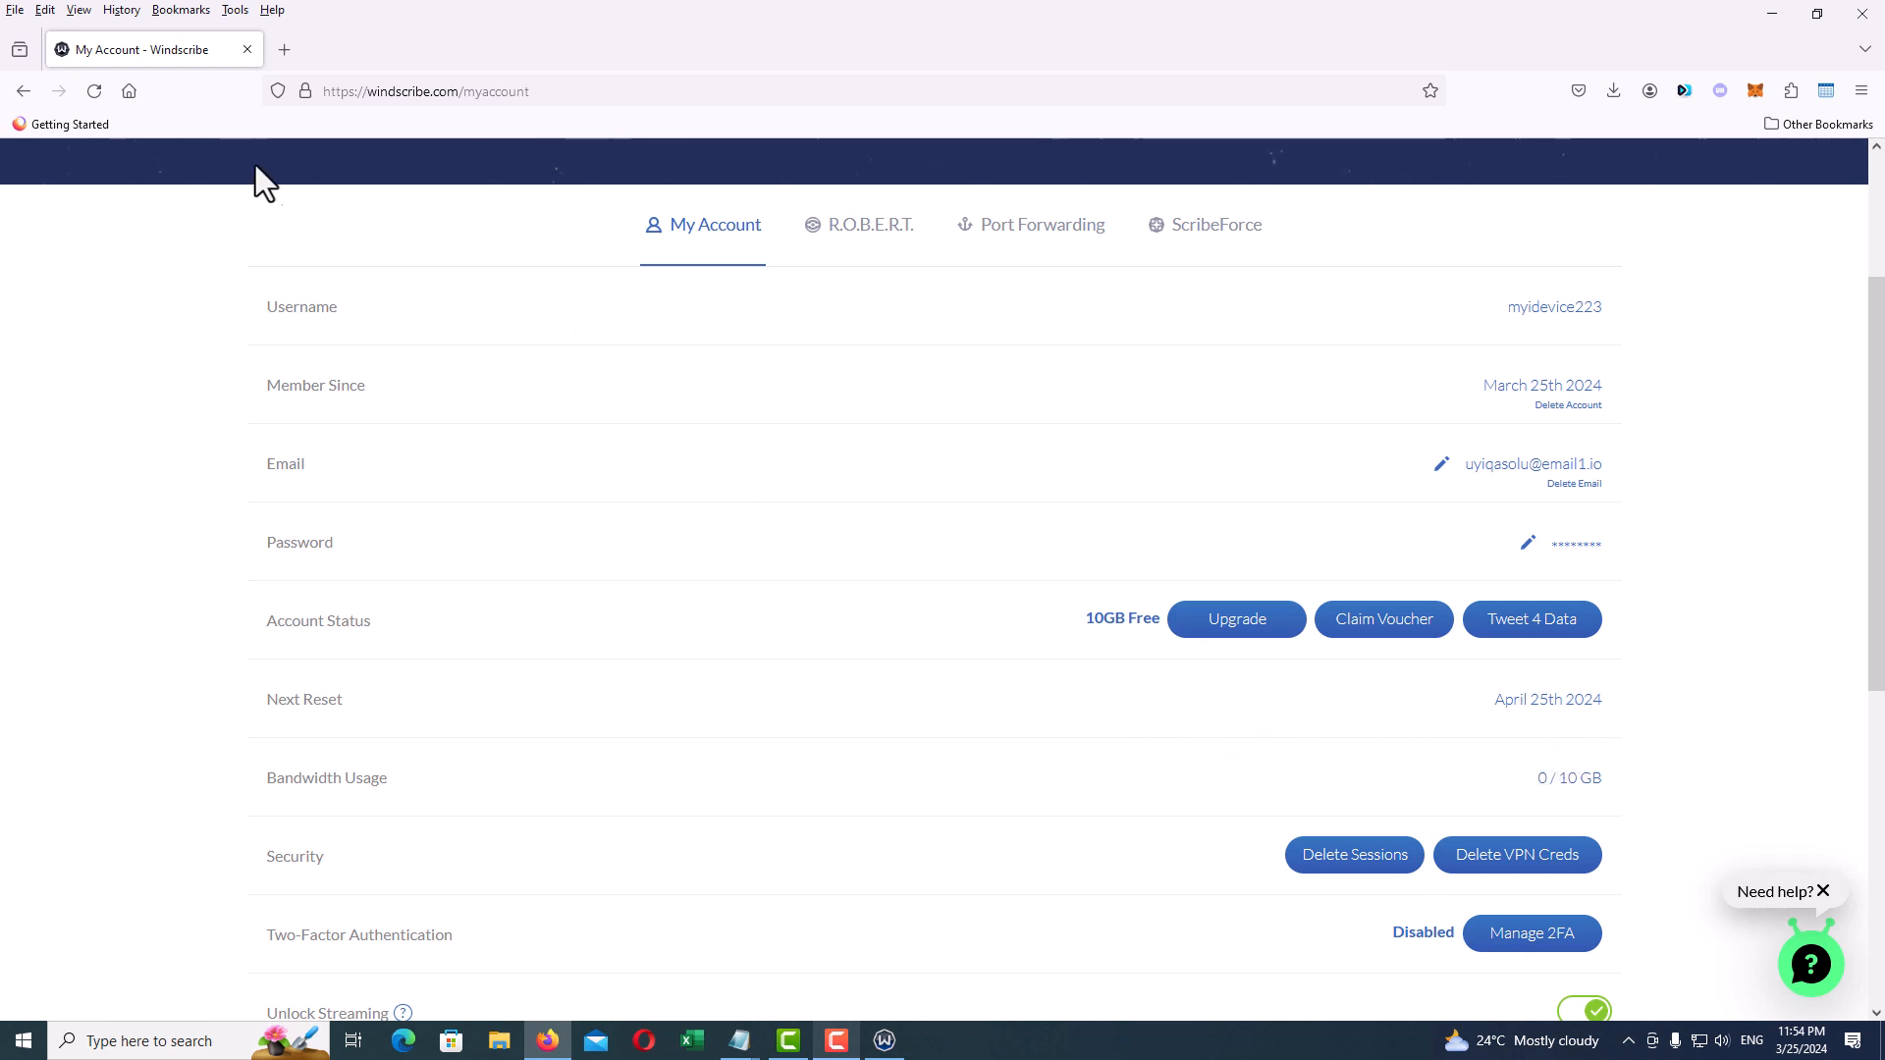
Step: Use the Upgrade button in the Account Status row to load the upgrade page
click(1235, 620)
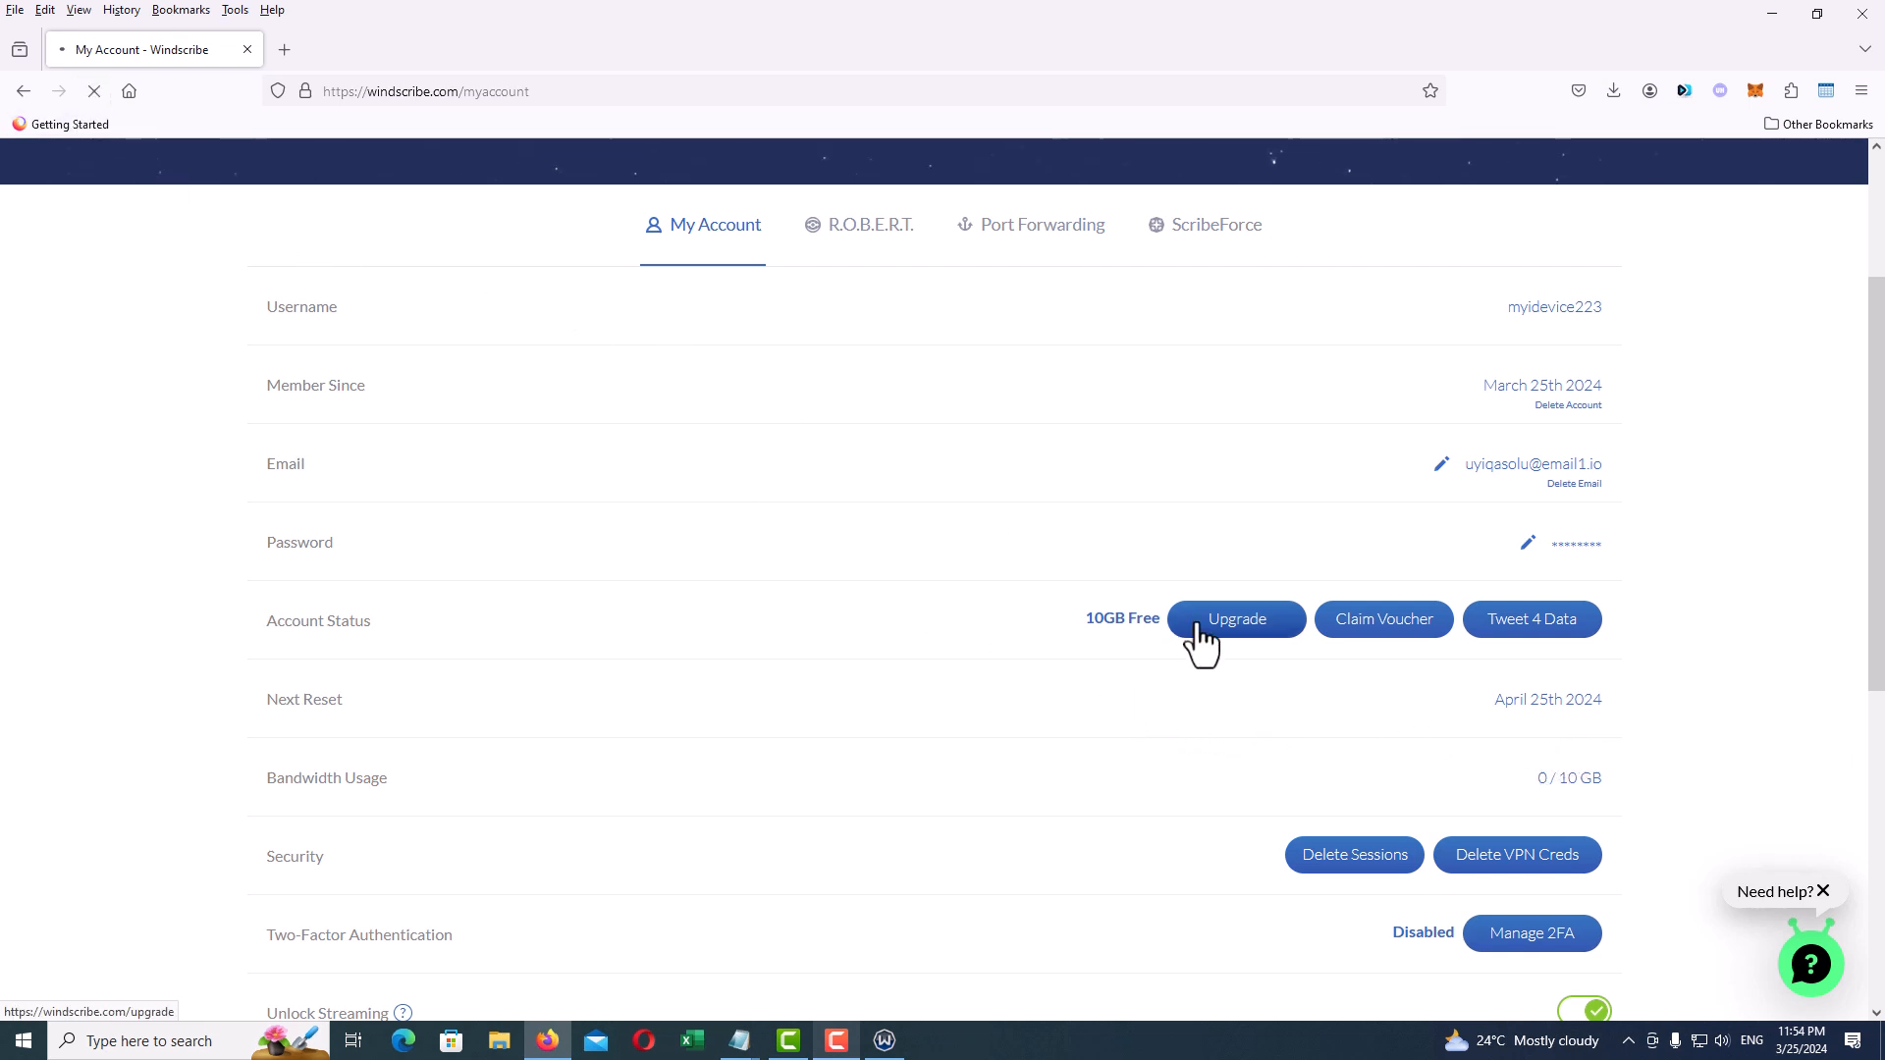
mouse_move(1124, 620)
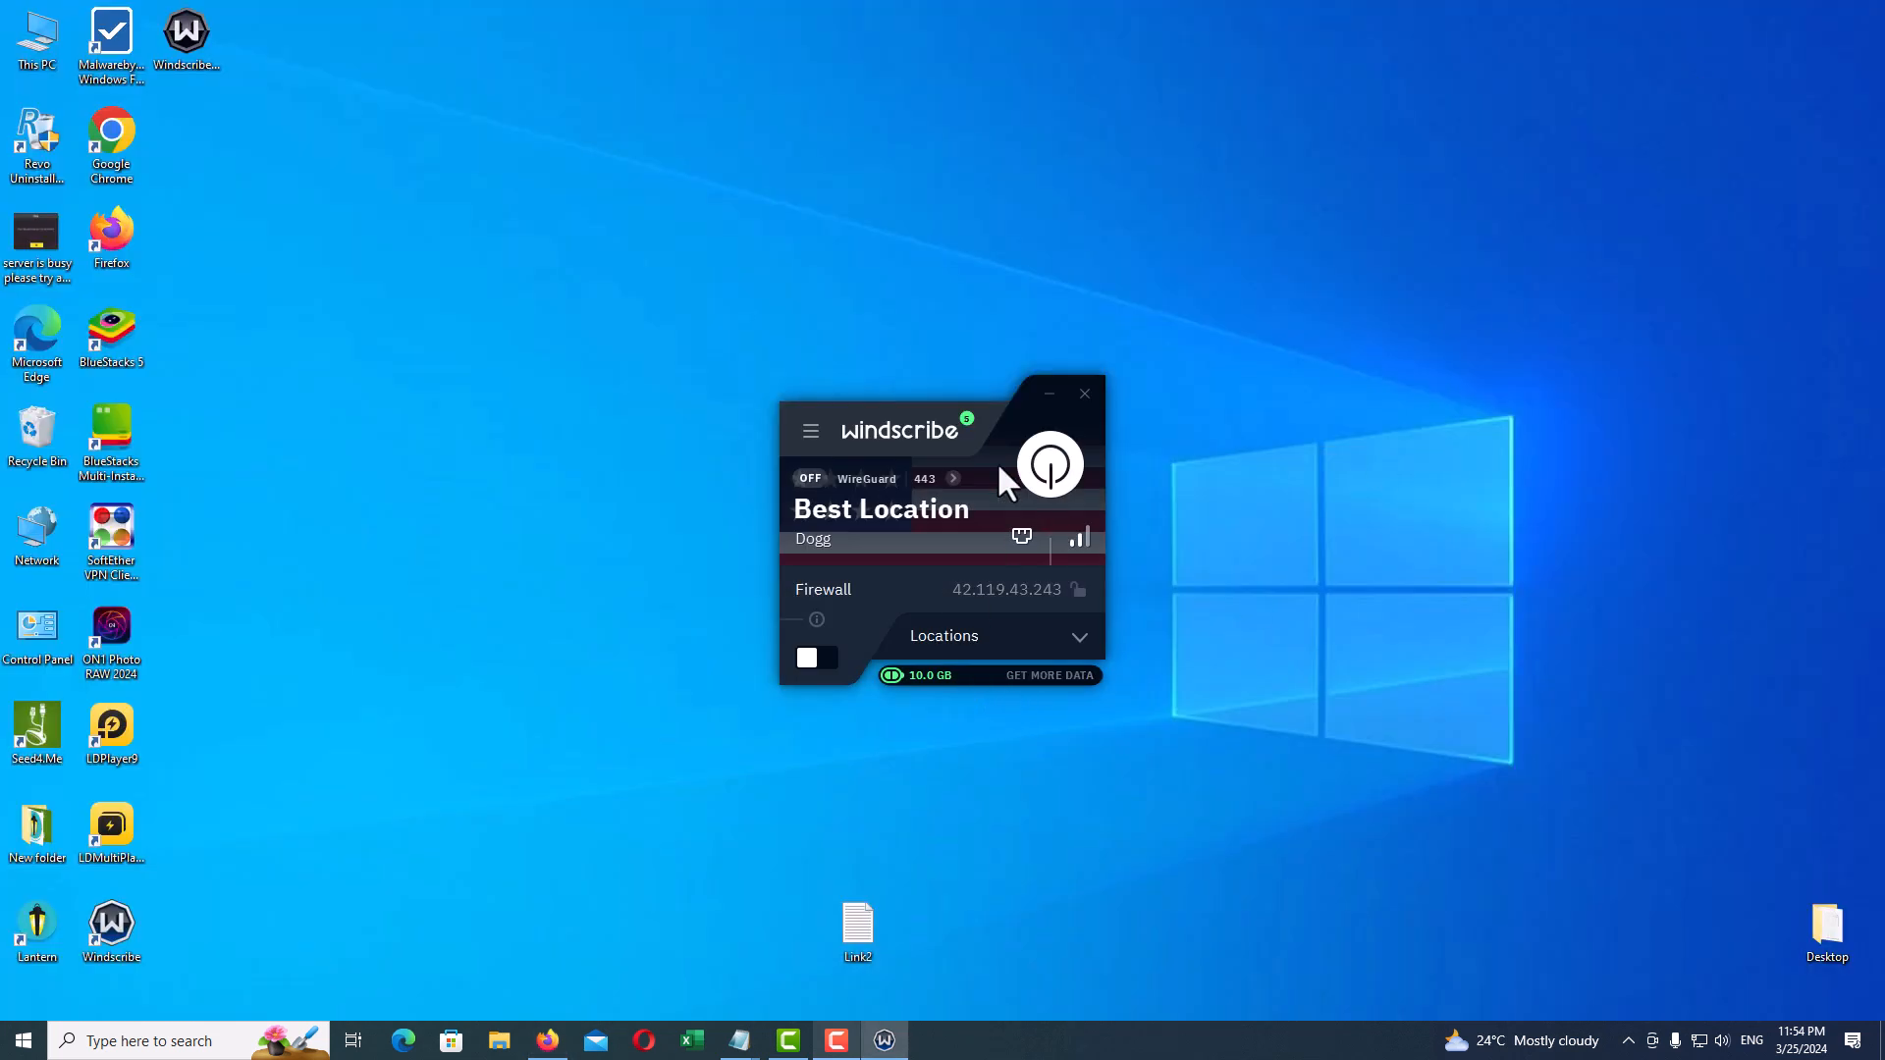
Step: Start a VPN connection with the power button, then cancel the attempt
click(810, 430)
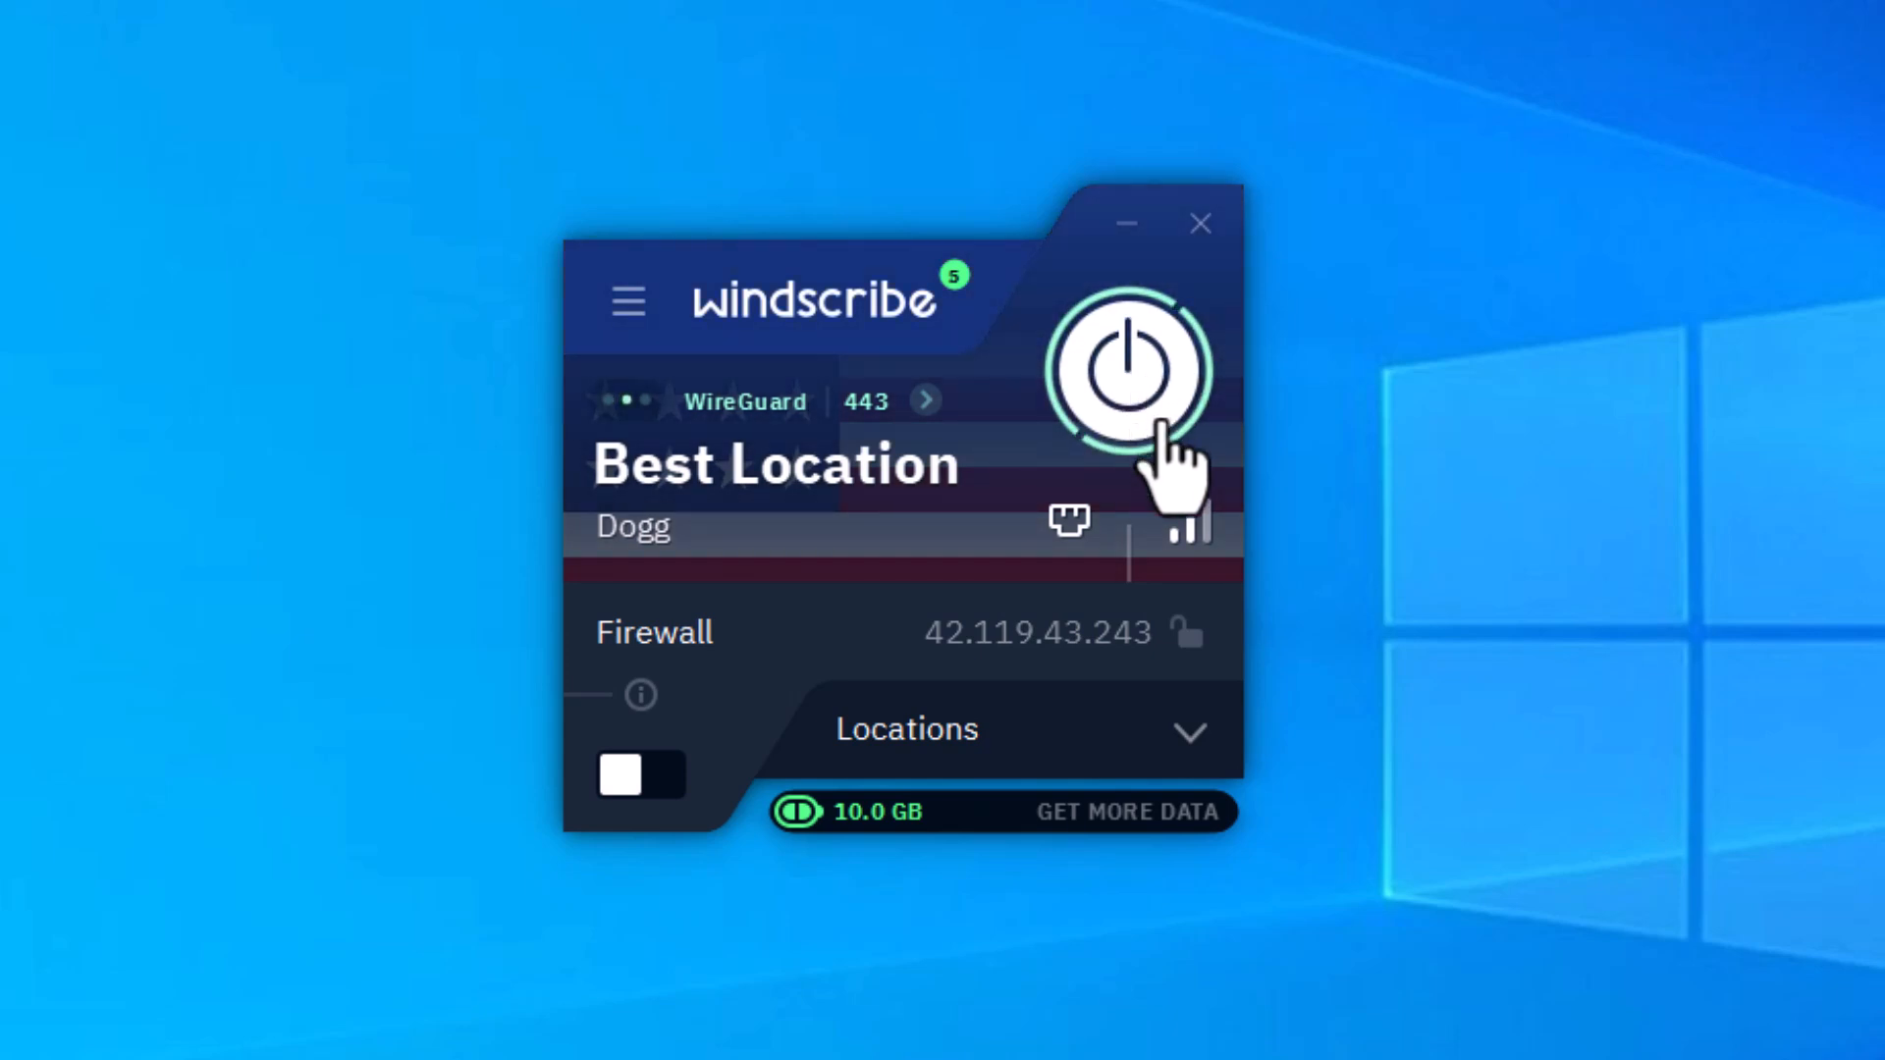
click(1125, 368)
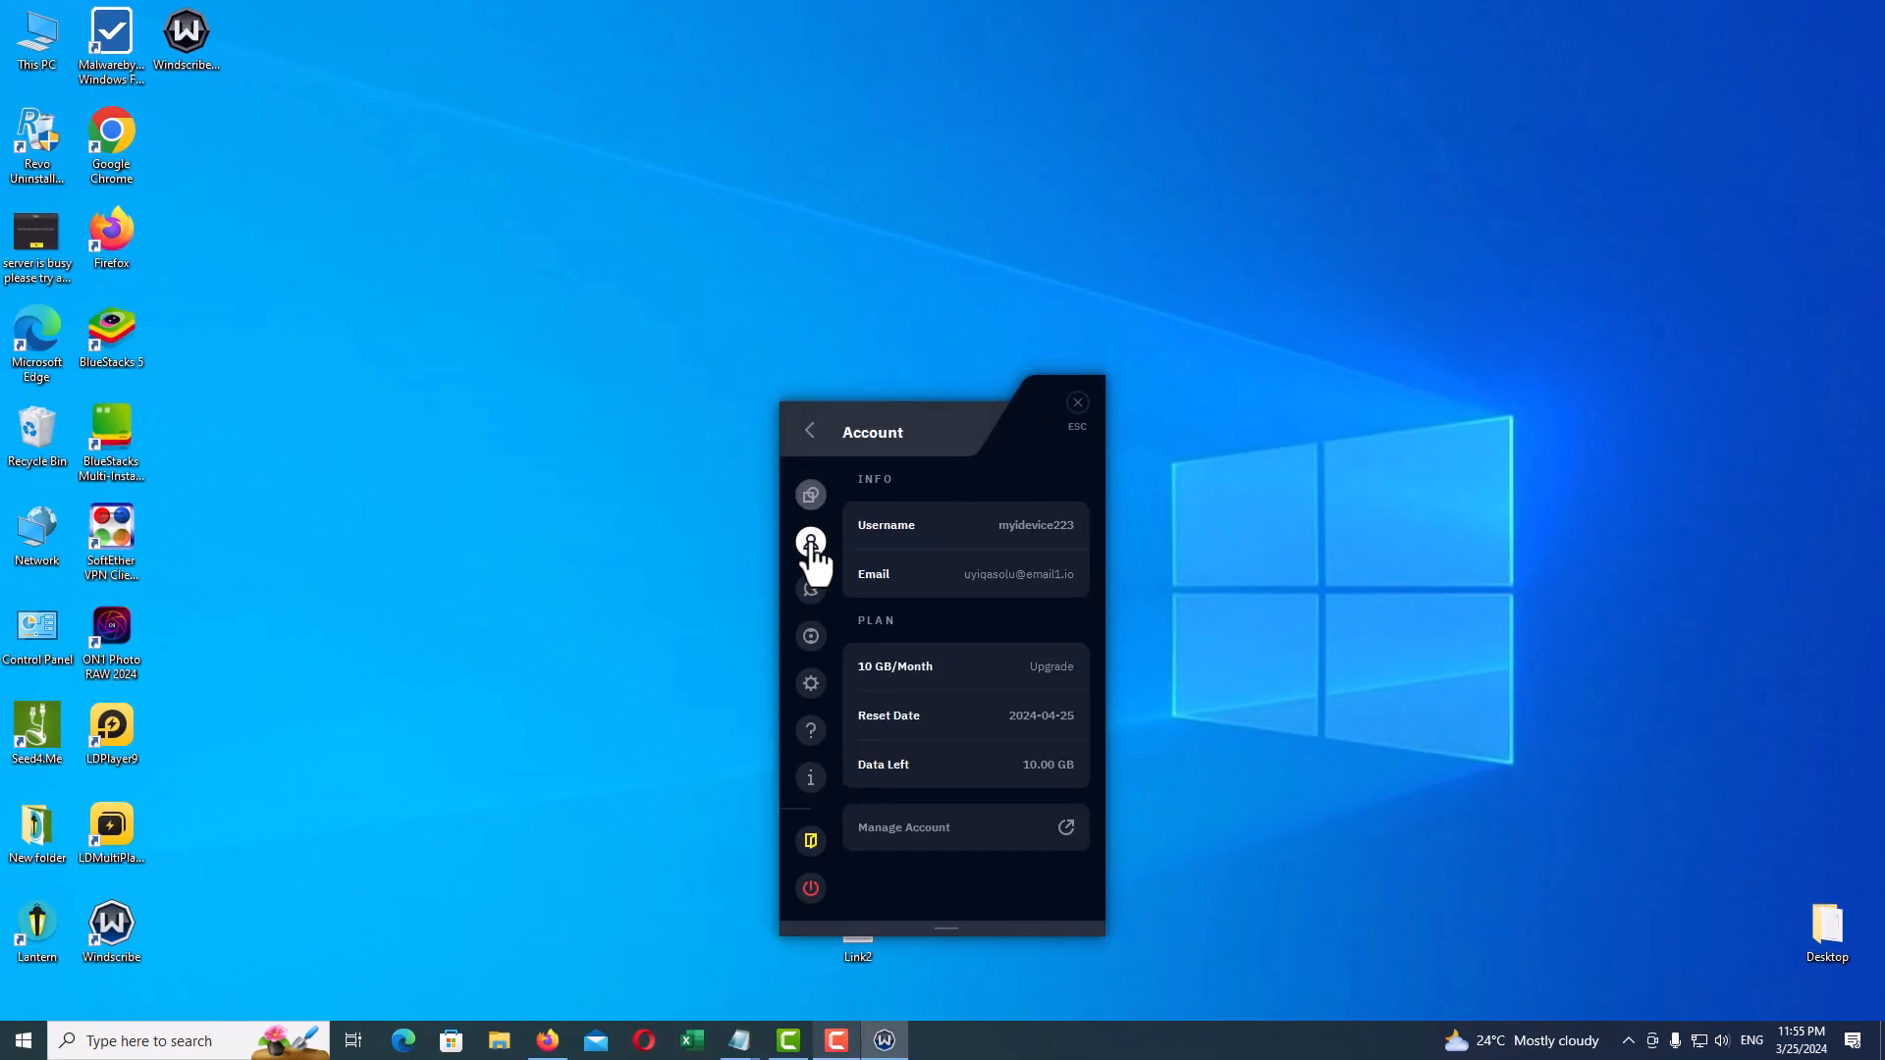
mouse_move(1008, 762)
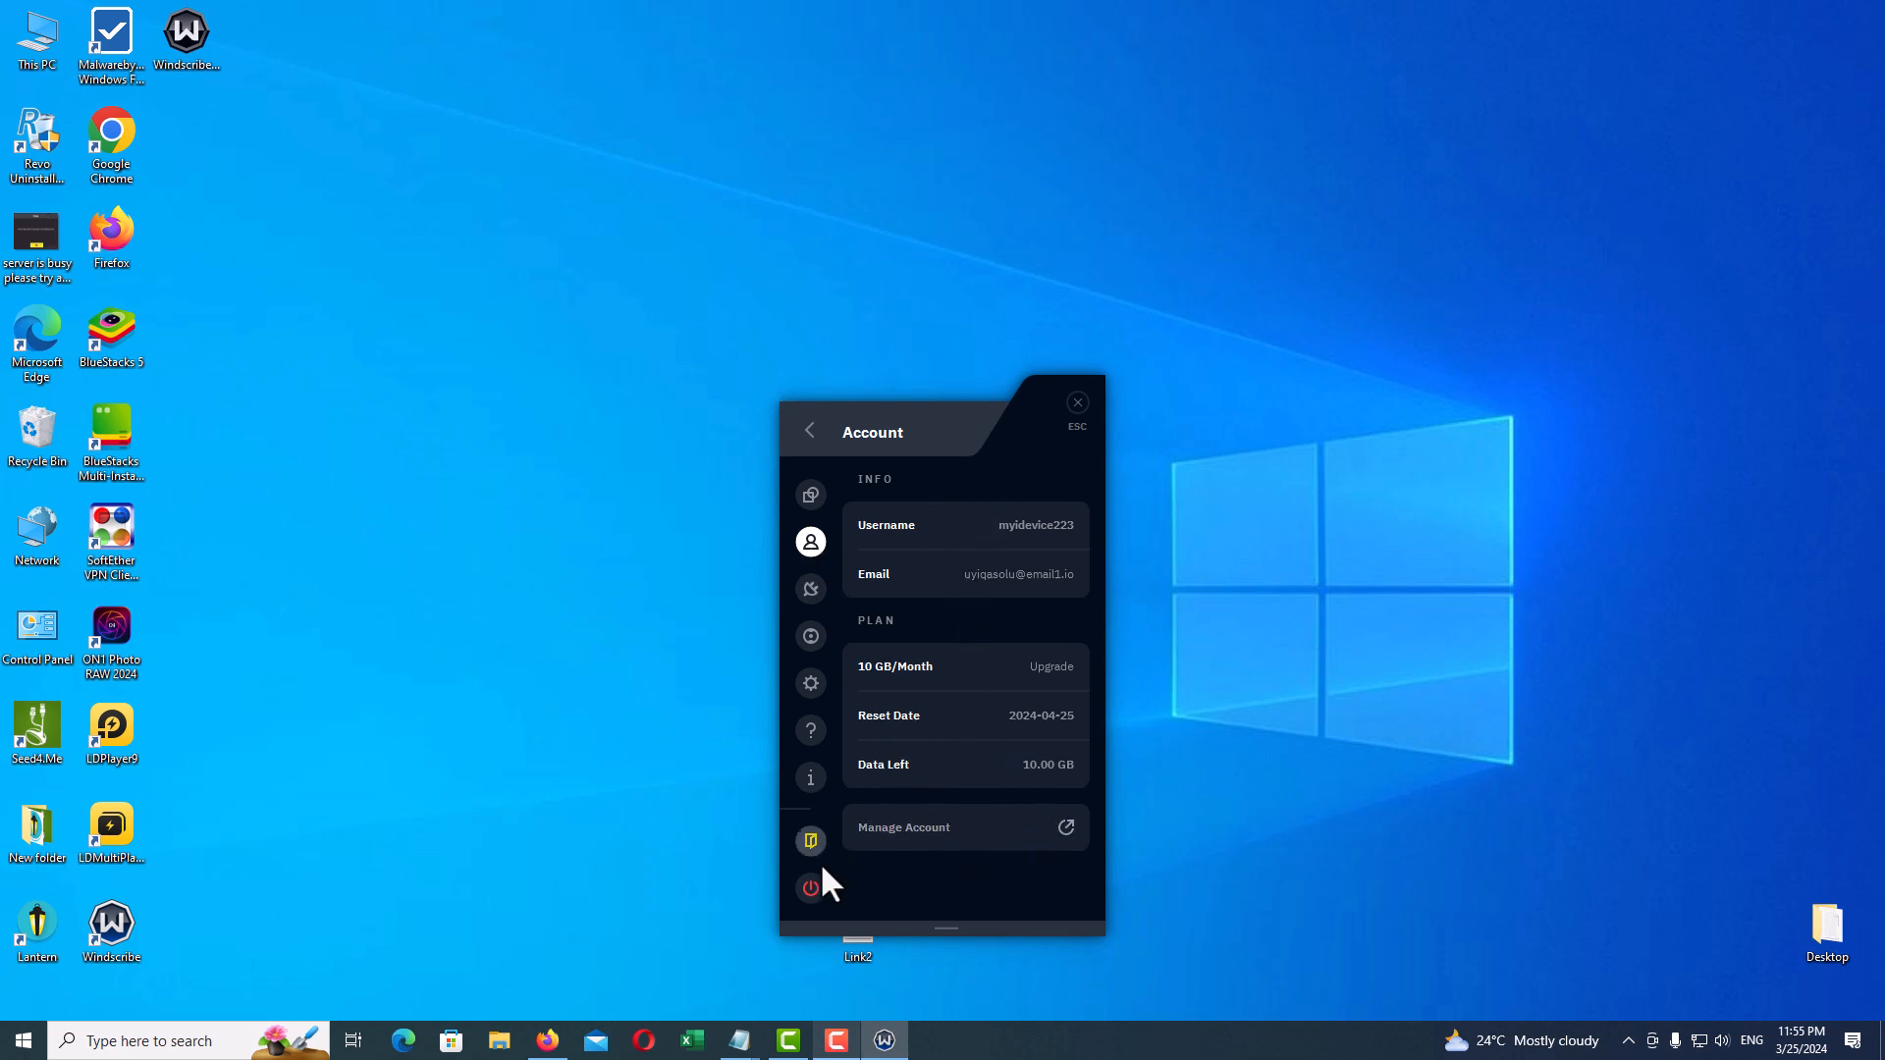
Step: Log out, then log back in, completing the username with '223' and submitting
click(810, 888)
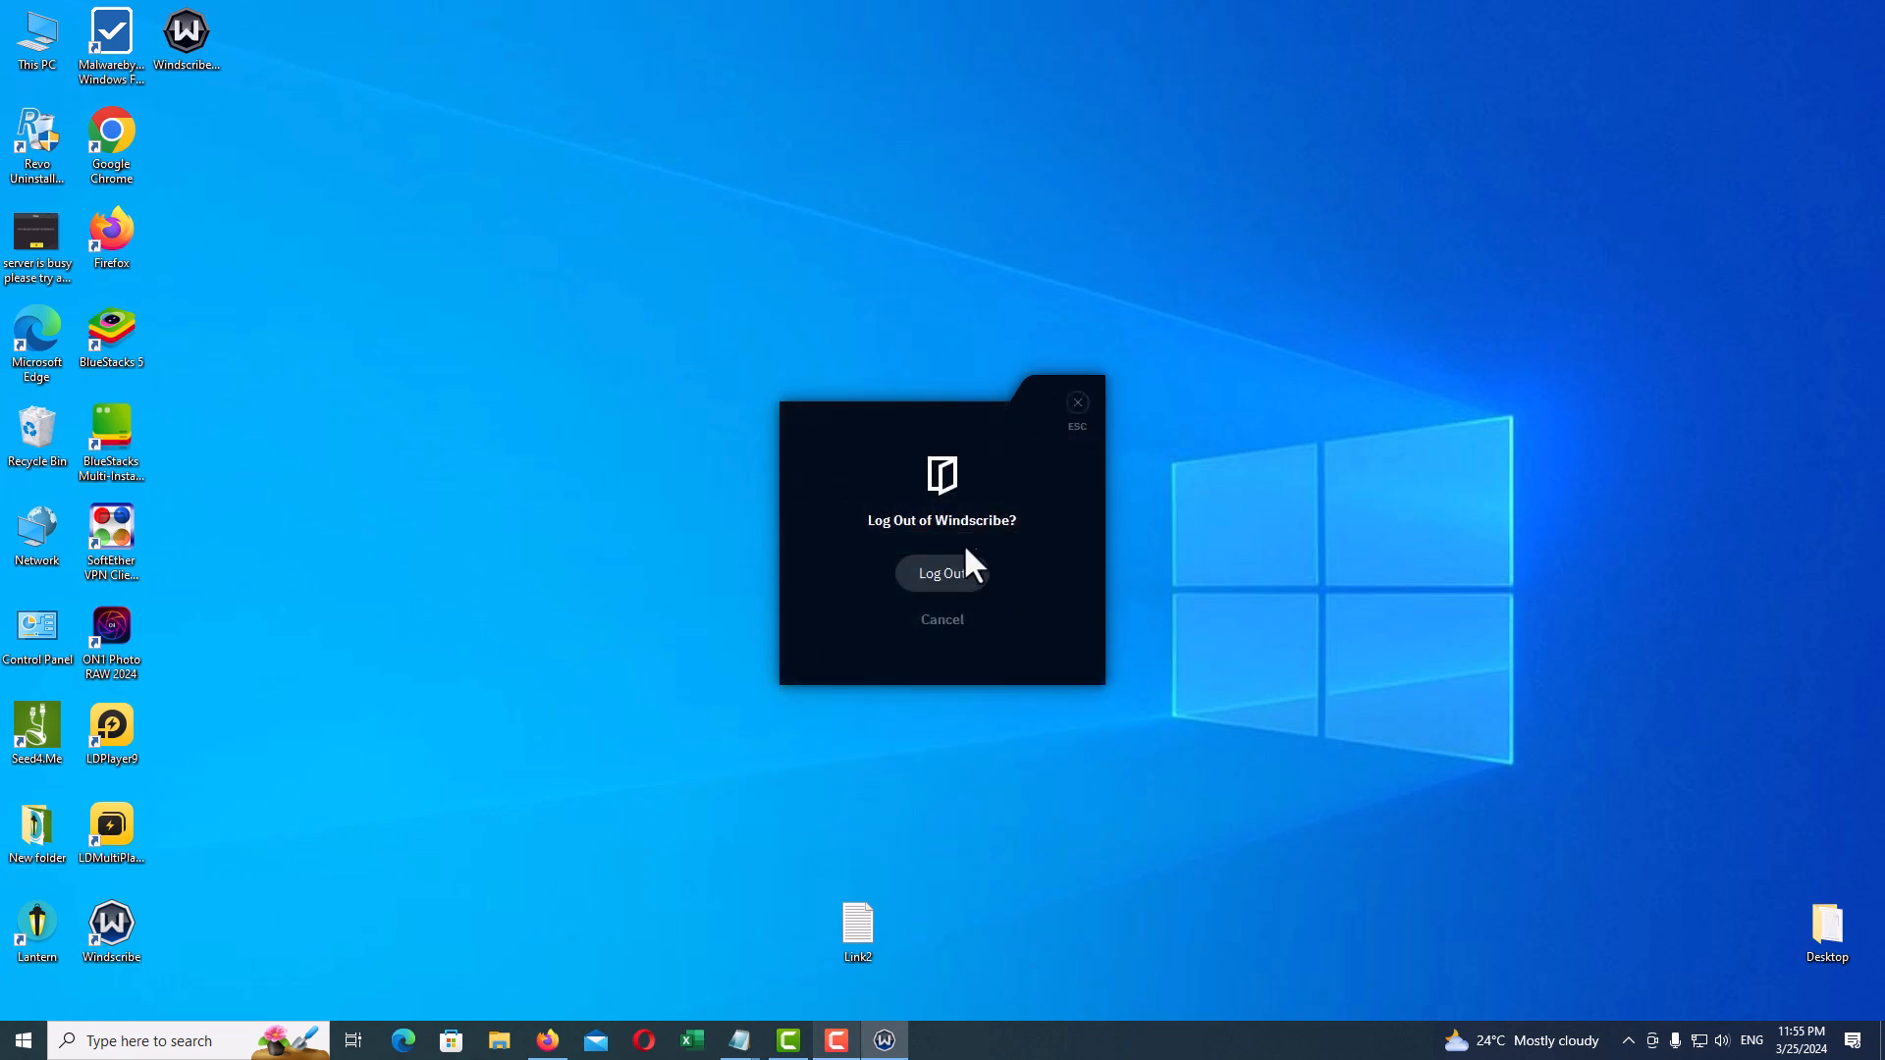
click(942, 572)
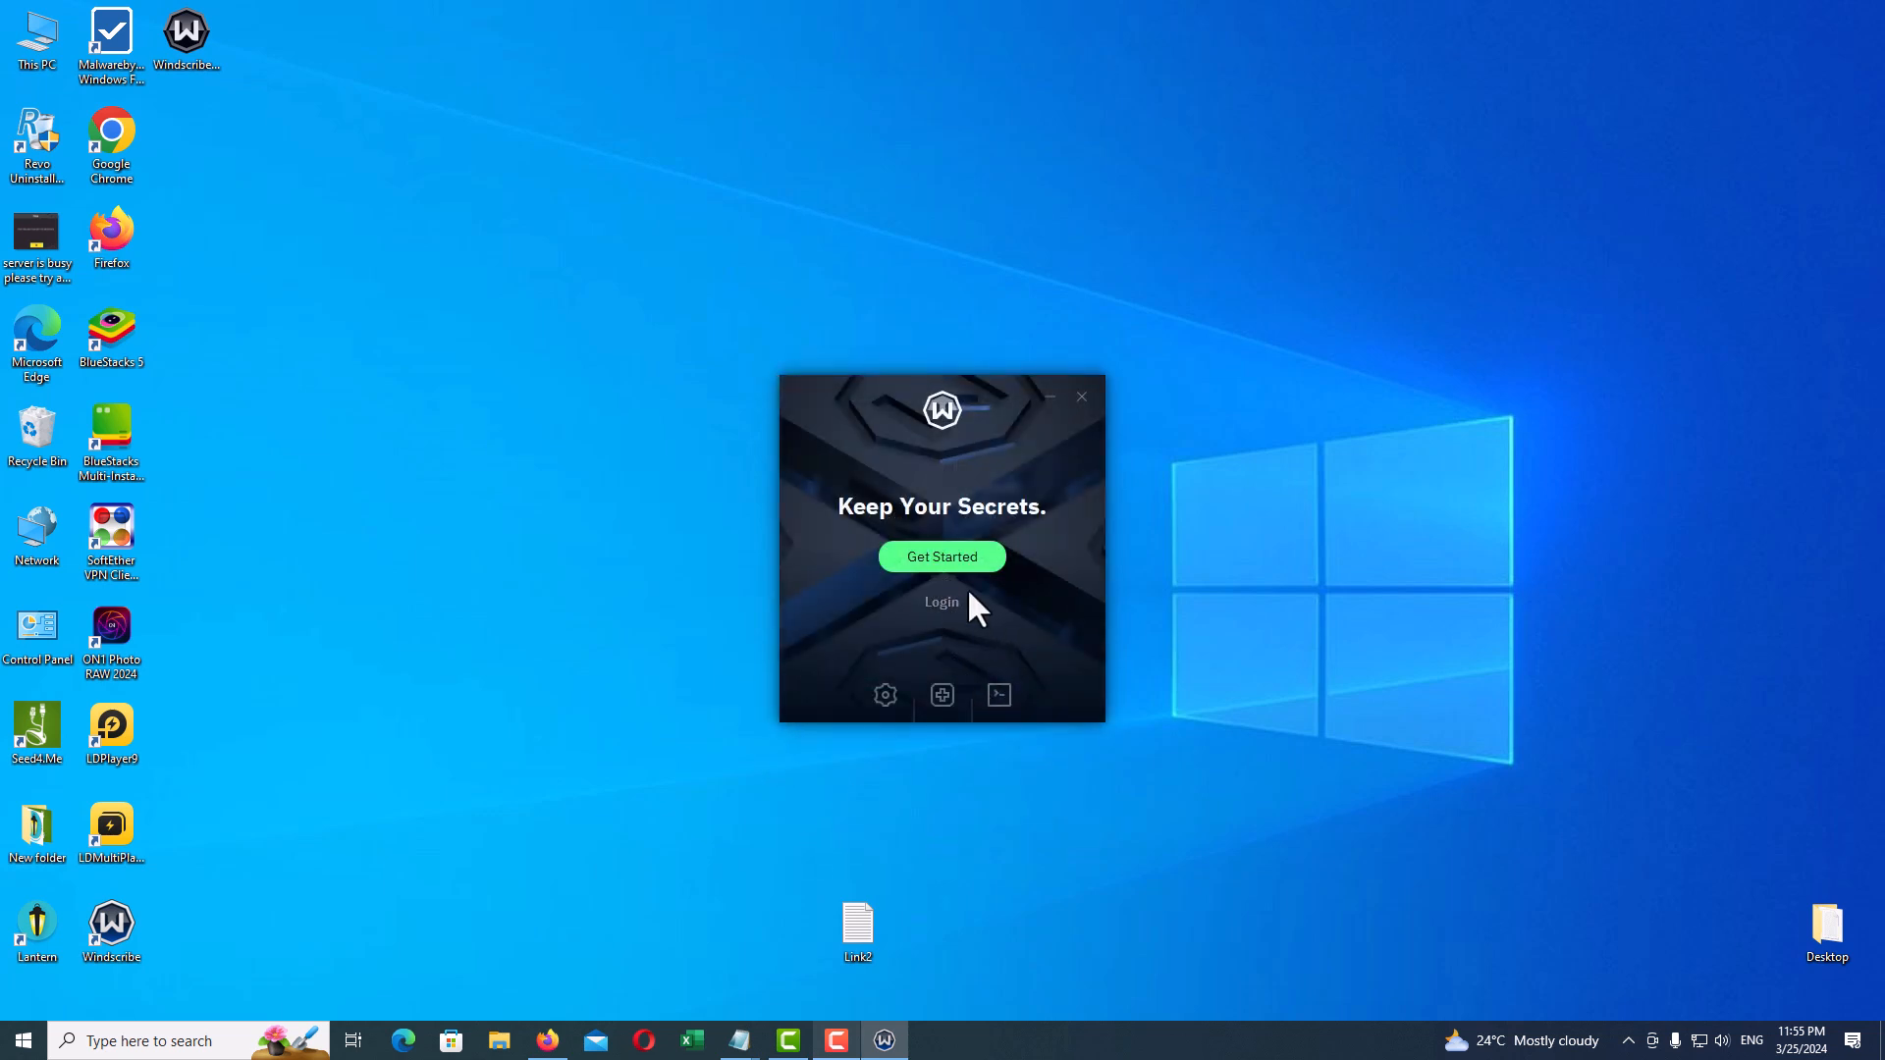
click(941, 602)
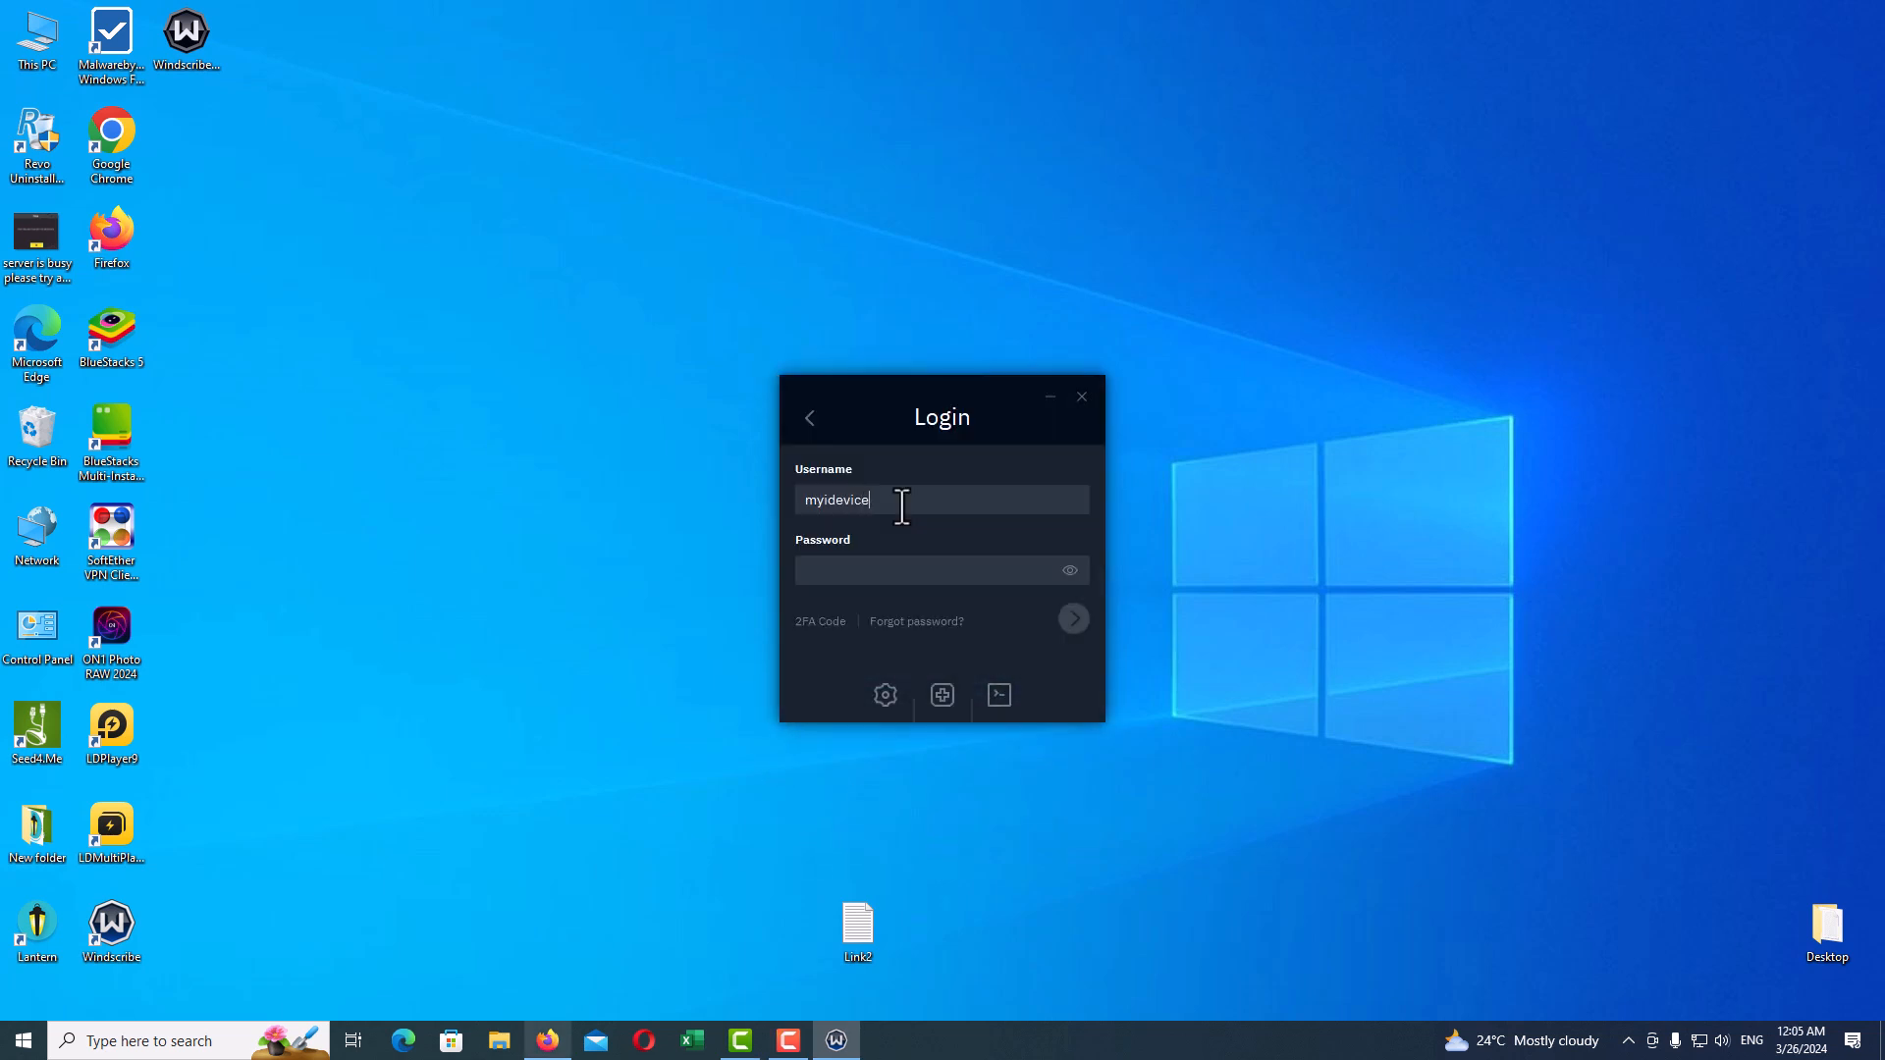
text(223)
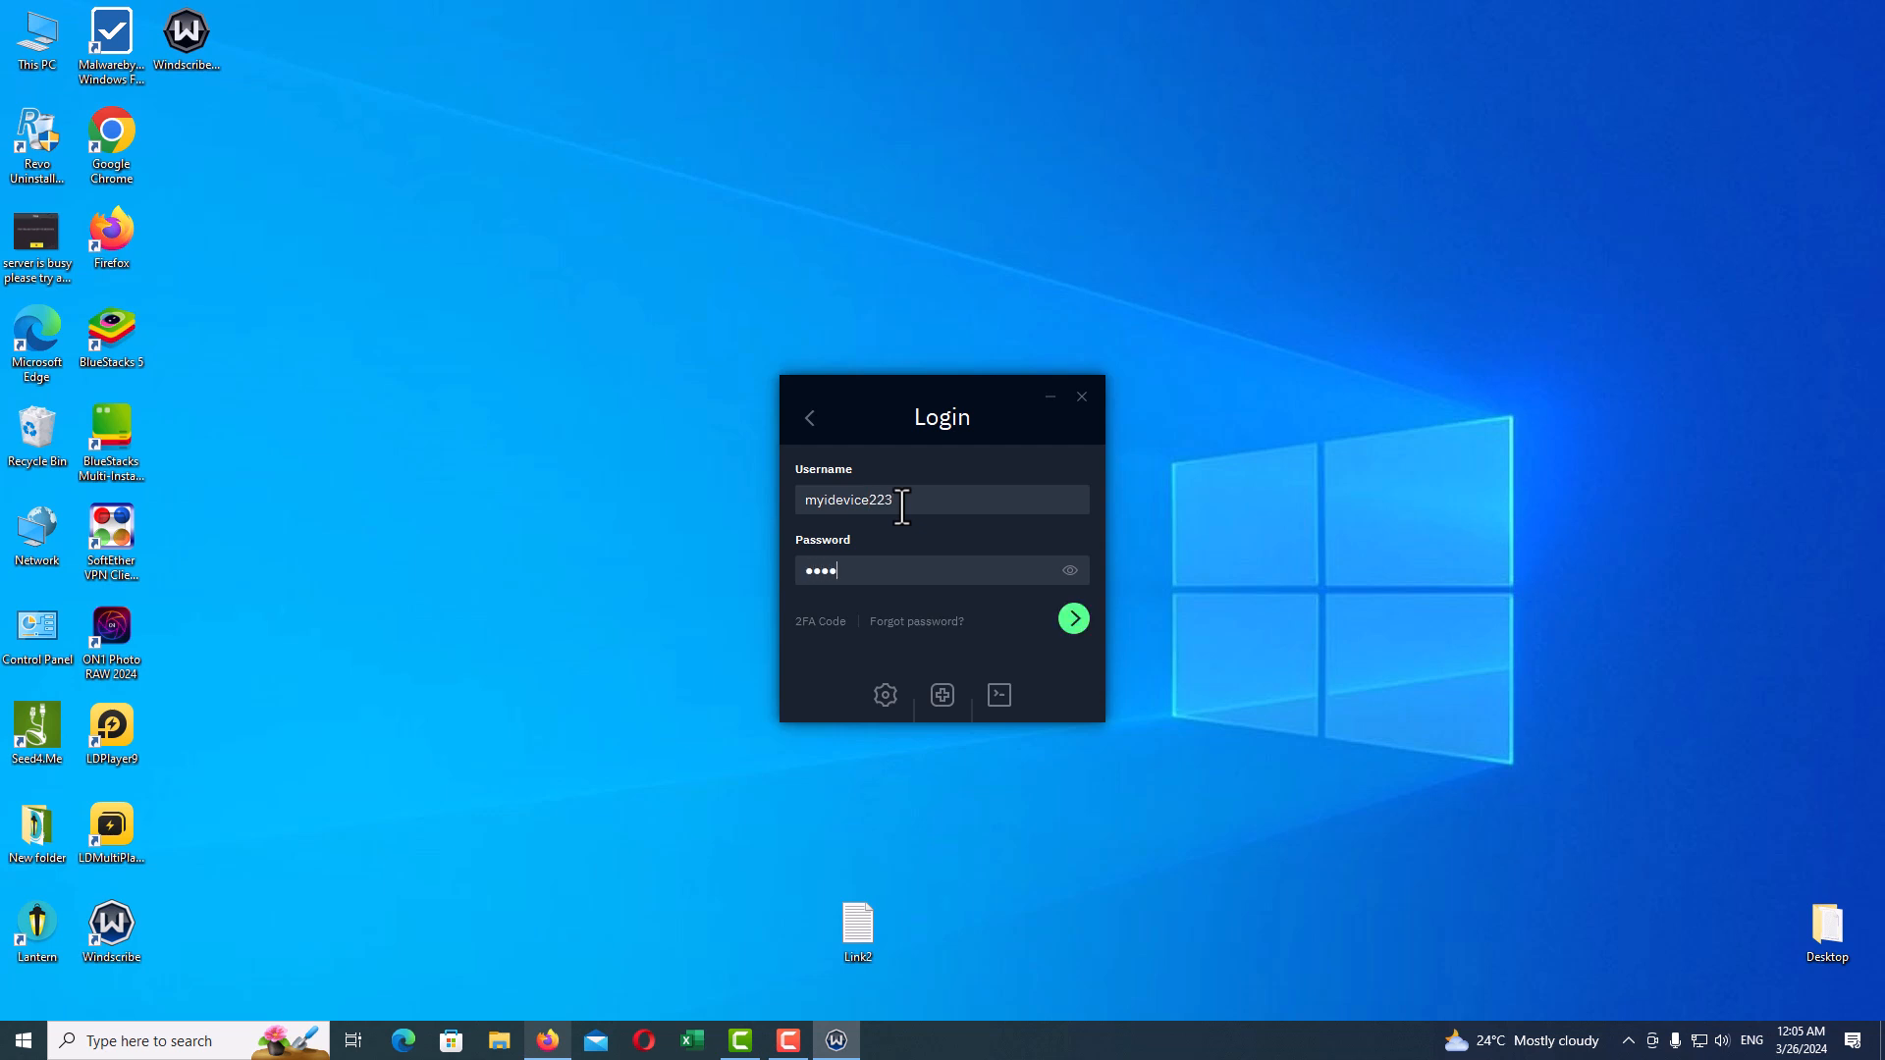
click(1071, 618)
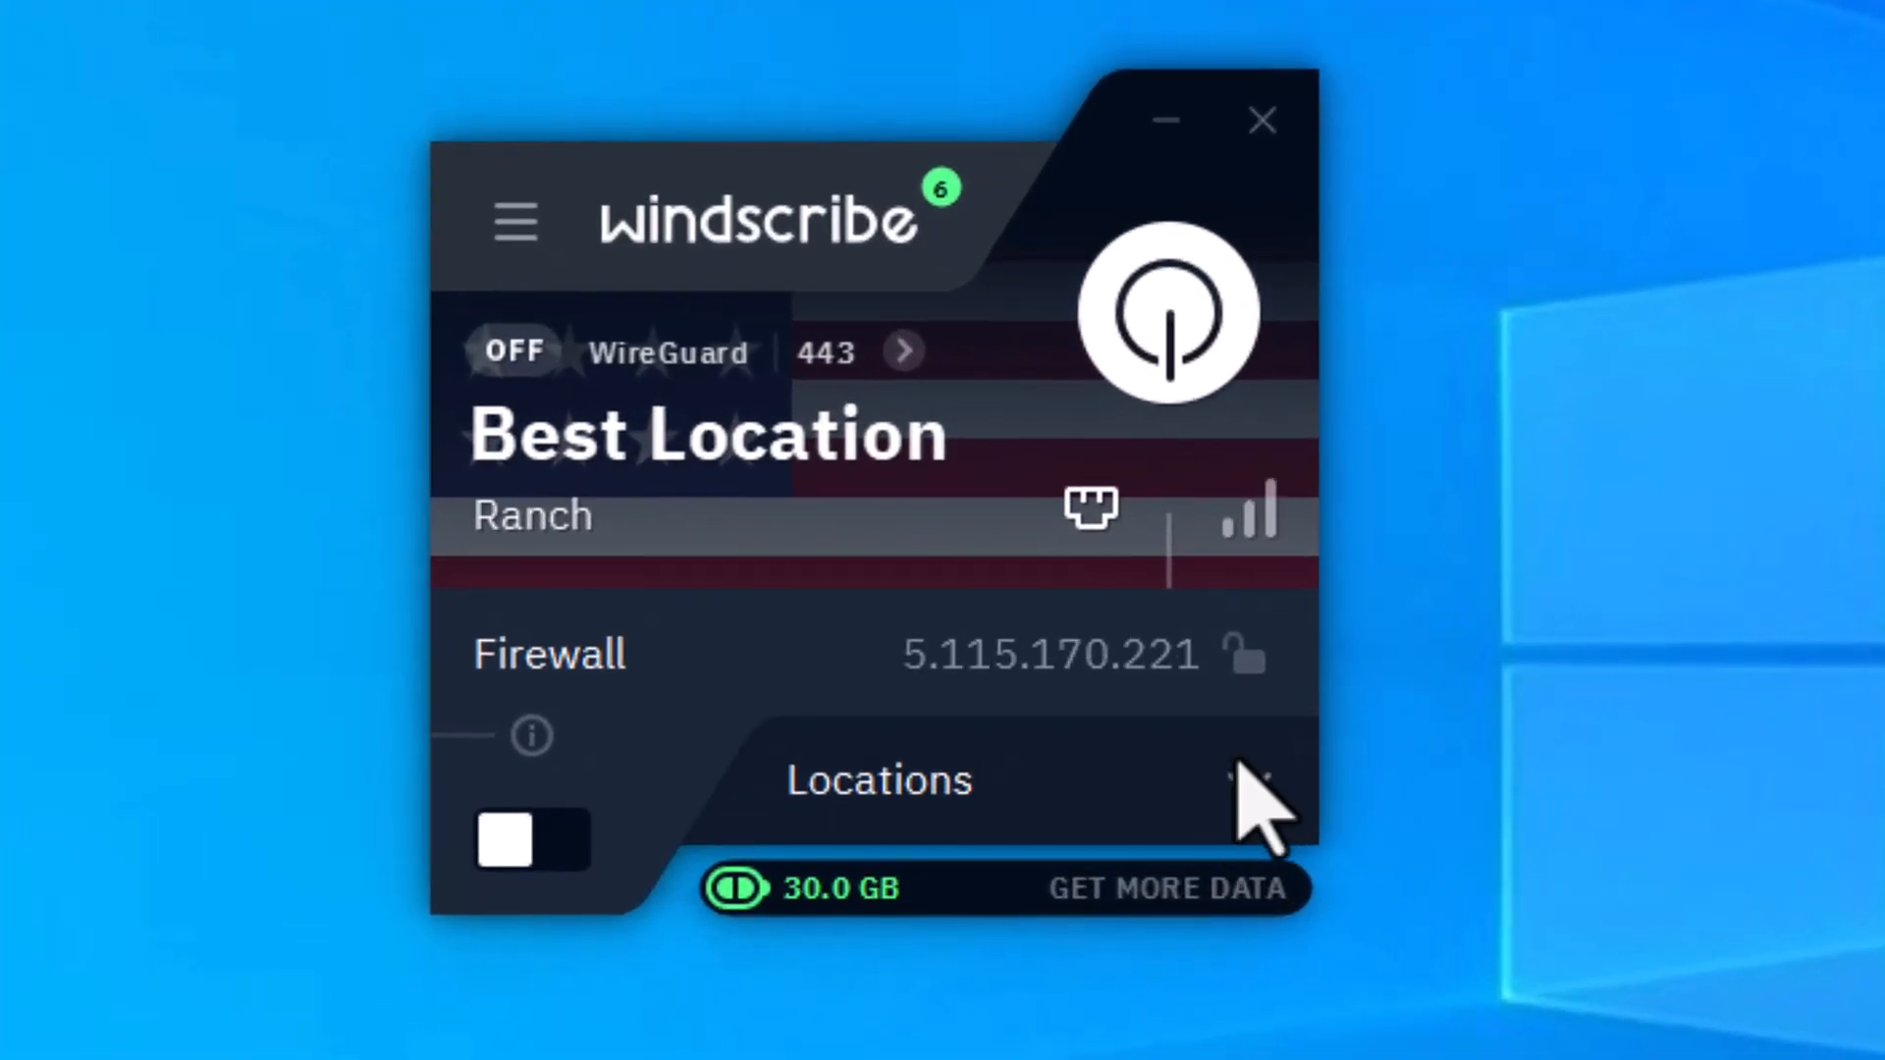
mouse_move(1323, 998)
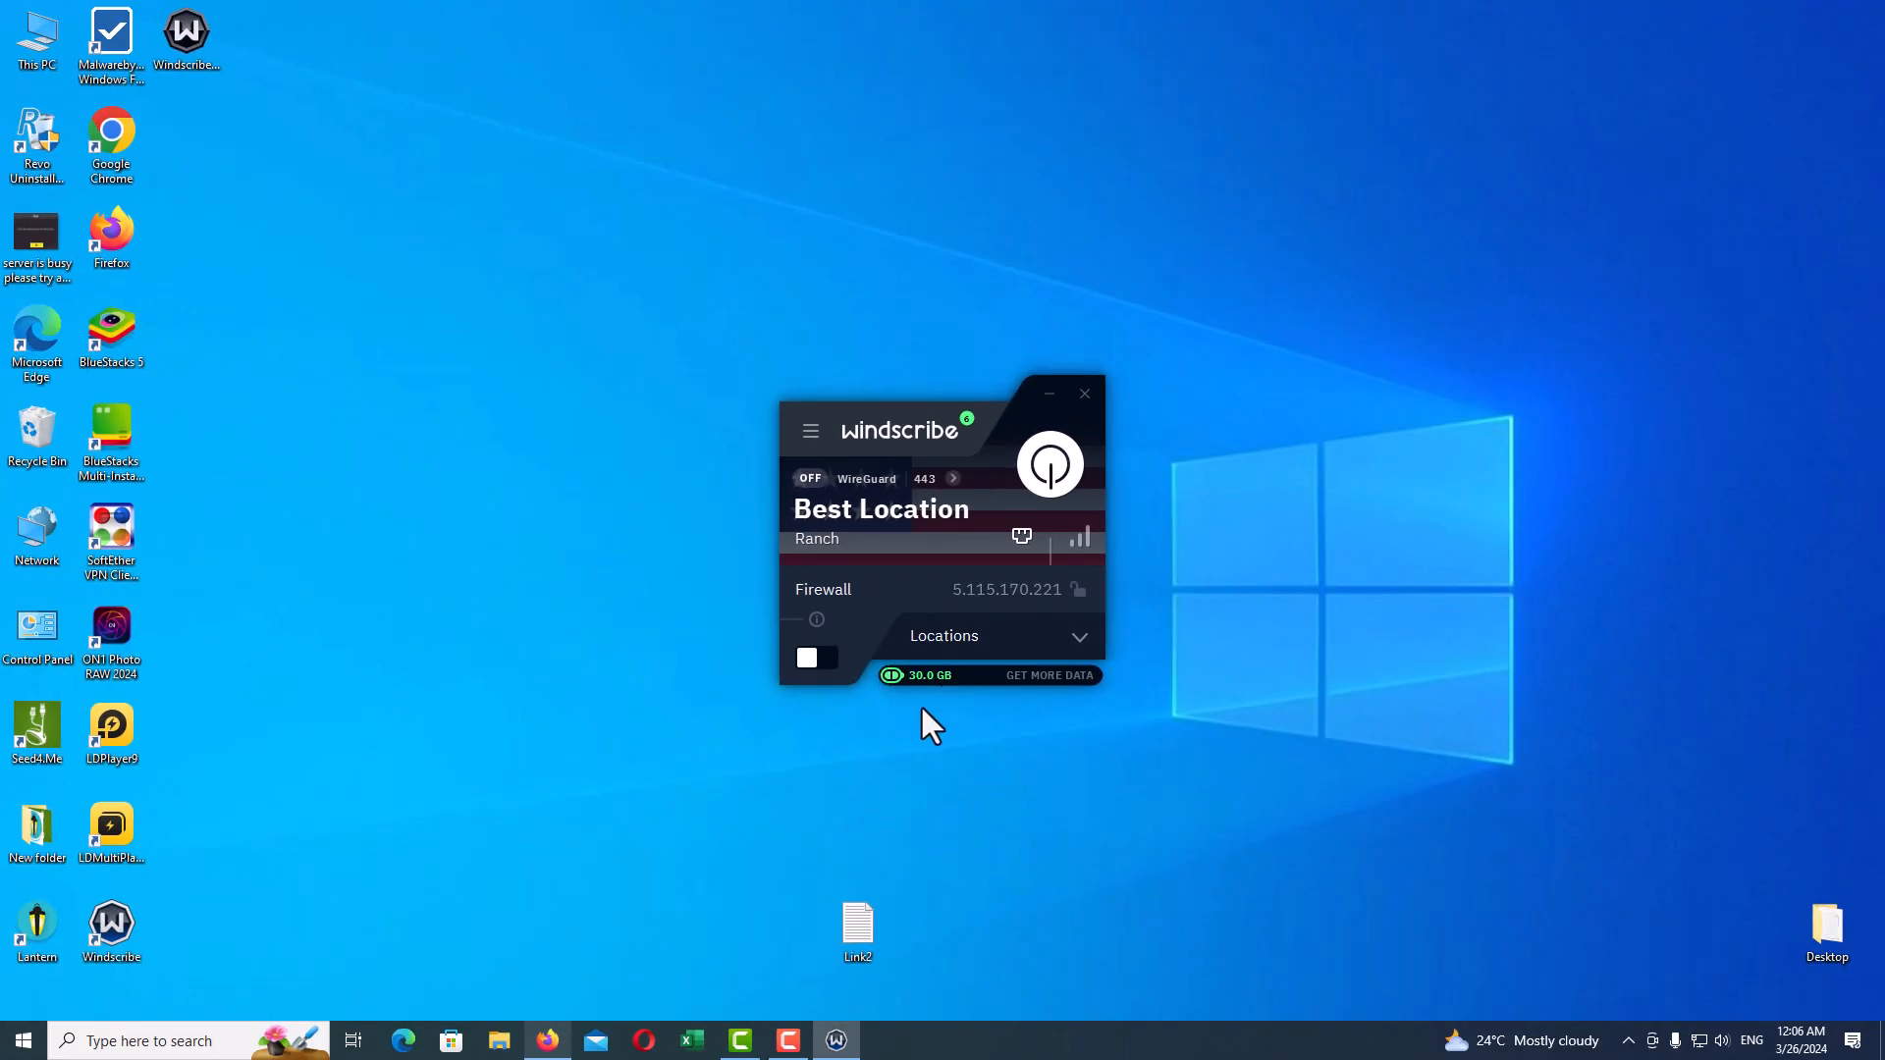
mouse_move(877, 691)
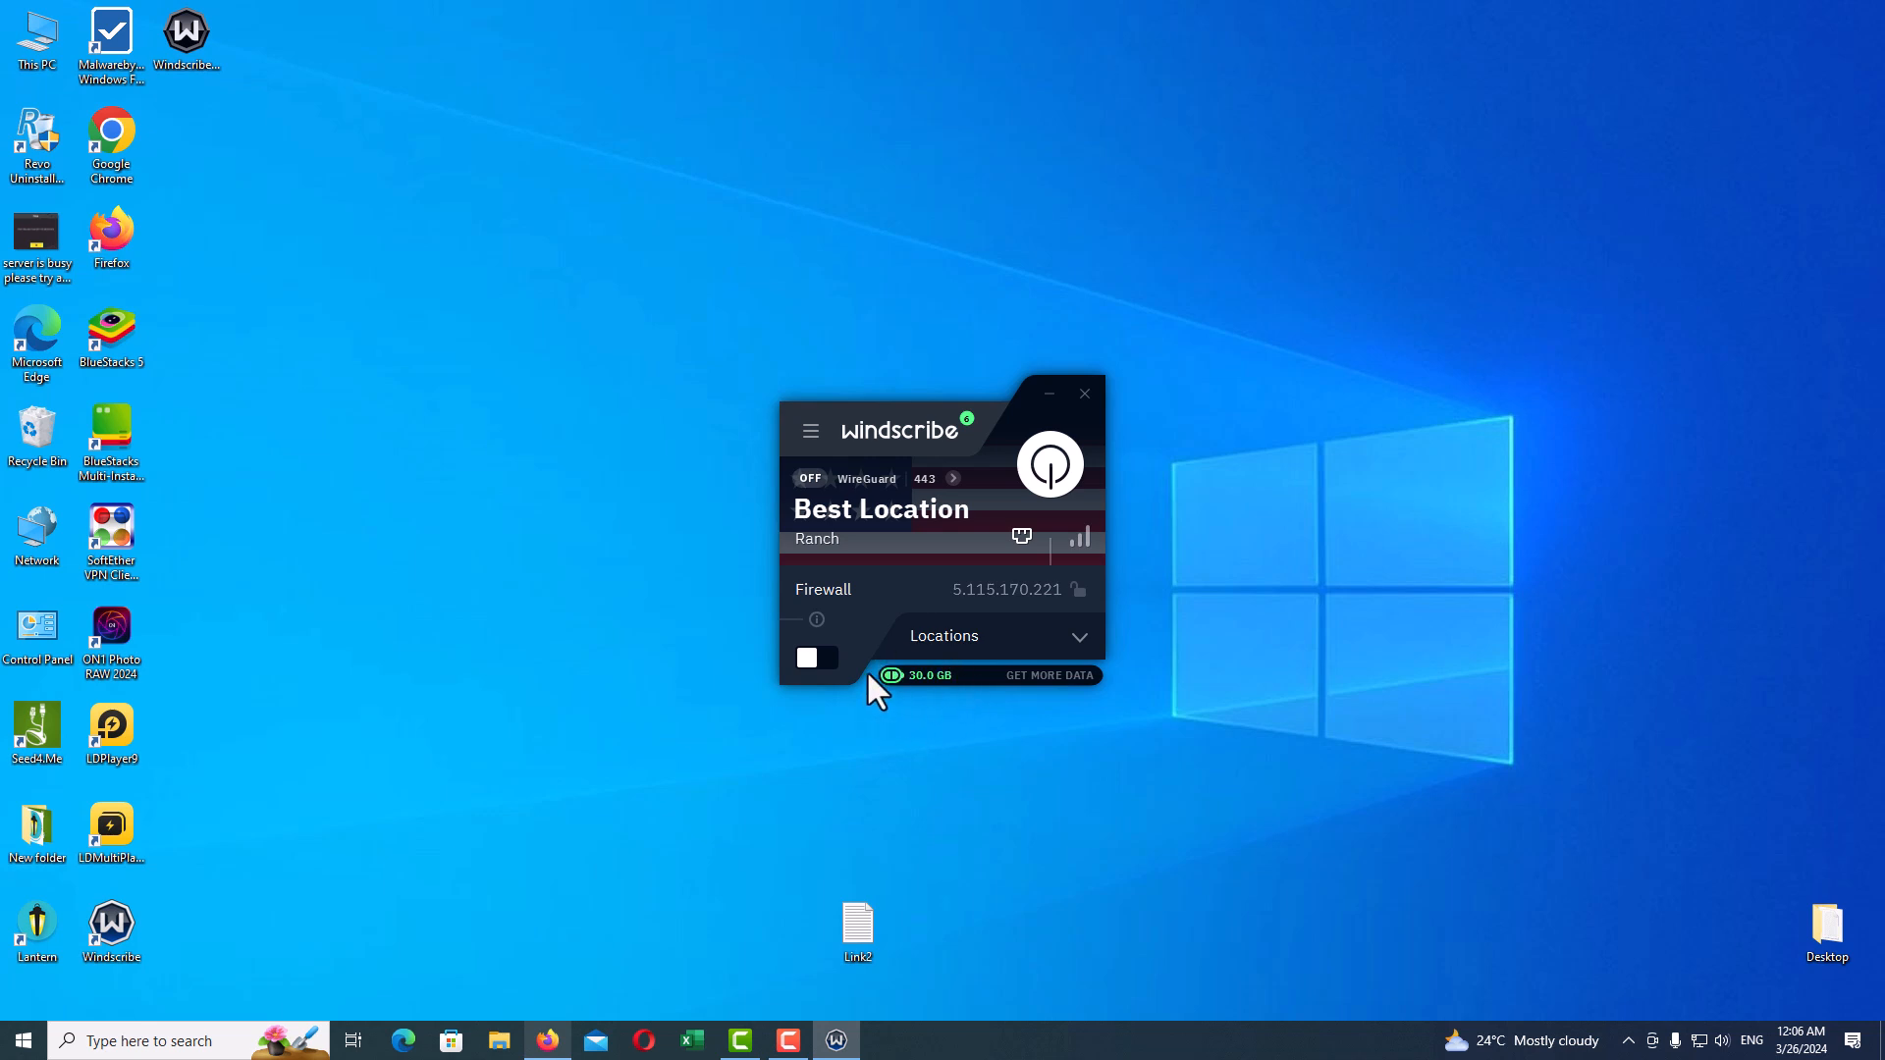
mouse_move(986, 769)
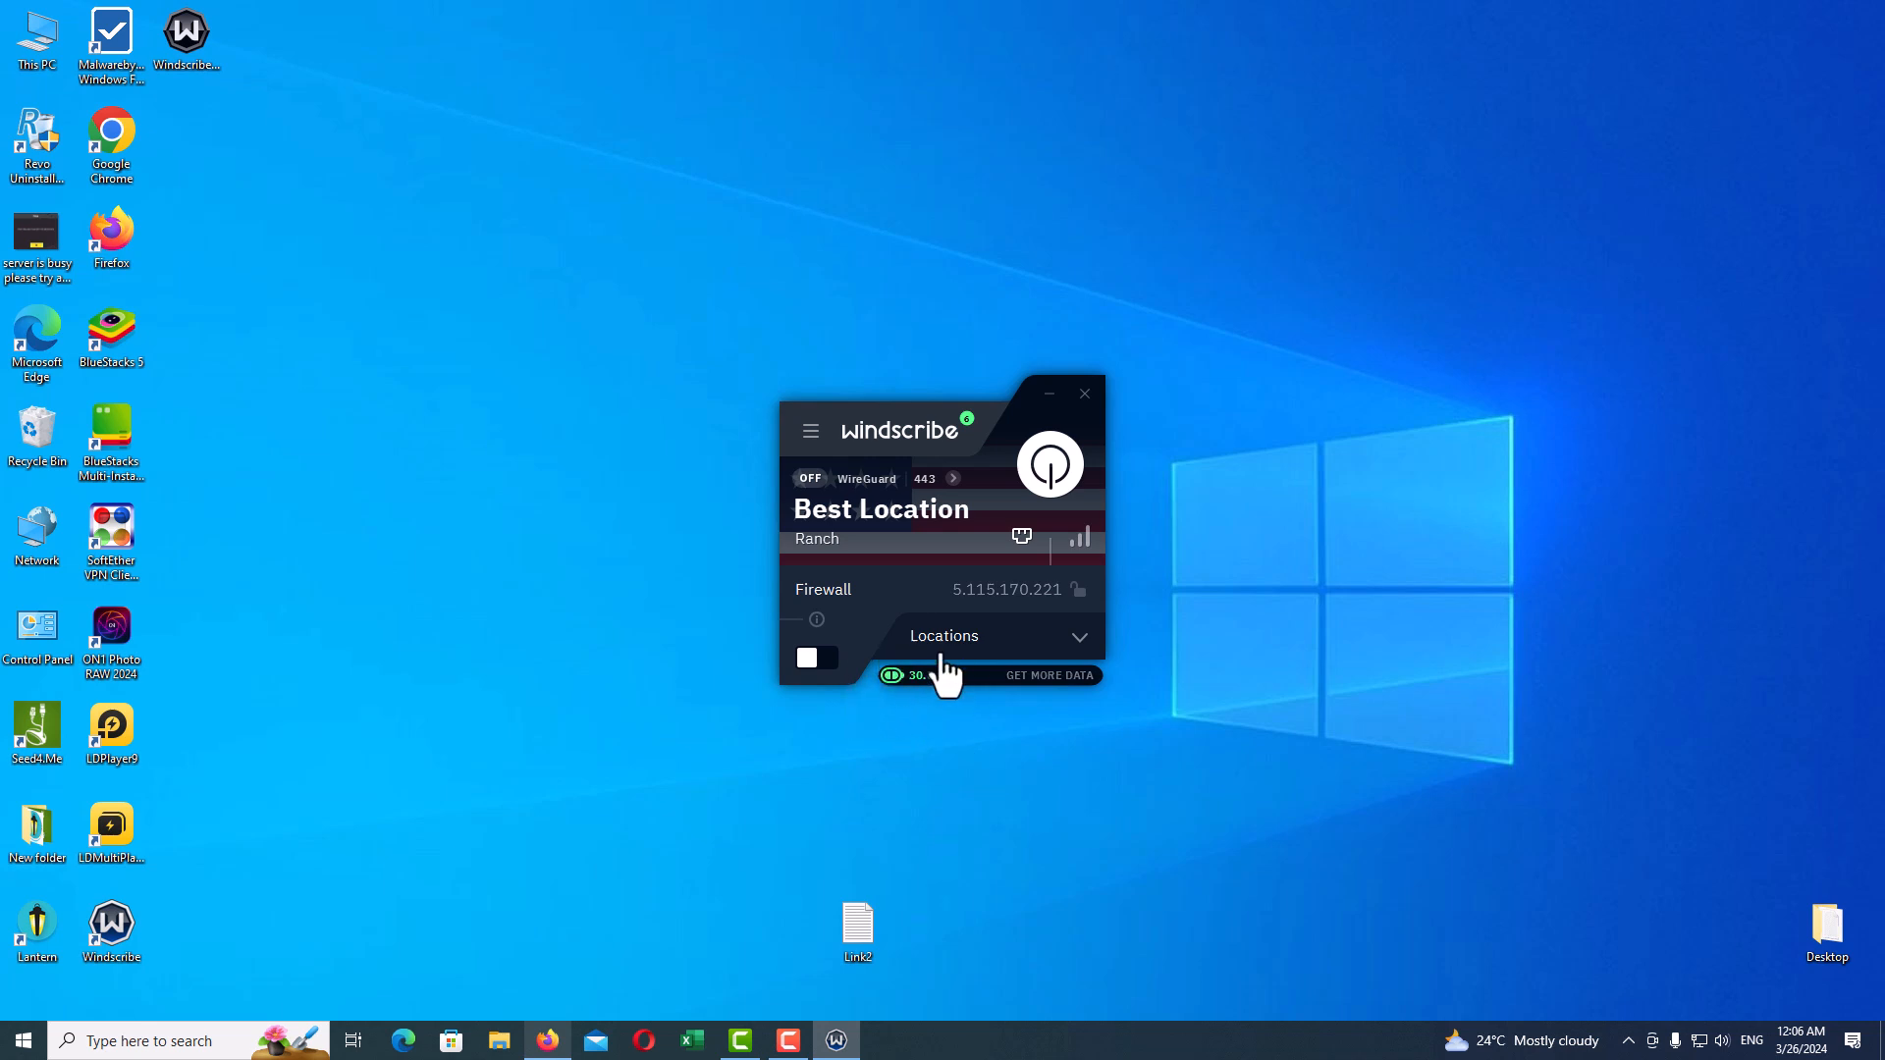
mouse_move(963, 773)
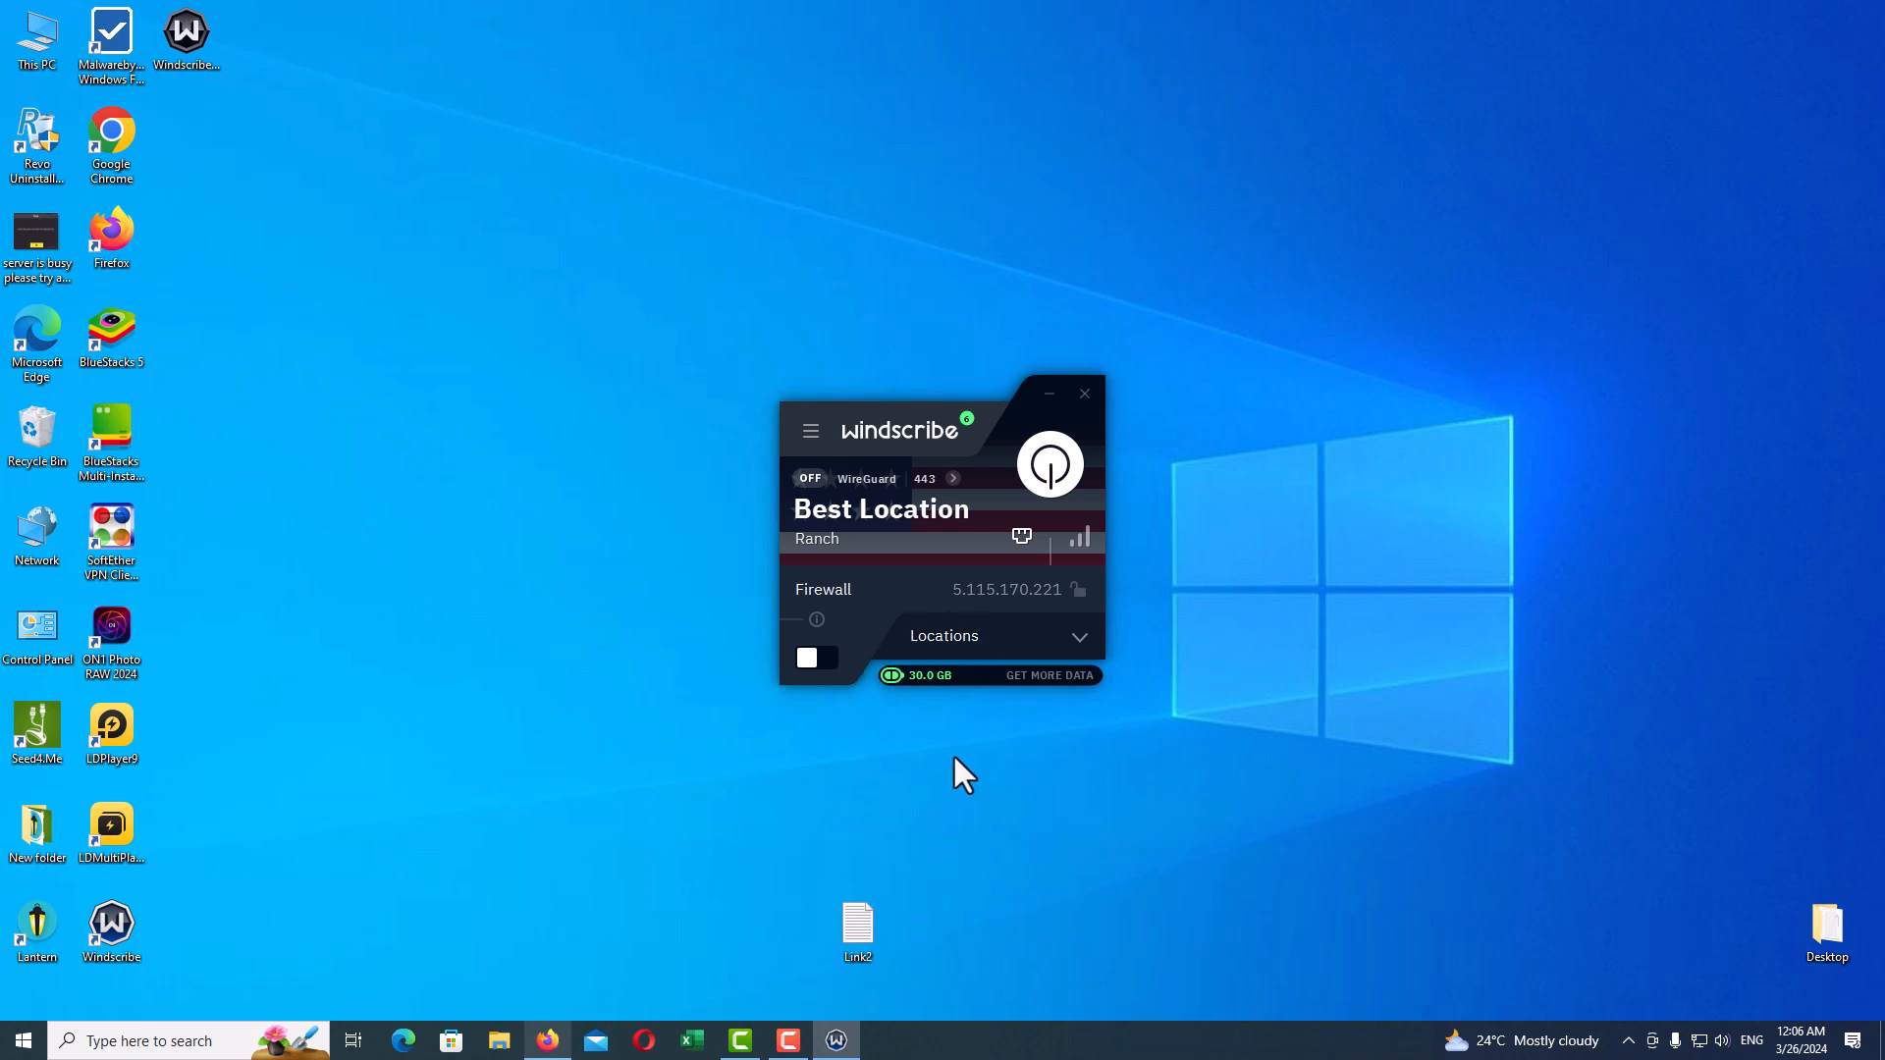
mouse_move(475, 283)
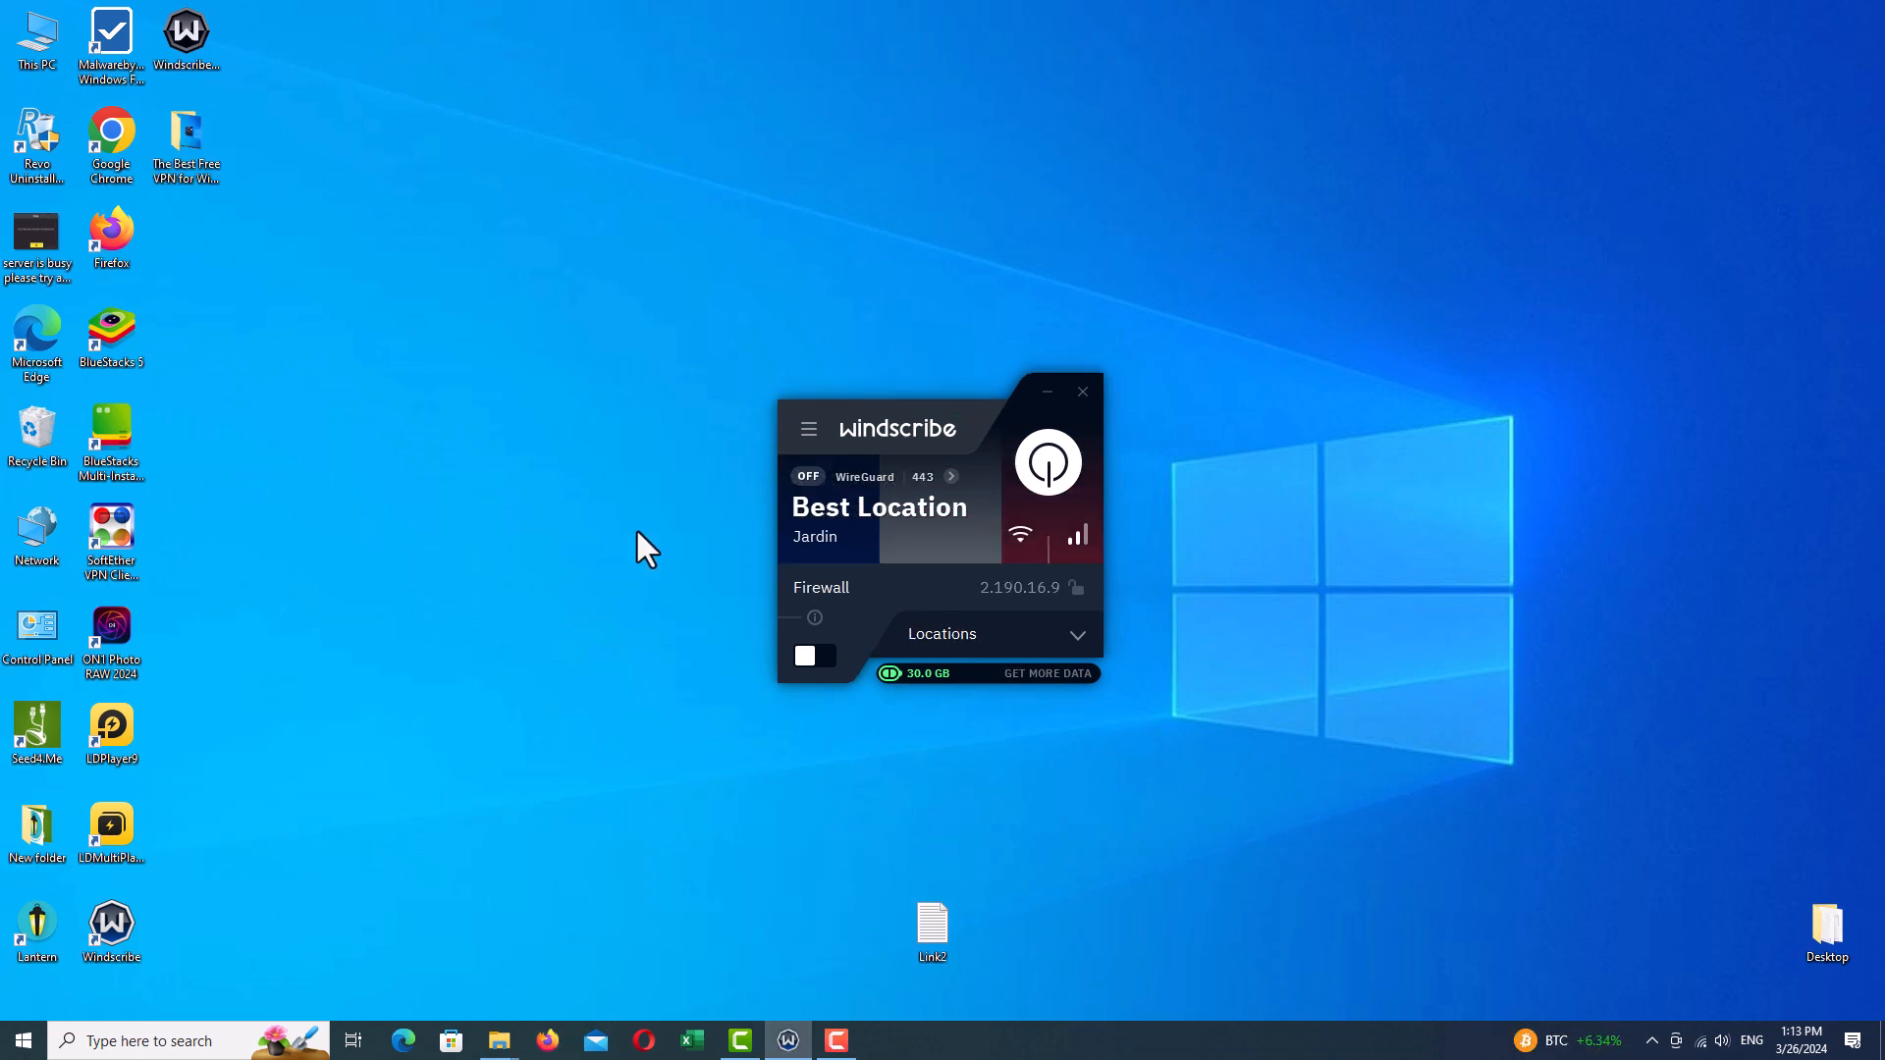
mouse_move(872, 575)
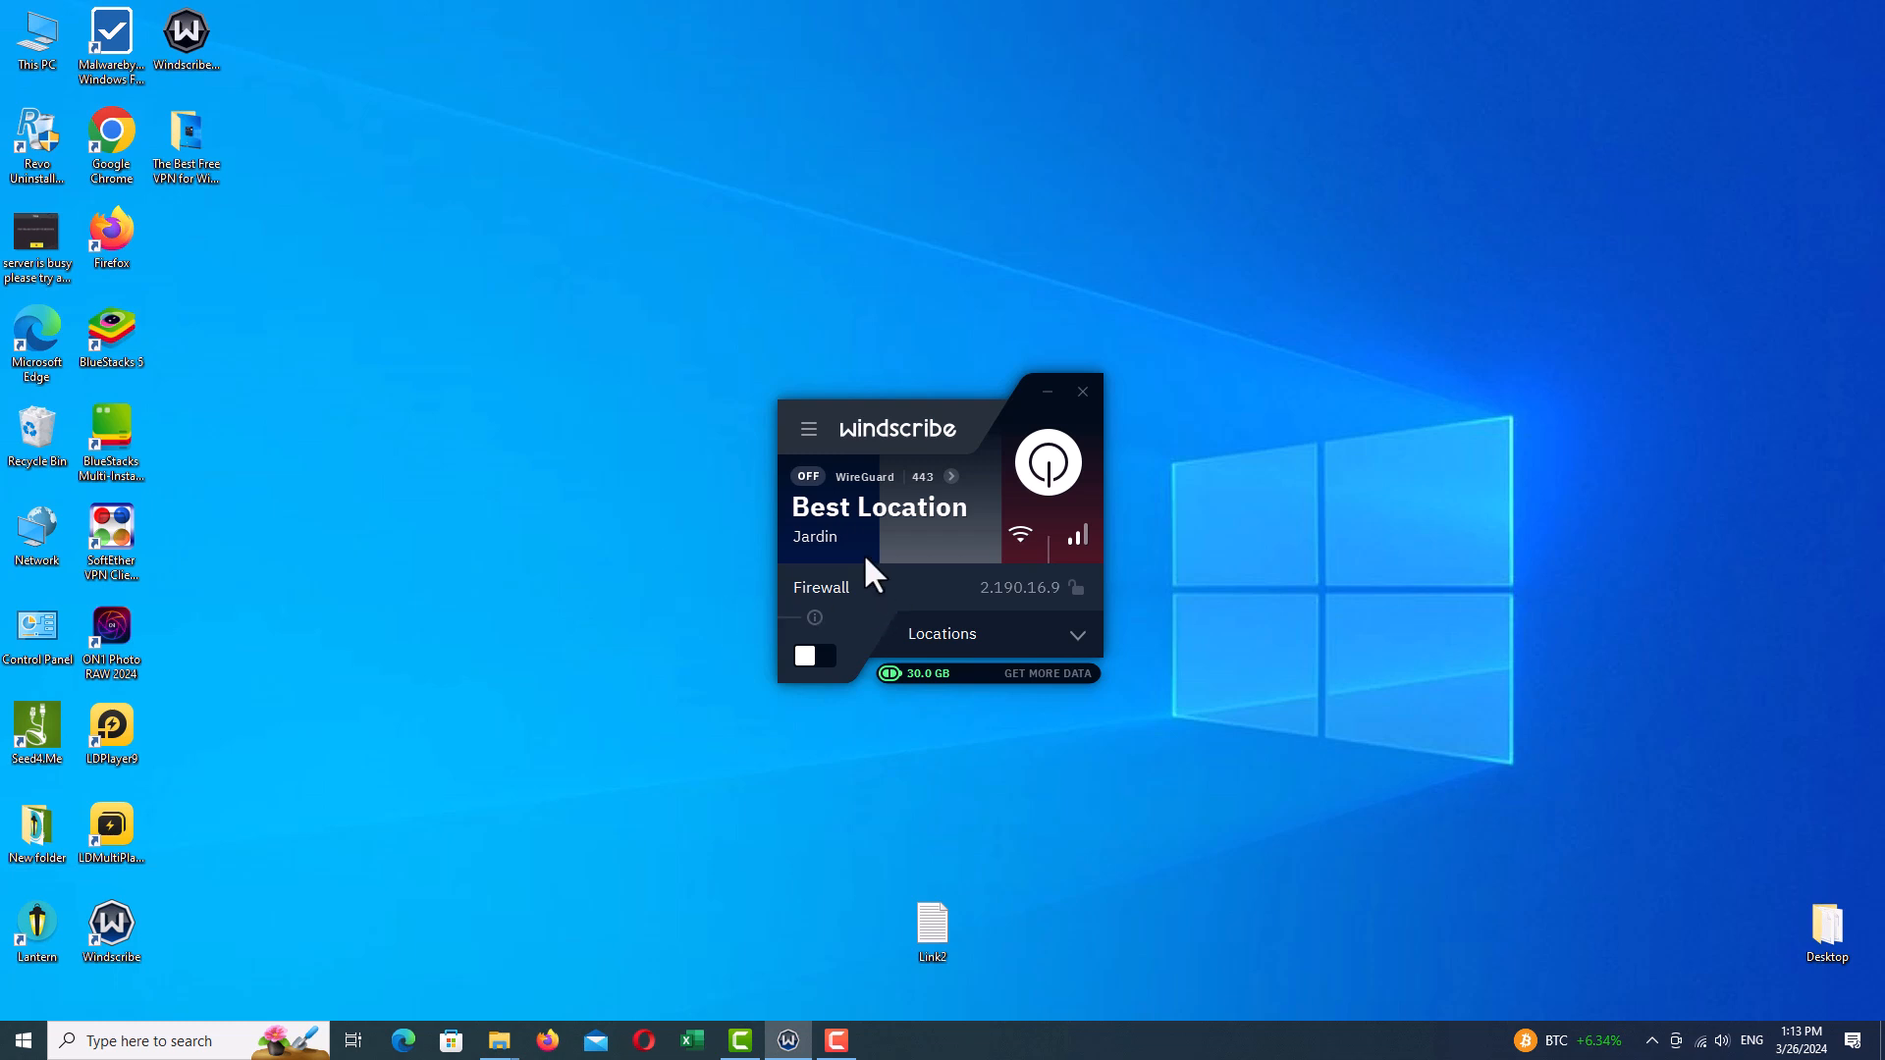
Step: Switch Launch on Startup off in General settings and scroll through the remaining options
click(808, 428)
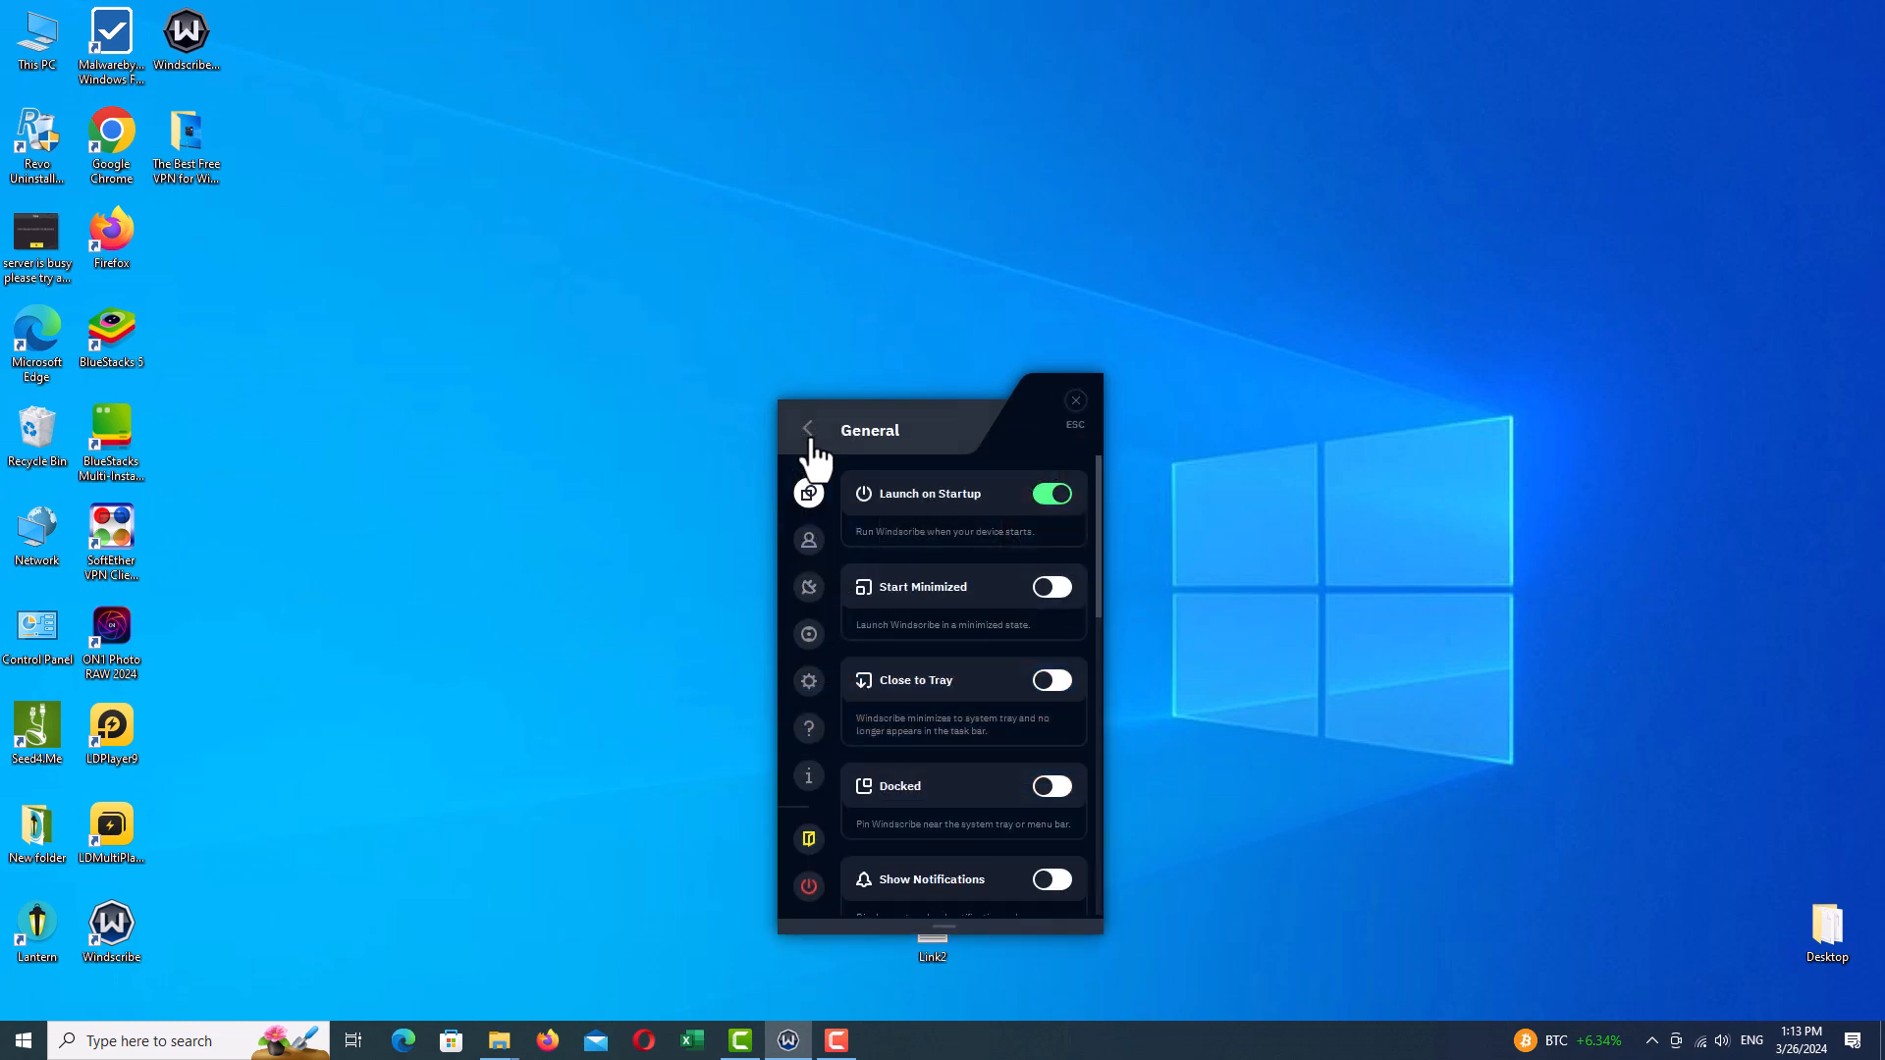
mouse_move(962, 598)
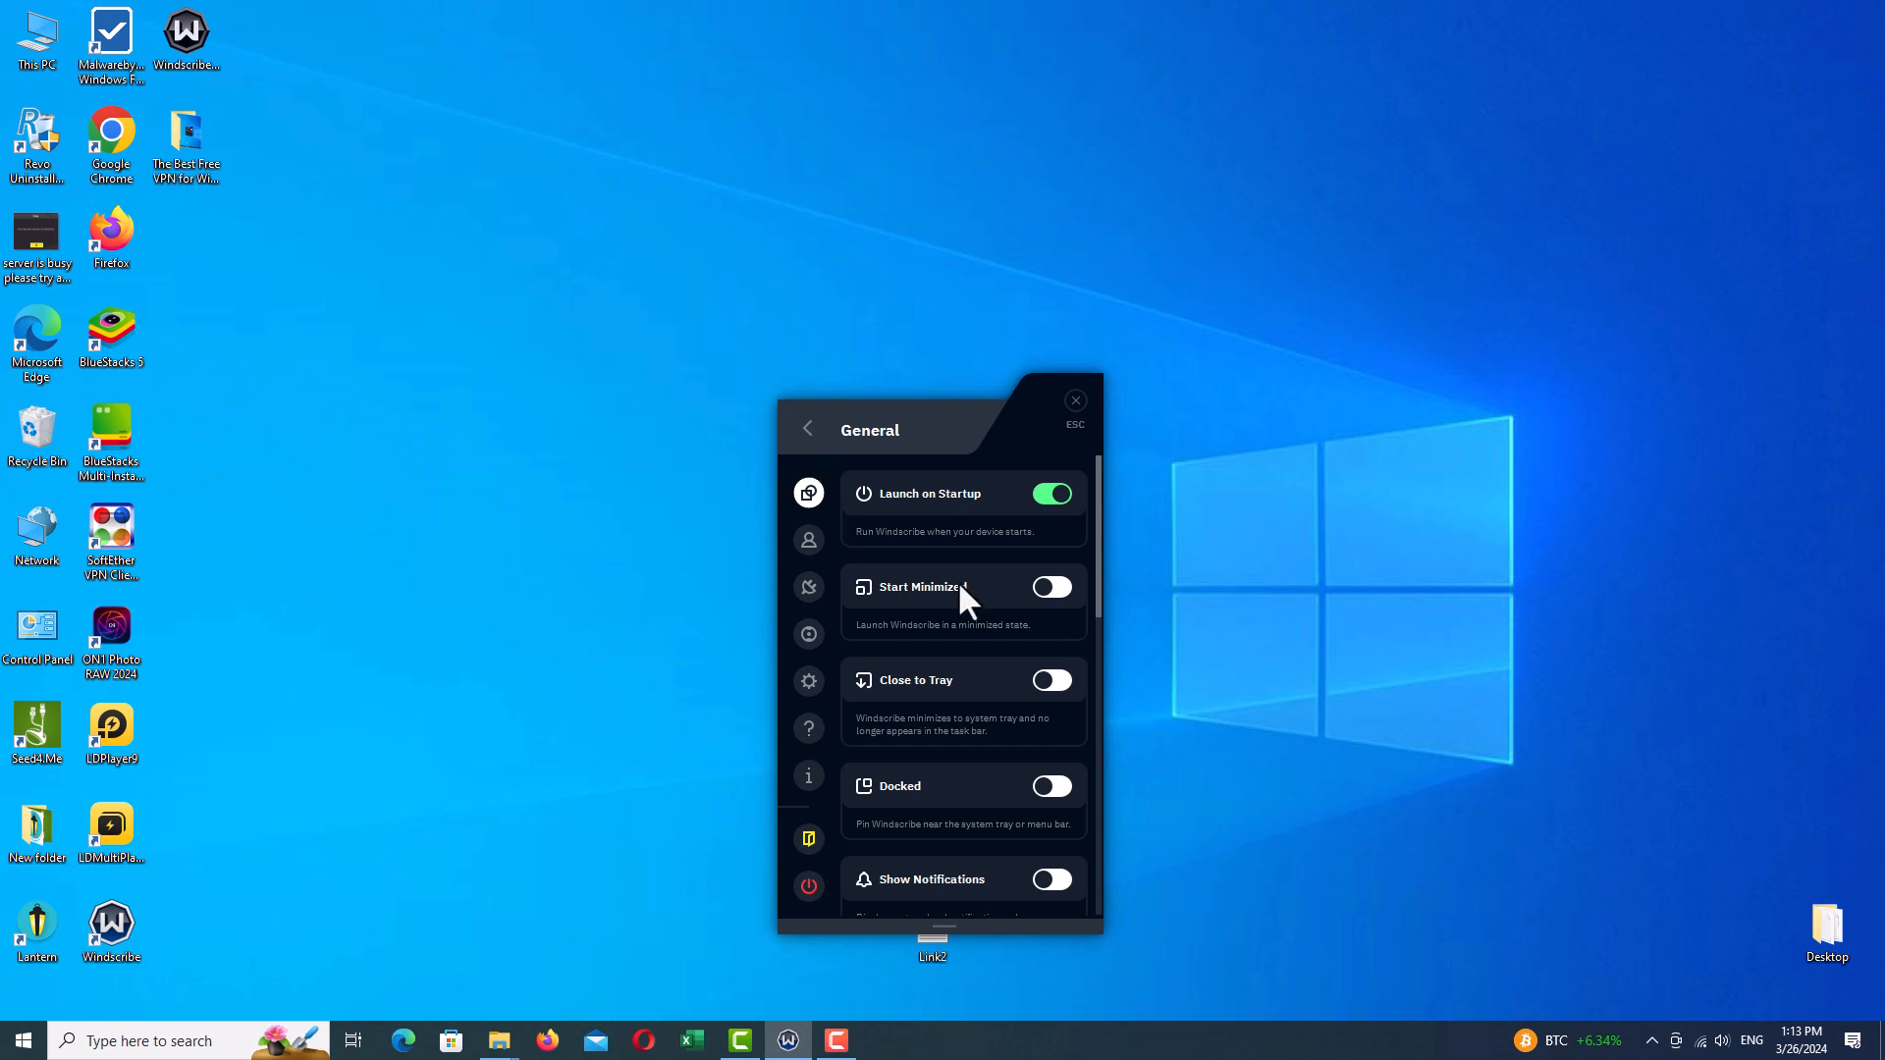
mouse_move(920, 515)
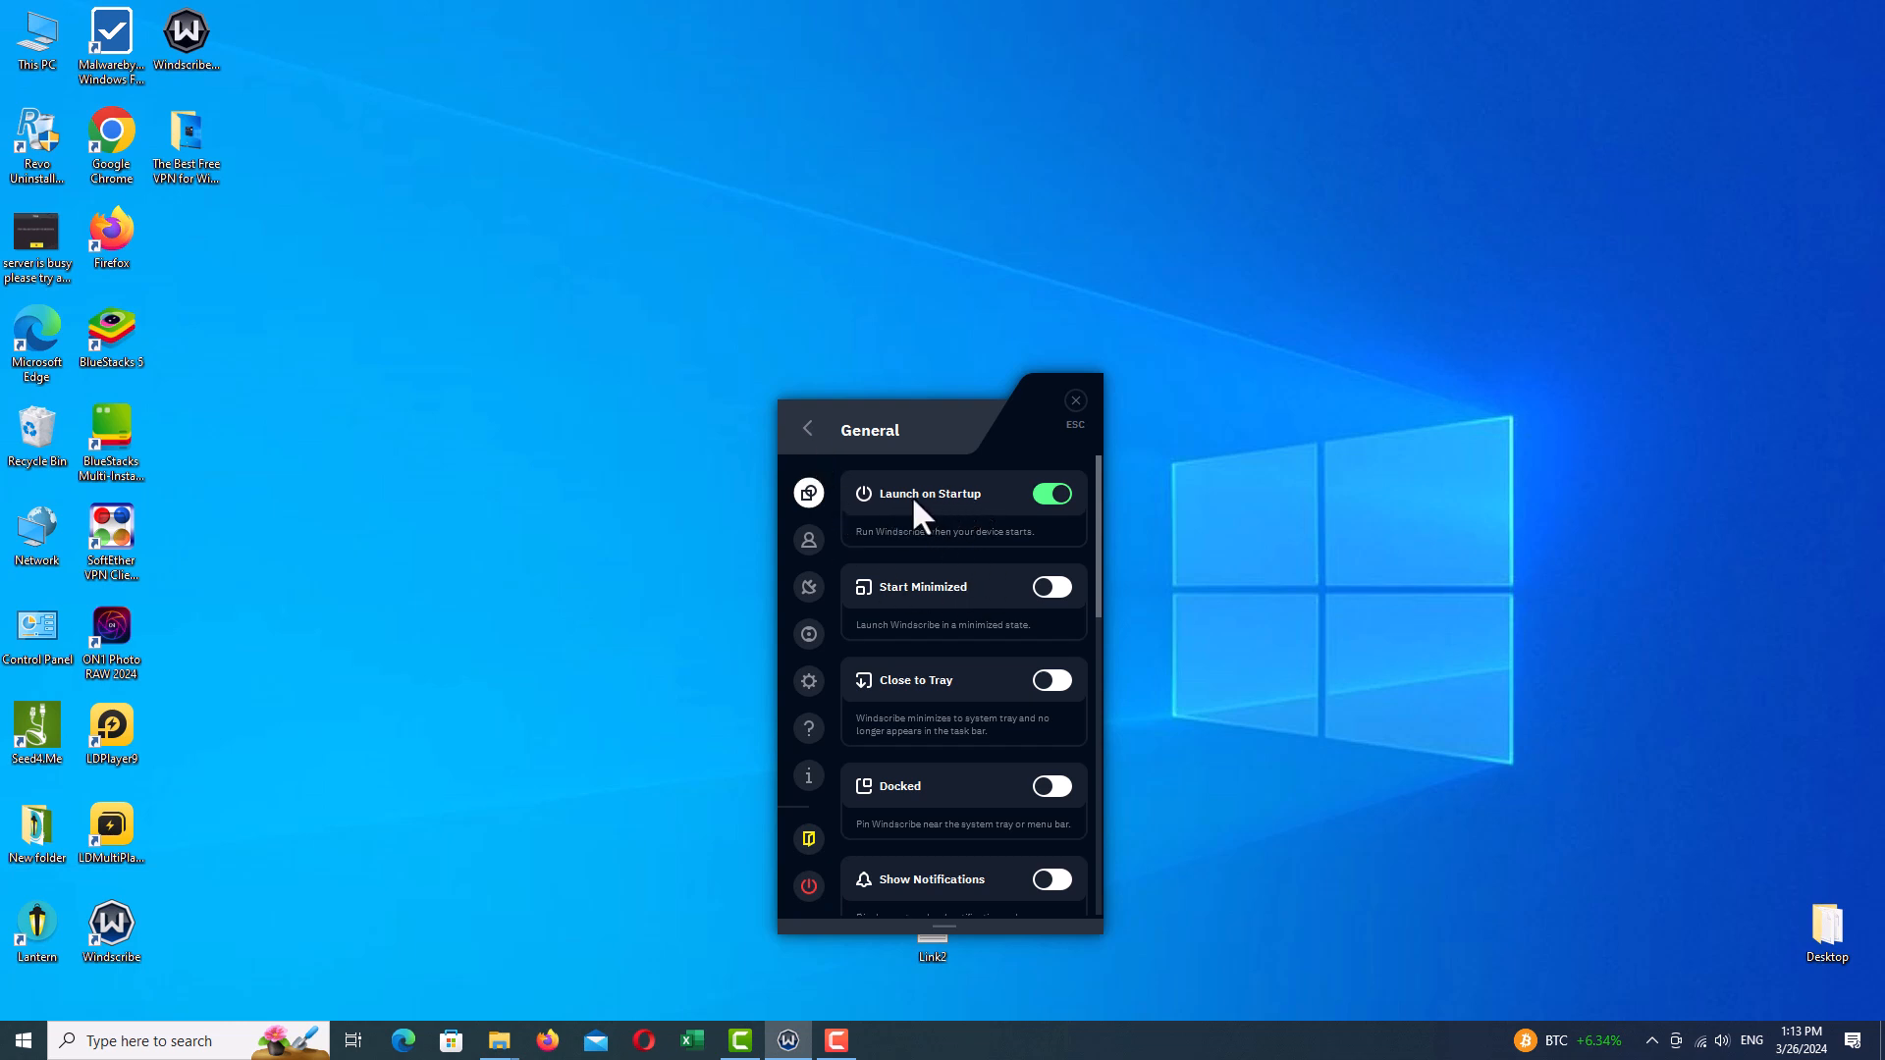
click(1051, 493)
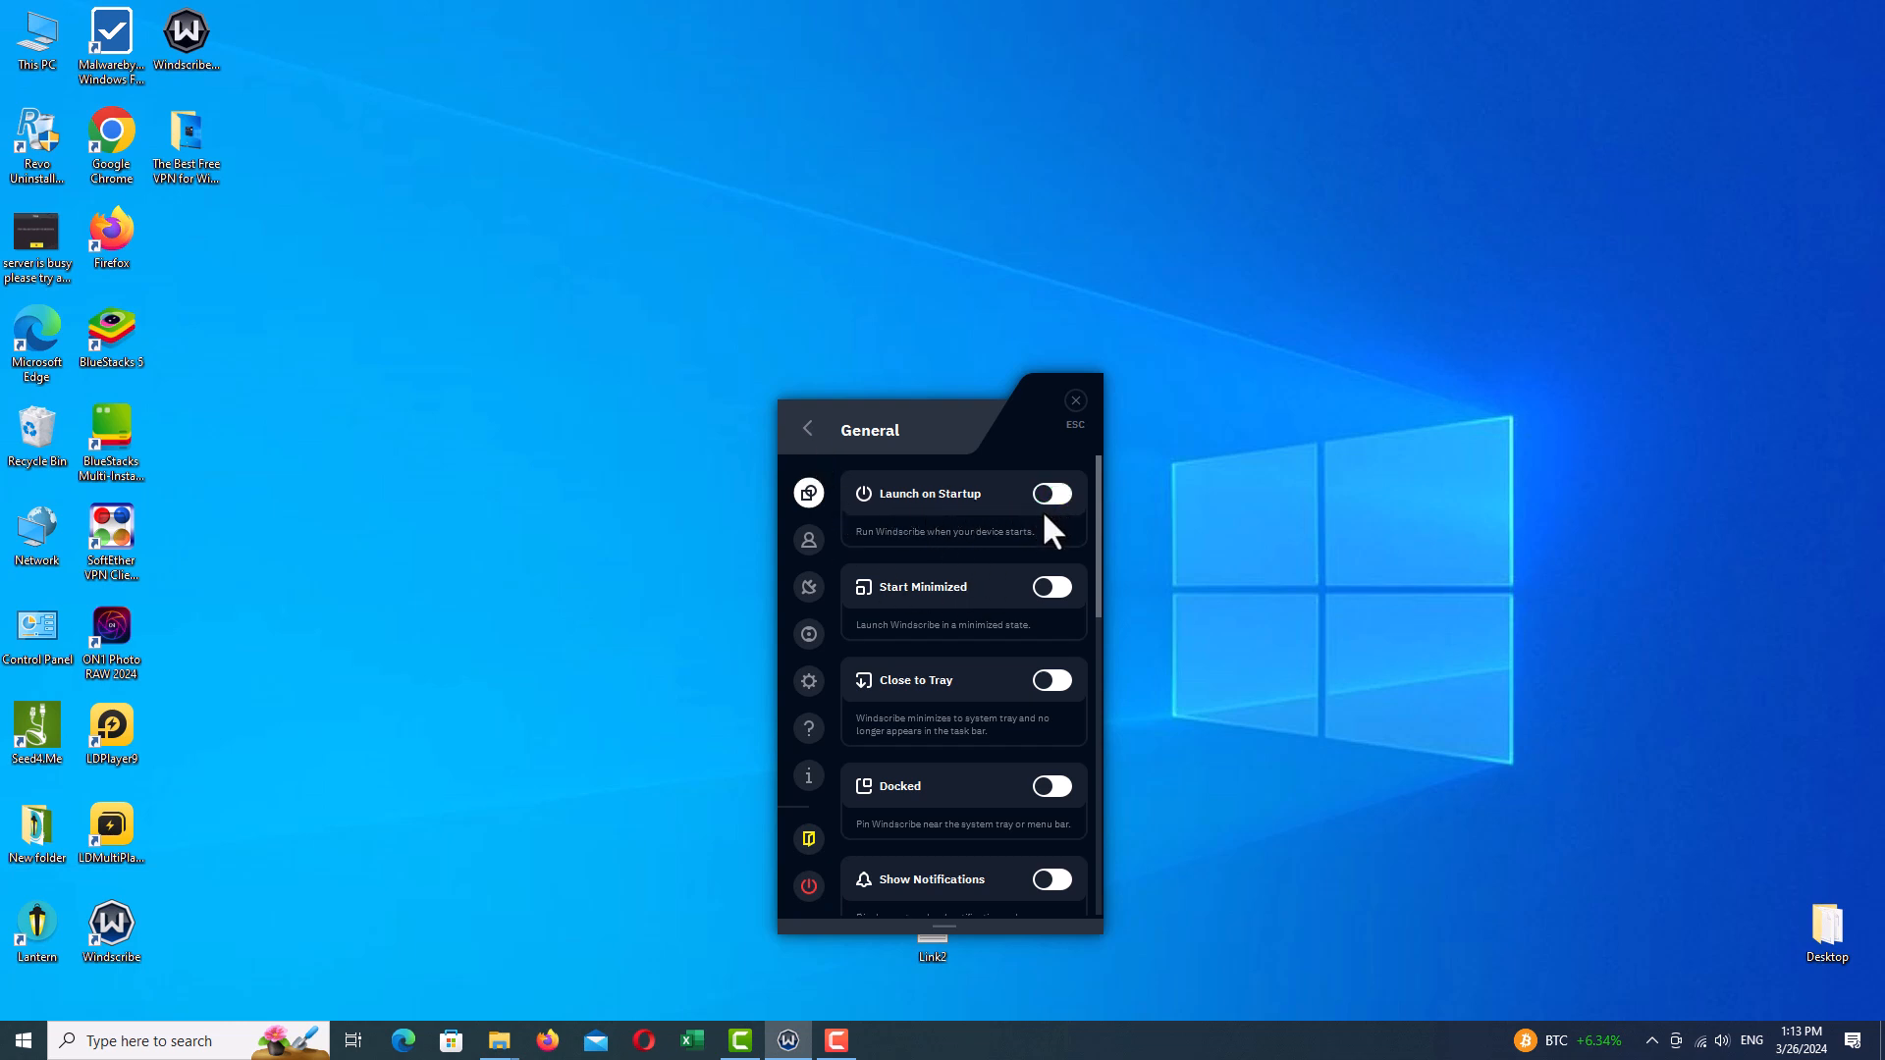
mouse_move(1100, 589)
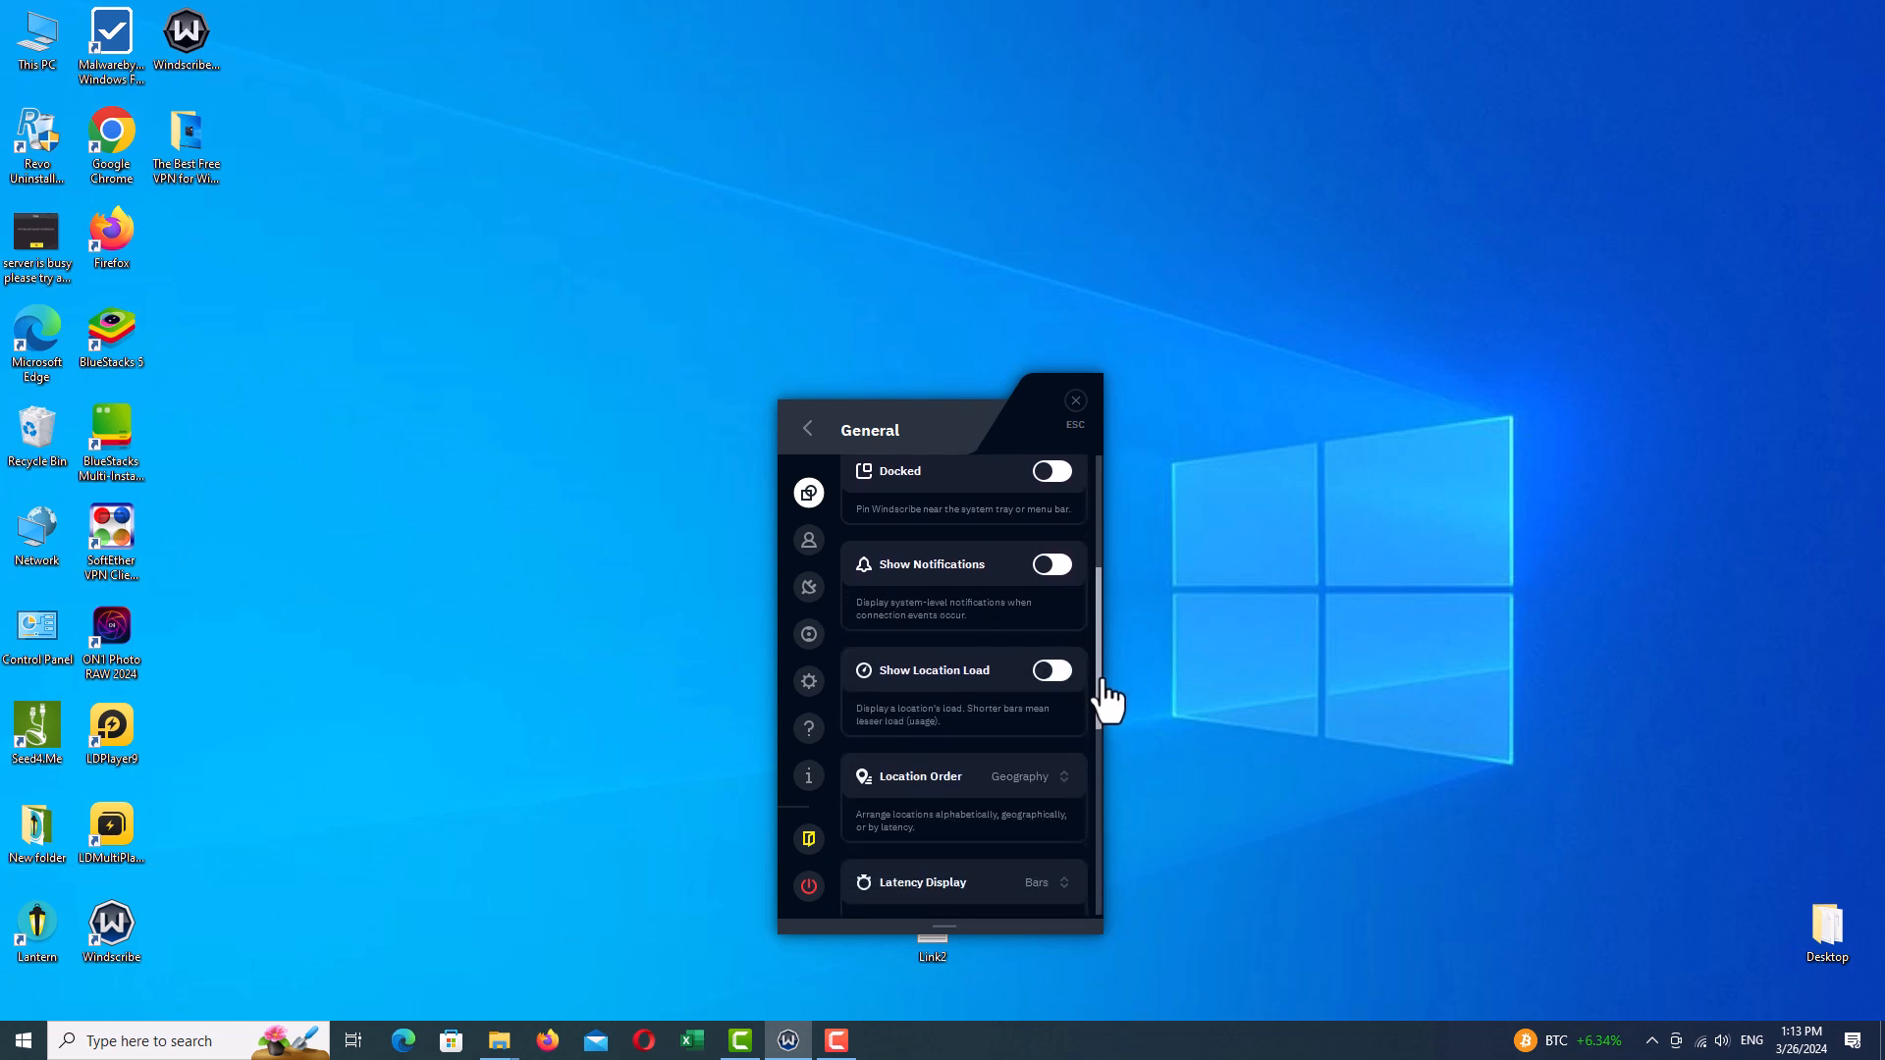
scroll(down, 3)
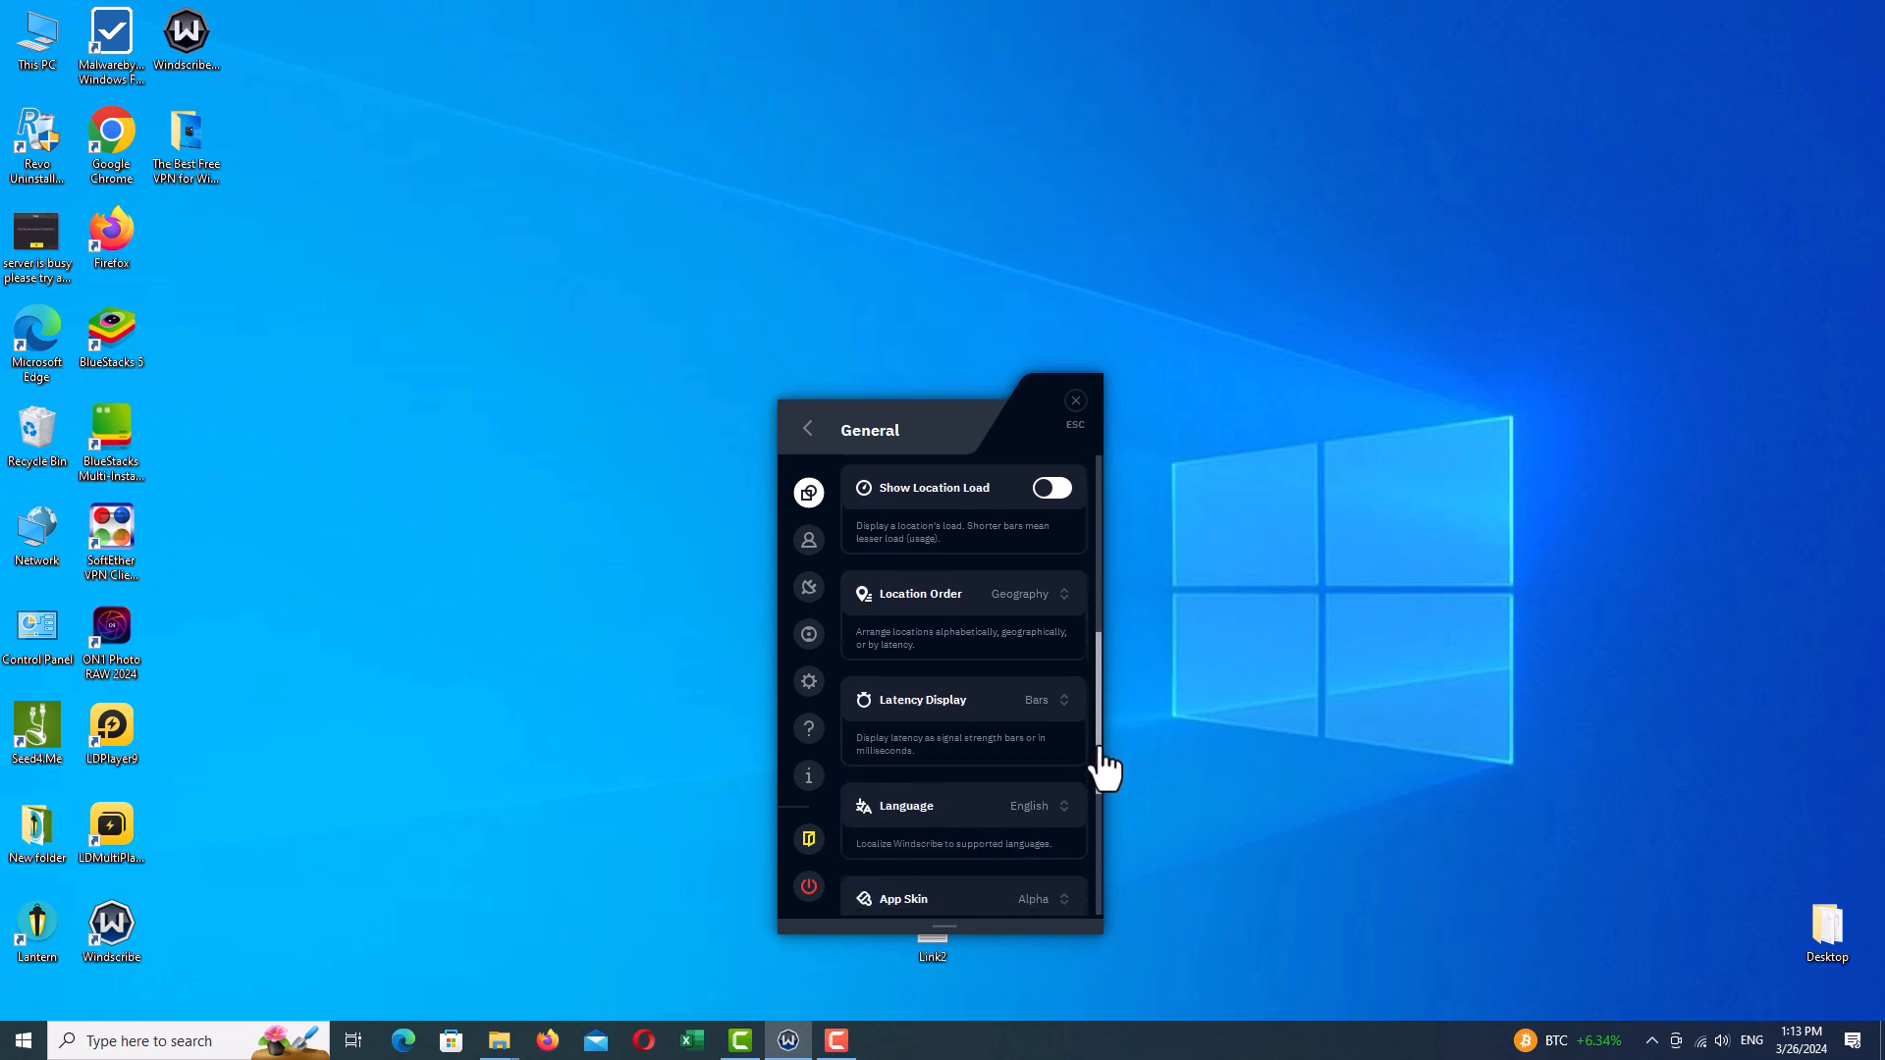
scroll(down, 3)
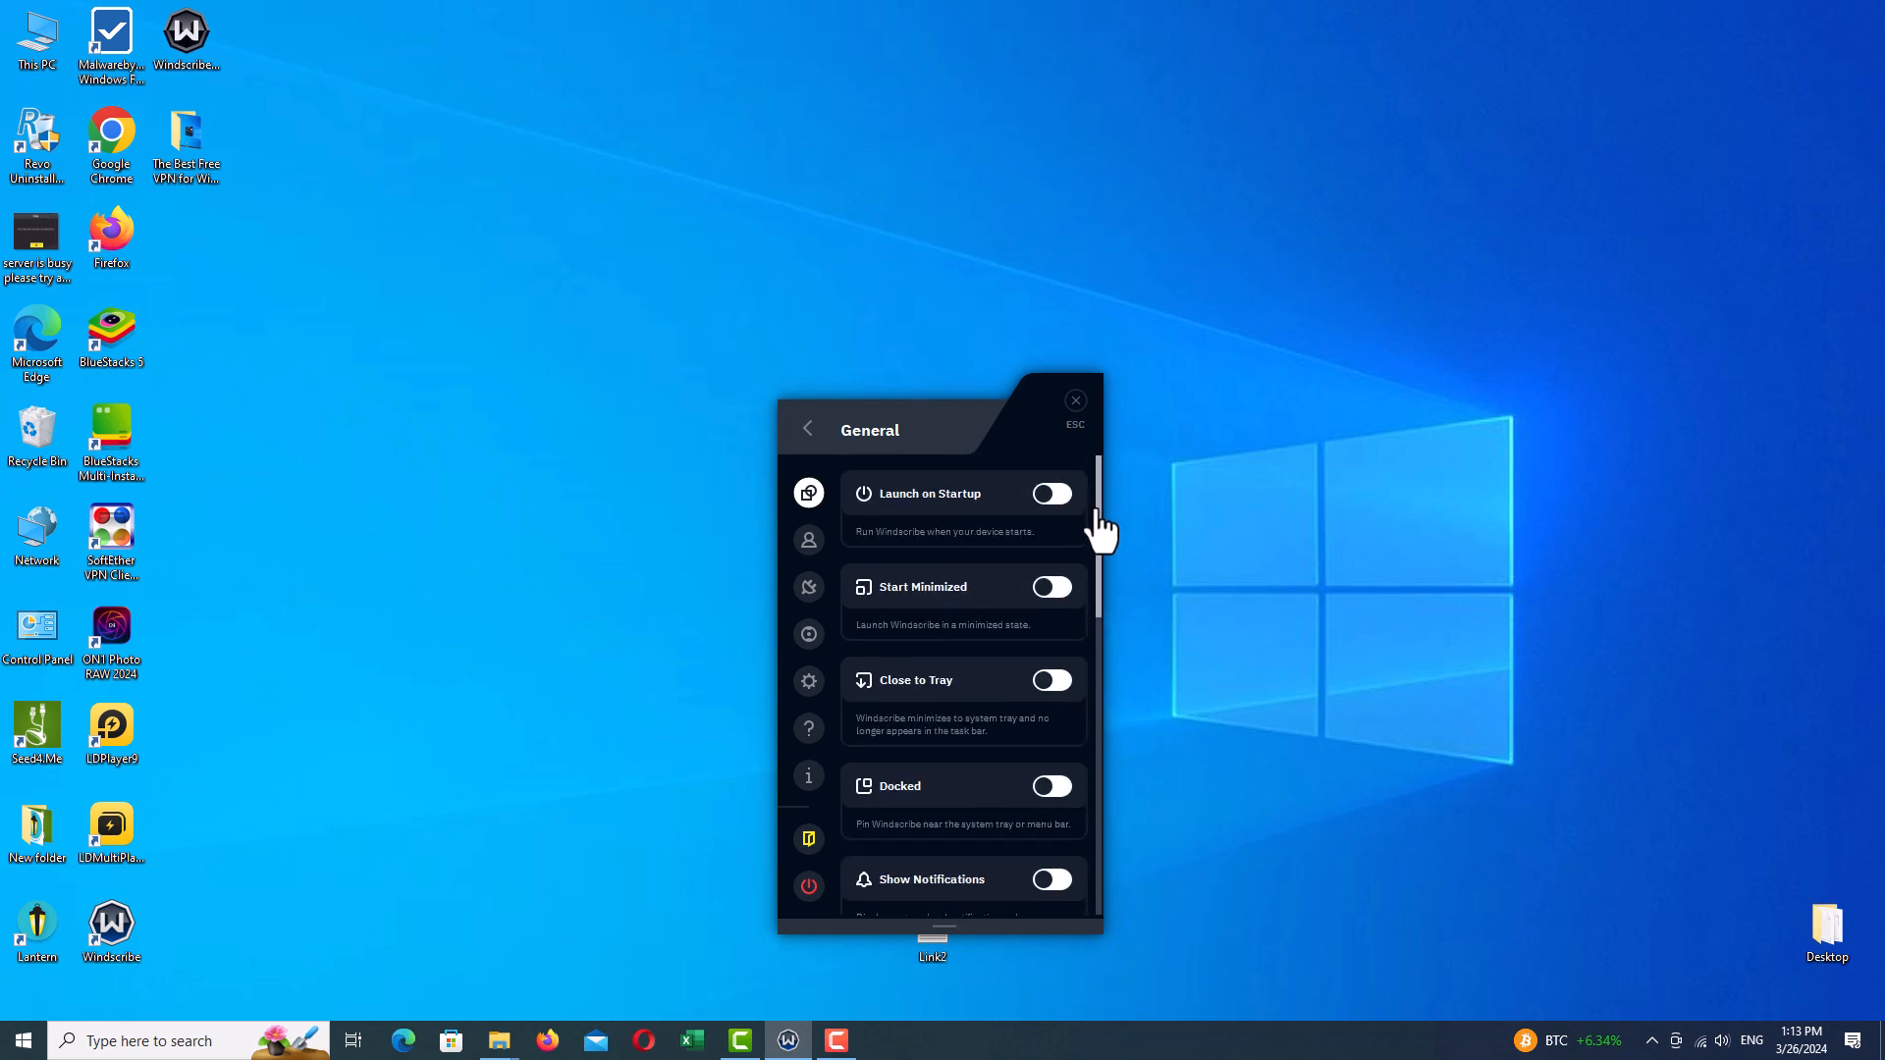
mouse_move(808, 588)
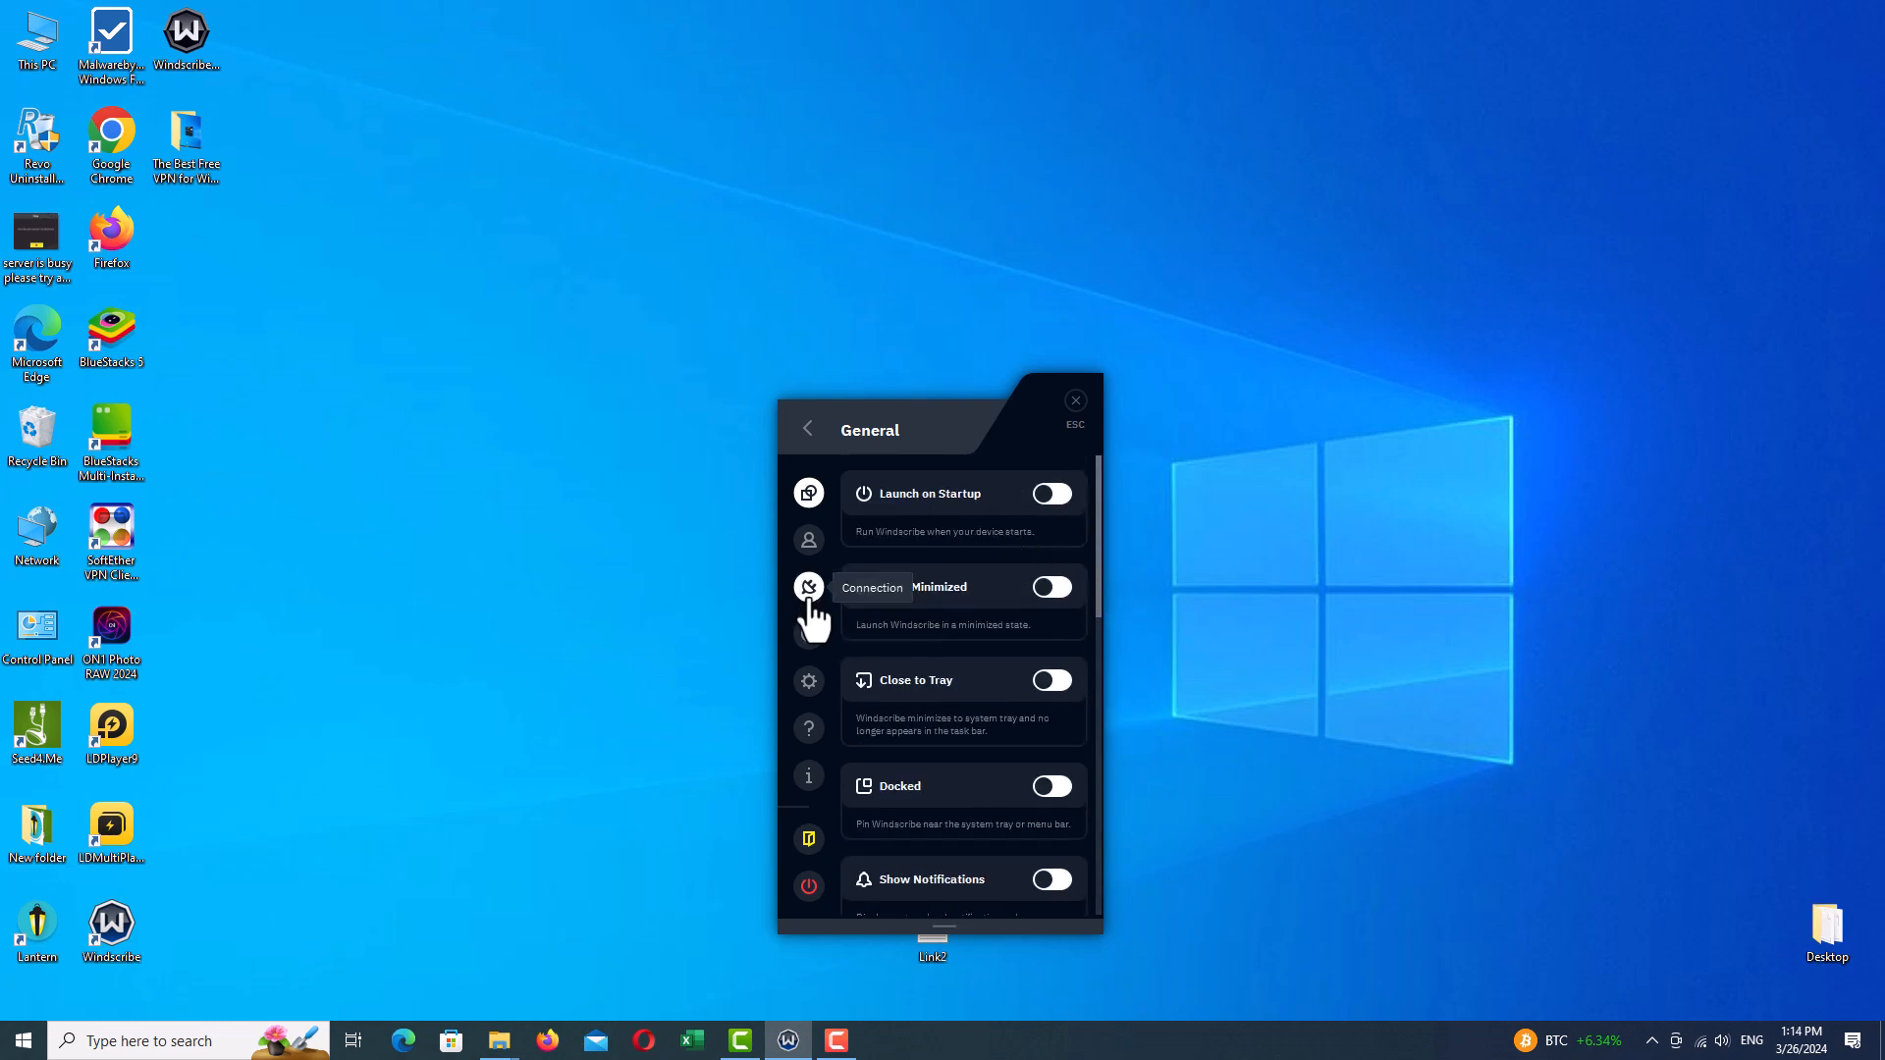
Step: Open Connection settings and scroll down to the Connection Mode option
click(808, 588)
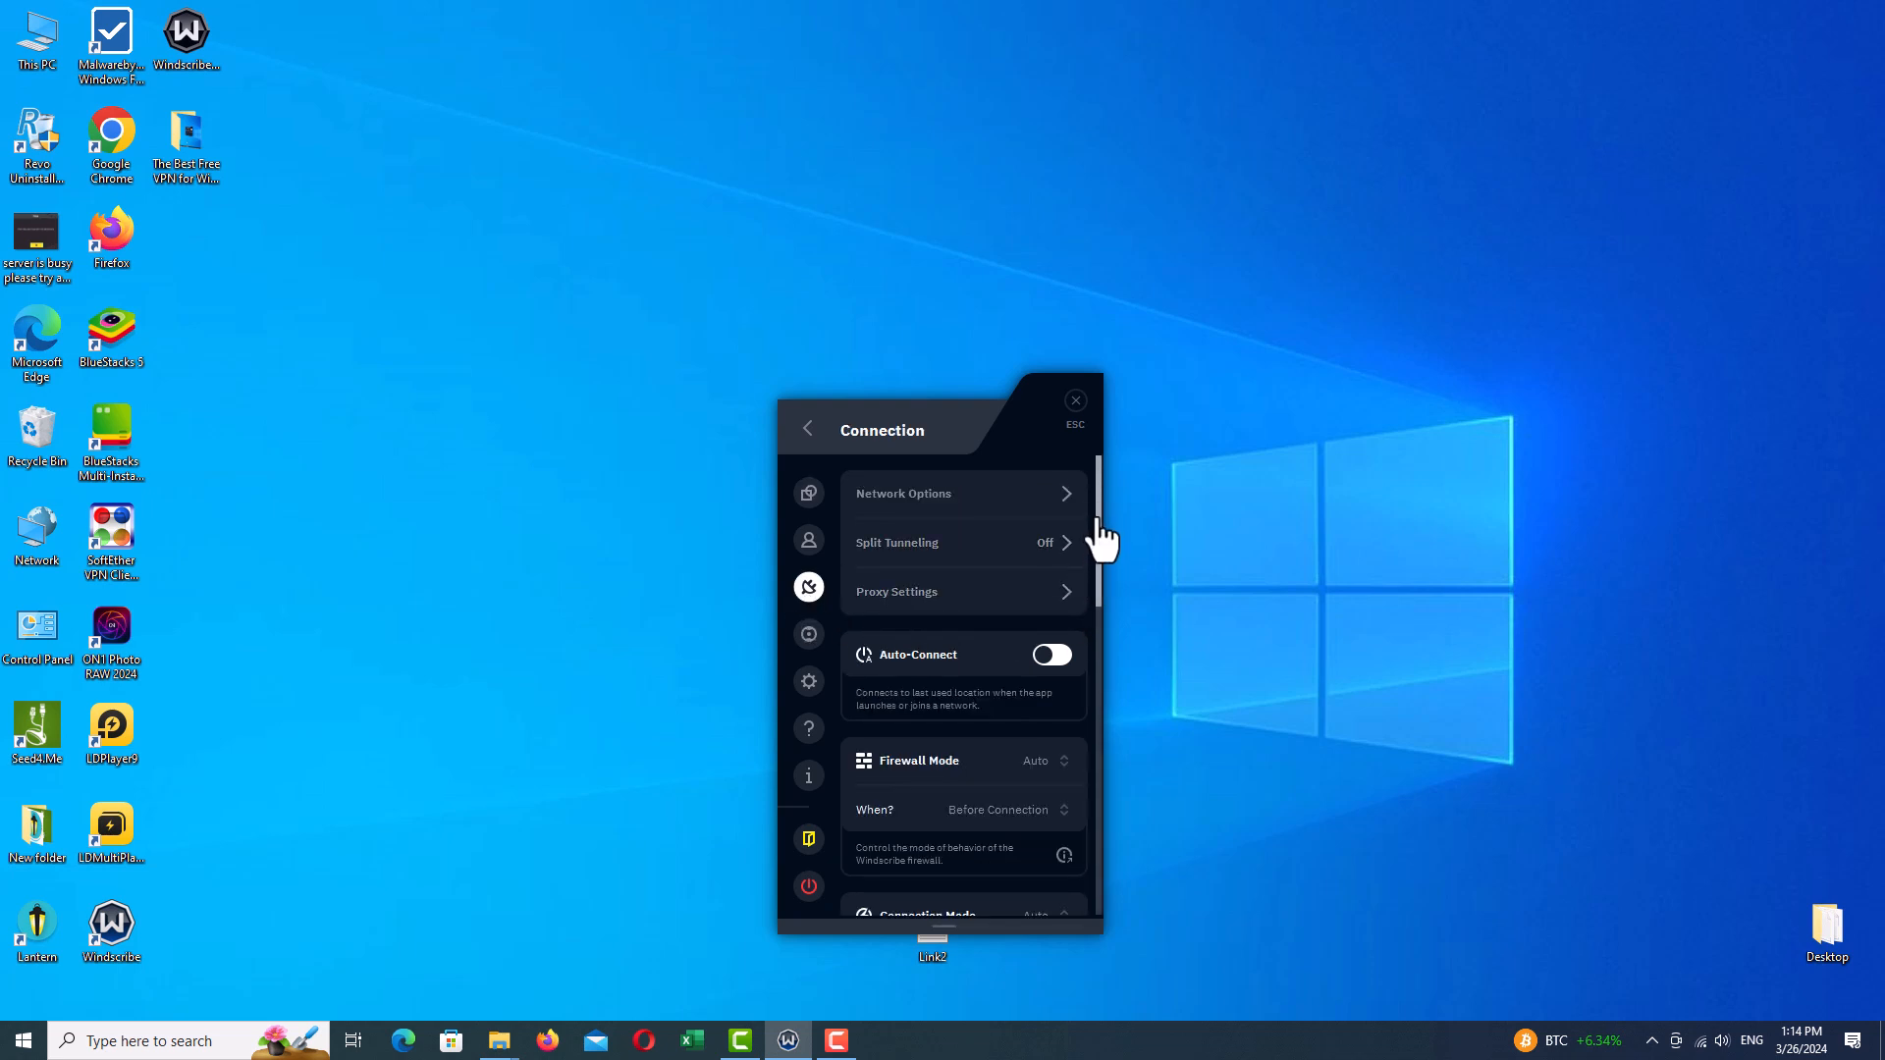
mouse_move(975, 566)
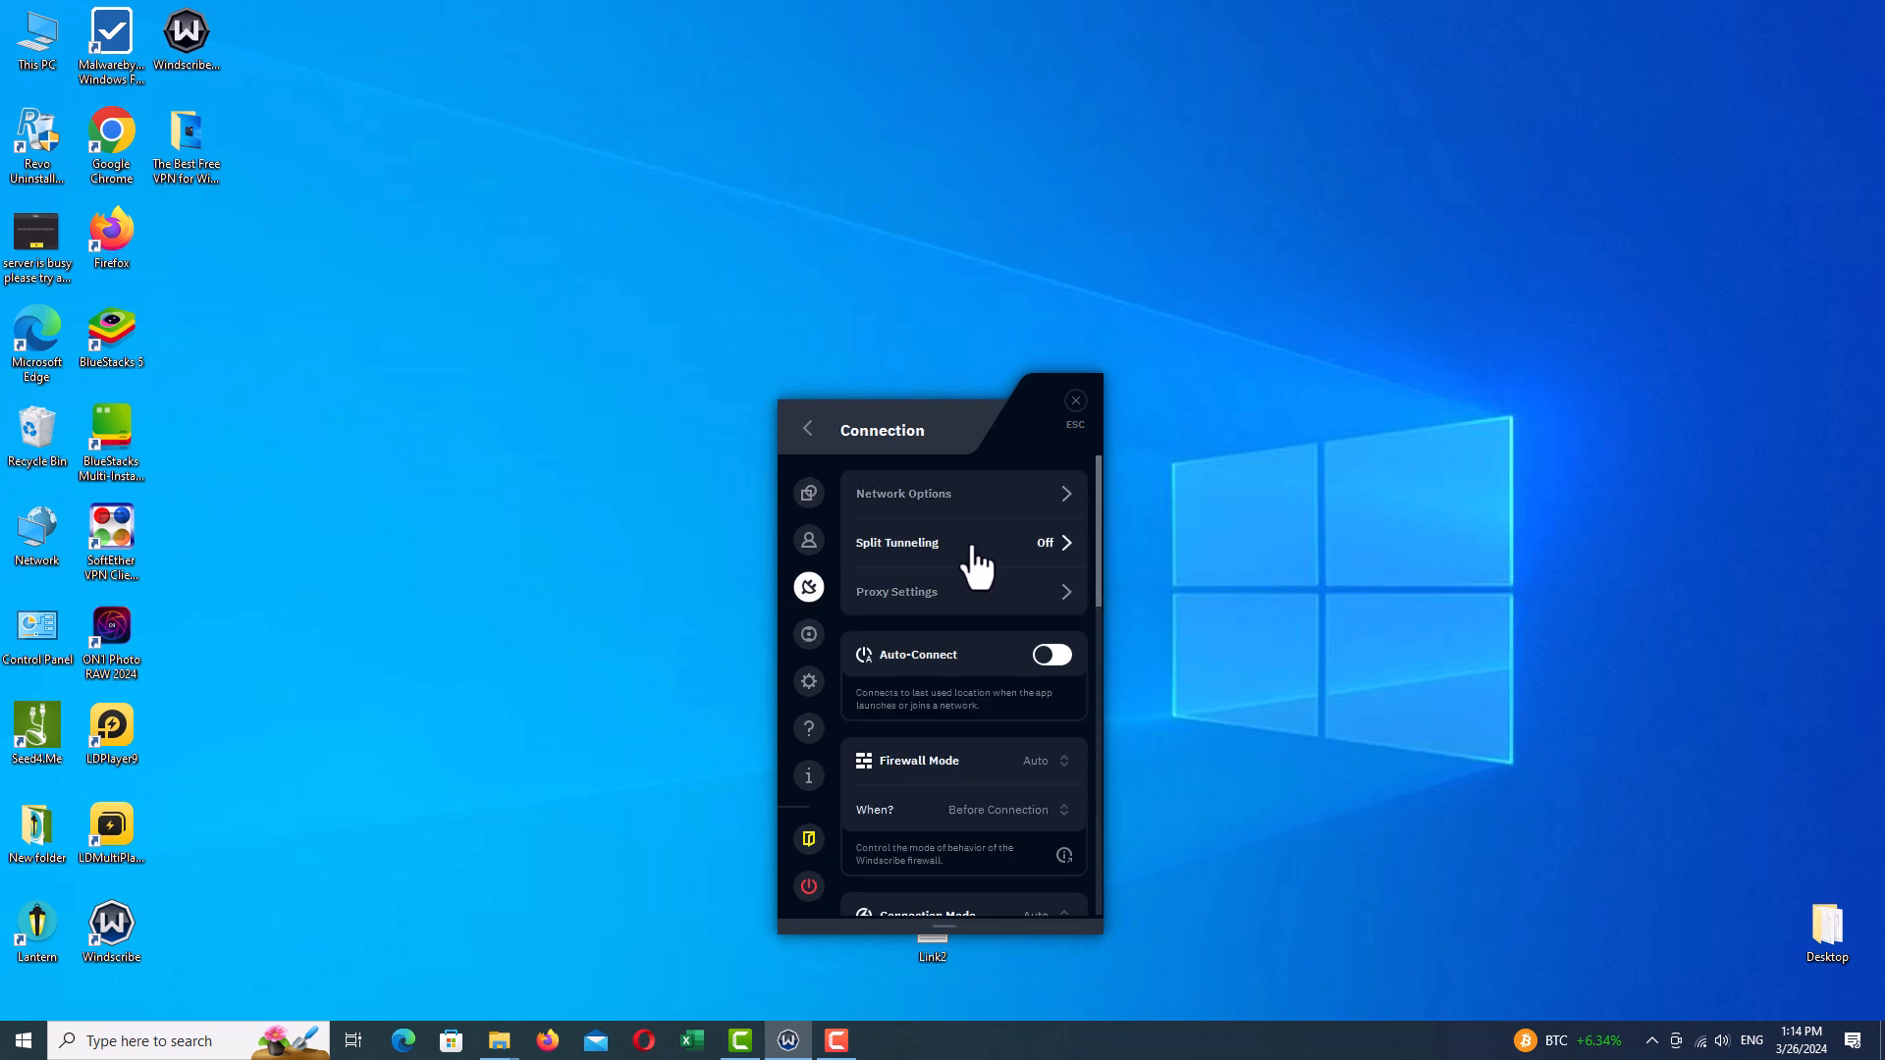
mouse_move(1050, 541)
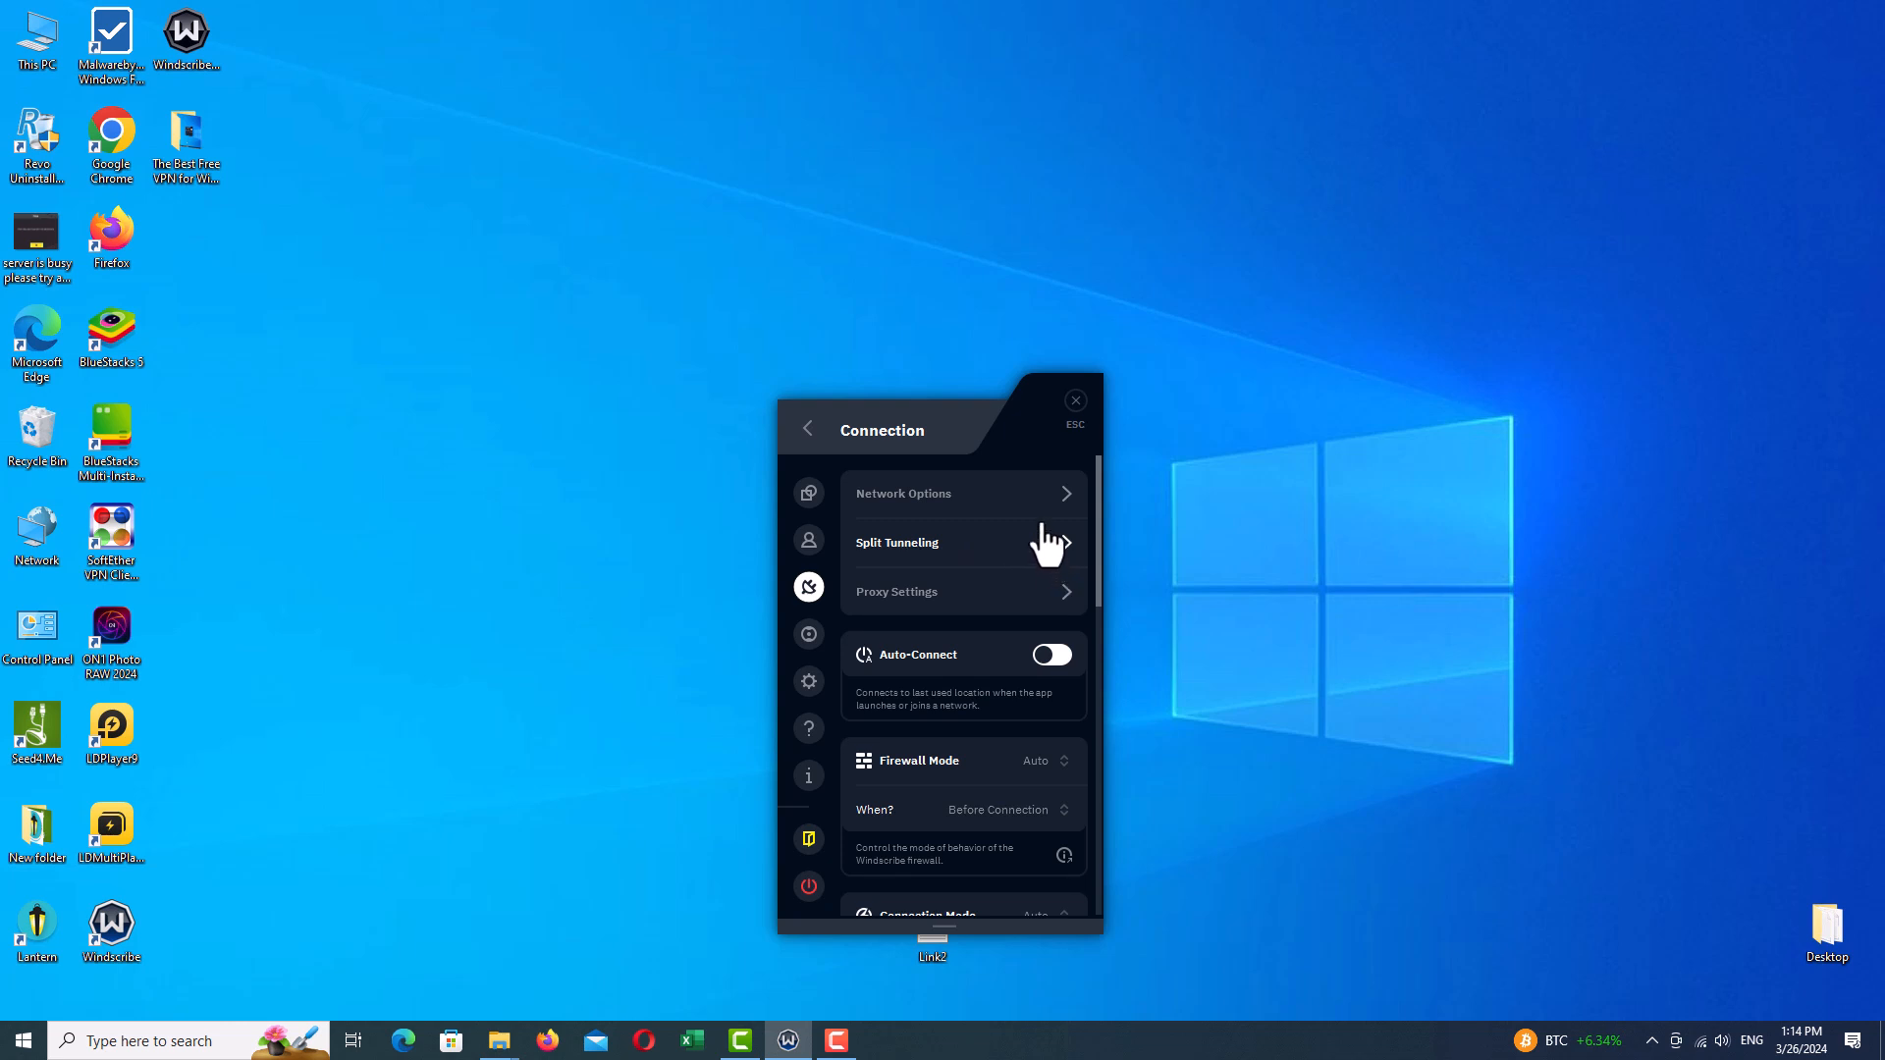
scroll(down, 3)
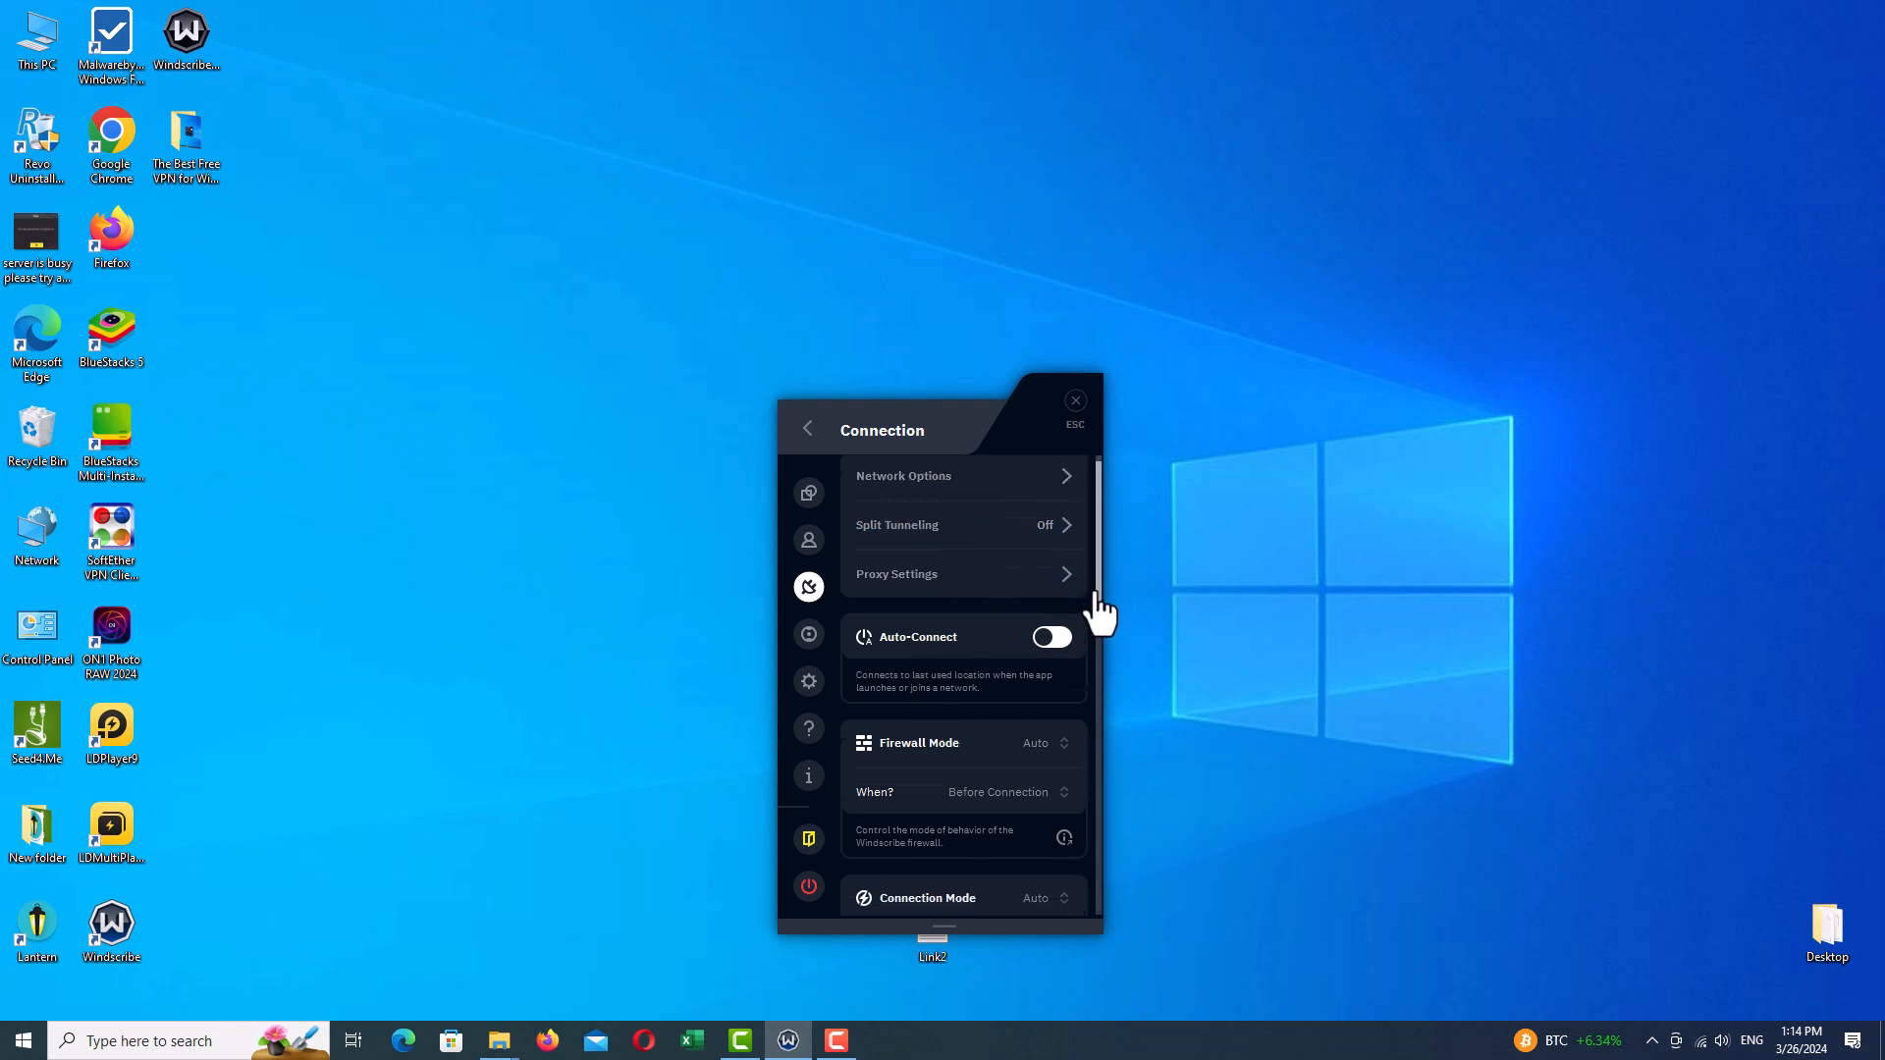
scroll(down, 3)
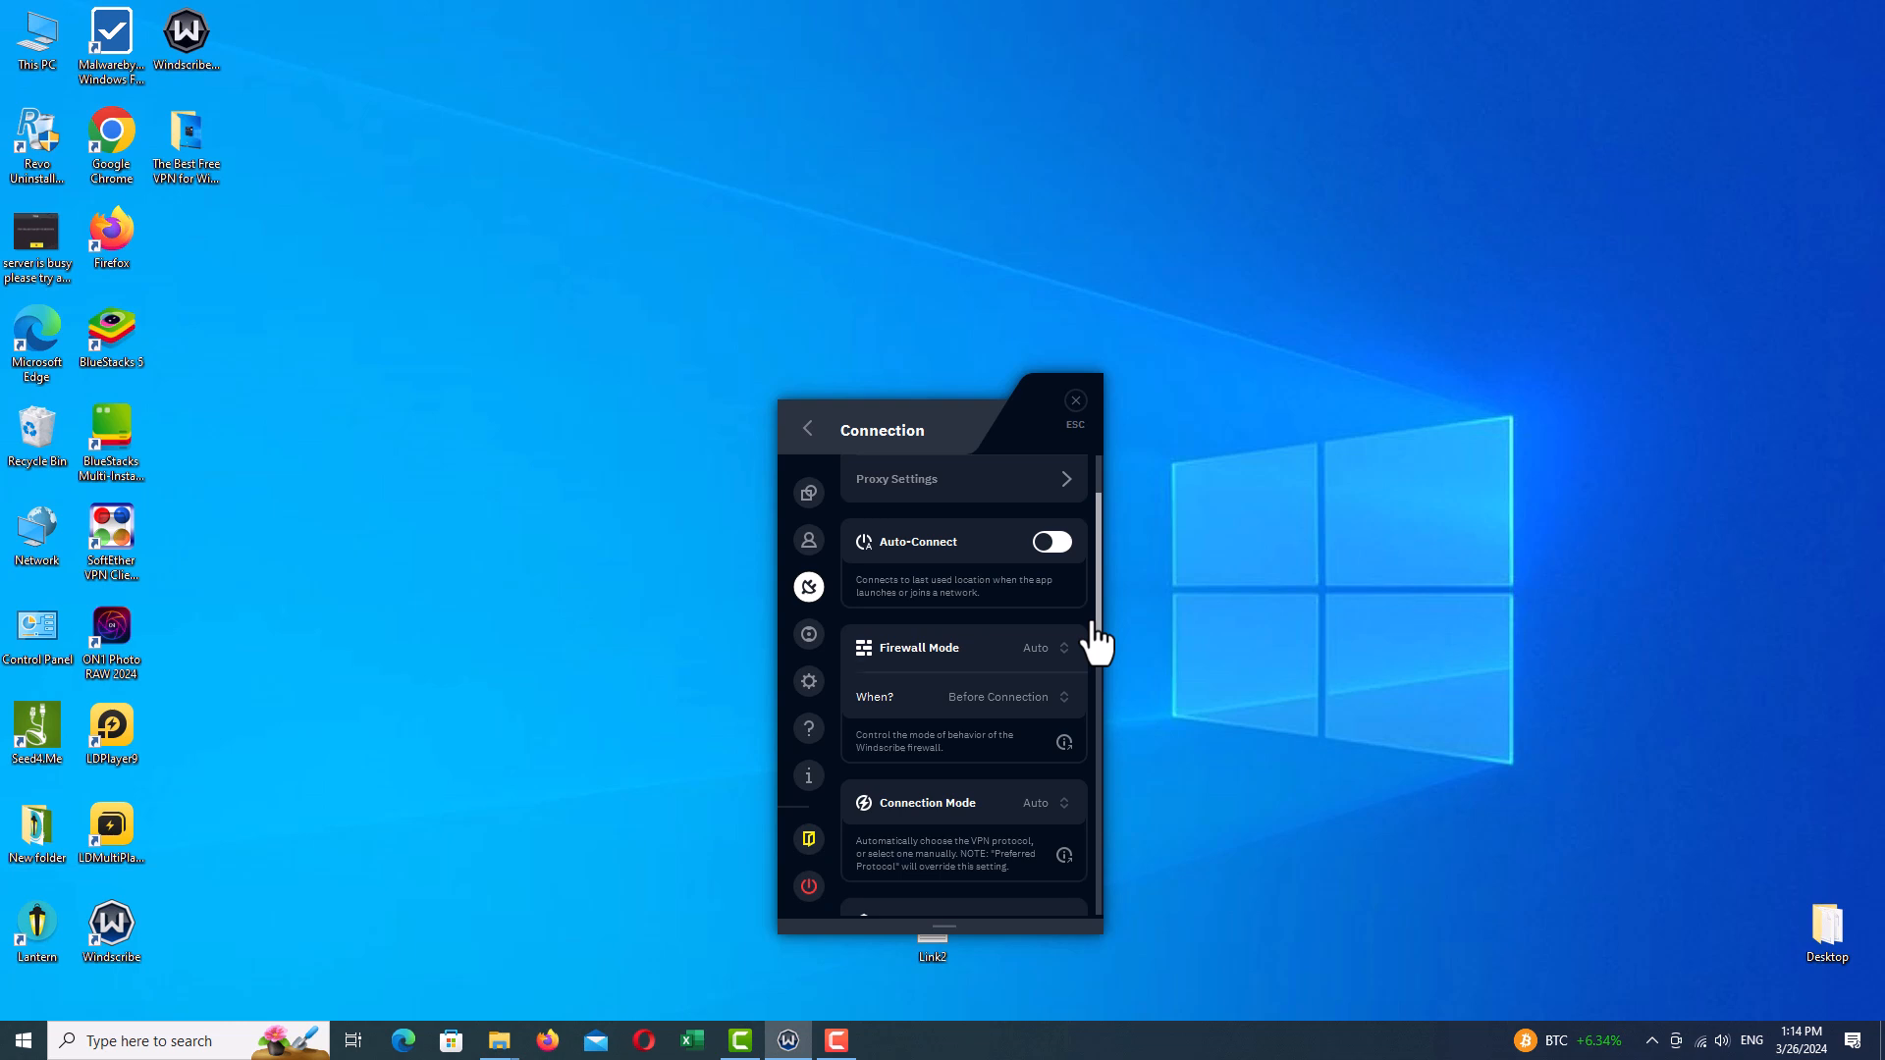
scroll(down, 3)
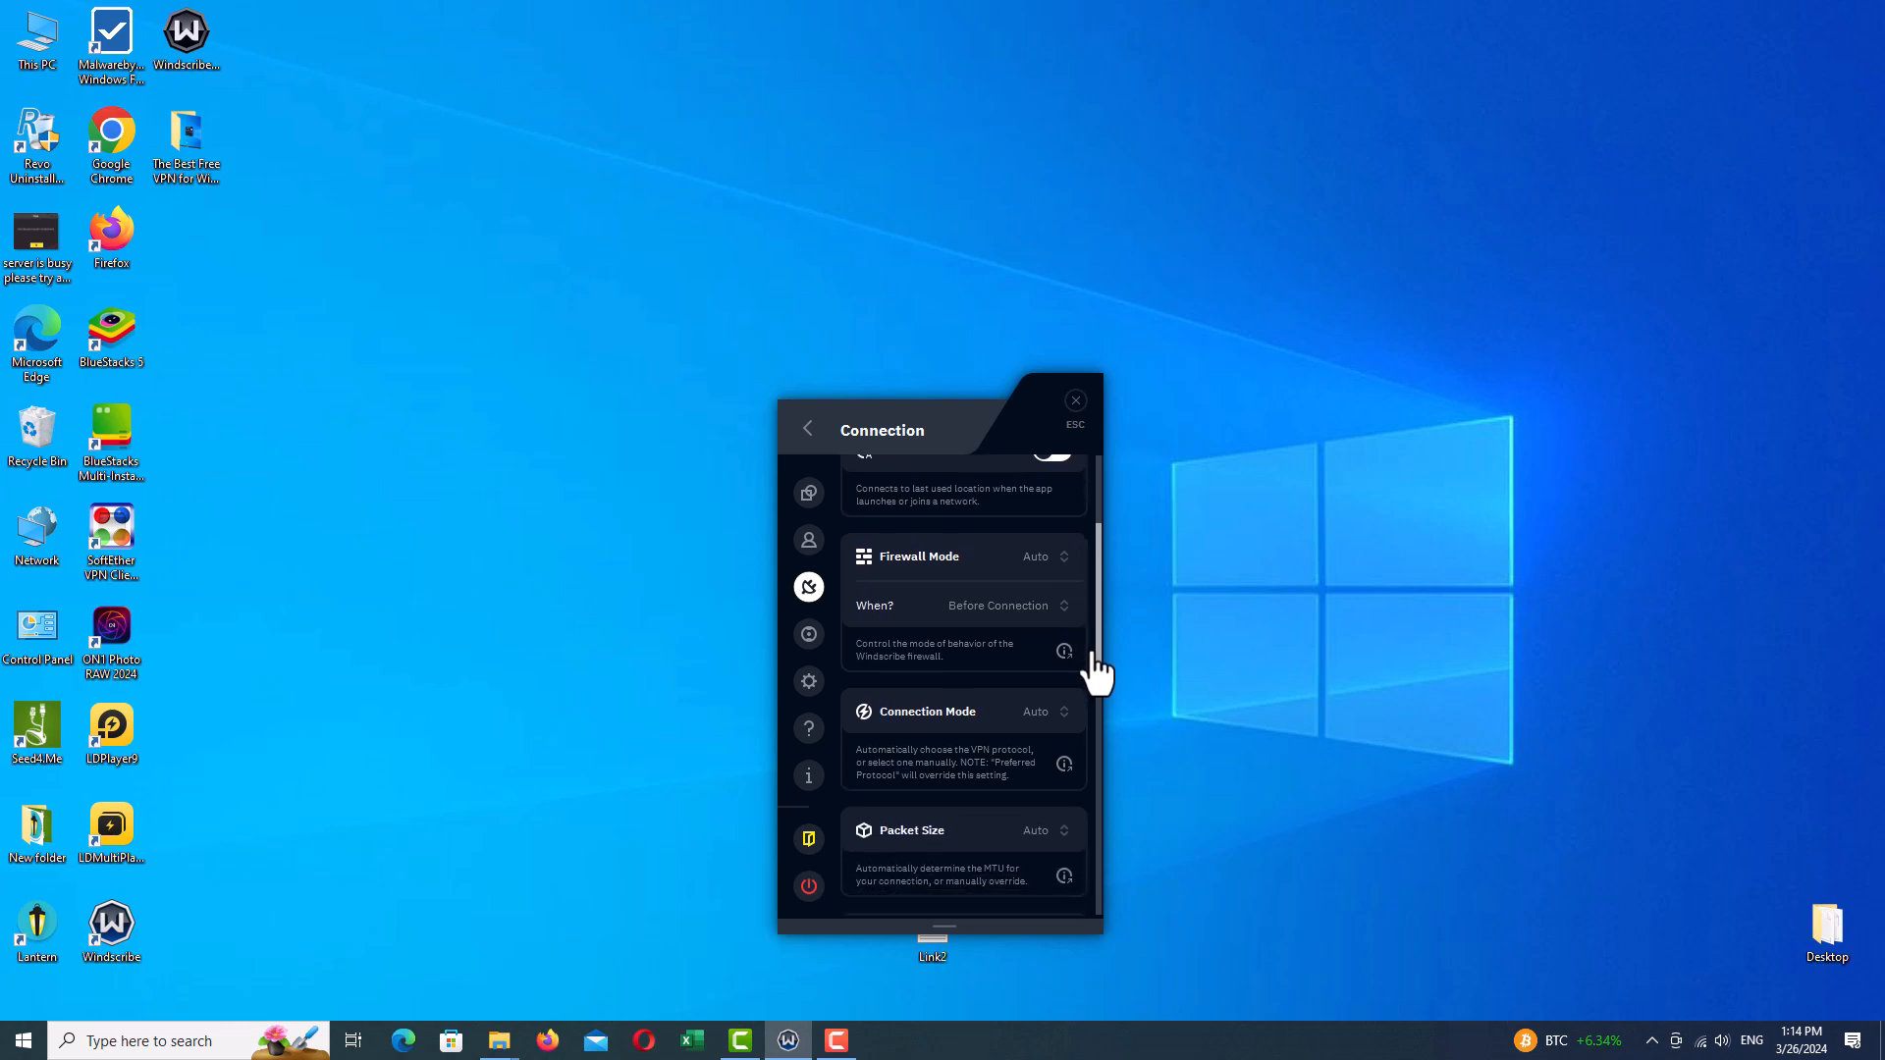
scroll(down, 3)
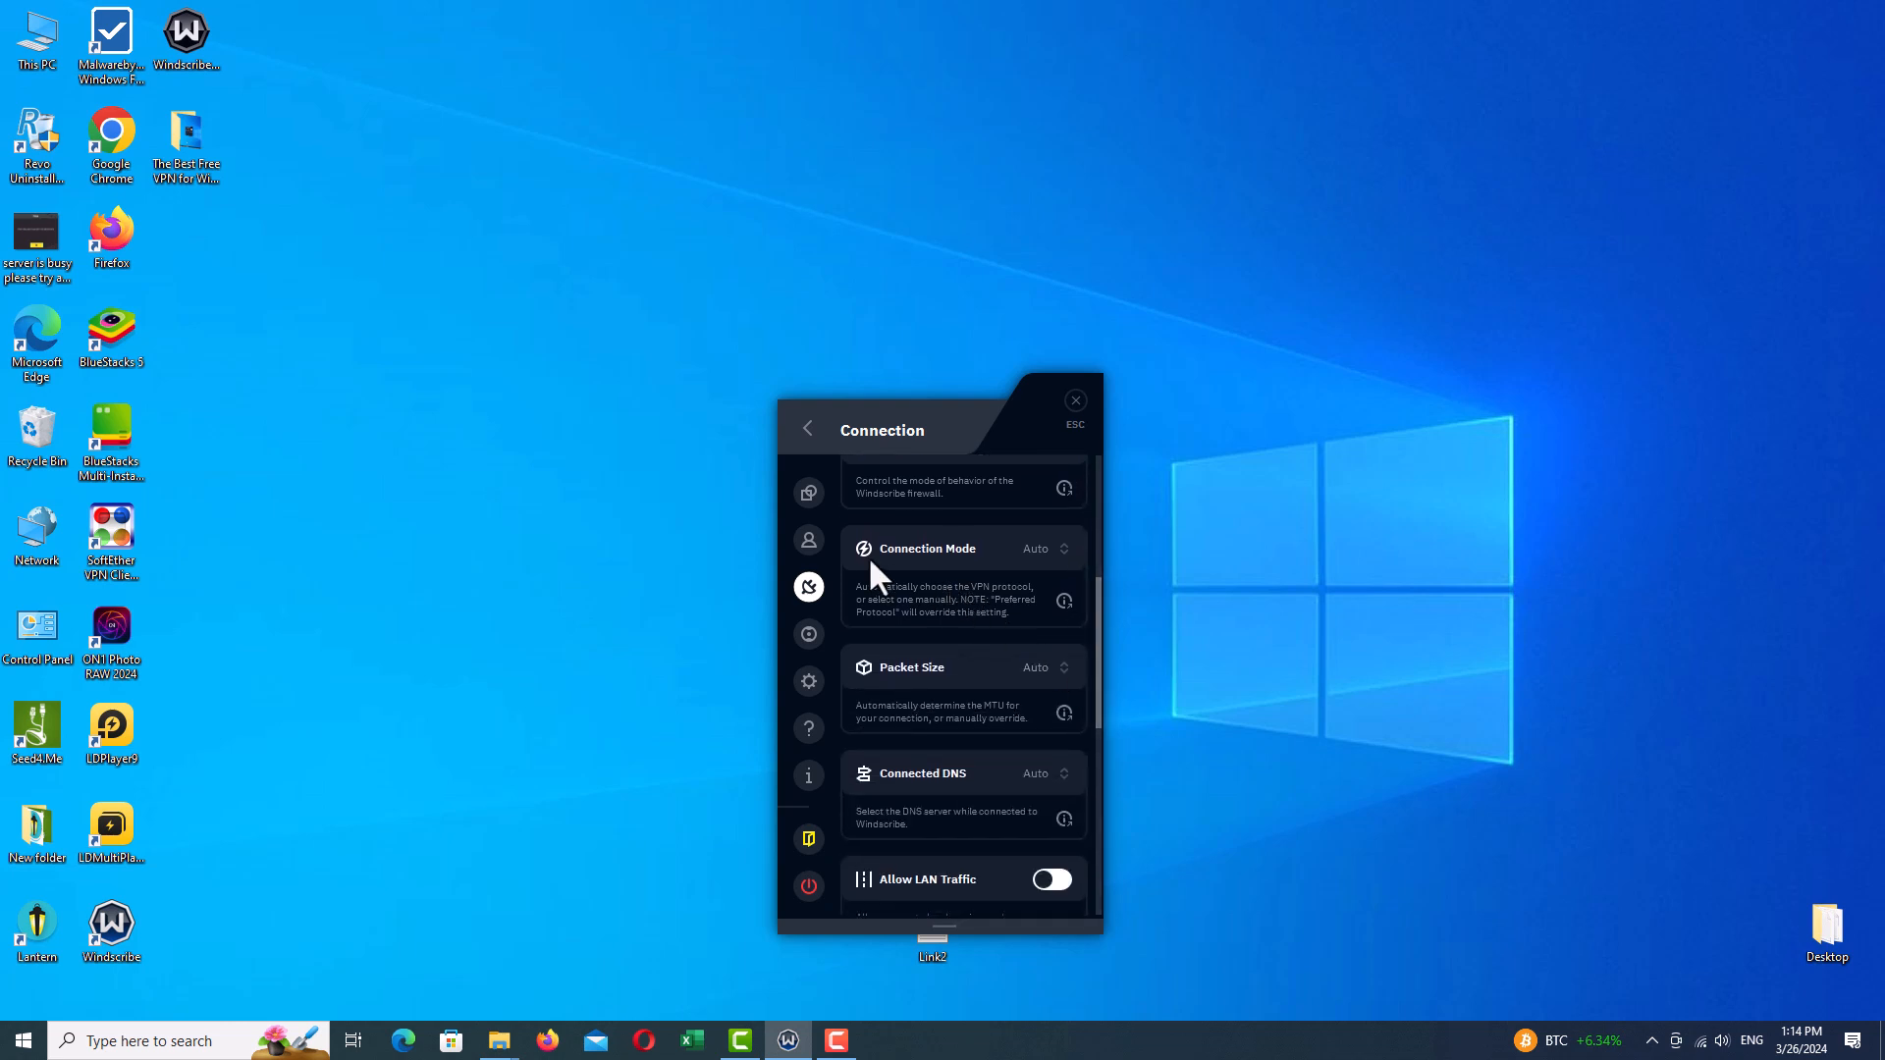
mouse_move(1055, 583)
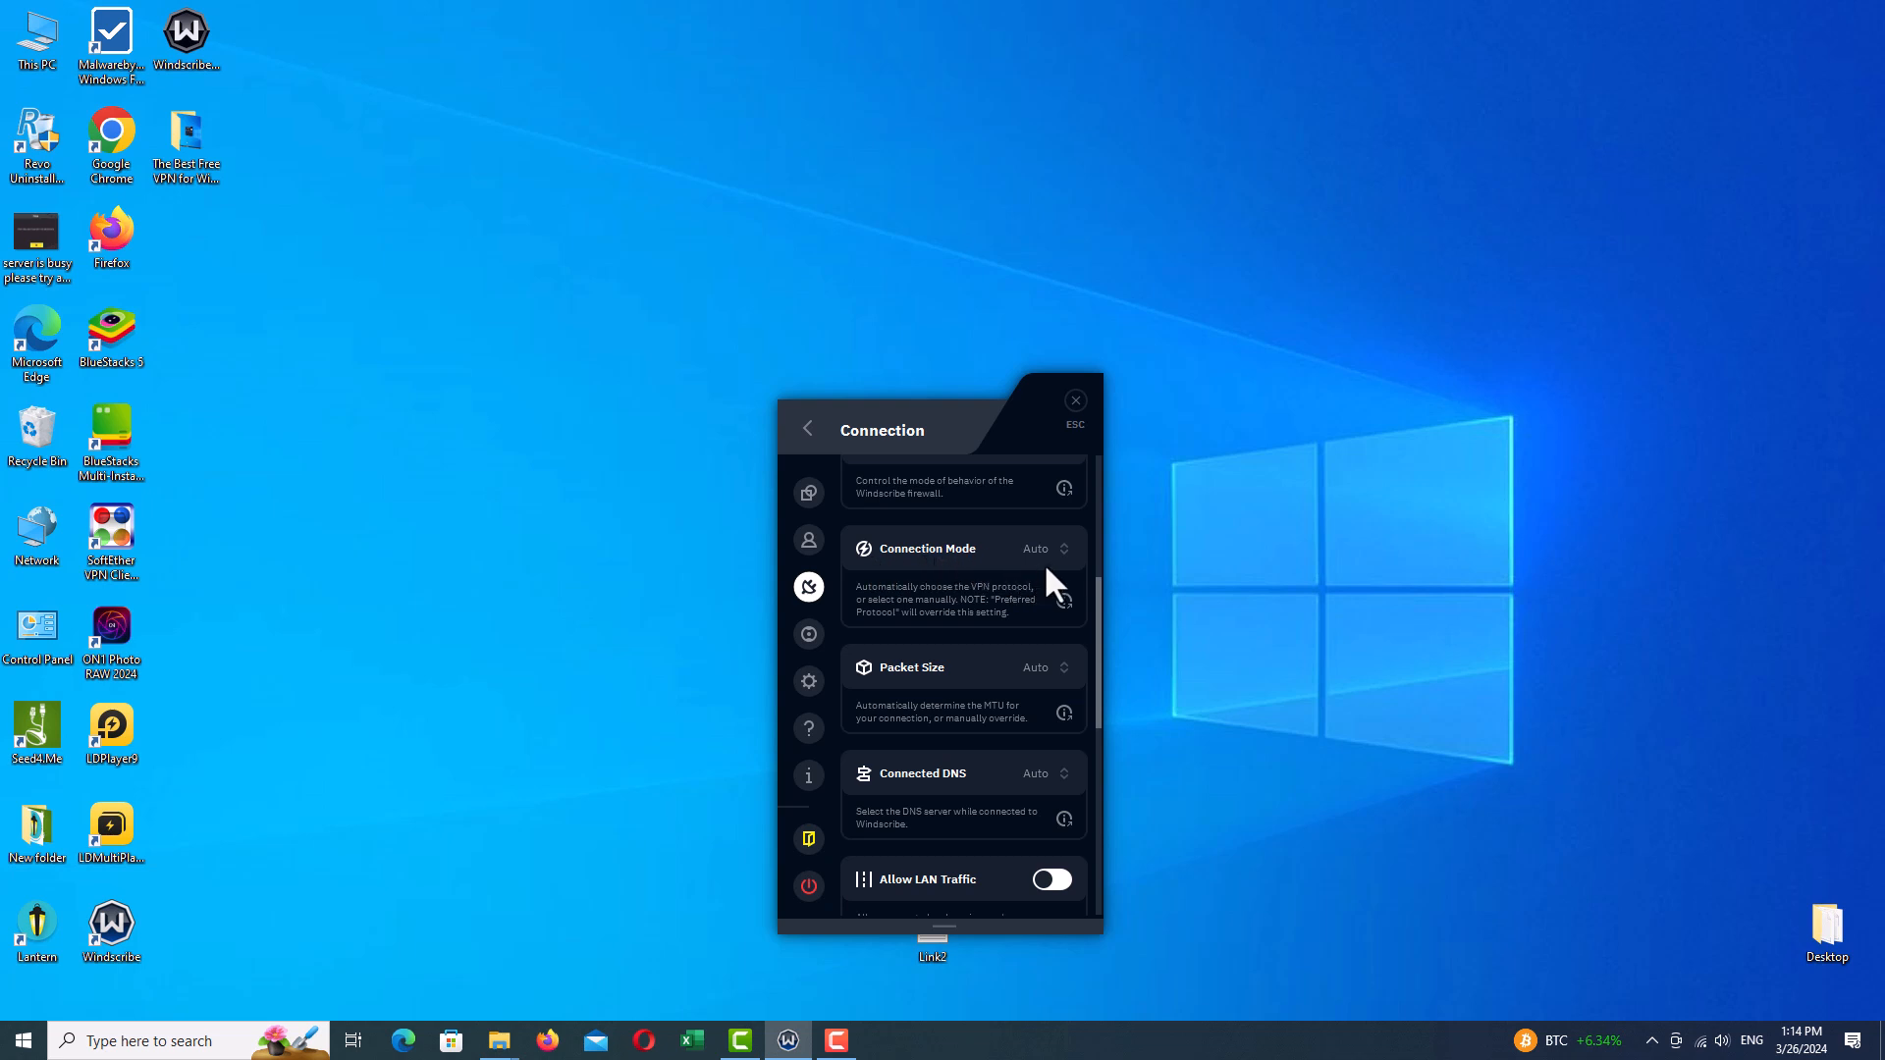
mouse_move(1029, 617)
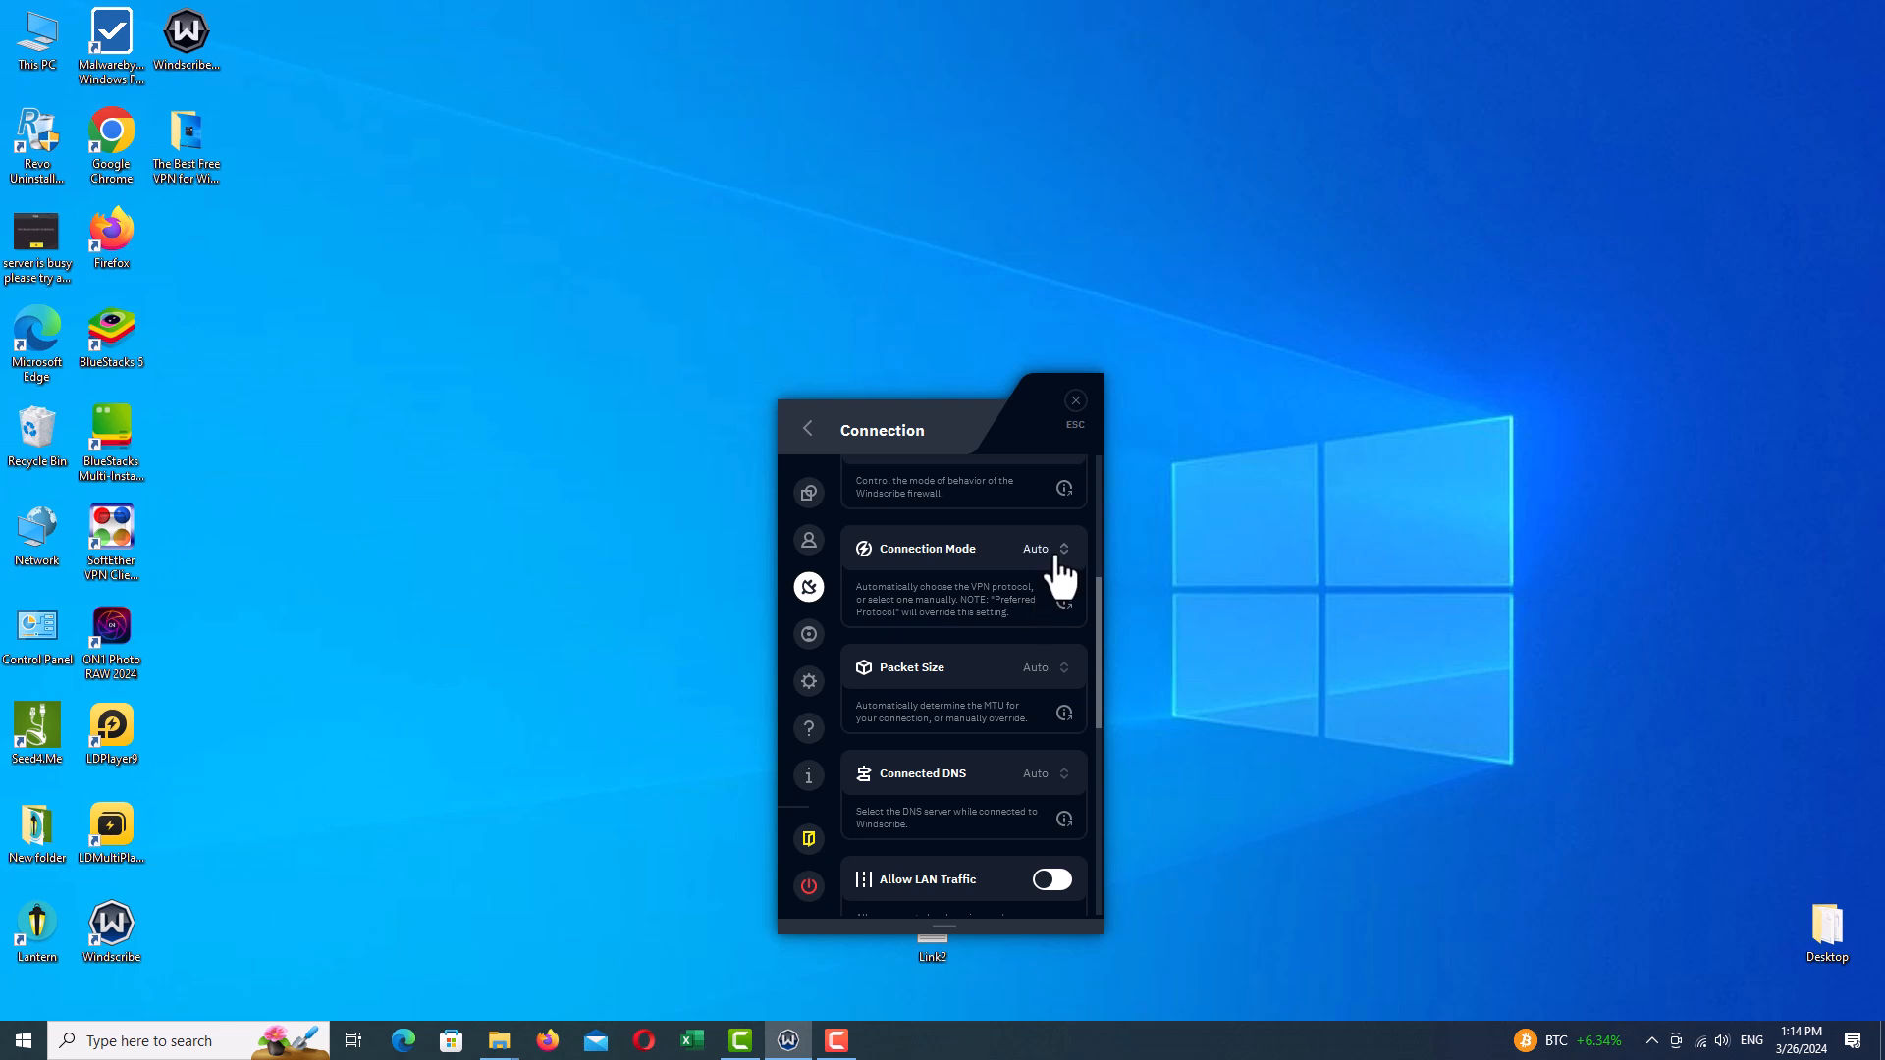
Step: Set Connection Mode to Manual with TCP protocol, browsing the port and protocol lists
click(1041, 548)
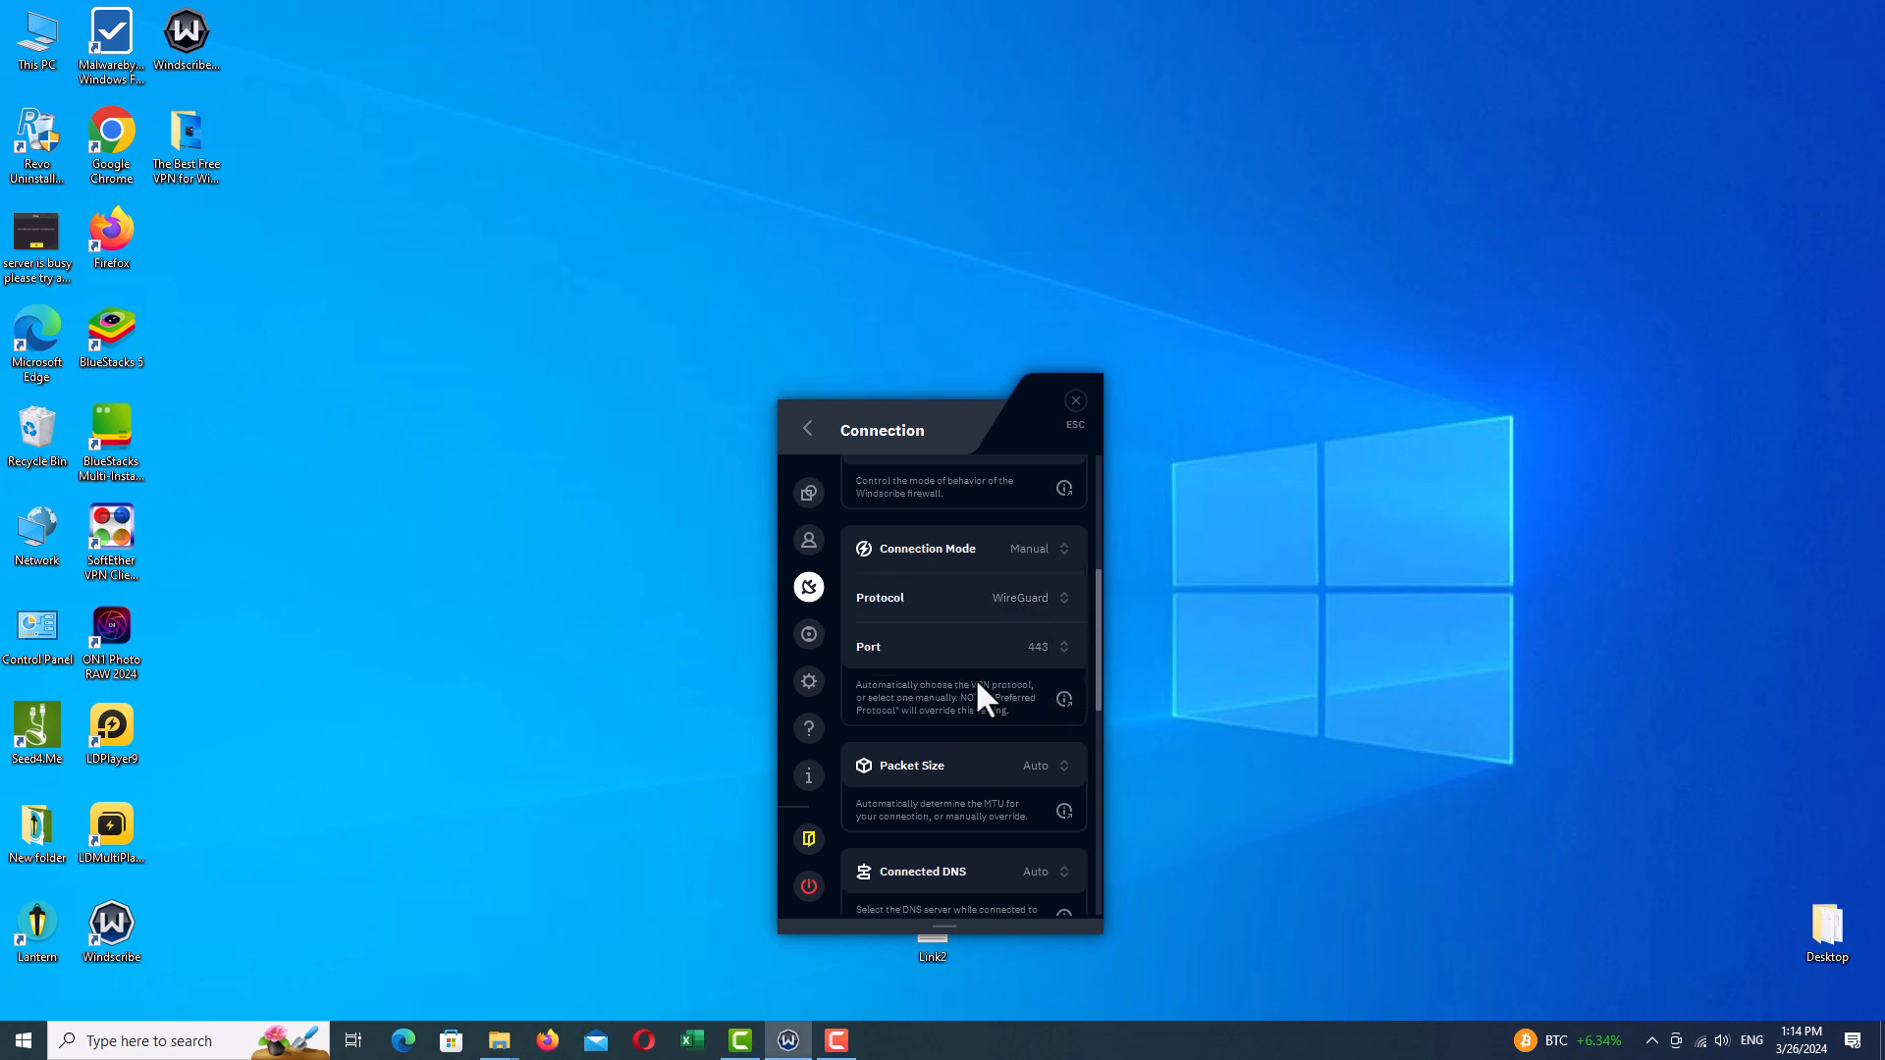
click(1018, 598)
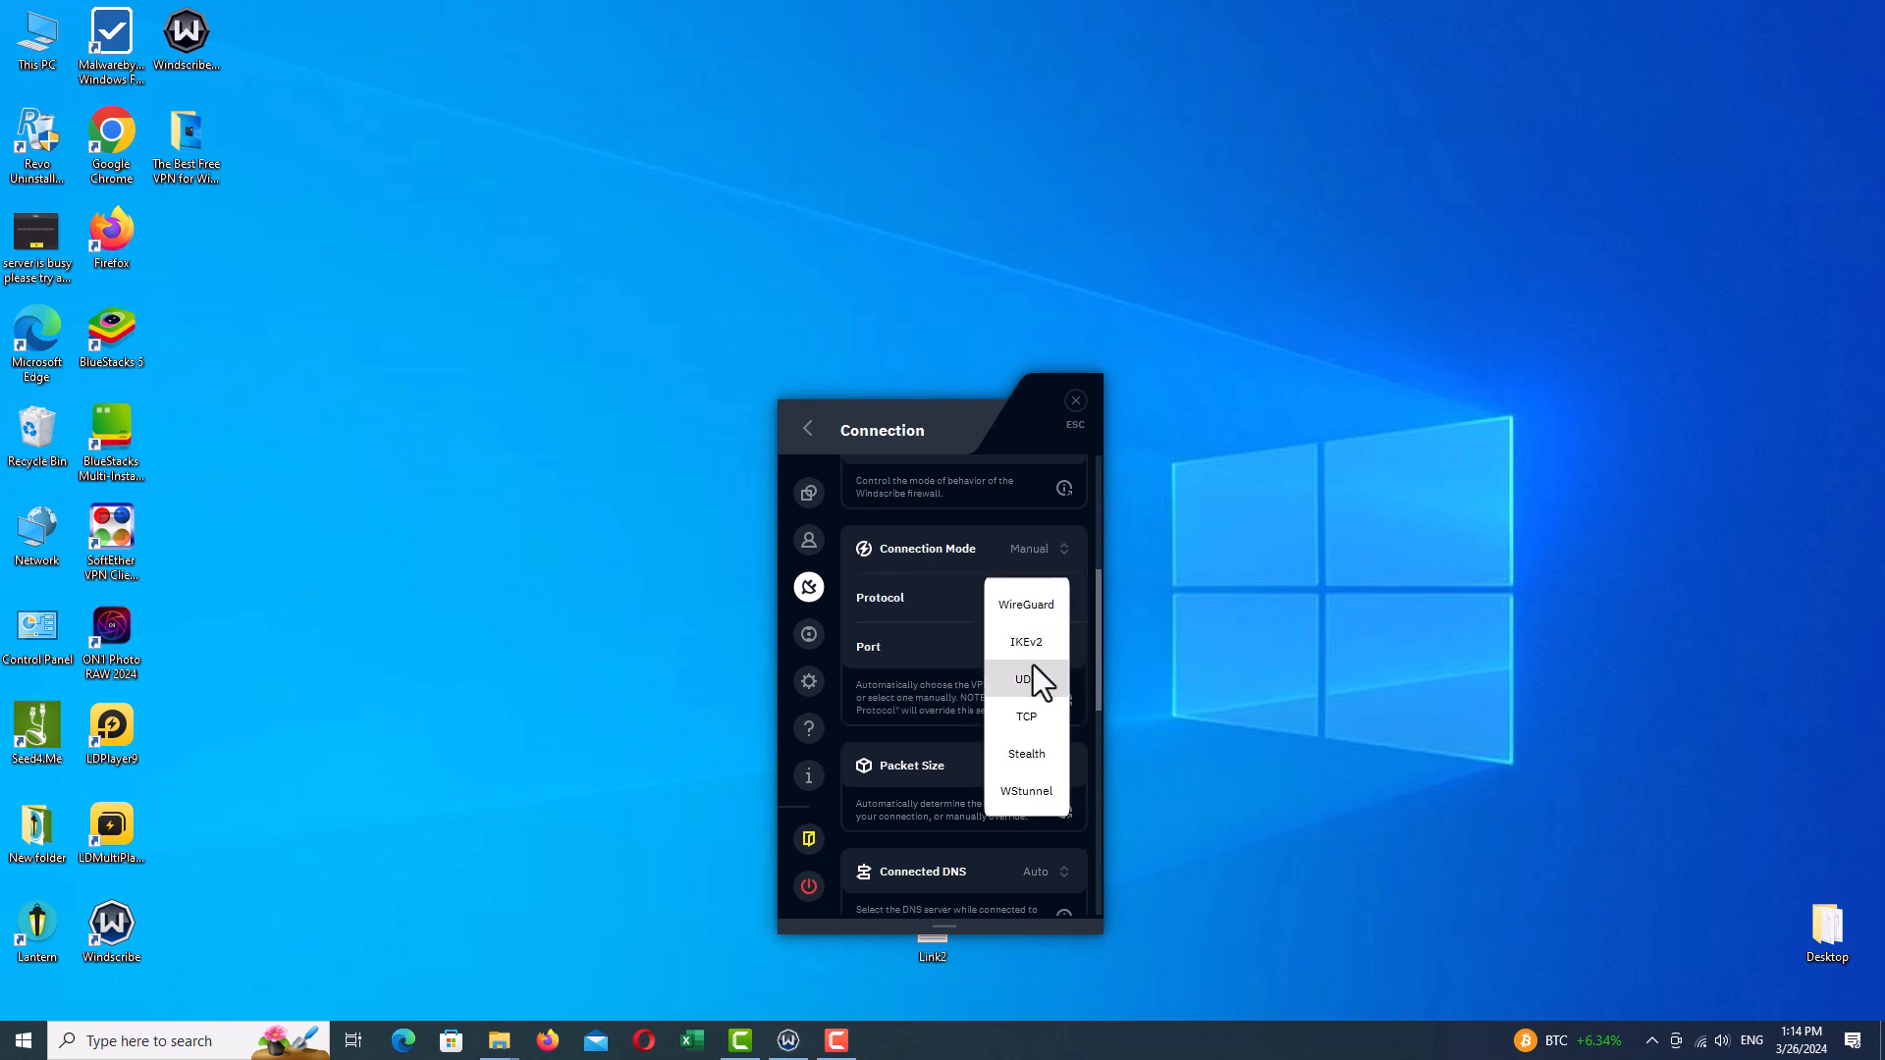
mouse_move(1055, 729)
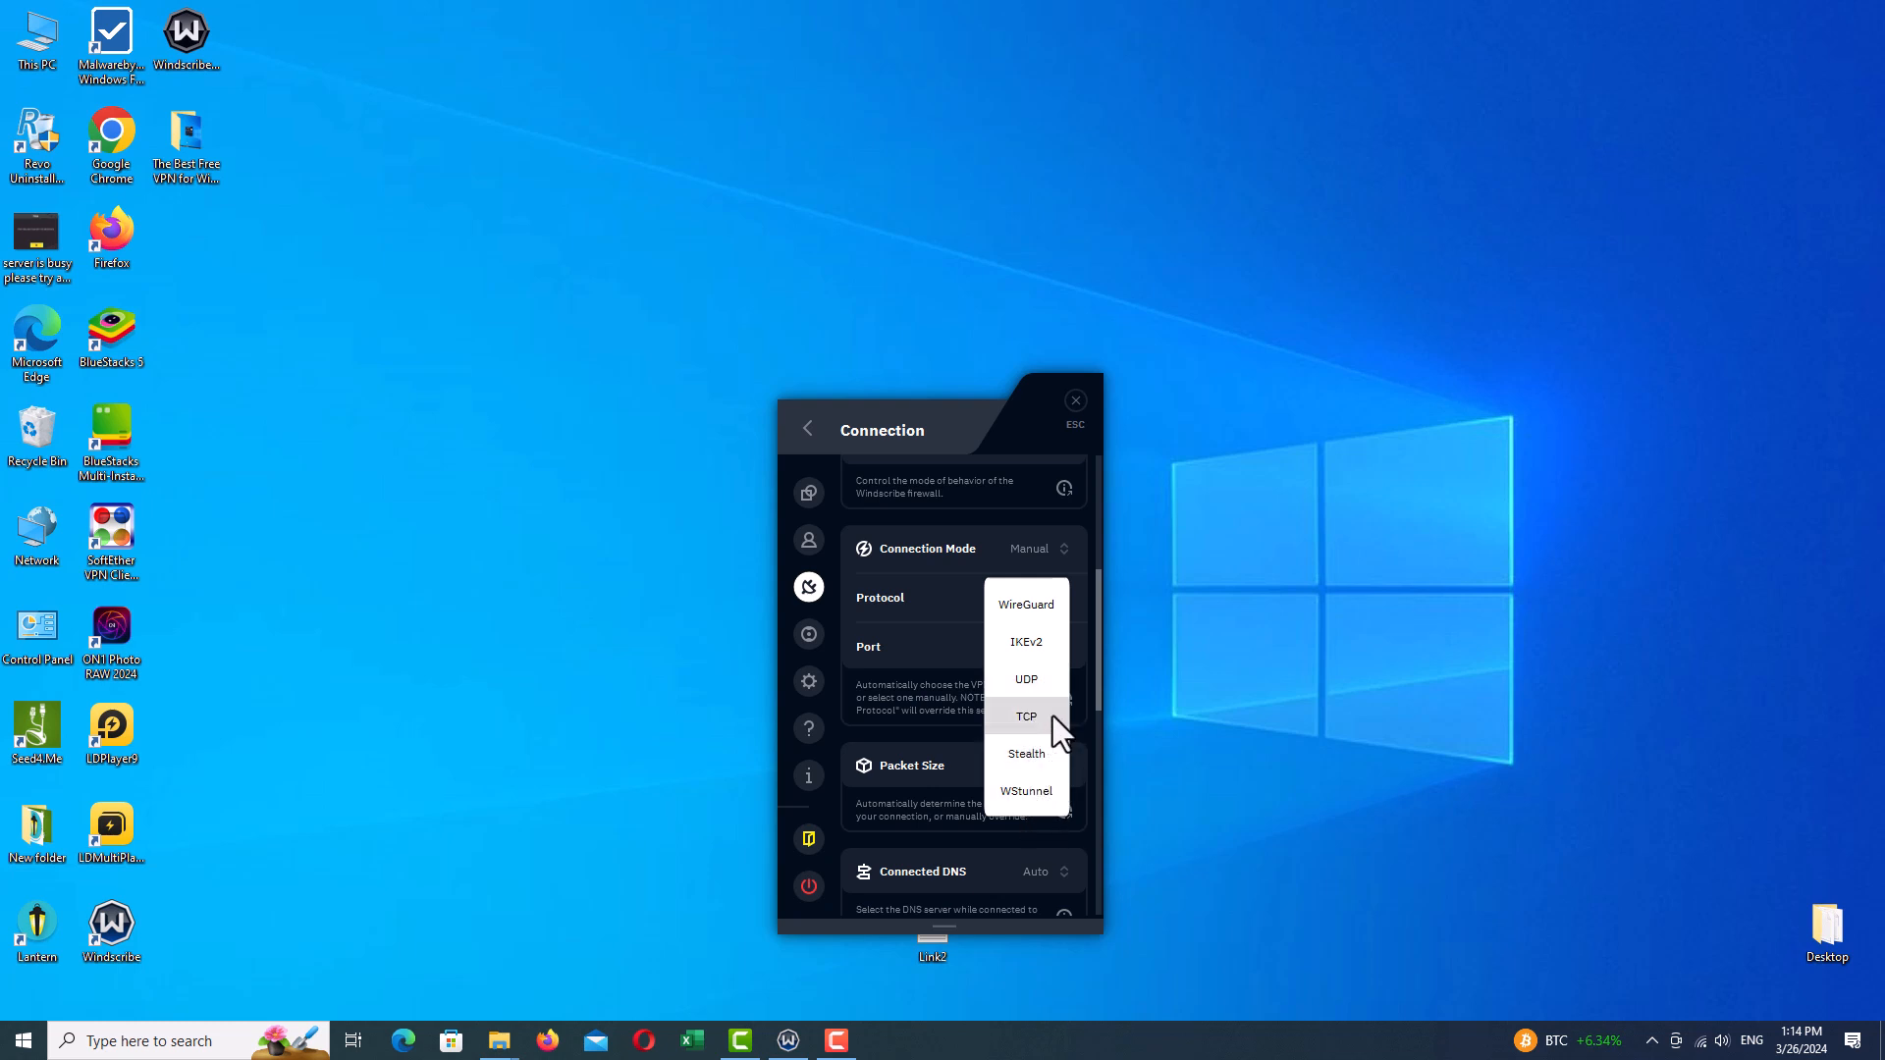
mouse_move(1025, 604)
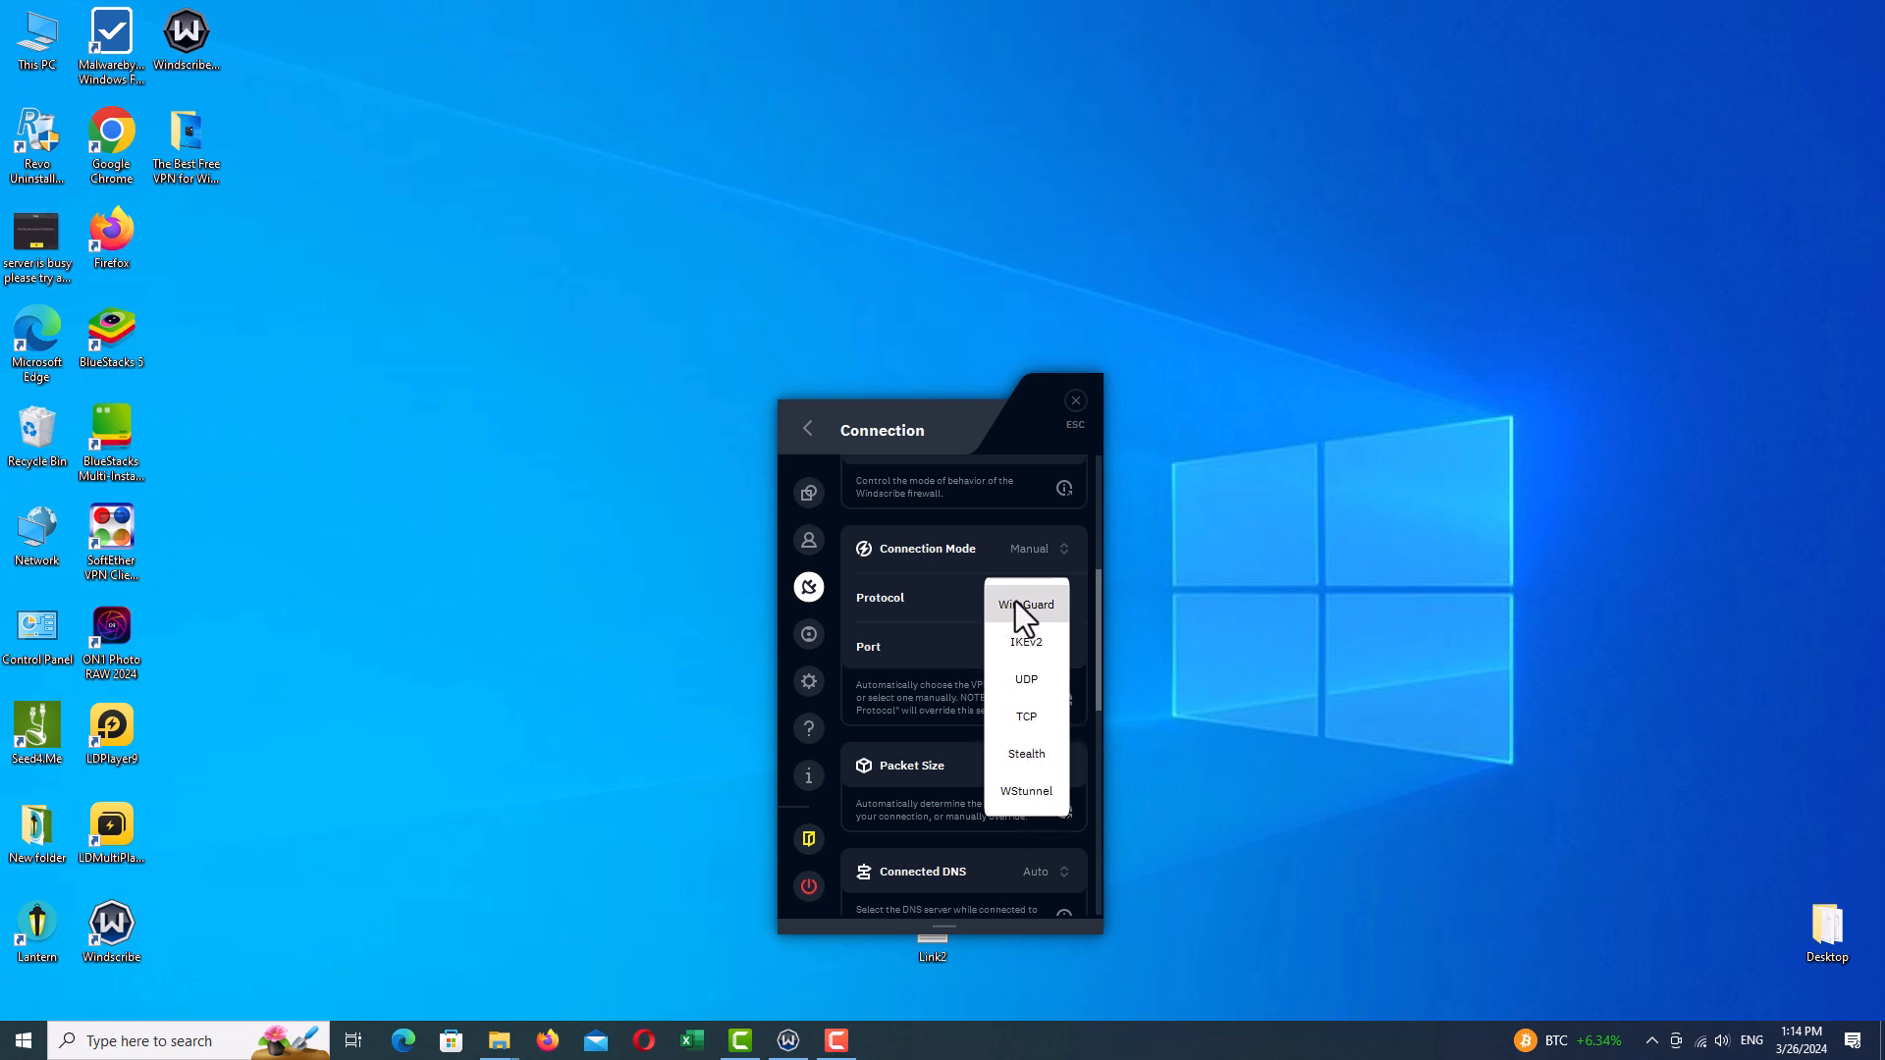
mouse_move(1028, 717)
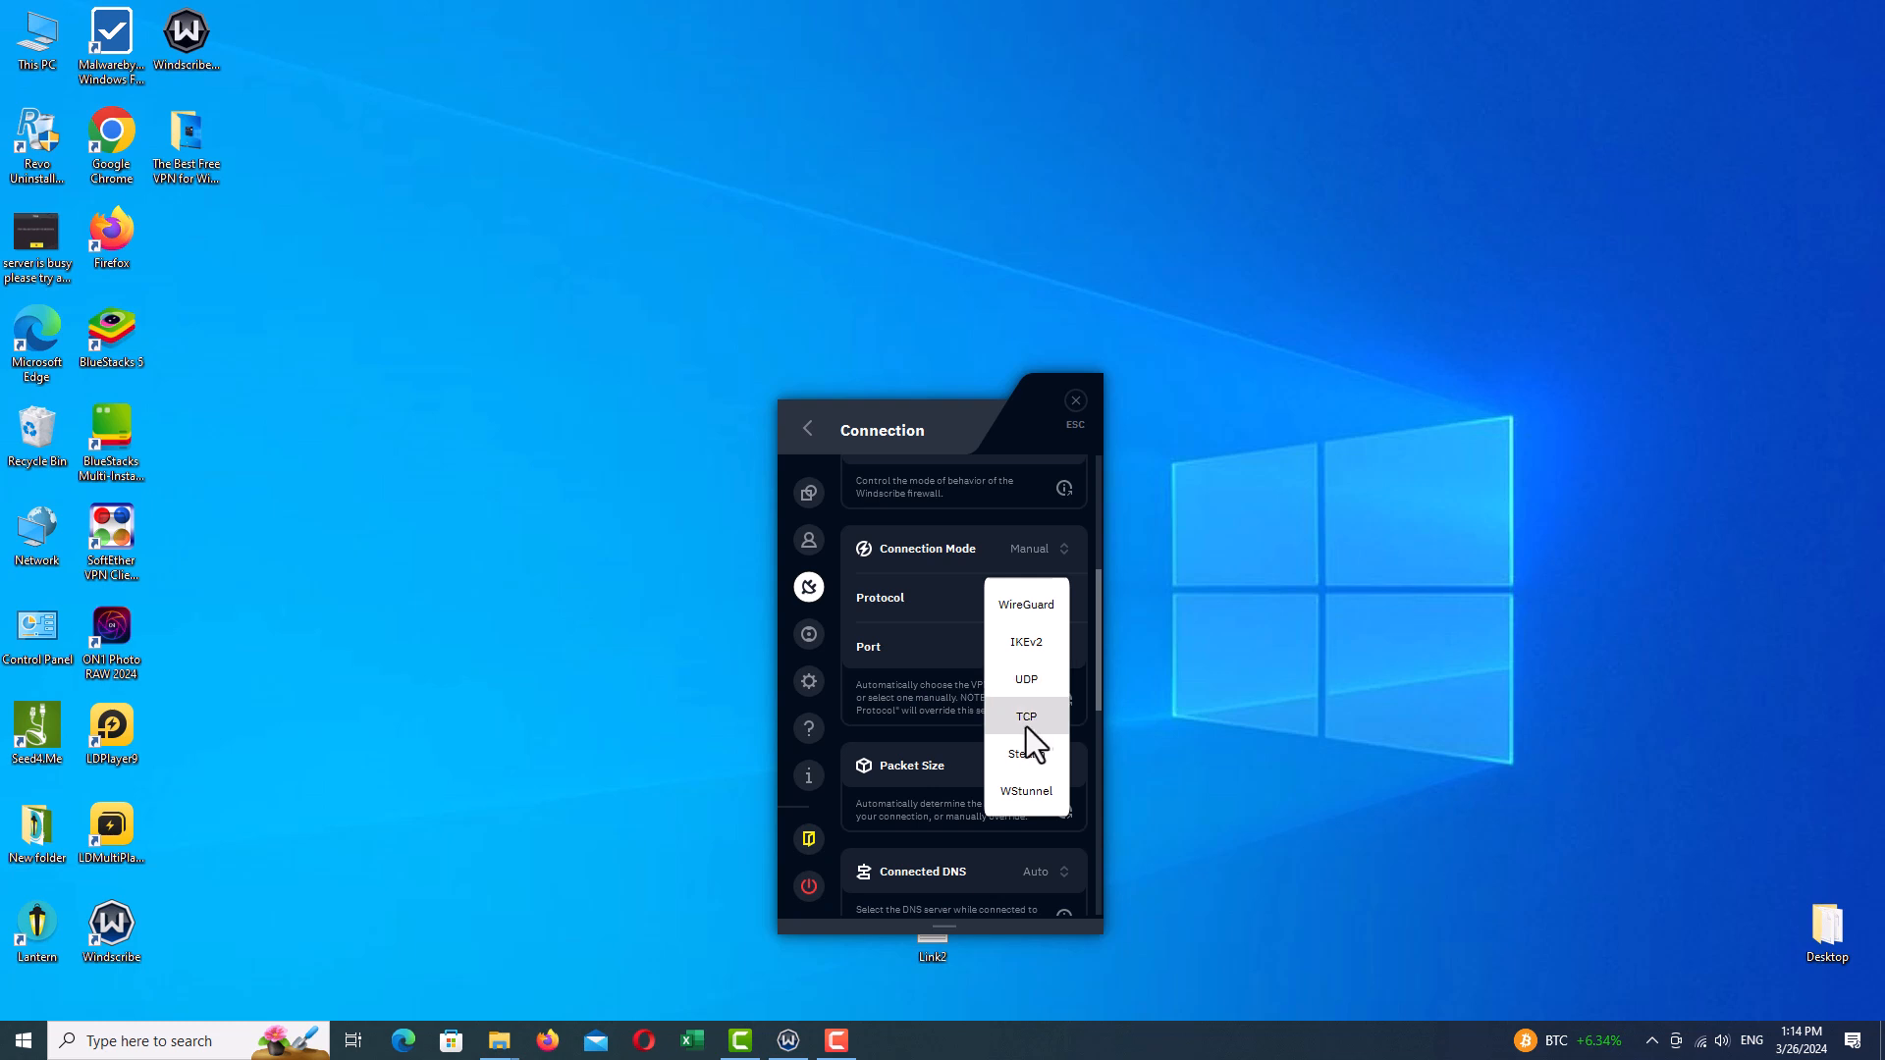
mouse_move(1034, 794)
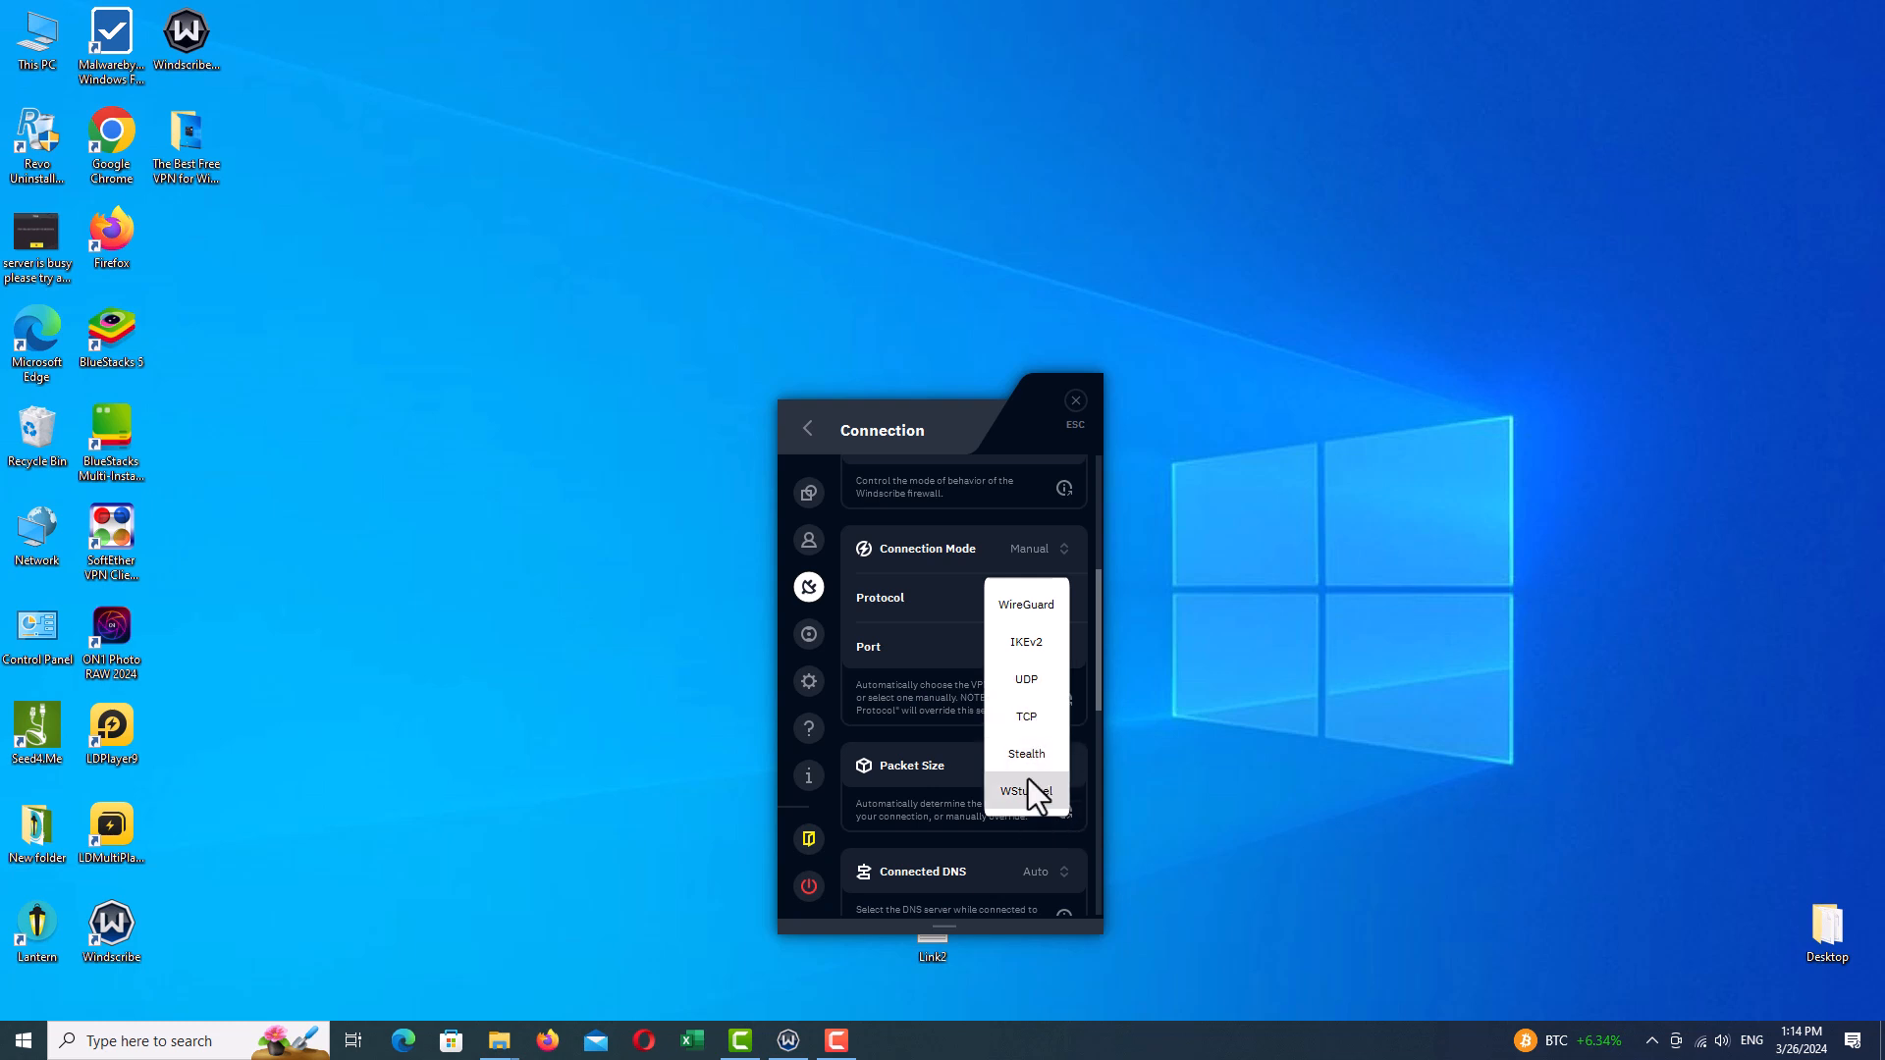
mouse_move(1025, 716)
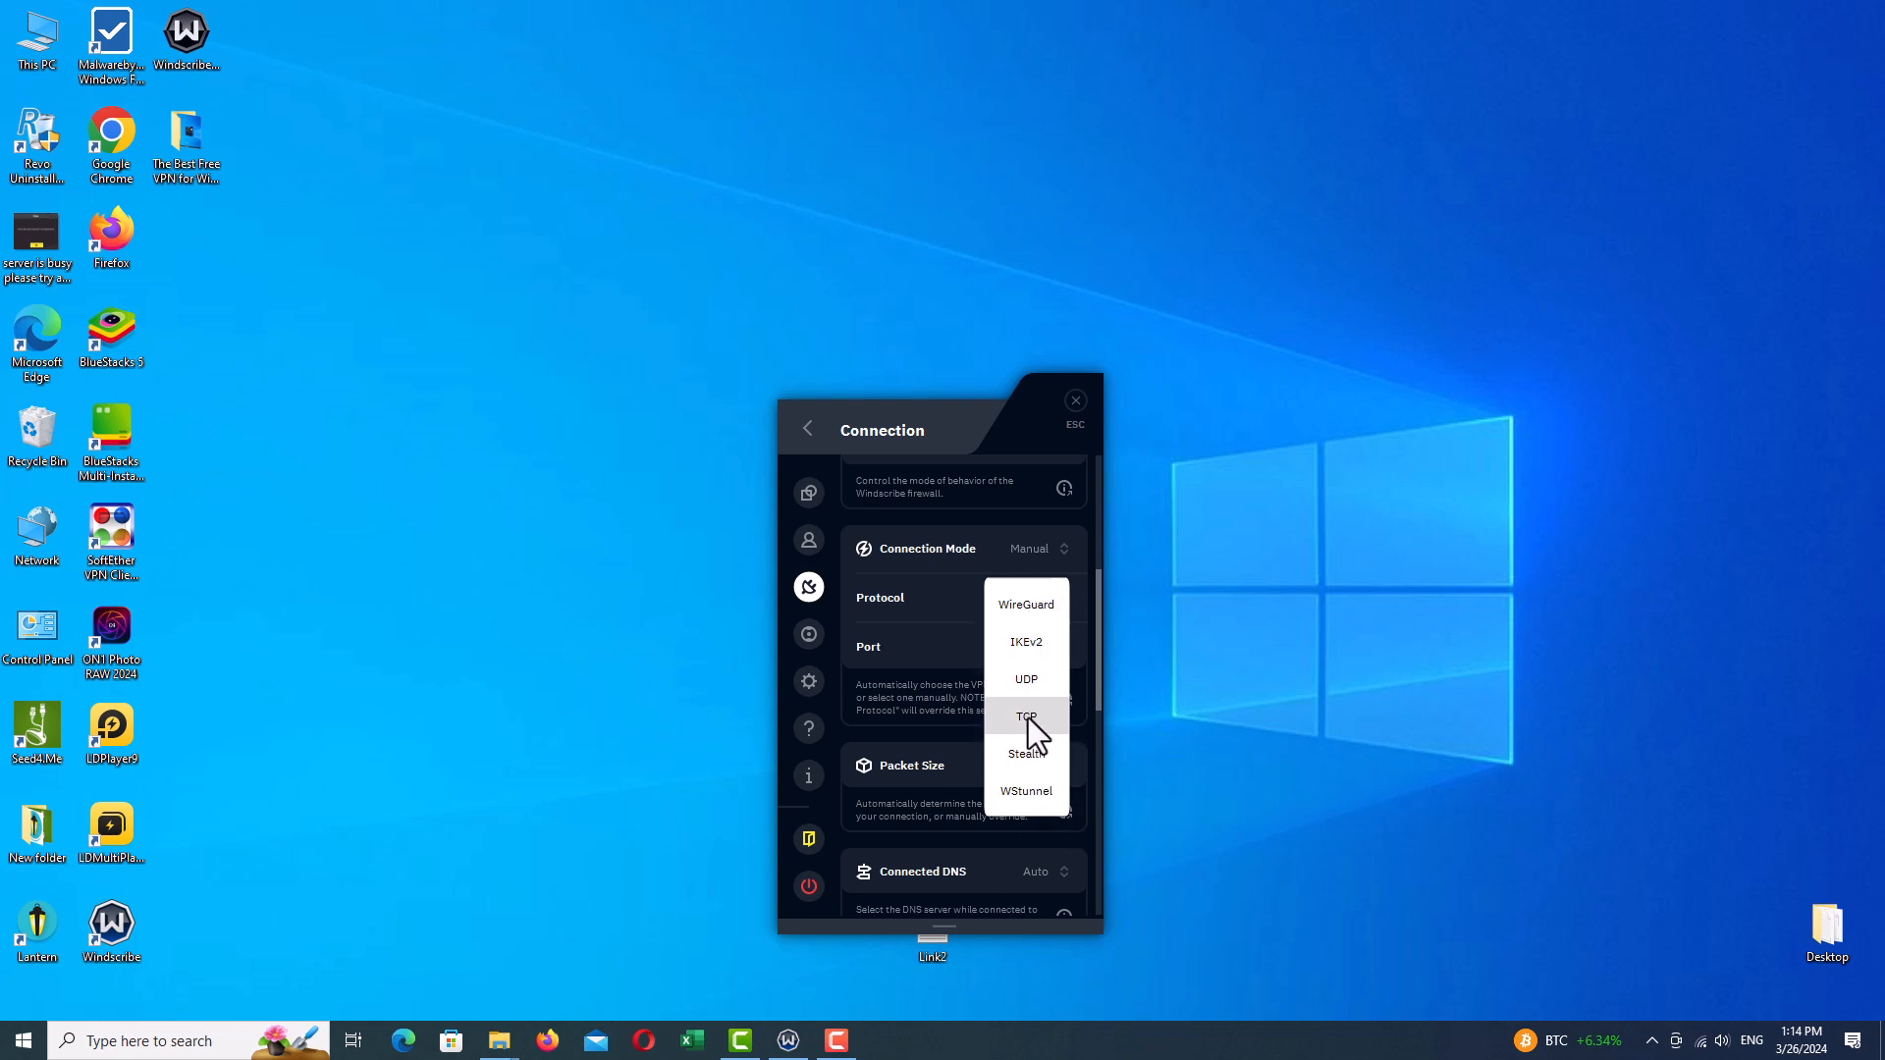
click(1025, 716)
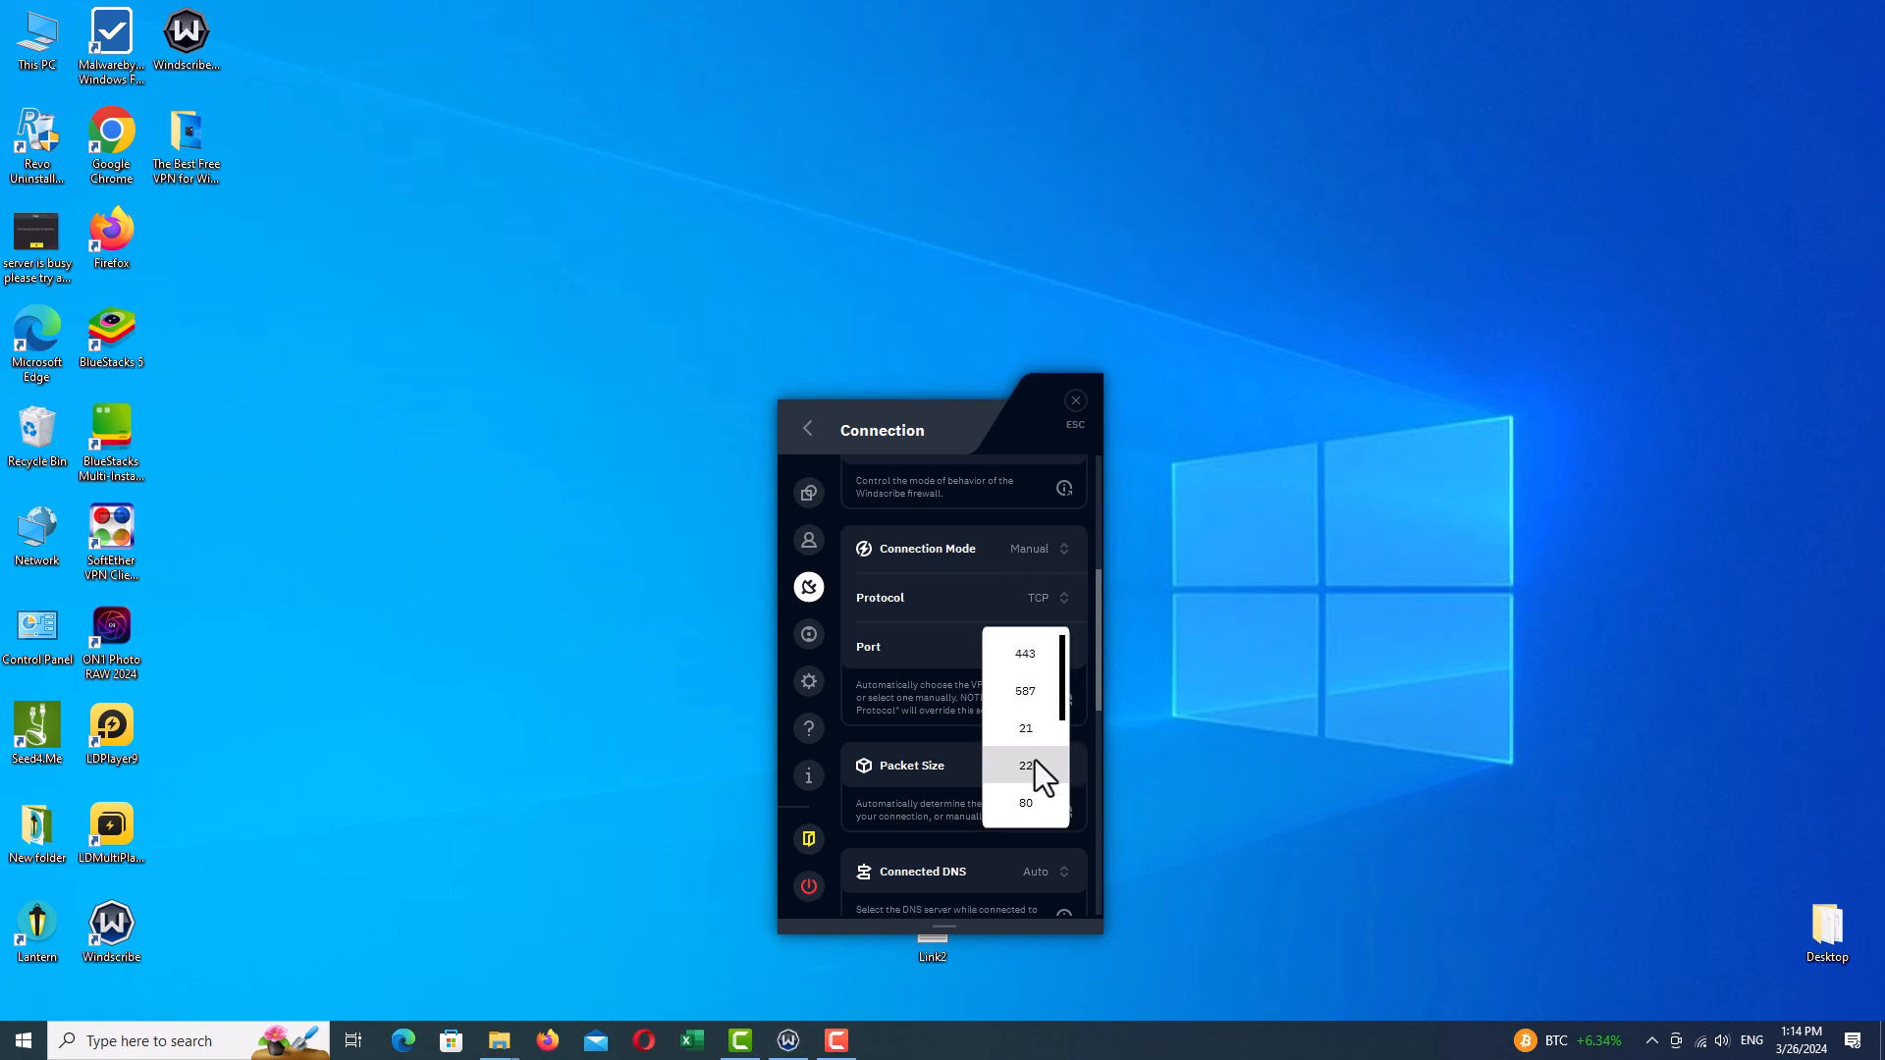
scroll(down, 3)
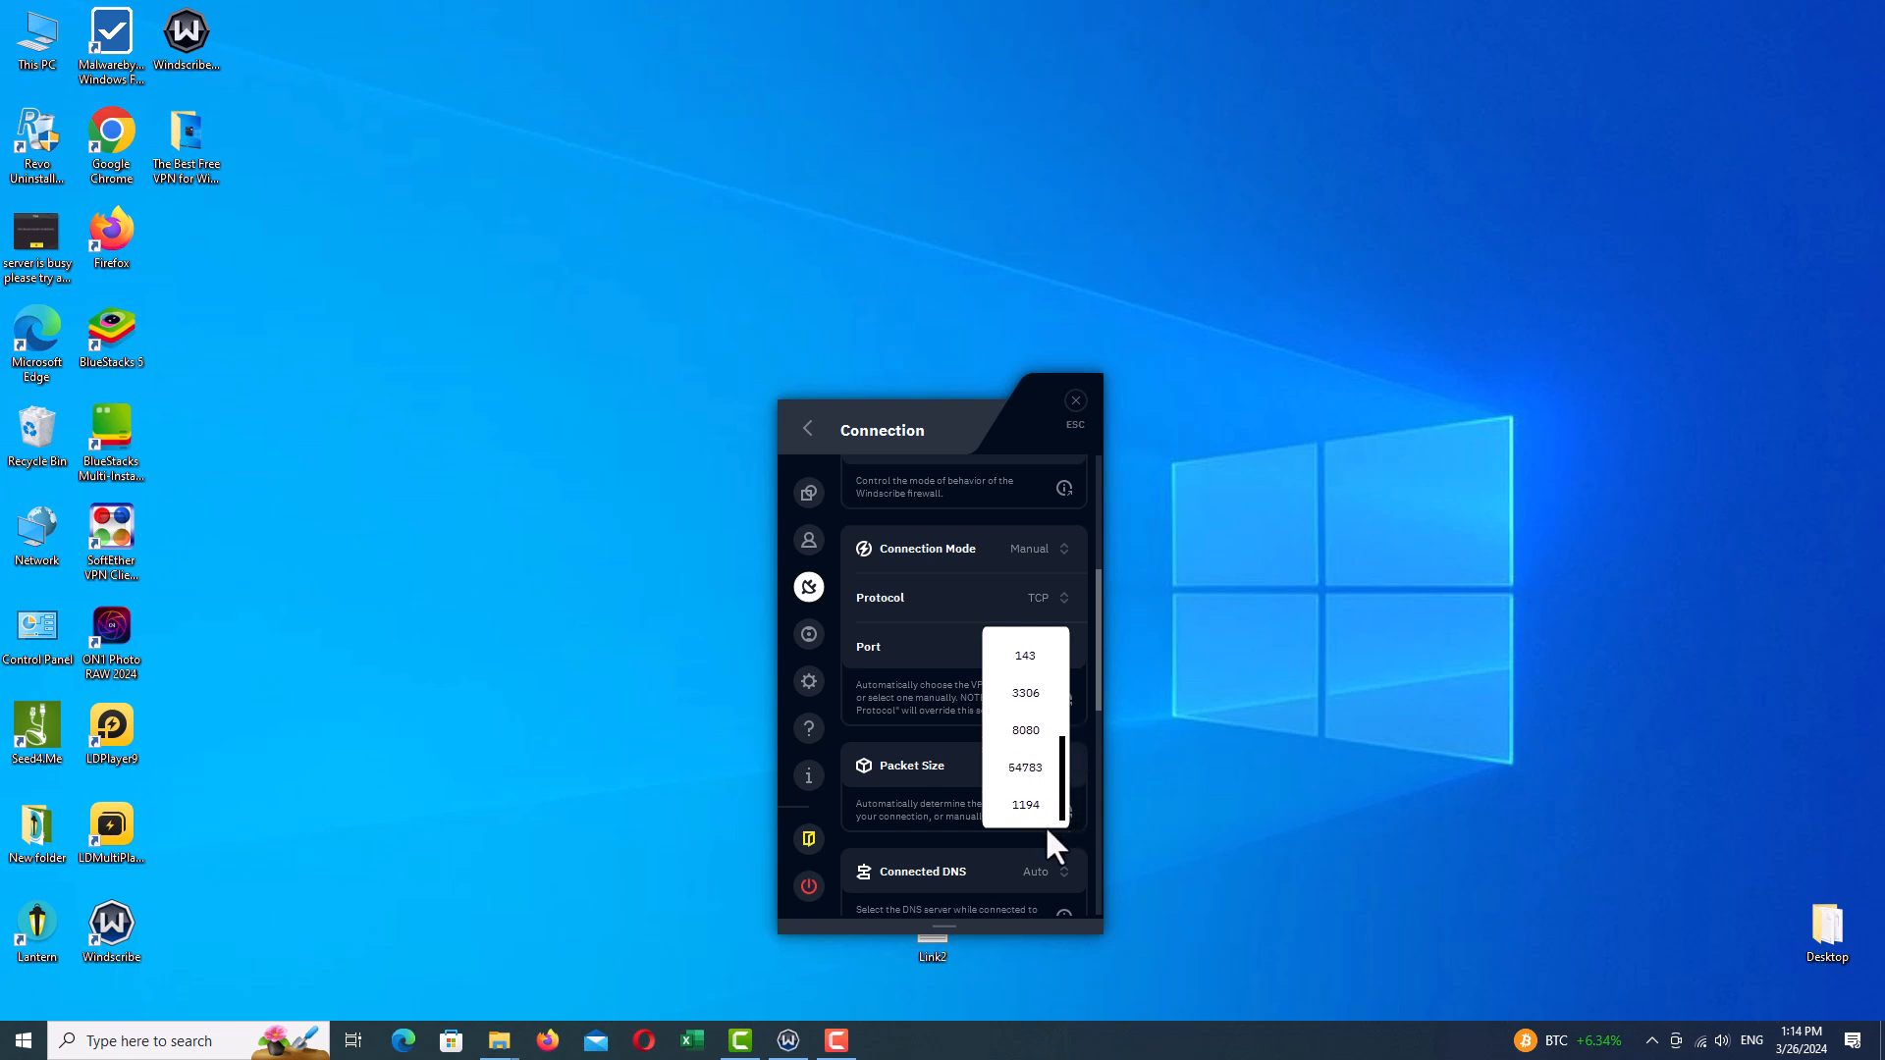
click(1024, 655)
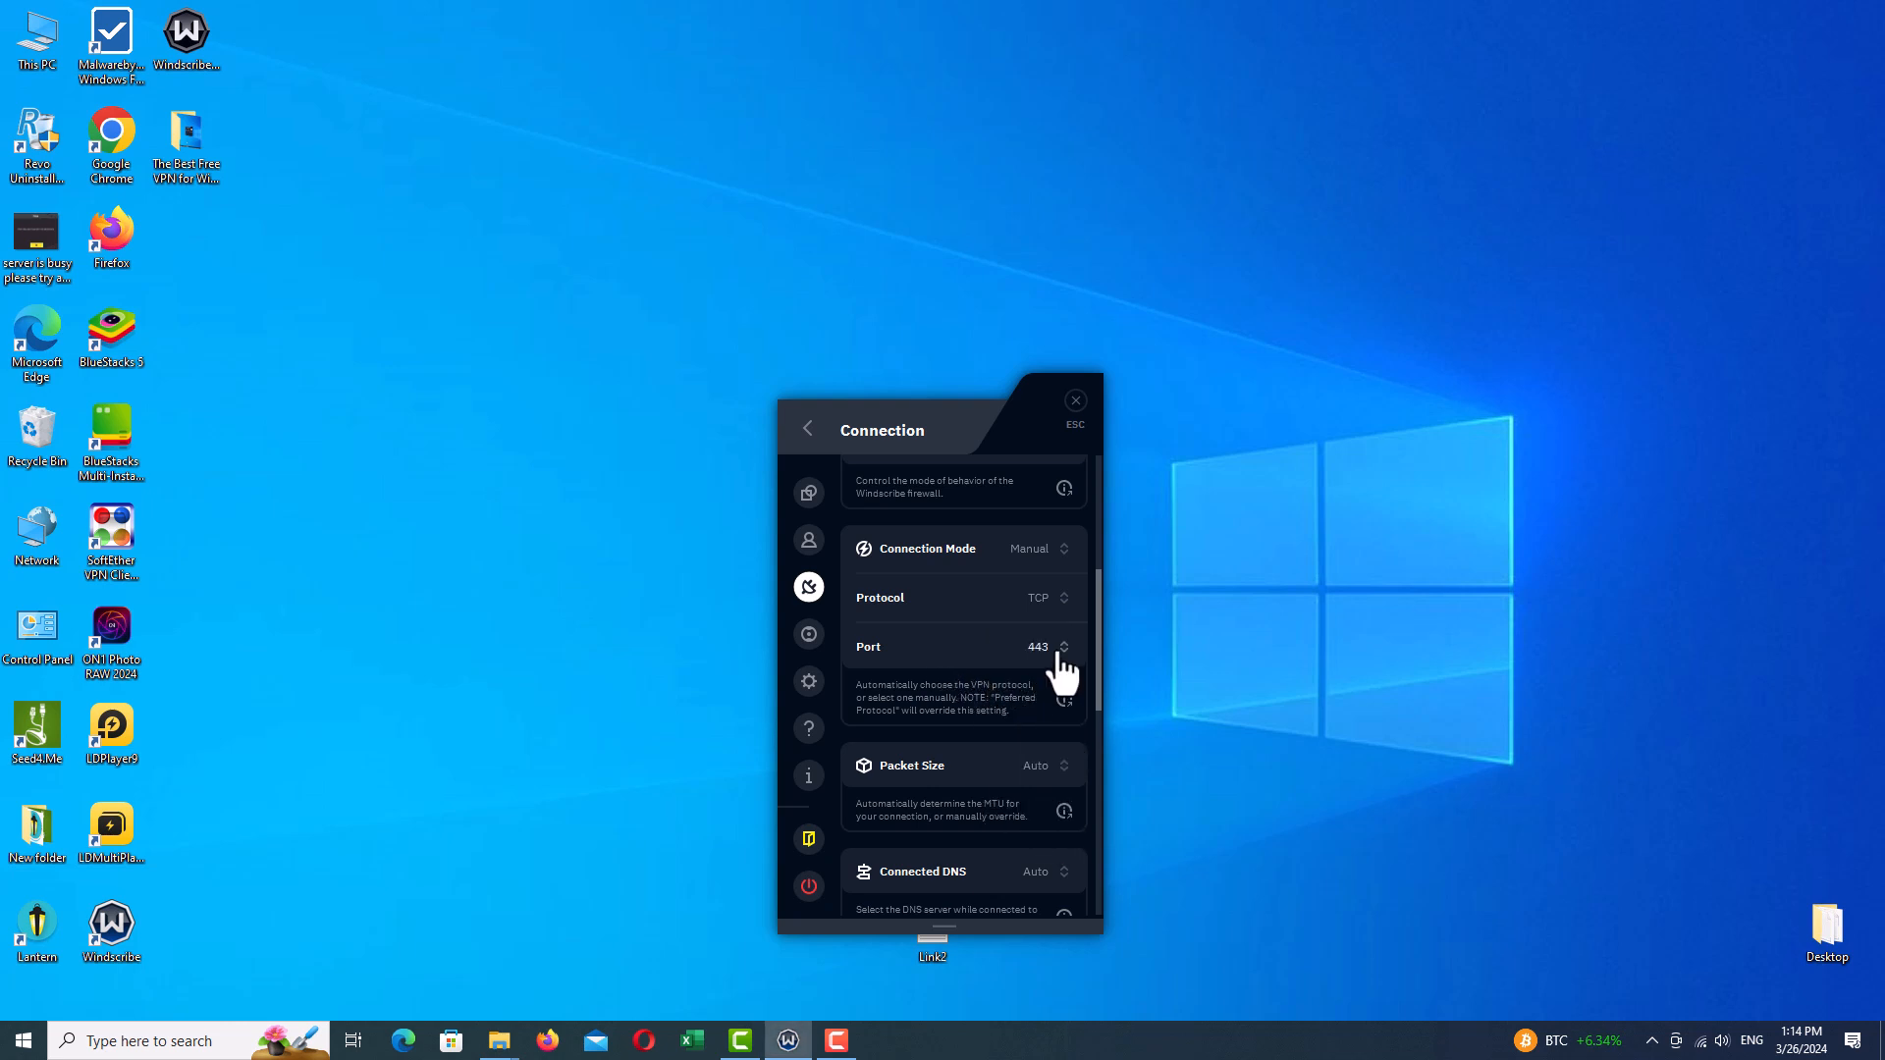
click(1038, 598)
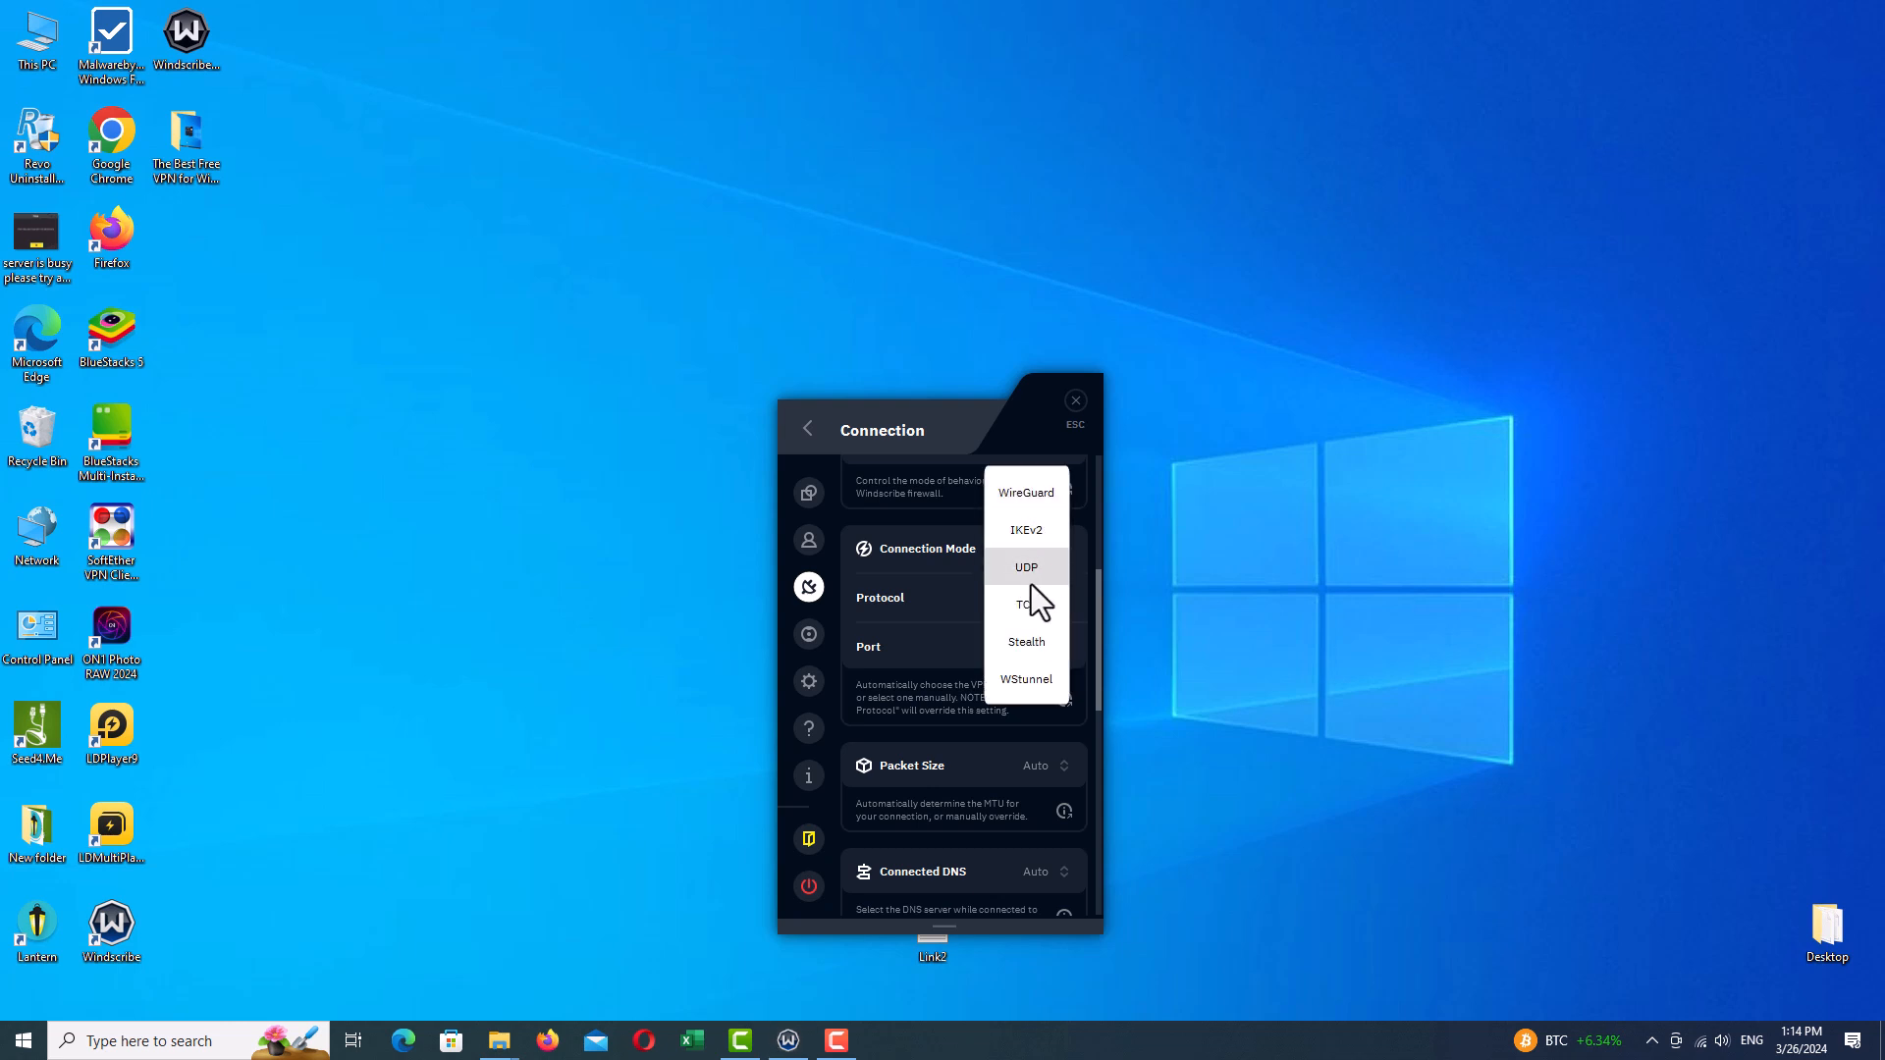
click(1025, 641)
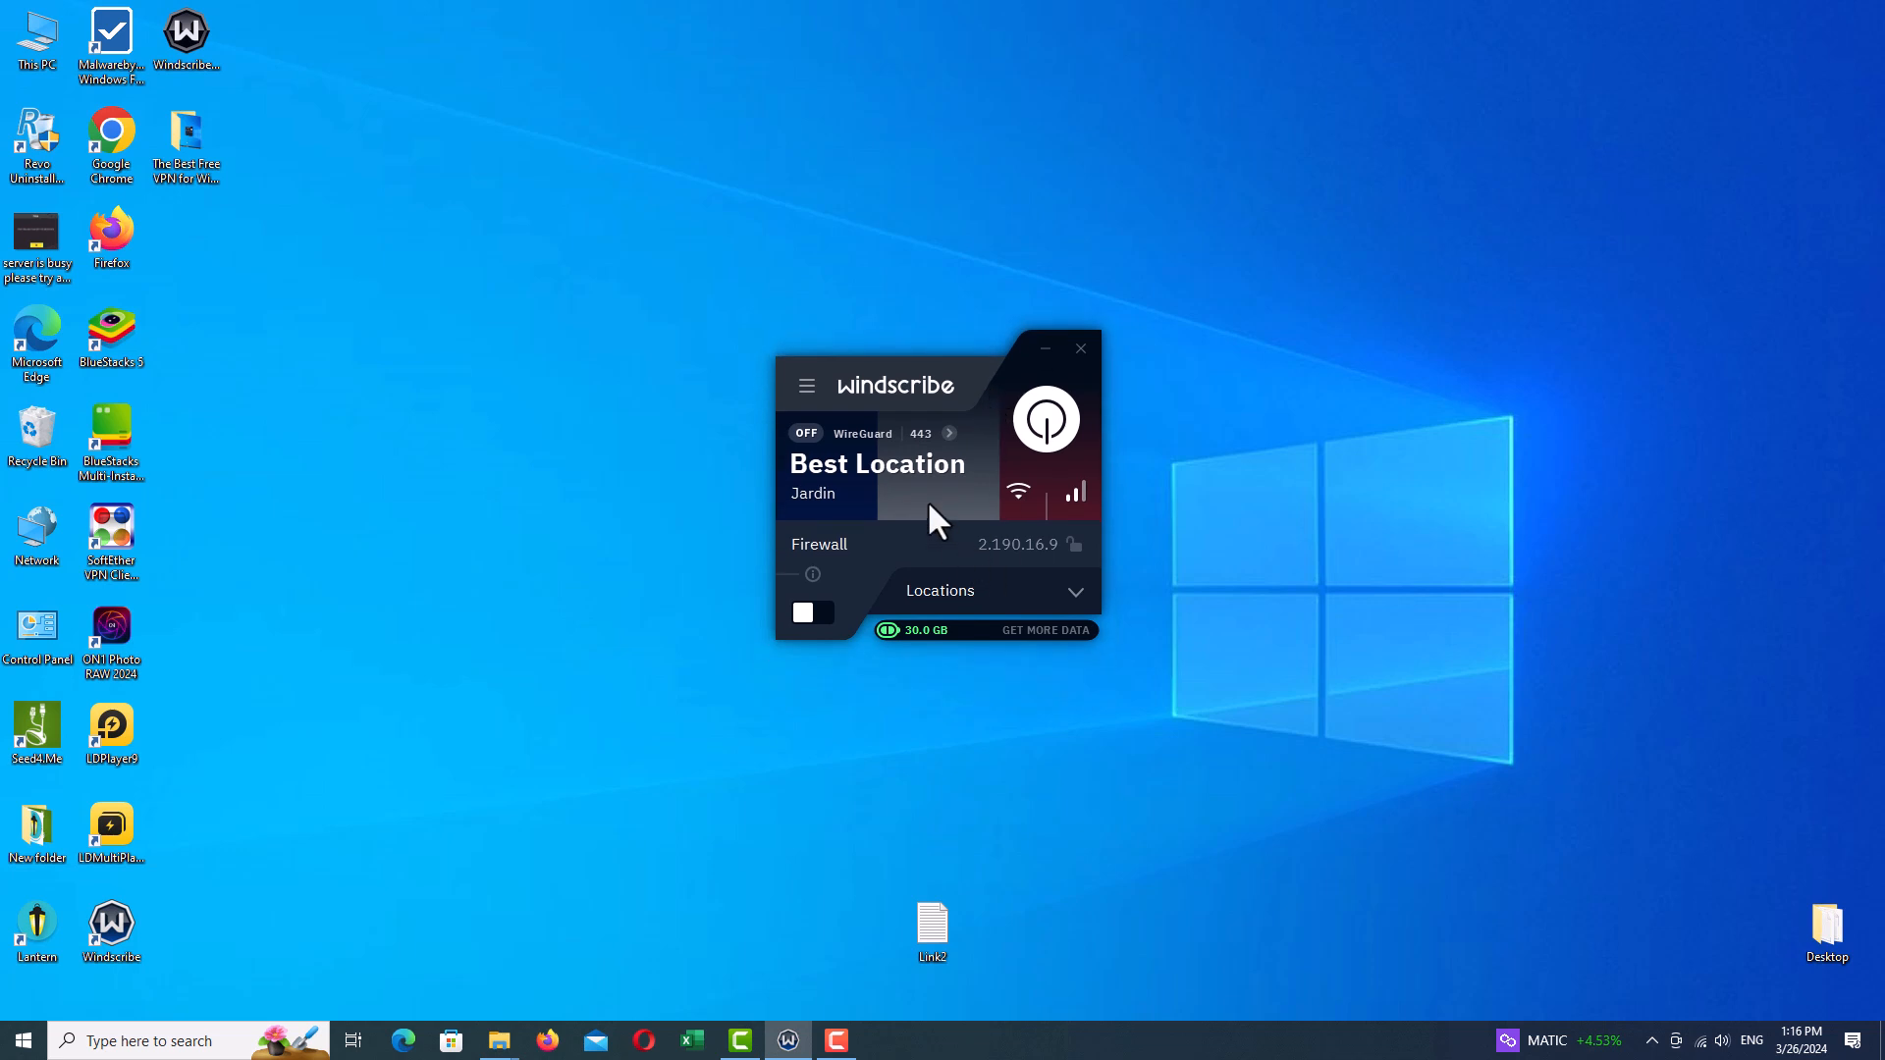
Step: Browse the locations list, expand a country and connect to the Frankfurt Wurstchen server
click(889, 433)
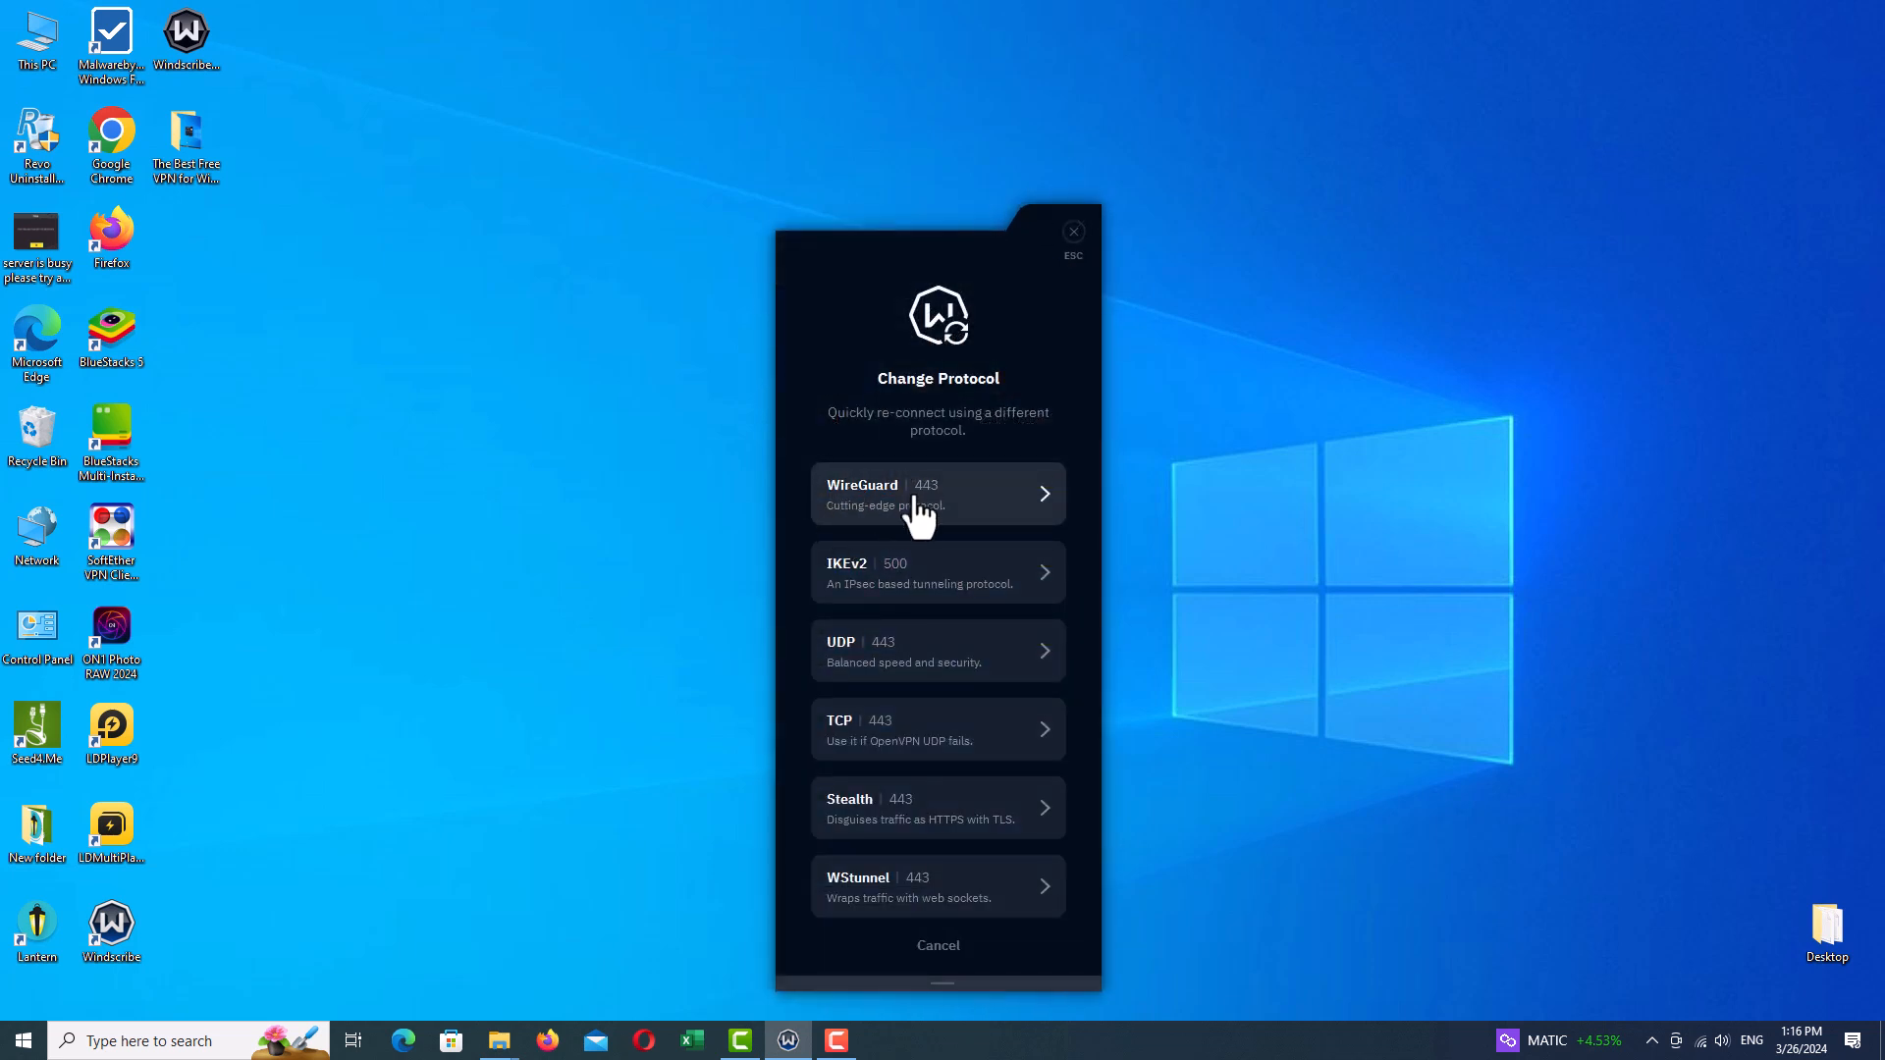
mouse_move(914, 462)
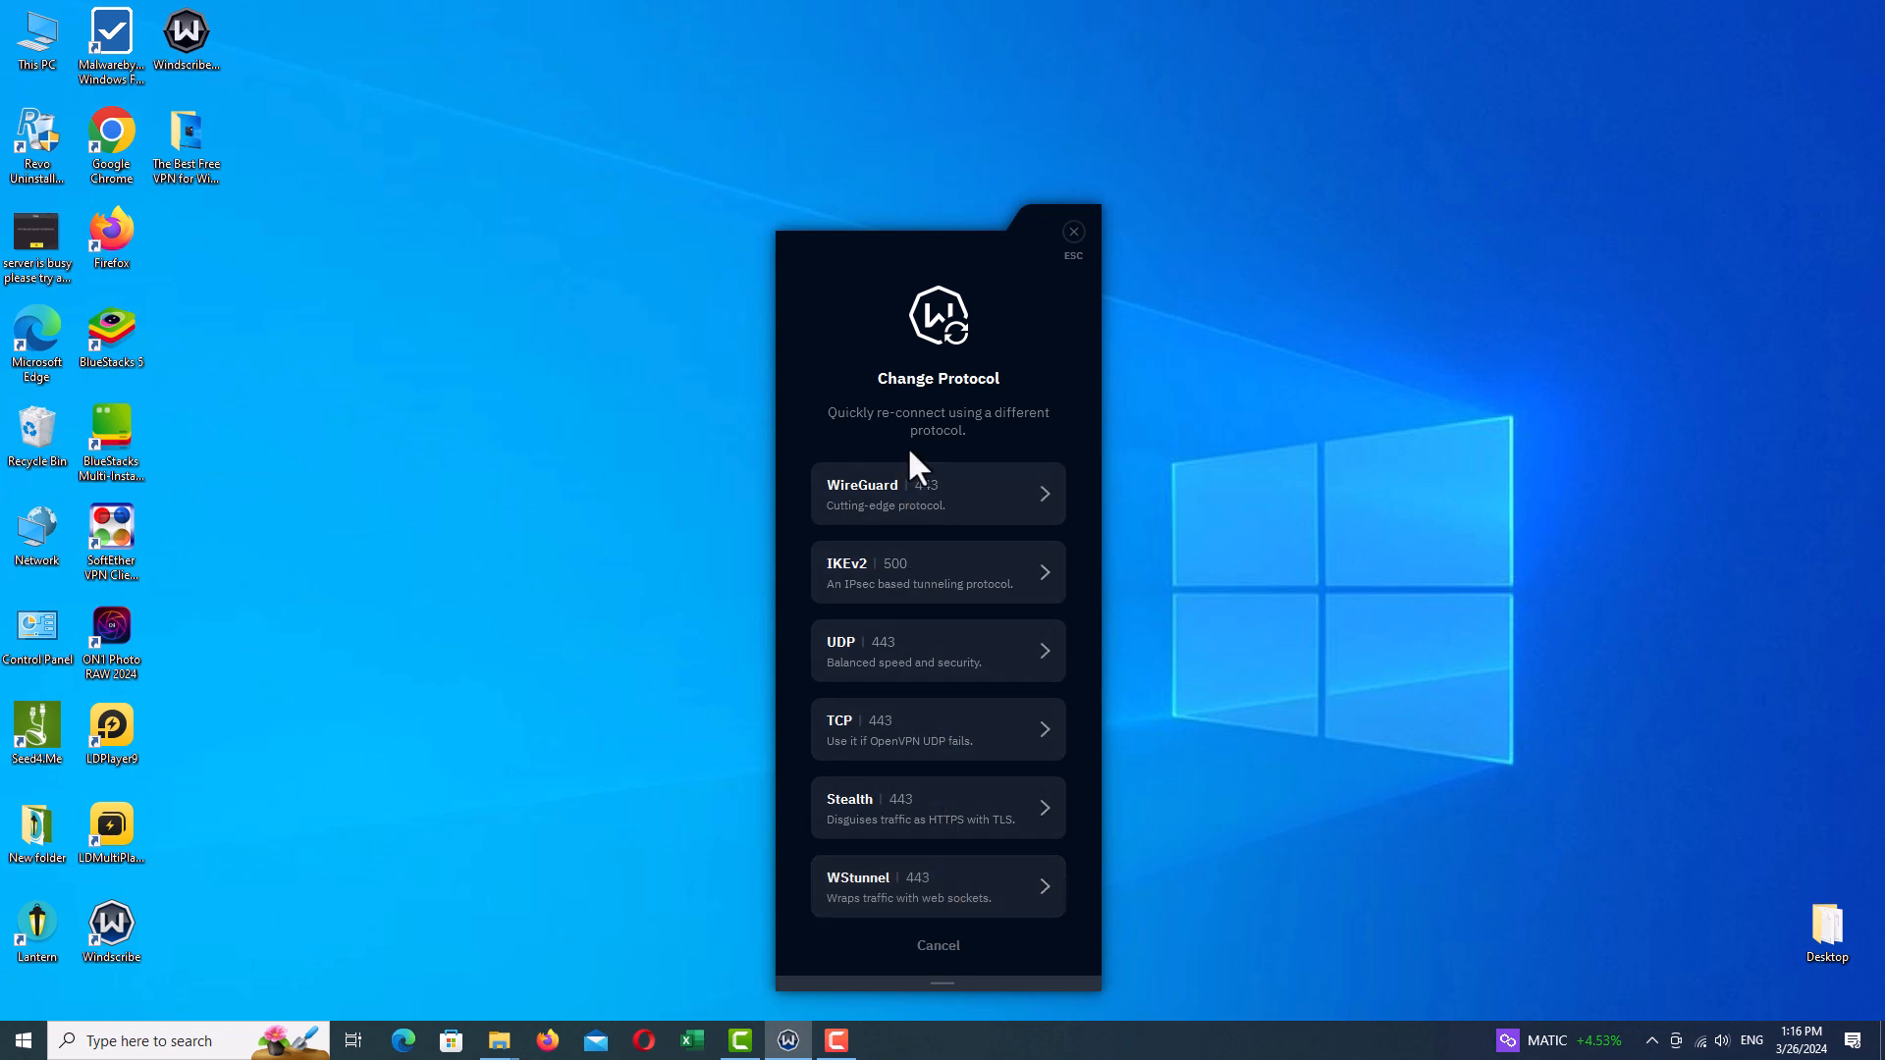
mouse_move(947, 977)
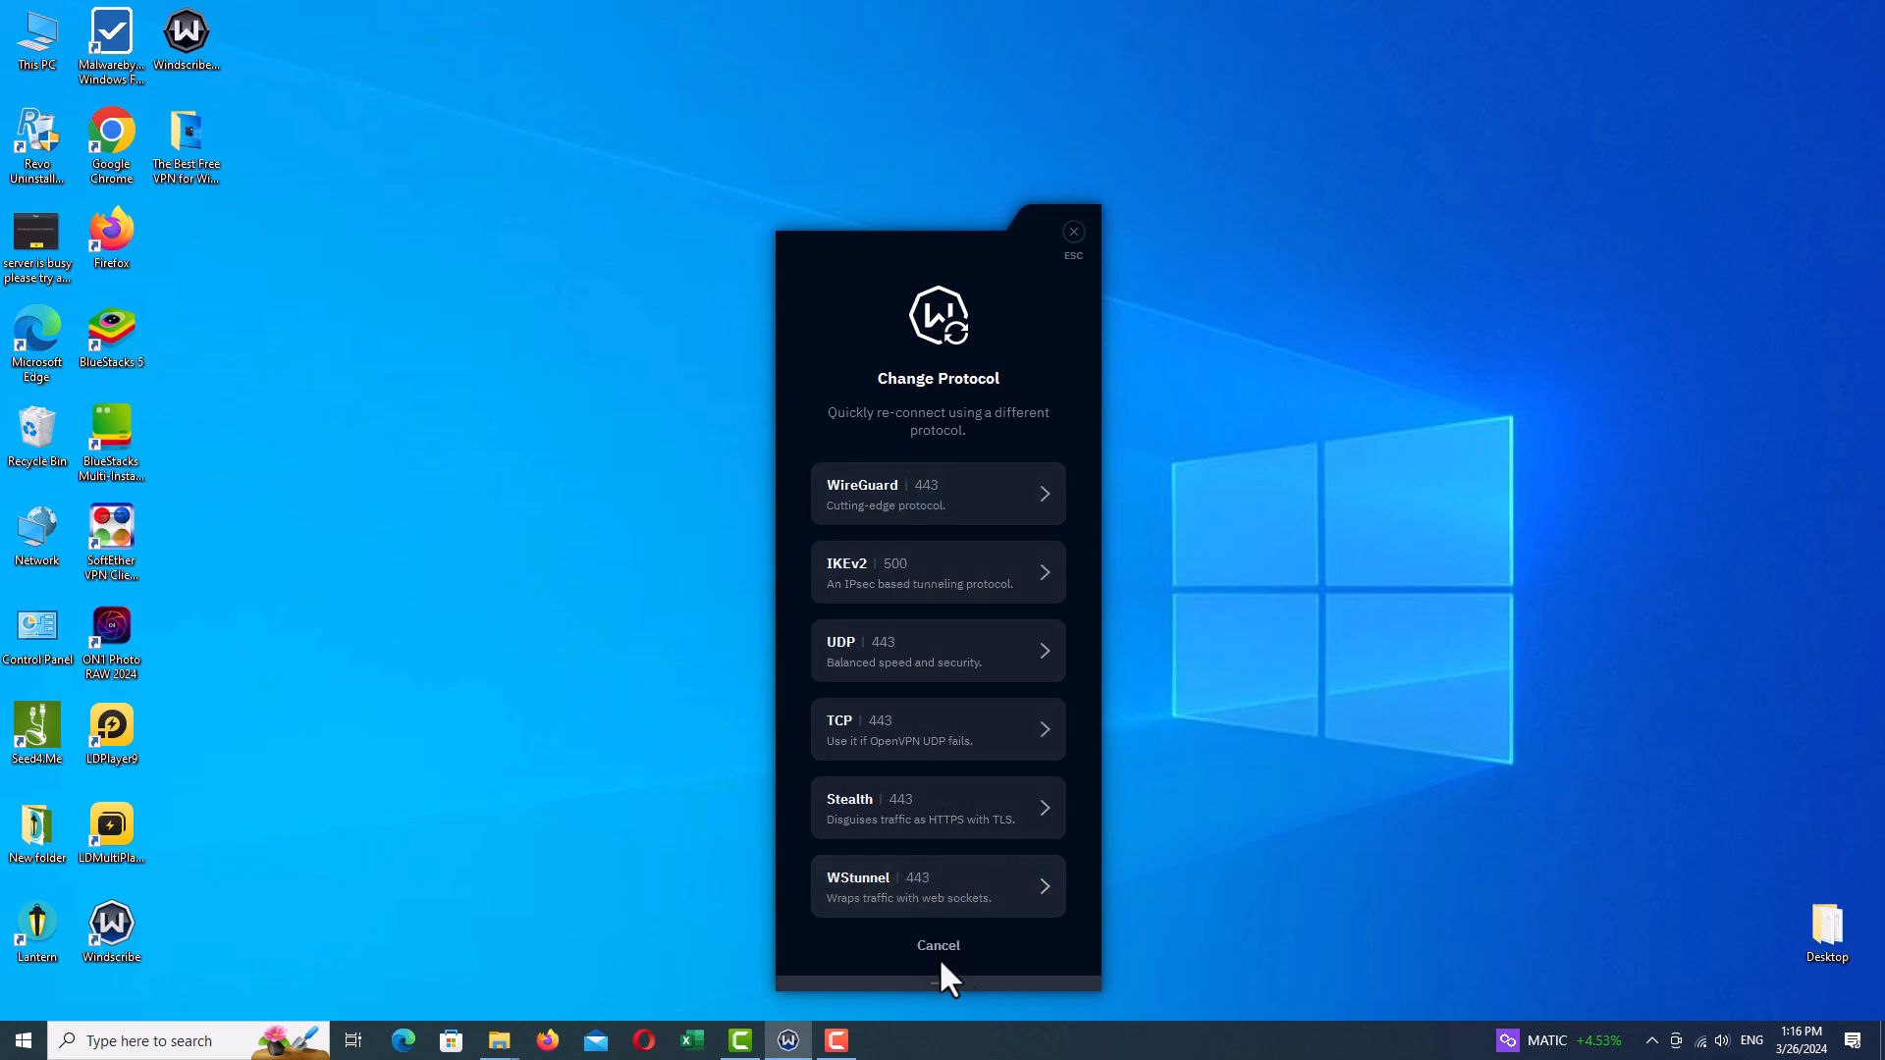
click(937, 945)
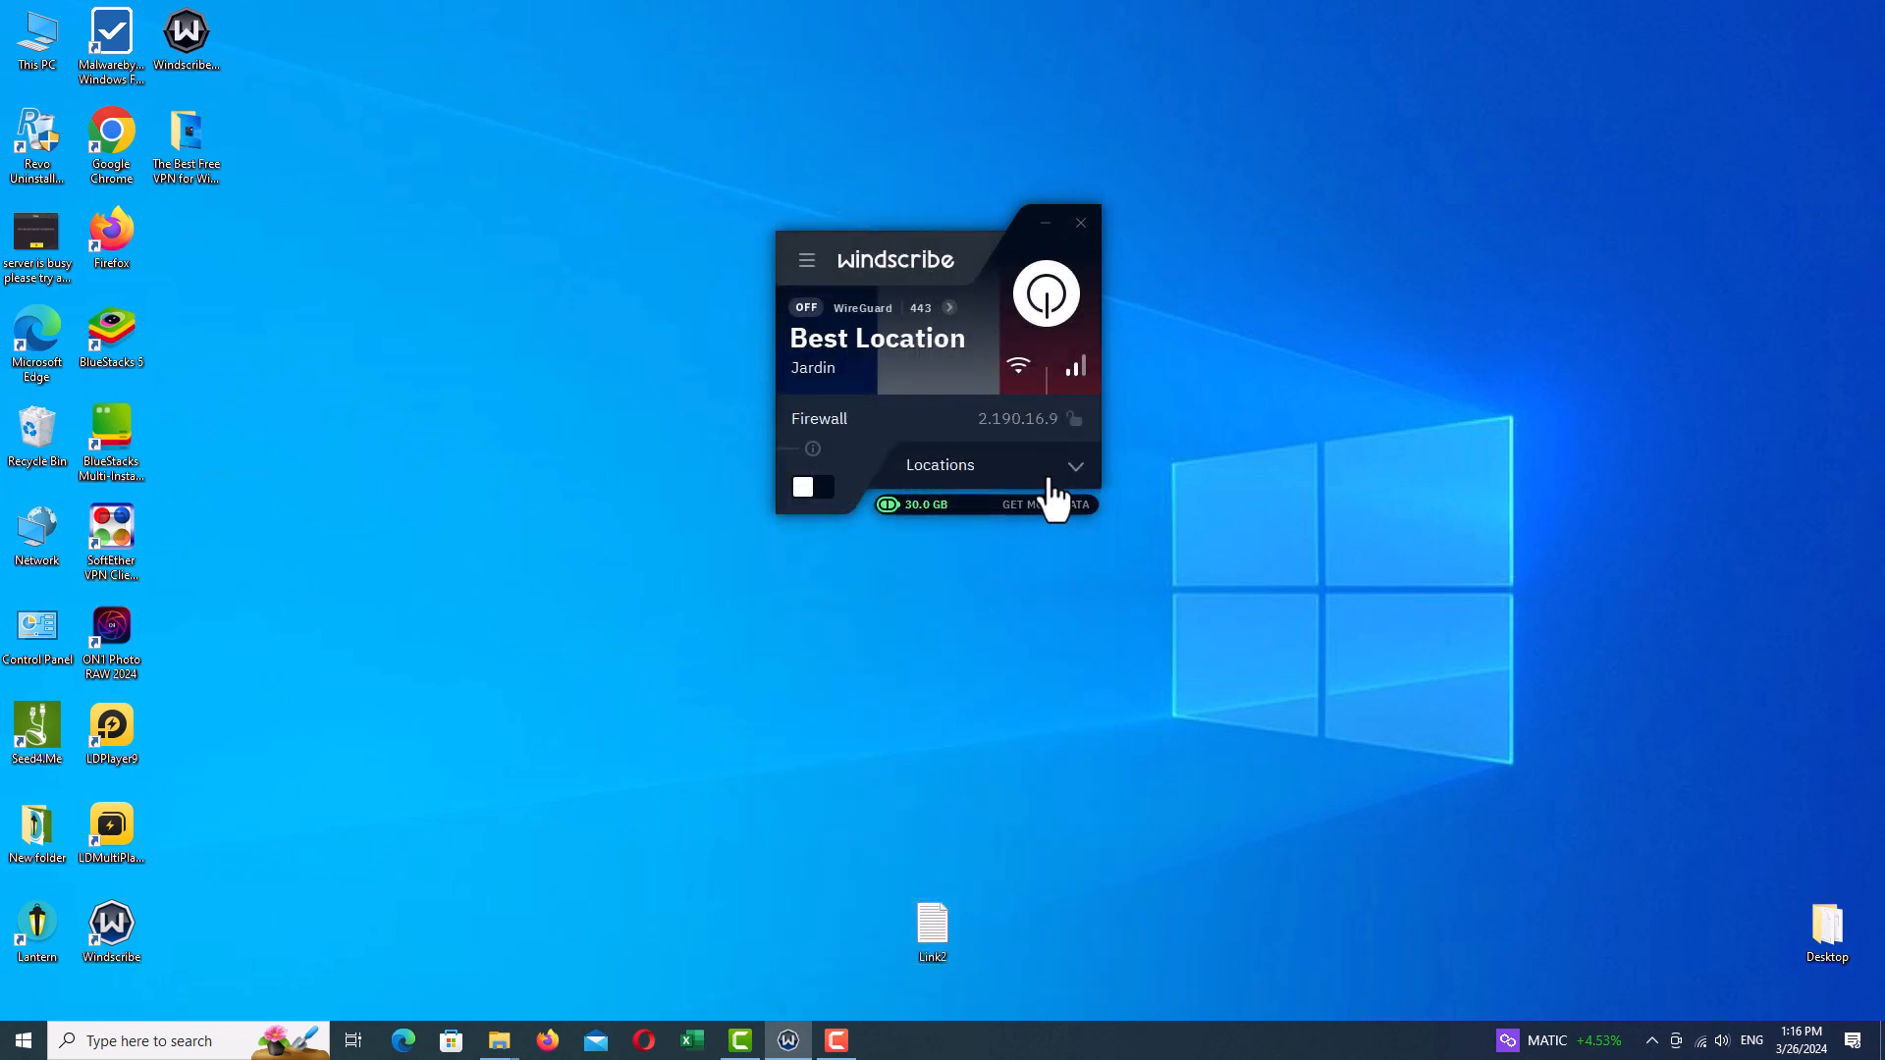
click(941, 464)
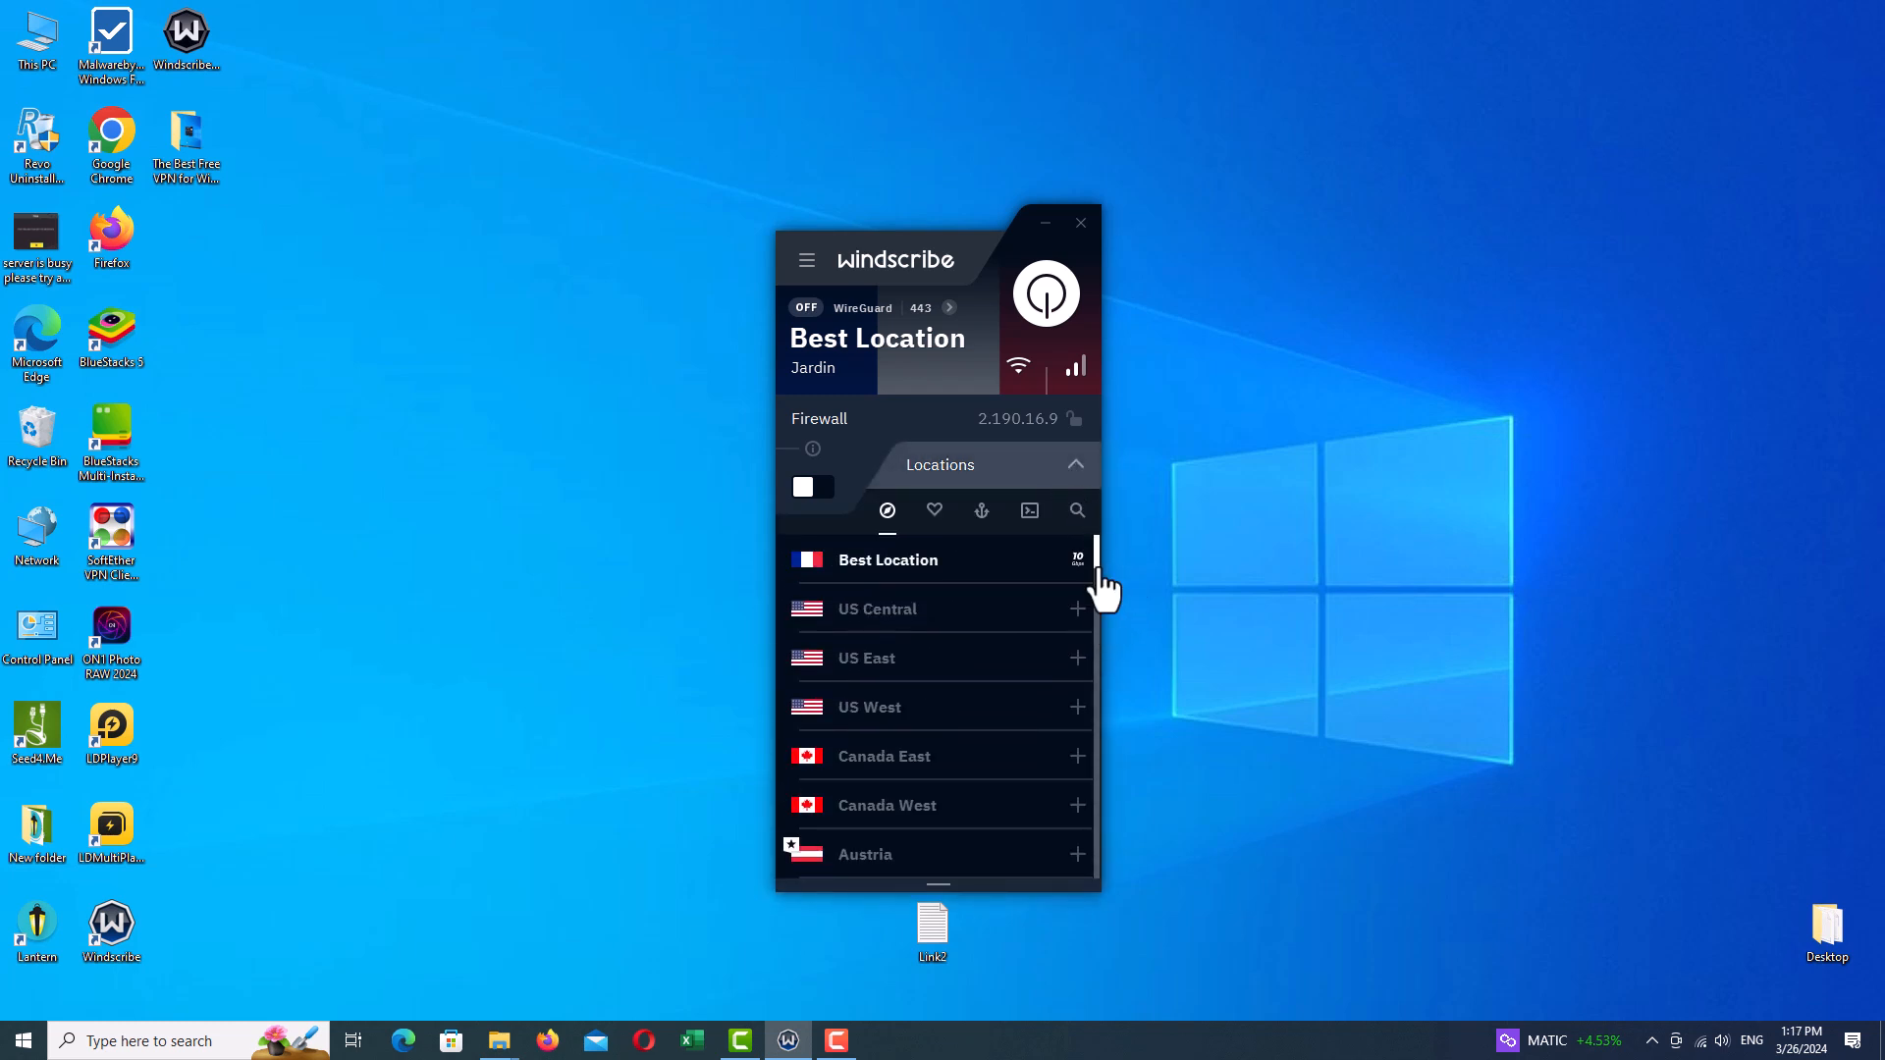
scroll(down, 3)
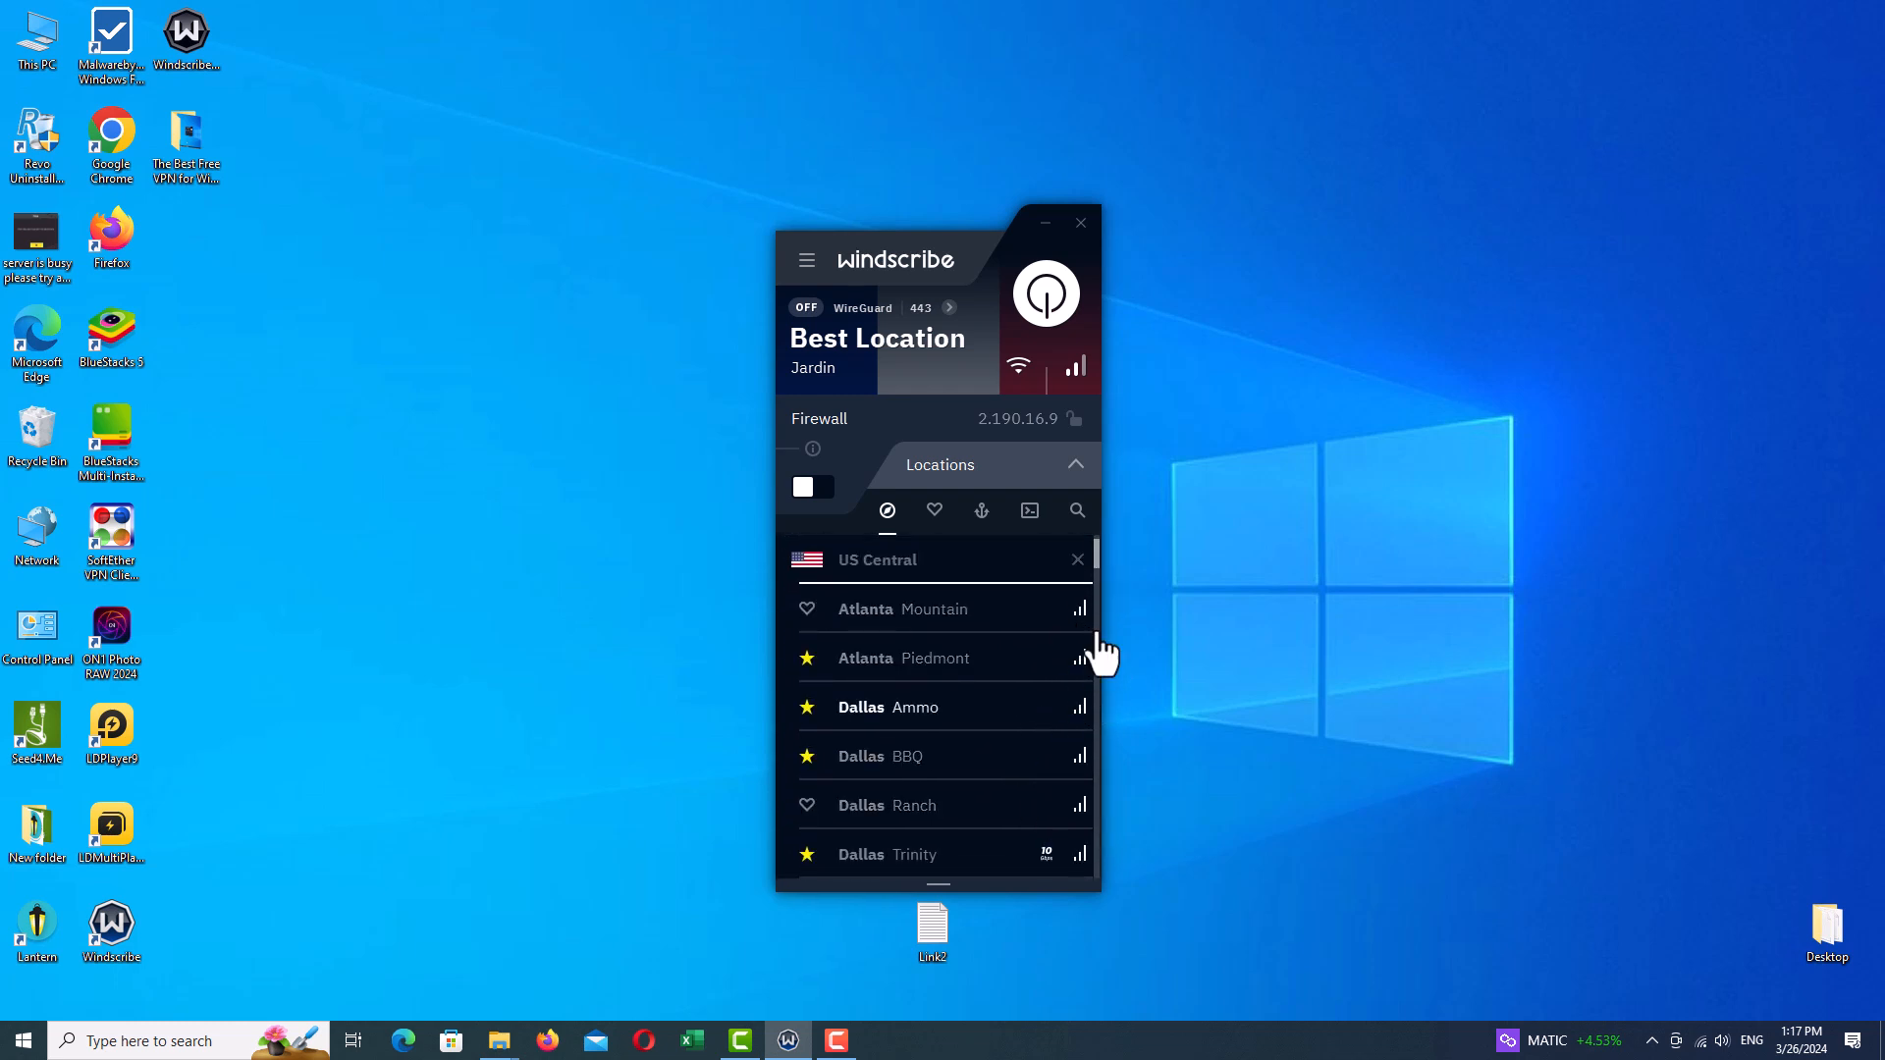
scroll(down, 3)
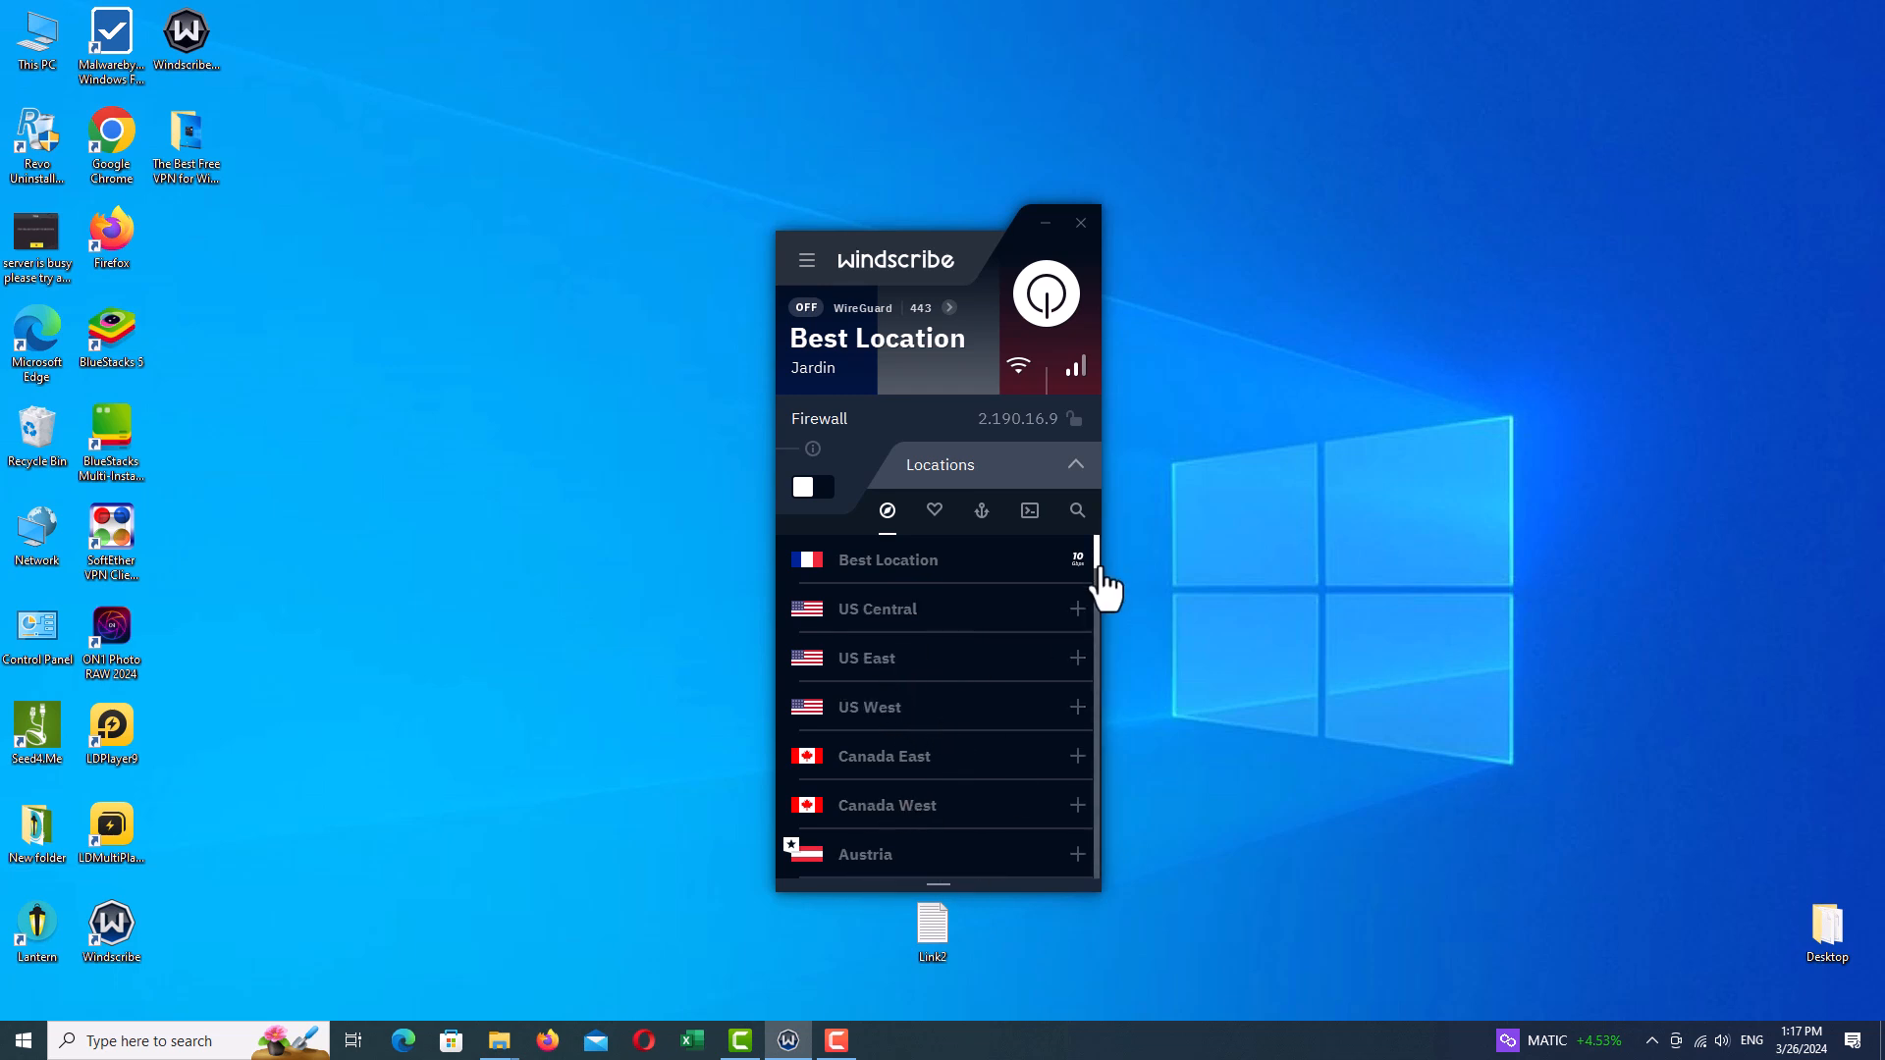
scroll(down, 3)
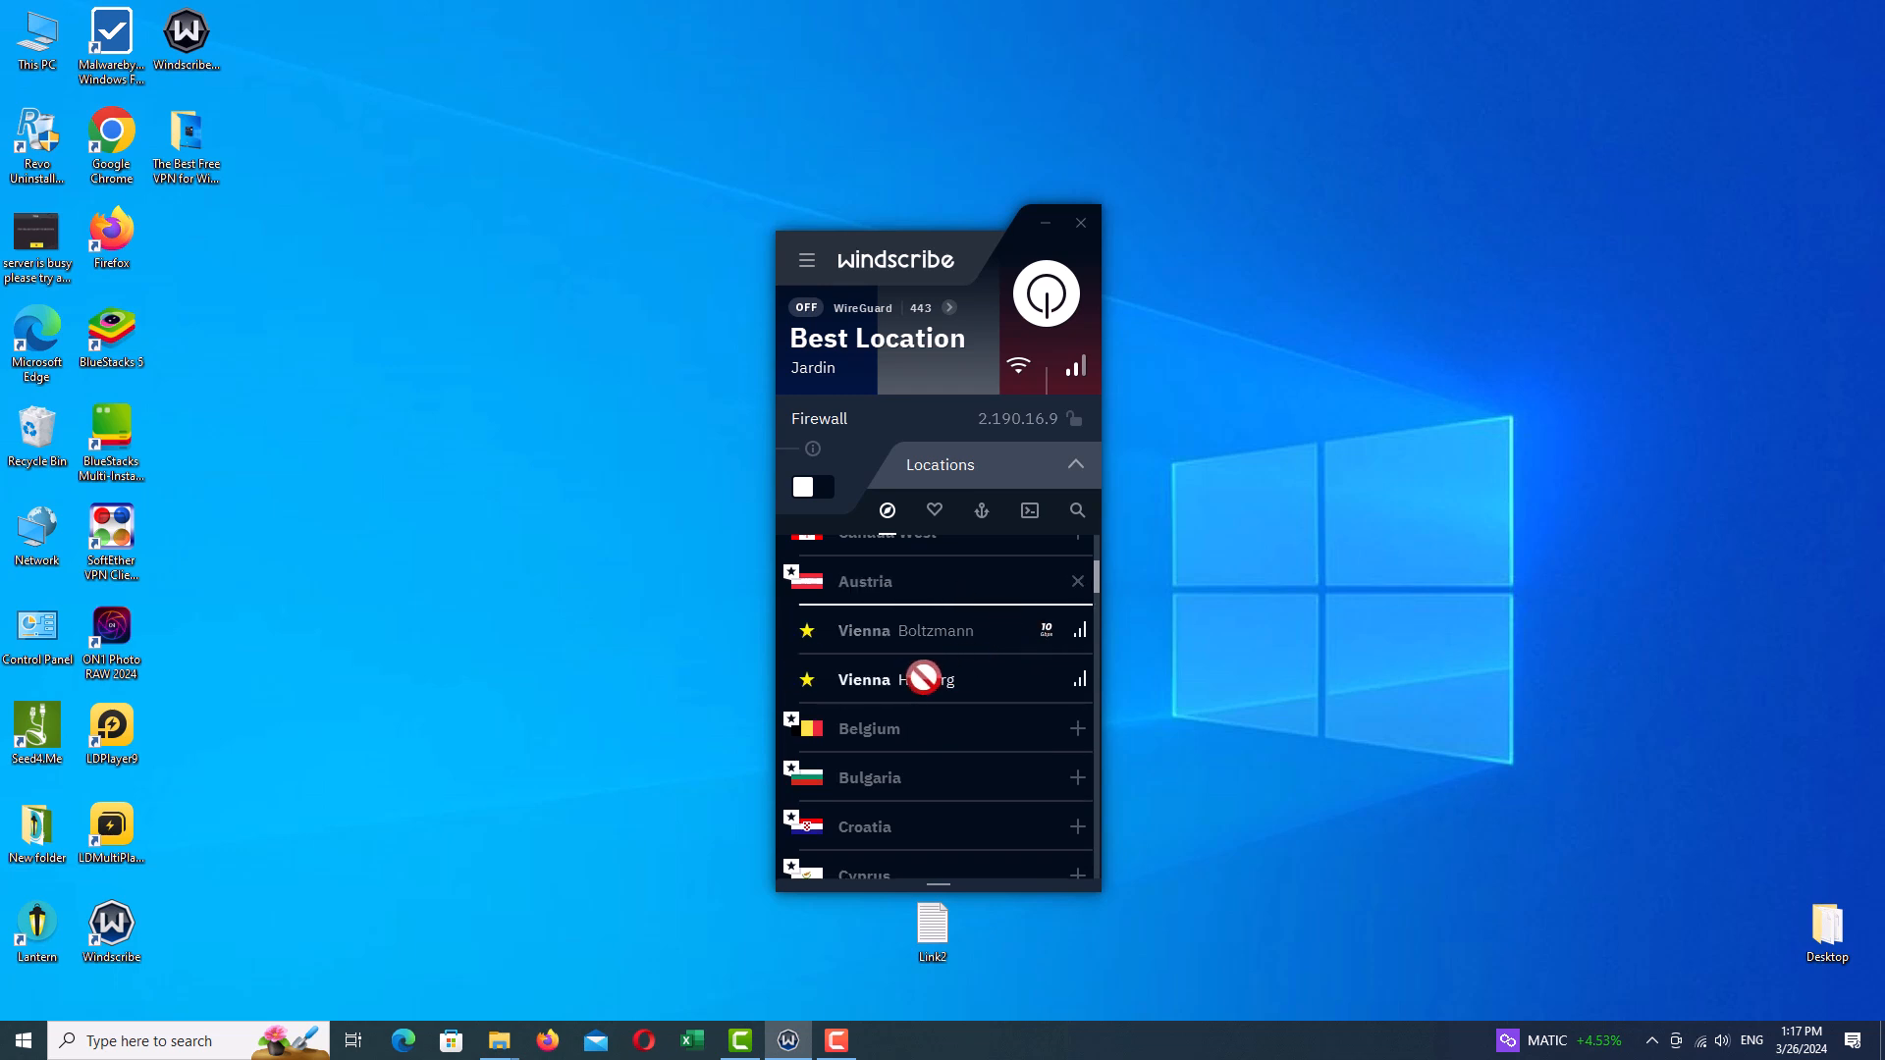
mouse_move(930, 633)
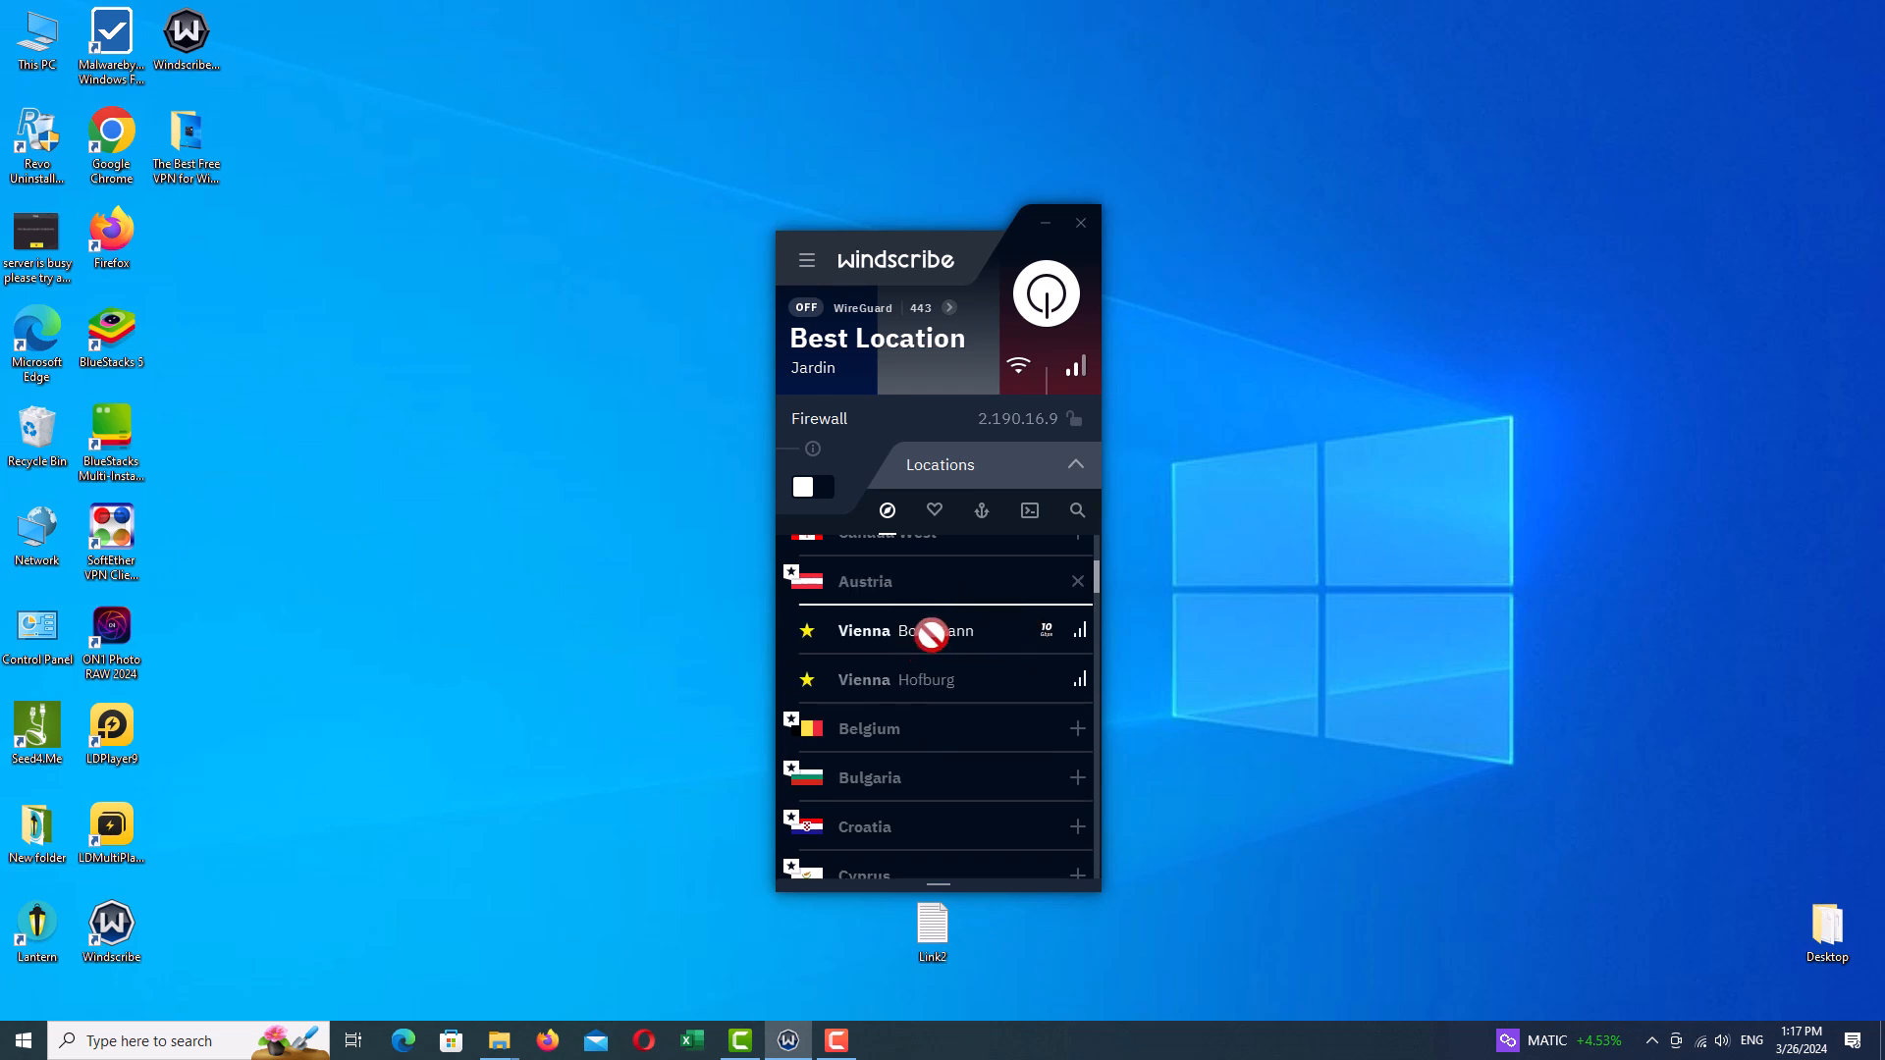
mouse_move(936, 793)
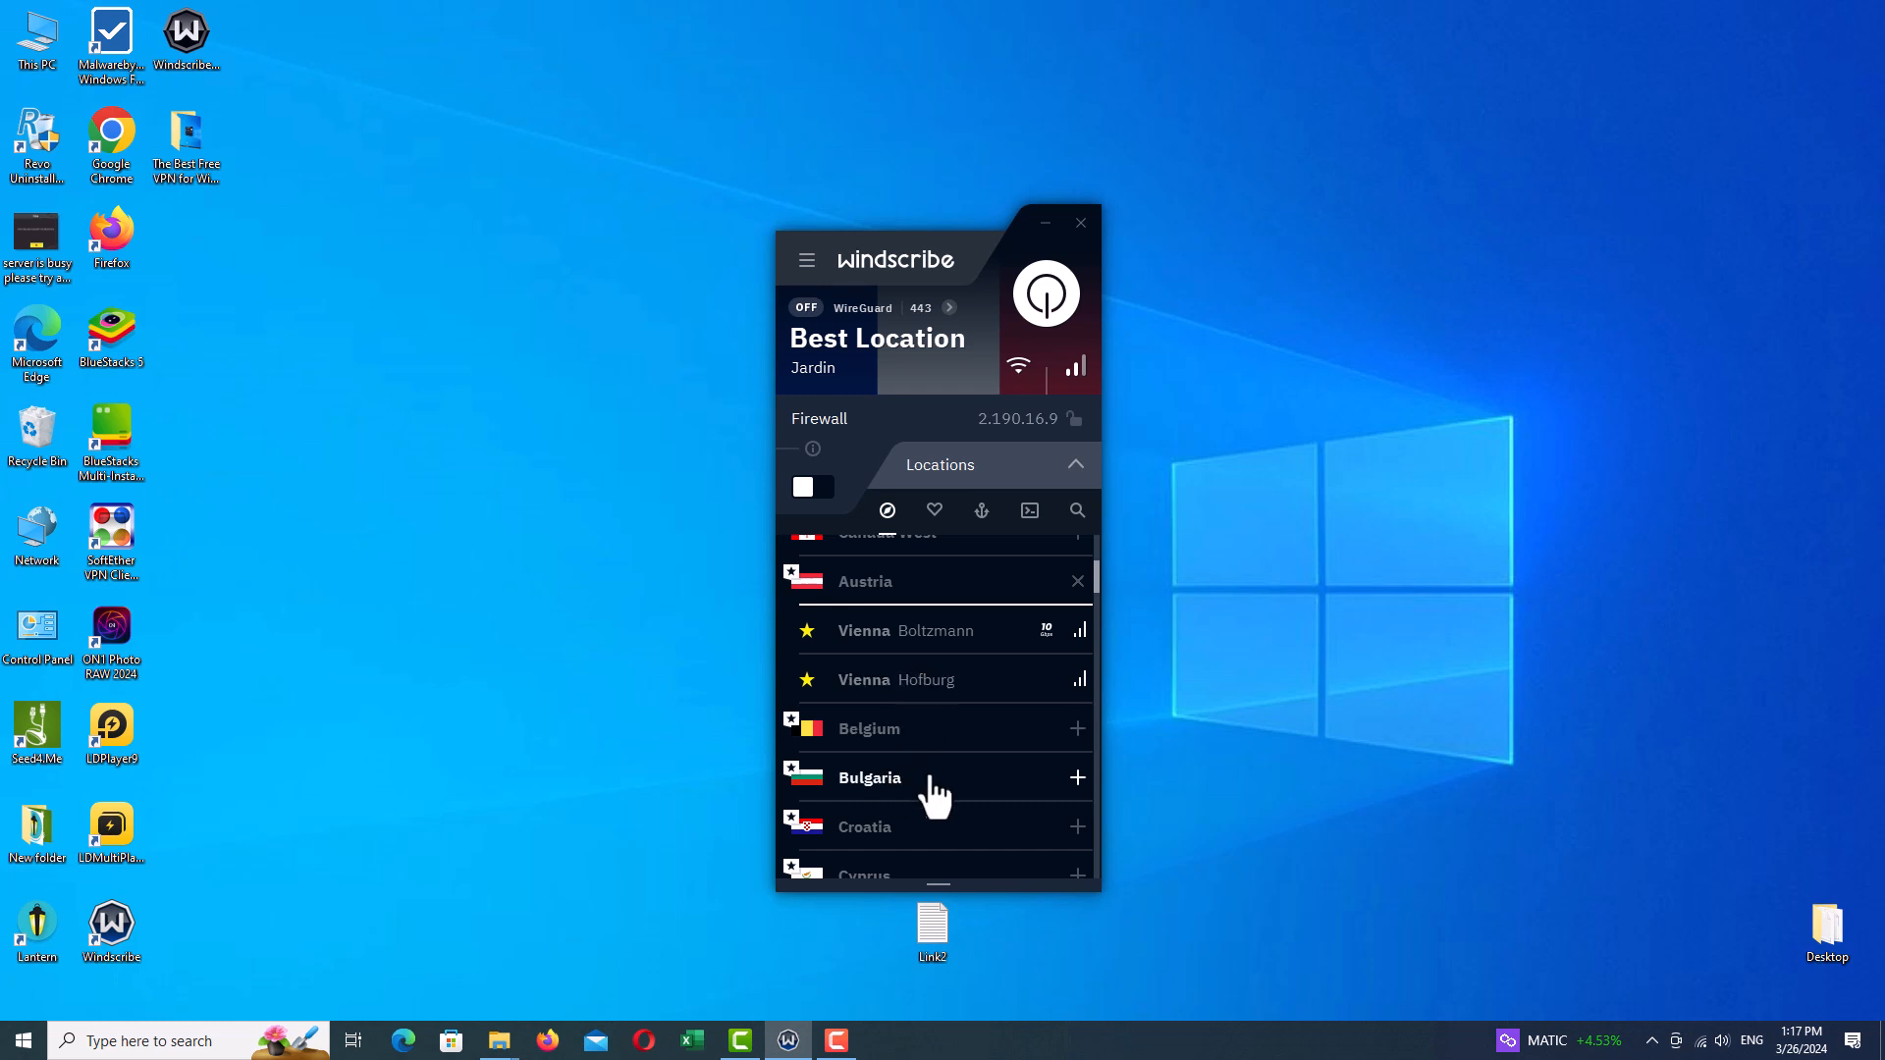
scroll(down, 3)
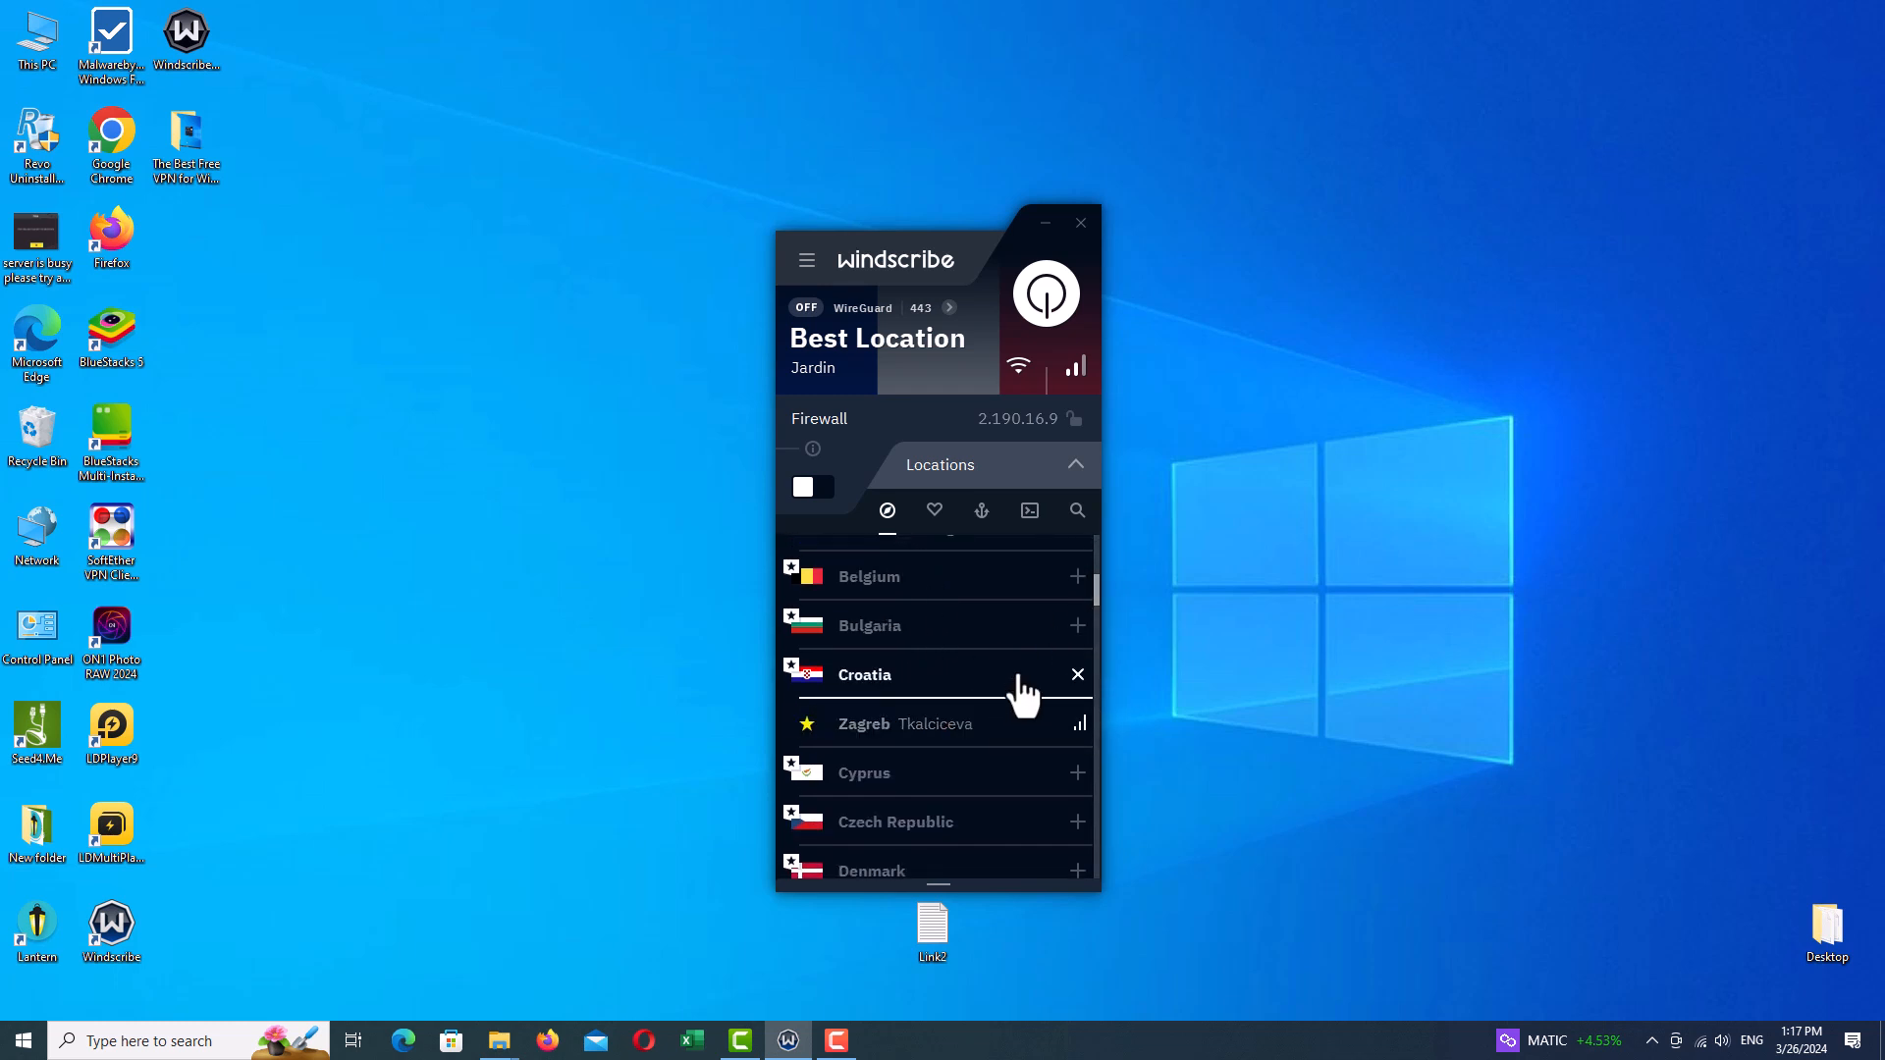
scroll(down, 3)
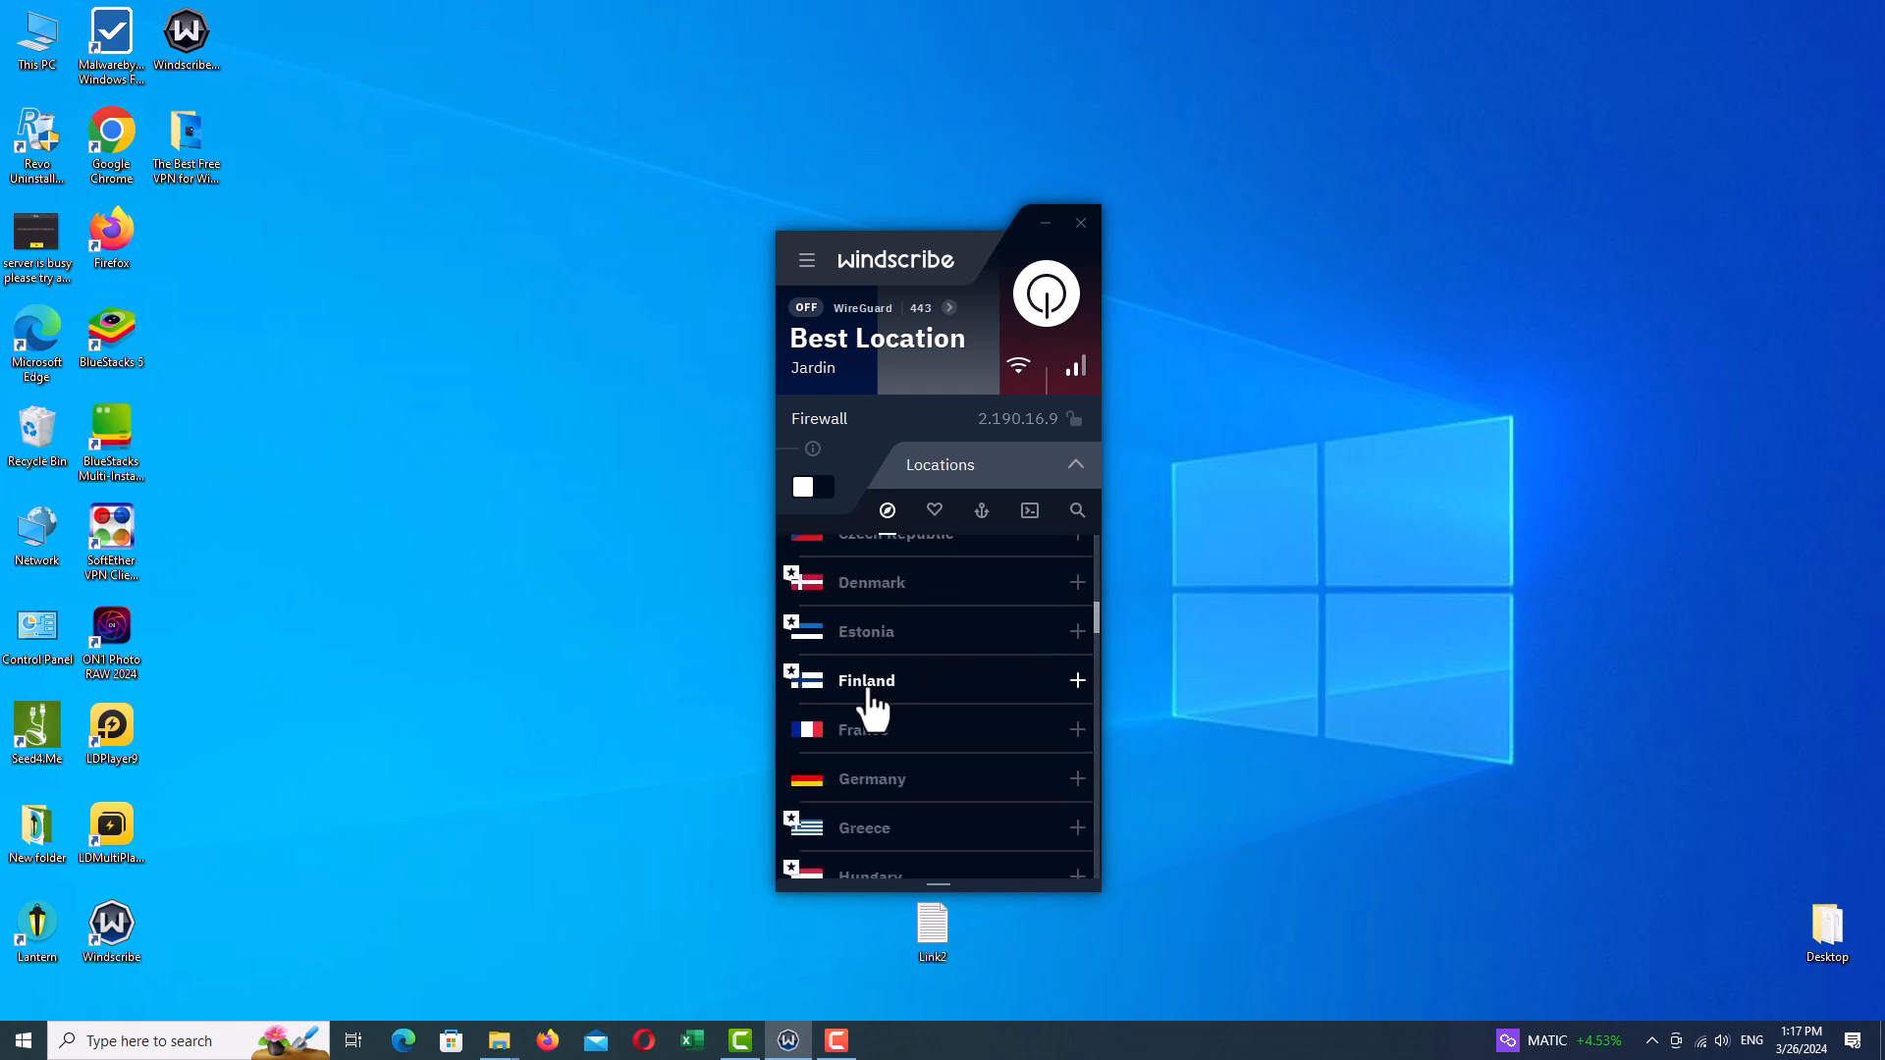
click(866, 679)
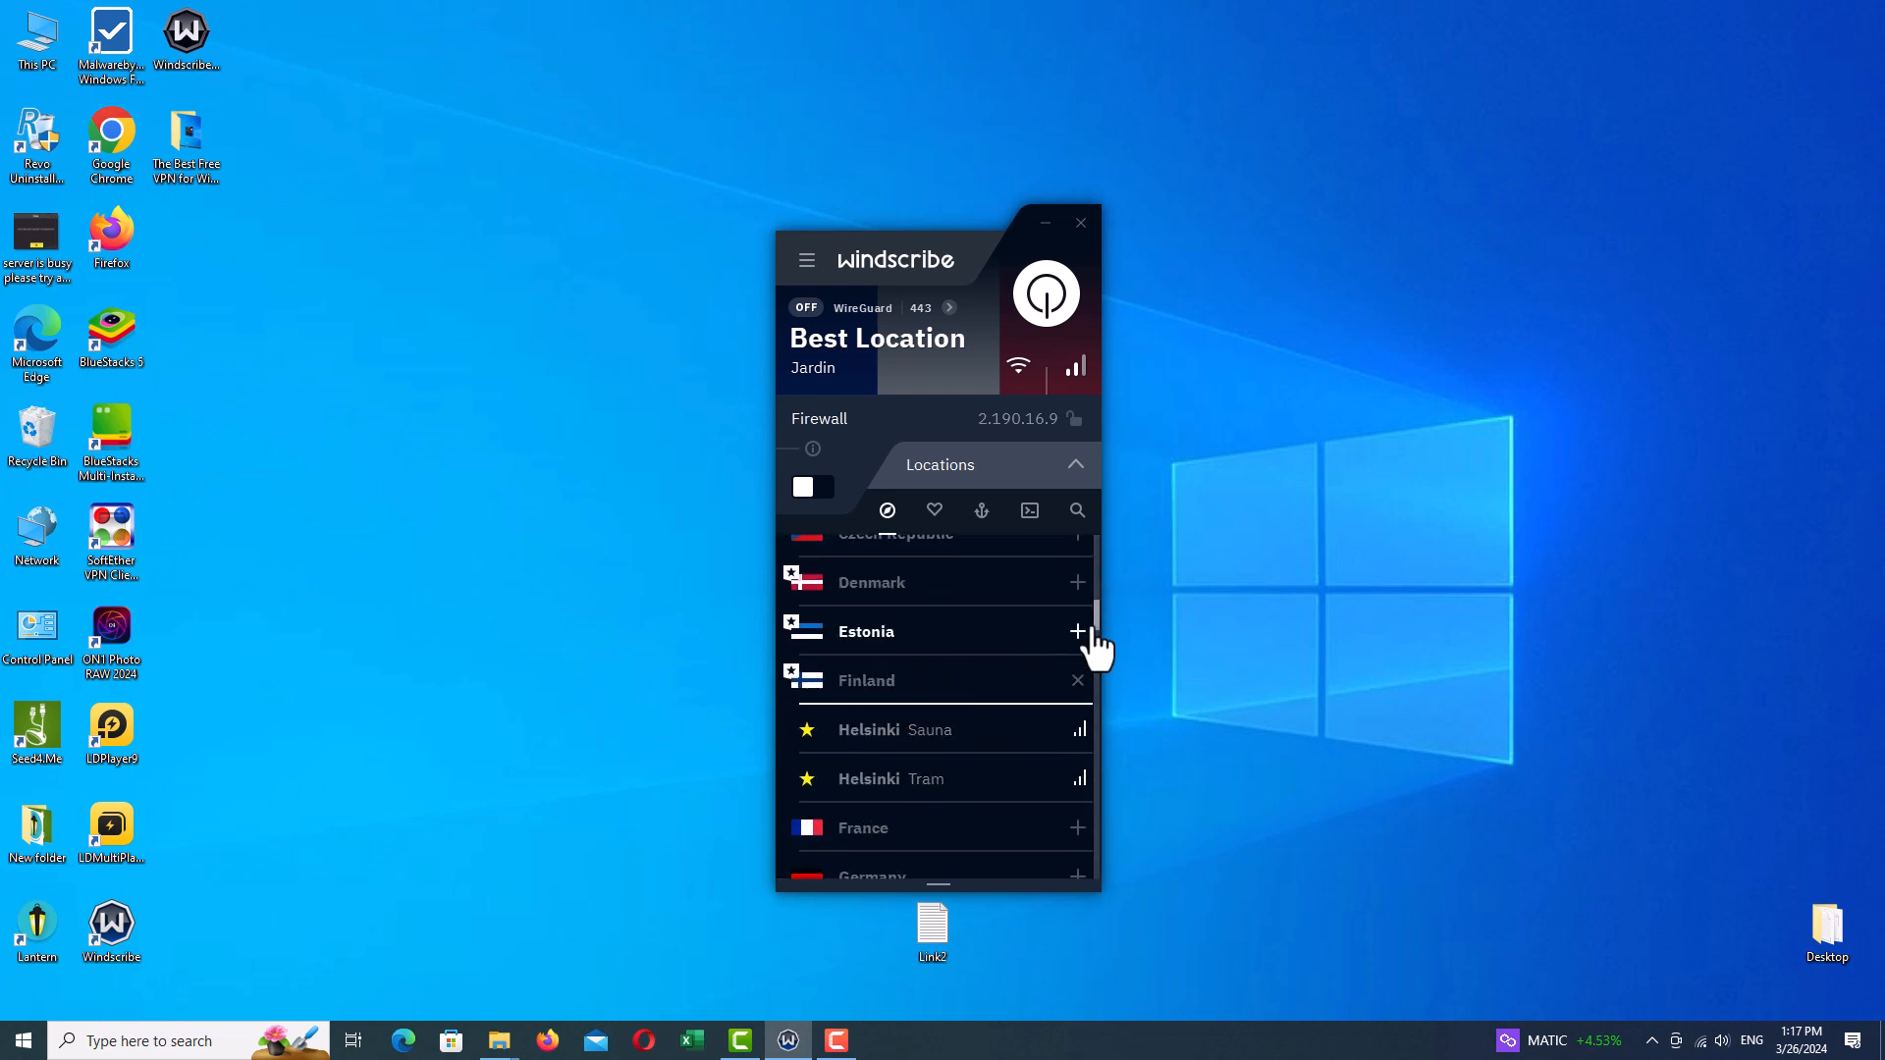
scroll(down, 3)
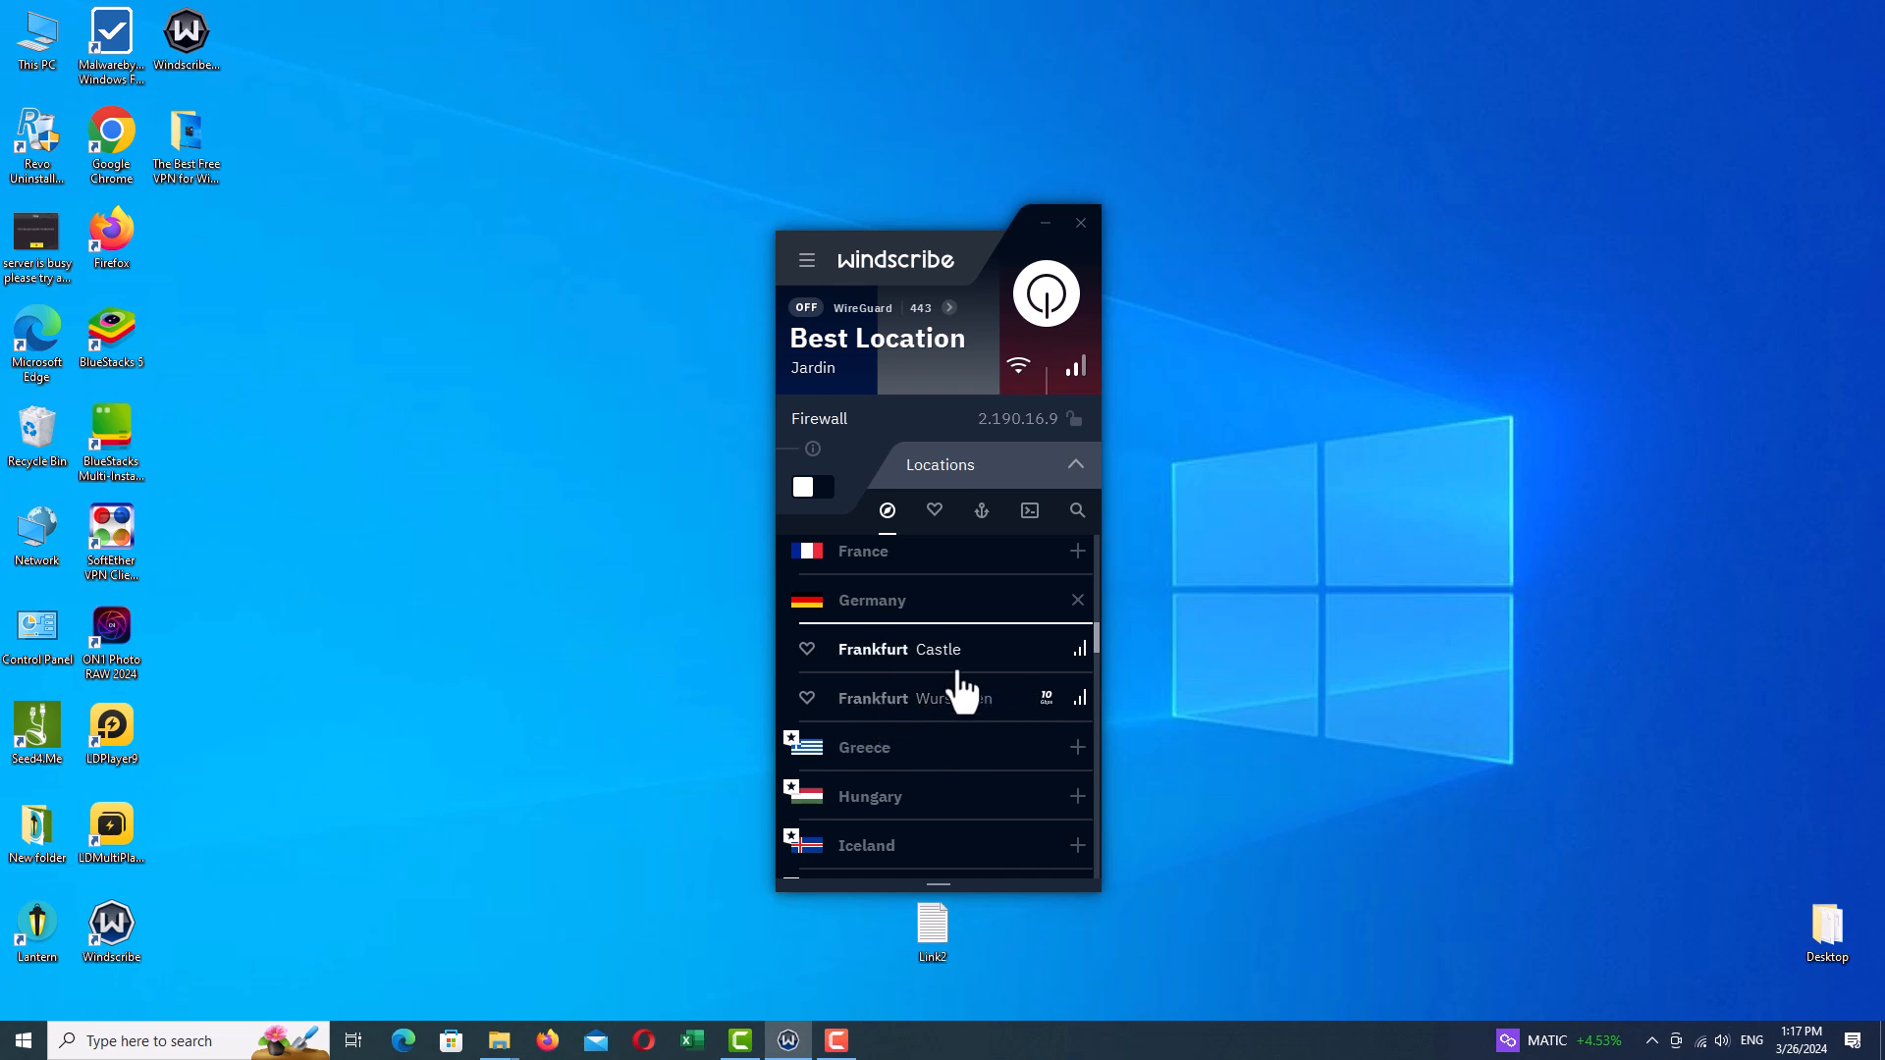
click(873, 698)
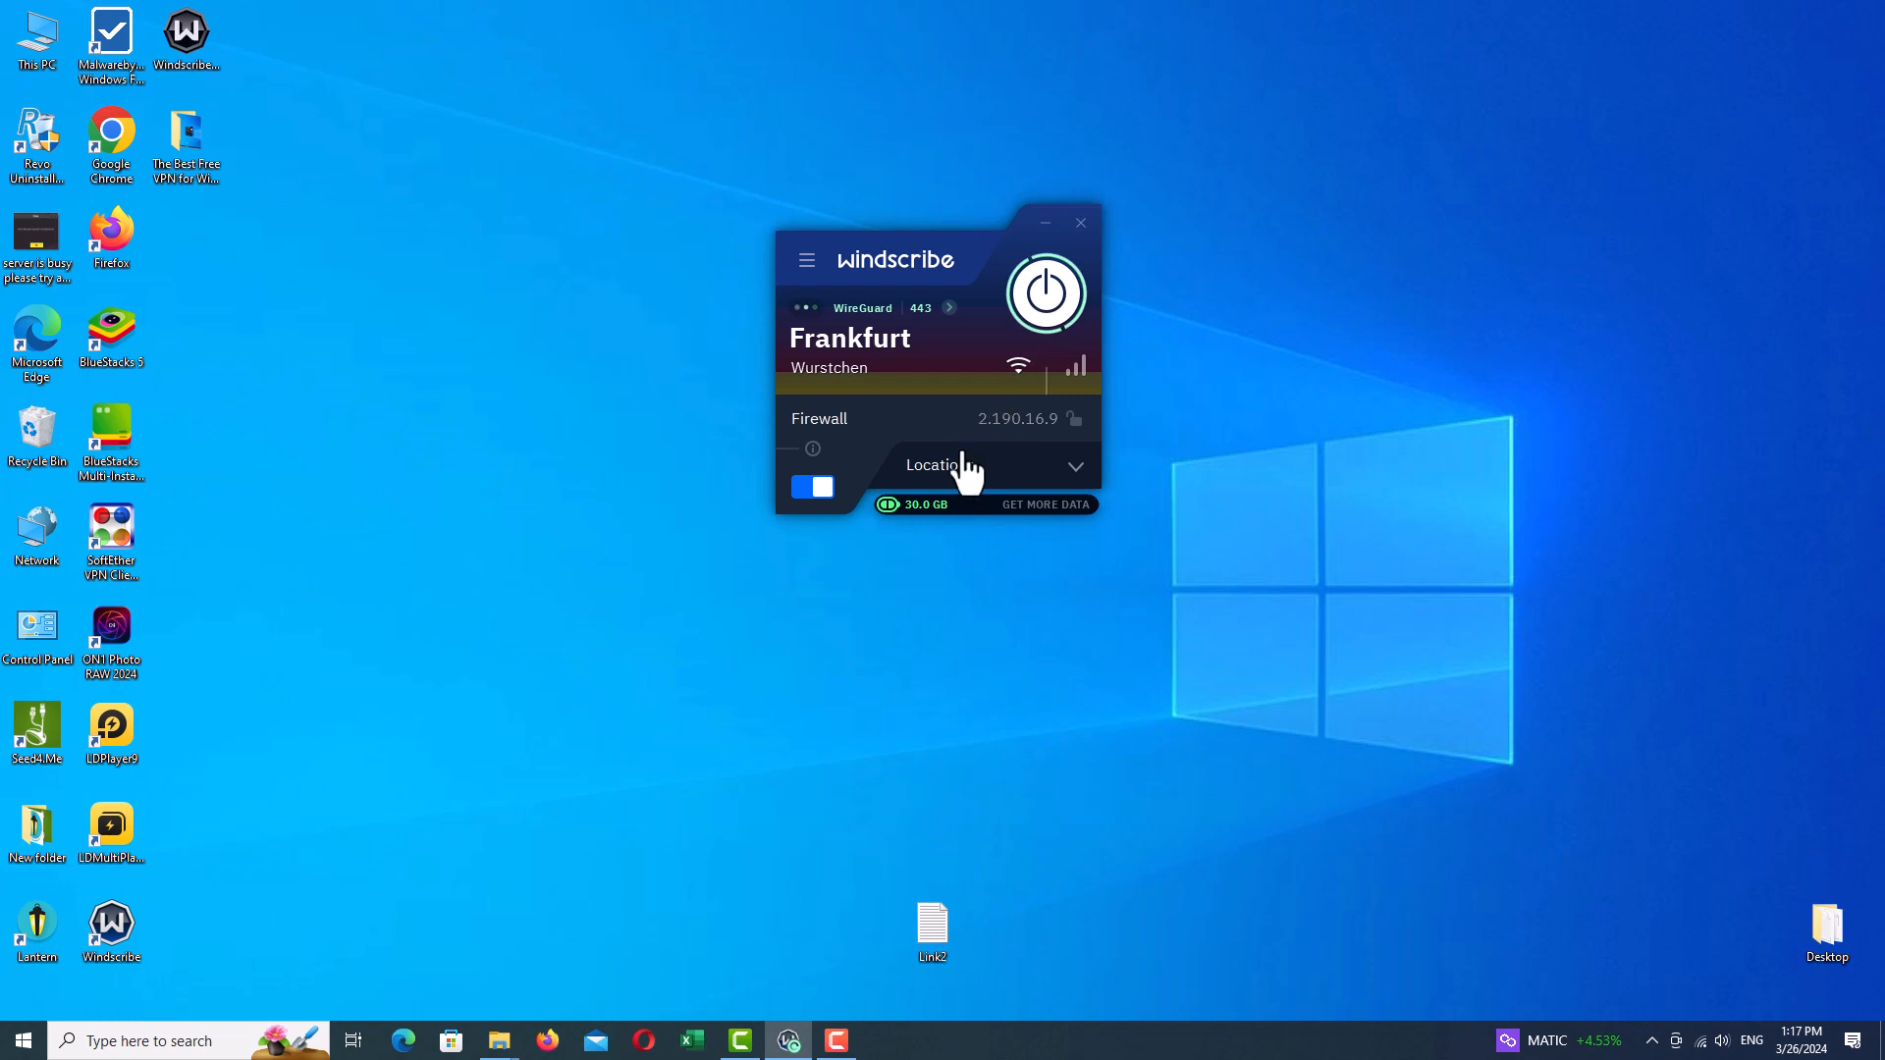
mouse_move(888, 443)
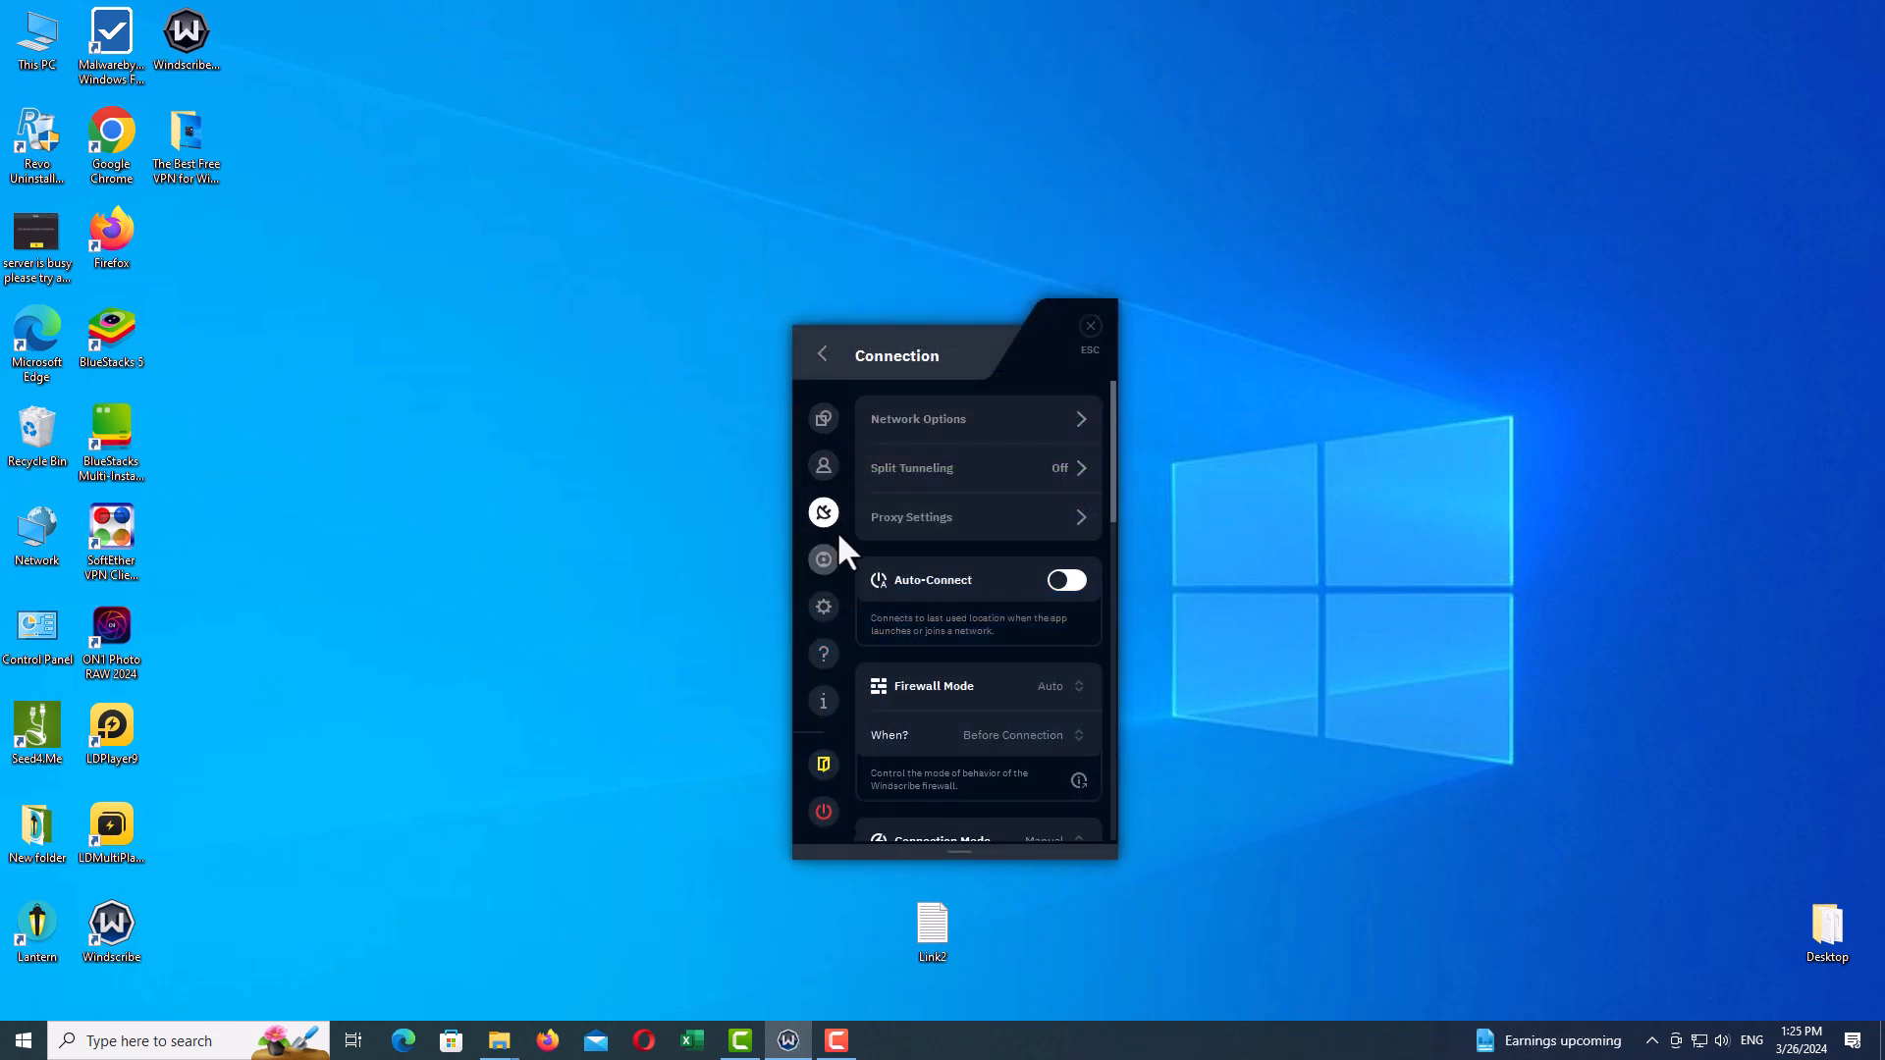
mouse_move(1128, 519)
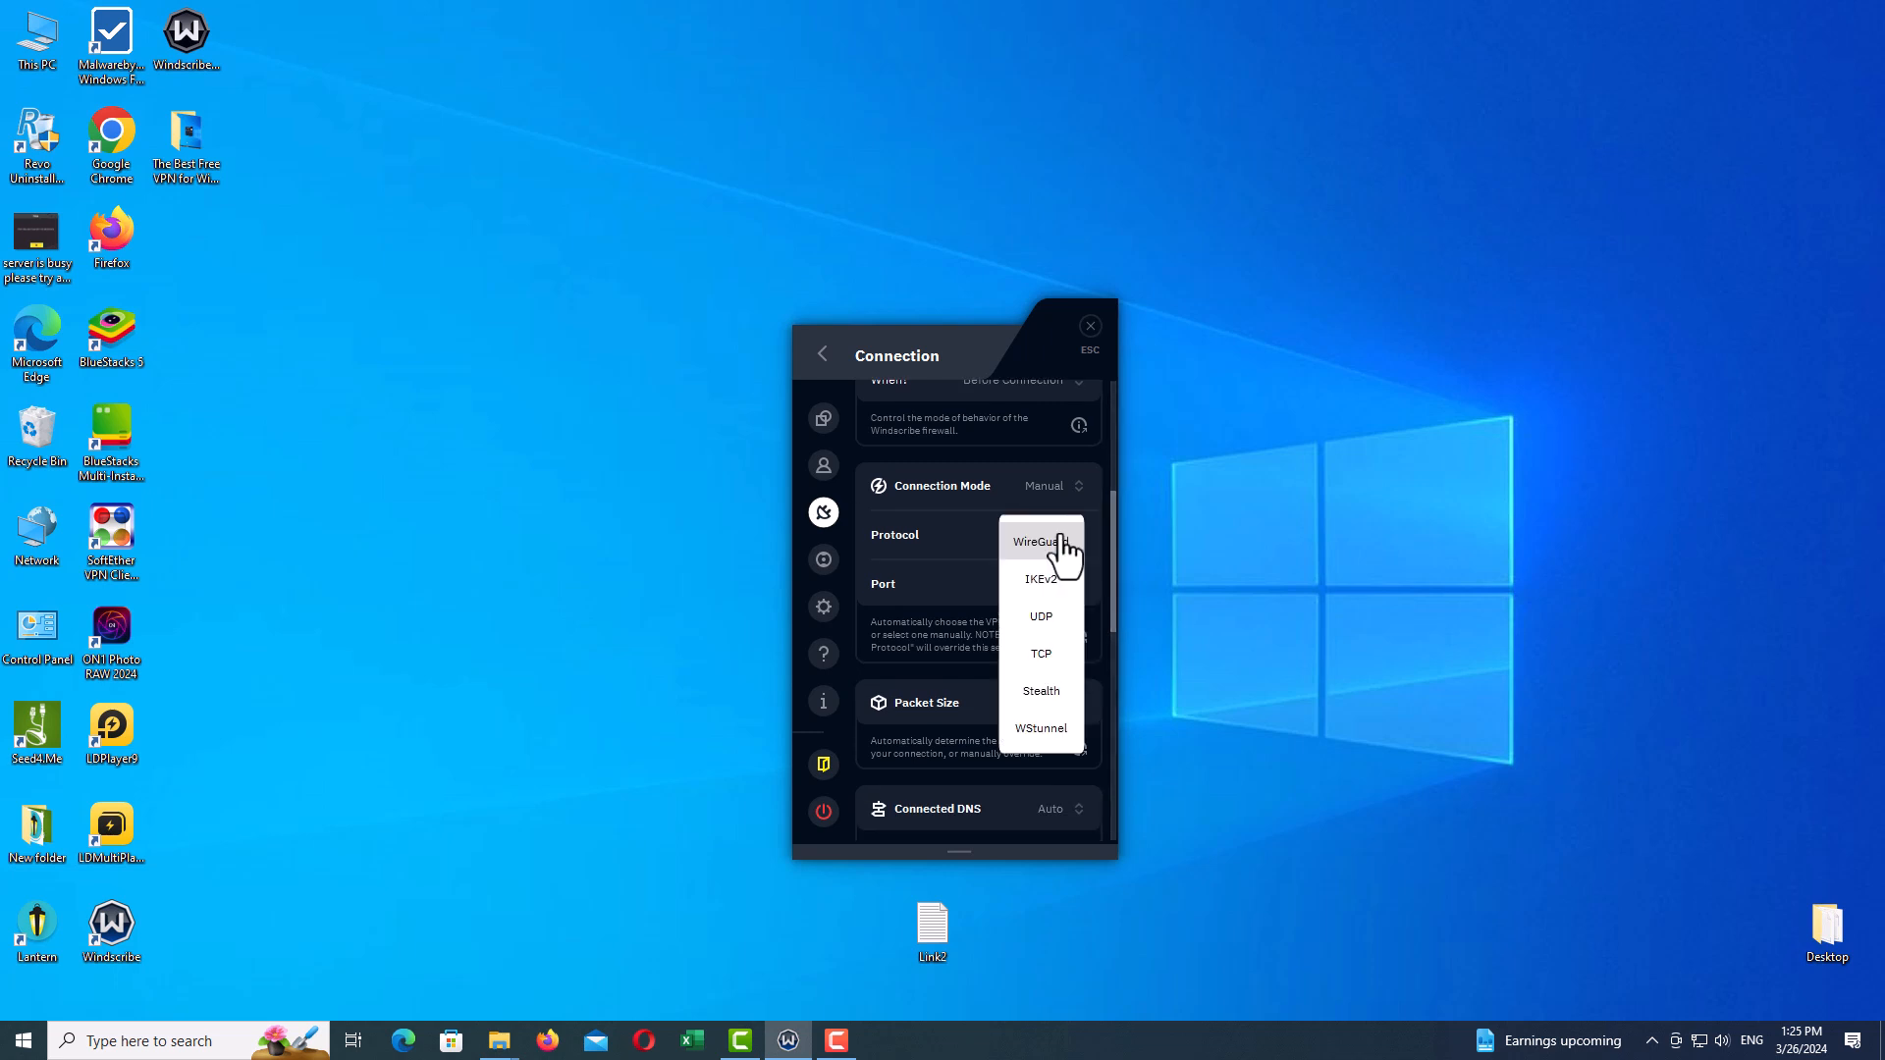
Step: Pick TCP as protocol and 8080 as port, then go back to the main window
click(1040, 653)
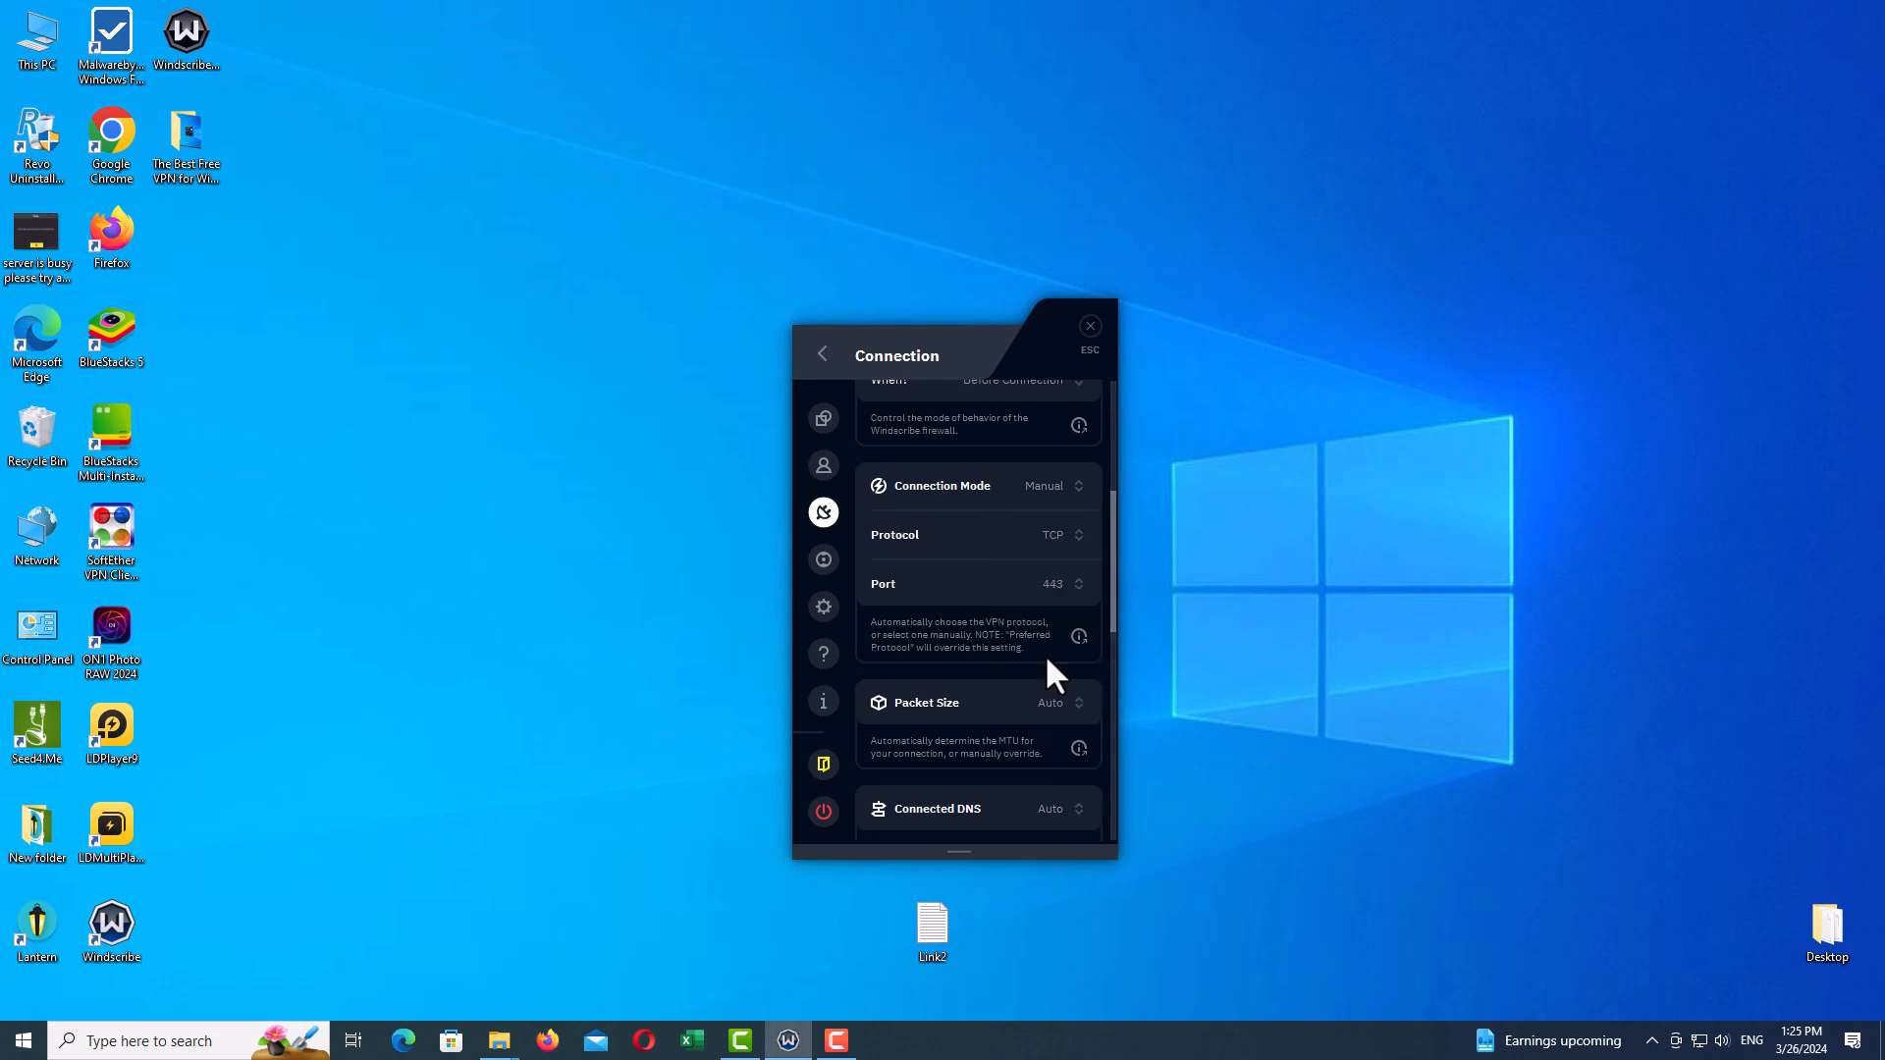
click(1062, 584)
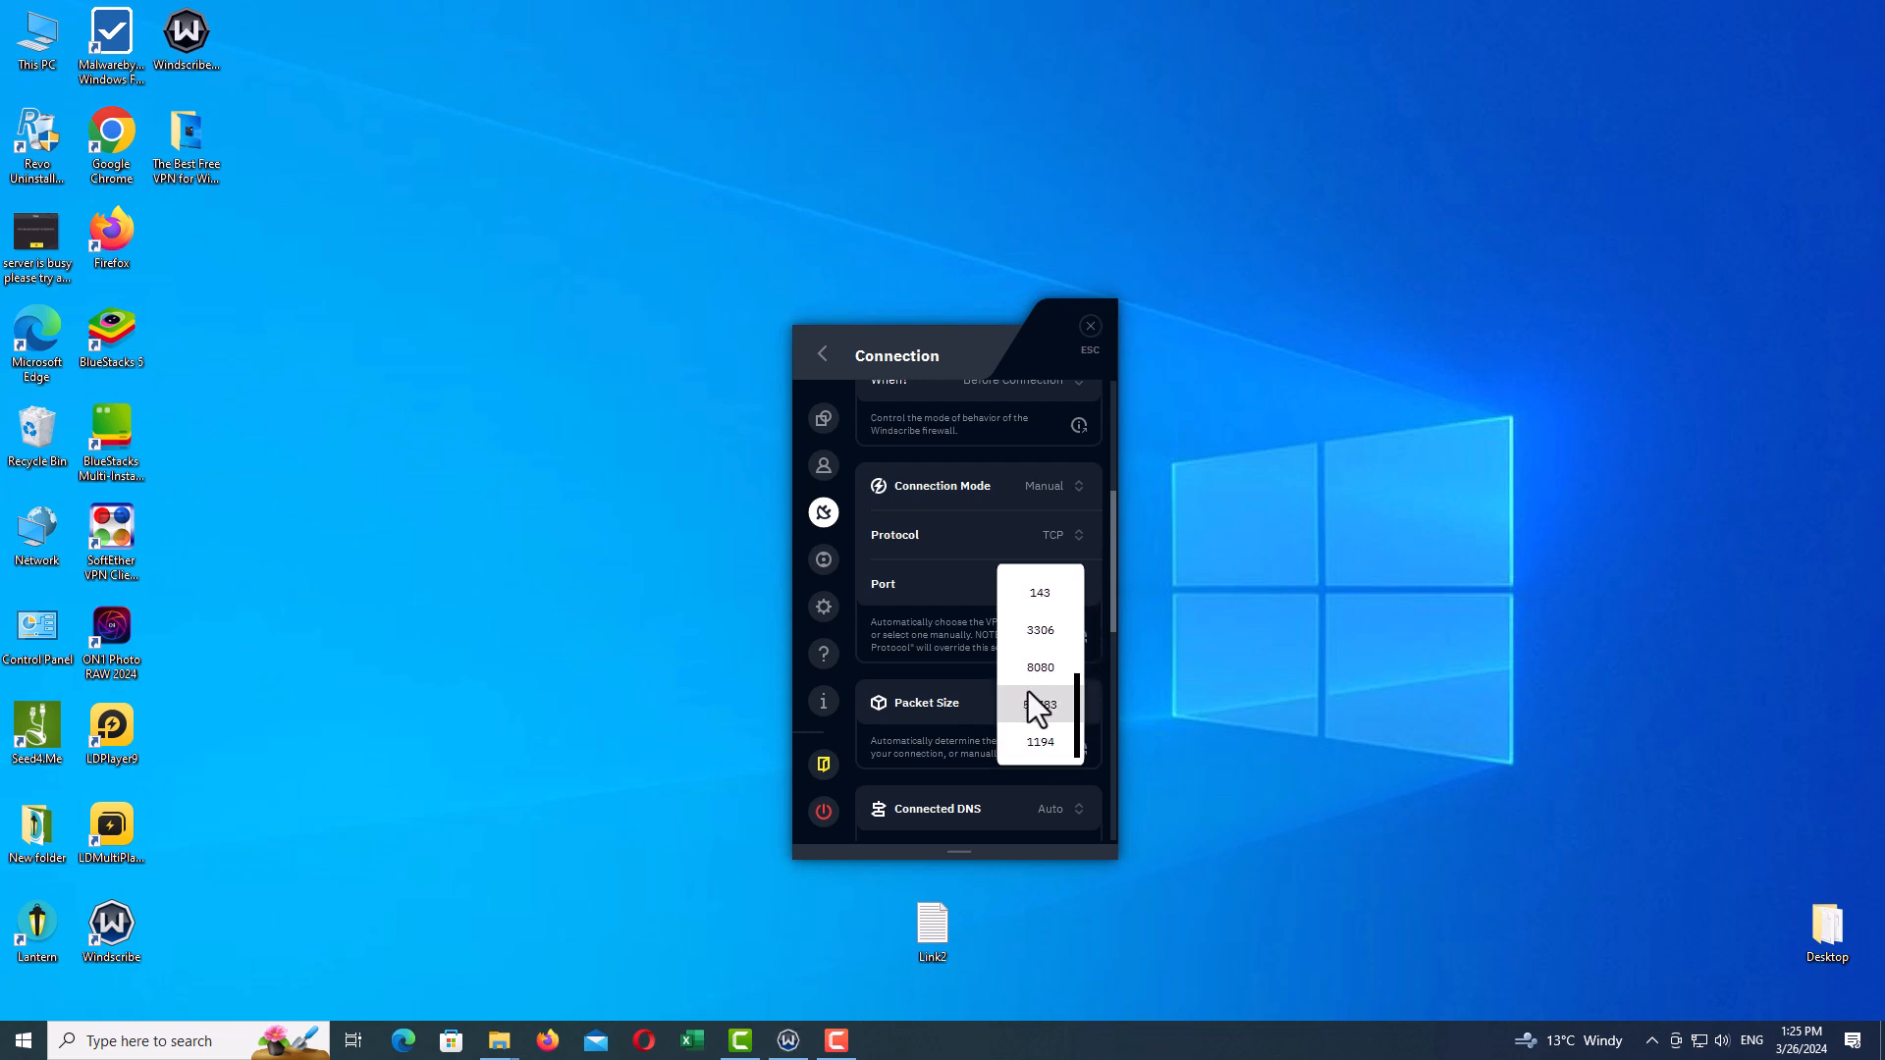
click(1040, 668)
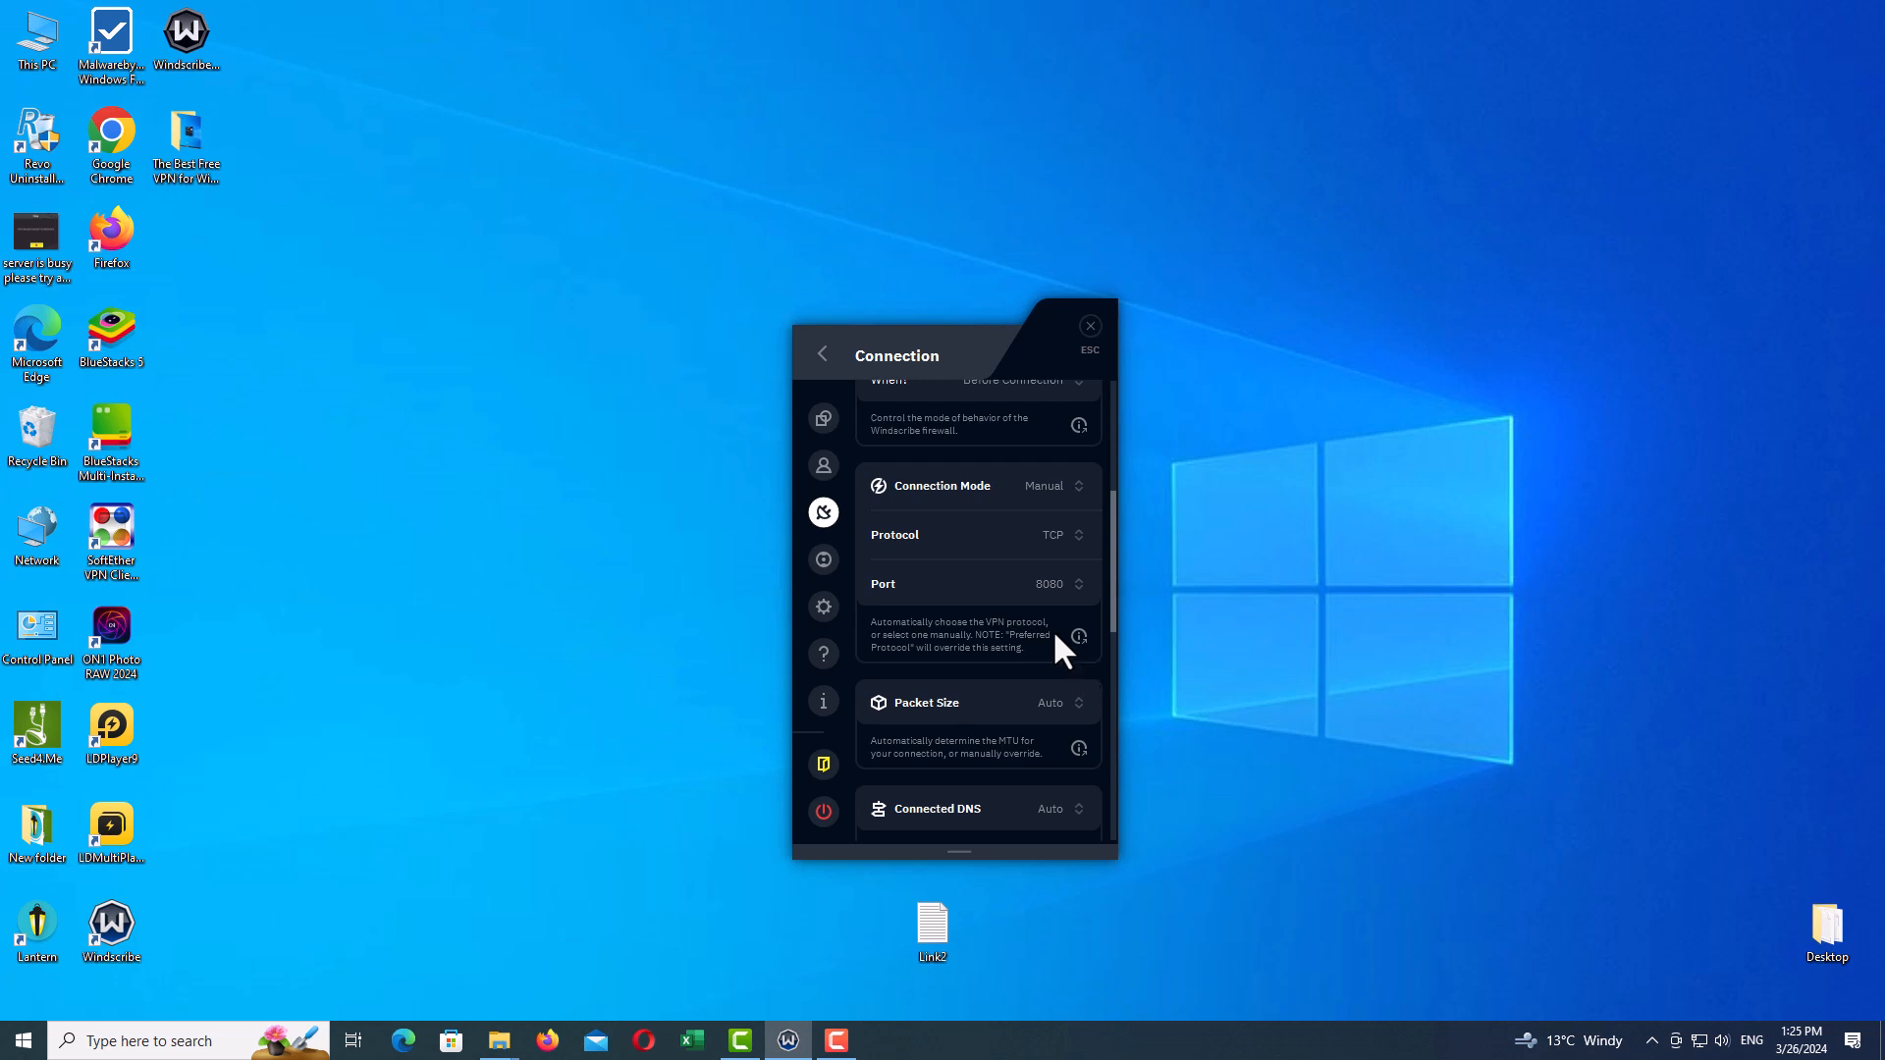
click(822, 353)
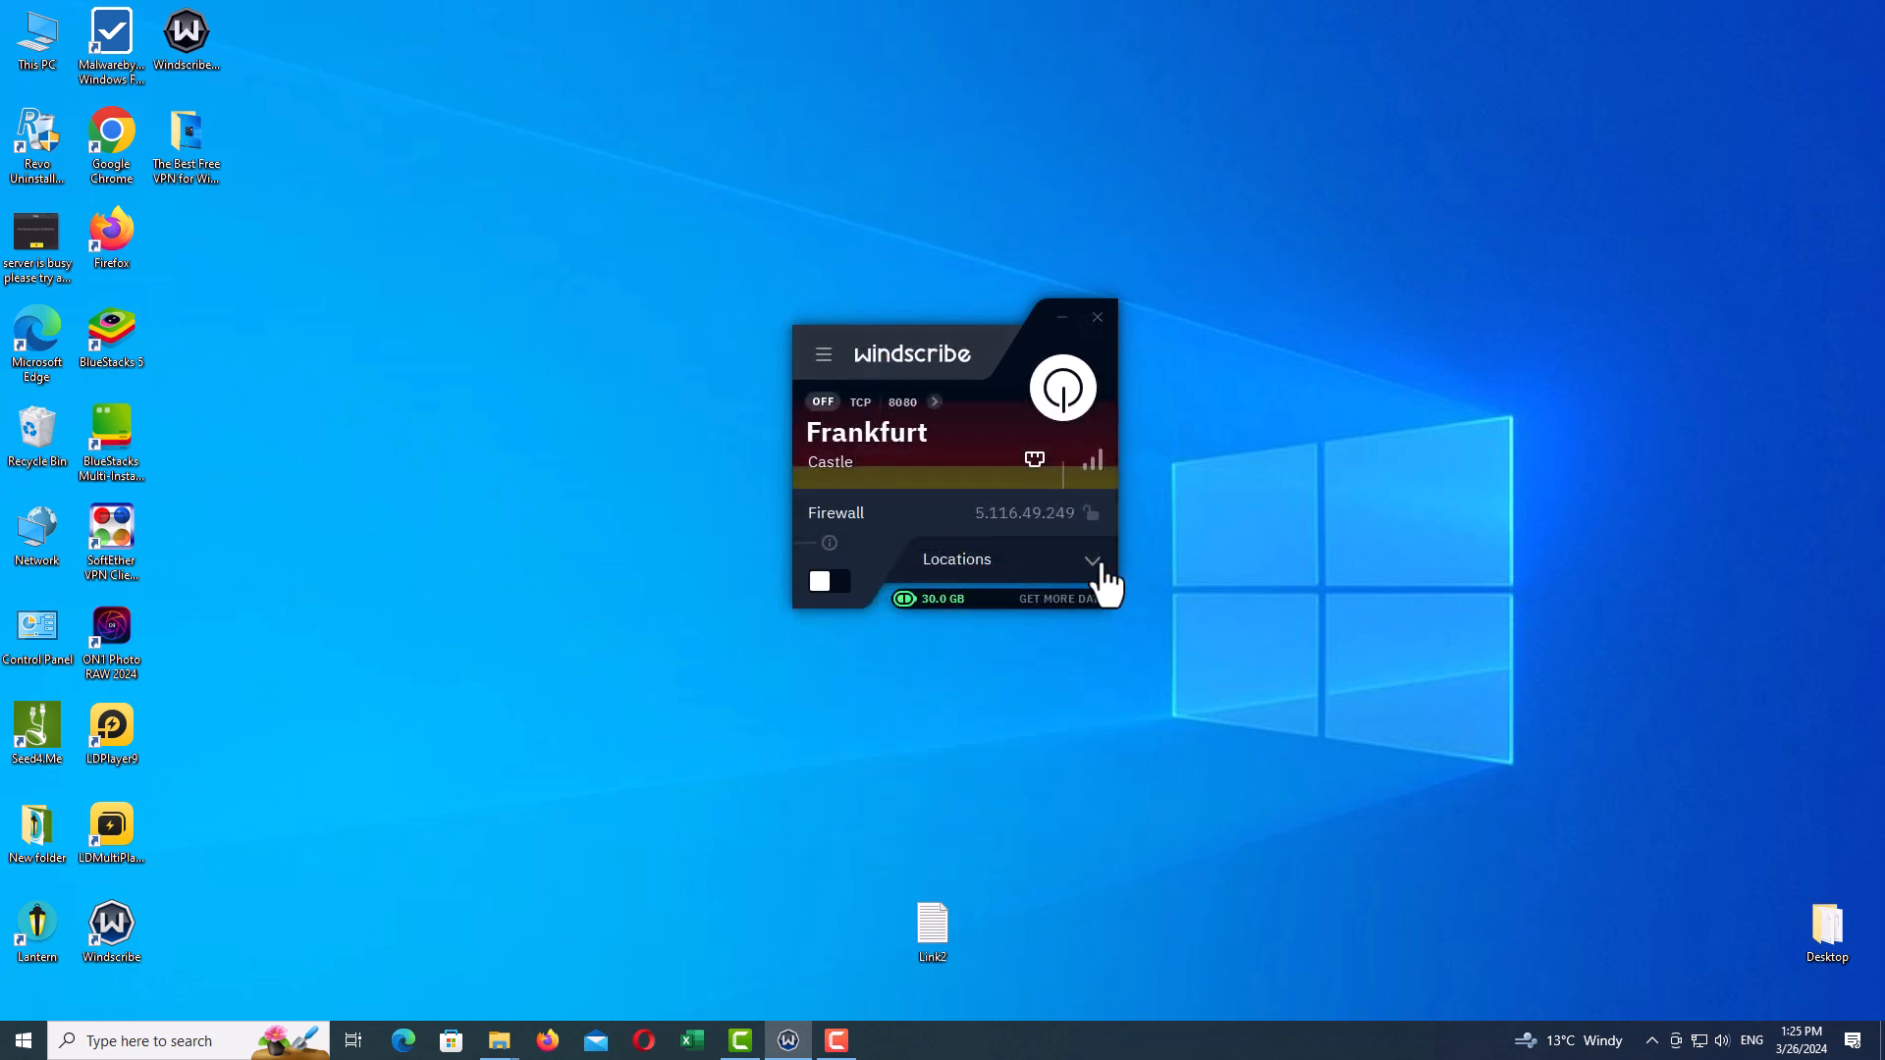
Step: From the locations list, choose Toronto Comfort Zone under Canada East
click(1092, 559)
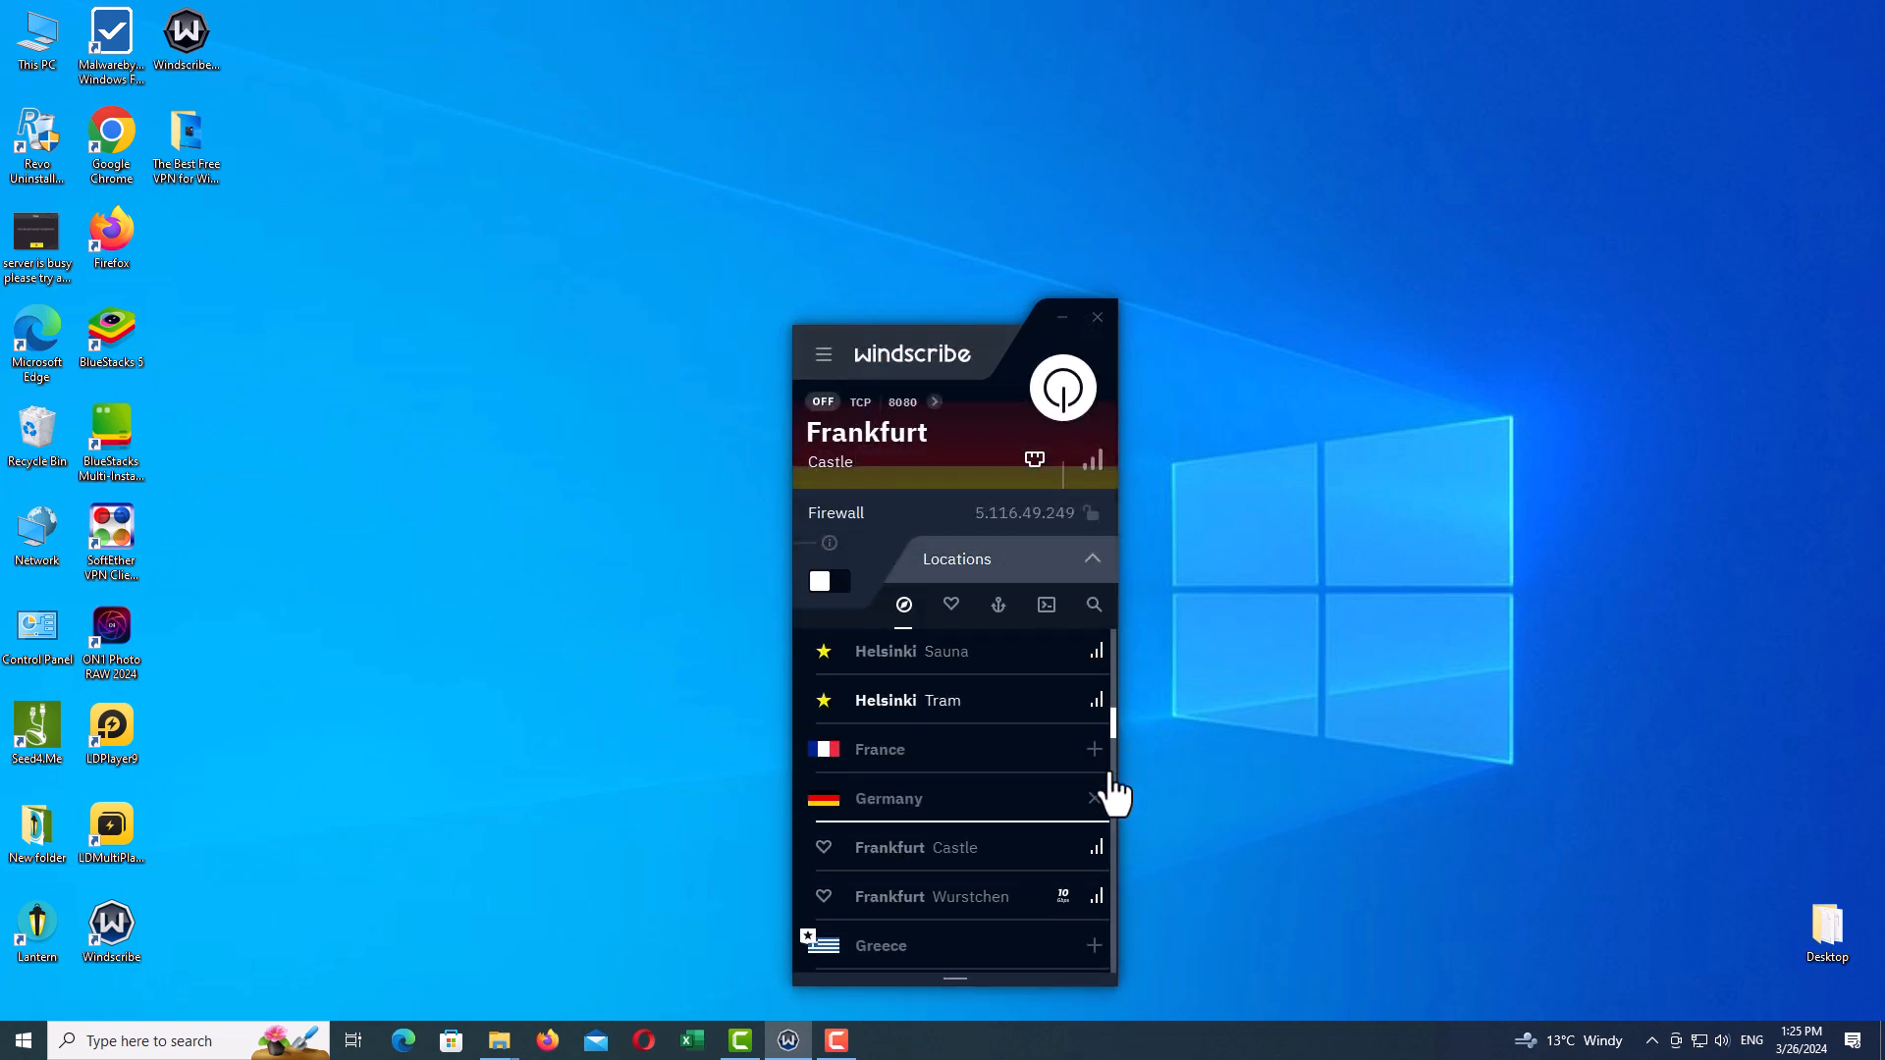
scroll(down, 3)
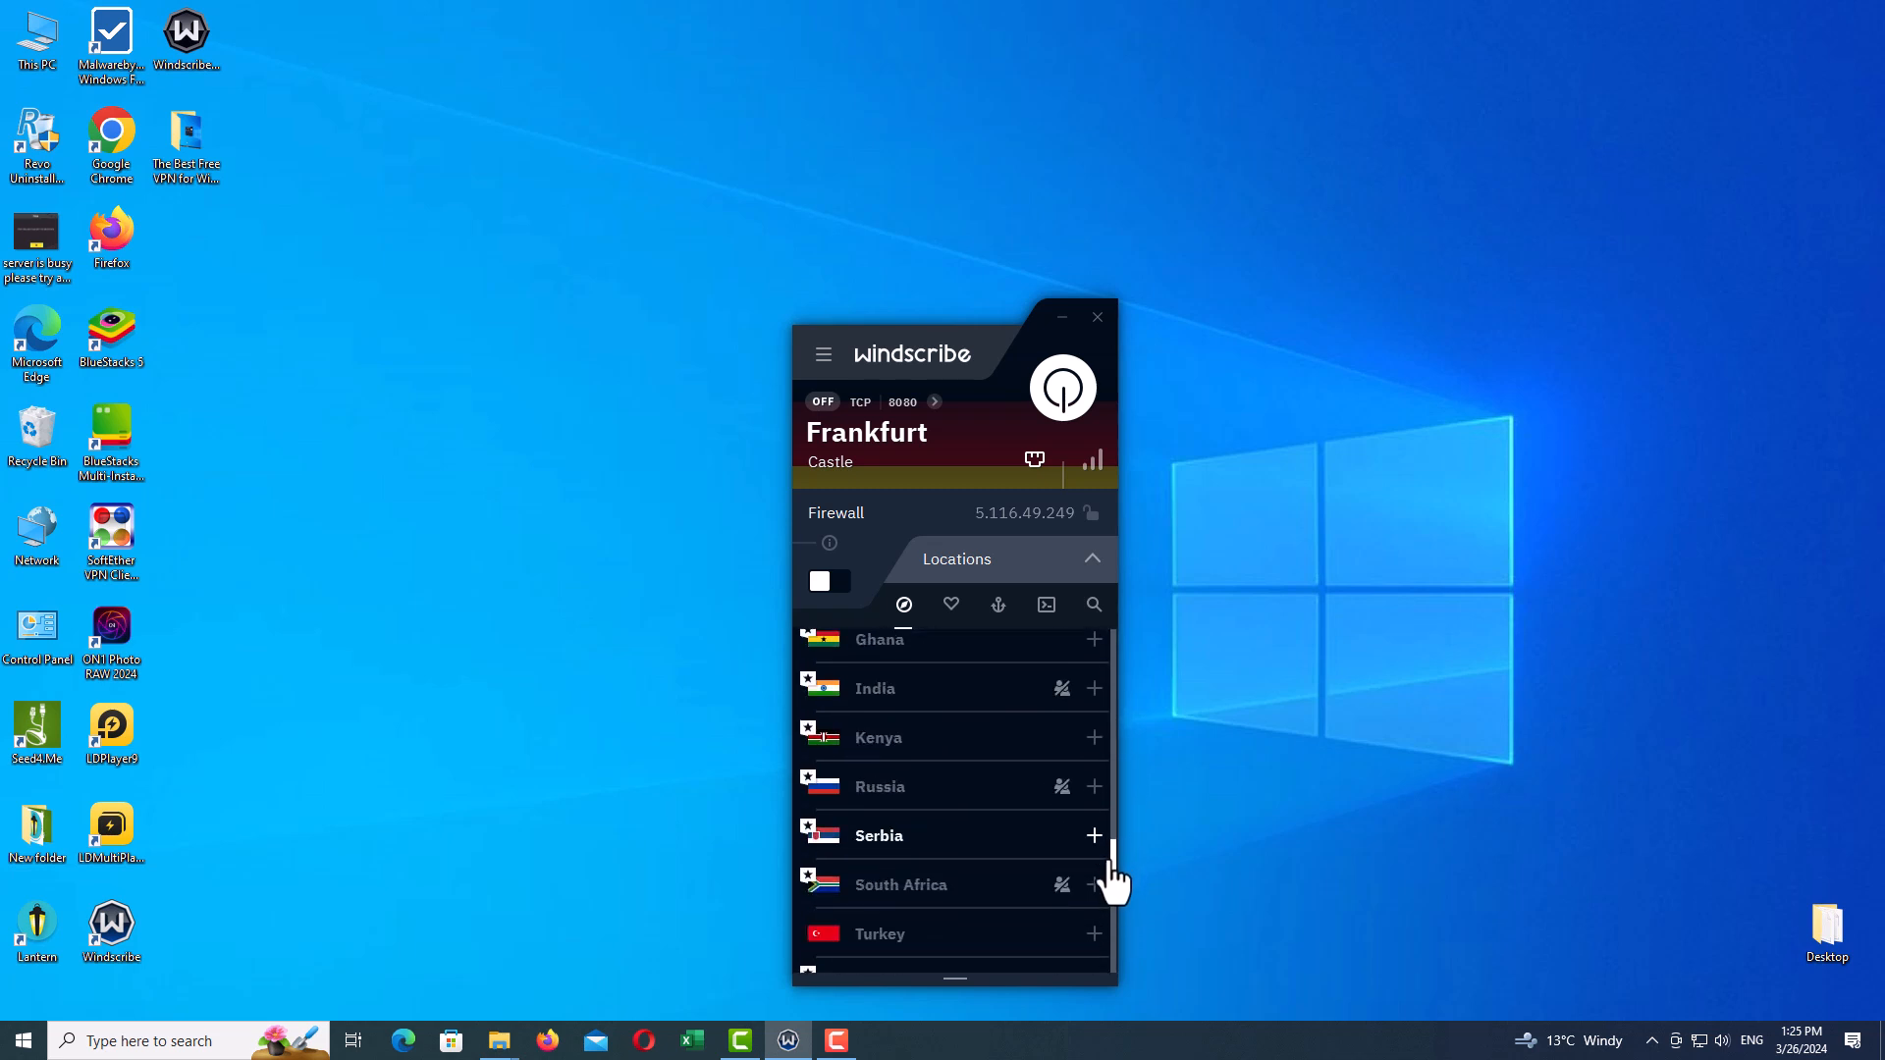
scroll(down, 3)
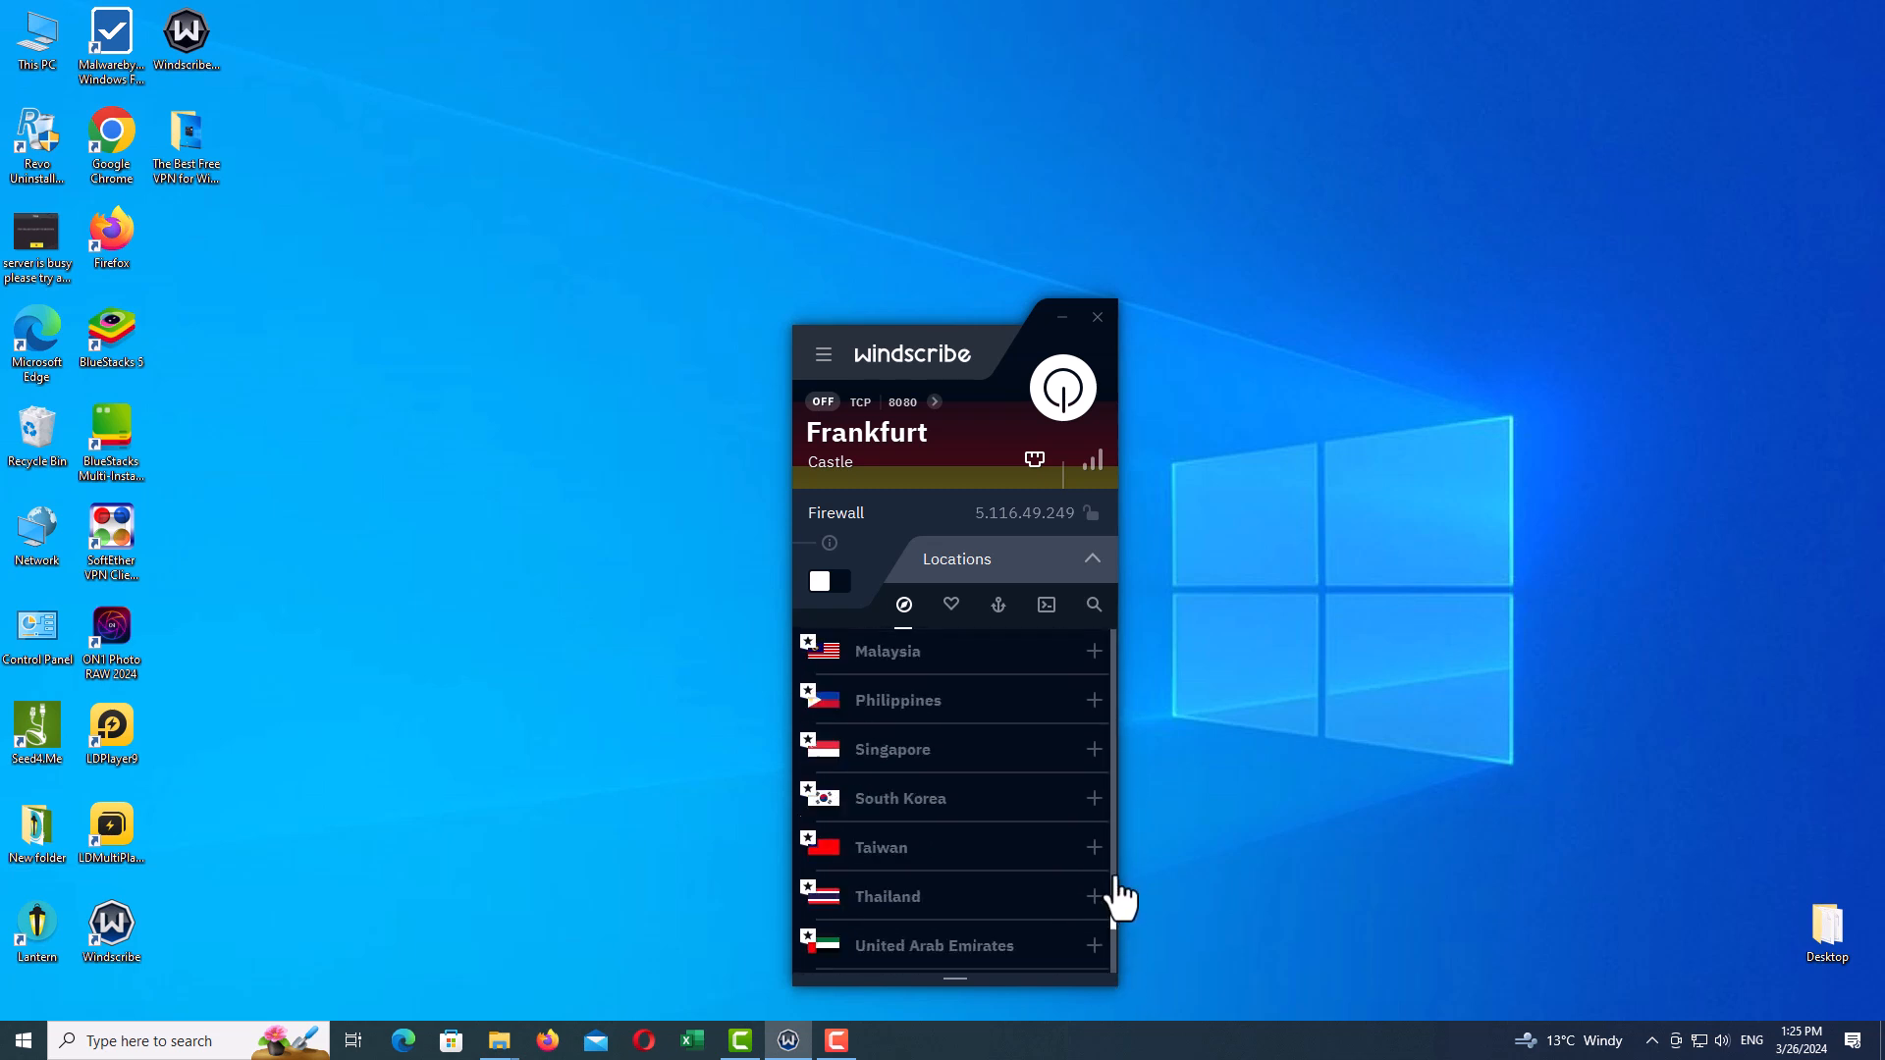
scroll(down, 3)
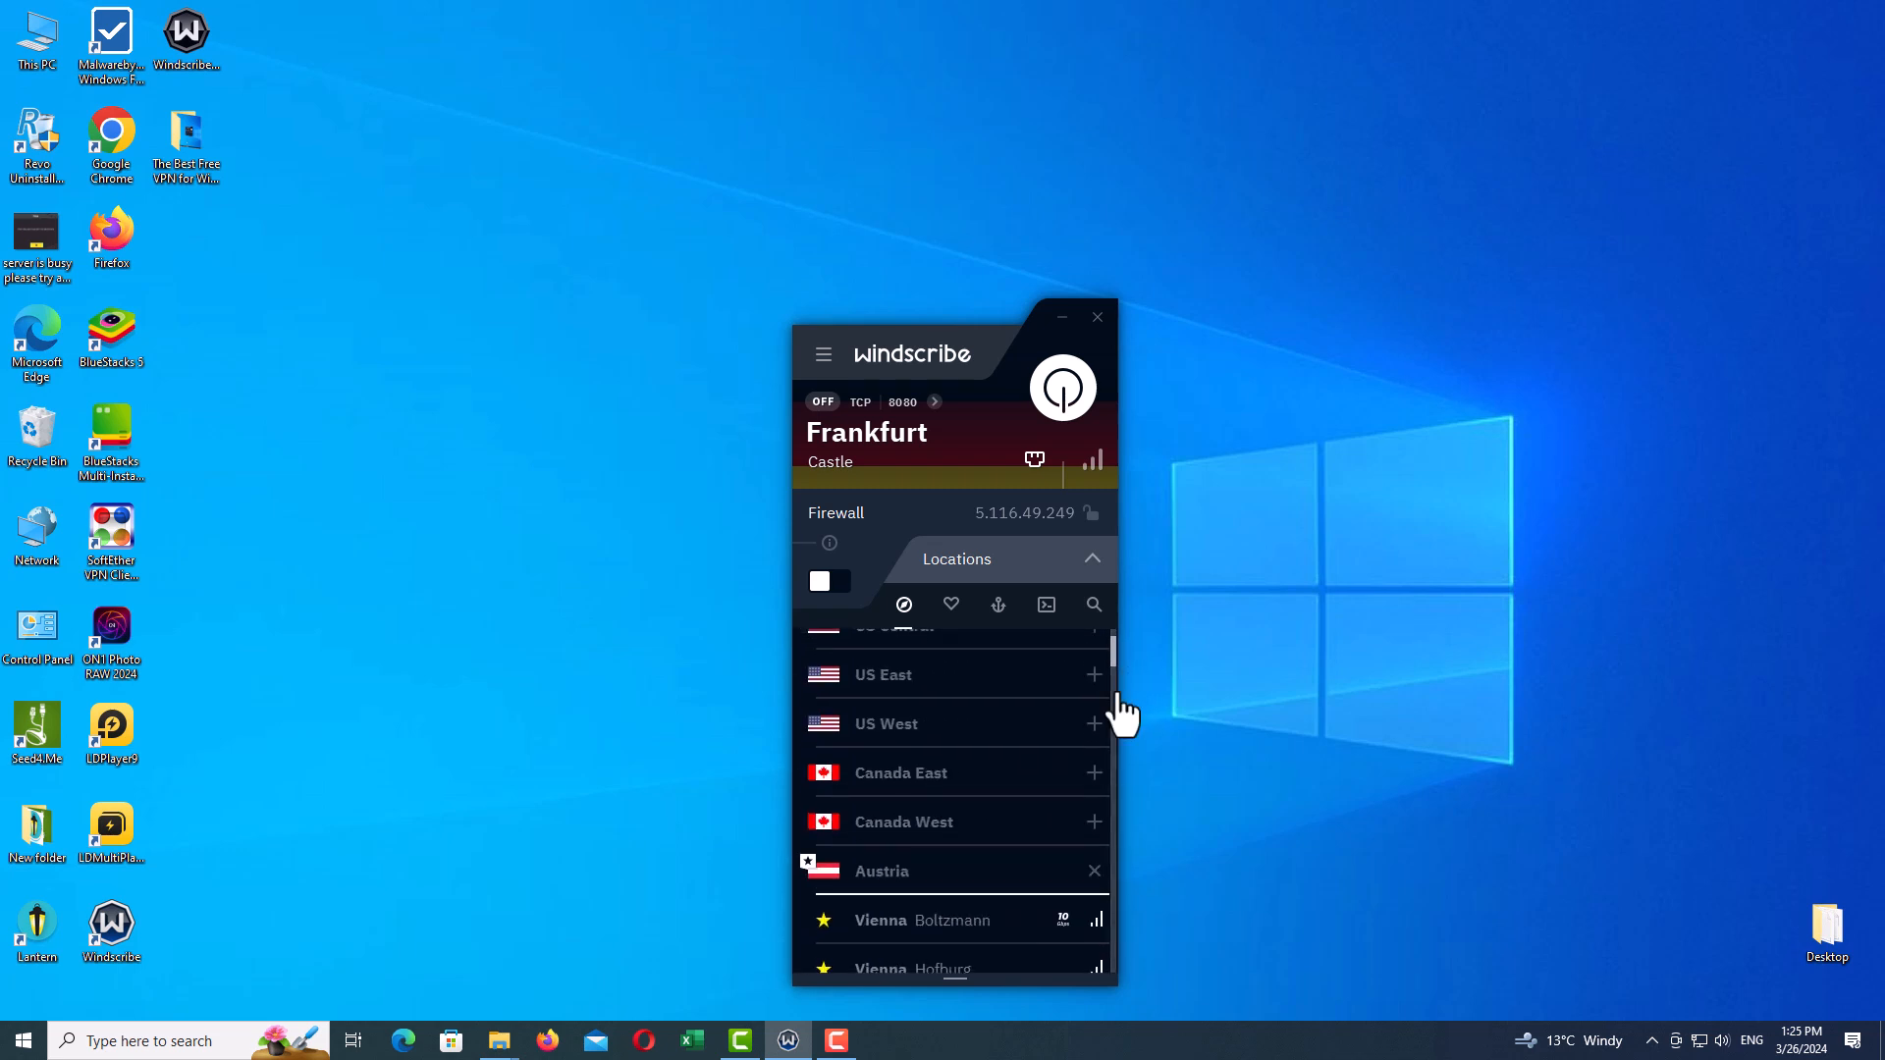
mouse_move(1076, 799)
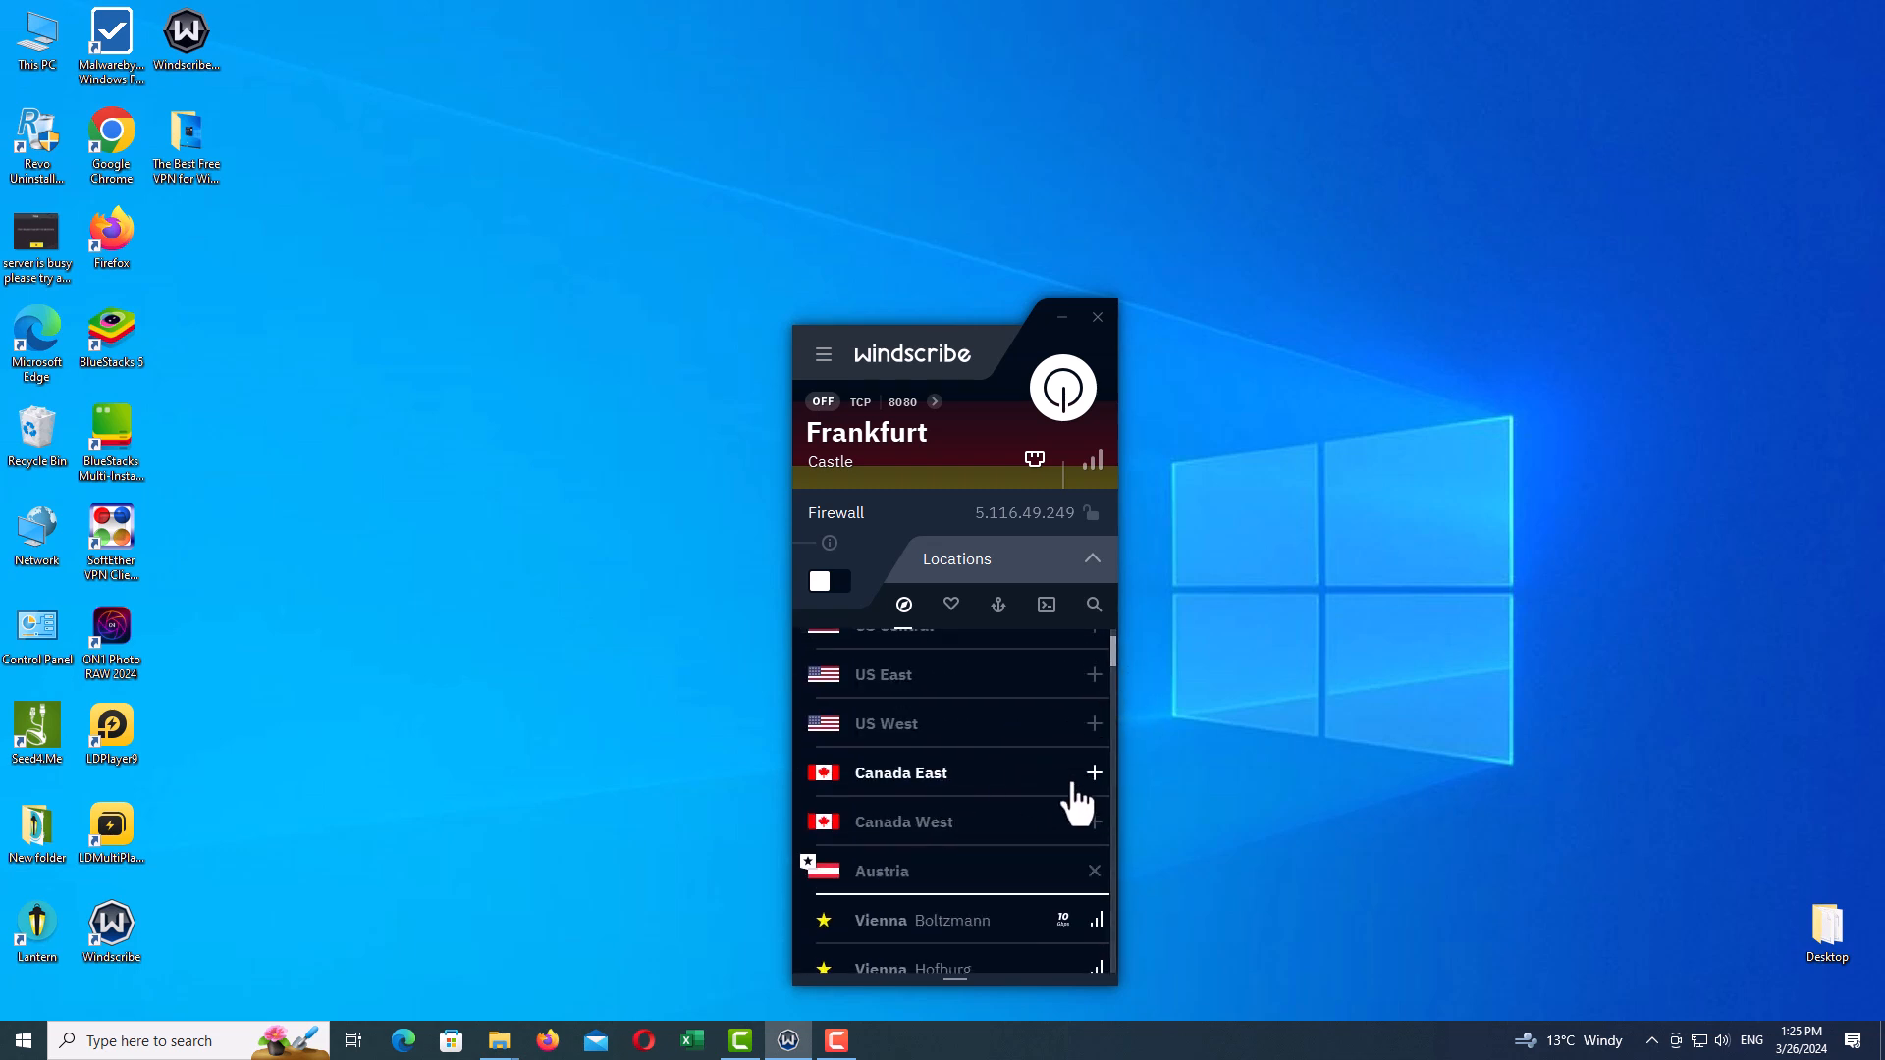
click(899, 772)
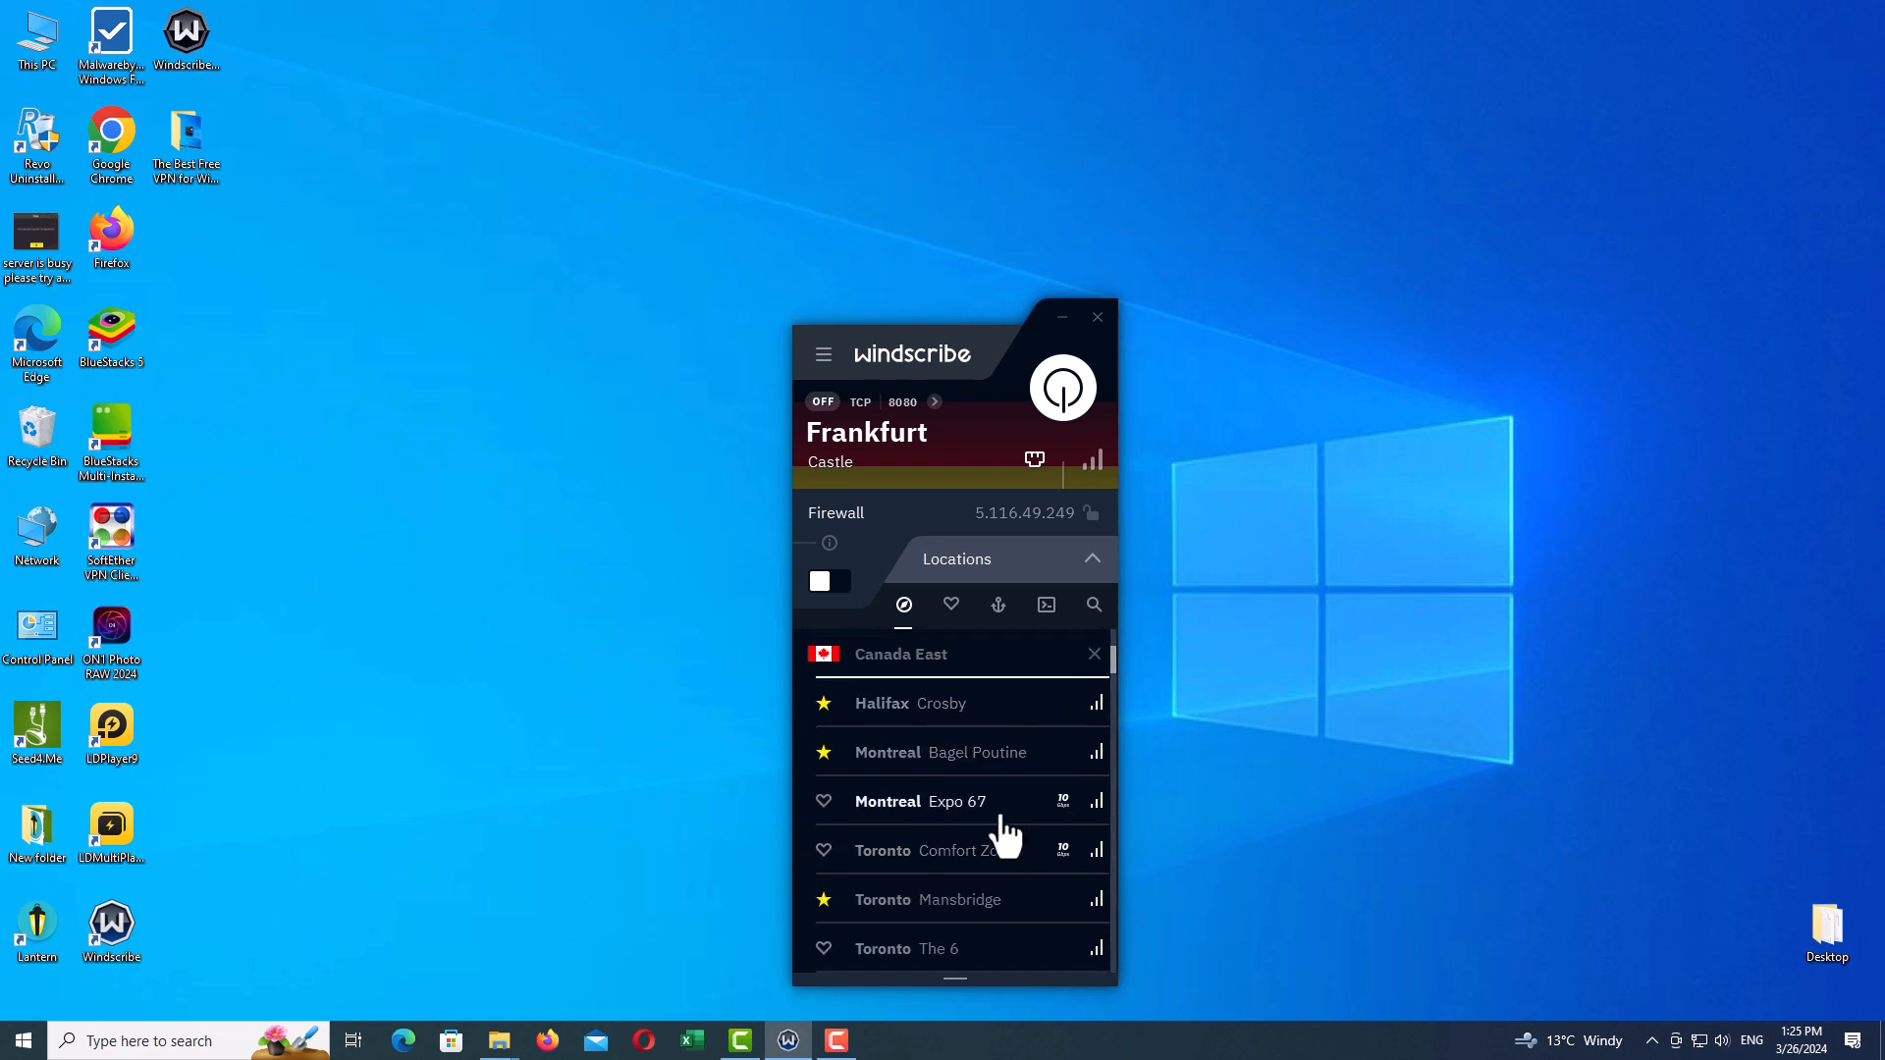
click(920, 850)
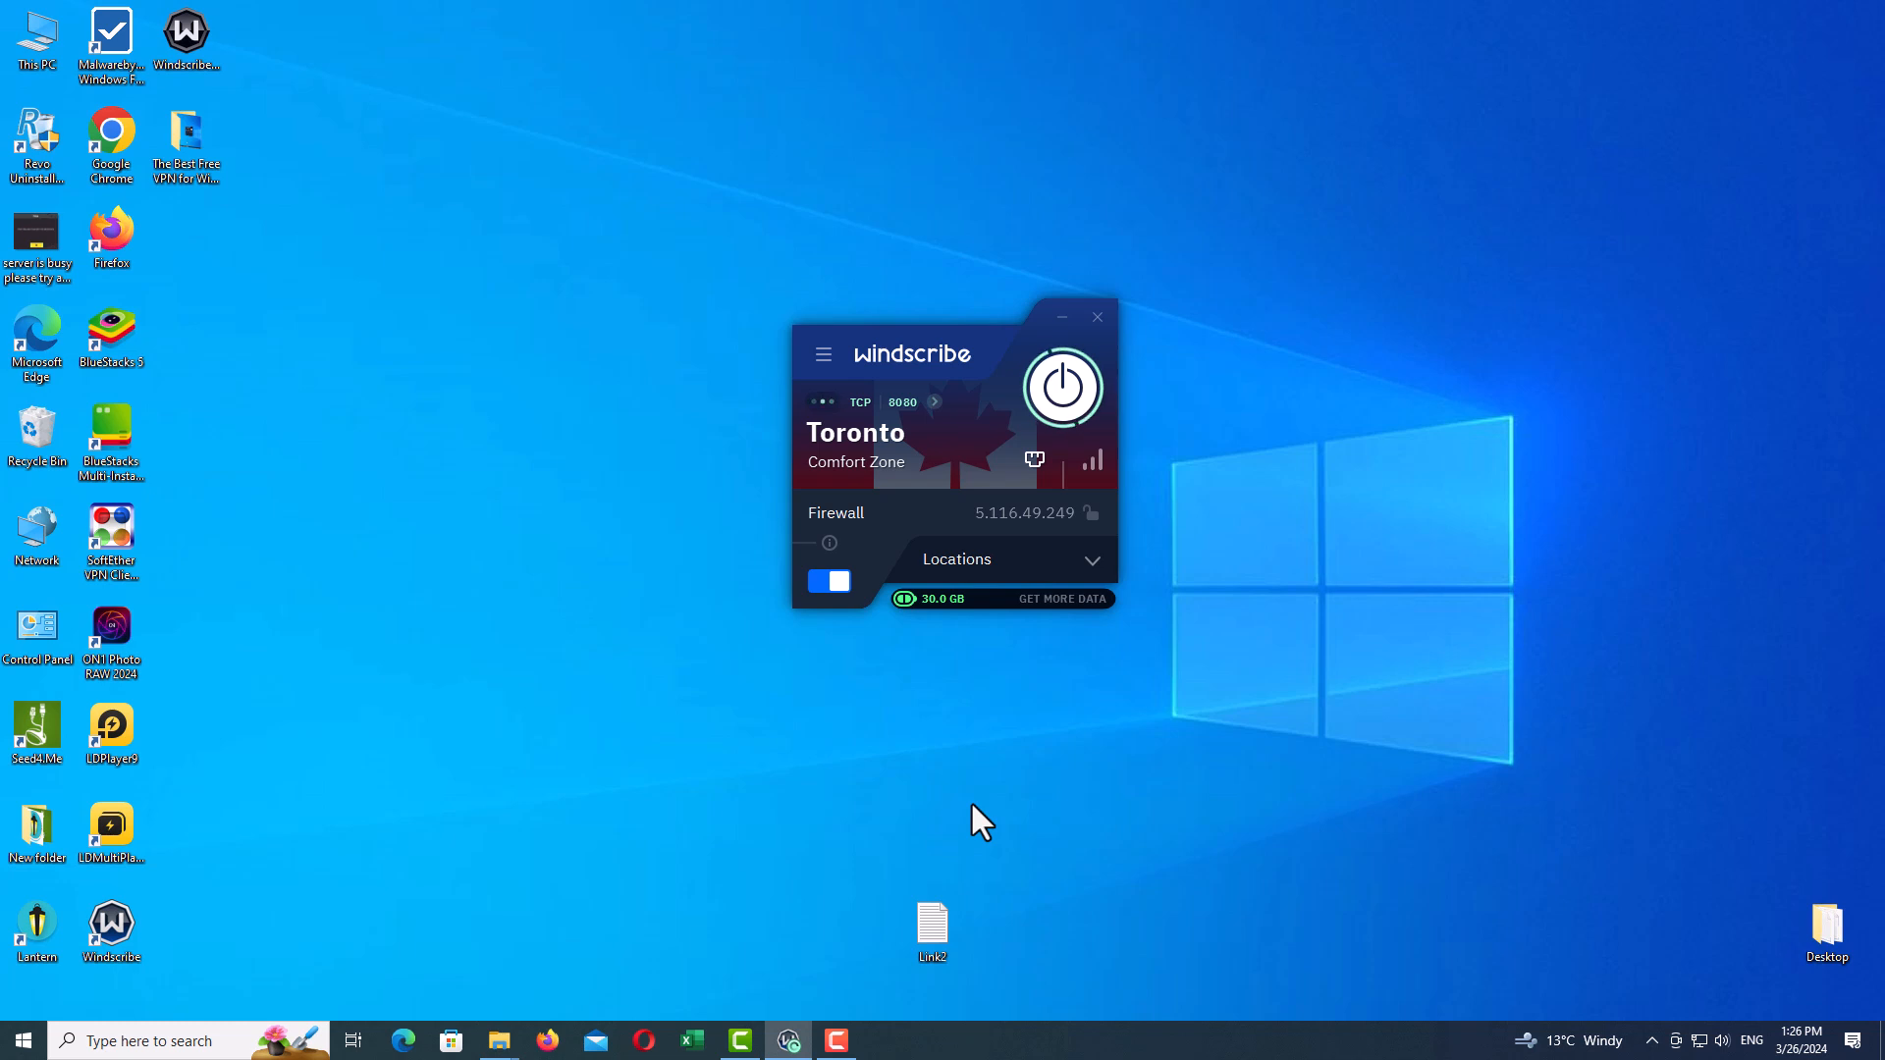
Step: Accept the High CPU Usage fix so the Toronto TCP 8080 connection turns ON
click(1061, 387)
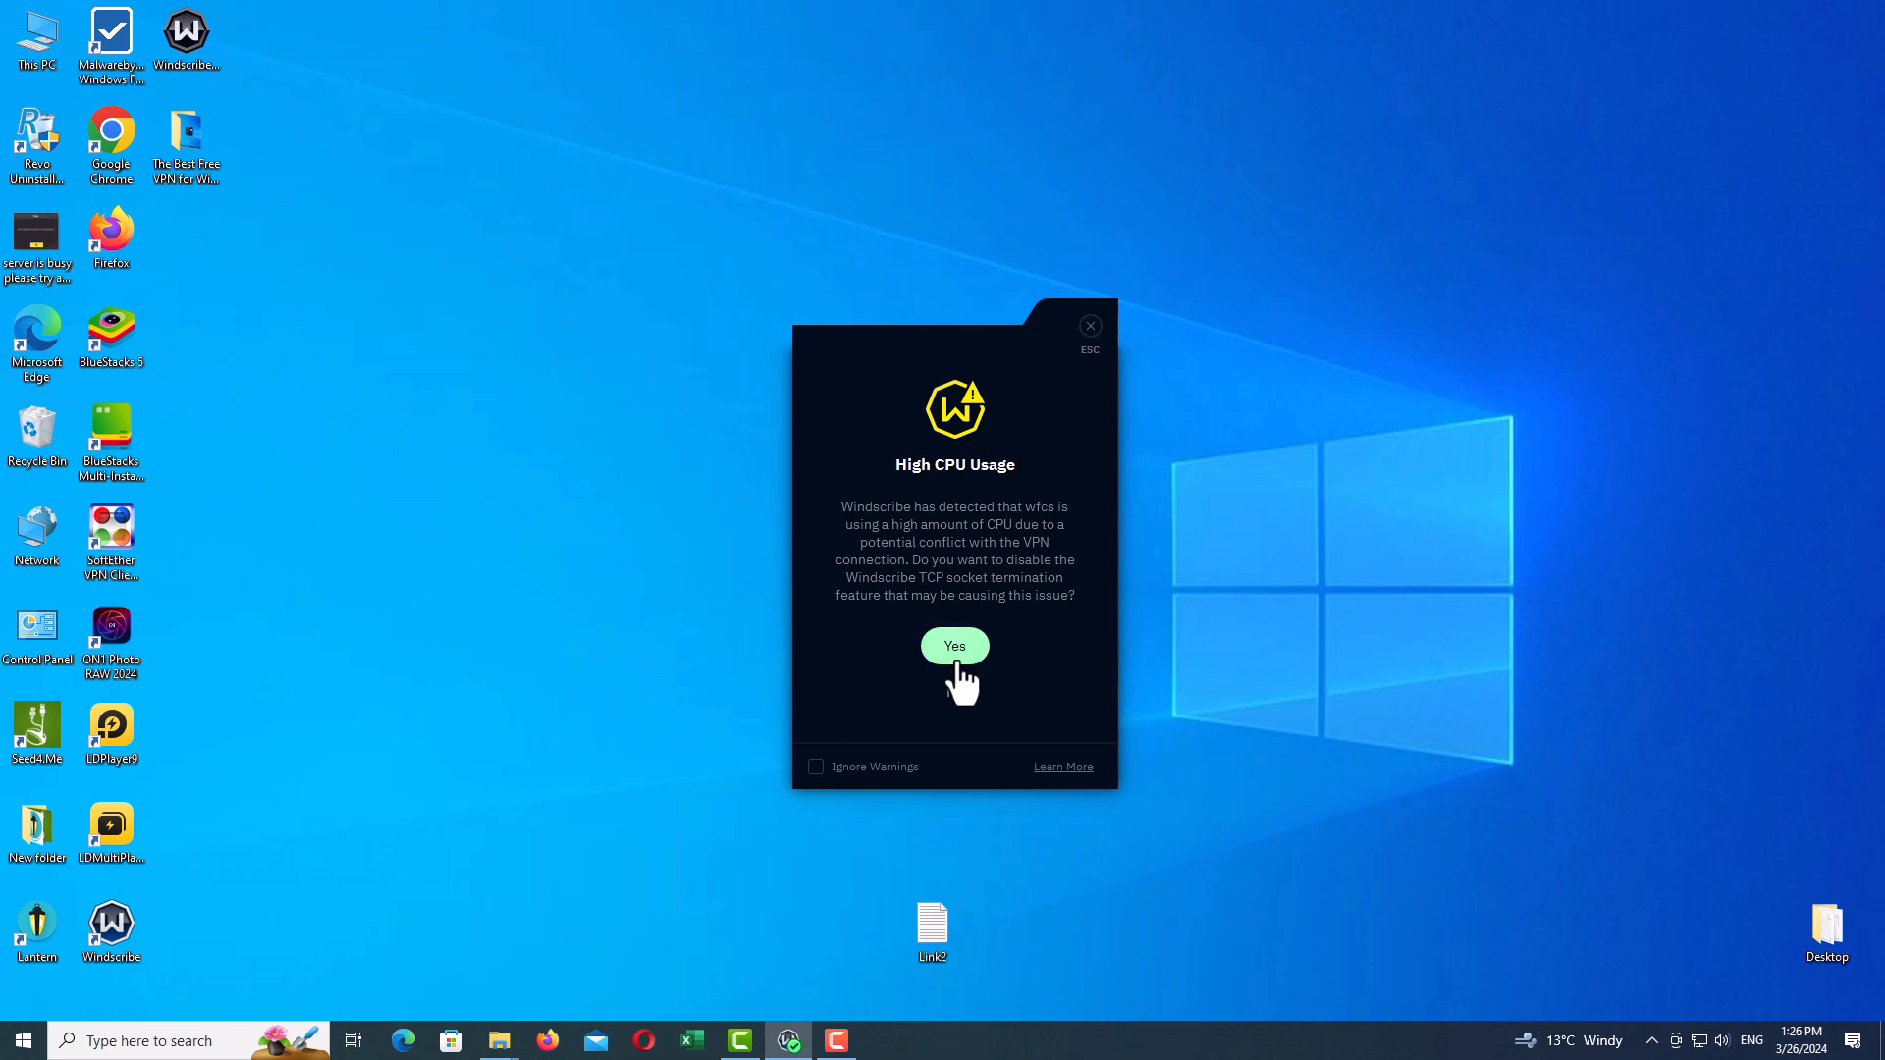
click(953, 646)
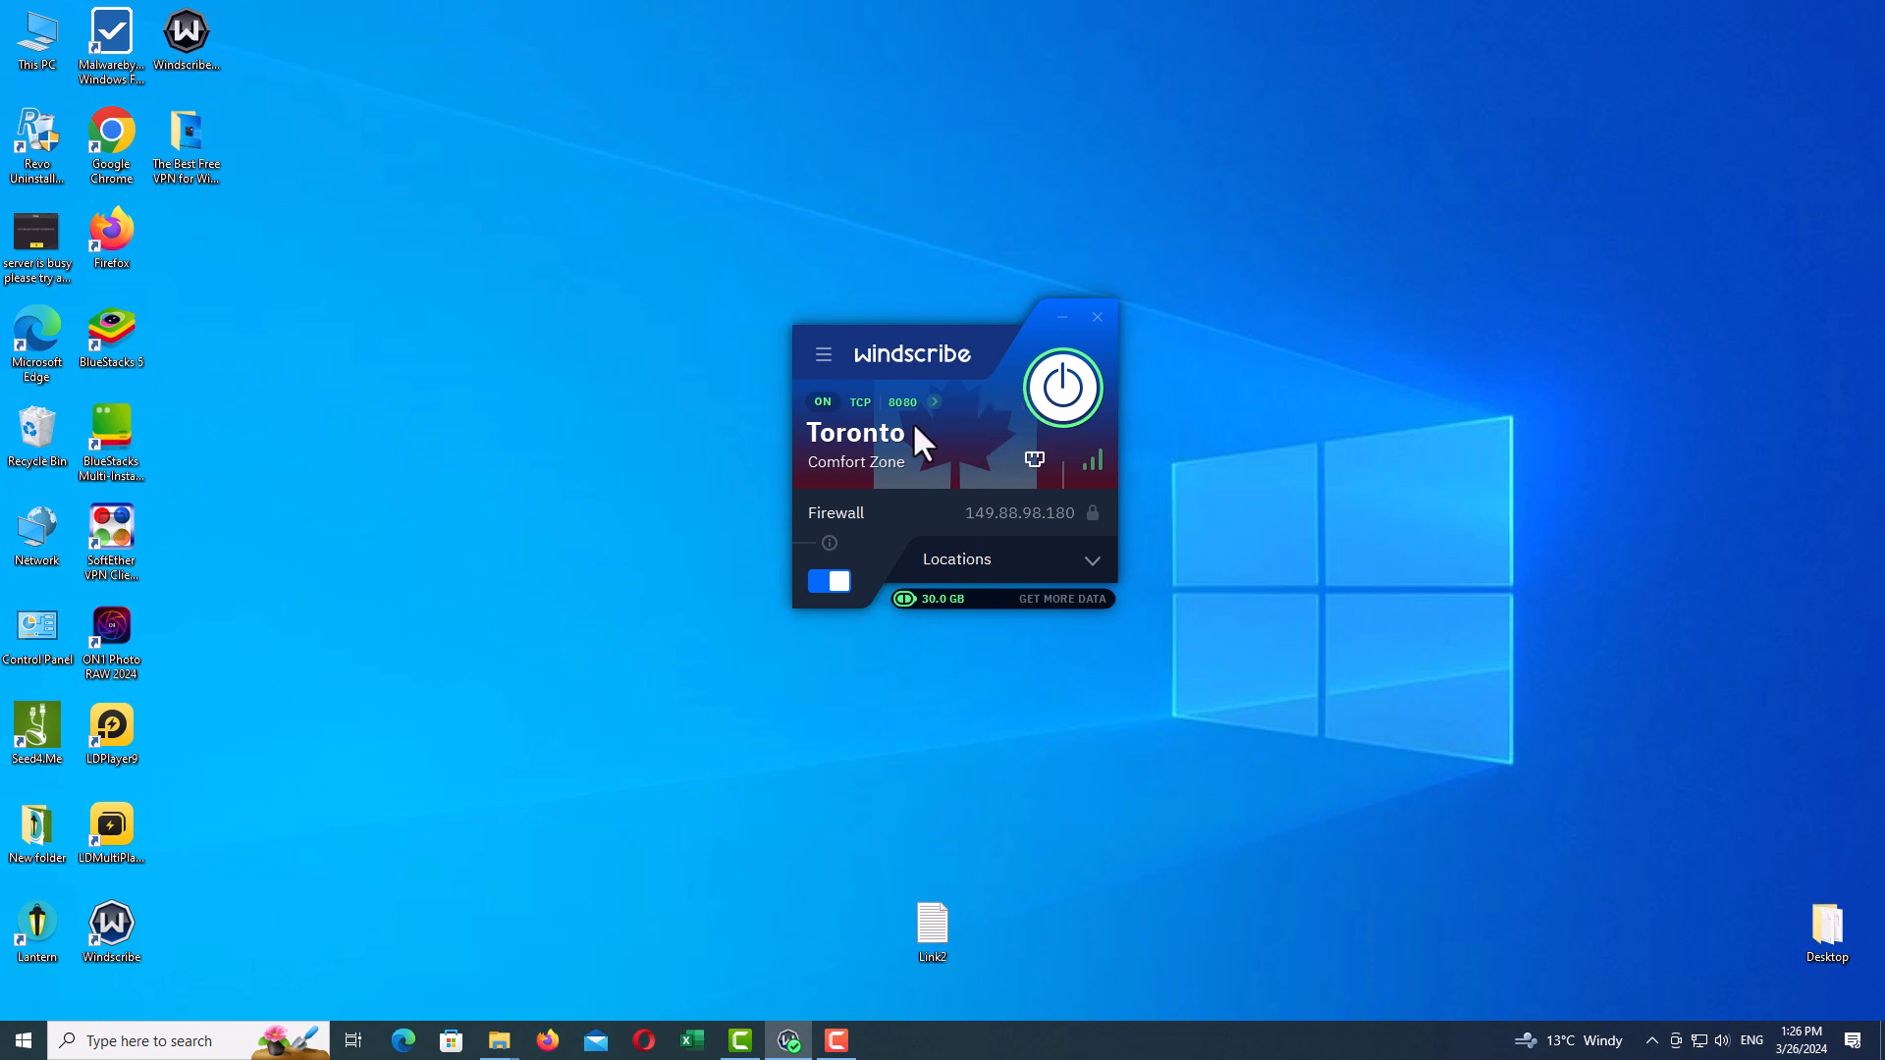
mouse_move(1048, 510)
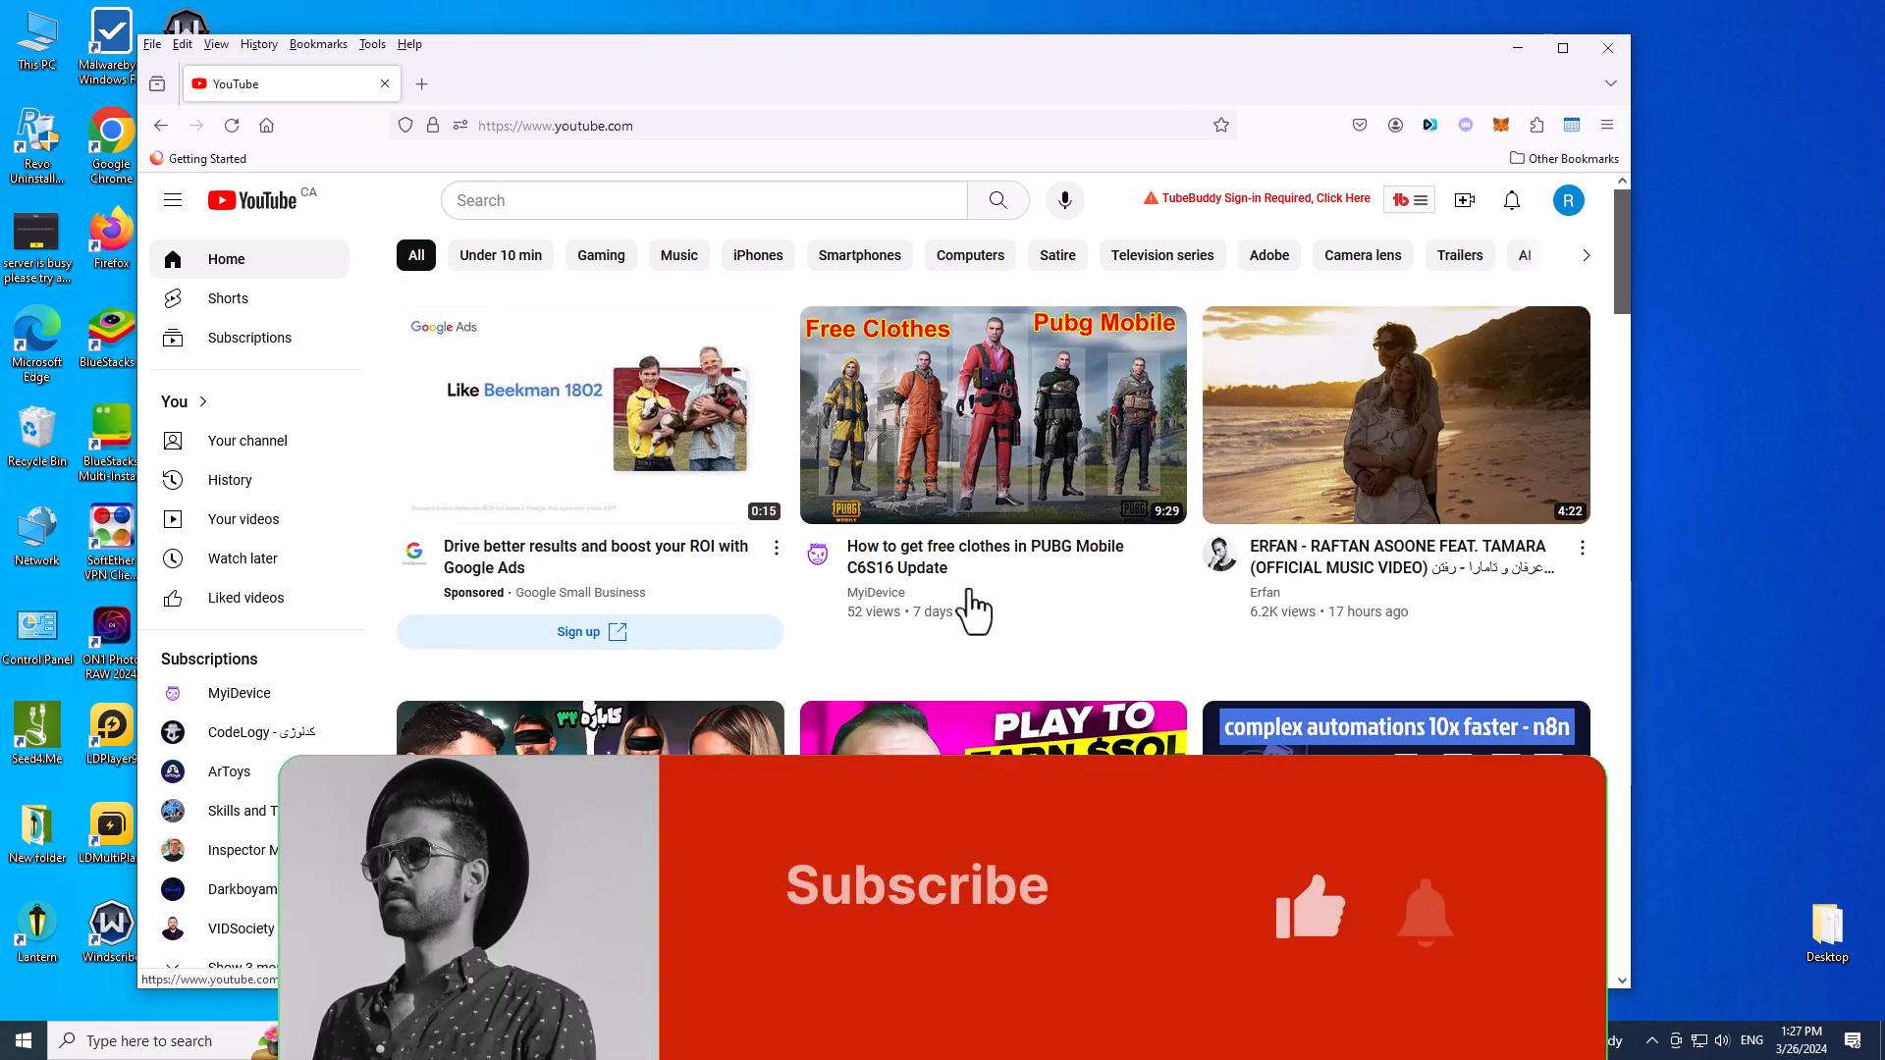
Step: Click the MyiDevice channel name under the PUBG Mobile video on YouTube's home feed
click(877, 593)
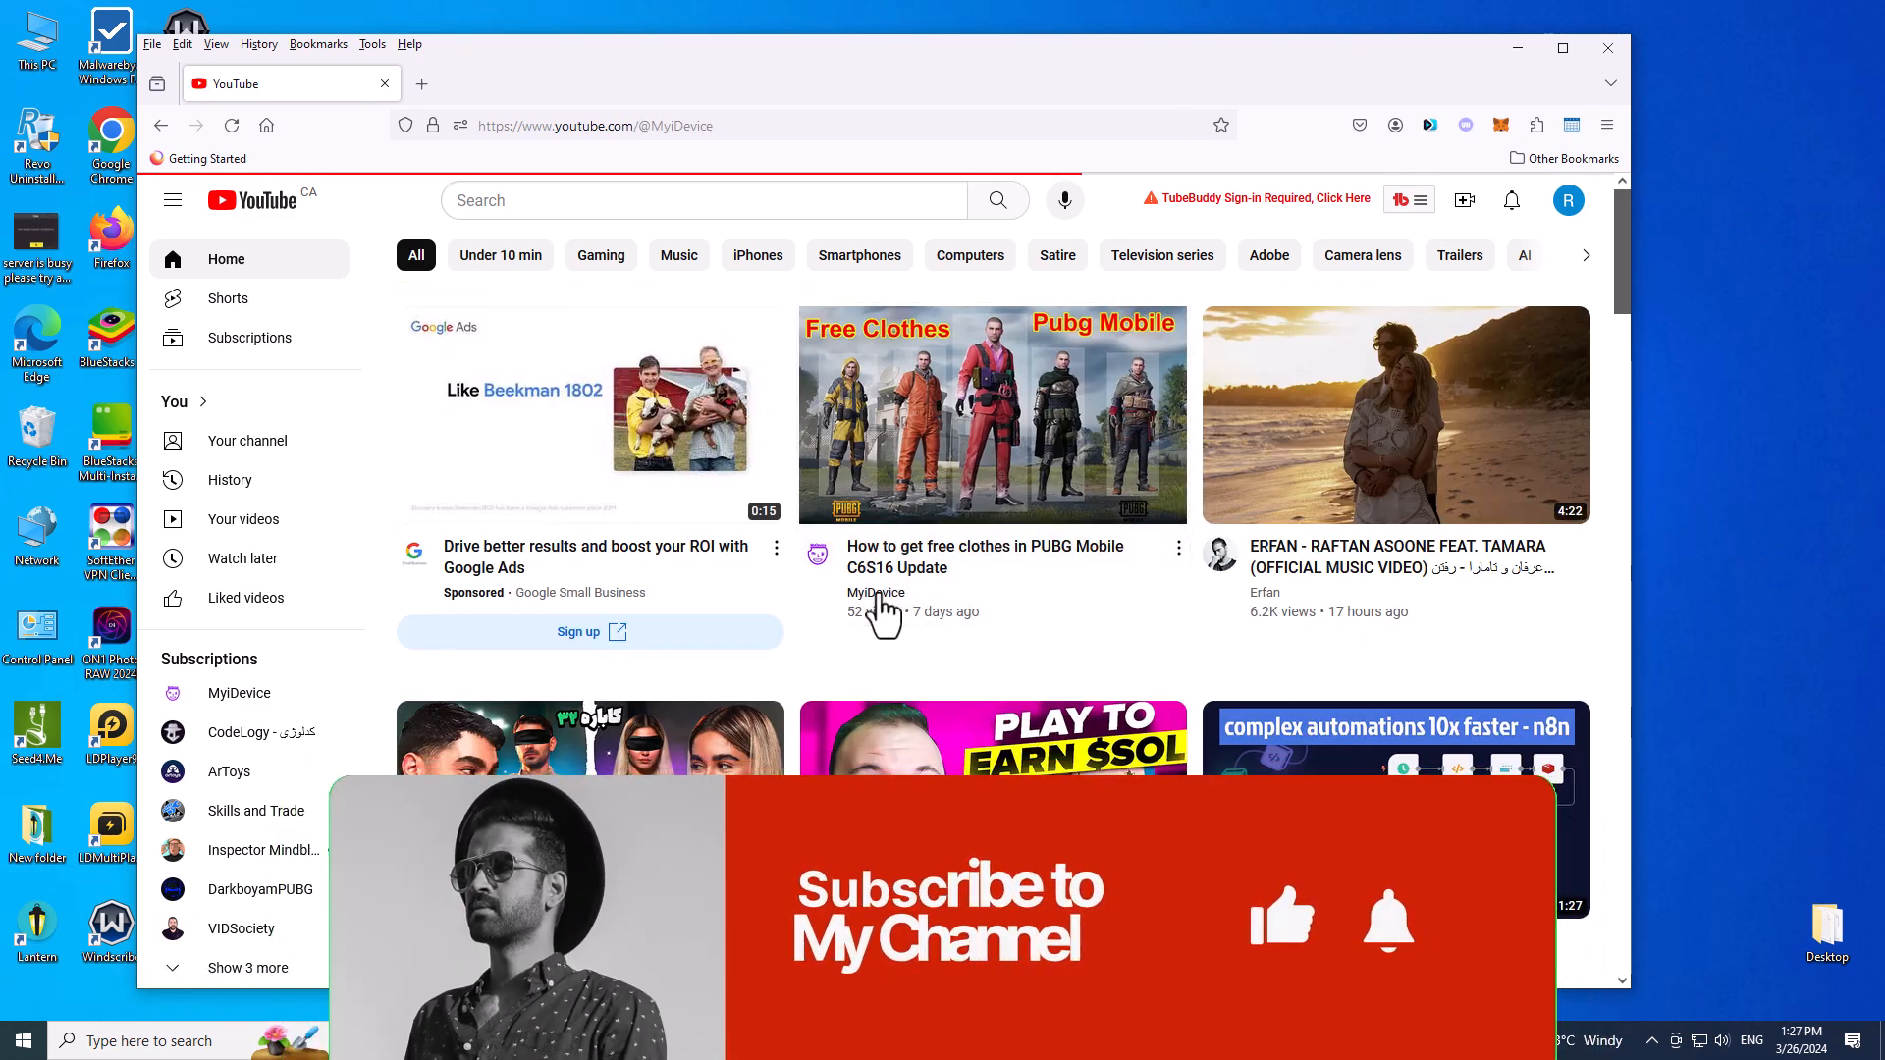
click(874, 591)
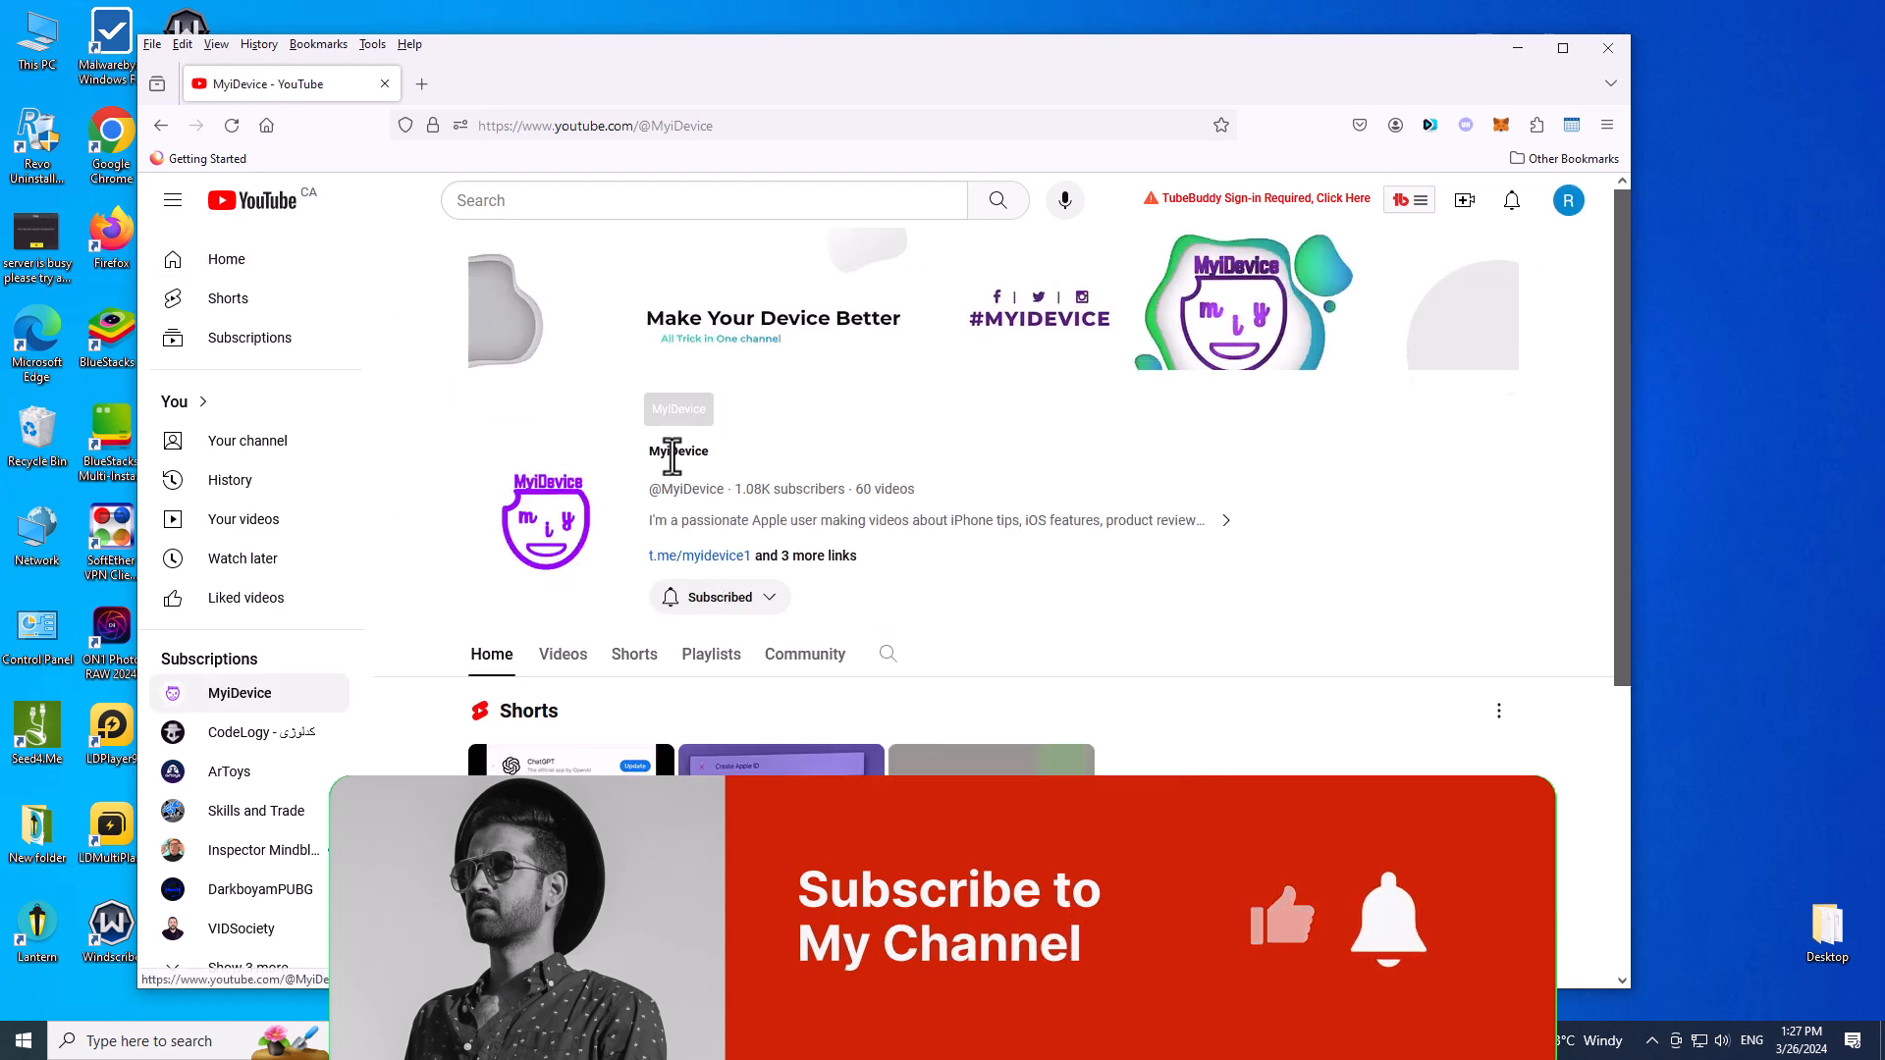